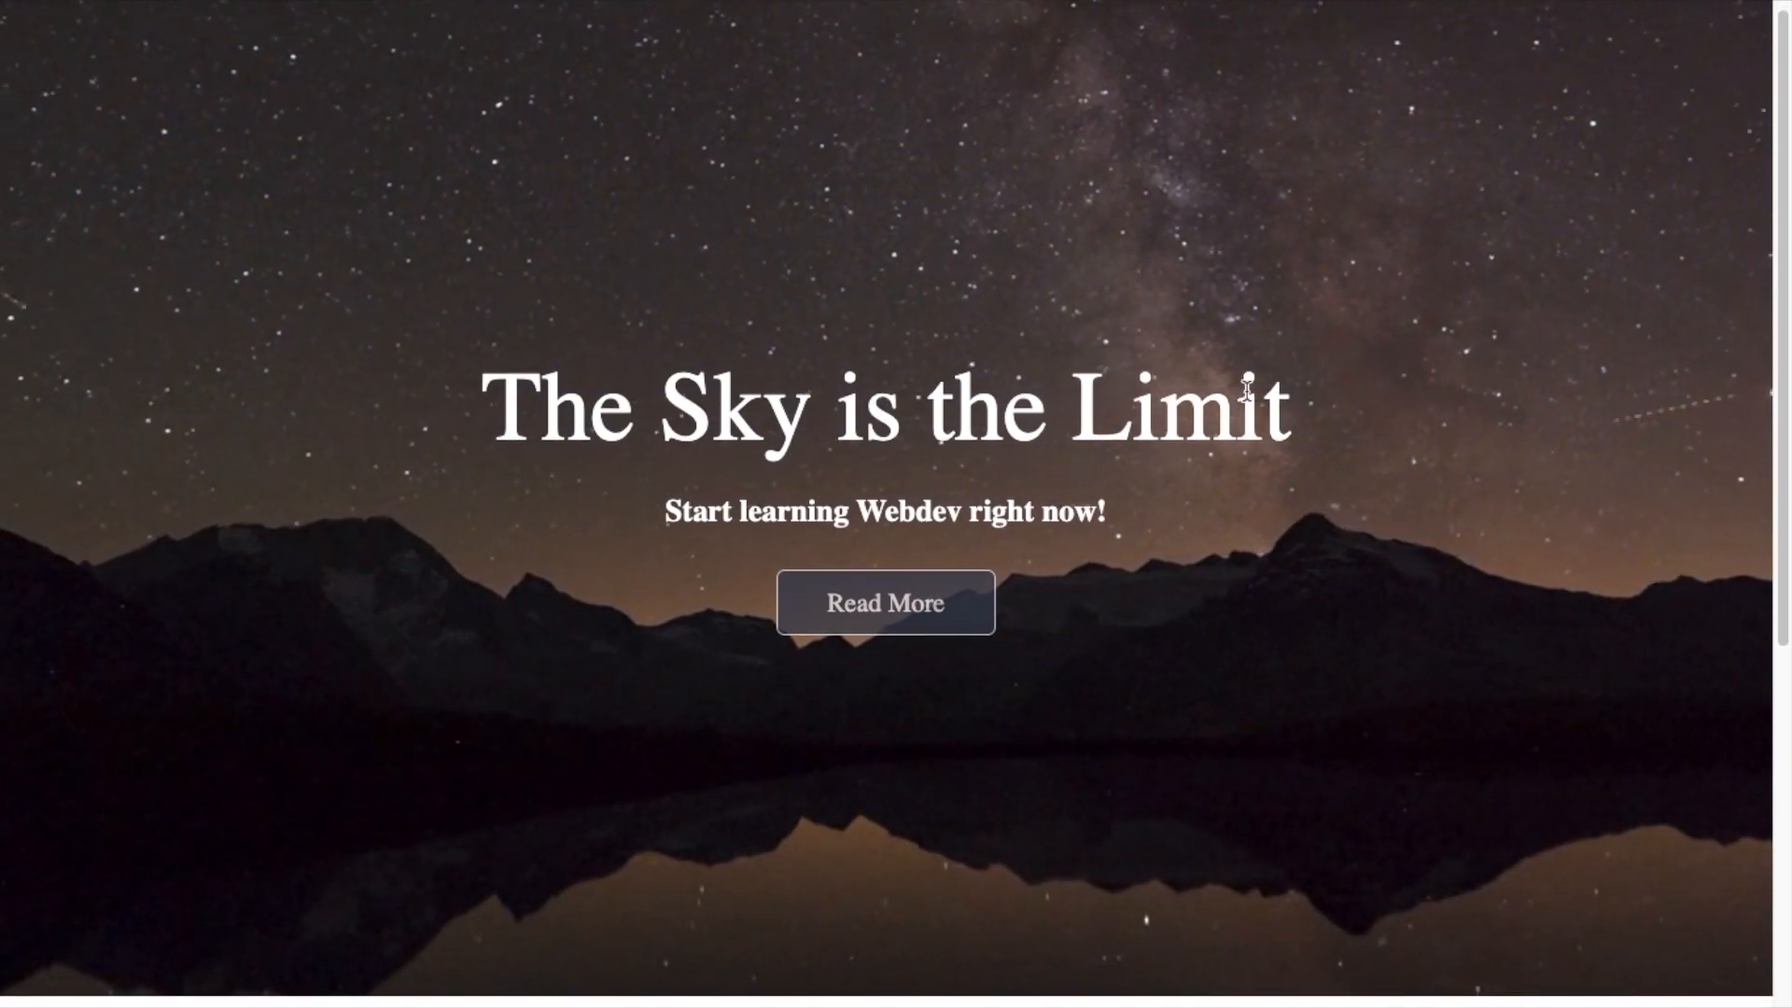
Close the Finder window and open the video background project folder from the desktop in VS Code.
{"action": "scroll", "scroll_direction": "down", "scroll_amount": 3}
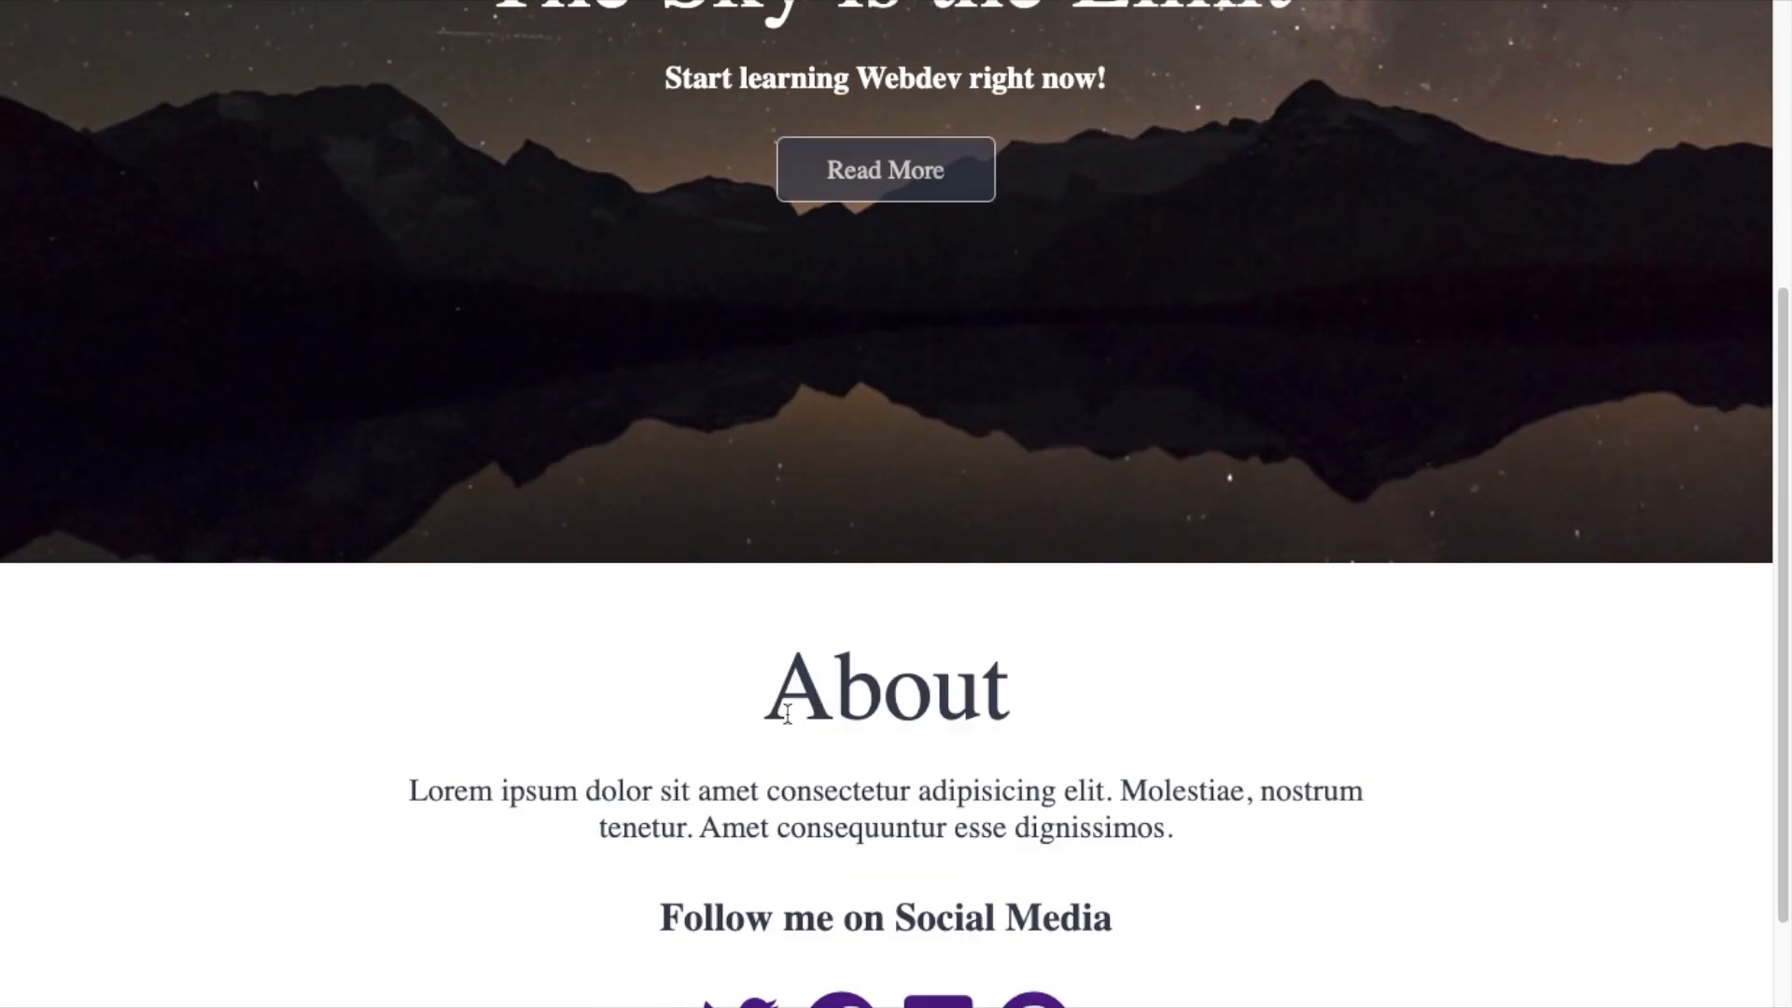
{"action": "scroll", "scroll_direction": "down", "scroll_amount": 3}
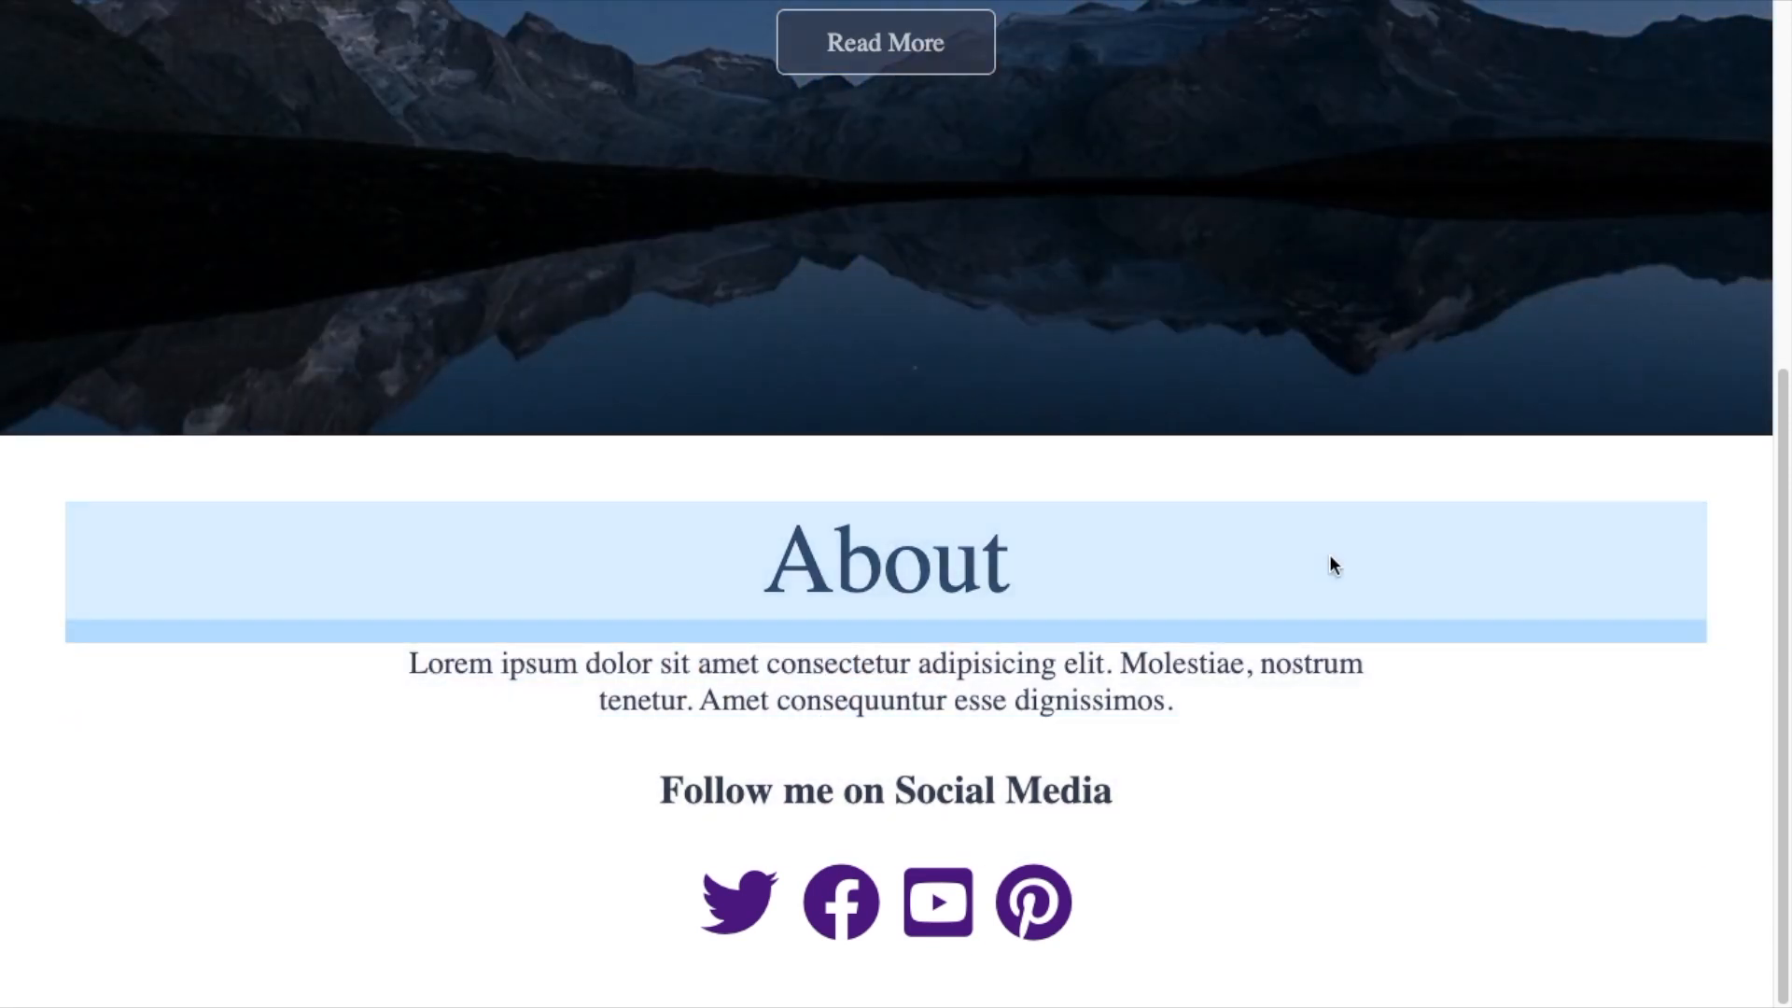
{"action": "scroll", "scroll_direction": "up", "scroll_amount": 3}
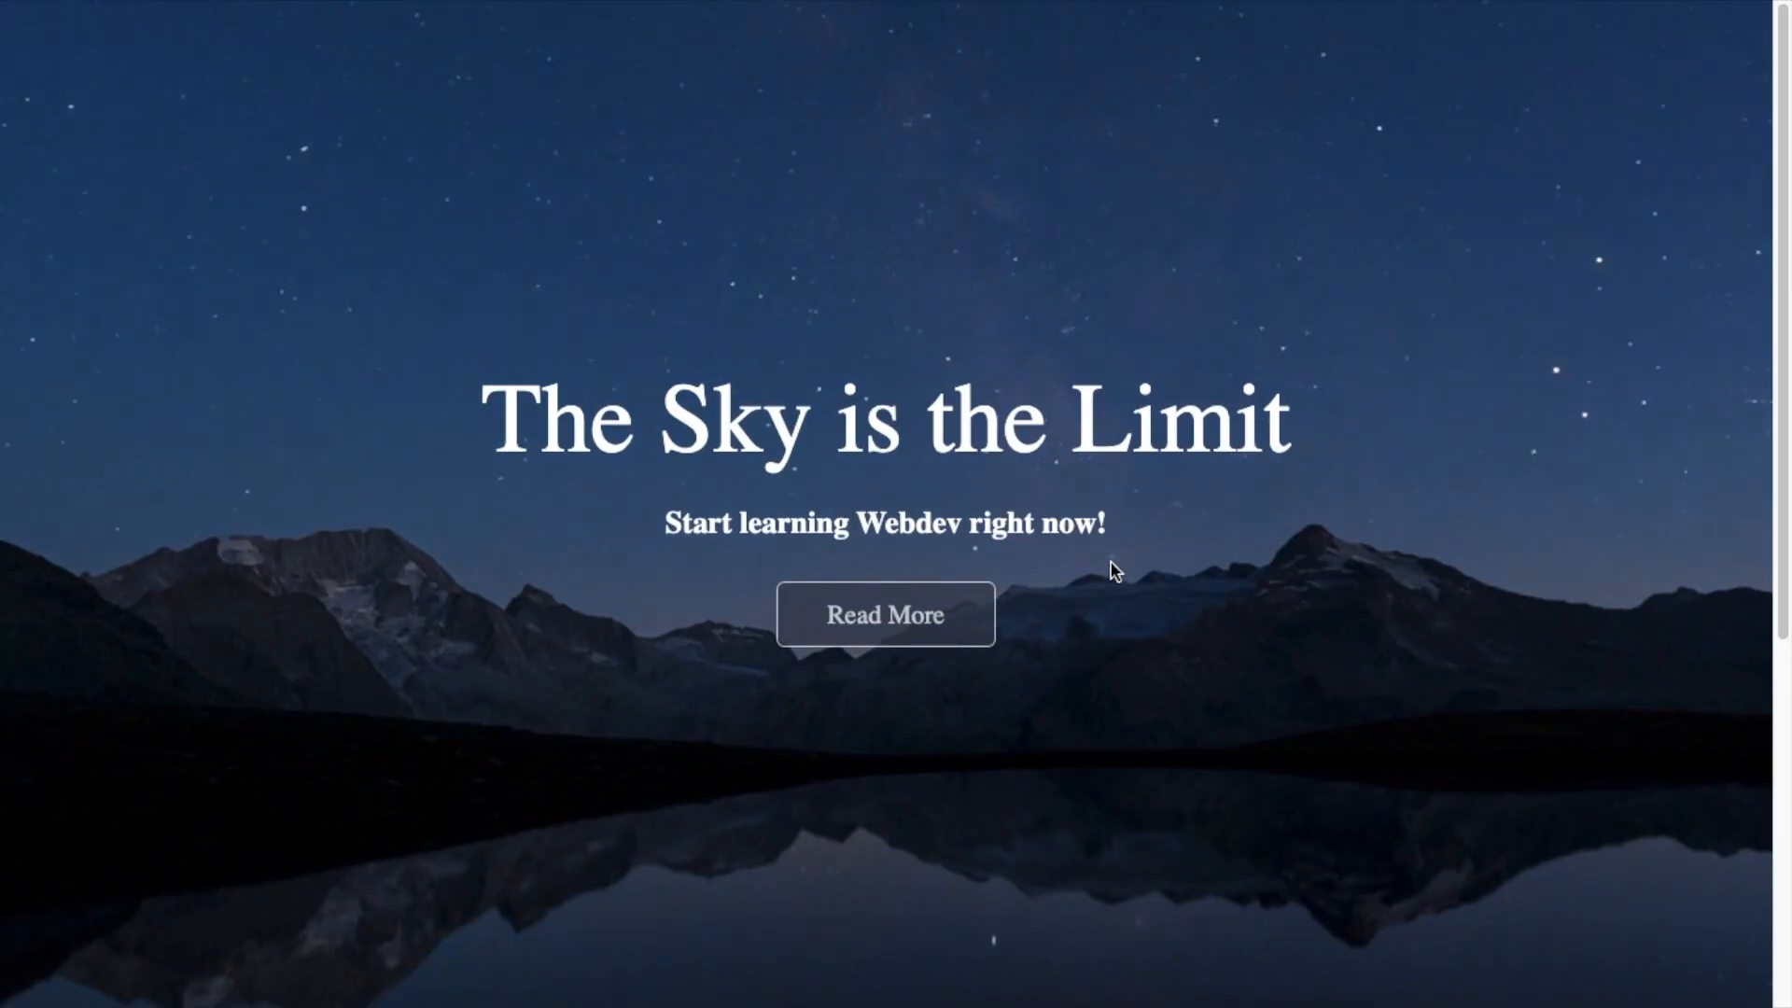
{"action": "scroll", "scroll_direction": "down", "scroll_amount": 3}
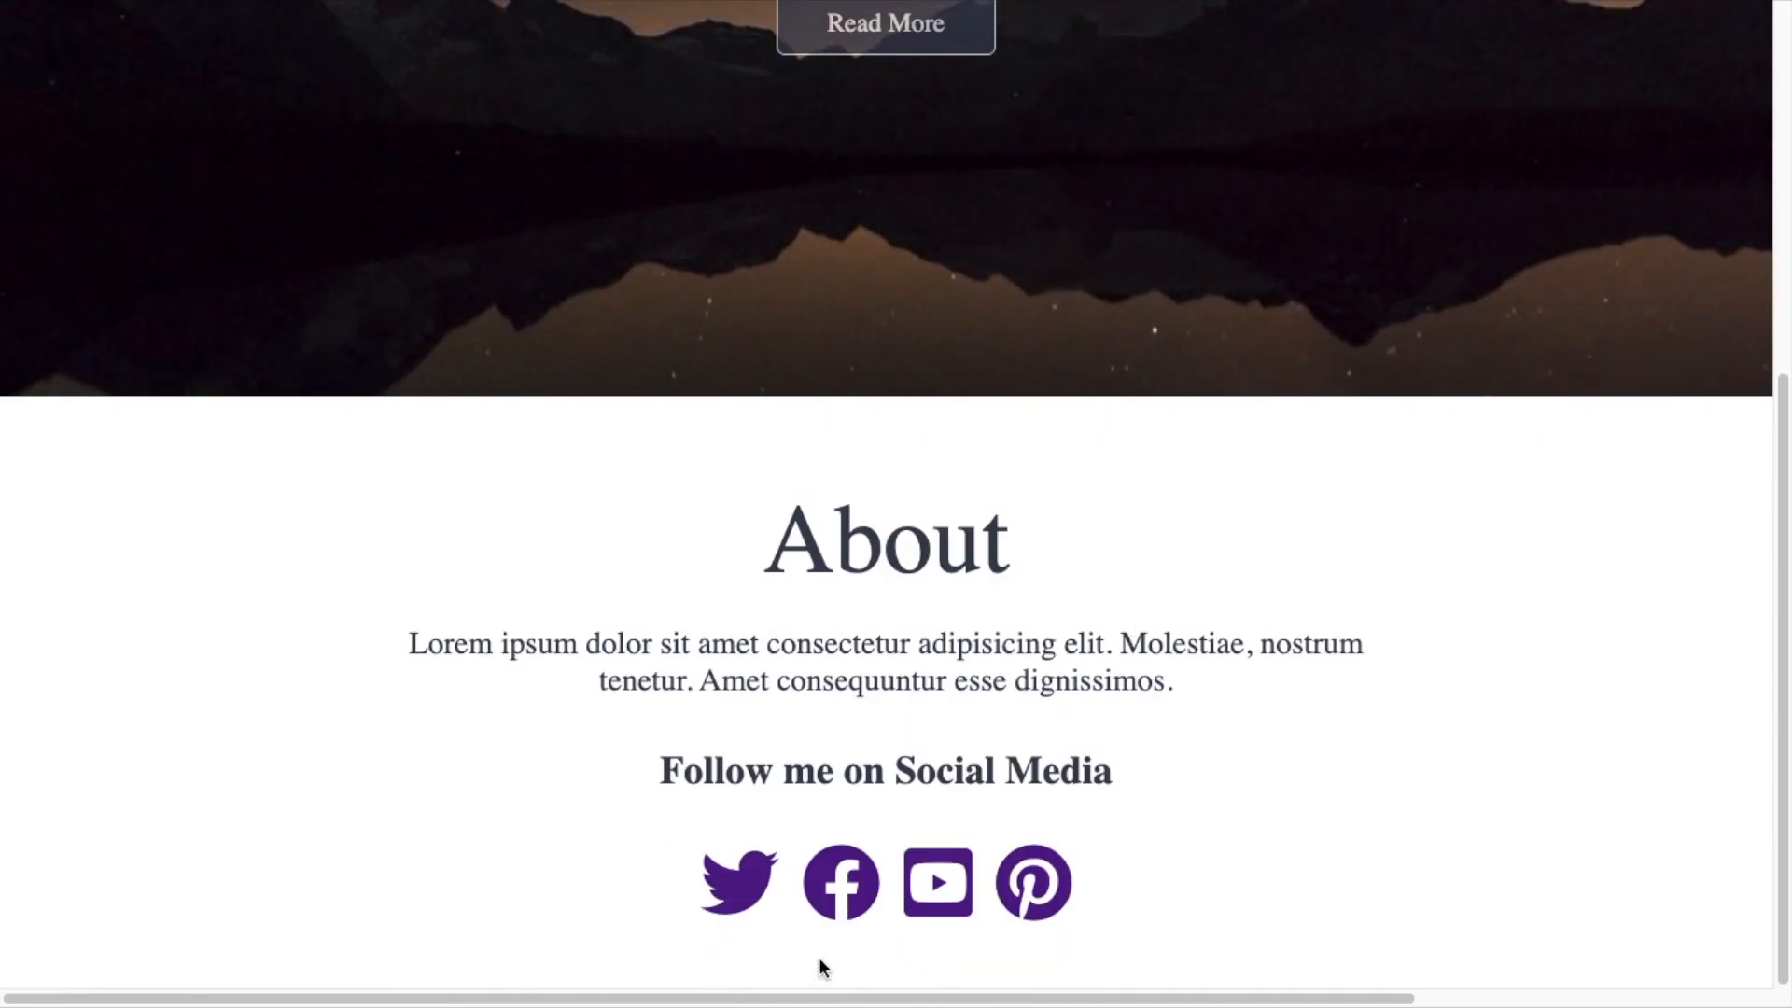
{"action": "scroll", "scroll_direction": "up", "scroll_amount": 3}
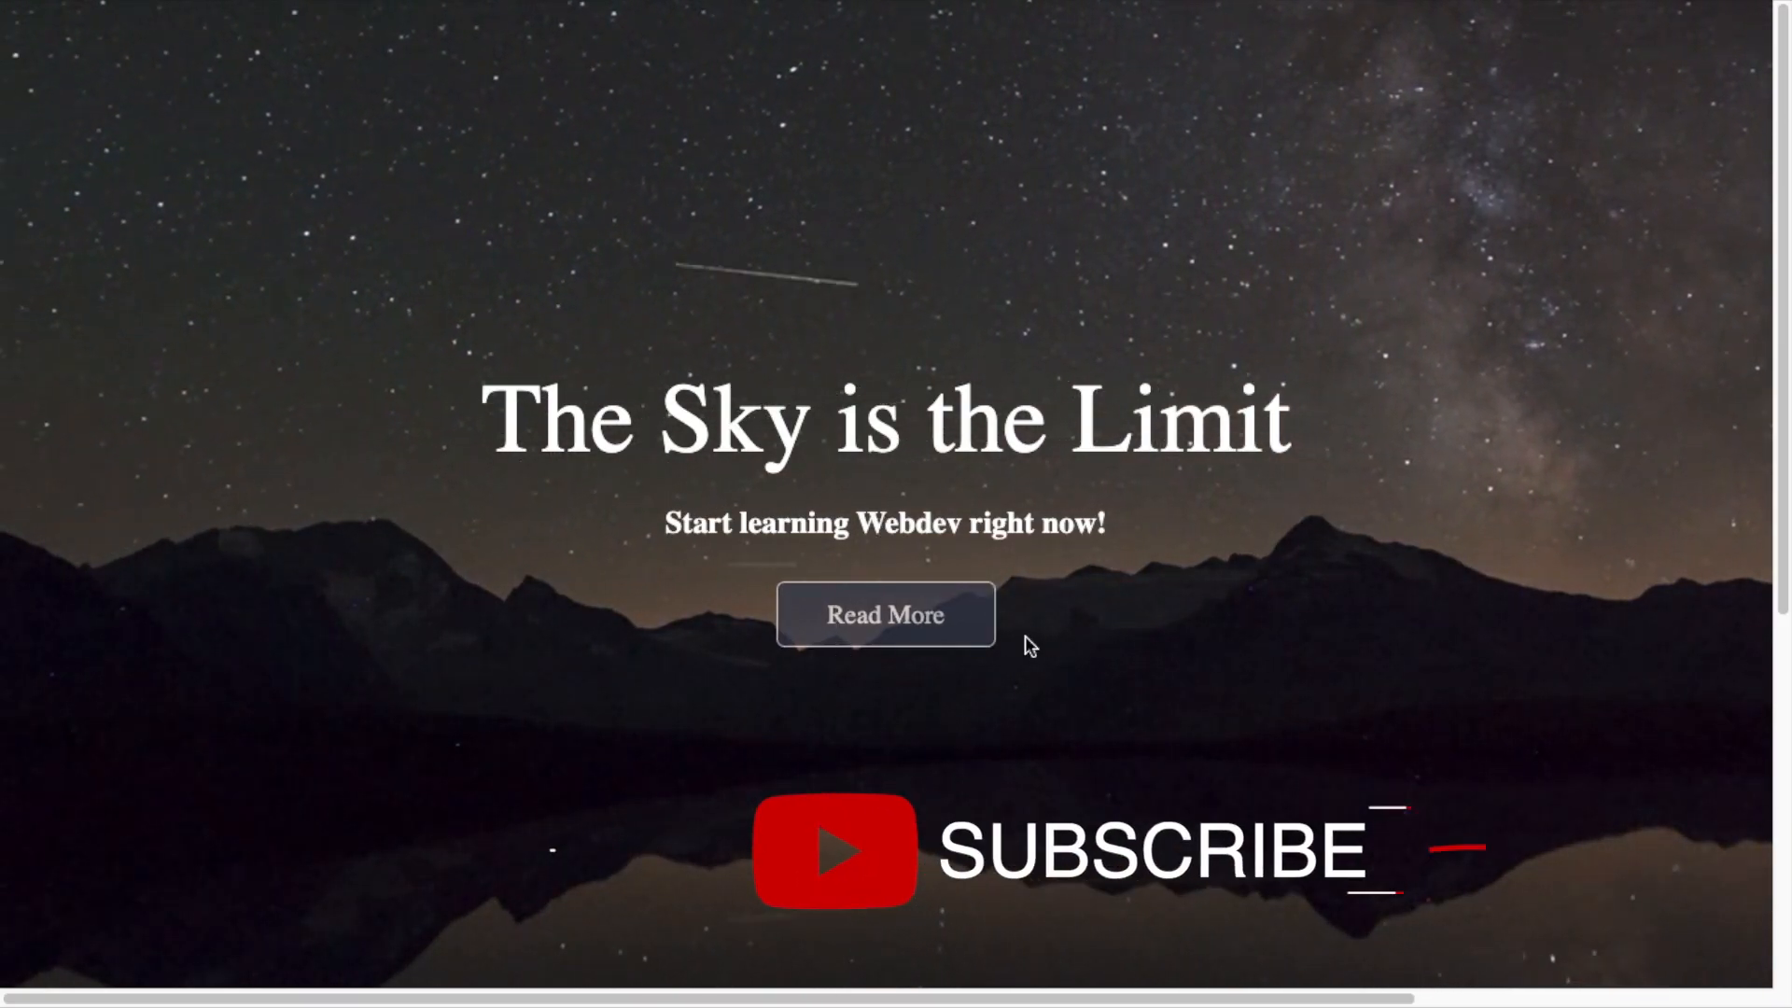
{"action": "scroll", "scroll_direction": "down", "scroll_amount": 3}
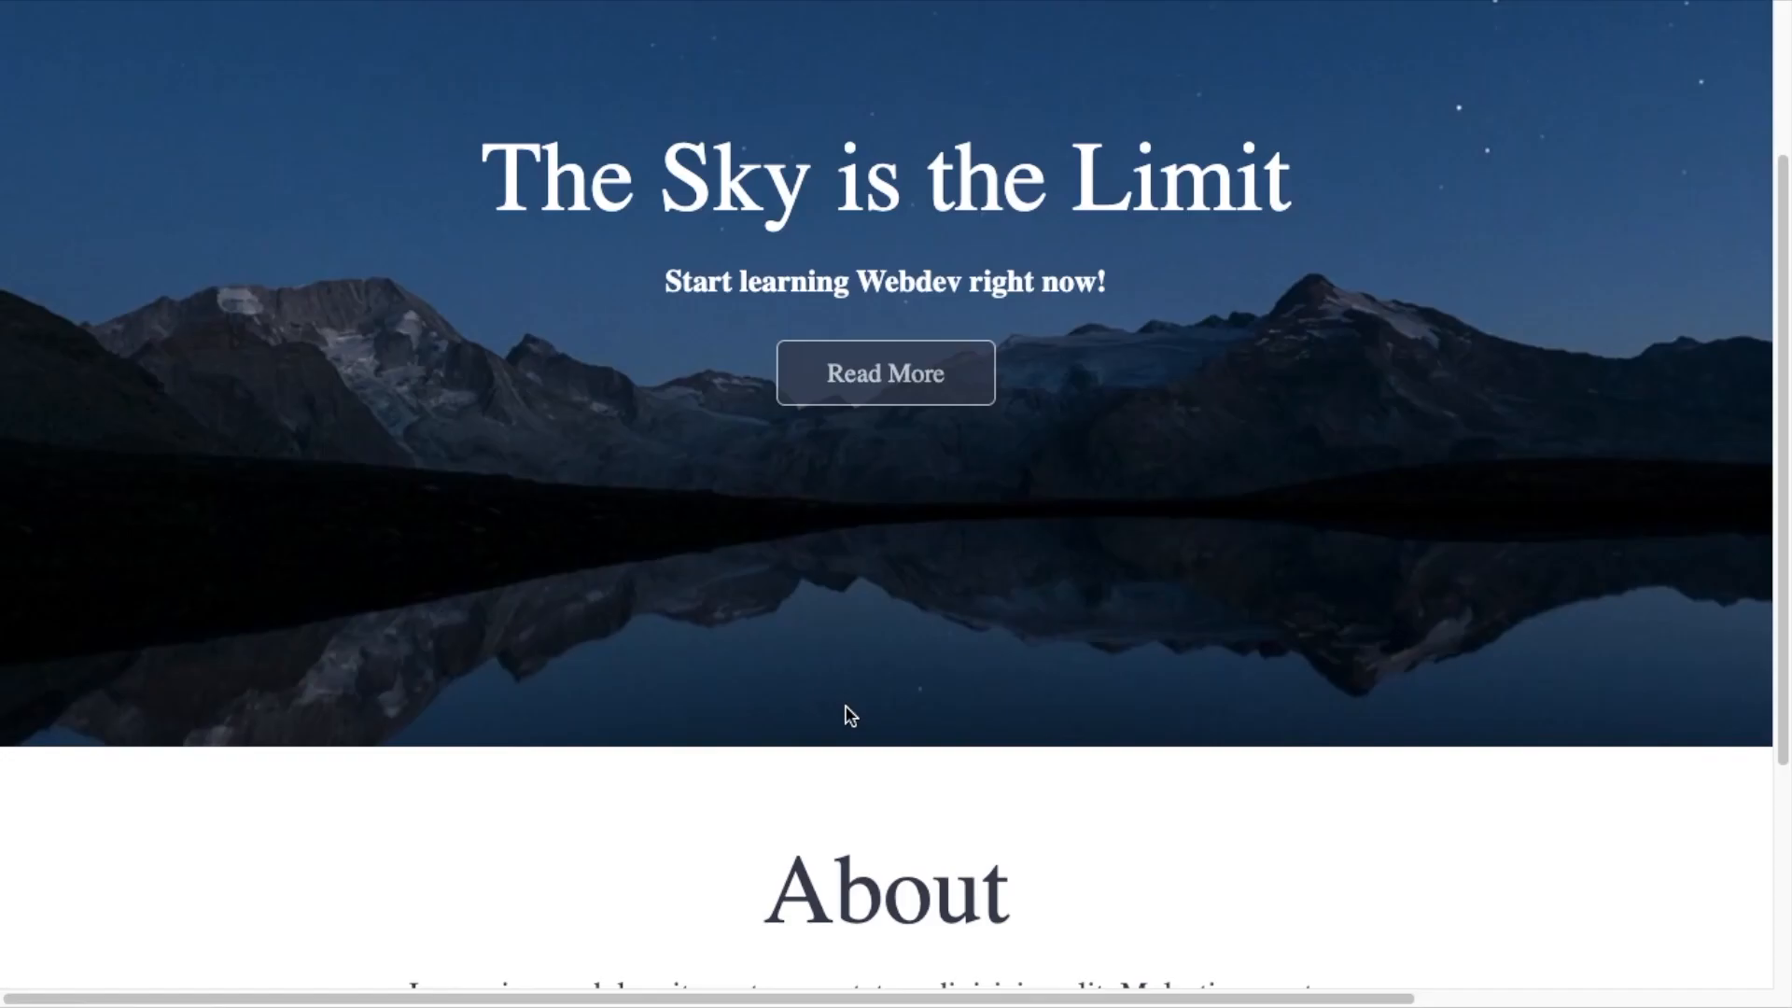
{"action": "scroll", "scroll_direction": "down", "scroll_amount": 3}
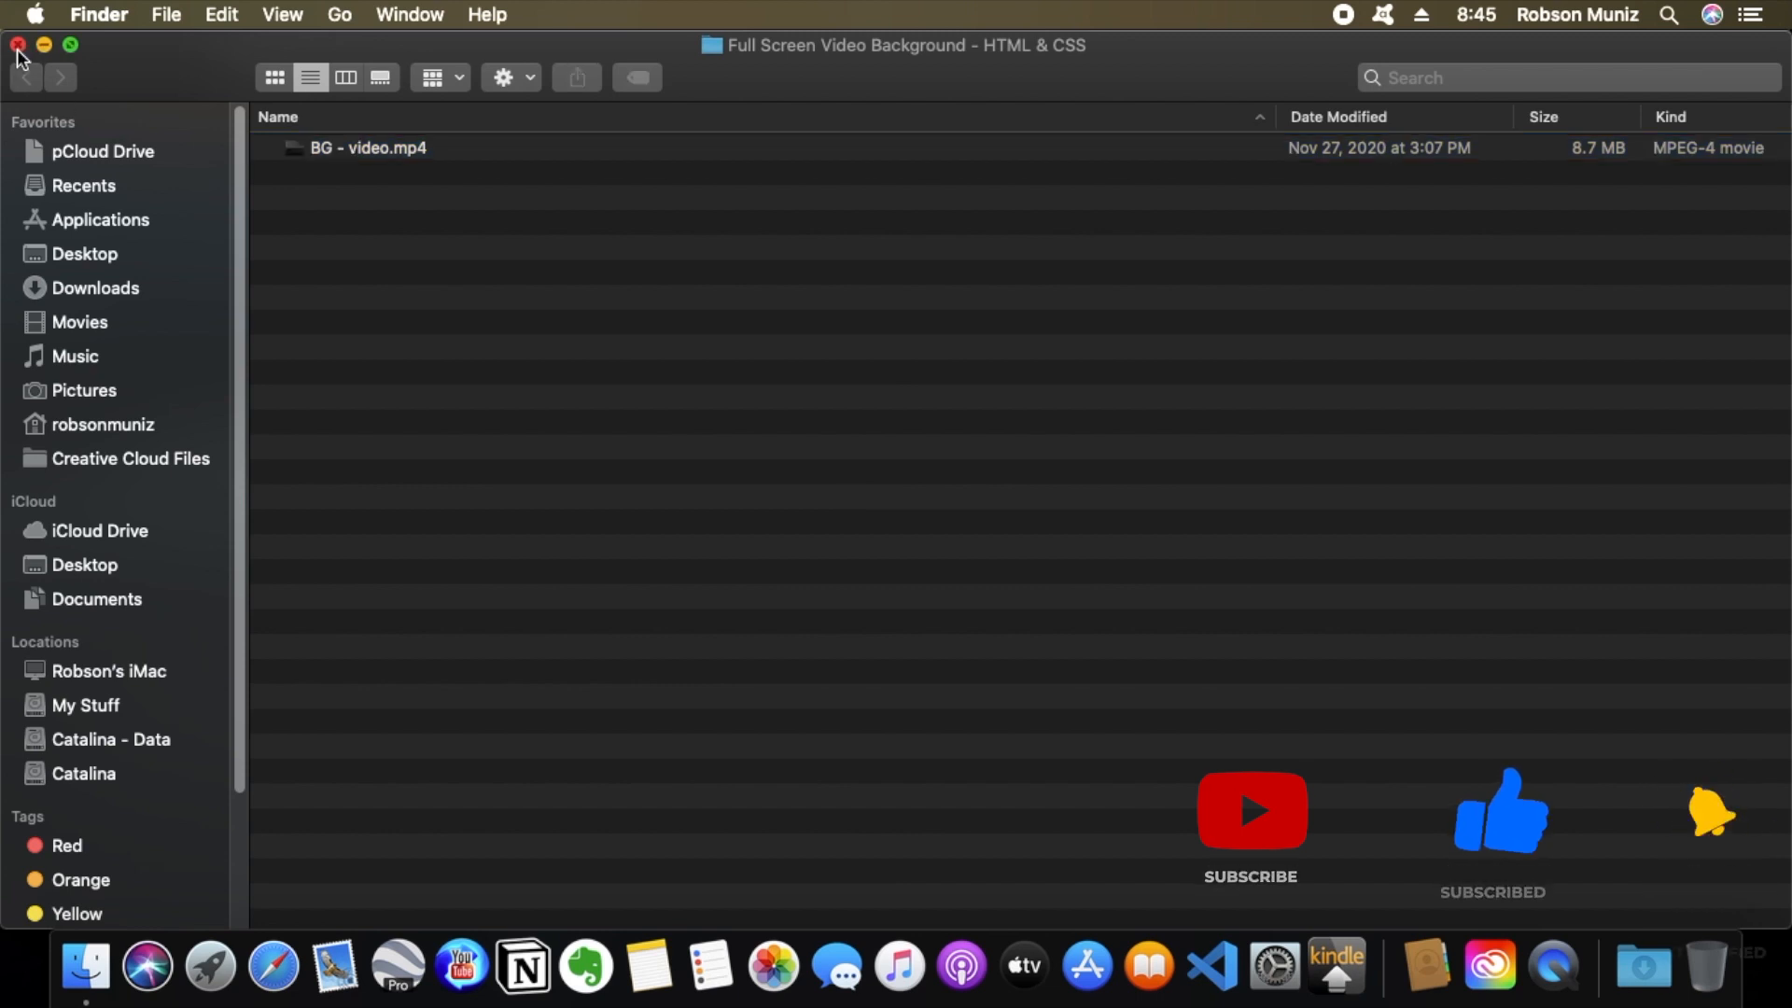
{"action": "left_click", "coordinate": [19, 45]}
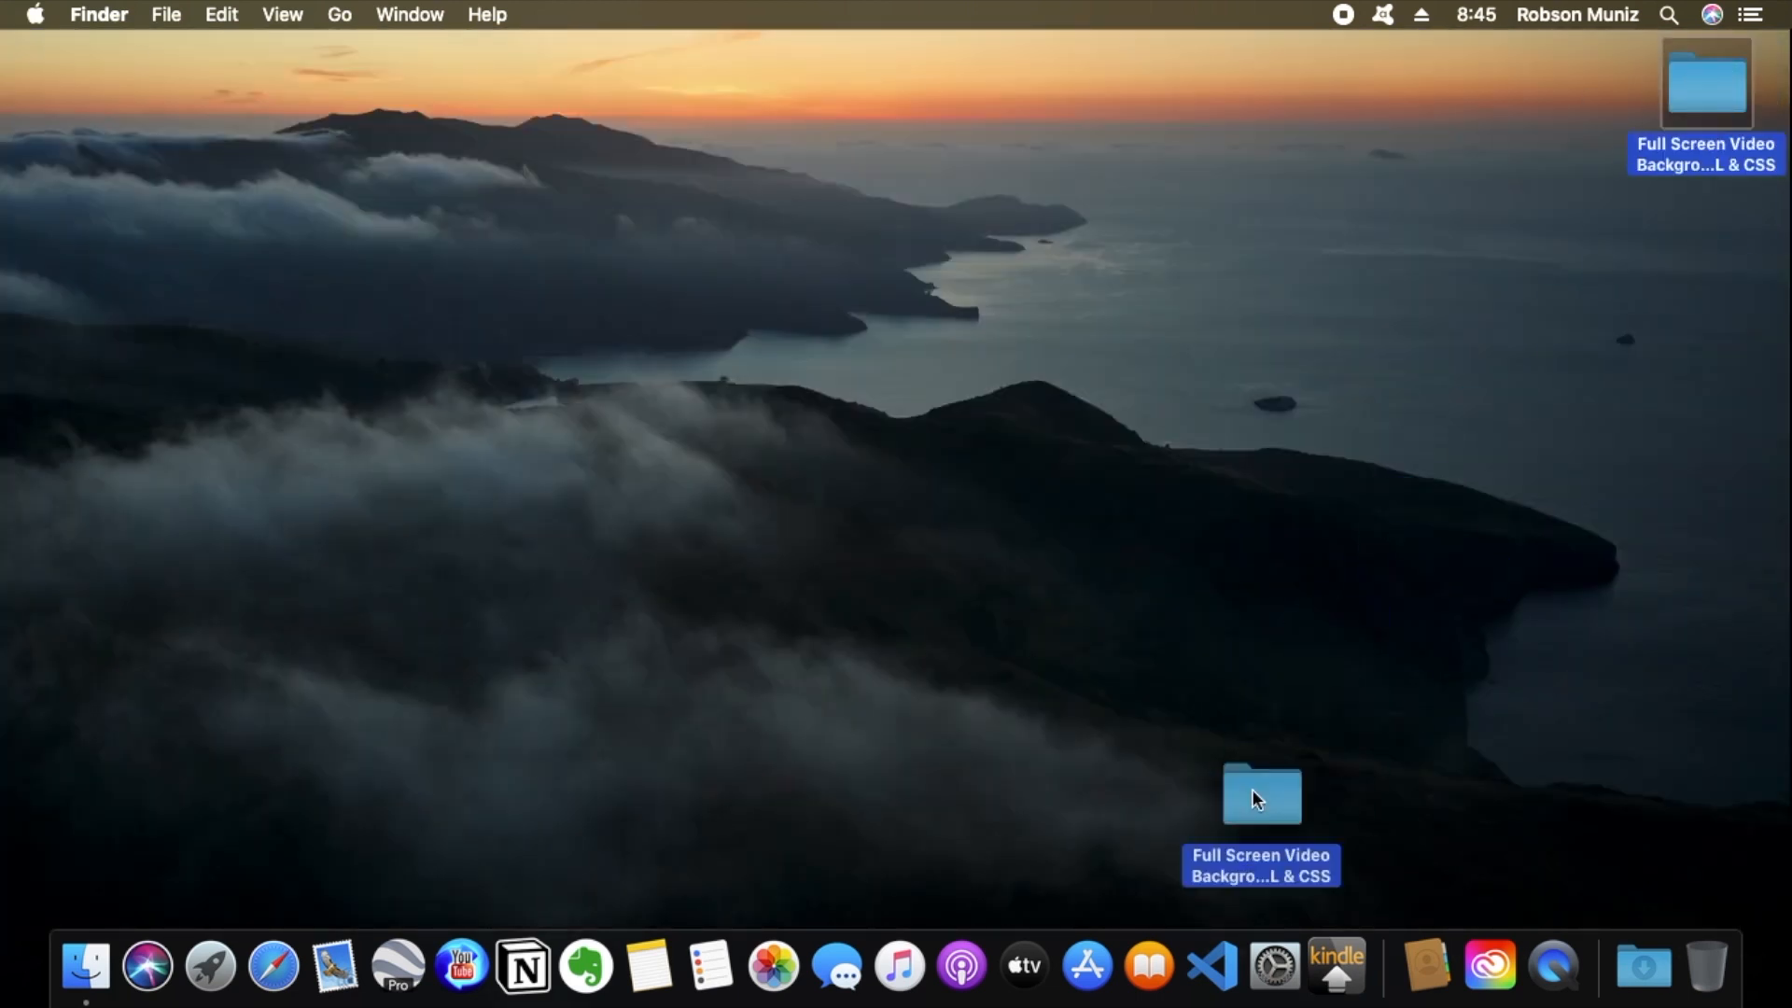
{"action": "double_click", "coordinate": [1261, 796]}
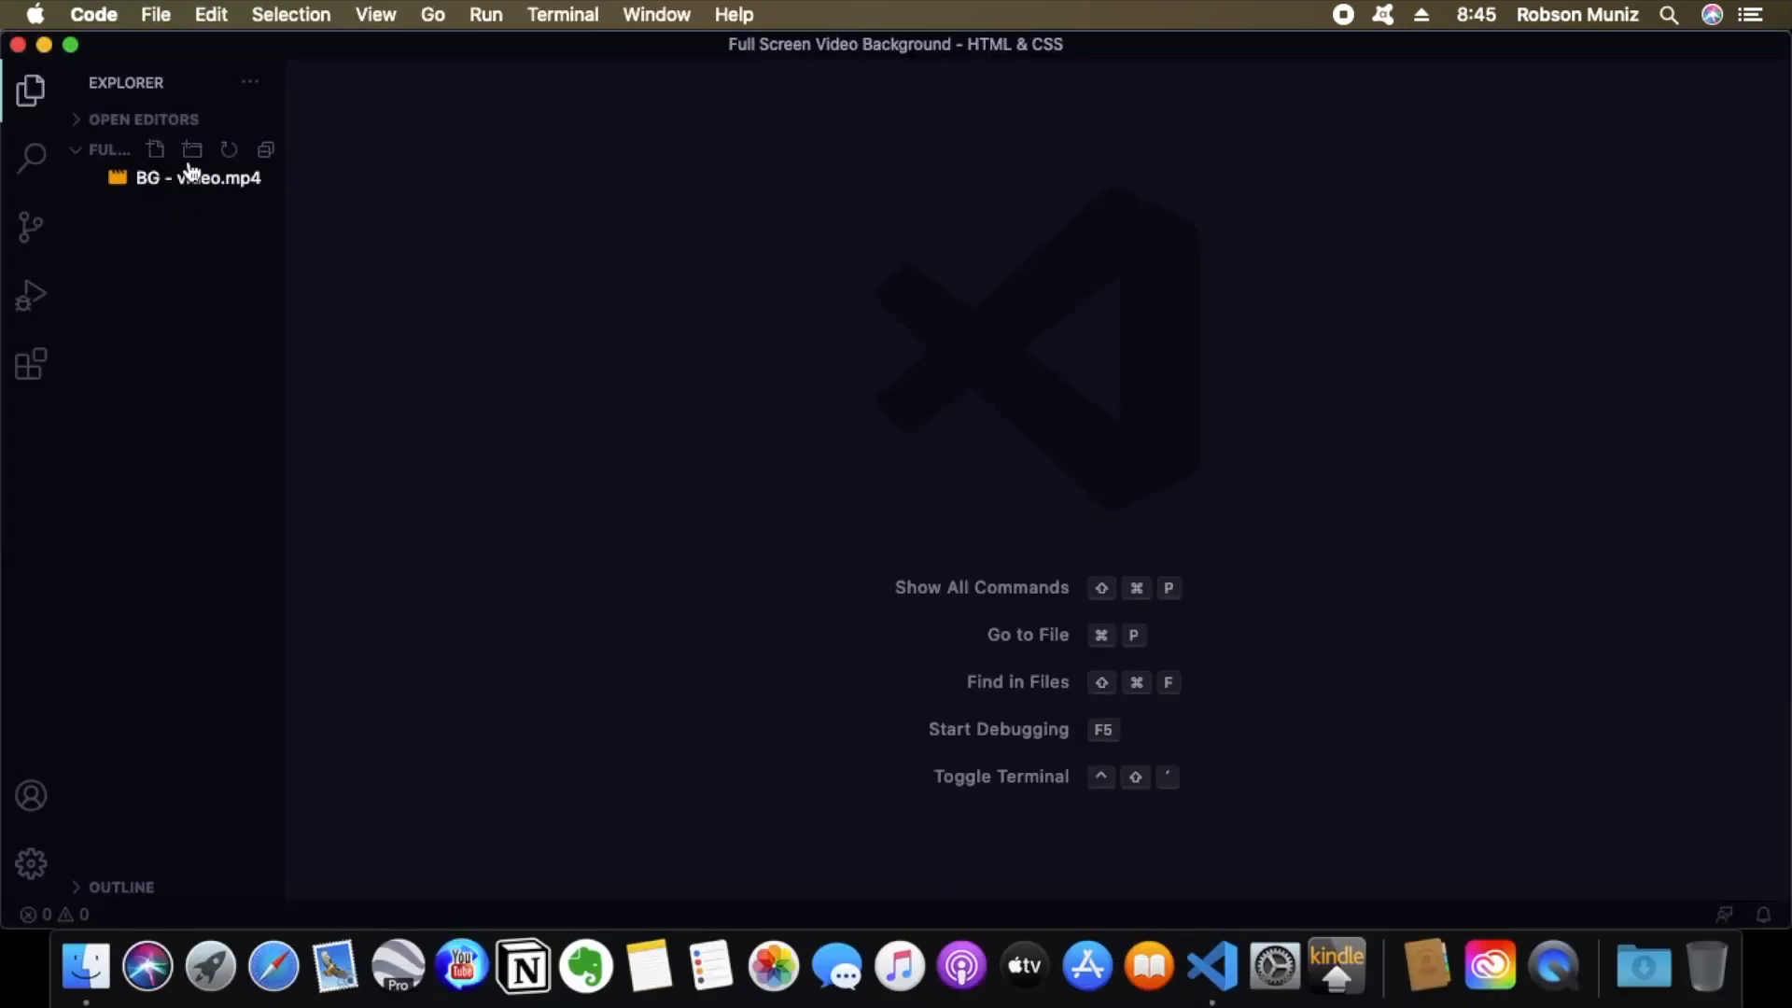
Create the files index.html and style.css in the project Explorer.
{"action": "left_click", "coordinate": [154, 149]}
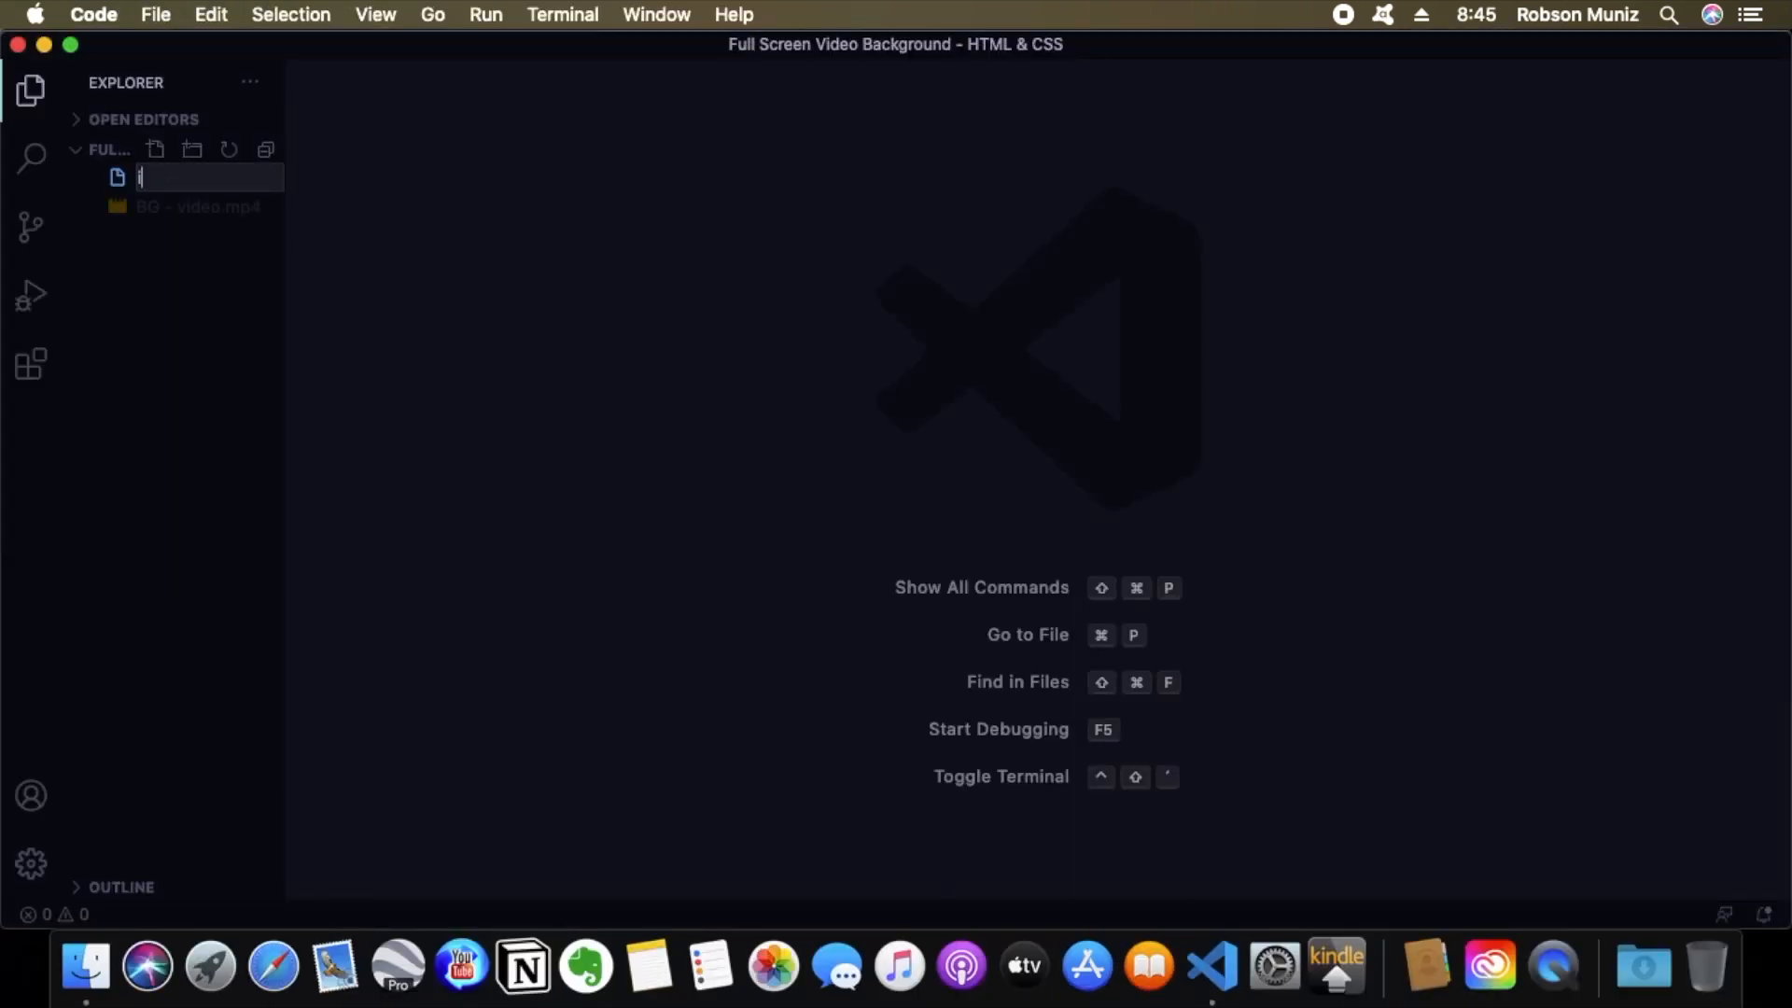
{"action": "type", "text": "index.h"}
{"action": "type", "text": "s"}
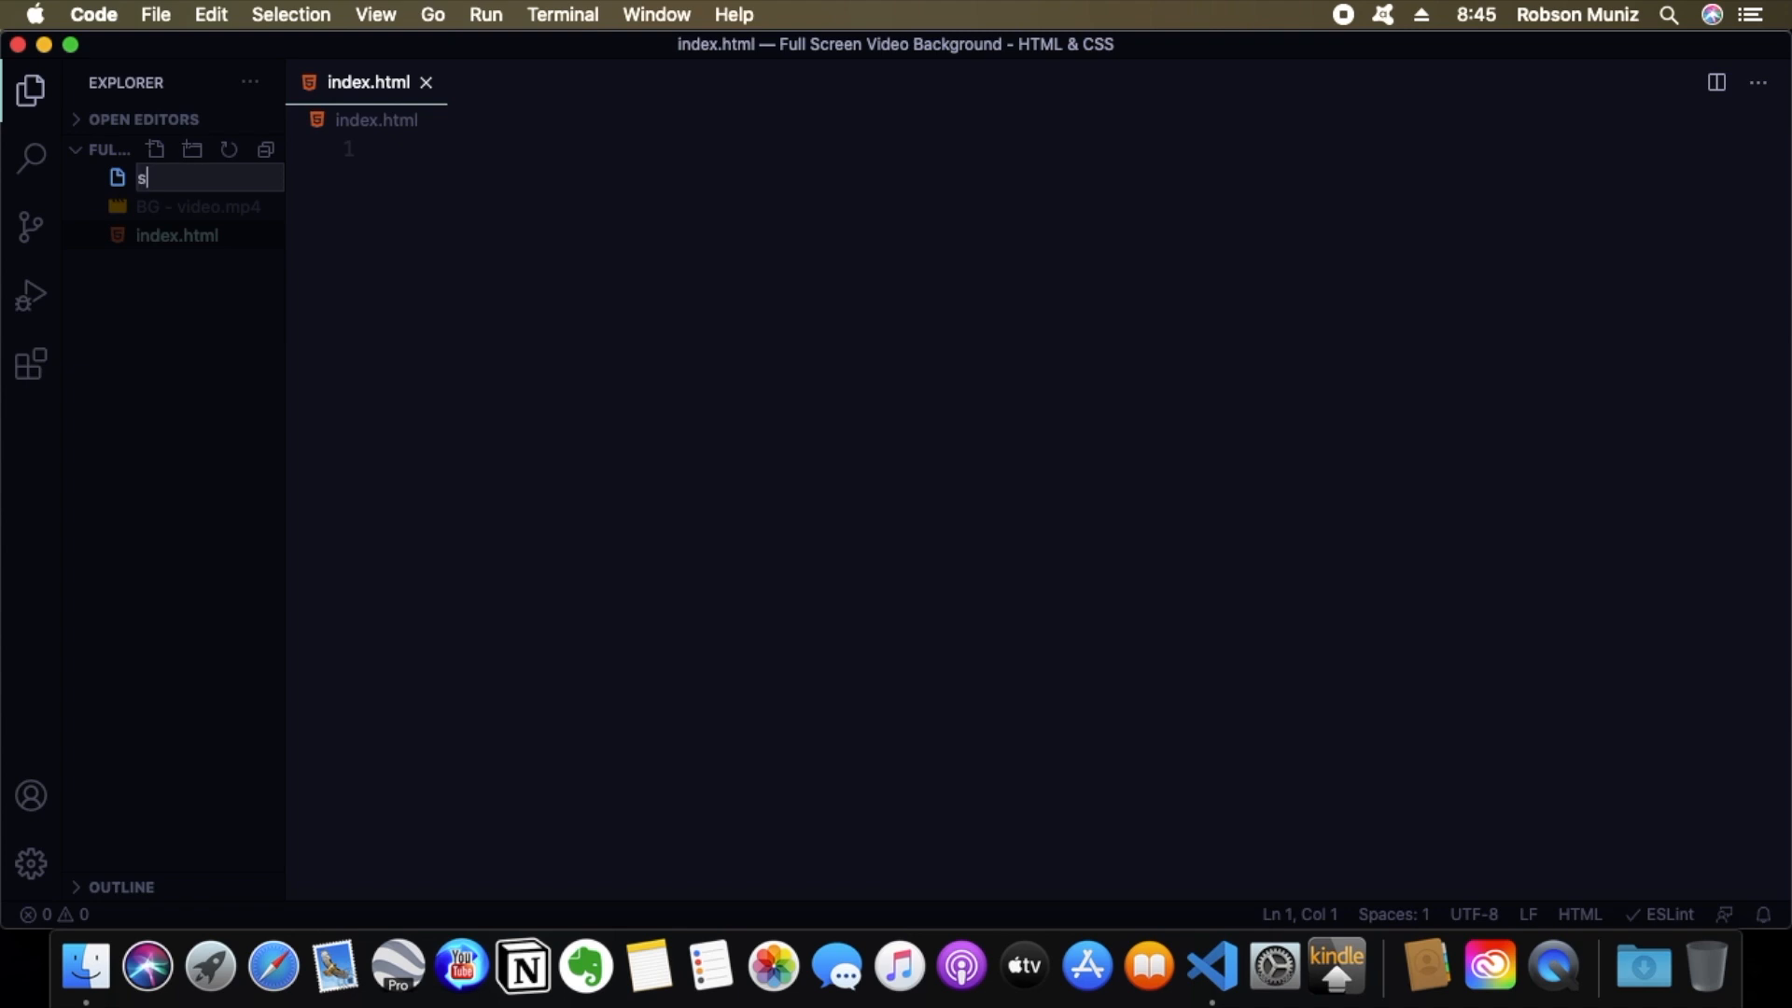
{"action": "type", "text": "tyle."}
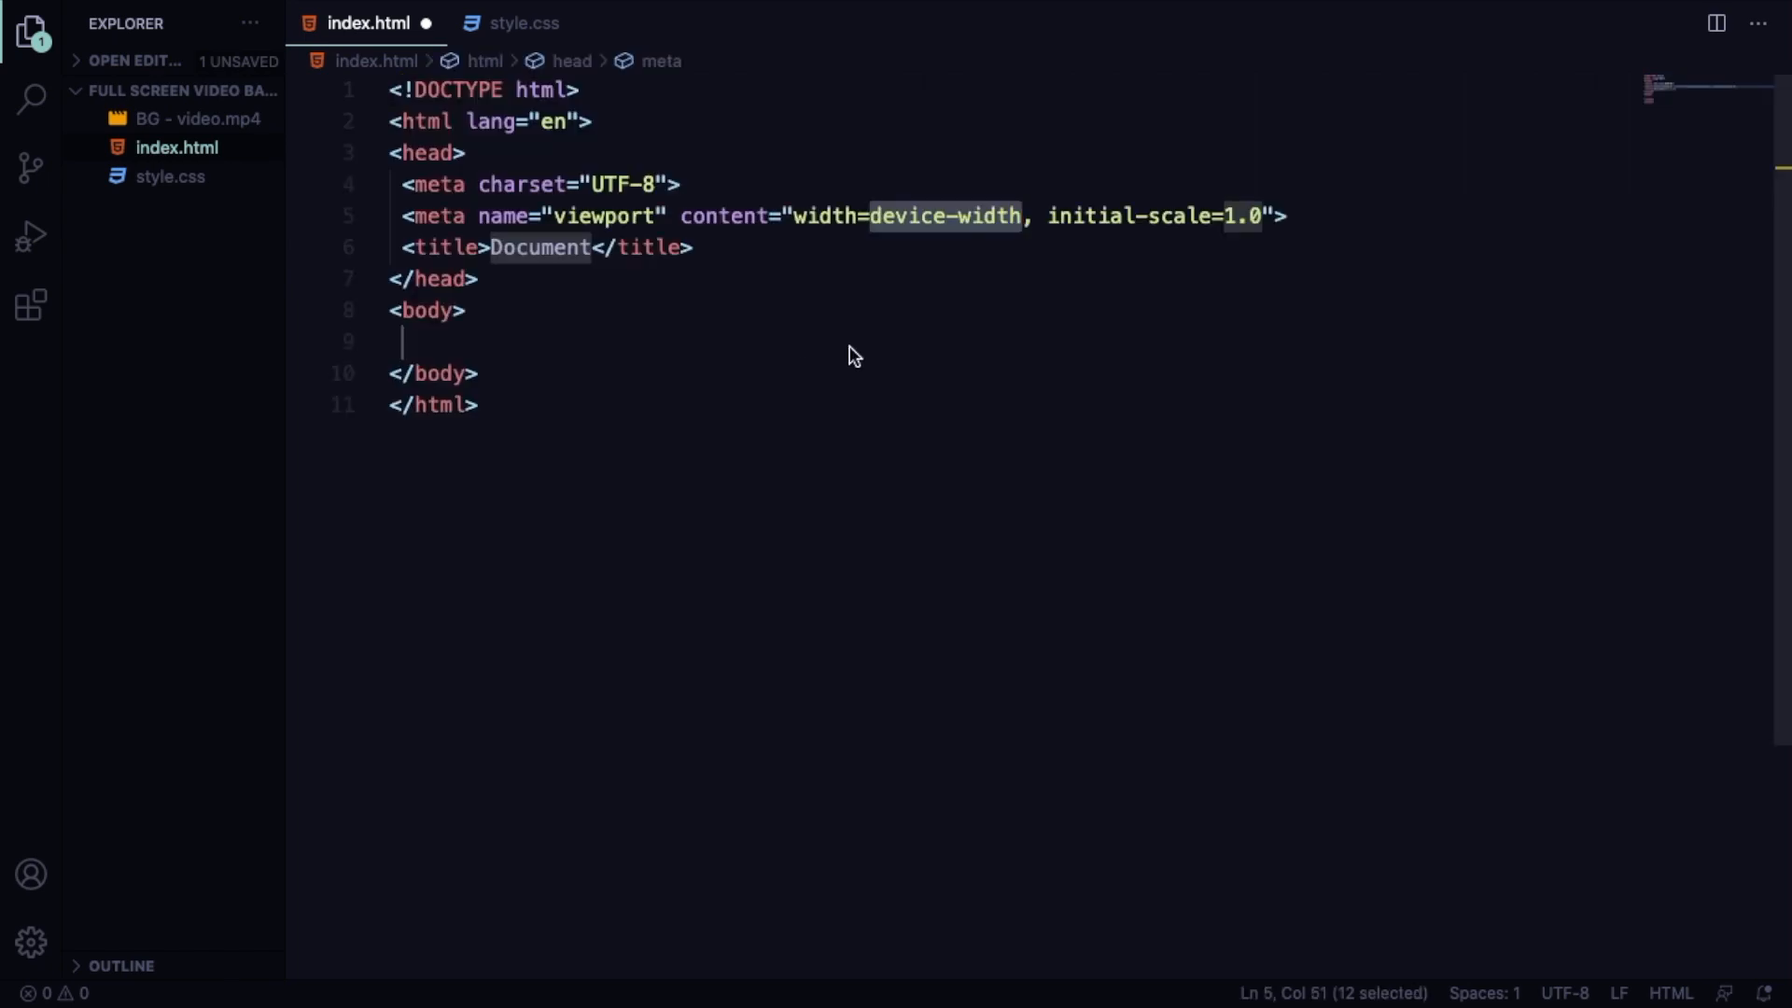
Add Font Awesome CDN and style.css links, and title the page 'Video Landing Page'.
{"action": "left_click", "coordinate": [579, 249]}
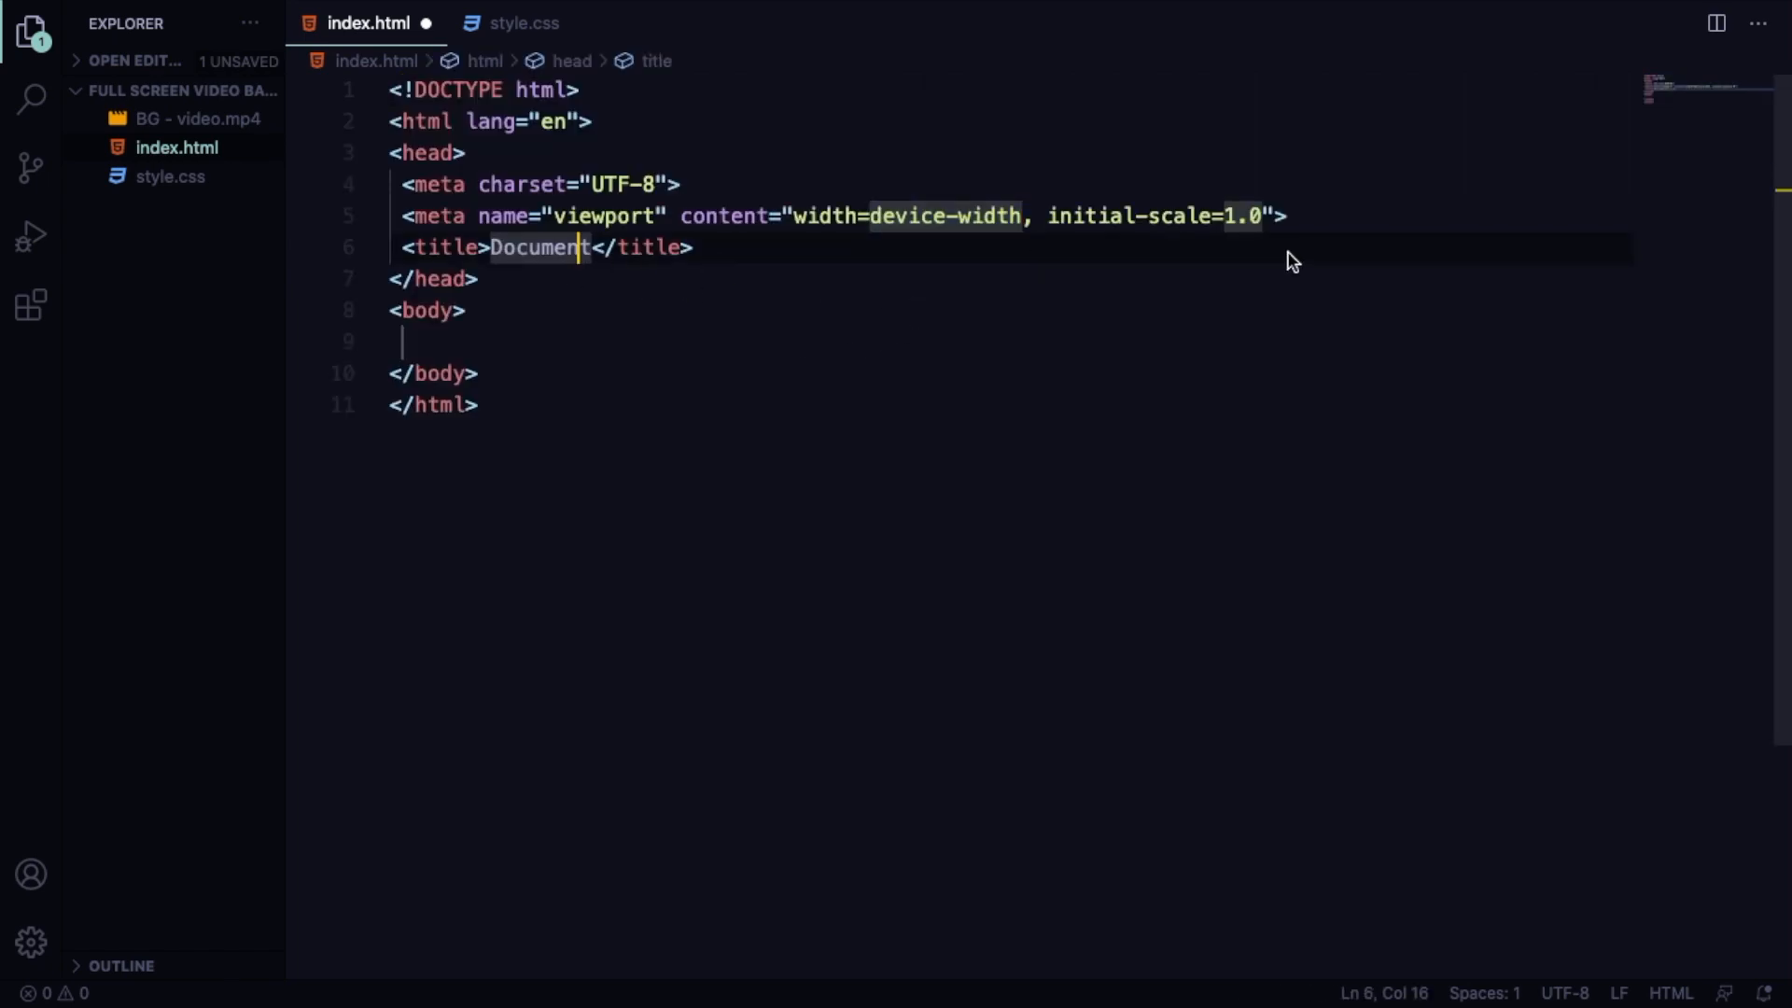
{"action": "key", "text": "Enter"}
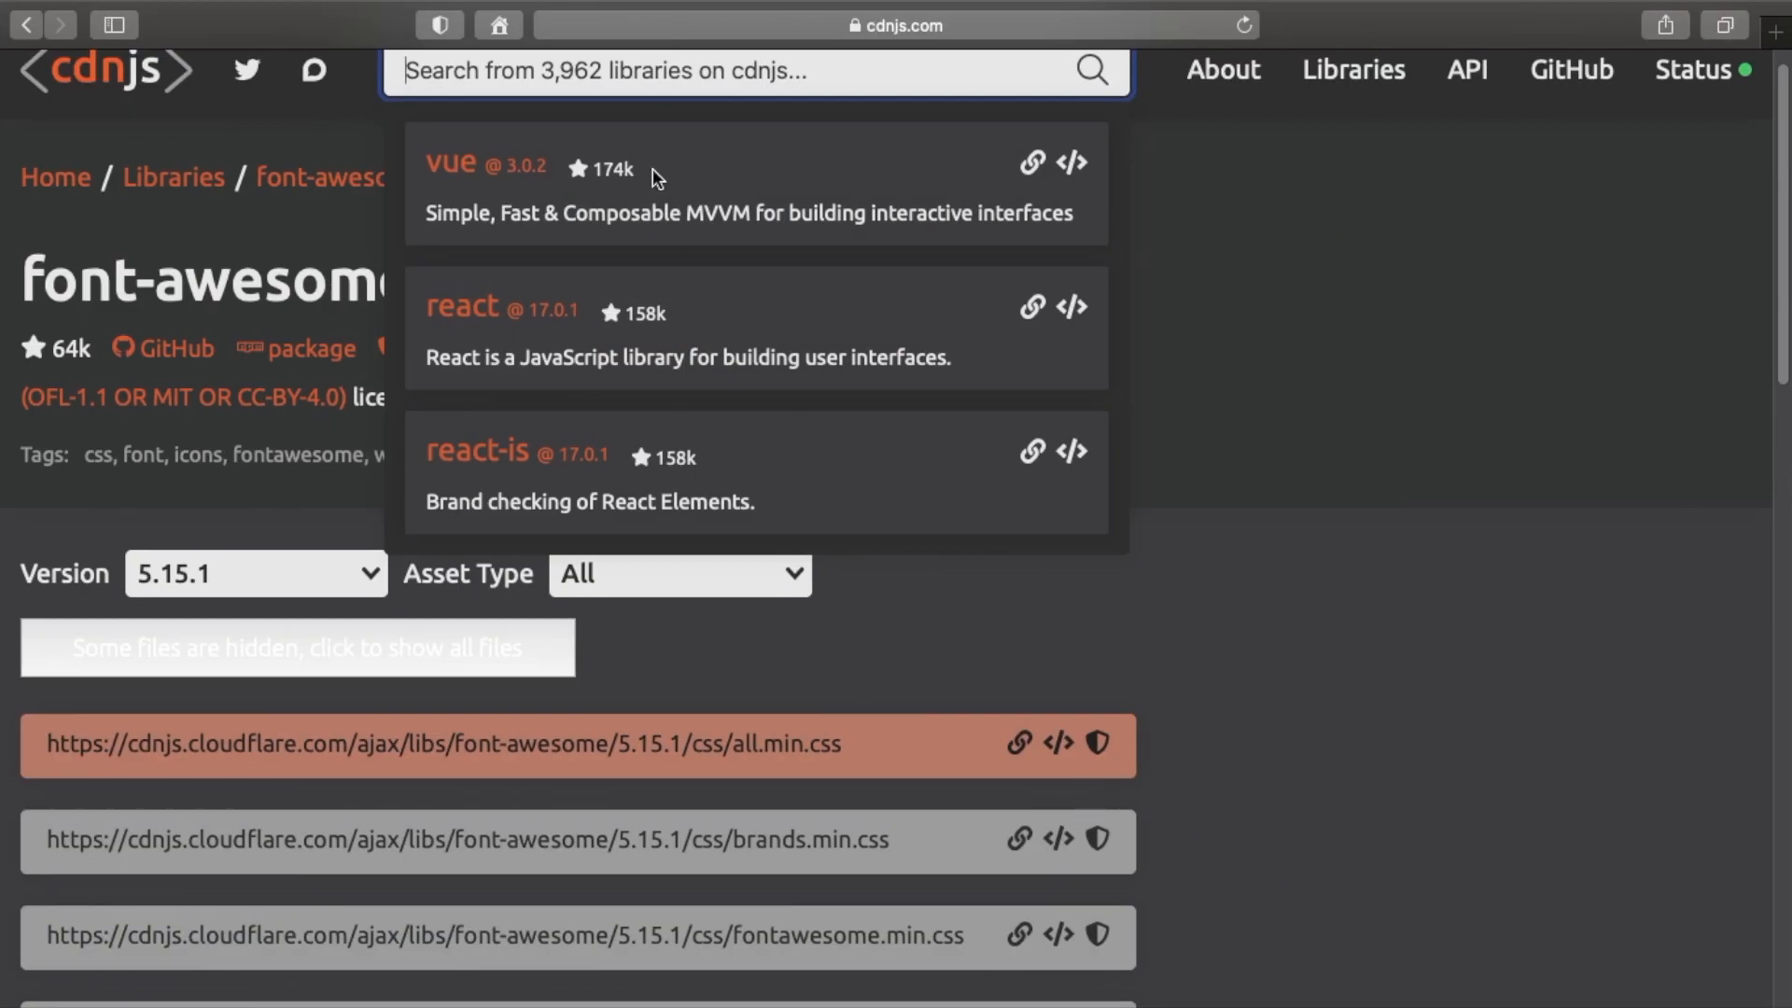
{"action": "mouse_move", "coordinate": [1016, 689]}
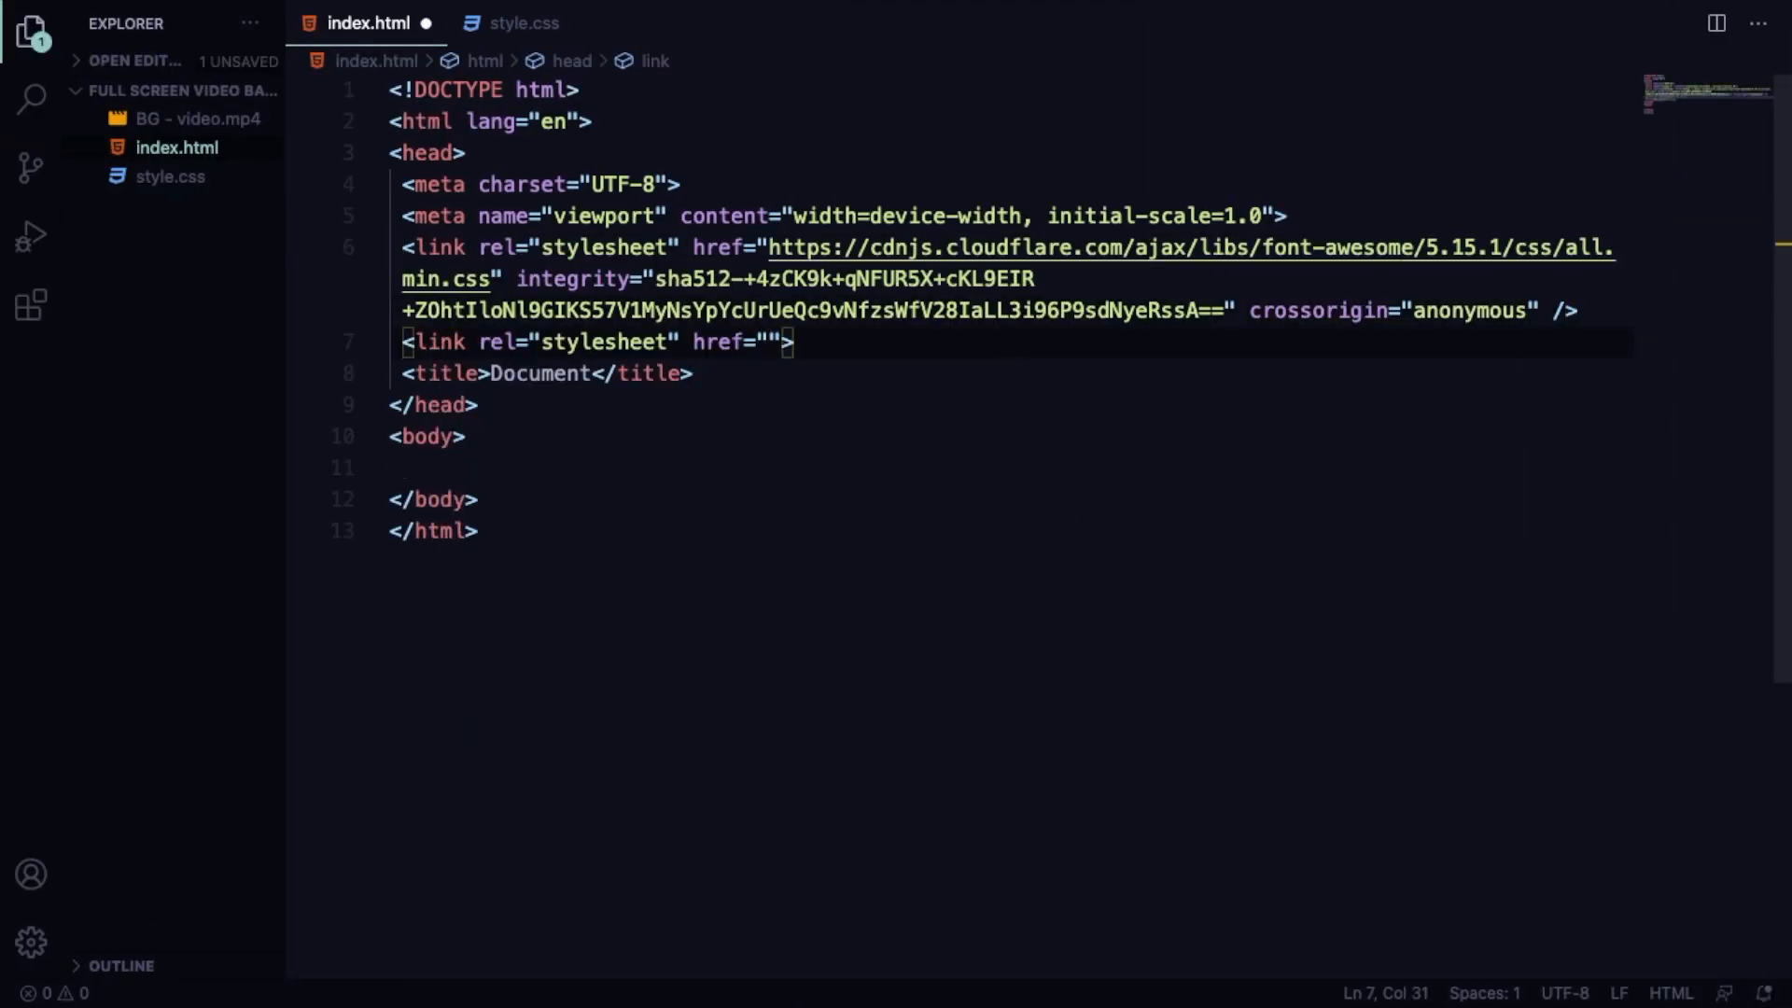
{"action": "type", "text": "style.css"}
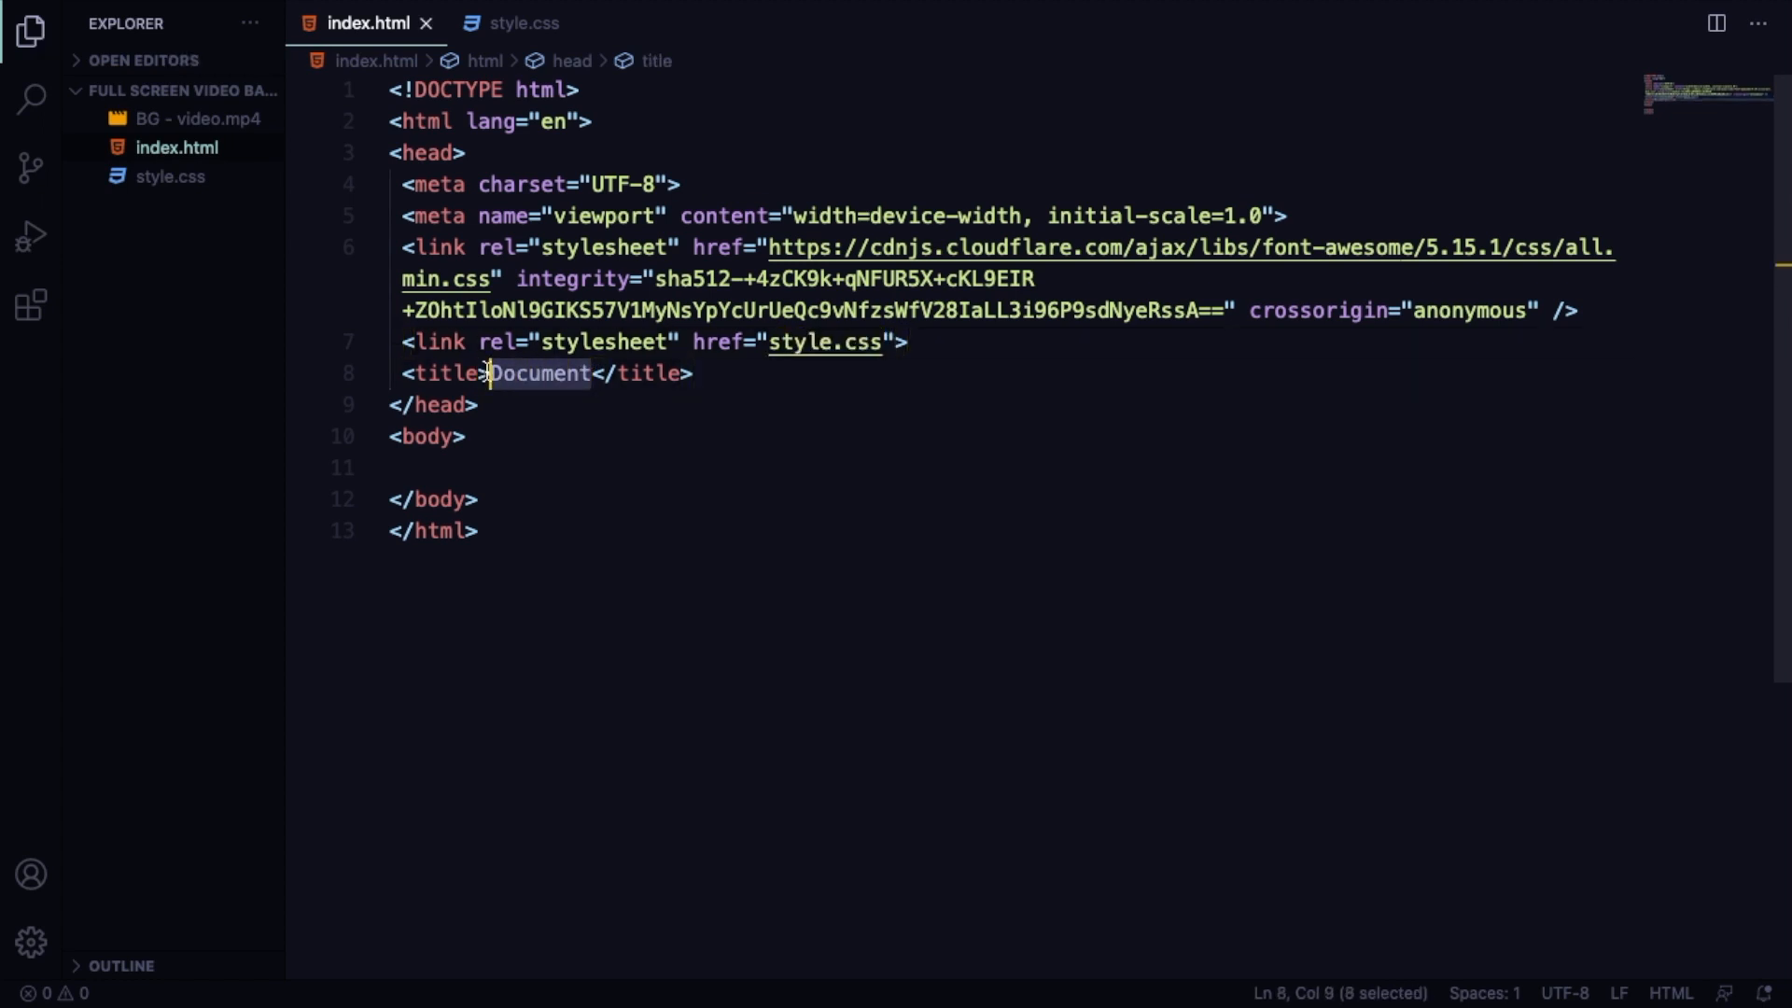
{"action": "type", "text": "Video Lan"}
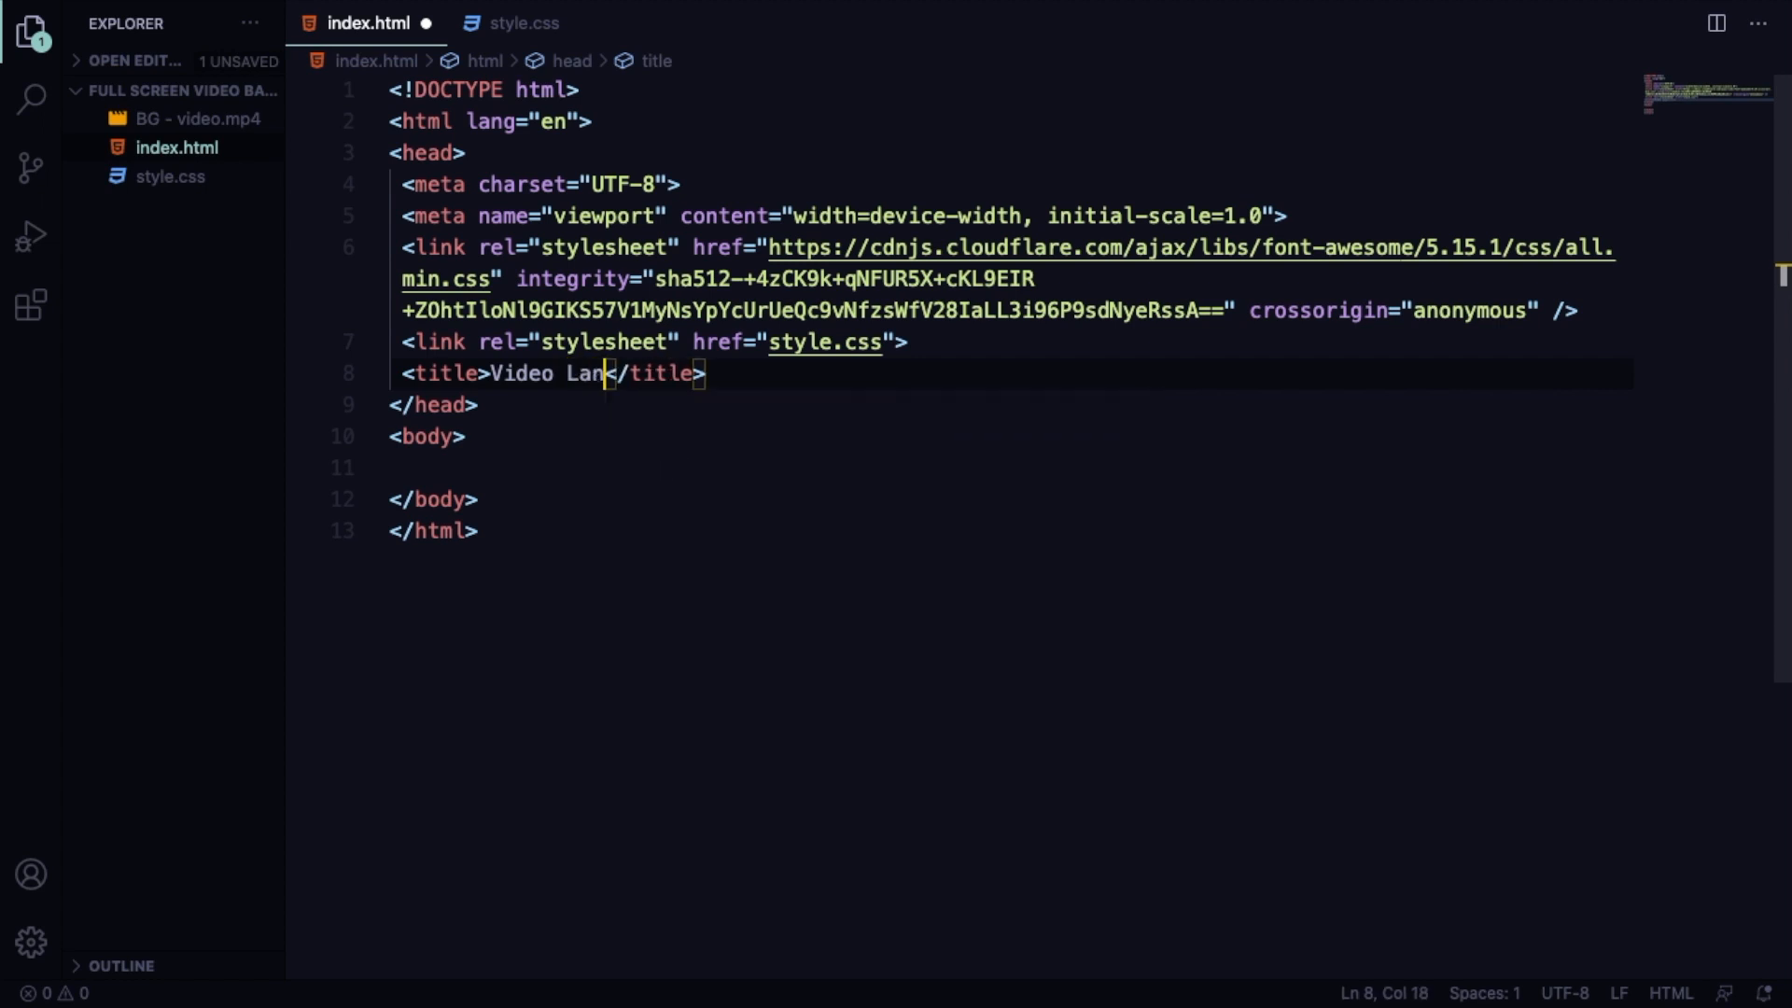
{"action": "type", "text": "ding Page"}
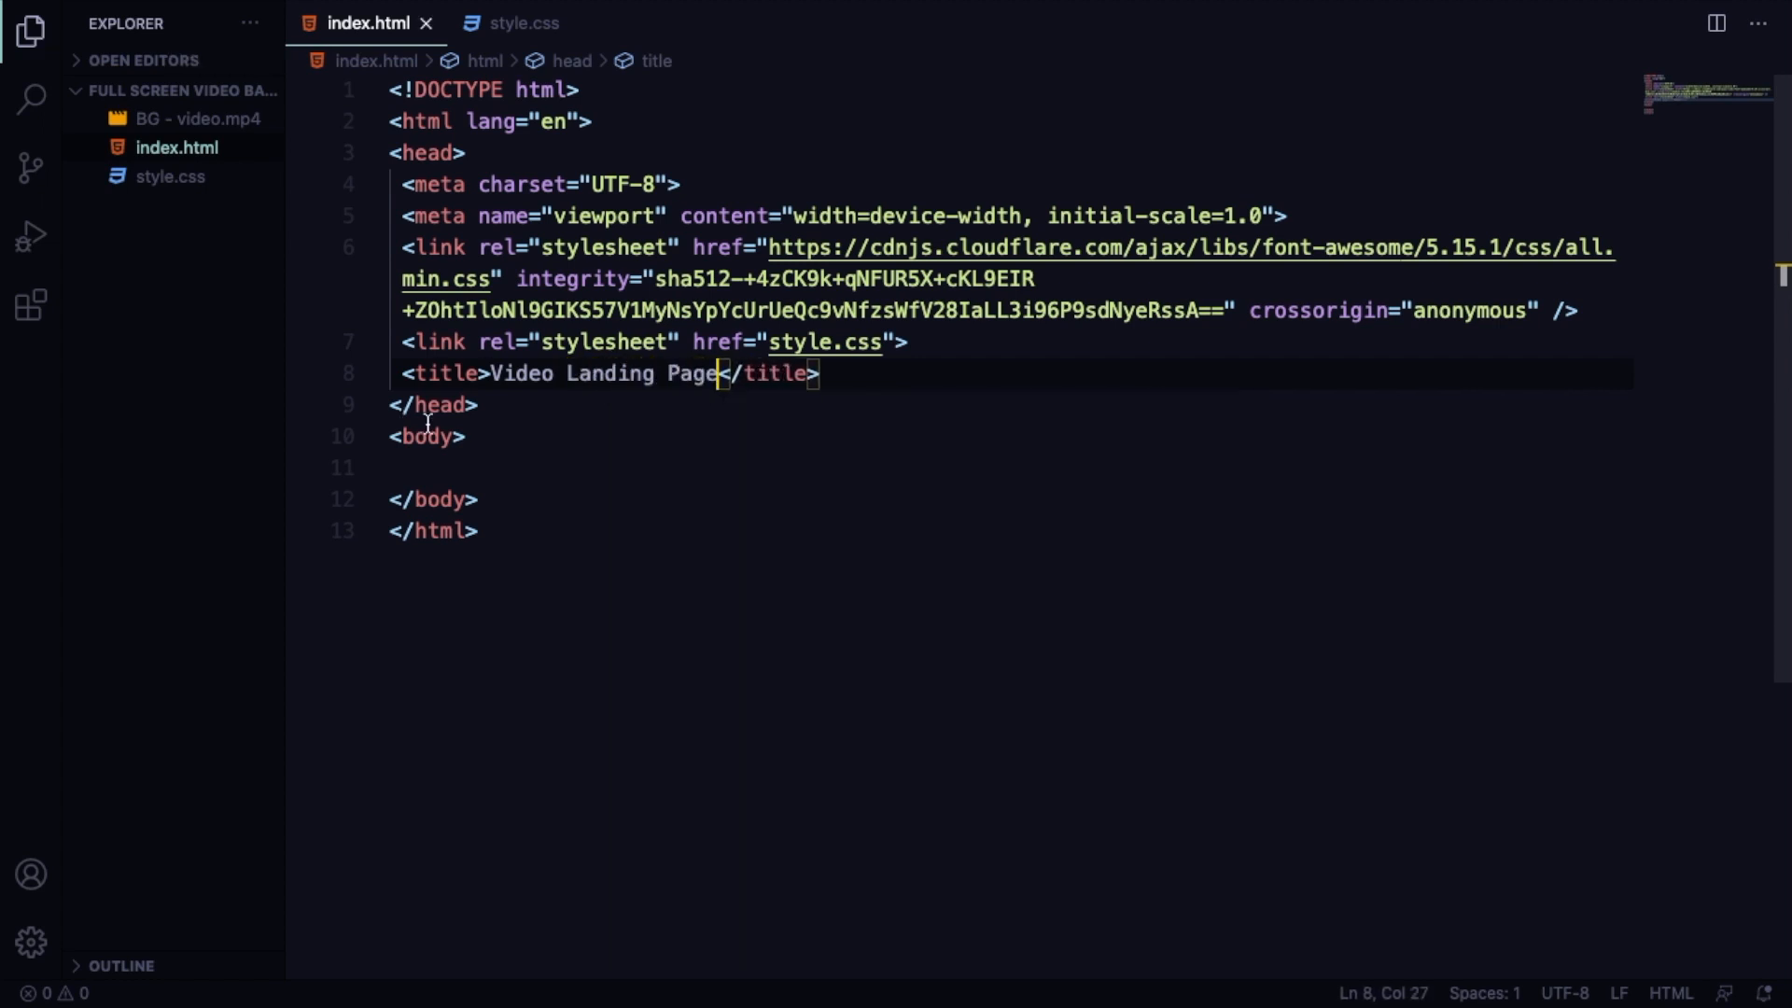
Build section.showcase with a .video-container div holding a video sourcing 'BG - video.mp4'.
{"action": "key", "text": "Enter"}
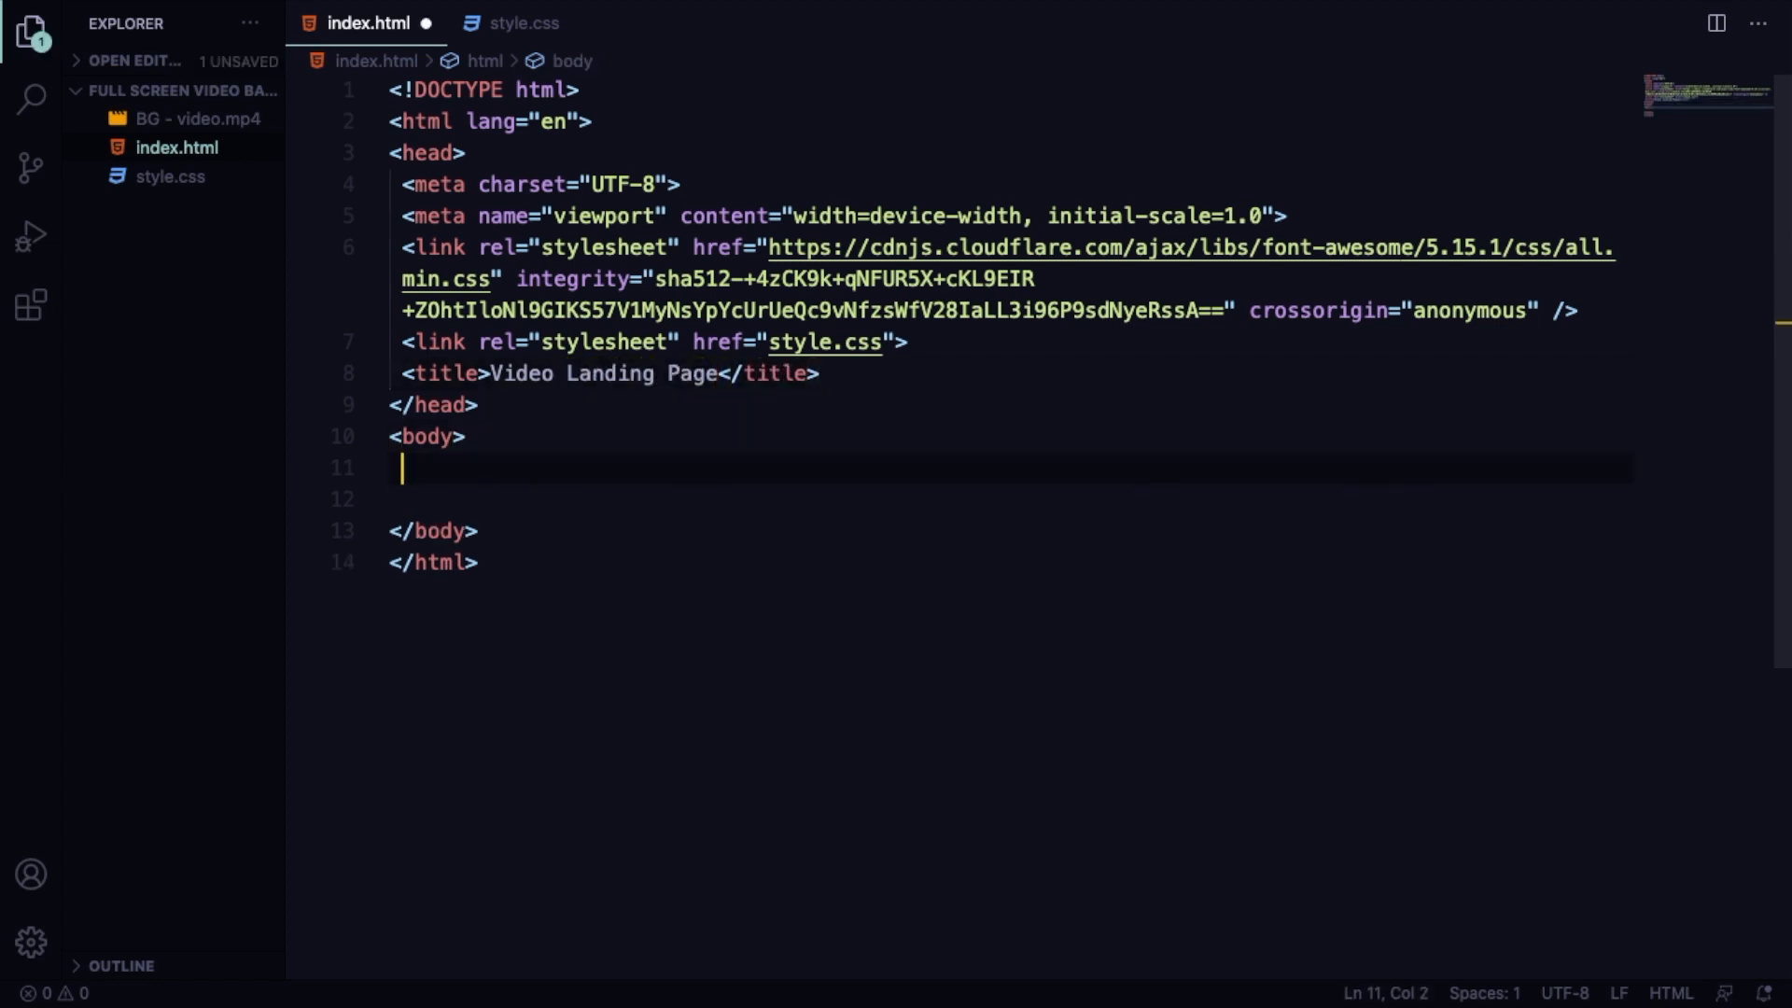
{"action": "type", "text": "section class=\"showcase\">"}
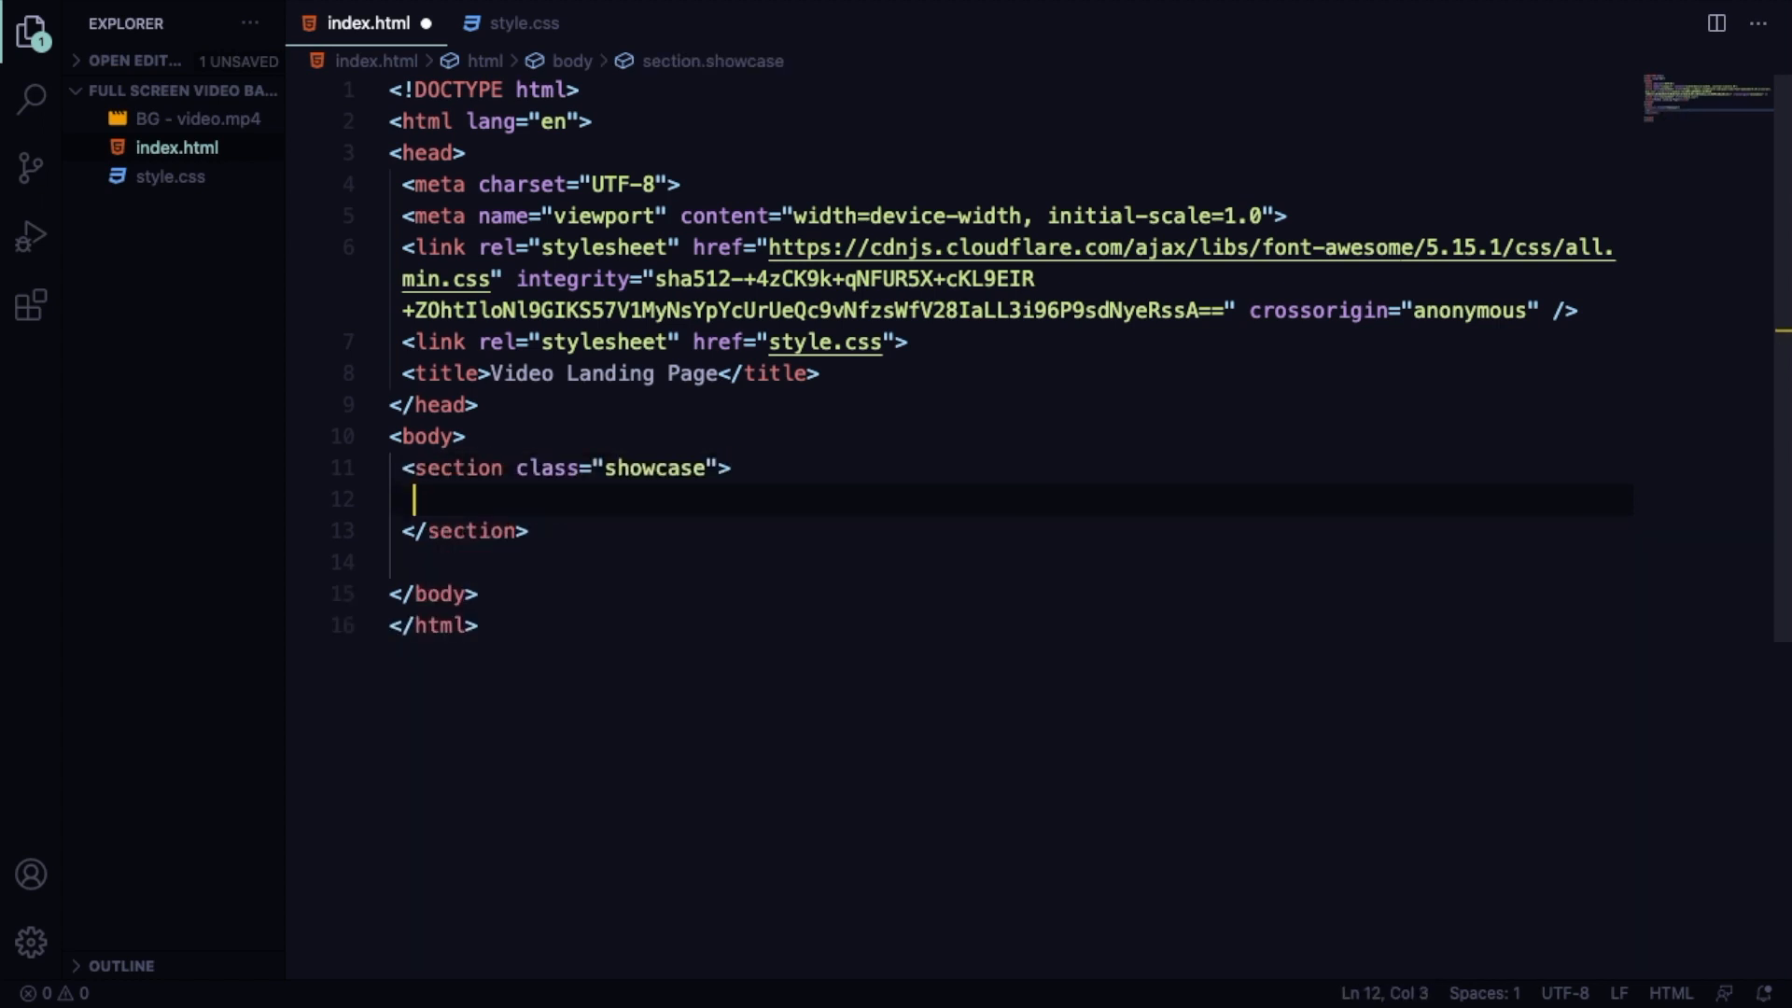
{"action": "type", "text": ".video-"}
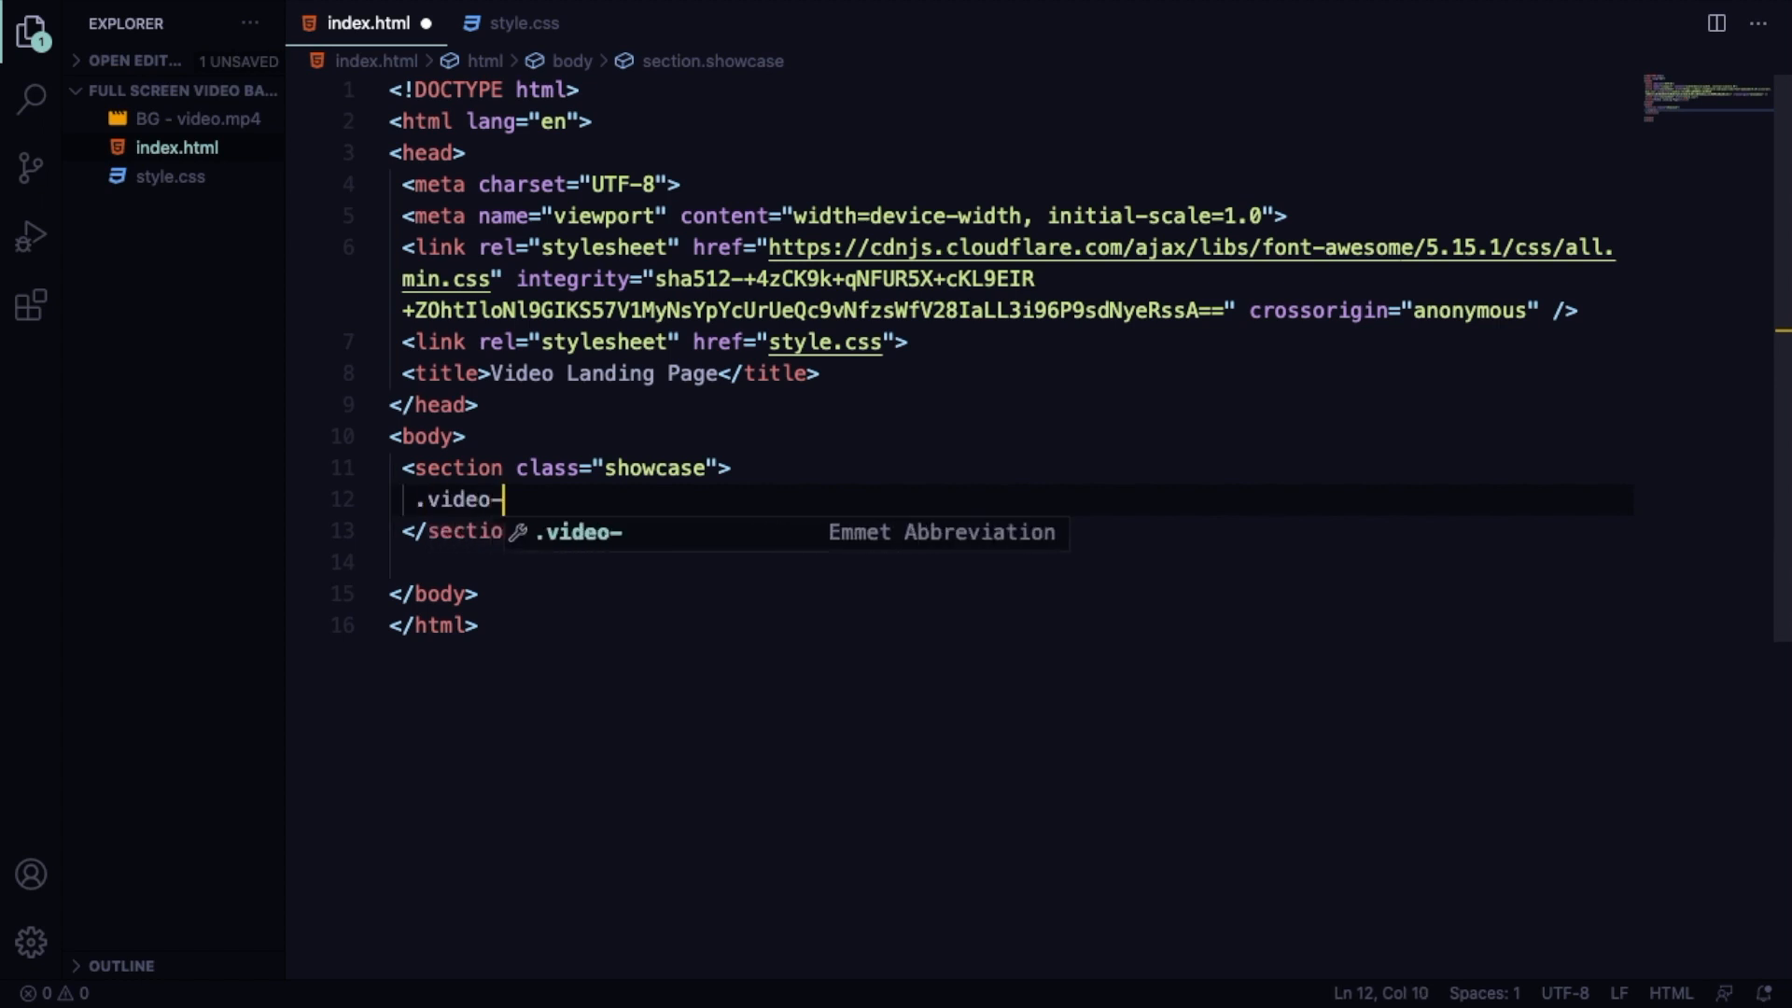
{"action": "key", "text": "Tab"}
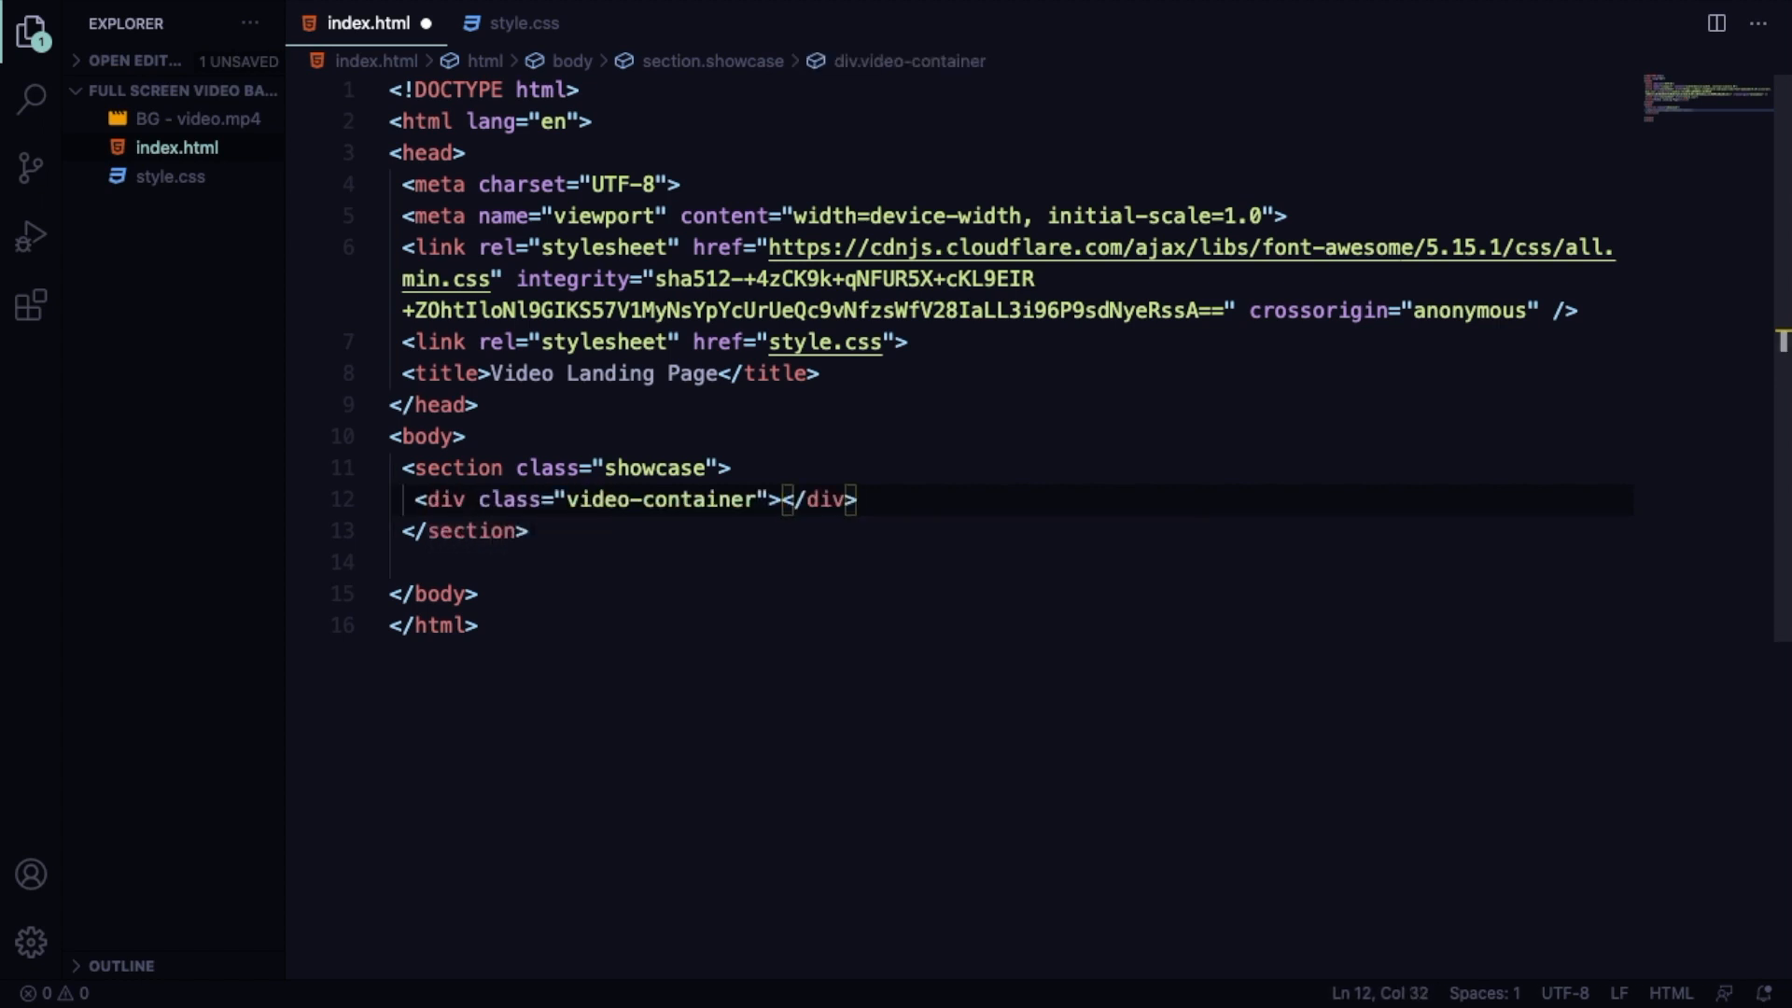
{"action": "type", "text": "vi"}
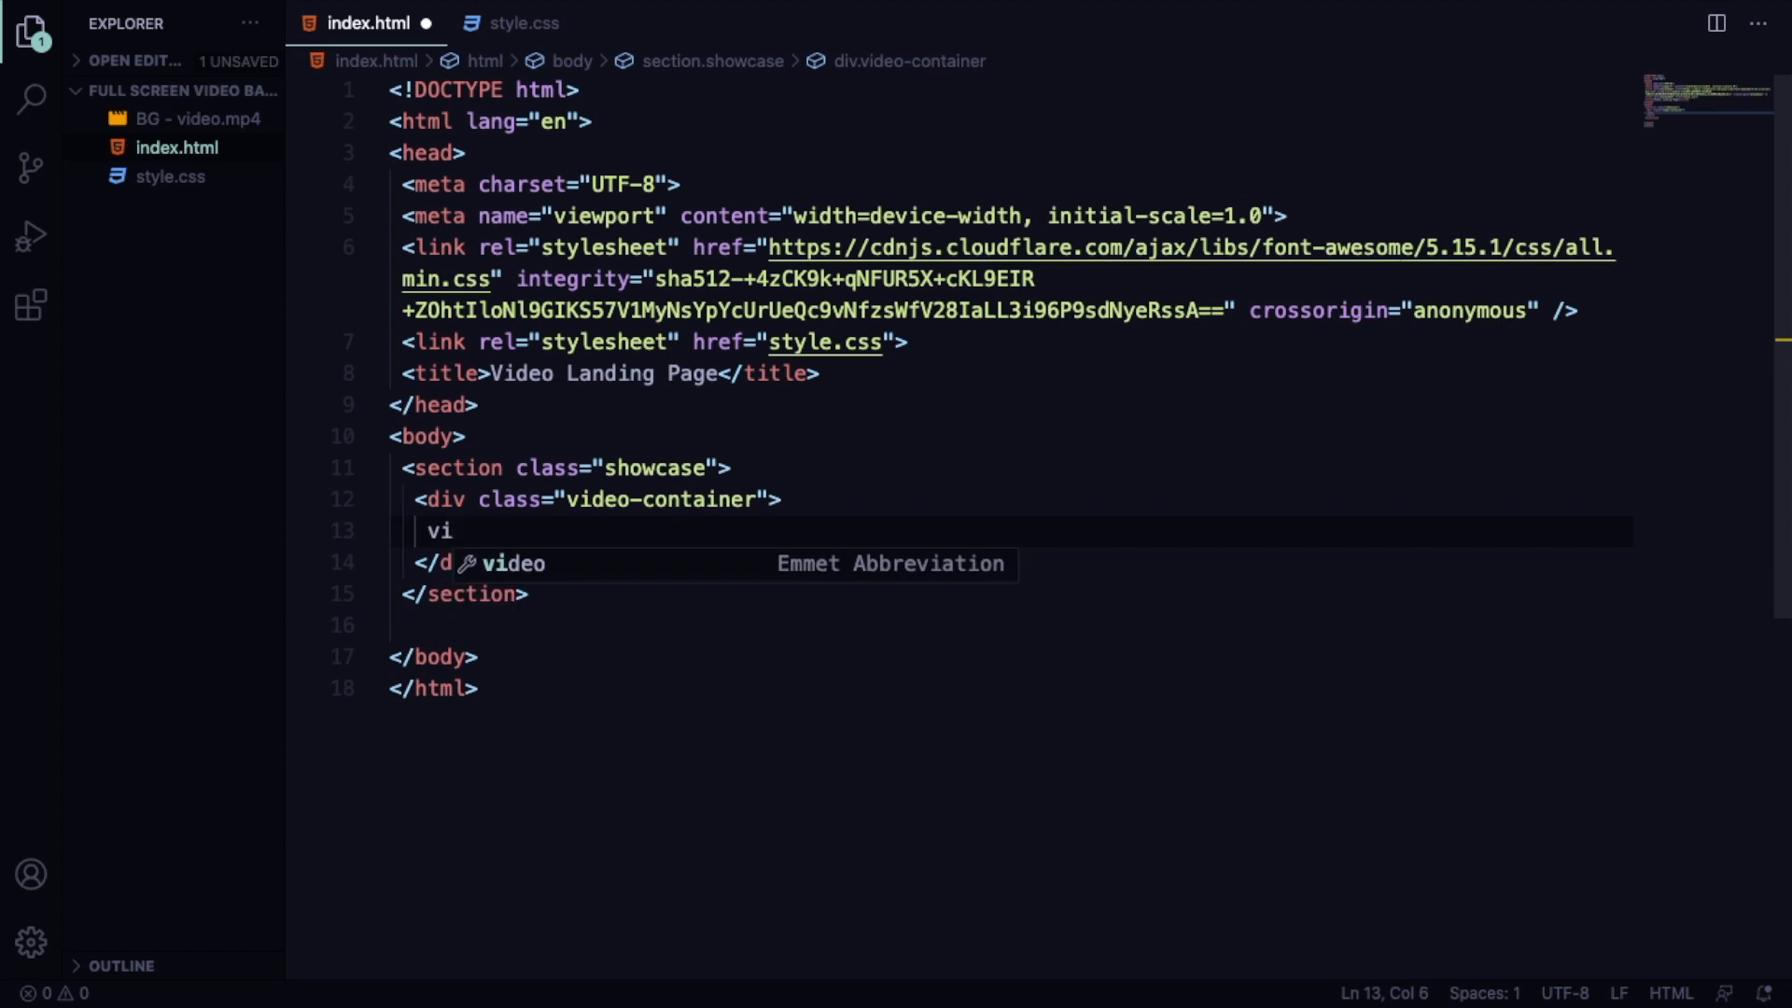
{"action": "type", "text": "deo src=\"b\"></video>"}
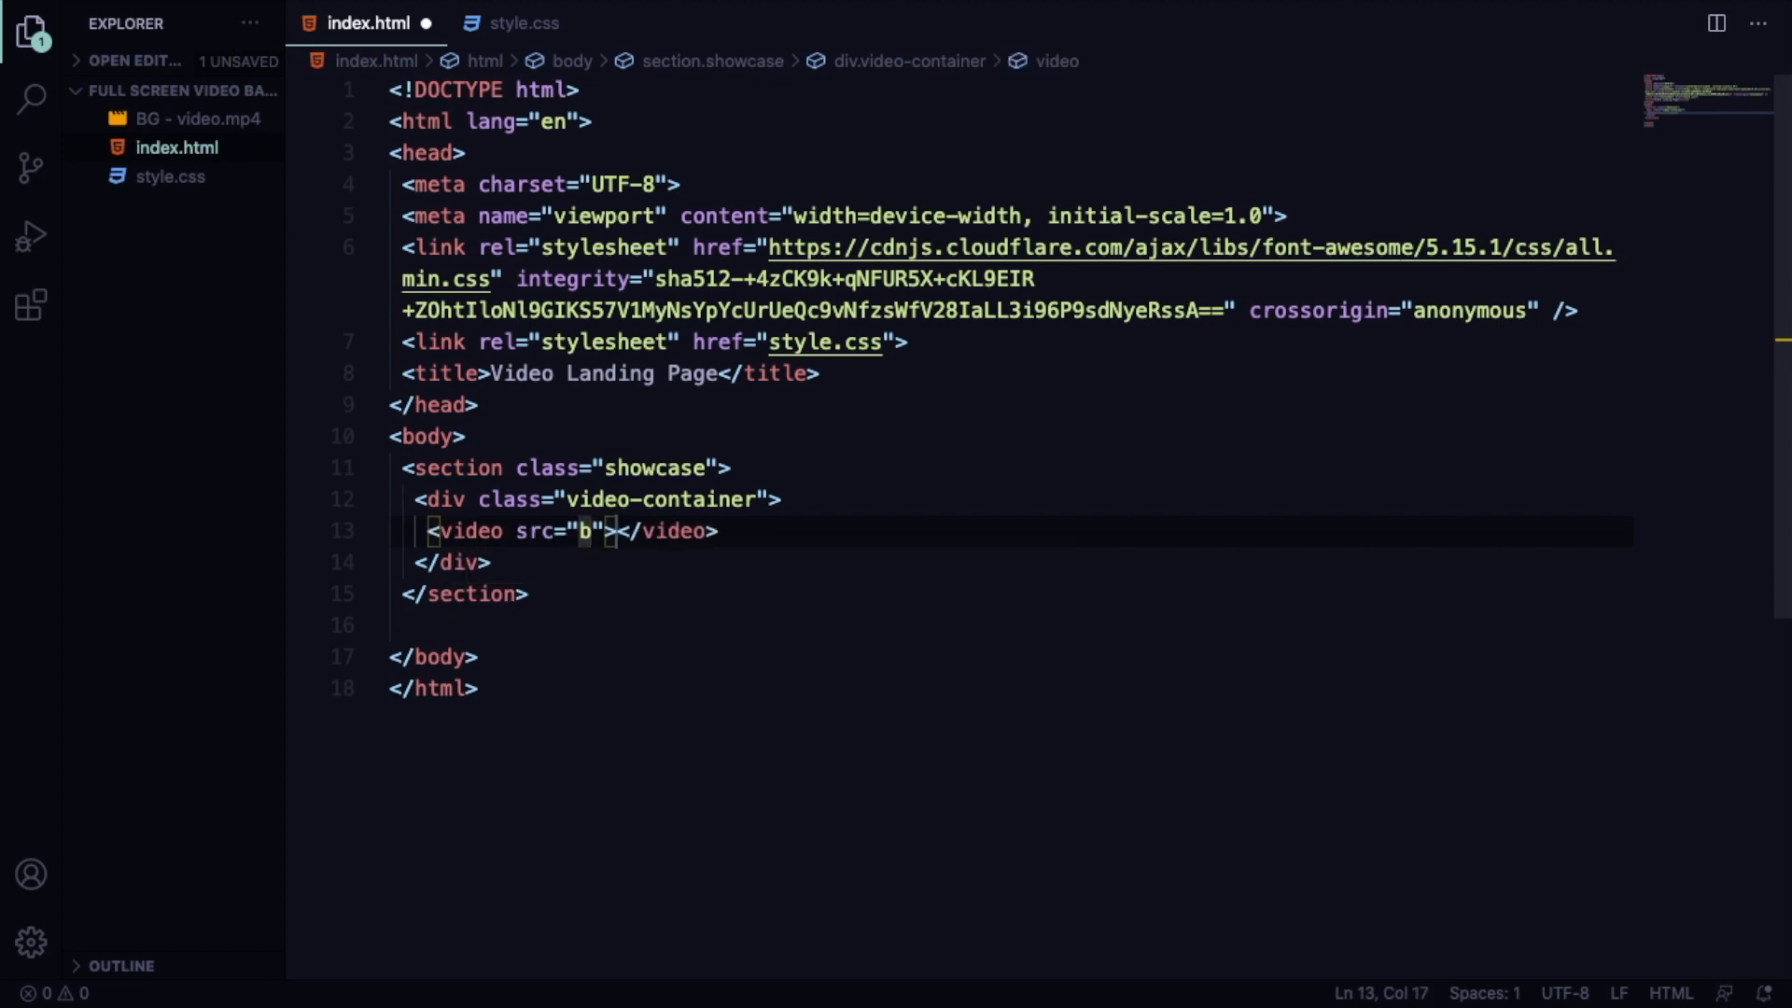
{"action": "type", "text": "g"}
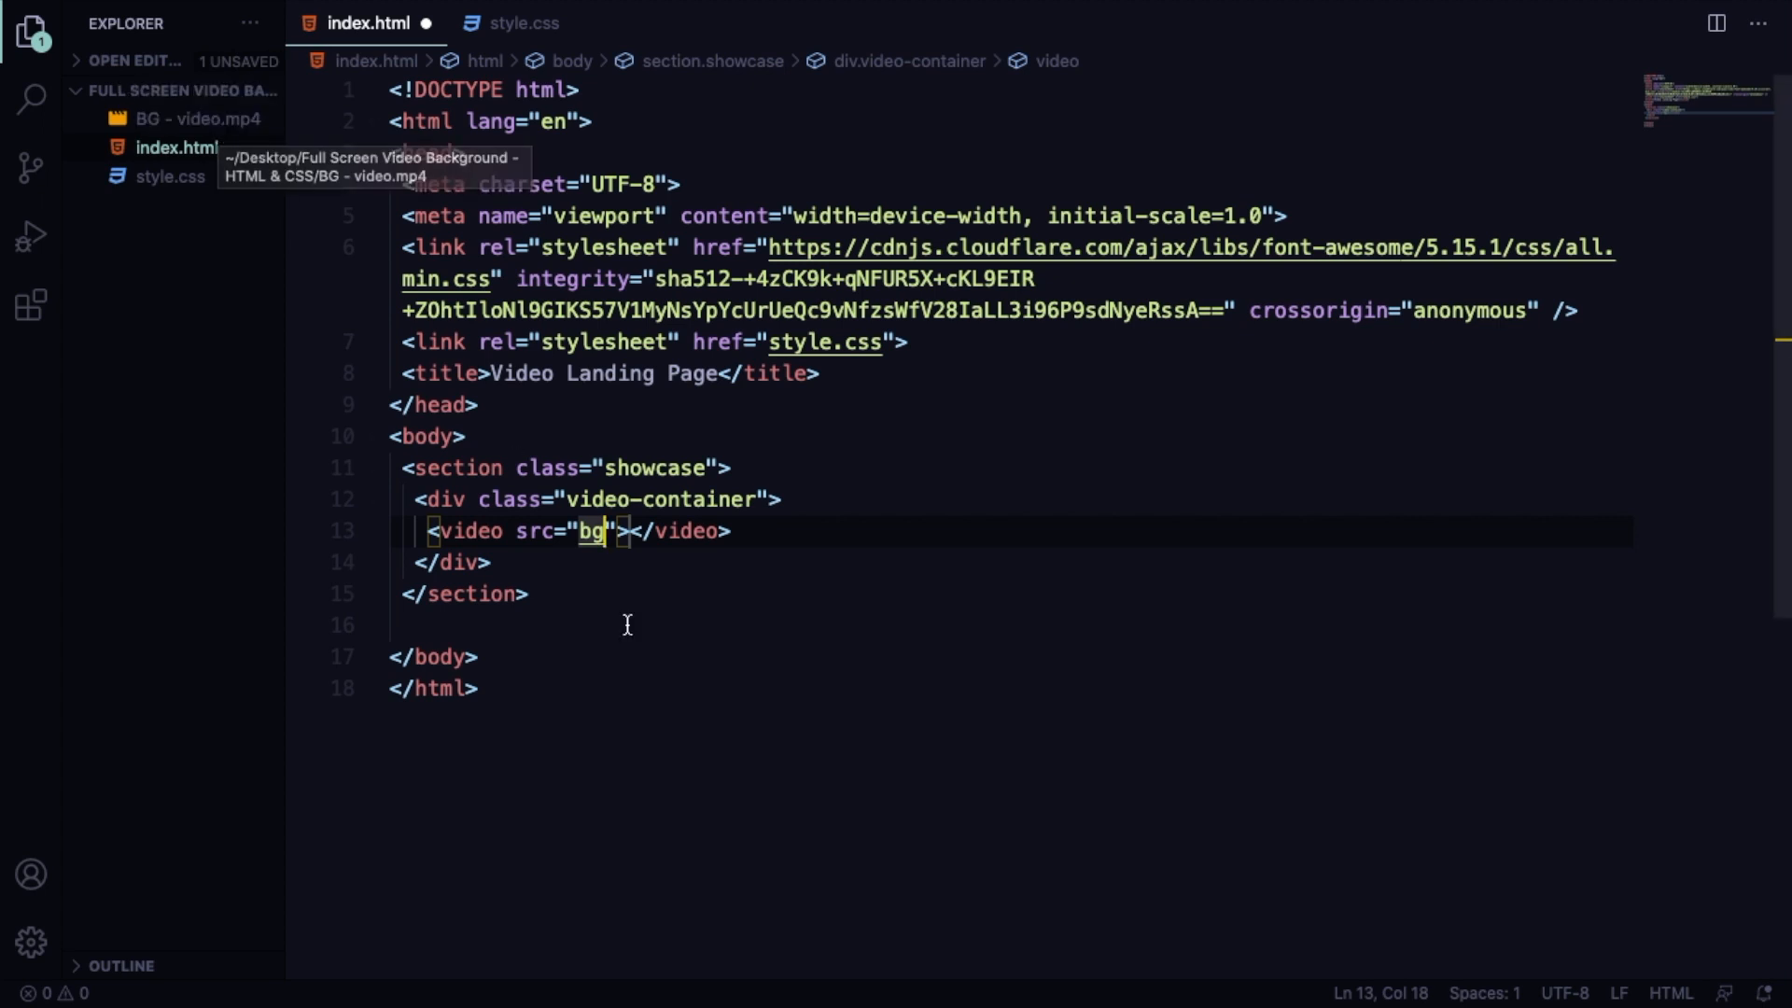
{"action": "type", "text": "BG-"}
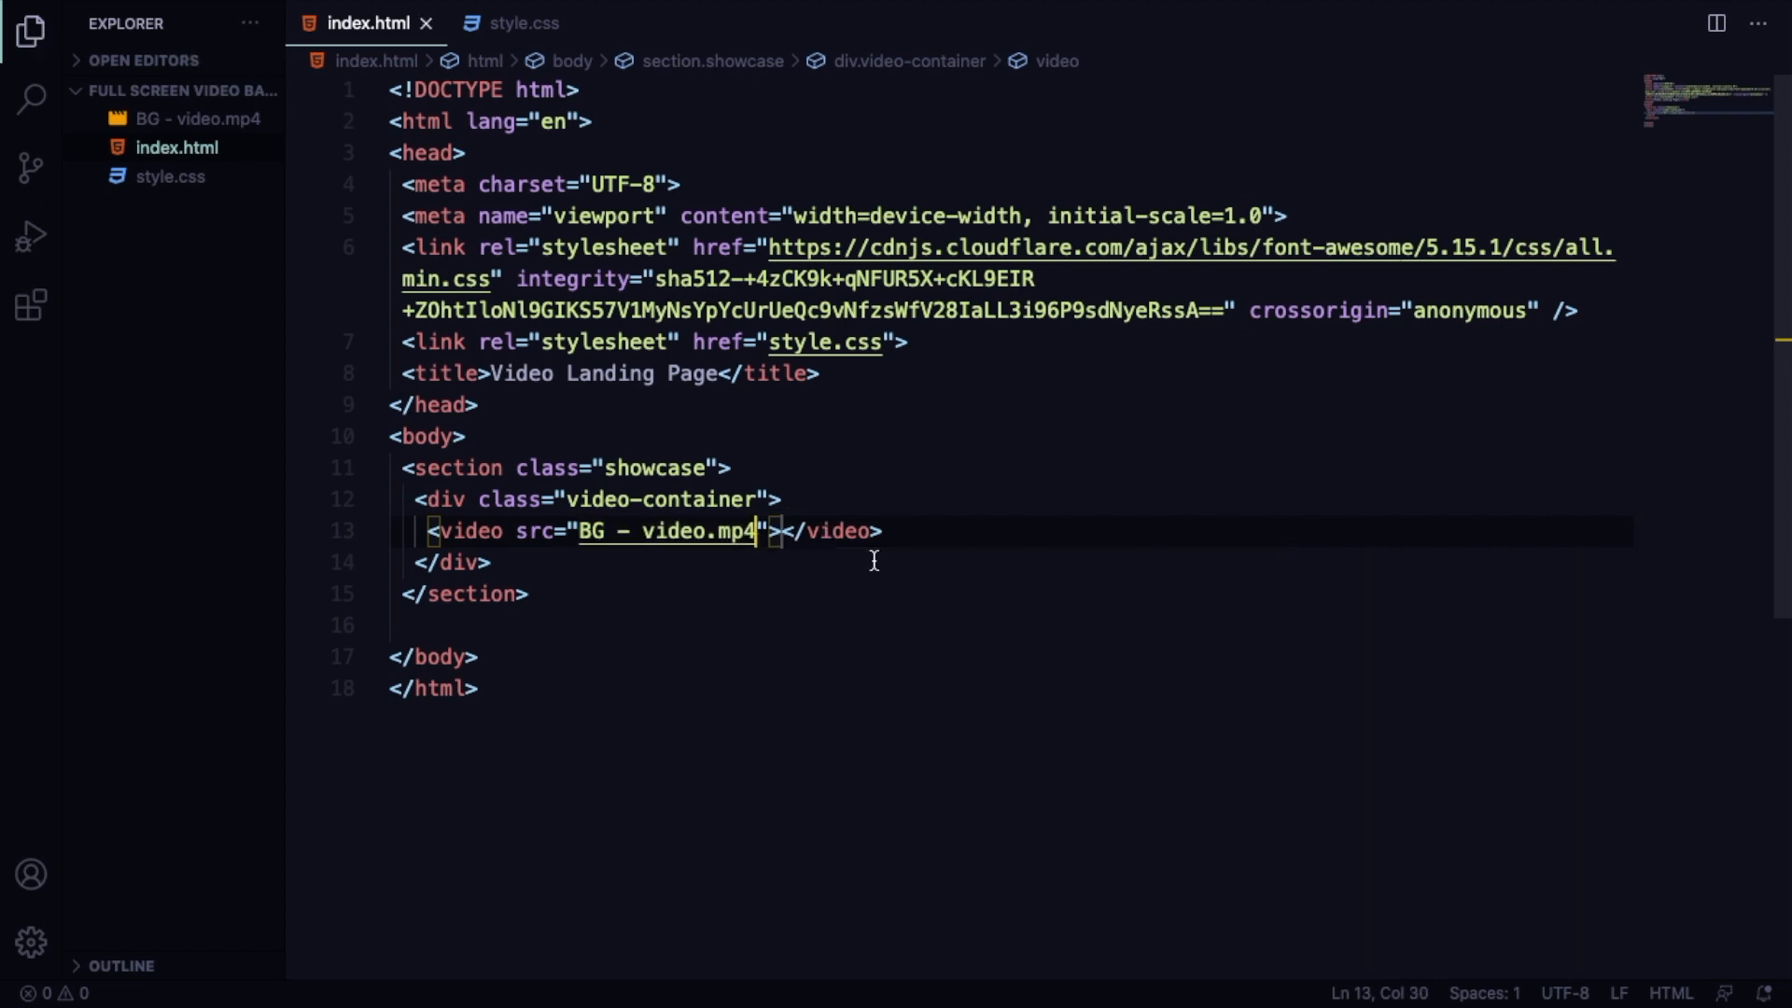
{"action": "left_click", "coordinate": [493, 562]}
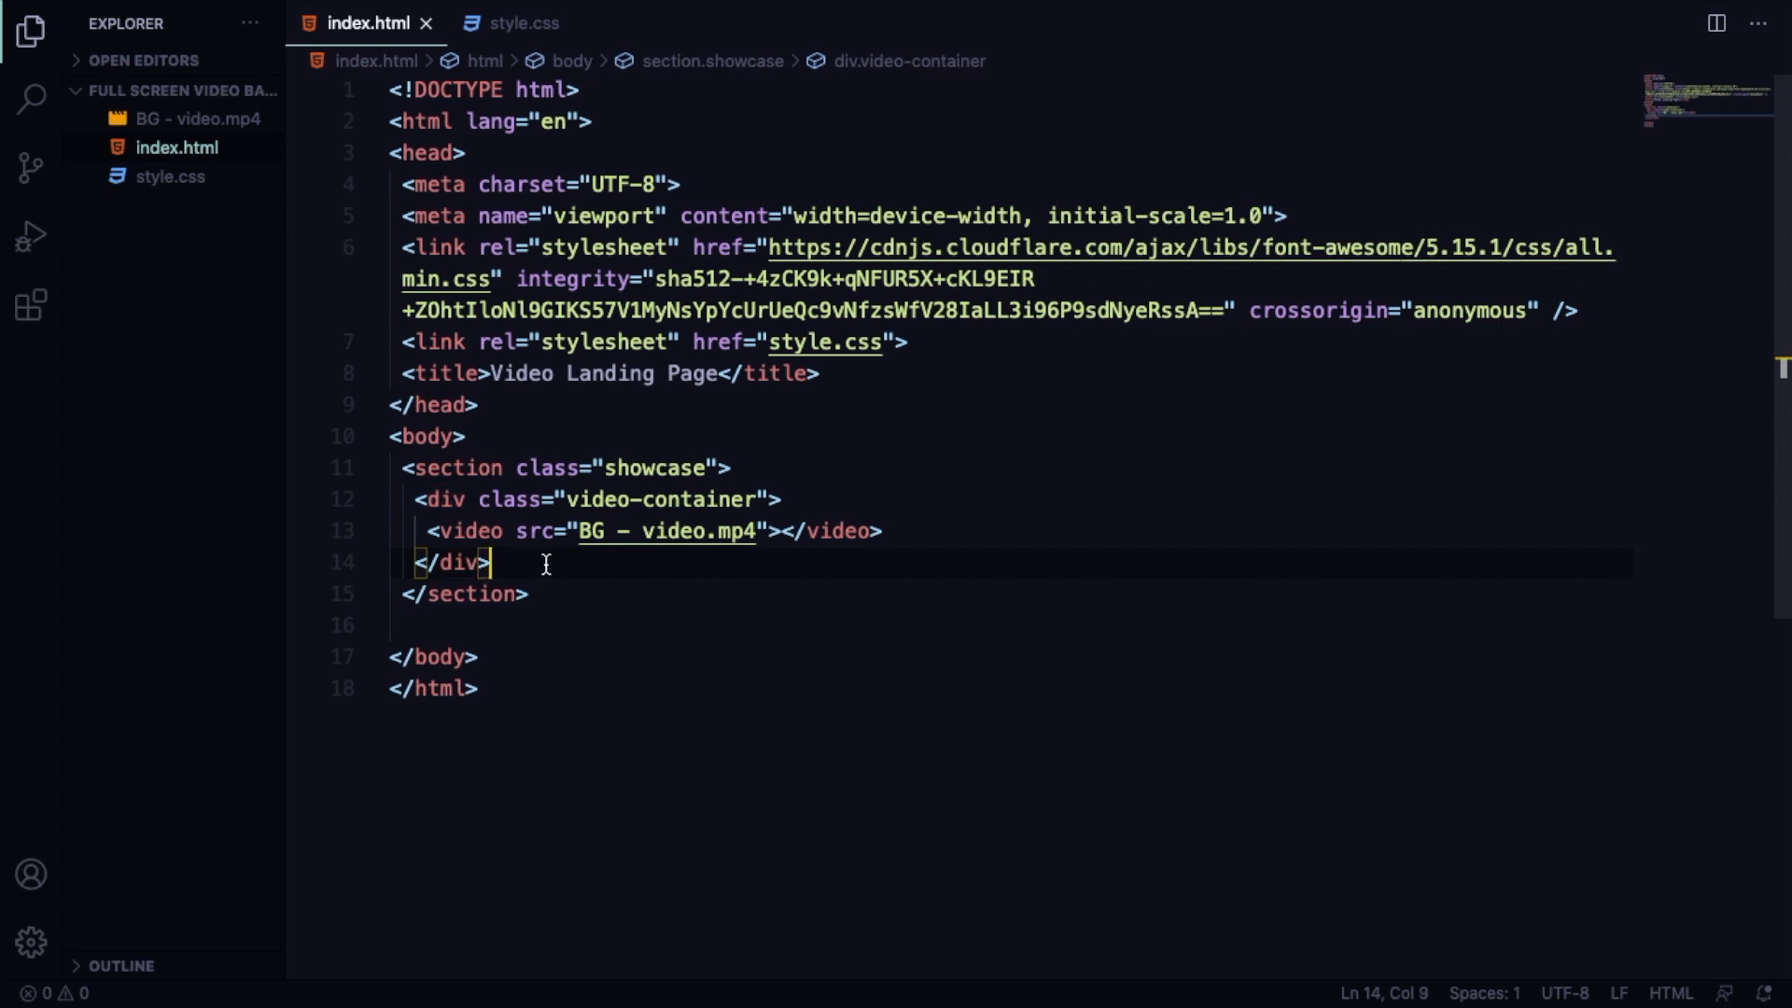
{"action": "key", "text": "Enter"}
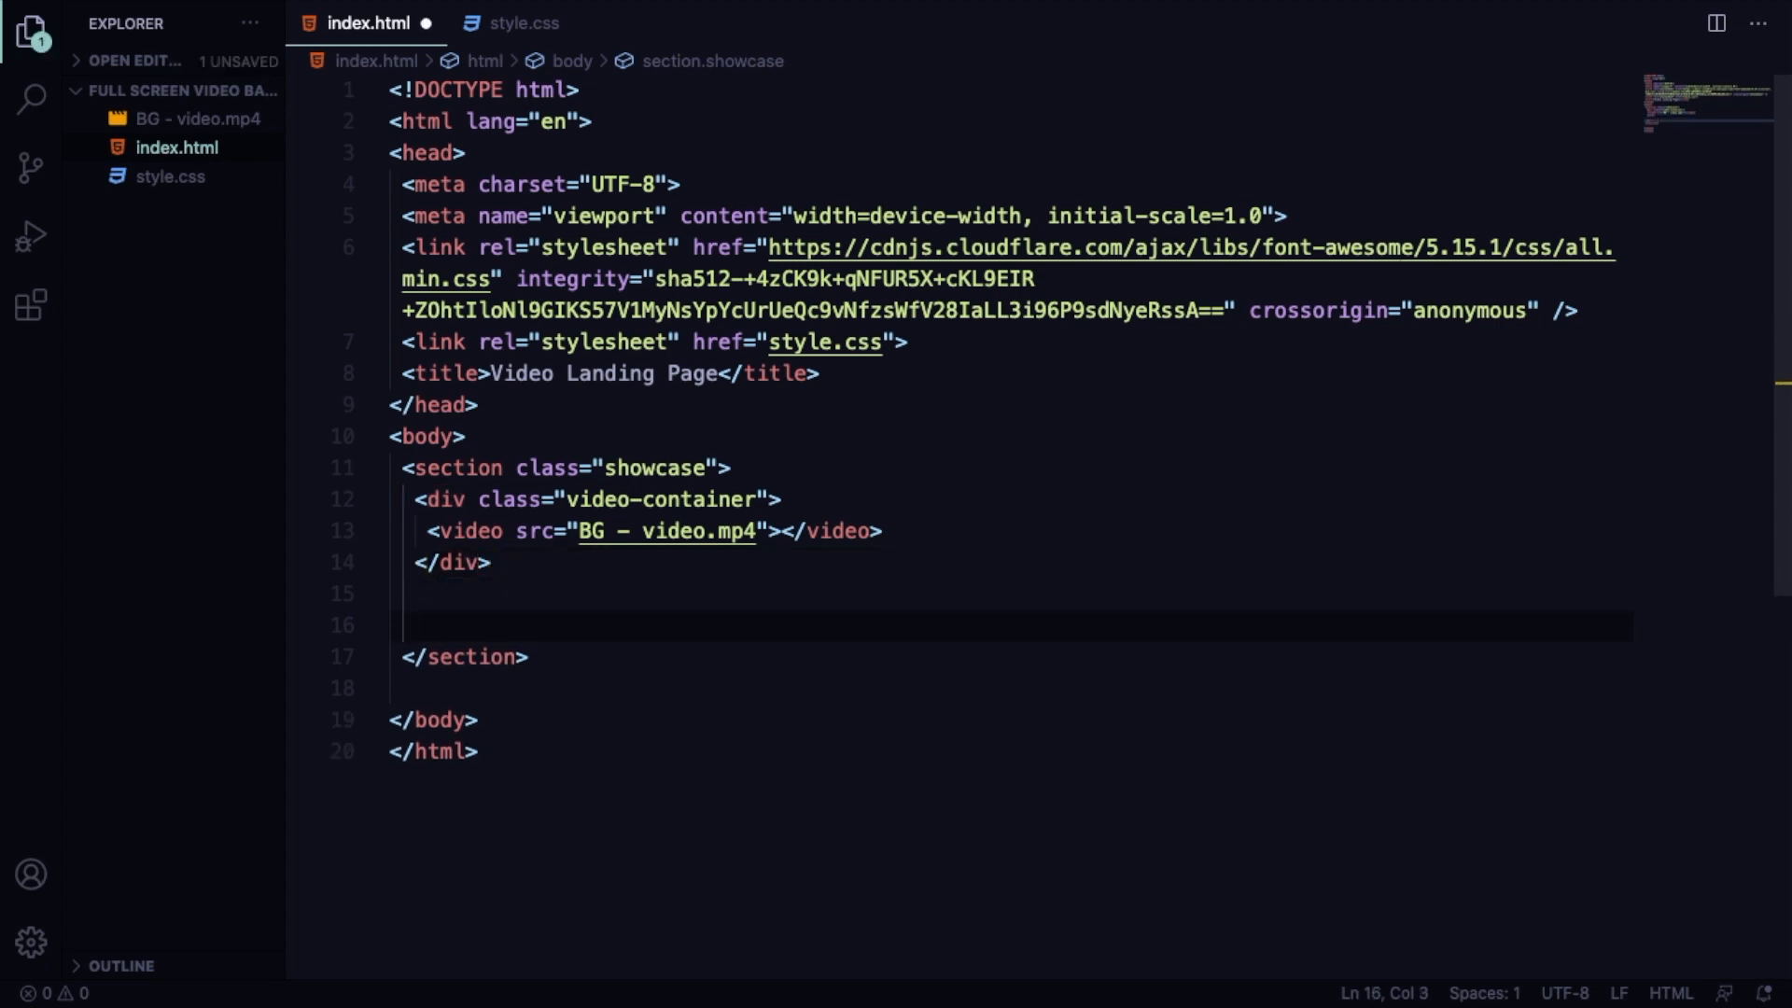
Add a .content div with heading 'The Sky is the Limit' and subtitle 'Start learning Webdev right now!'.
{"action": "type", "text": ".content\">"}
{"action": "type", "text": "<h1>The </h1>"}
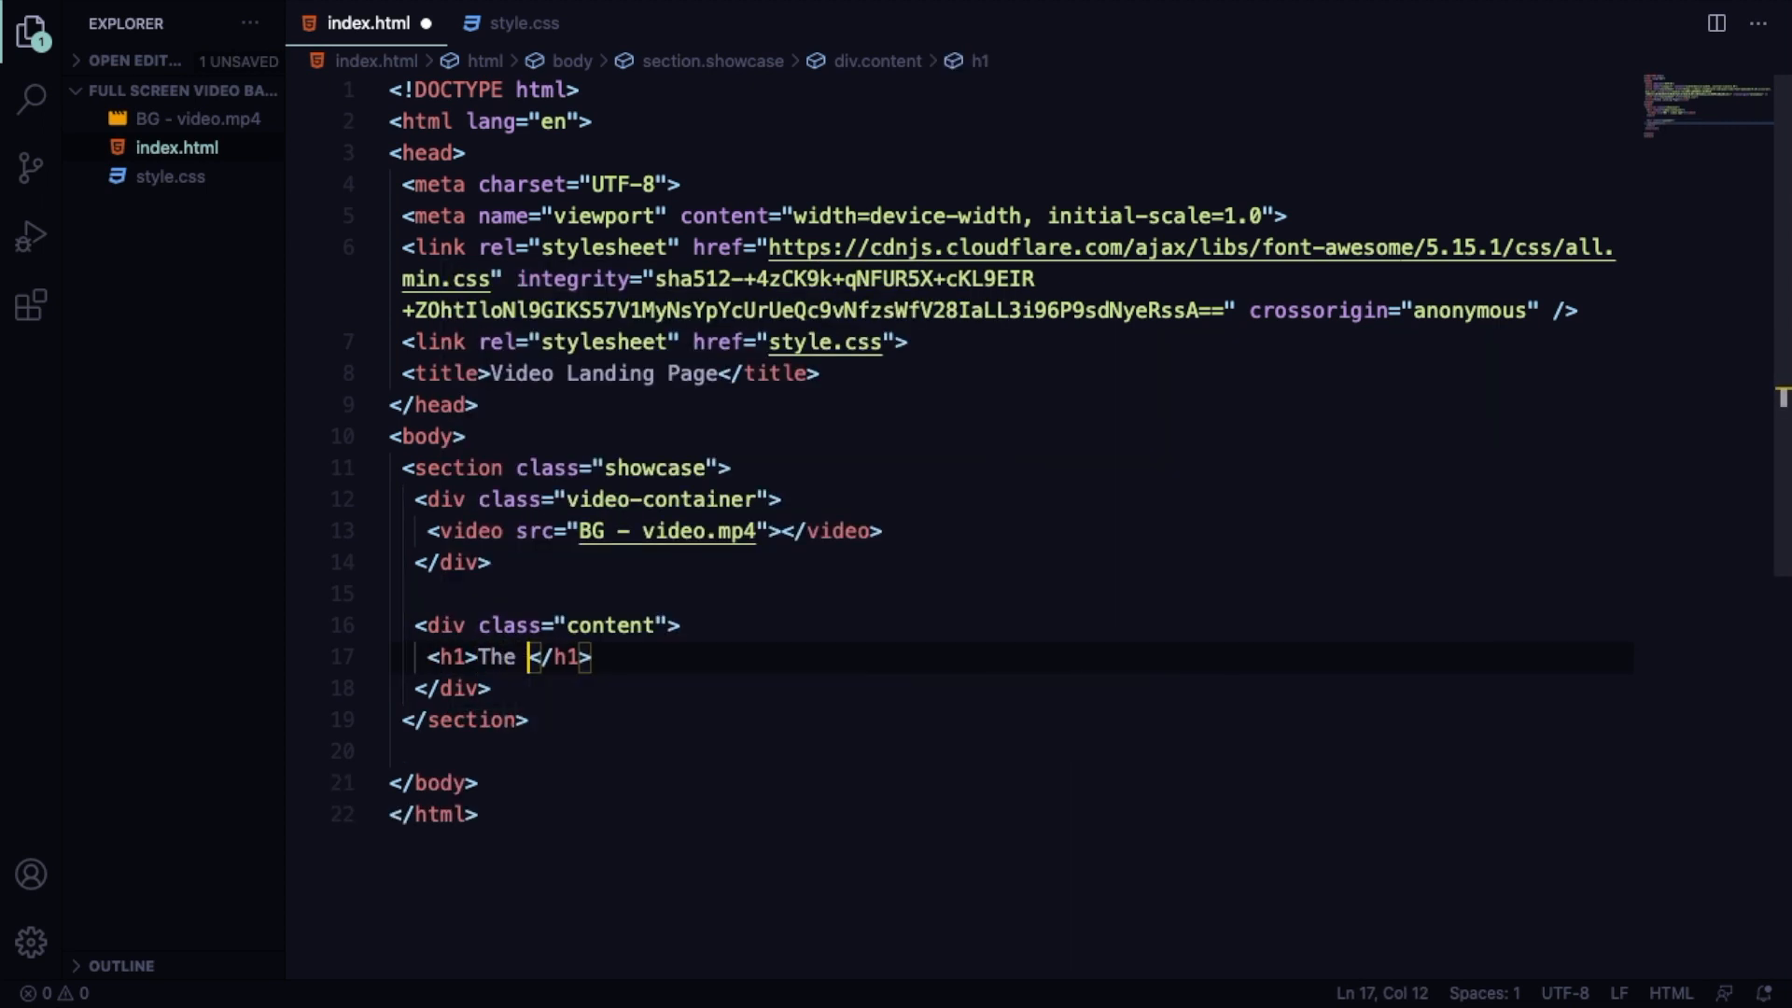
{"action": "type", "text": "Sky is the Limit"}
{"action": "type", "text": "<h3></h3>"}
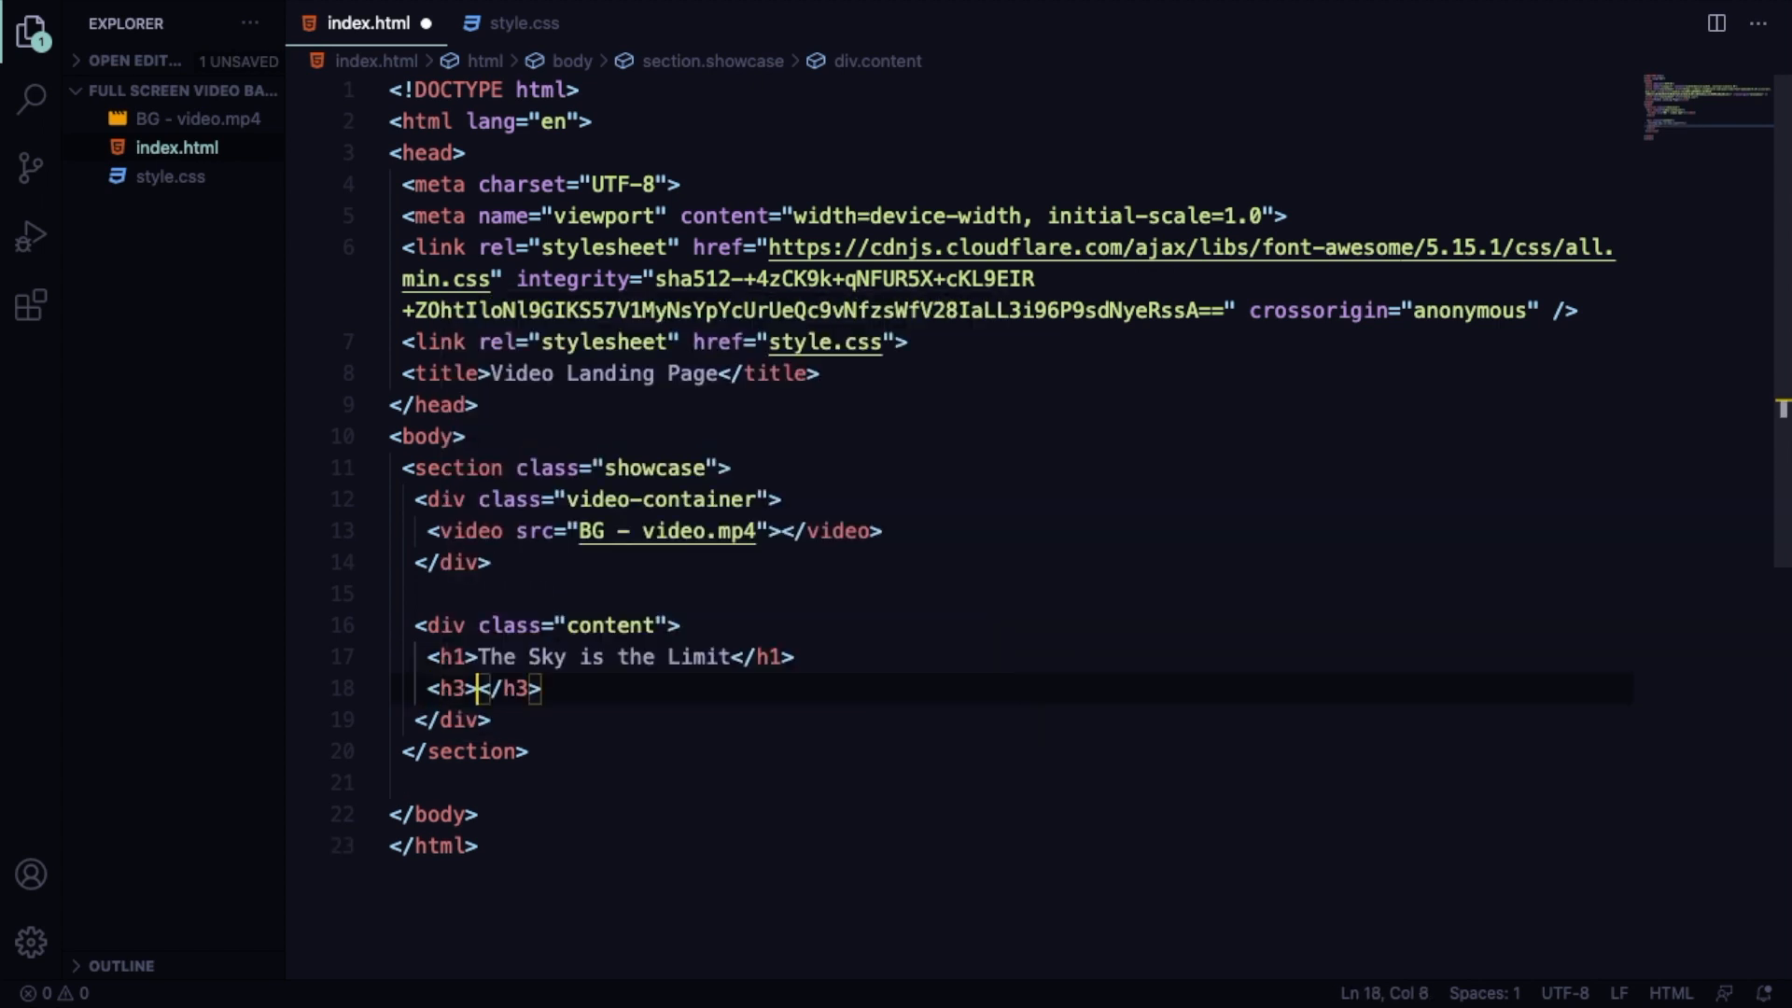
{"action": "type", "text": "Start"}
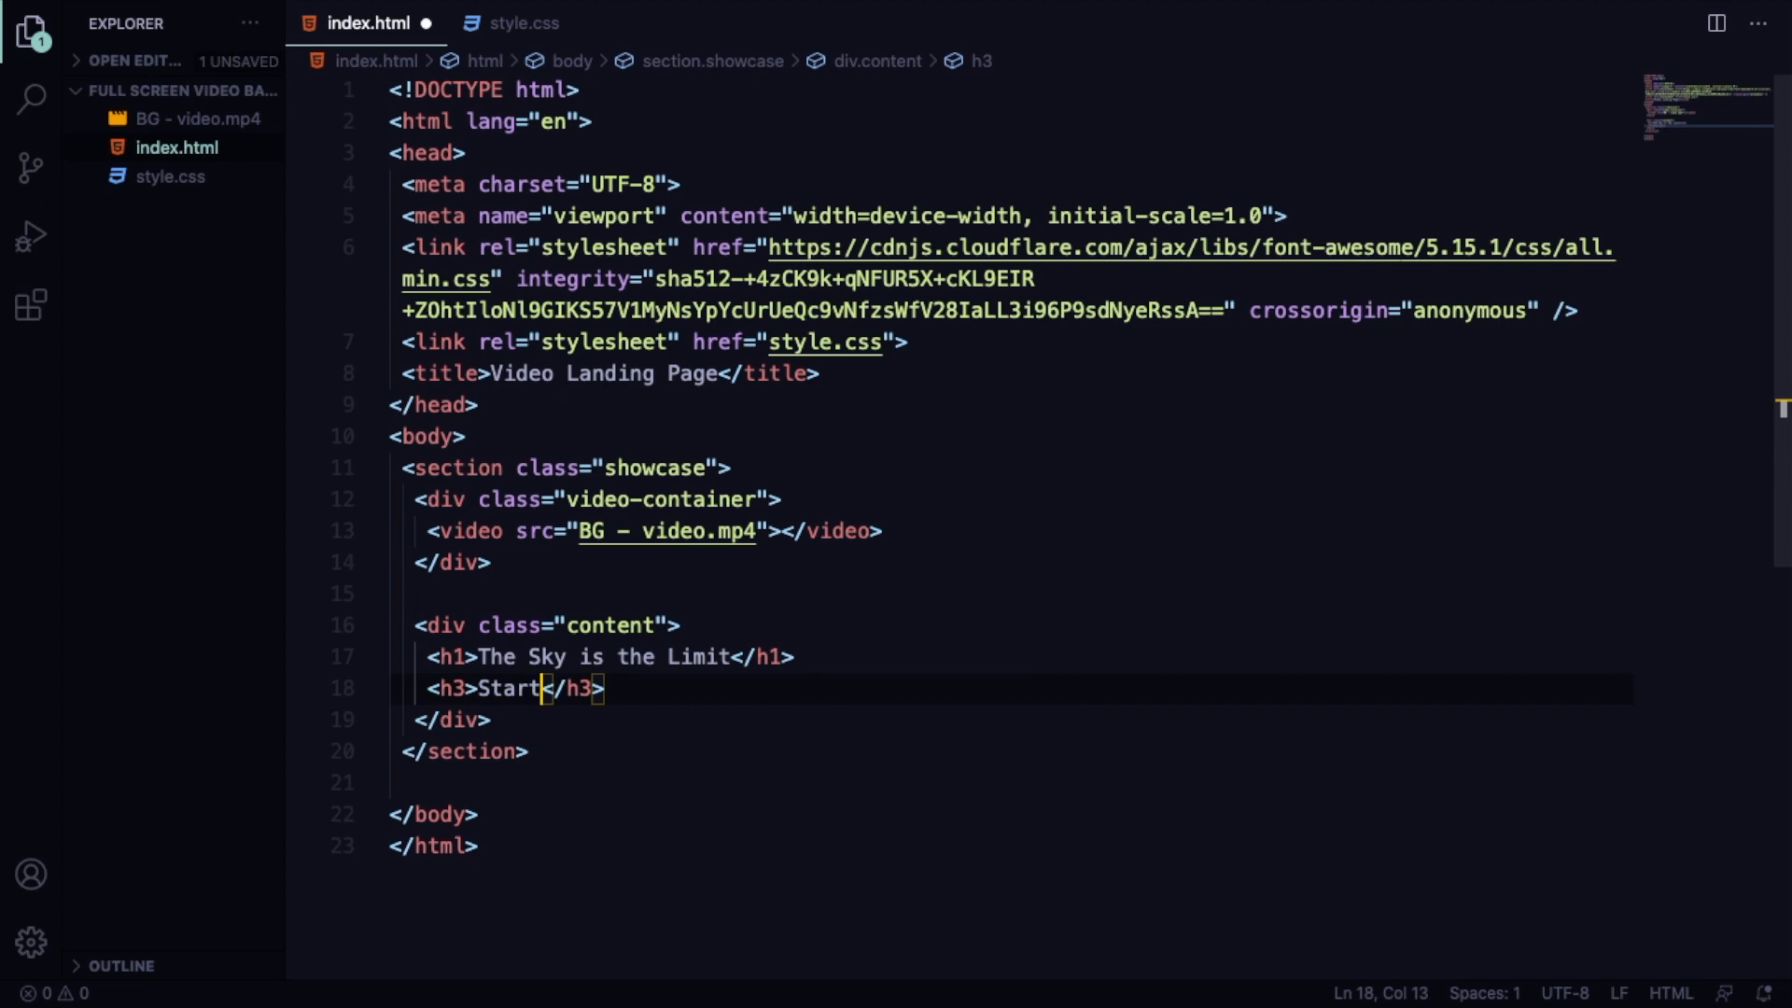
{"action": "type", "text": "learning"}
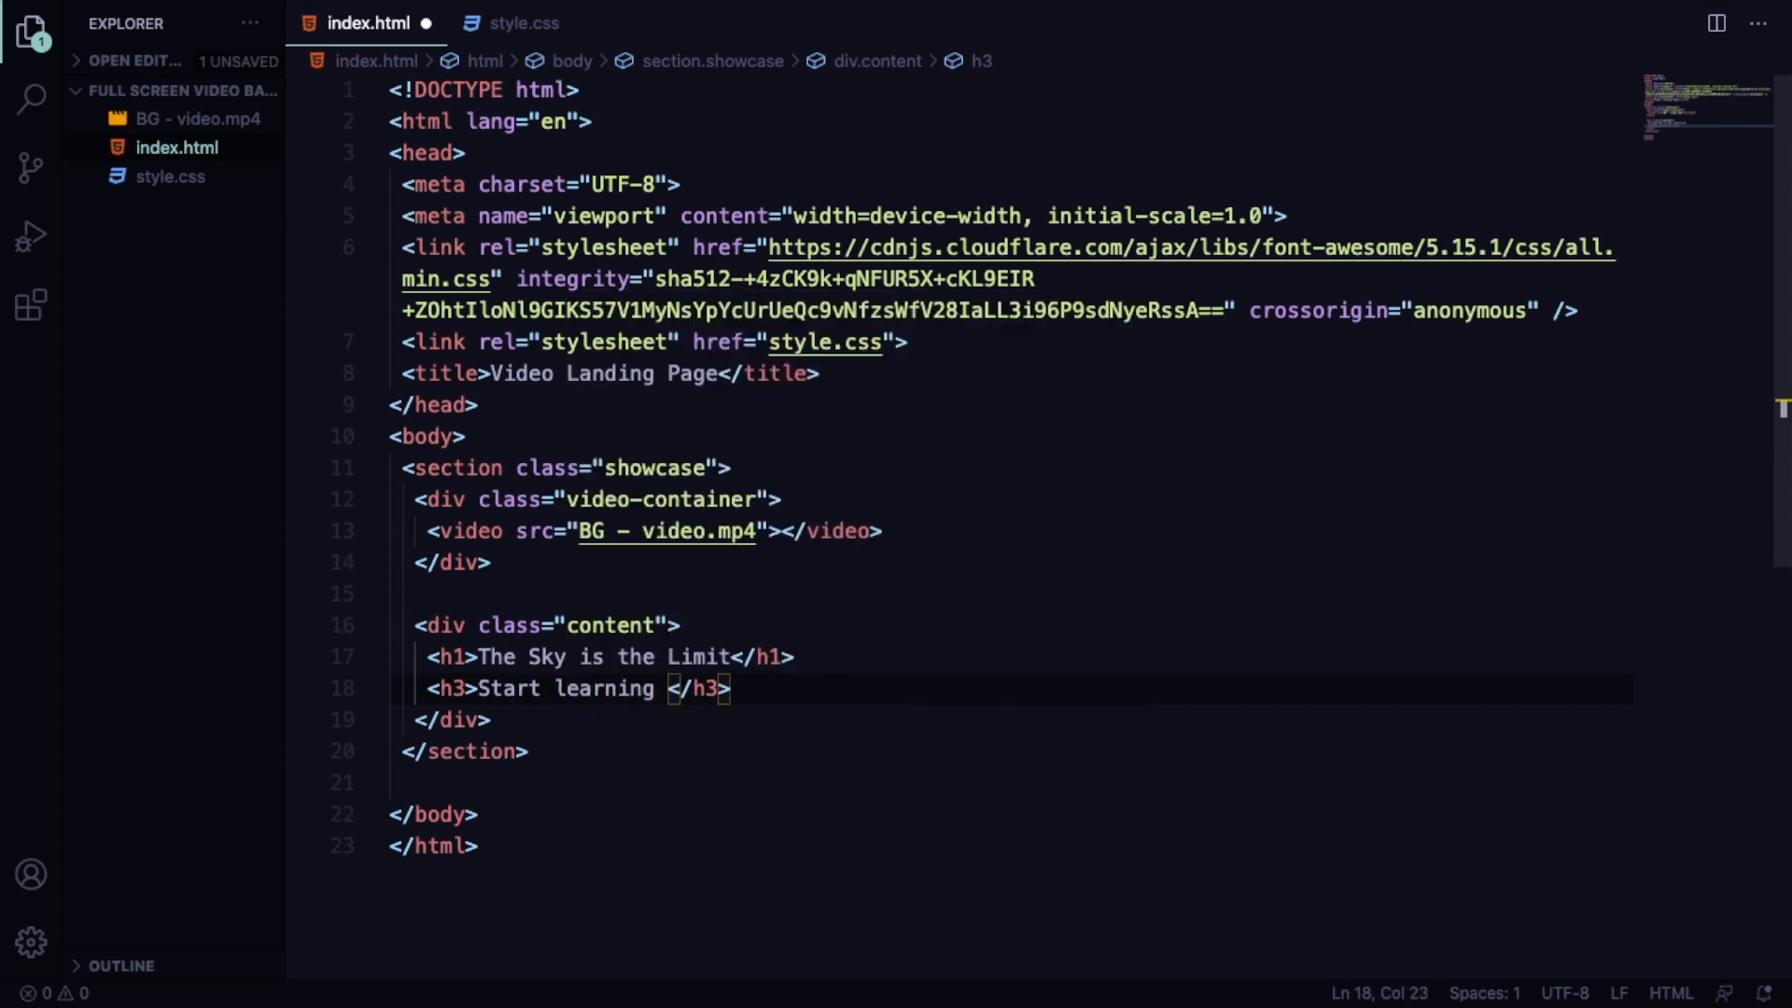
{"action": "type", "text": "Webdev righ"}
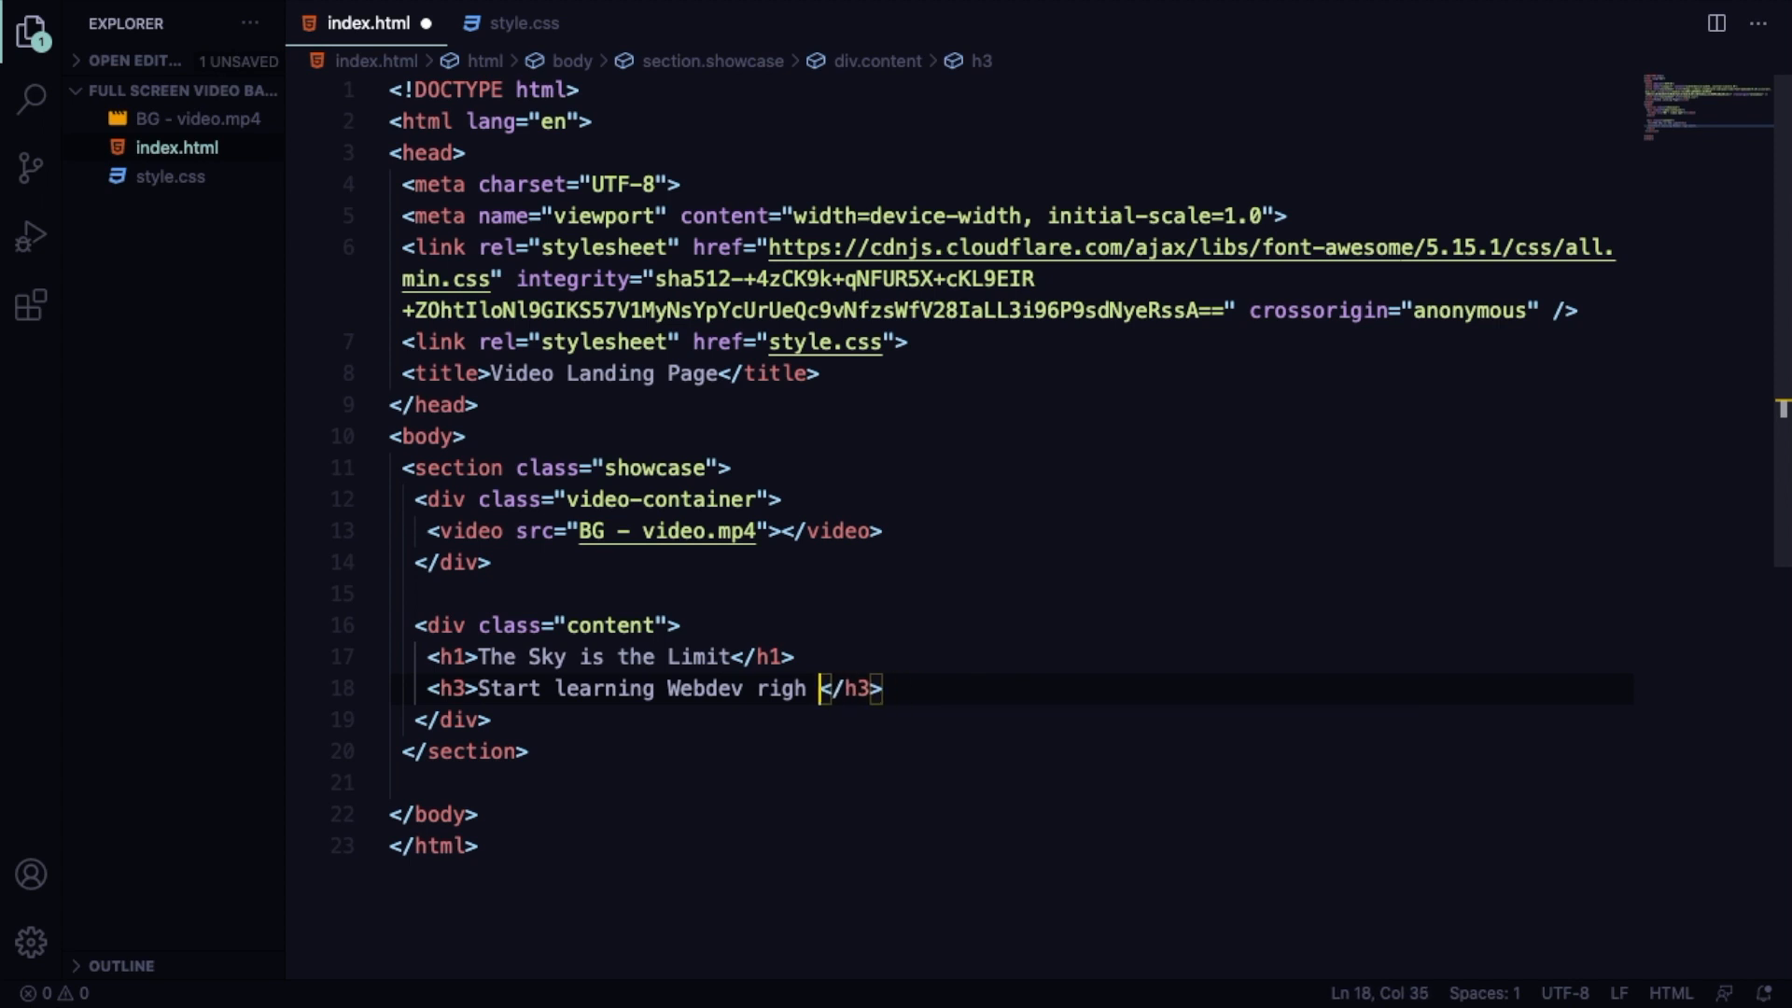
{"action": "key", "text": "Backspace"}
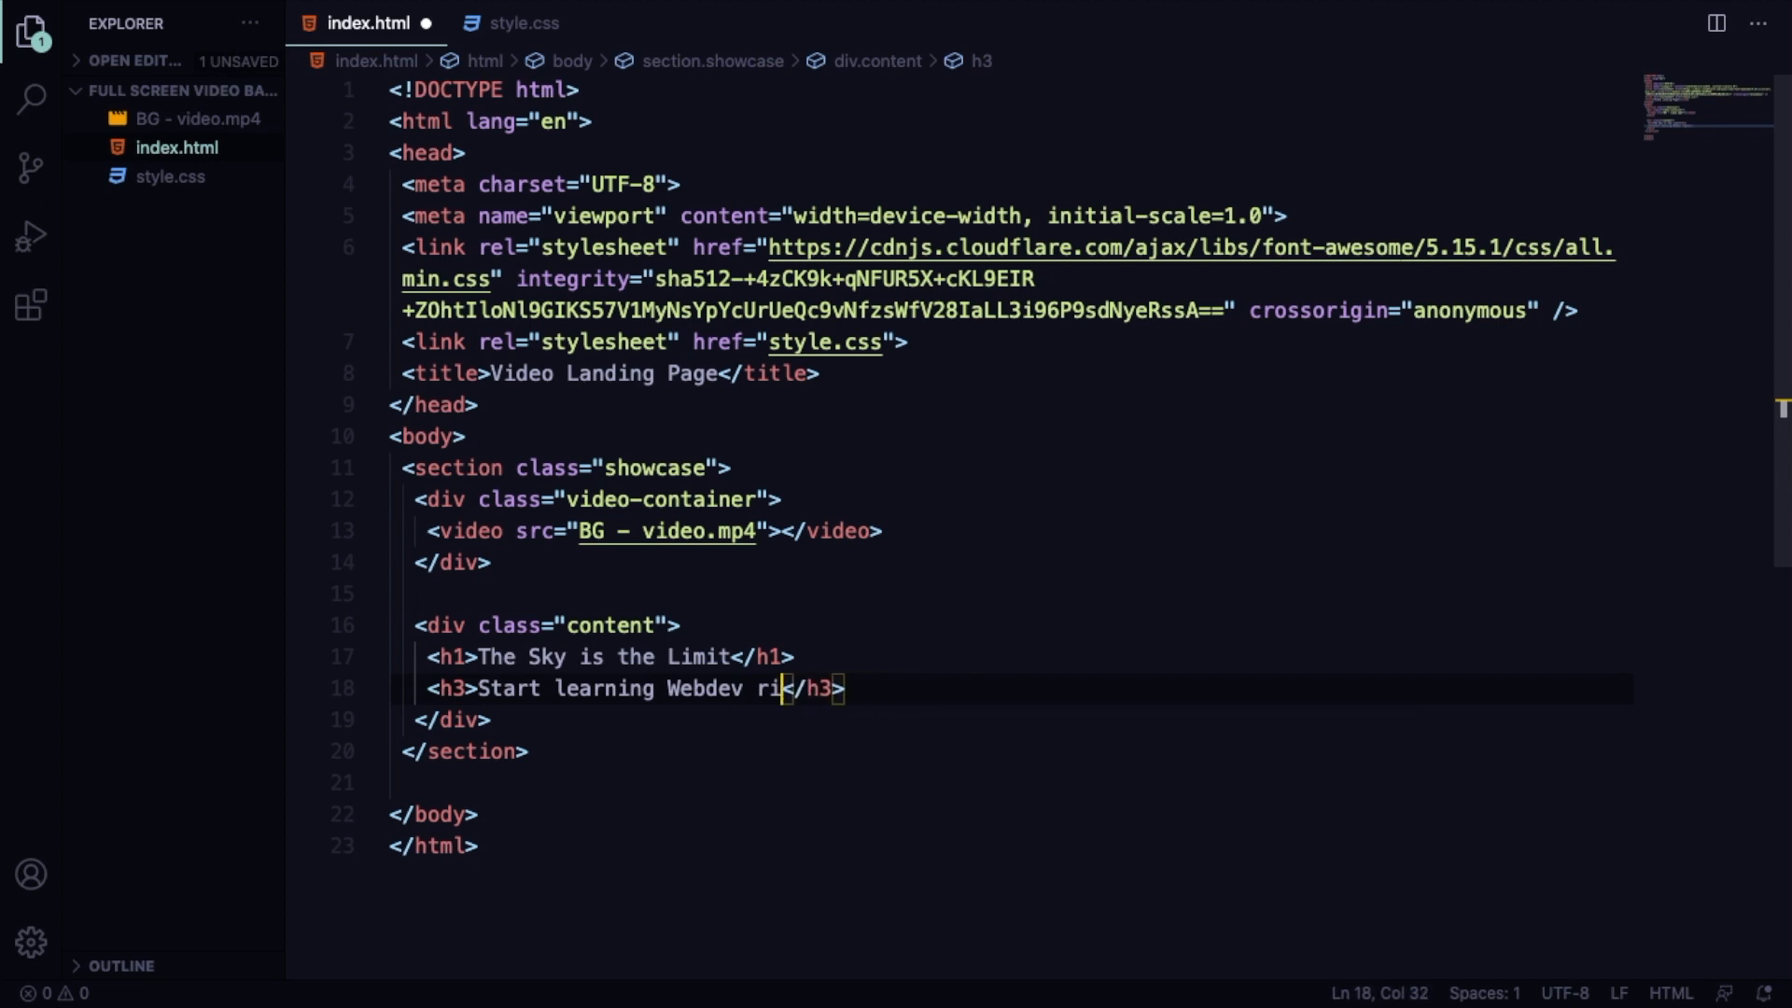
{"action": "type", "text": "ght now!"}
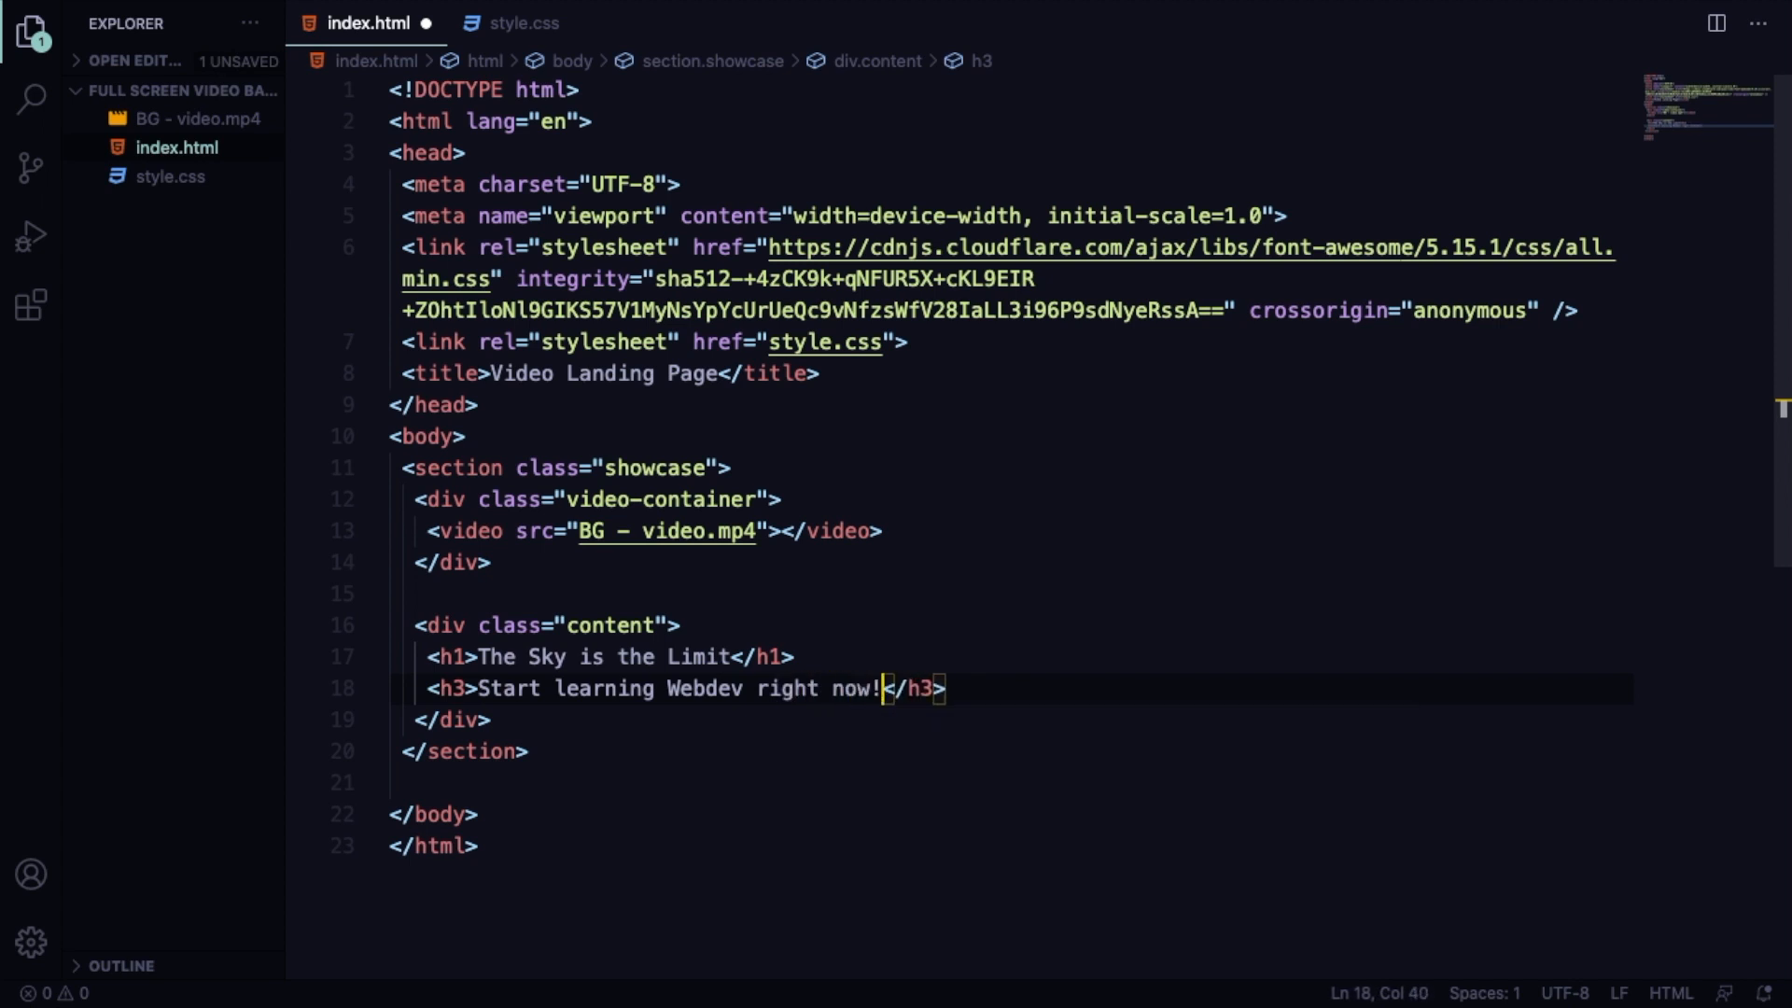
{"action": "mouse_move", "coordinate": [468, 719]}
{"action": "type", "text": "<a href=\"\"></a>"}
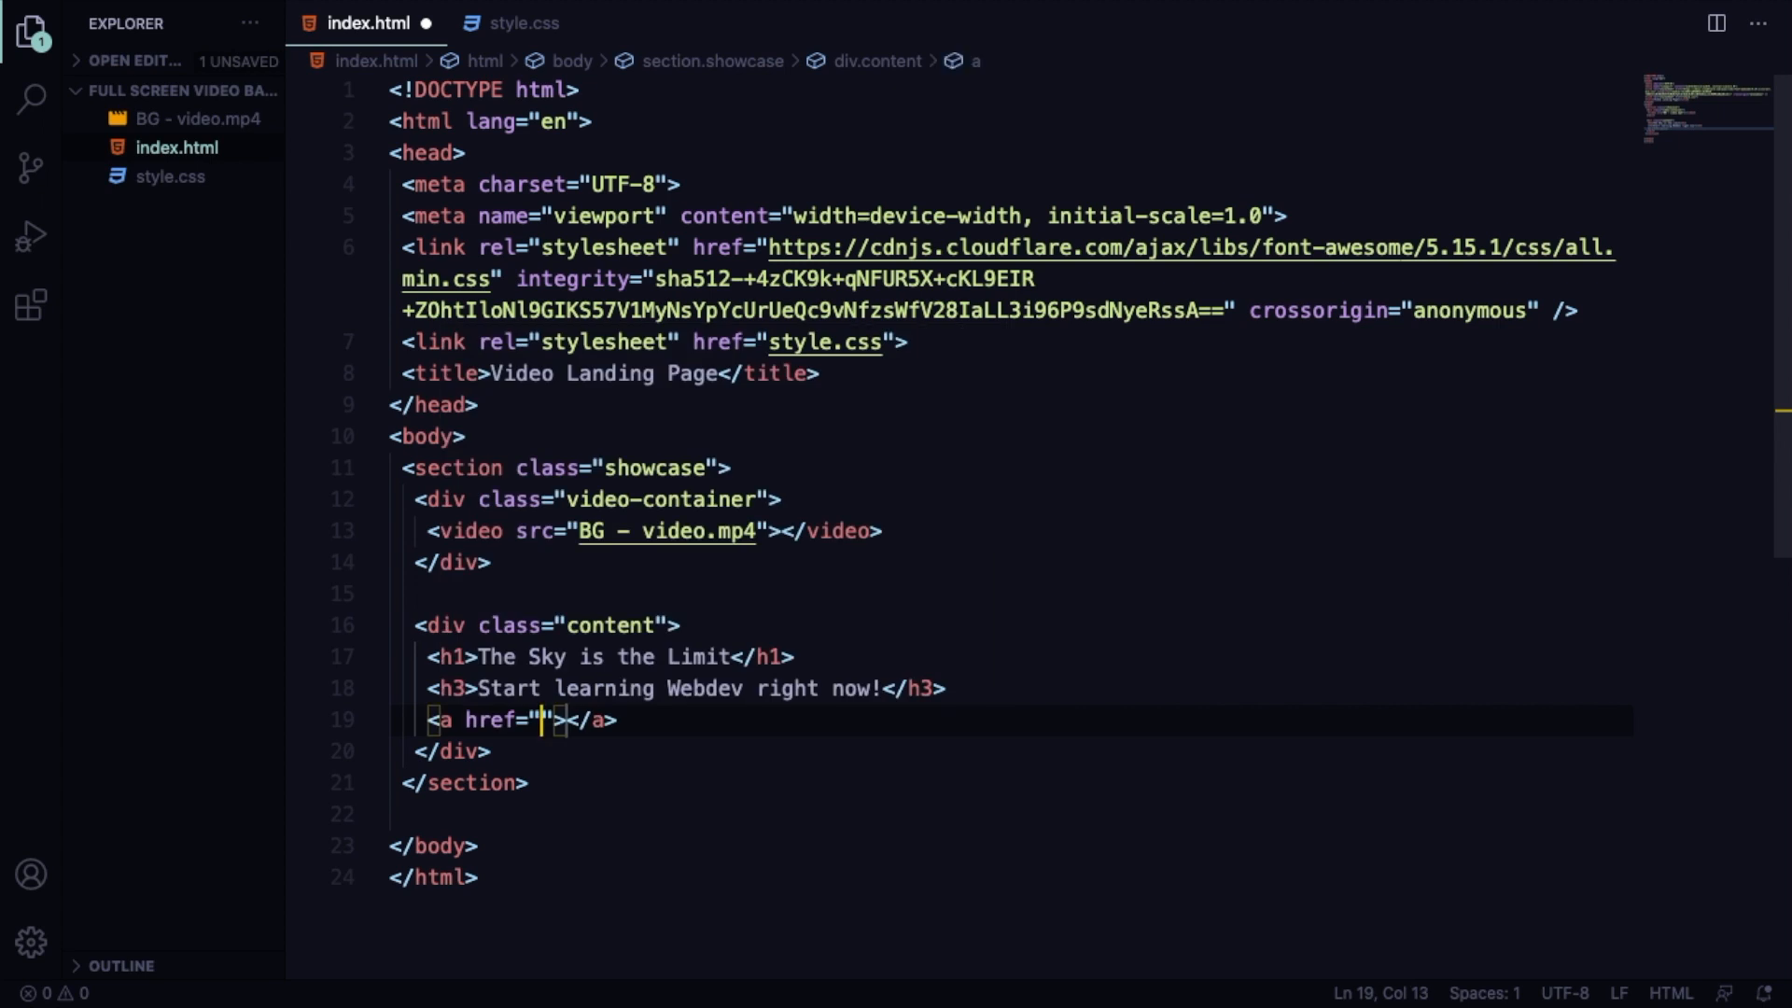
Add a 'Read More' link with href 'about' and class btn.
{"action": "type", "text": "about"}
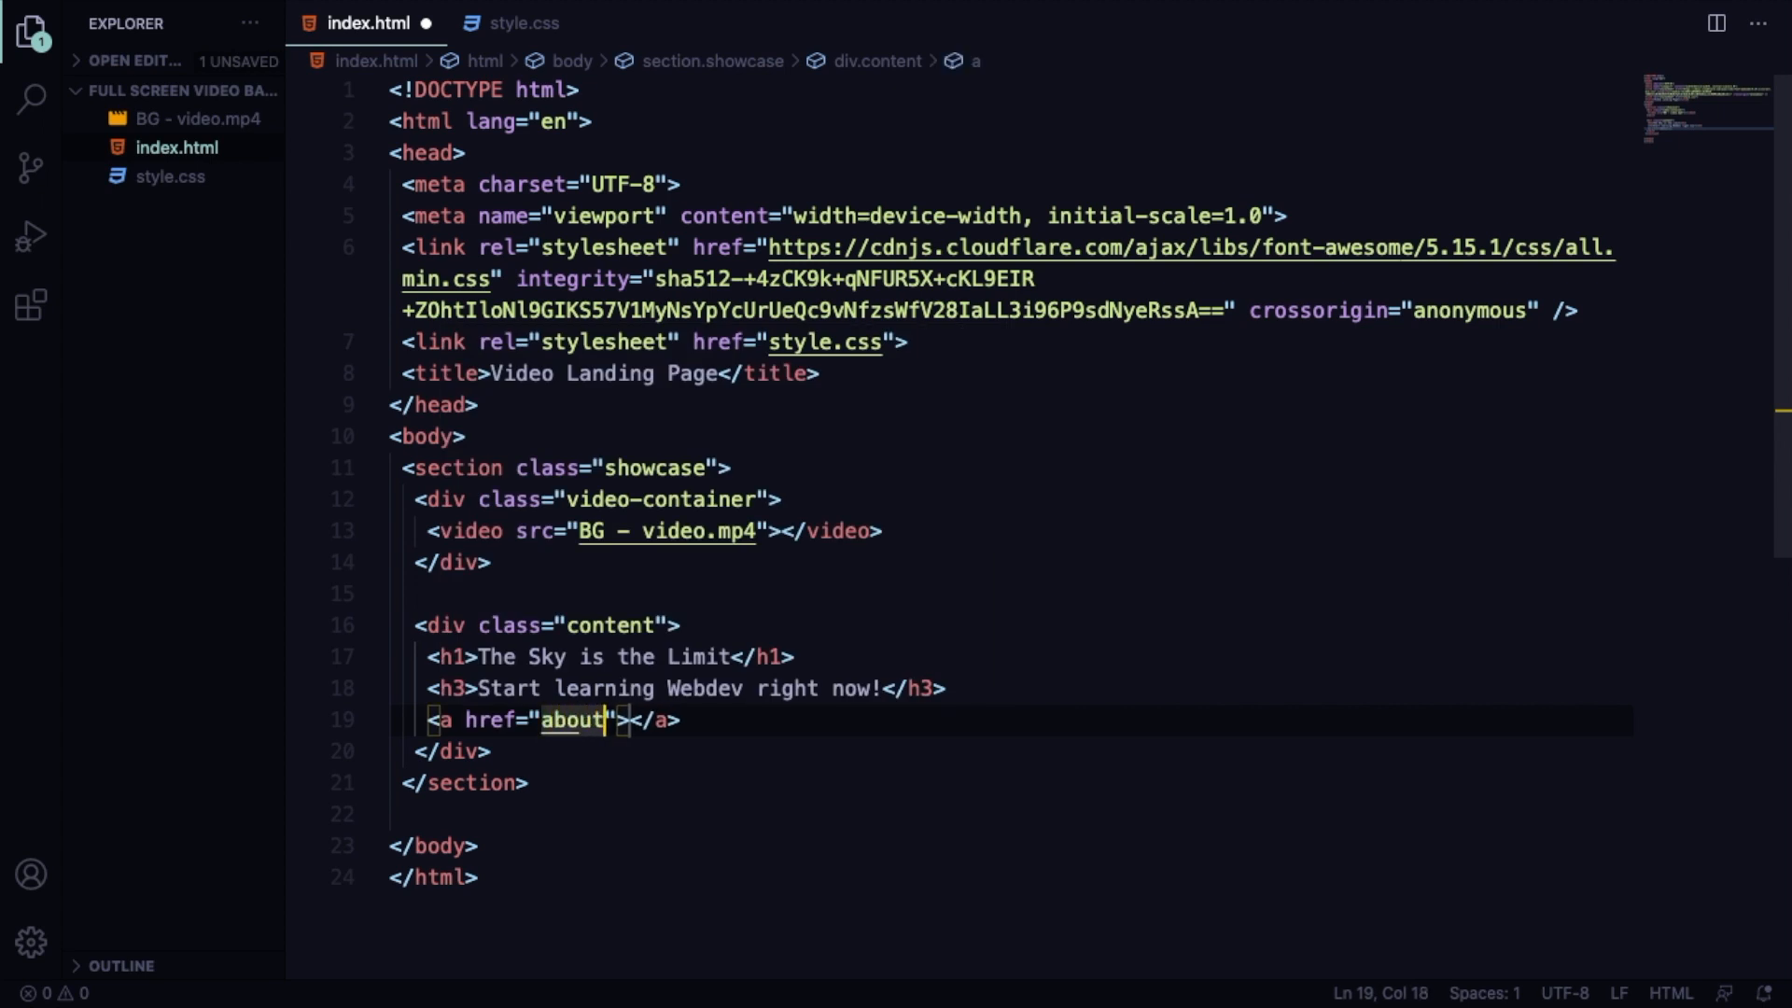
{"action": "type", "text": "class=\"btn"}
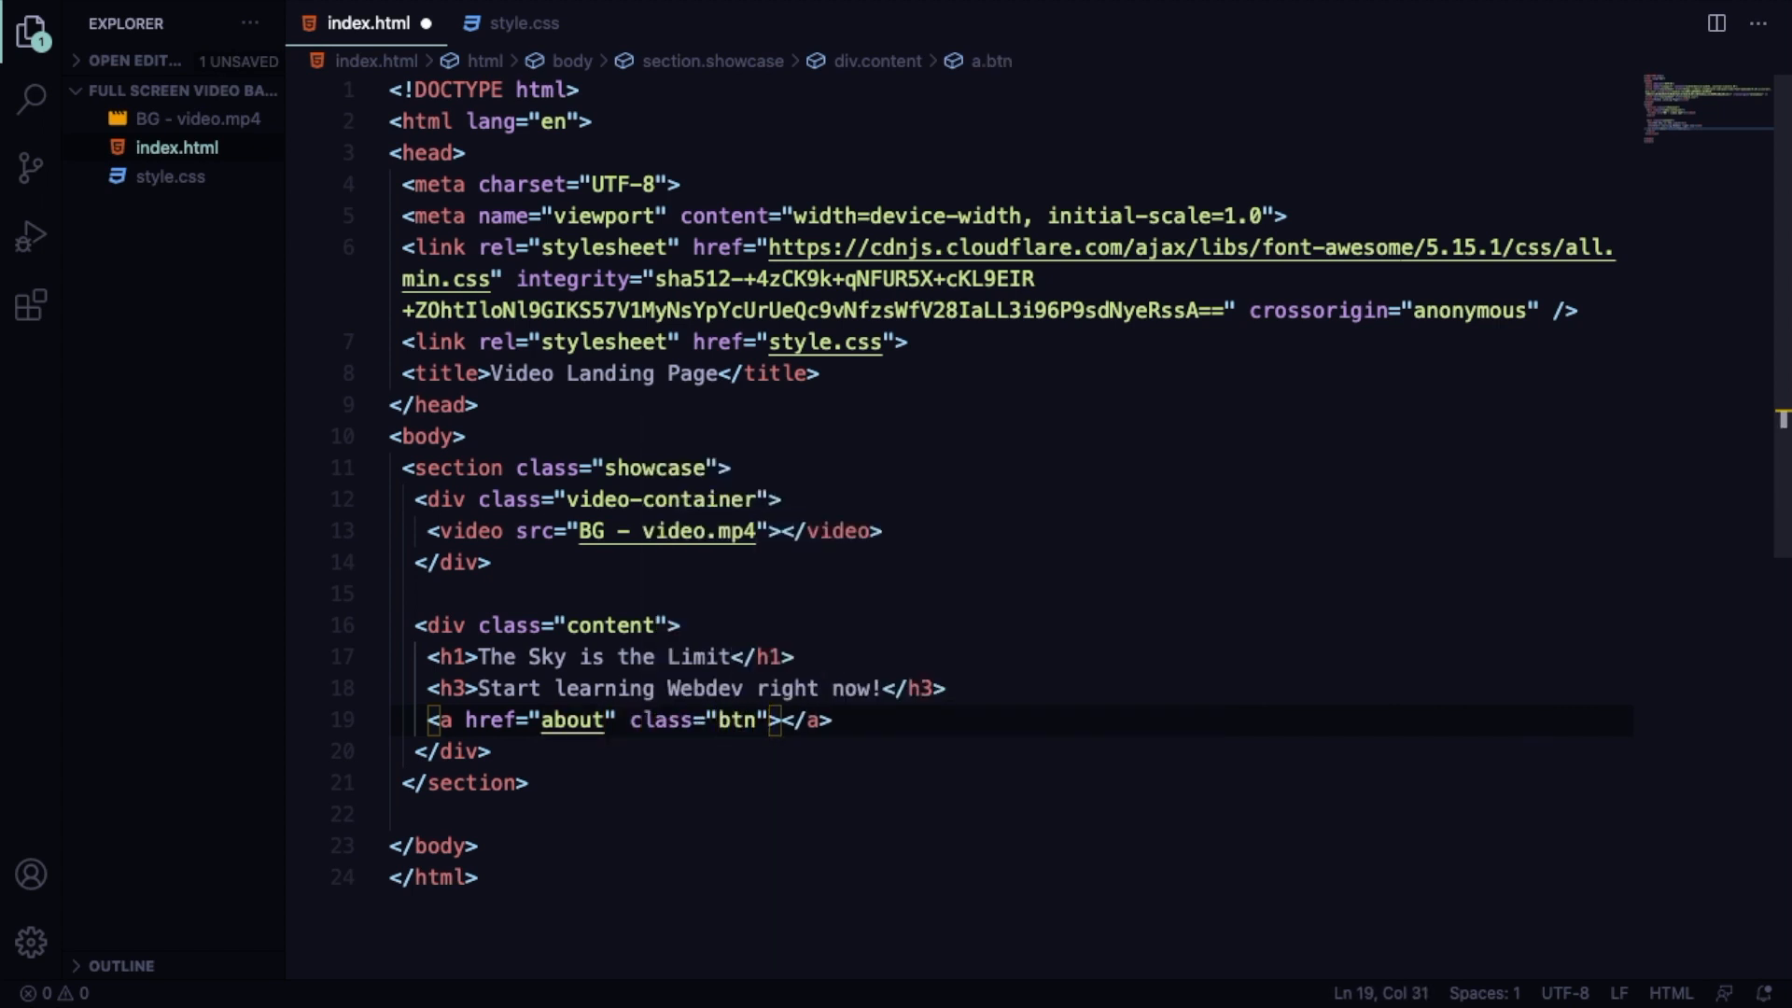
{"action": "type", "text": "Read"}
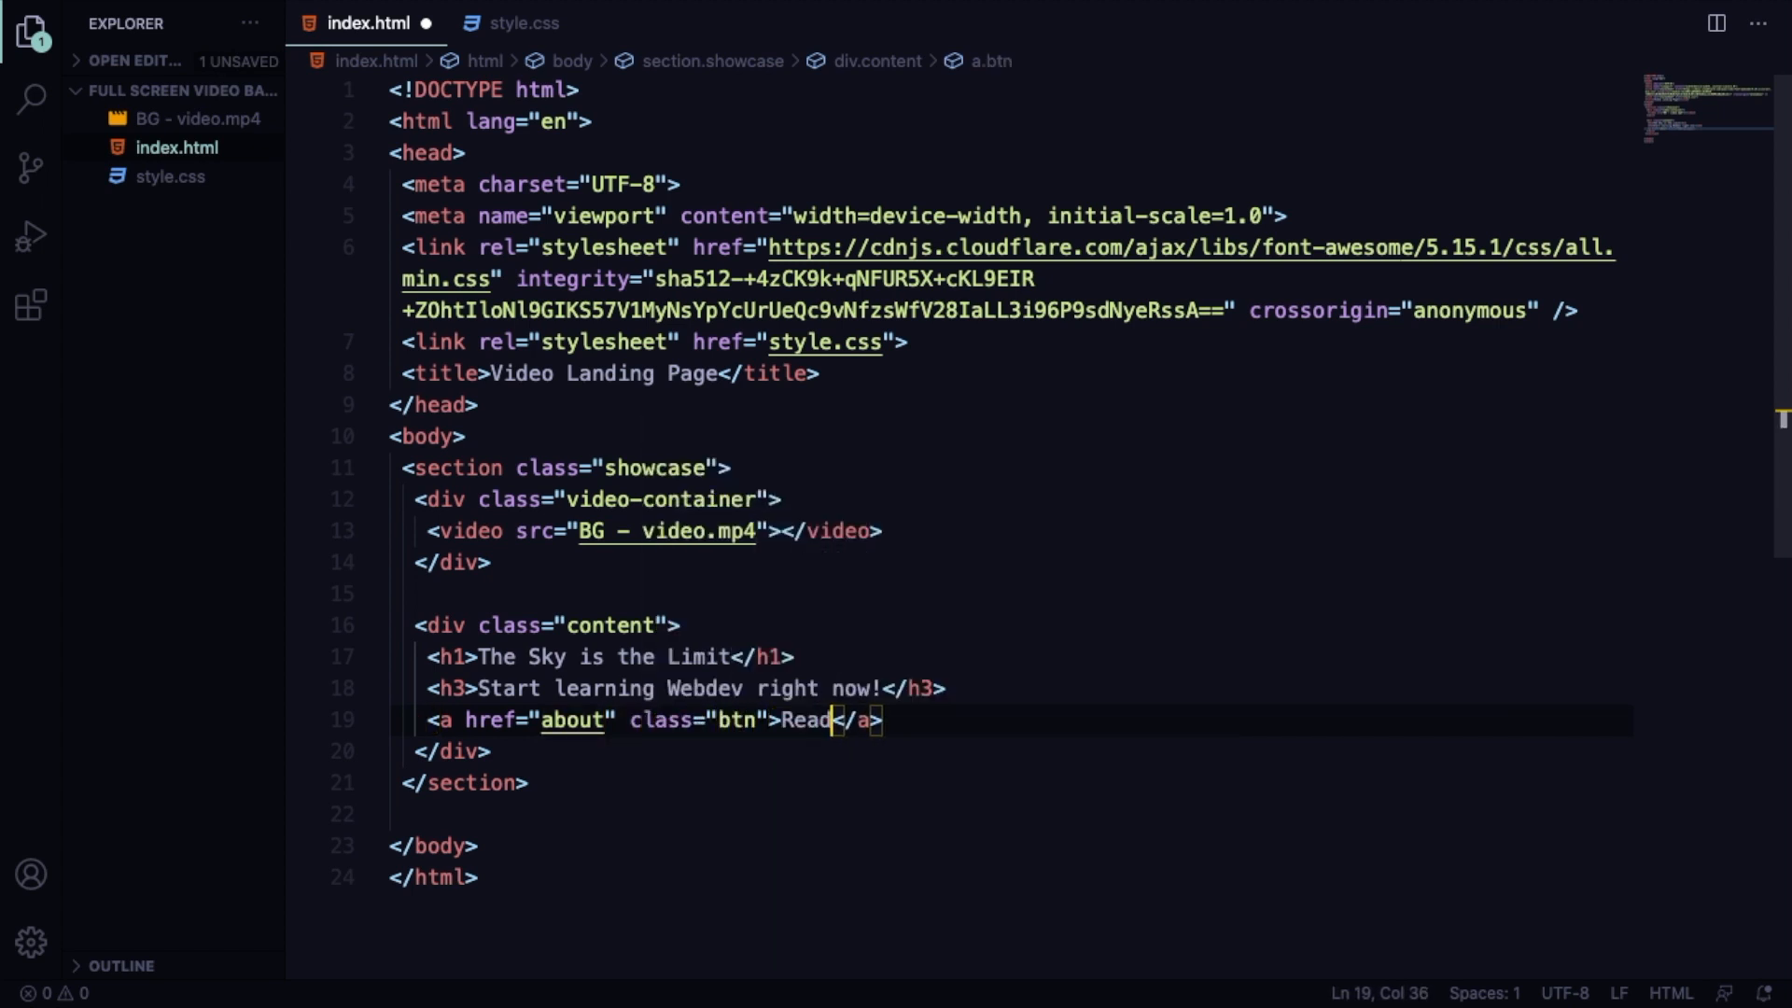
{"action": "type", "text": "More"}
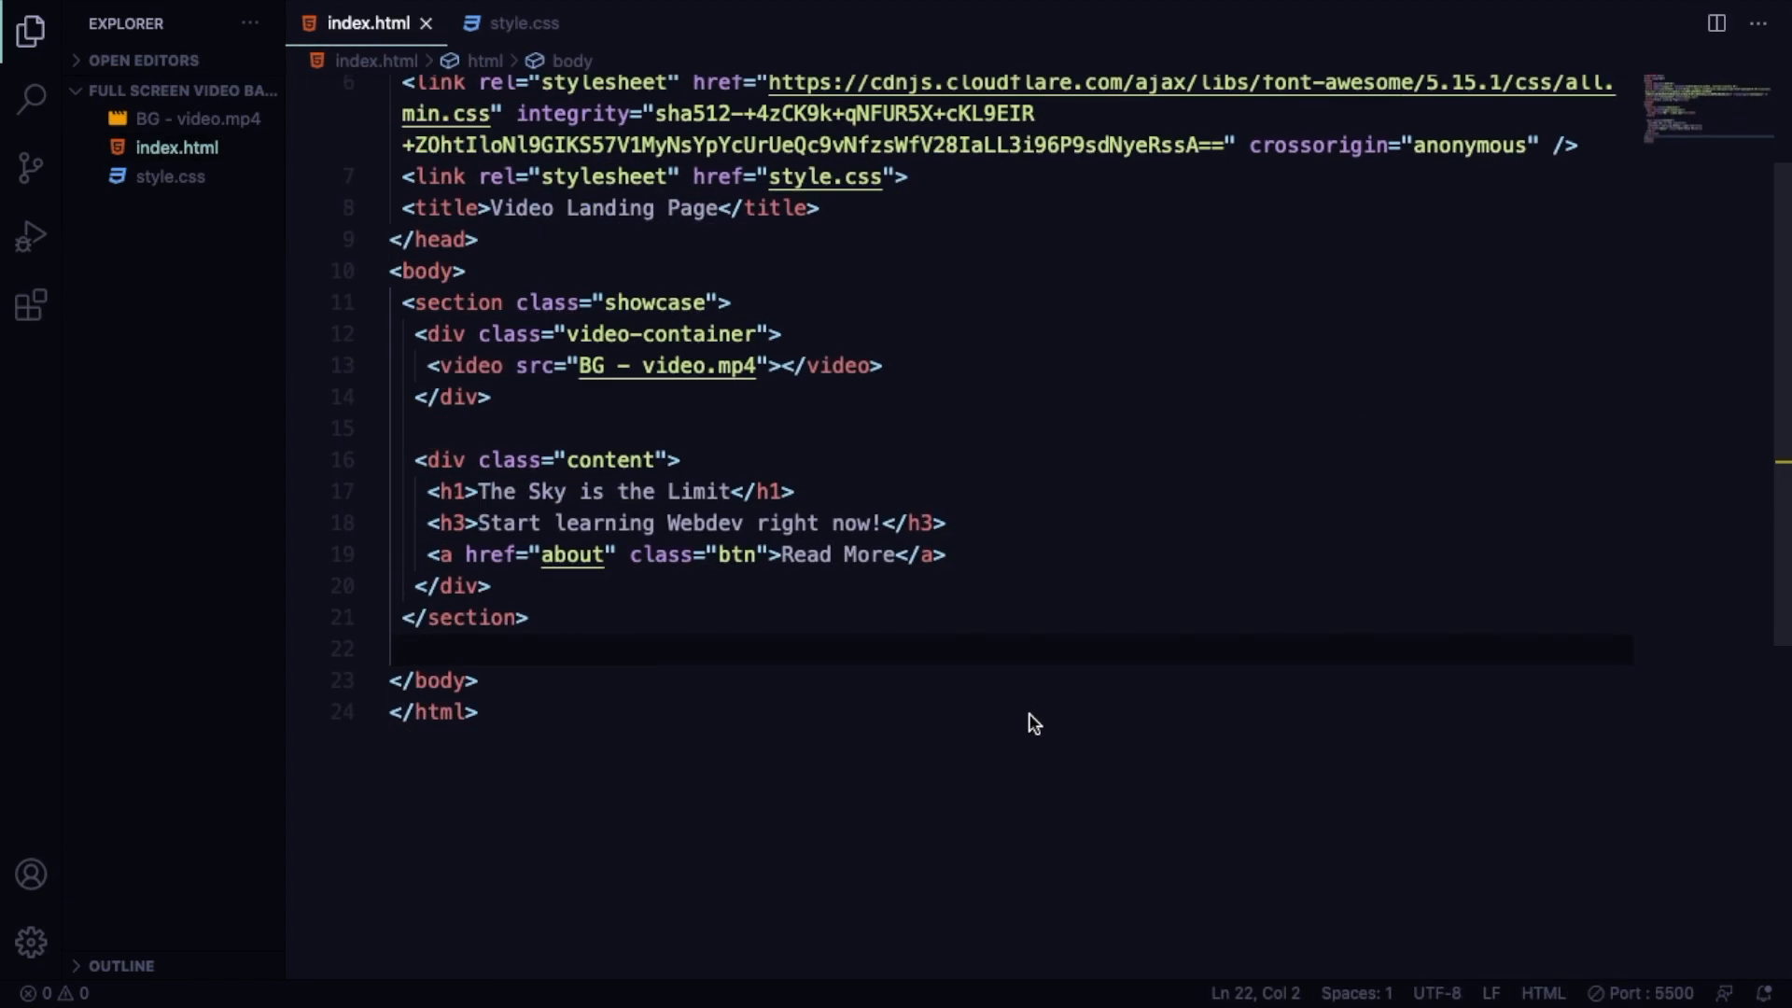
Add autoplay, muted and loop attributes to the background video tag.
{"action": "left_click", "coordinate": [771, 366]}
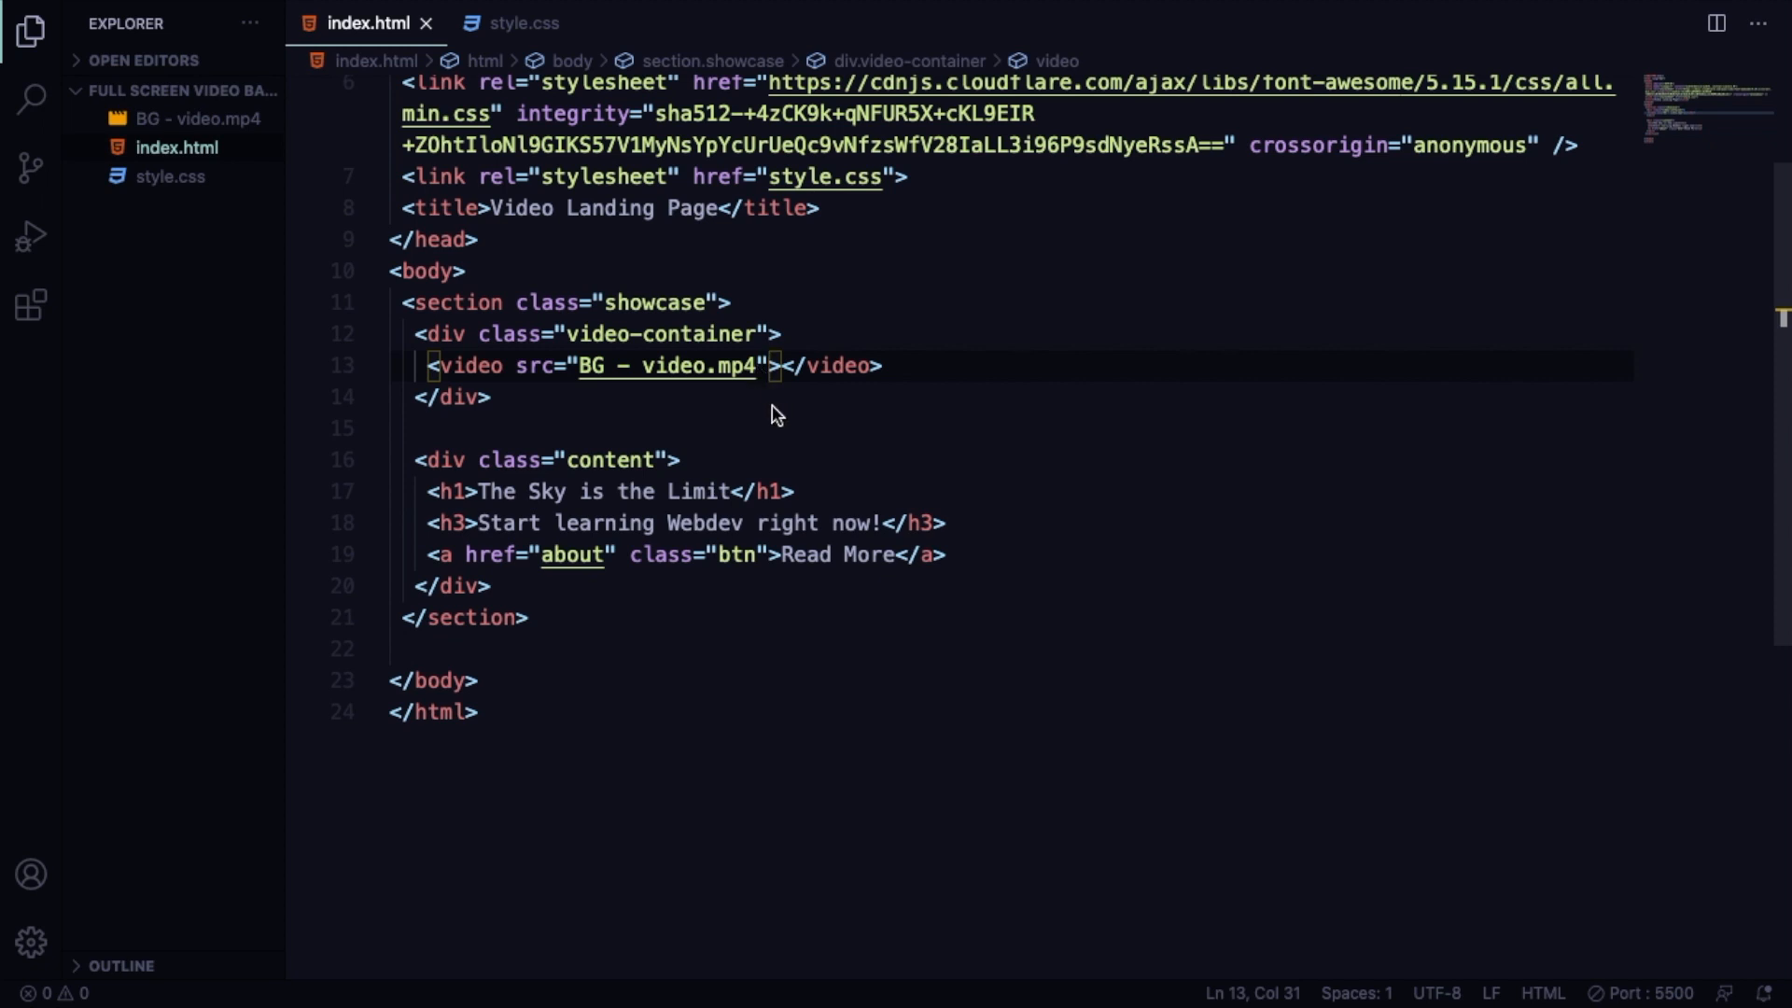
{"action": "type", "text": "autoplay"}
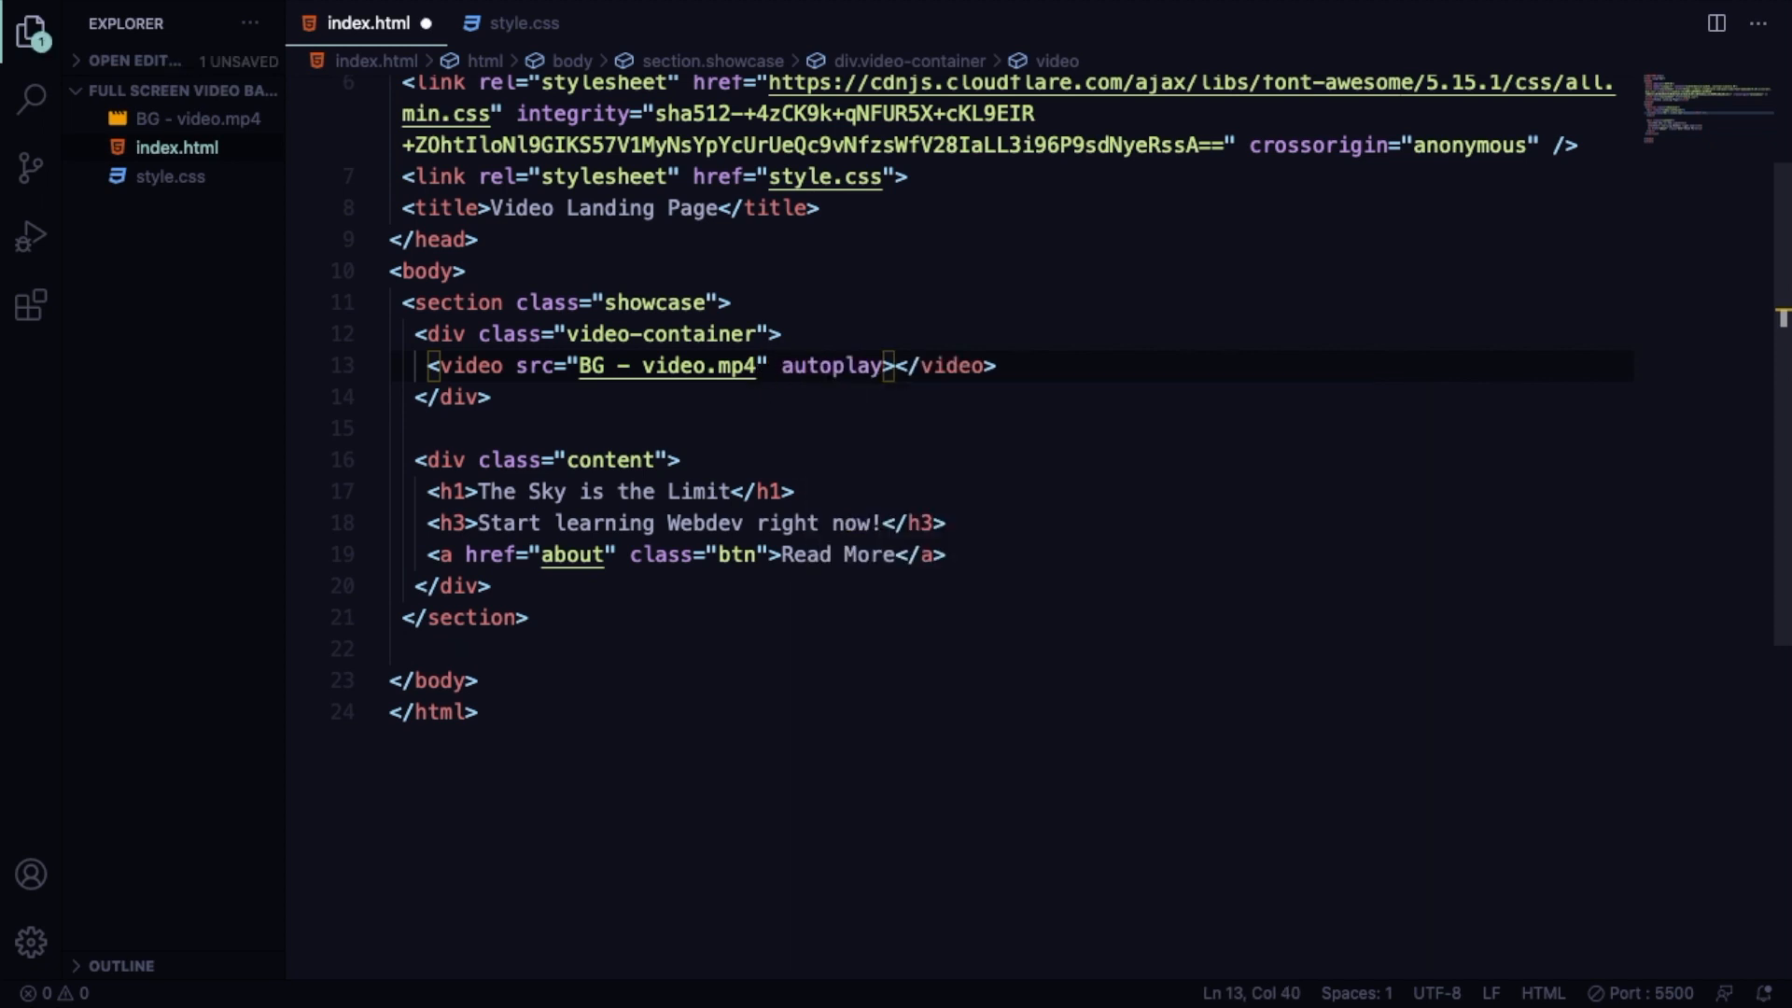
{"action": "type", "text": "muted"}
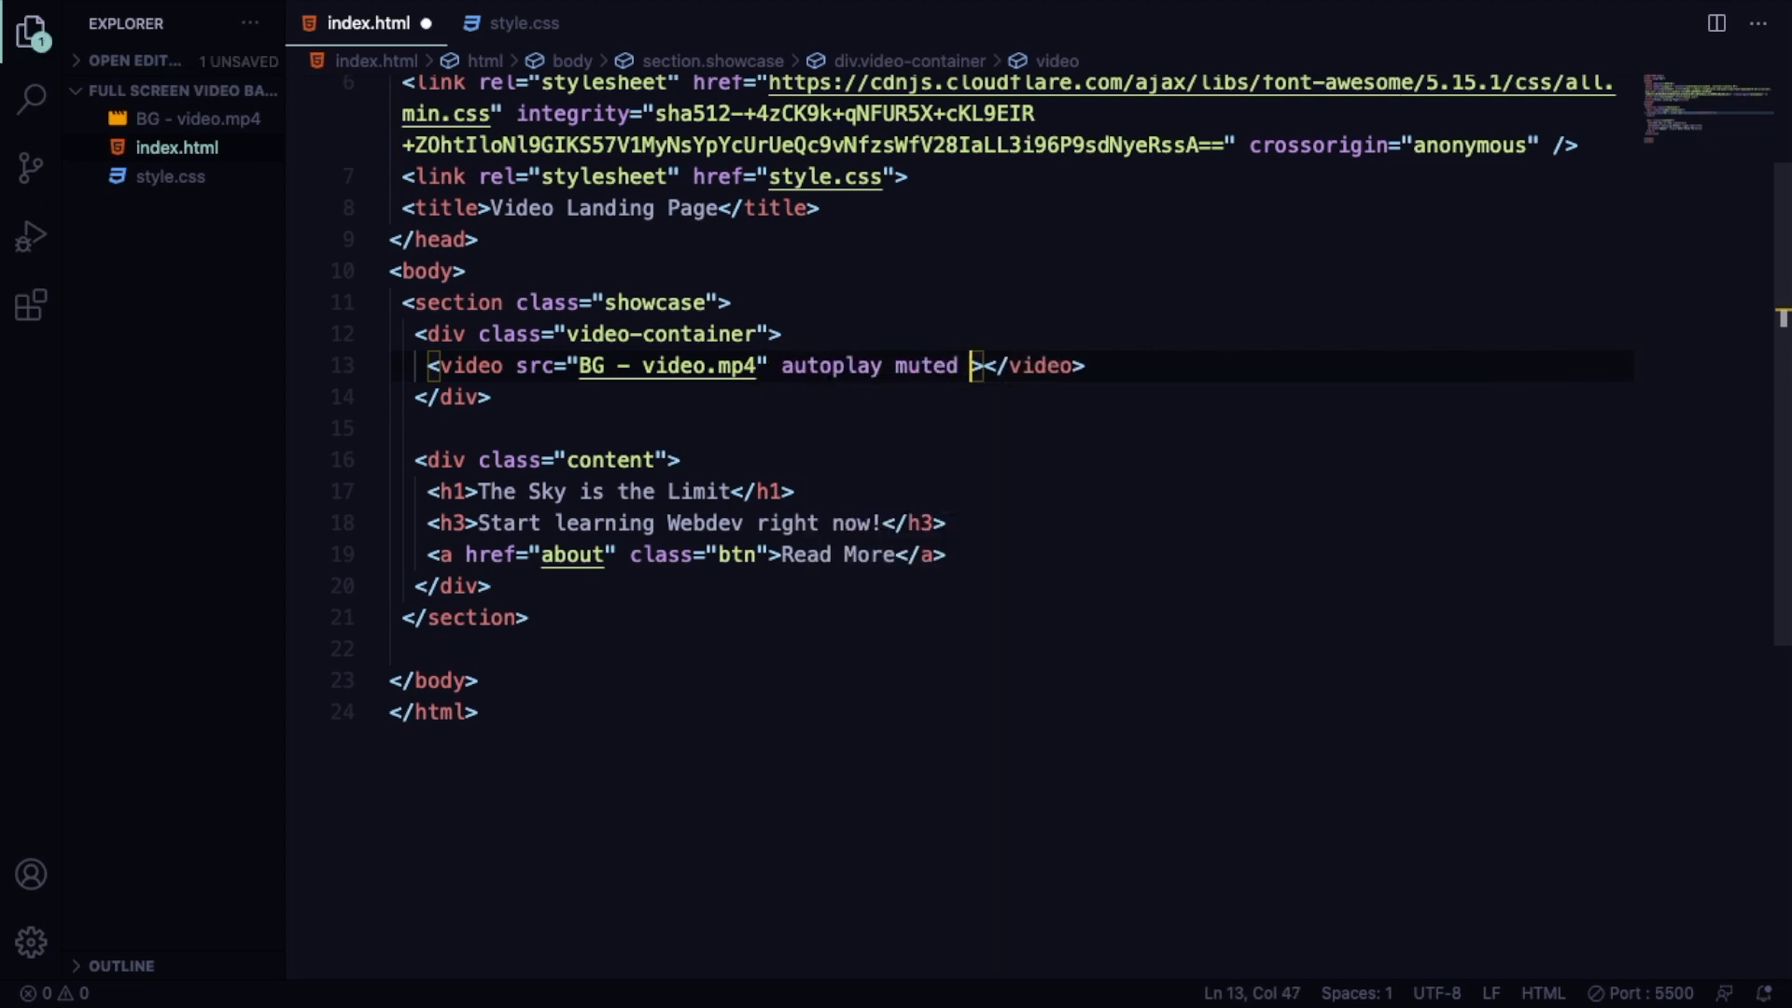
{"action": "type", "text": "loop"}
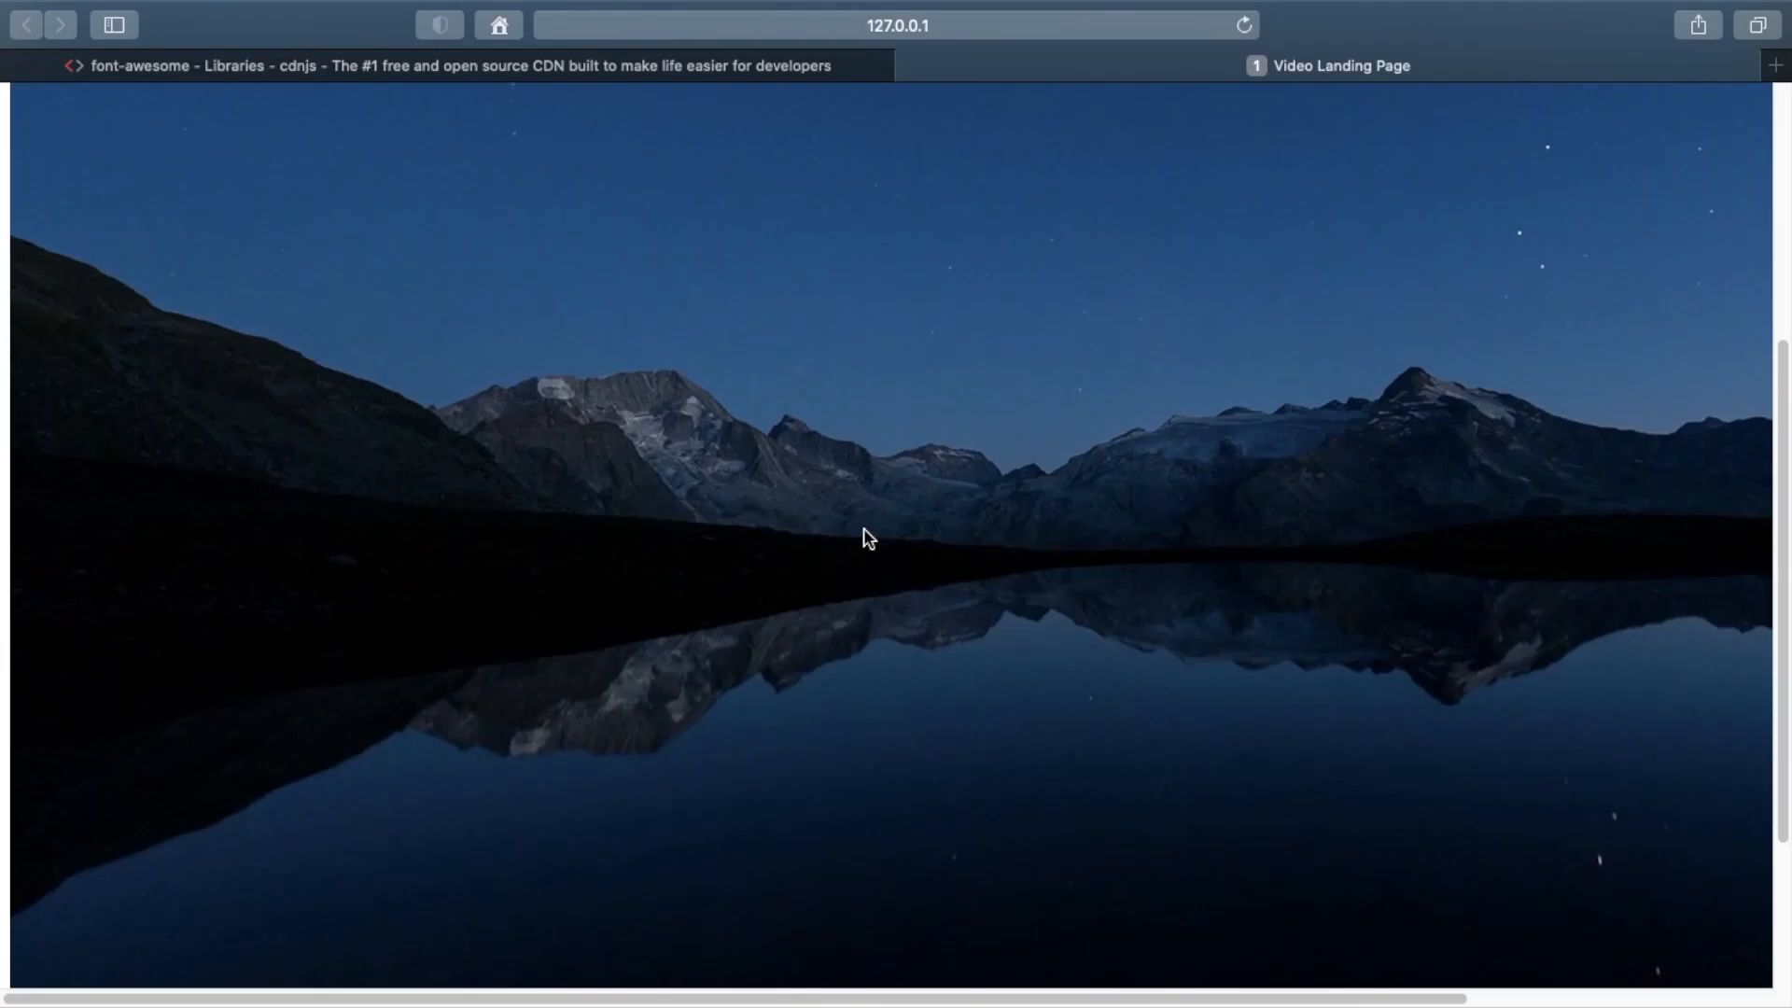
{"action": "scroll", "scroll_direction": "down", "scroll_amount": 3}
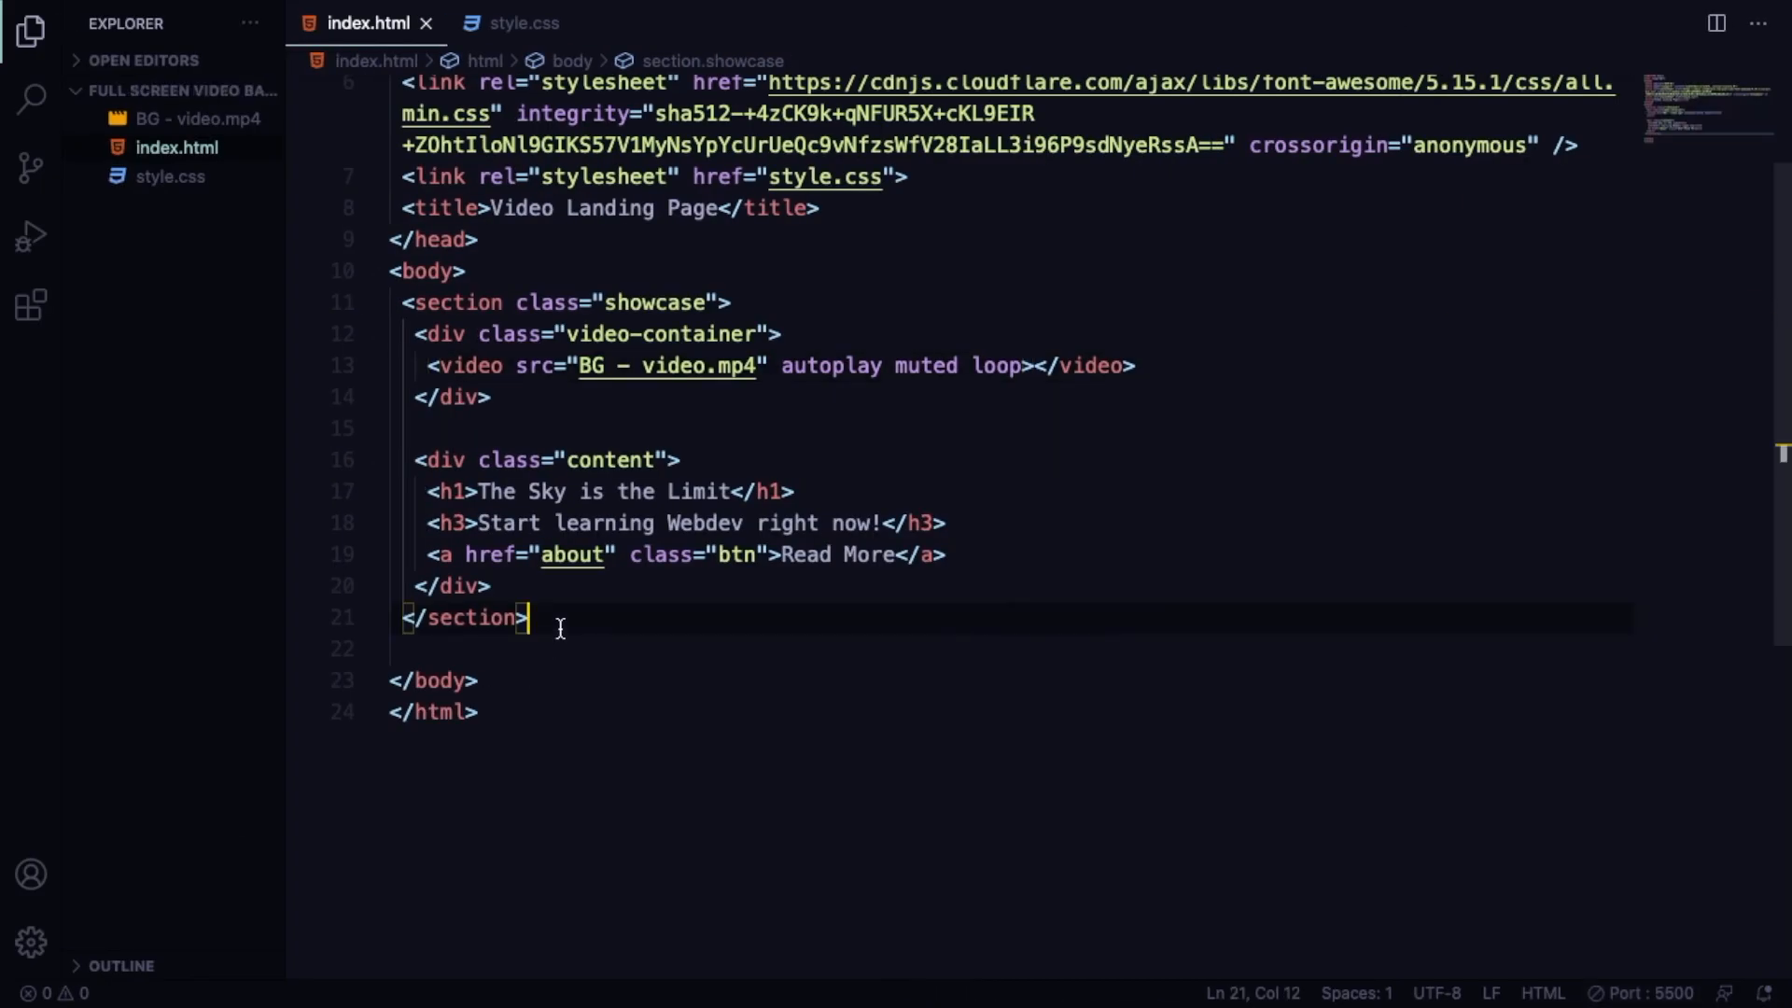
Add a section with id 'about' containing an 'About' h1 and a lorem ipsum paragraph.
{"action": "key", "text": "Enter"}
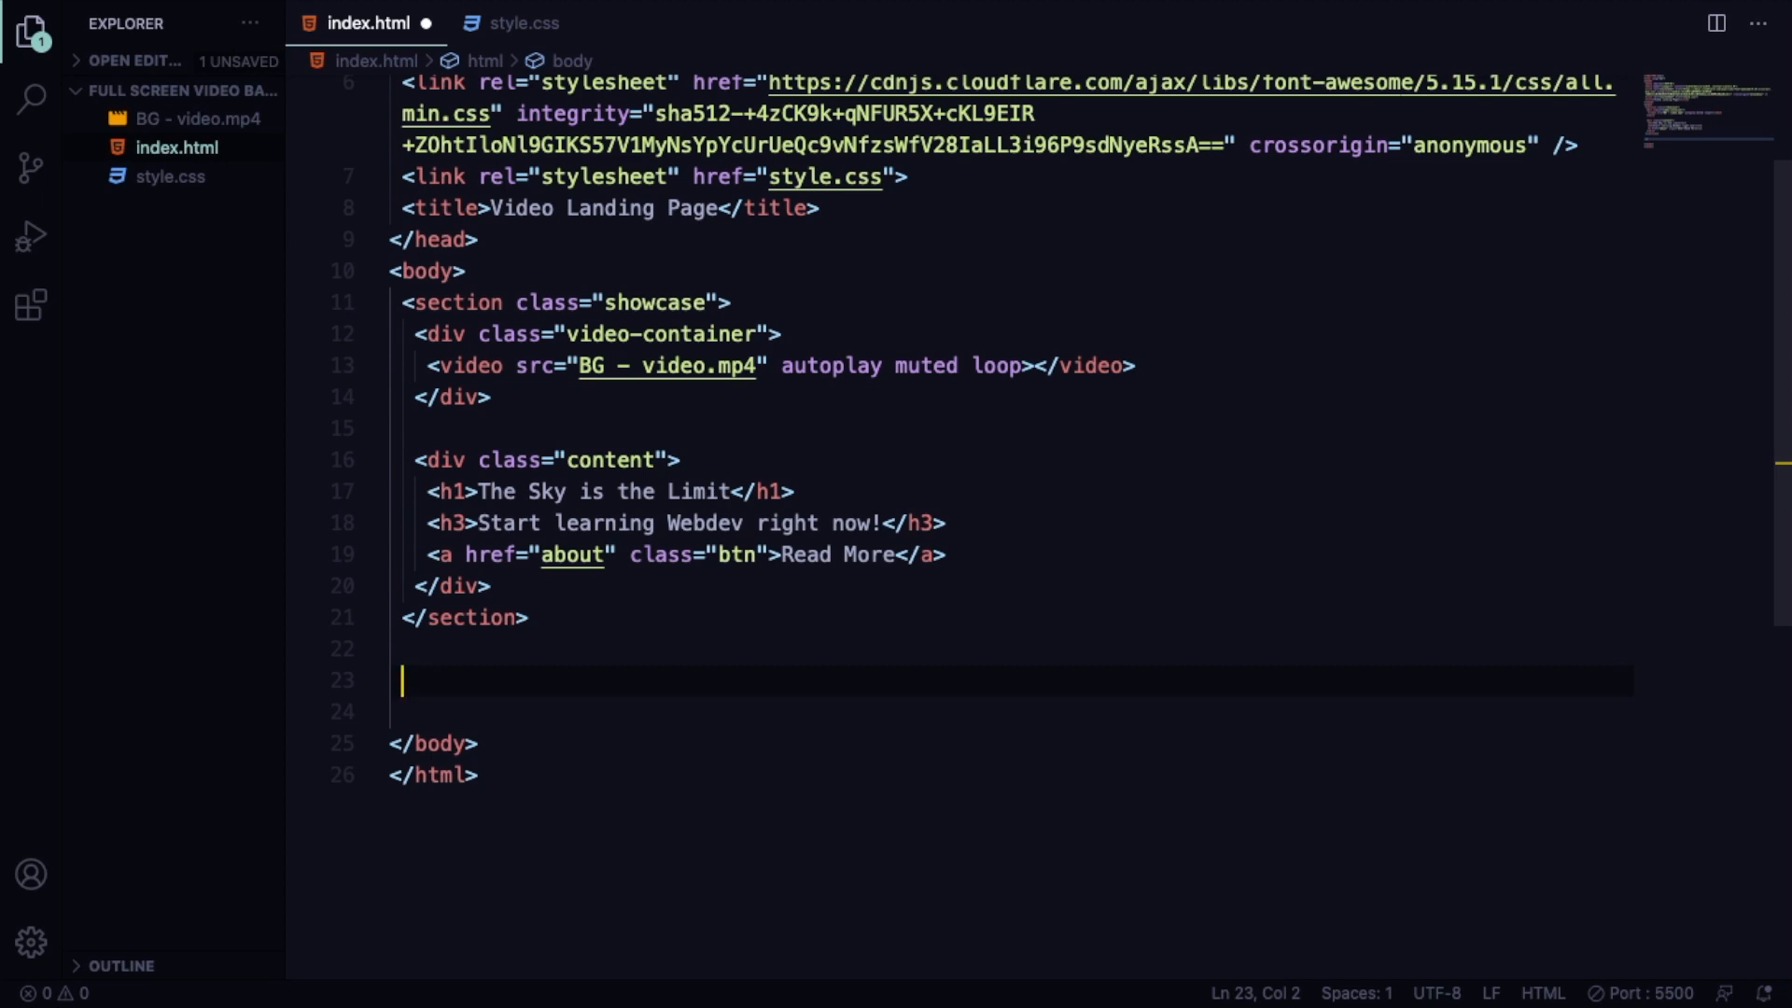
{"action": "type", "text": "section></section>"}
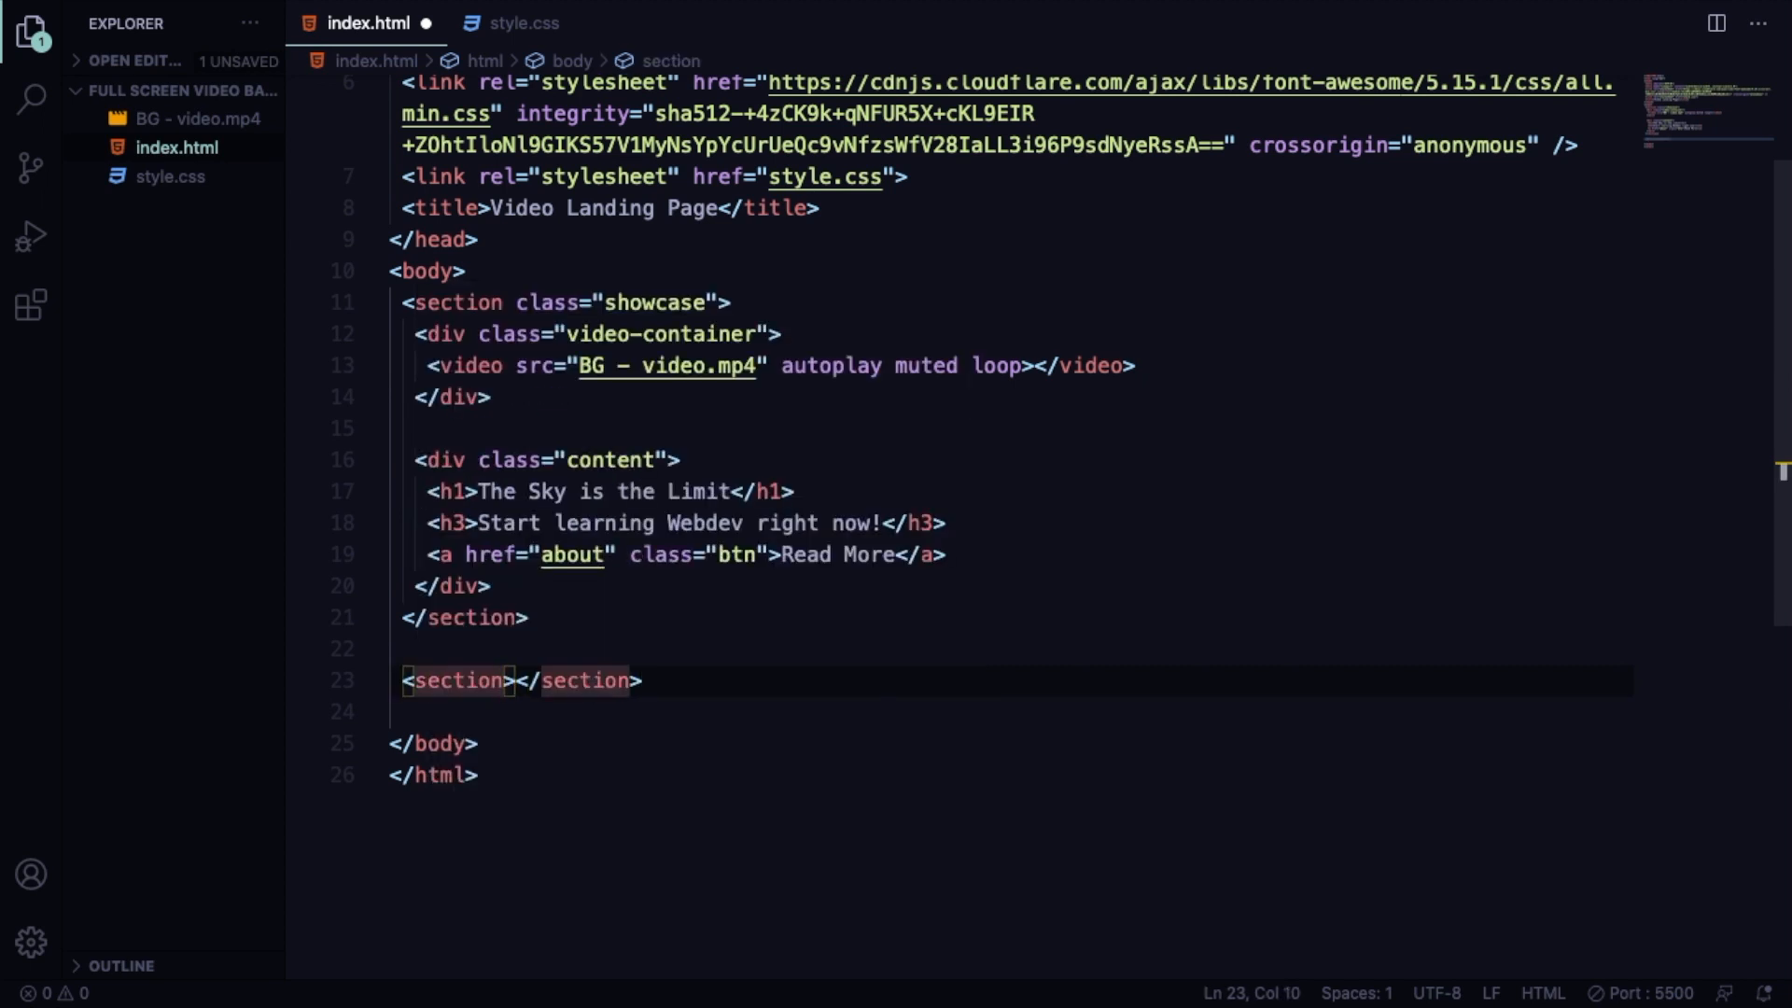
{"action": "type", "text": "id=\"about\""}
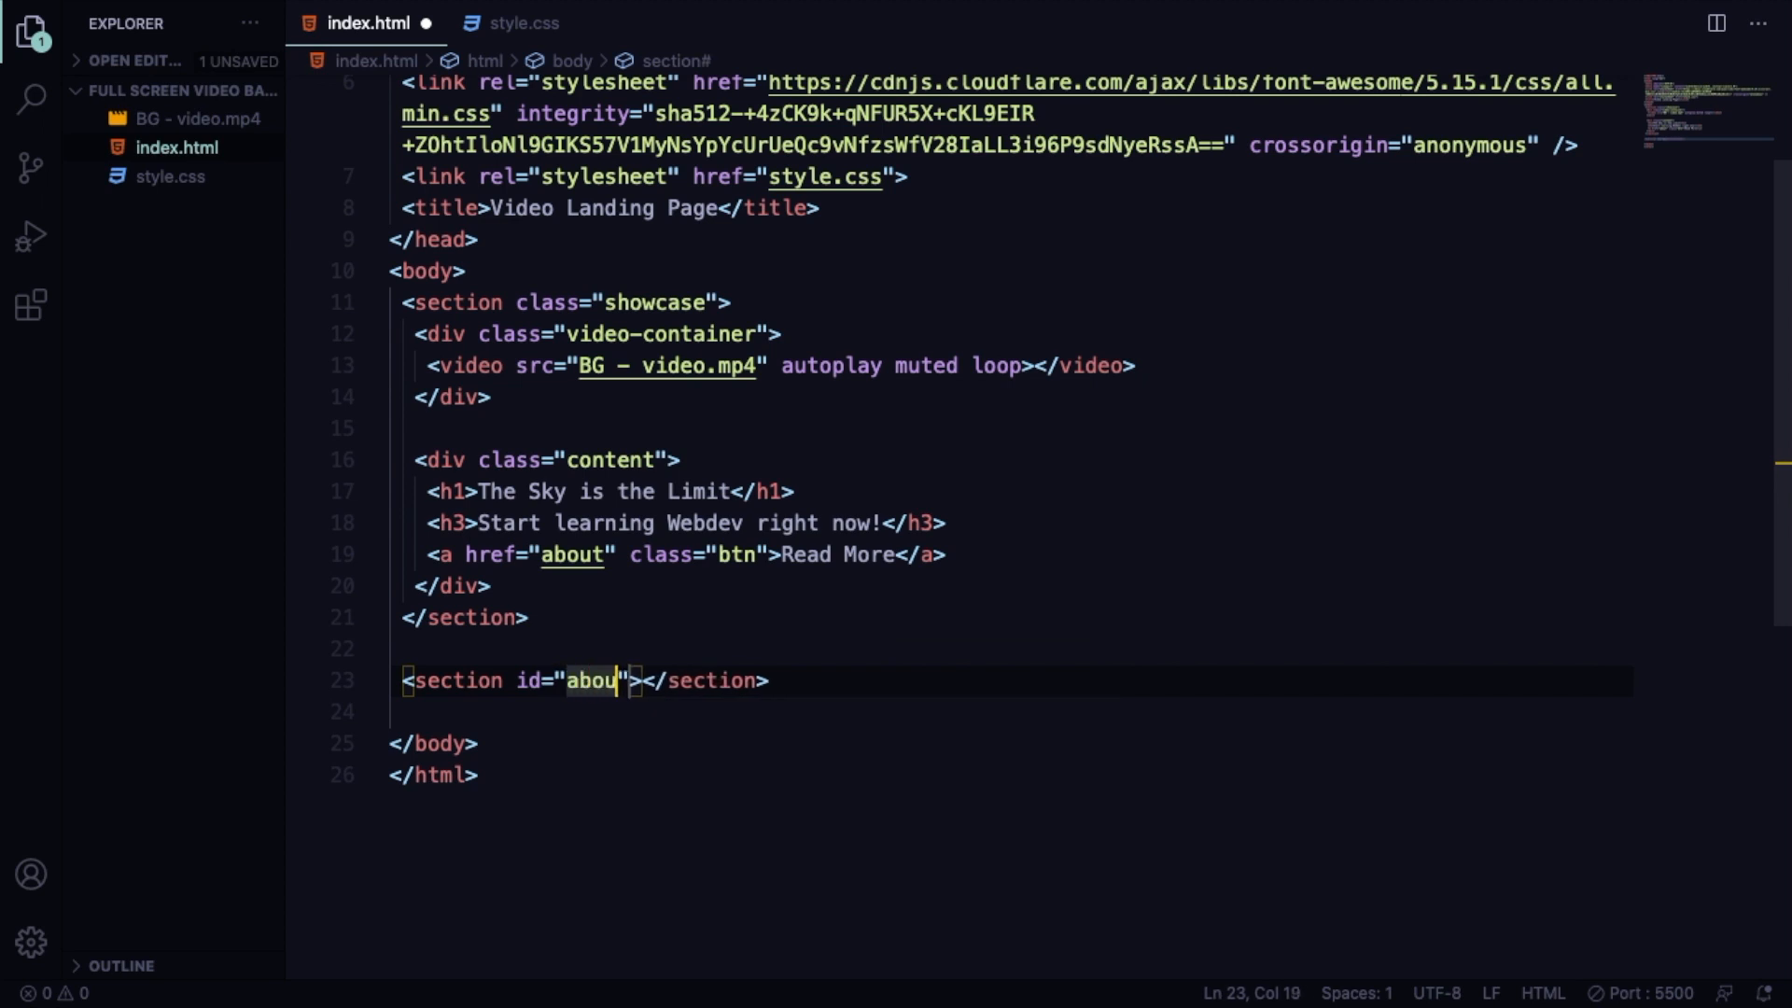
{"action": "key", "text": "Enter"}
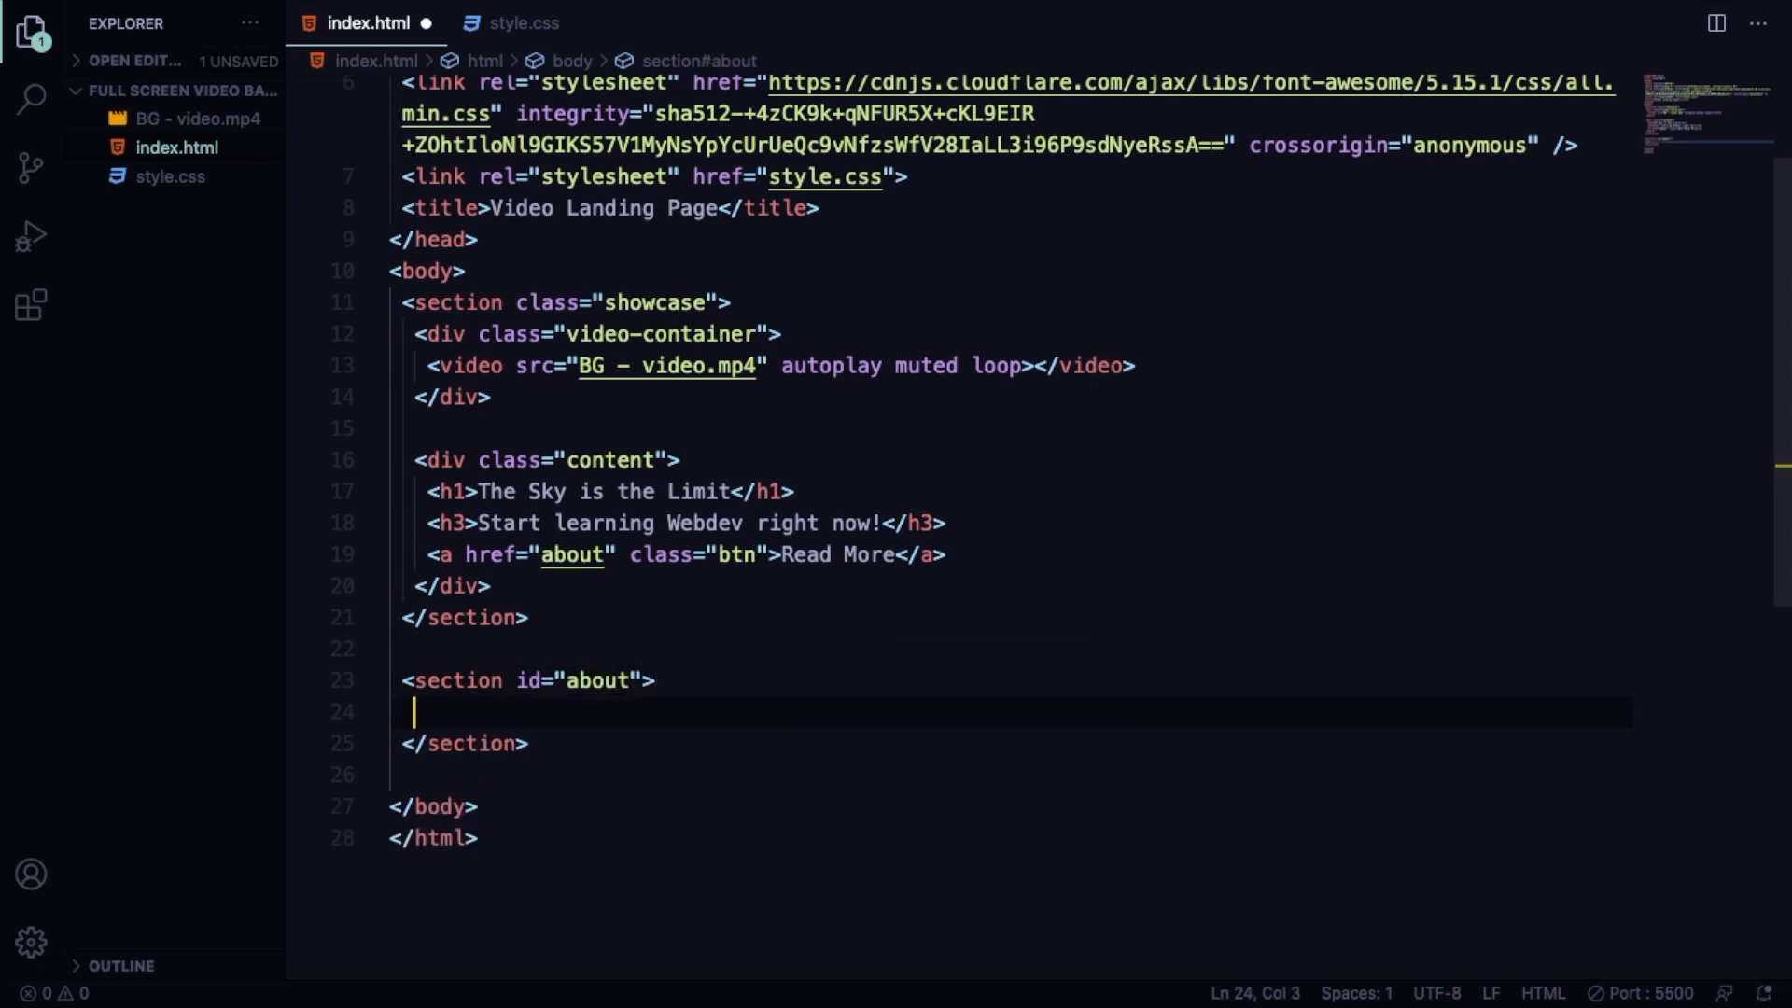
{"action": "type", "text": "<h1></h1>"}
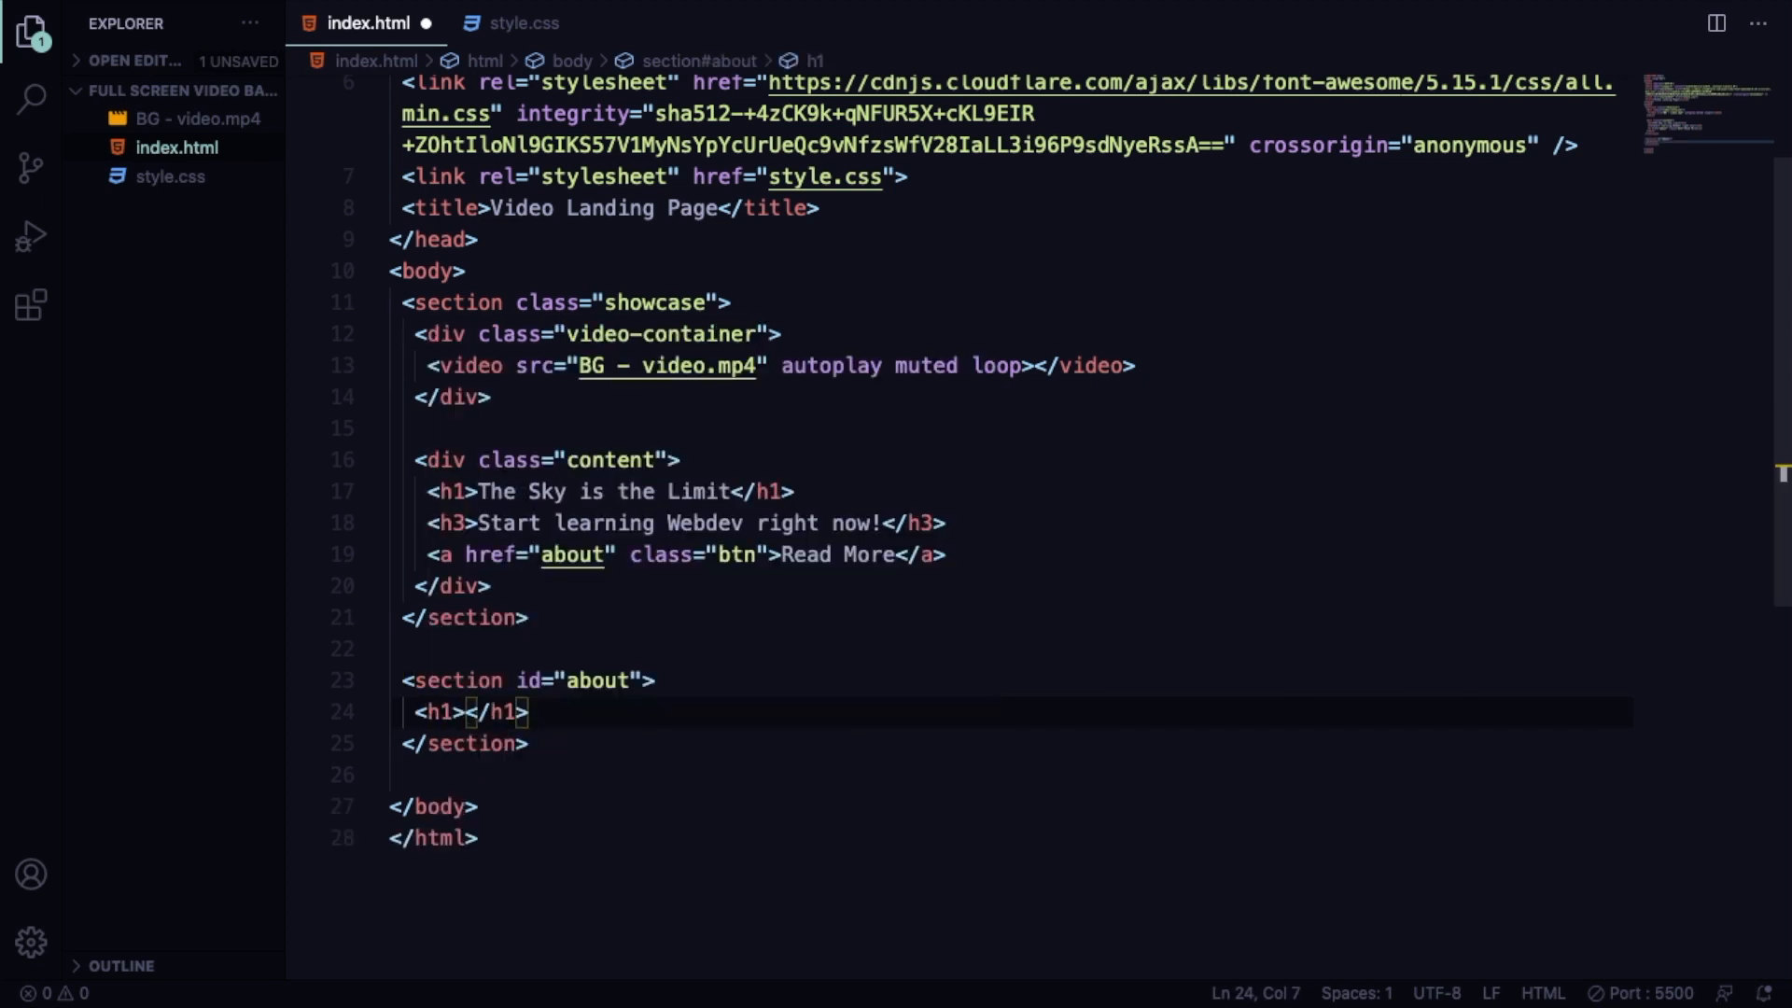
{"action": "type", "text": "About"}
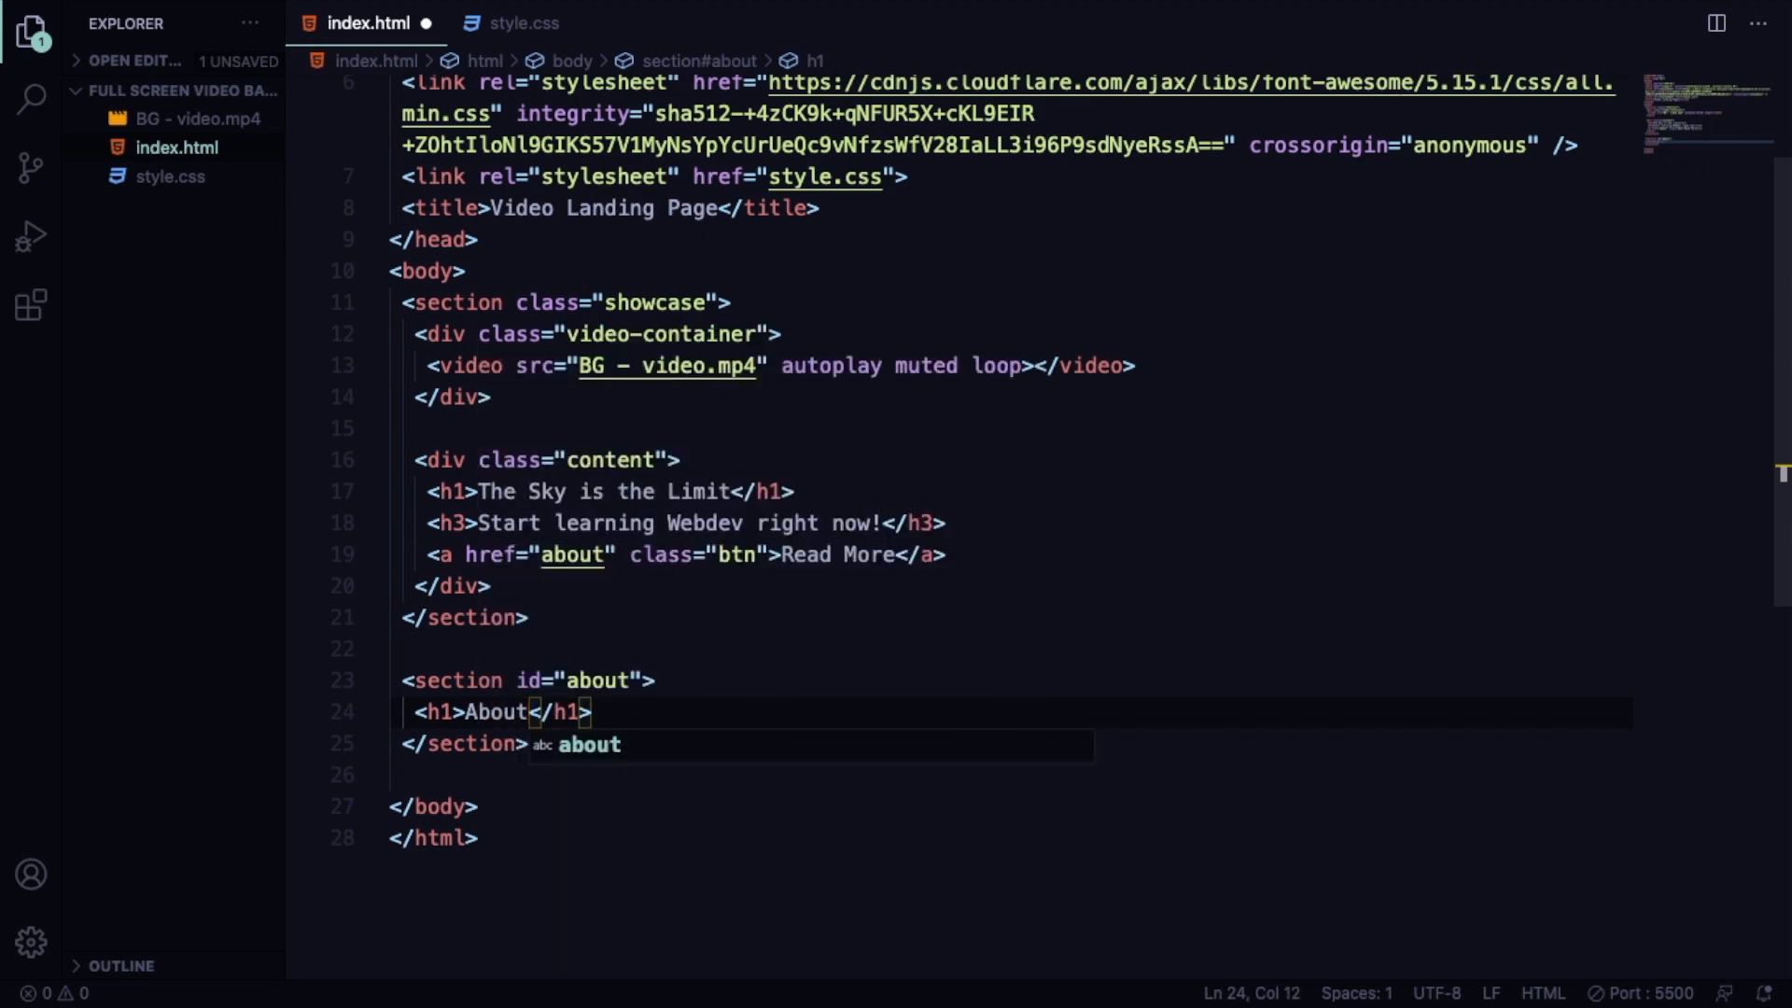
{"action": "key", "text": "Enter"}
{"action": "type", "text": "<p></p>"}
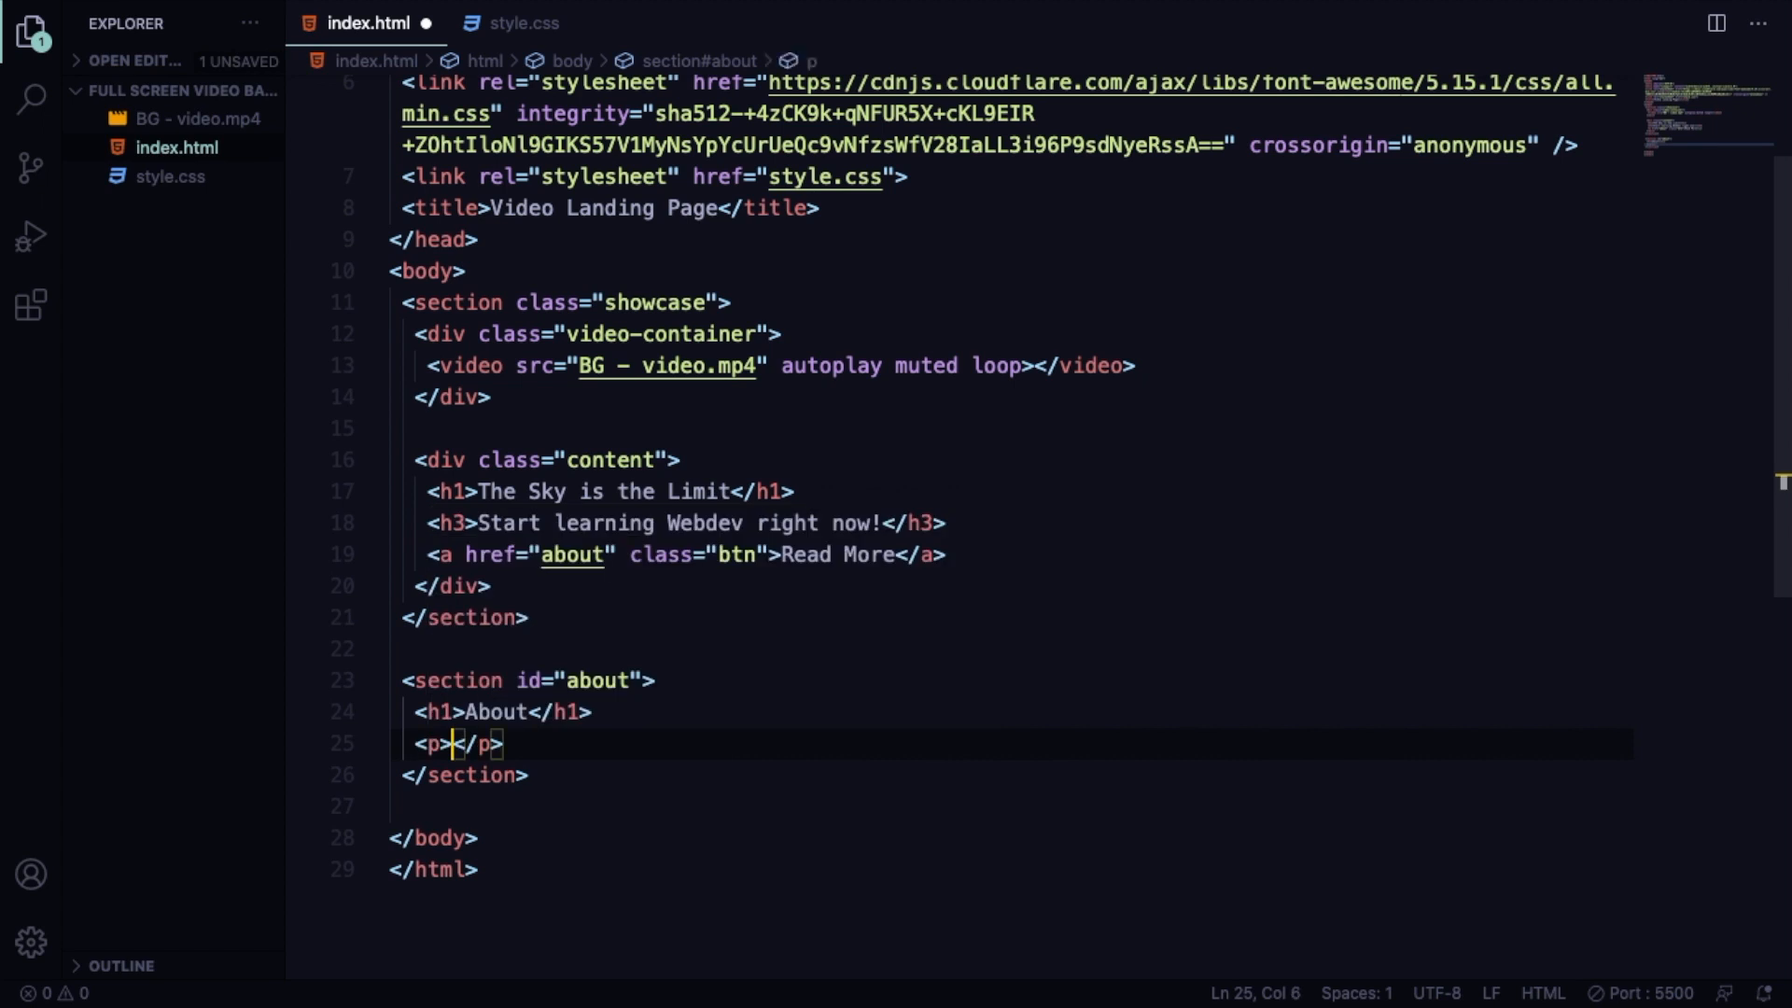
{"action": "type", "text": "Lorem ipsum dolor sit amet consectetur adipisicing elit. Molestiae, nostrum tenetur. Amet consequuntur esse dignissimos."}
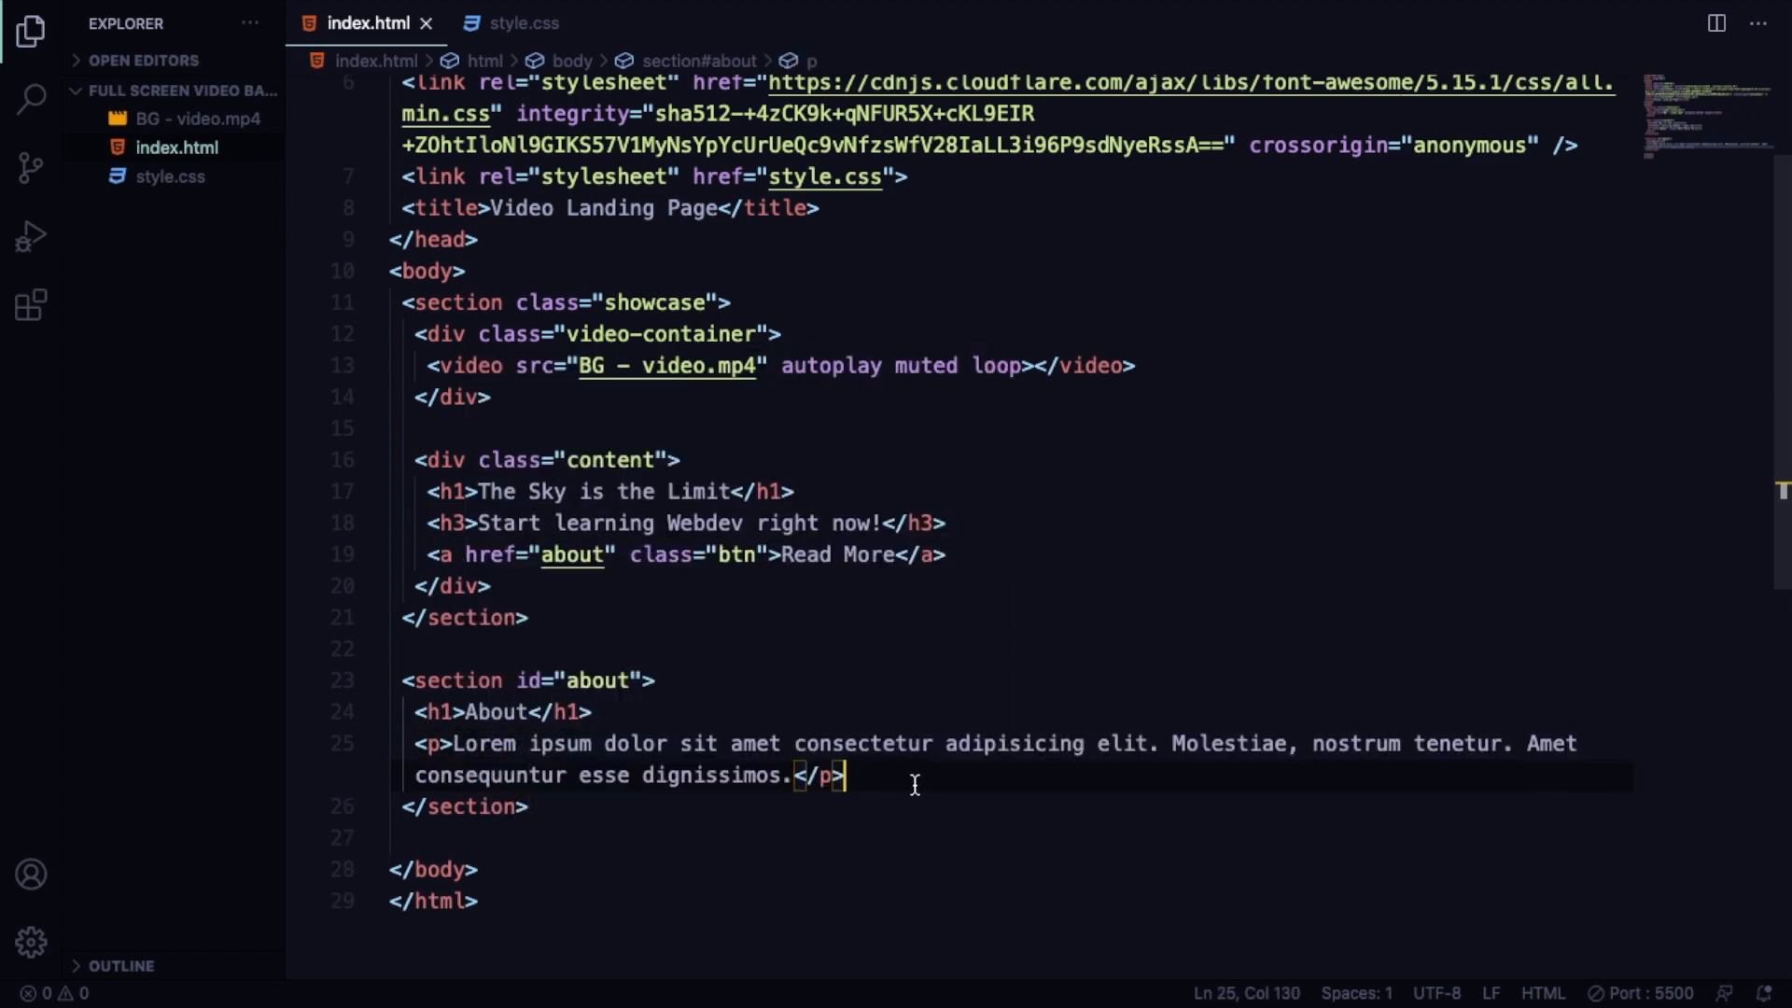
Add an h2 'Follow me on Social Media' followed by an empty .social div.
{"action": "type", "text": "<h2></h2>"}
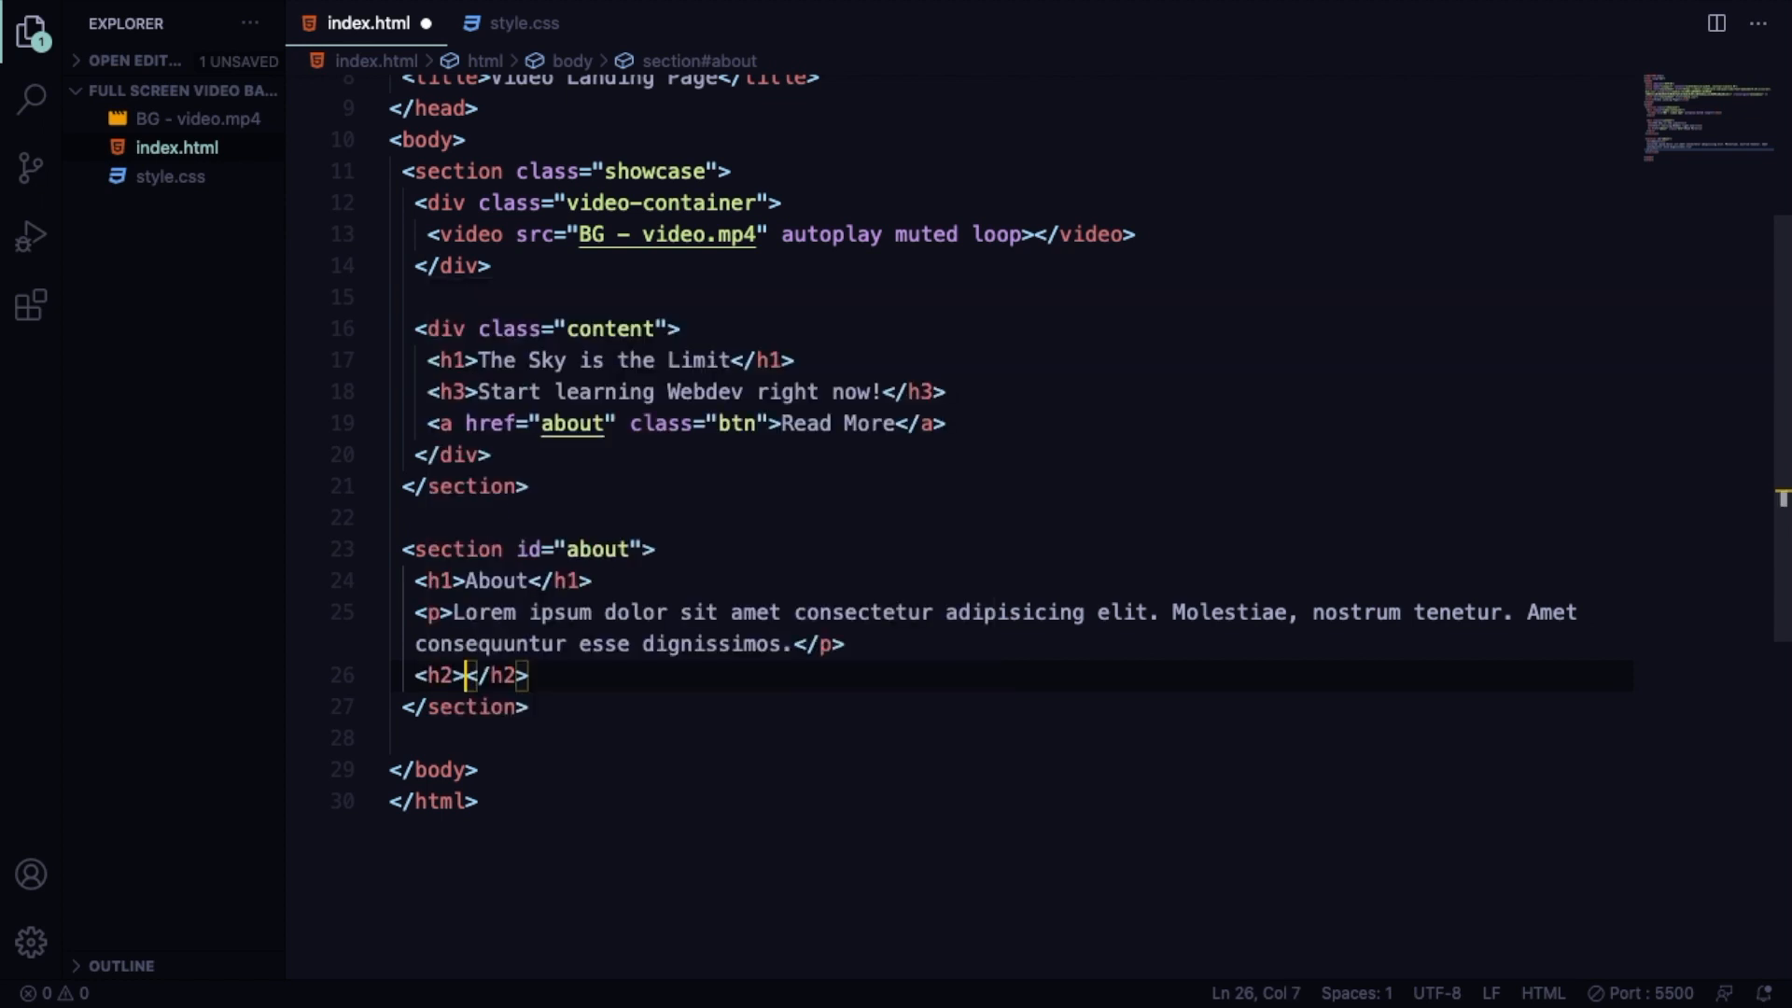
{"action": "type", "text": "Fo"}
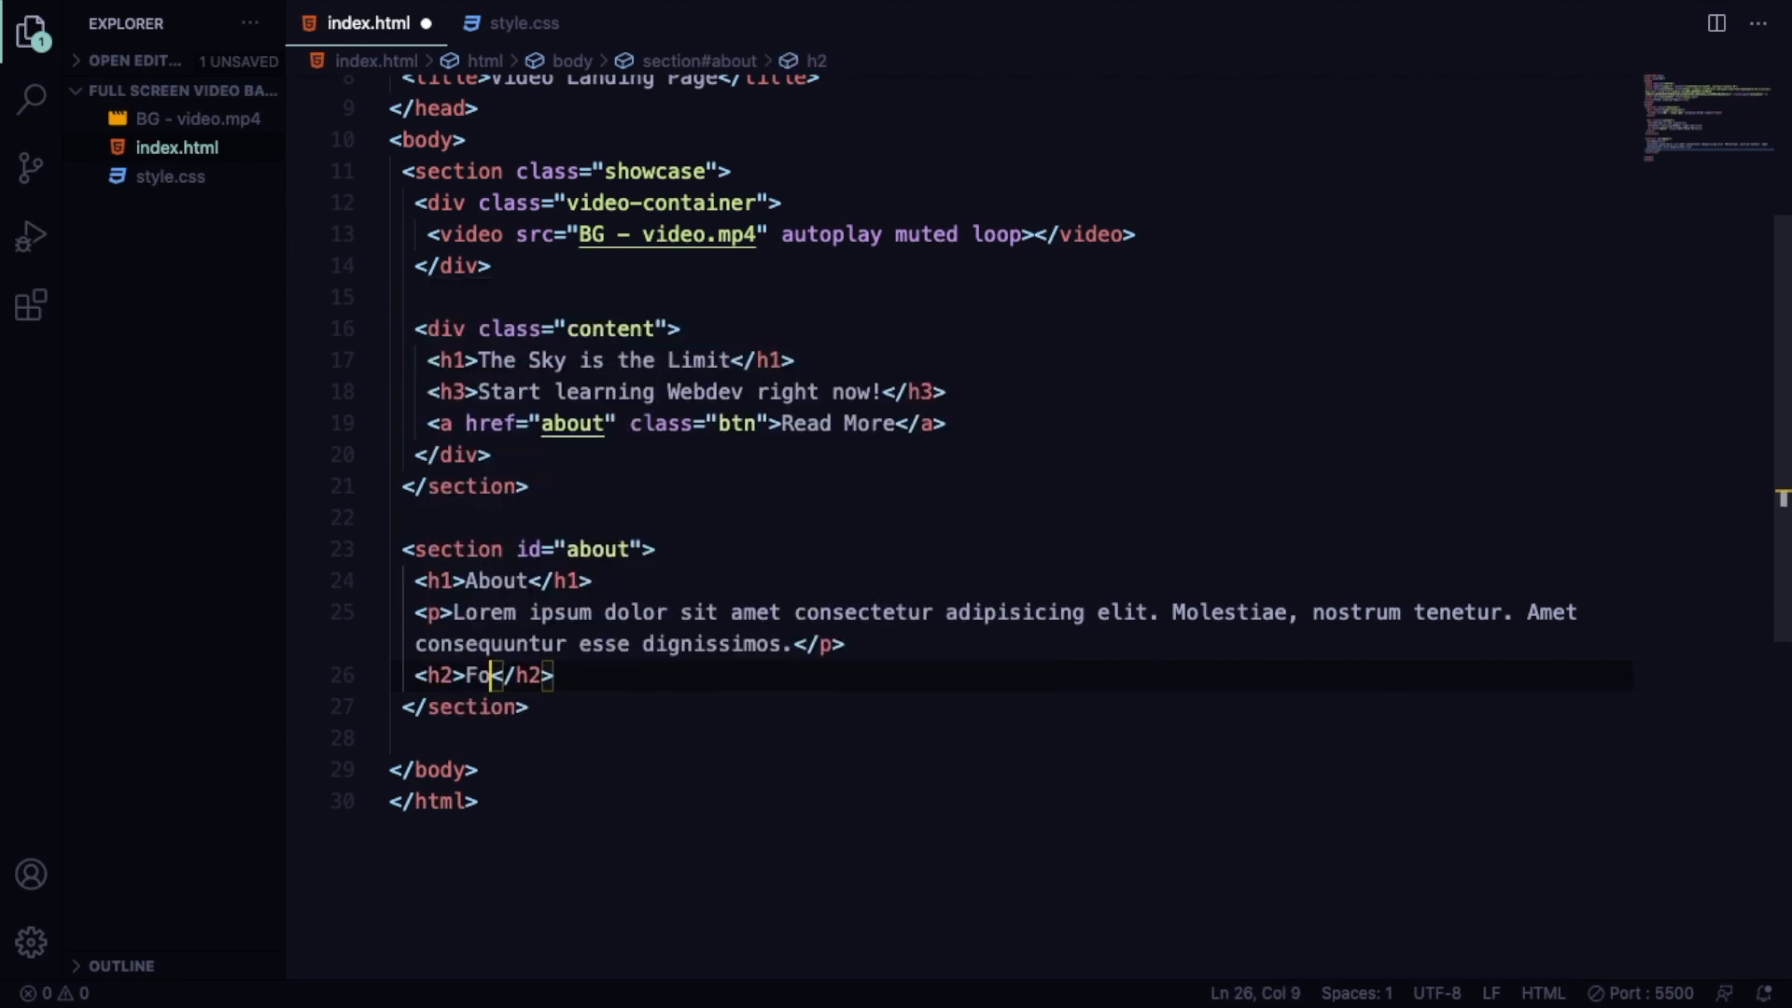
{"action": "type", "text": "ll"}
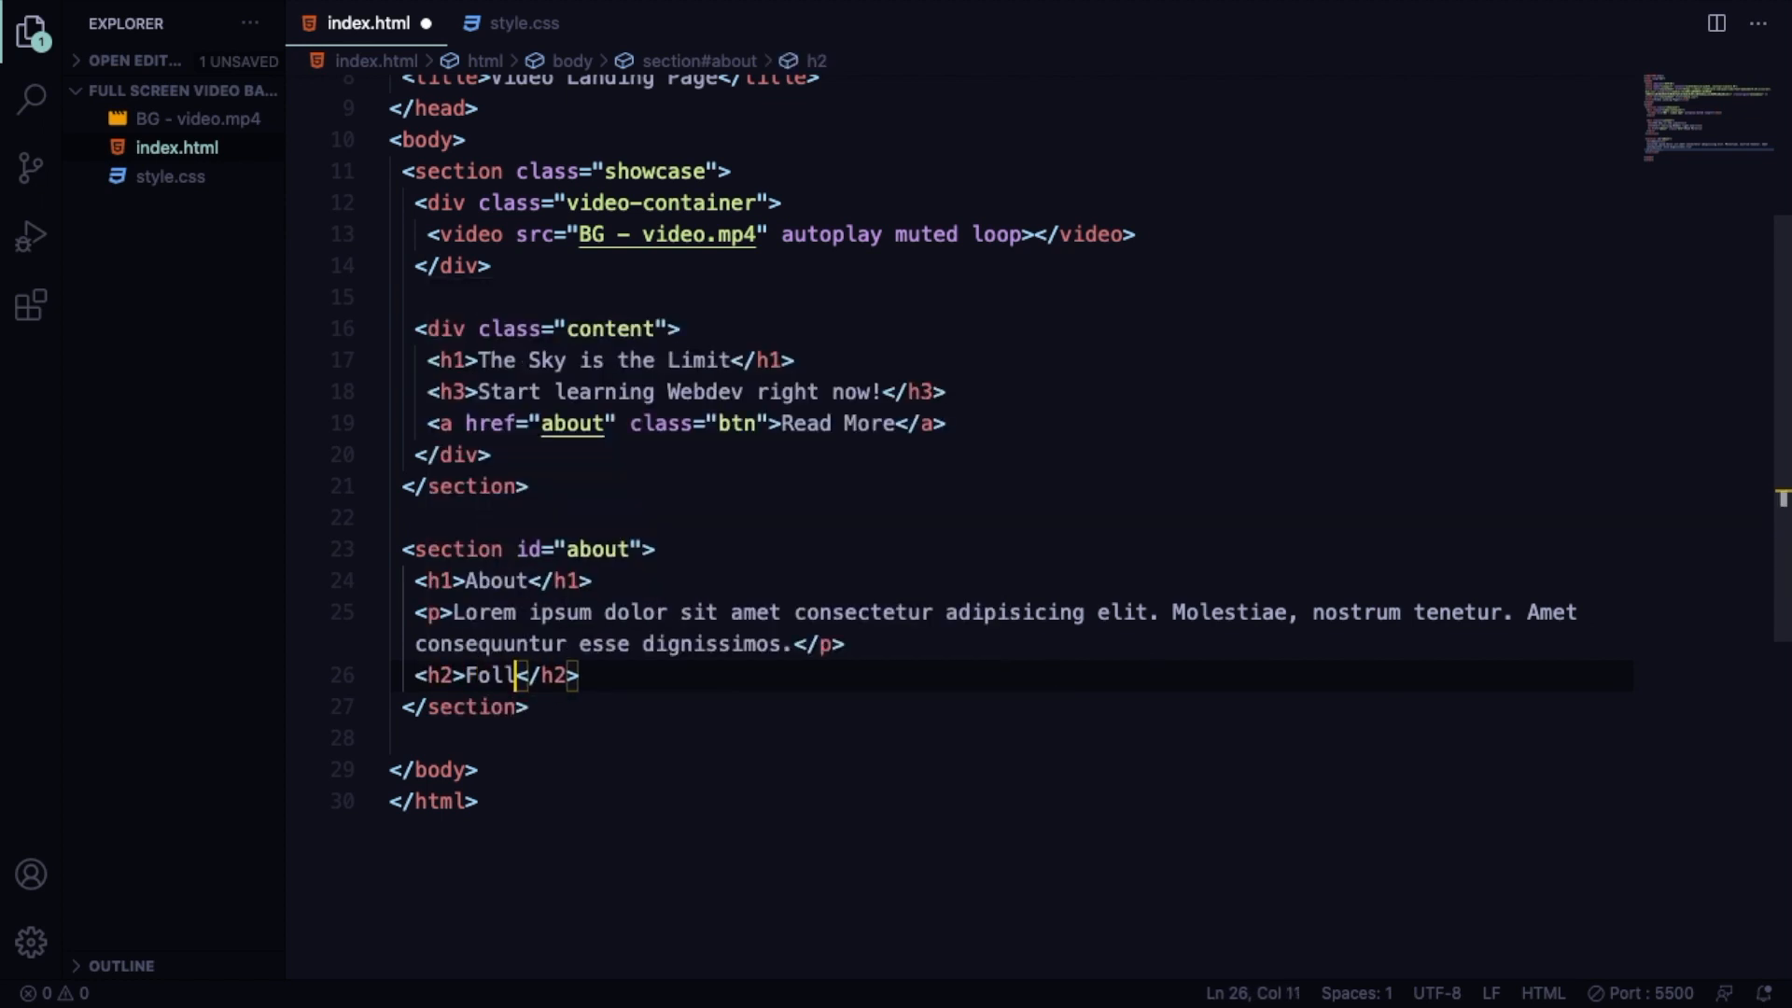
{"action": "type", "text": "ow me on Social Media"}
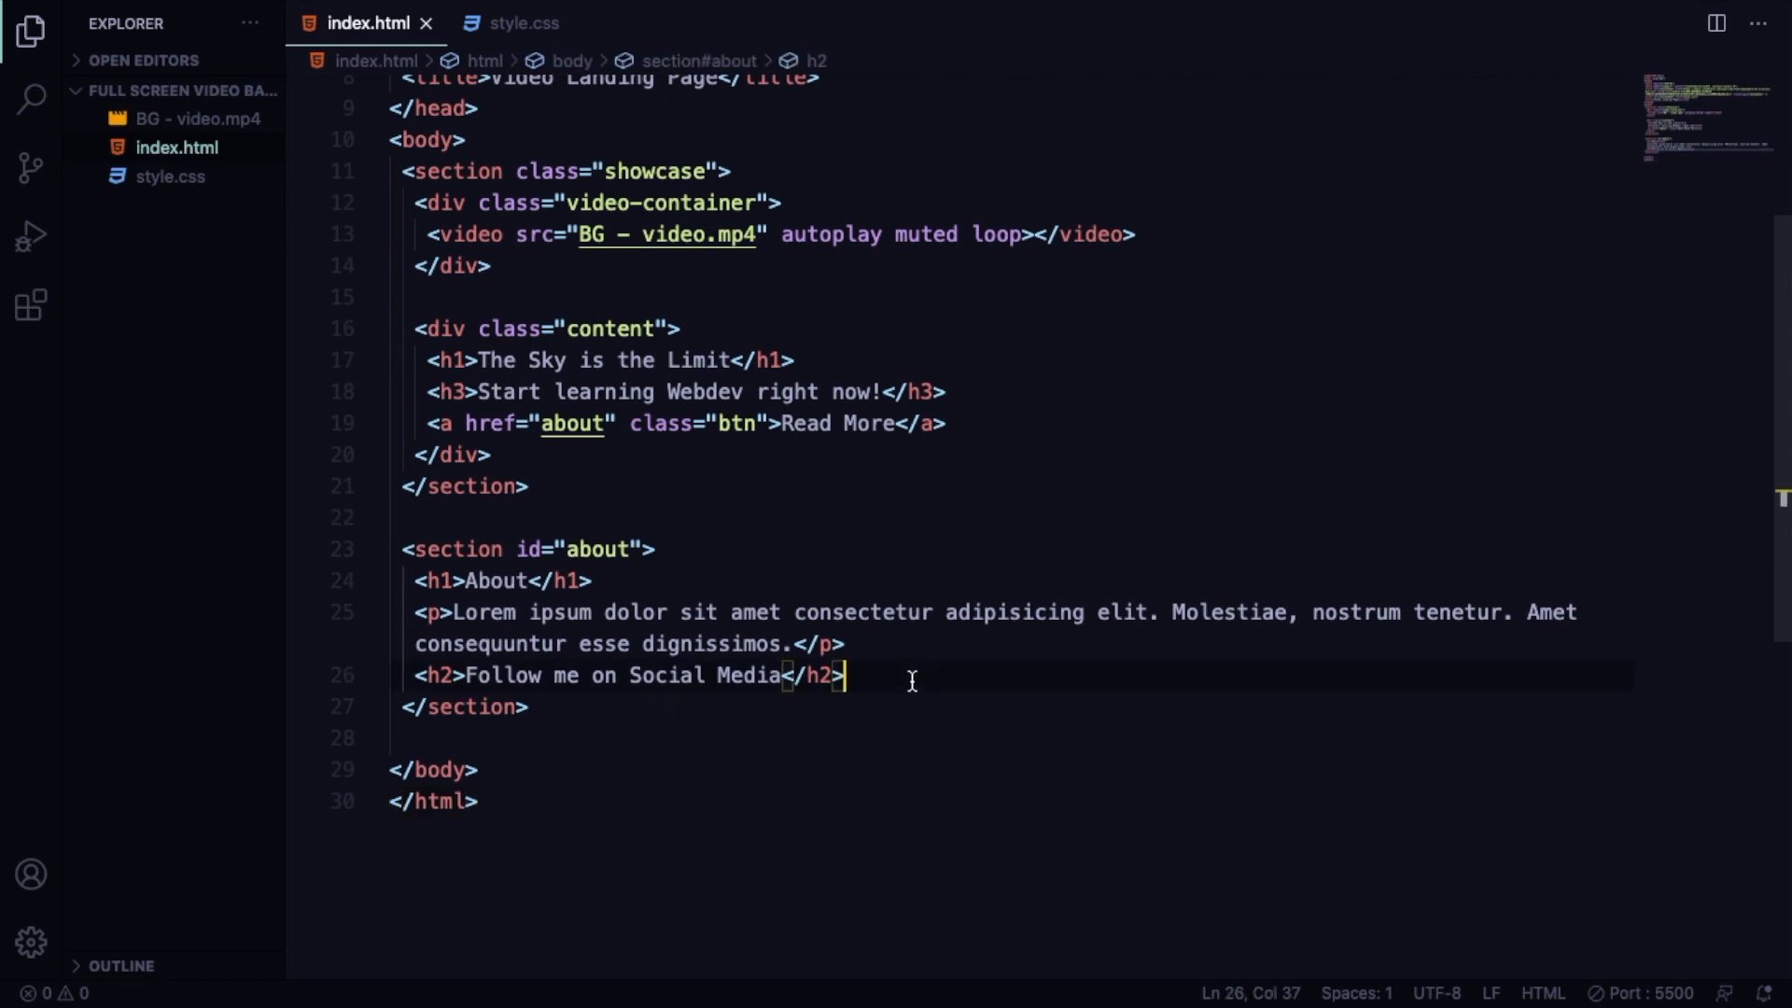
{"action": "key", "text": "Enter"}
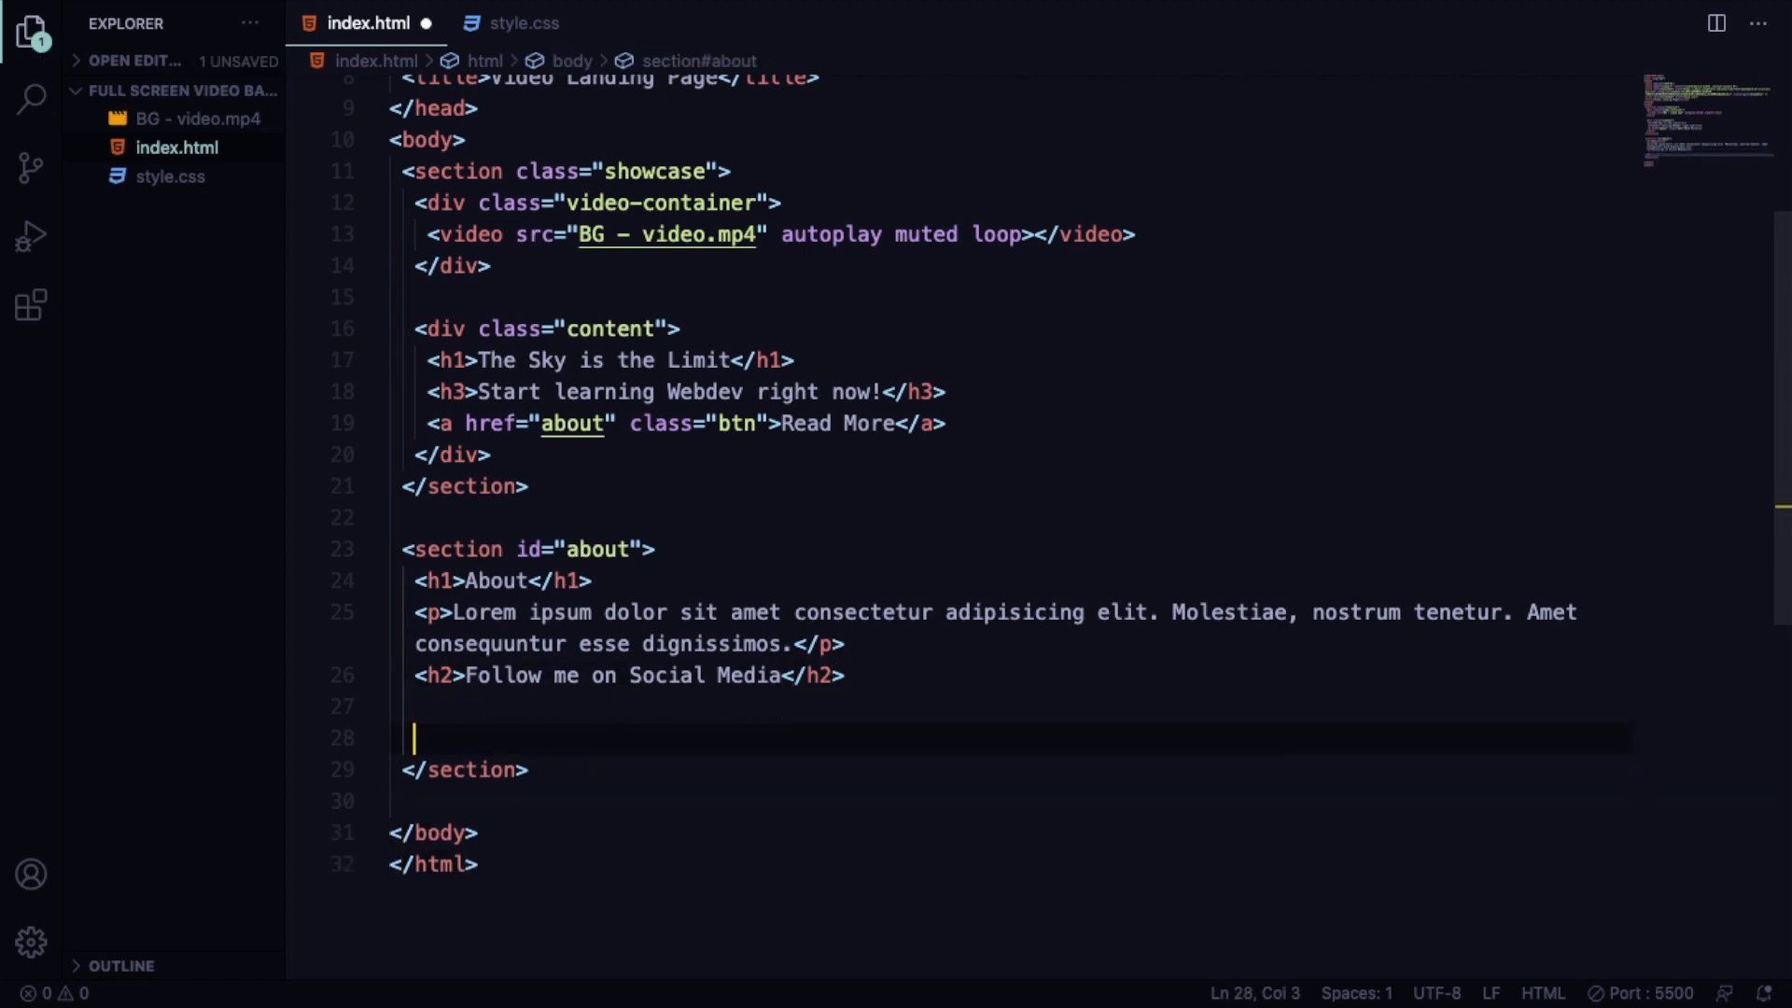
{"action": "type", "text": ".social"}
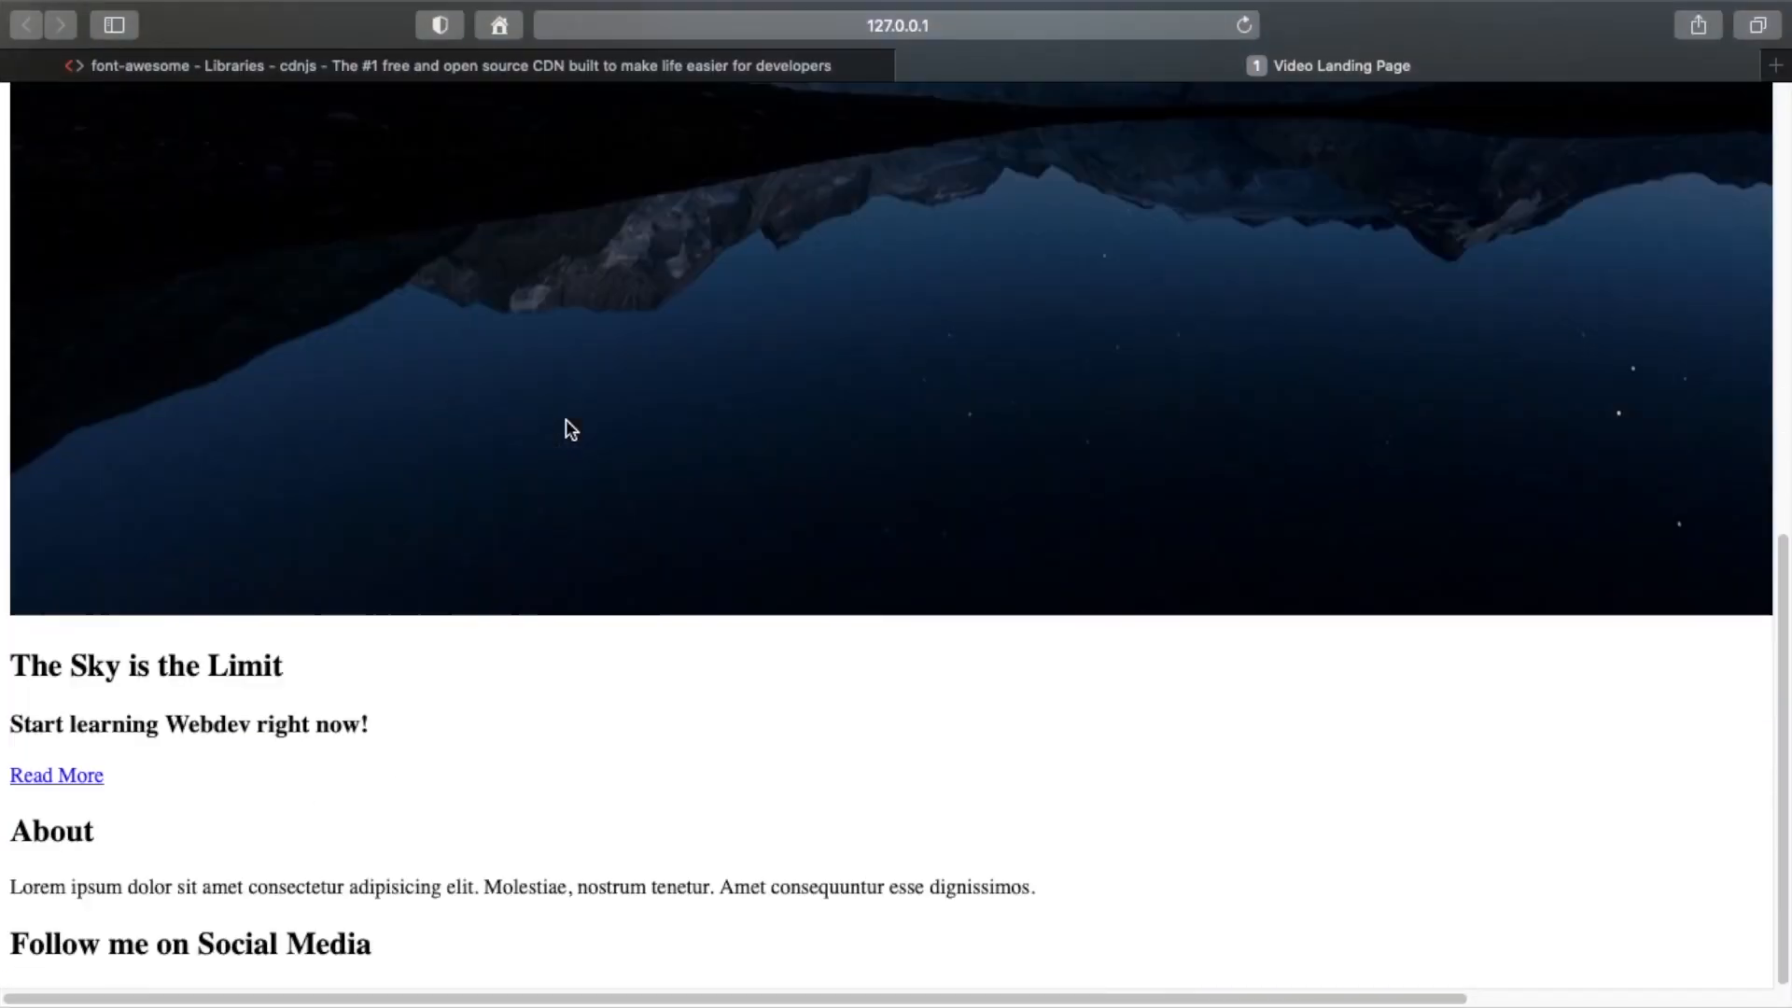
{"action": "scroll", "scroll_direction": "up", "scroll_amount": 3}
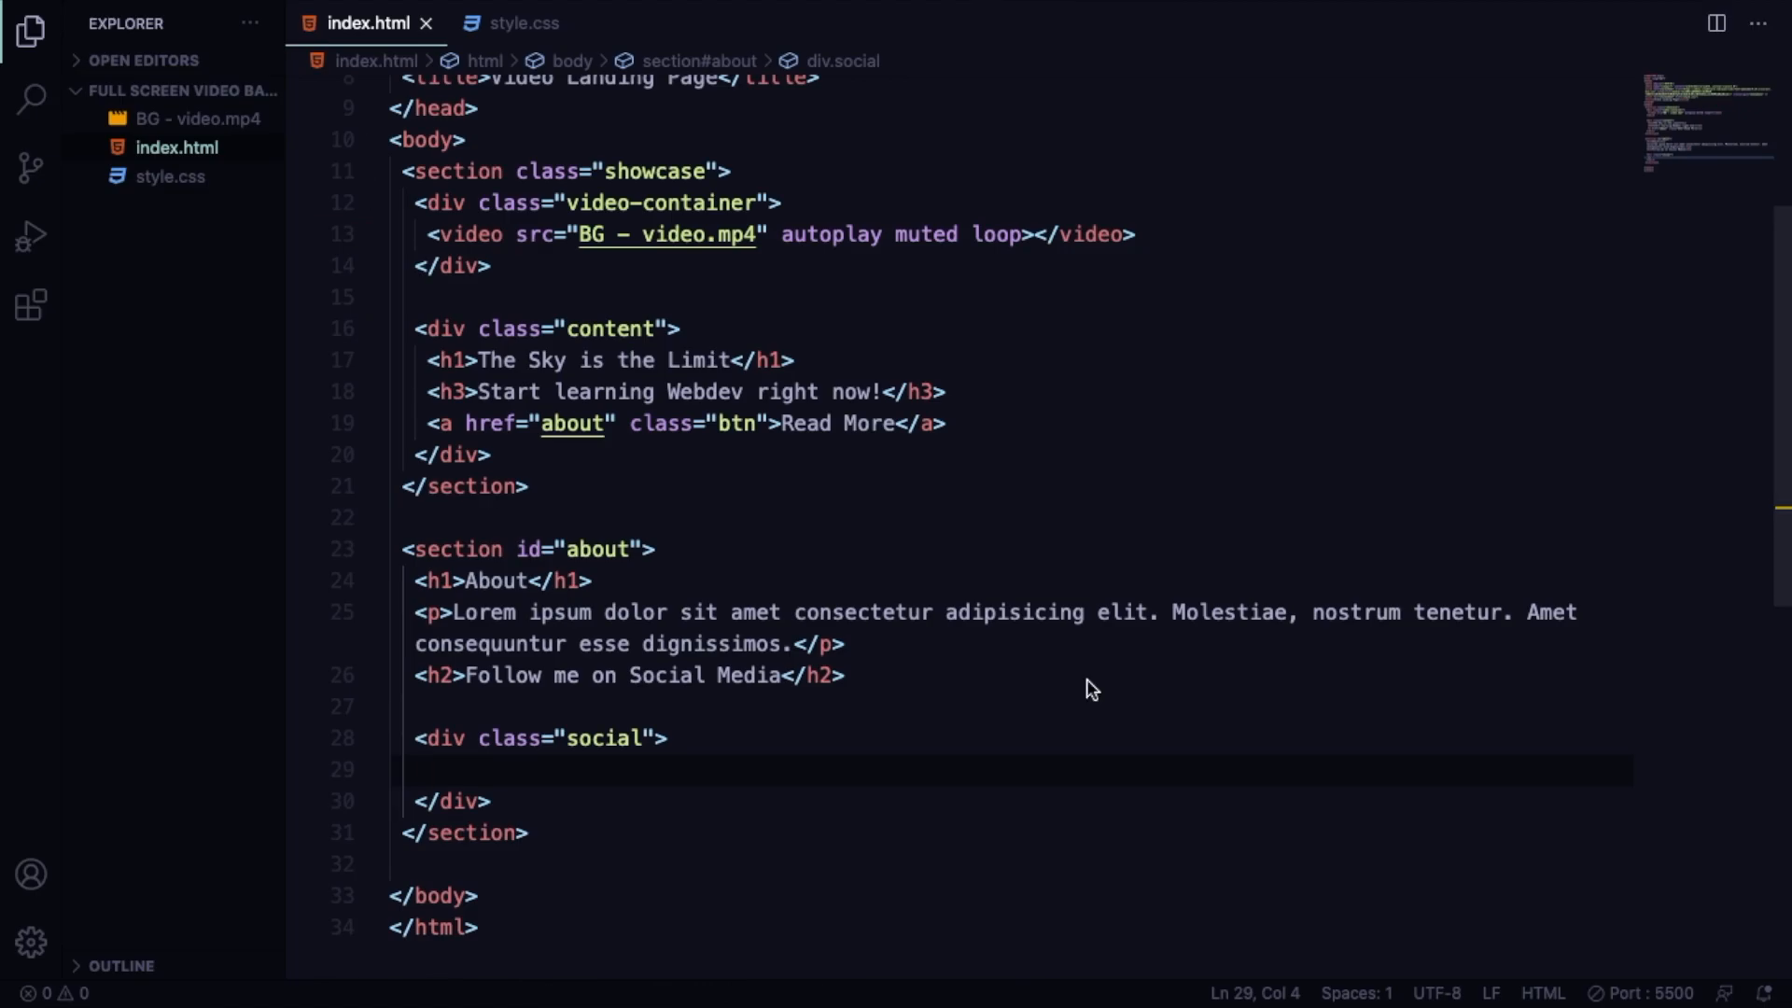
Insert four target='_blank' Font Awesome icon links for Twitter, Facebook, YouTube and Pinterest.
{"action": "type", "text": "<a href=\"https://twitter.com/RobsonMuniz16\" target=\"_blank\"><i class=\"fab fa-twitter fa-3x\"></i></a>"}
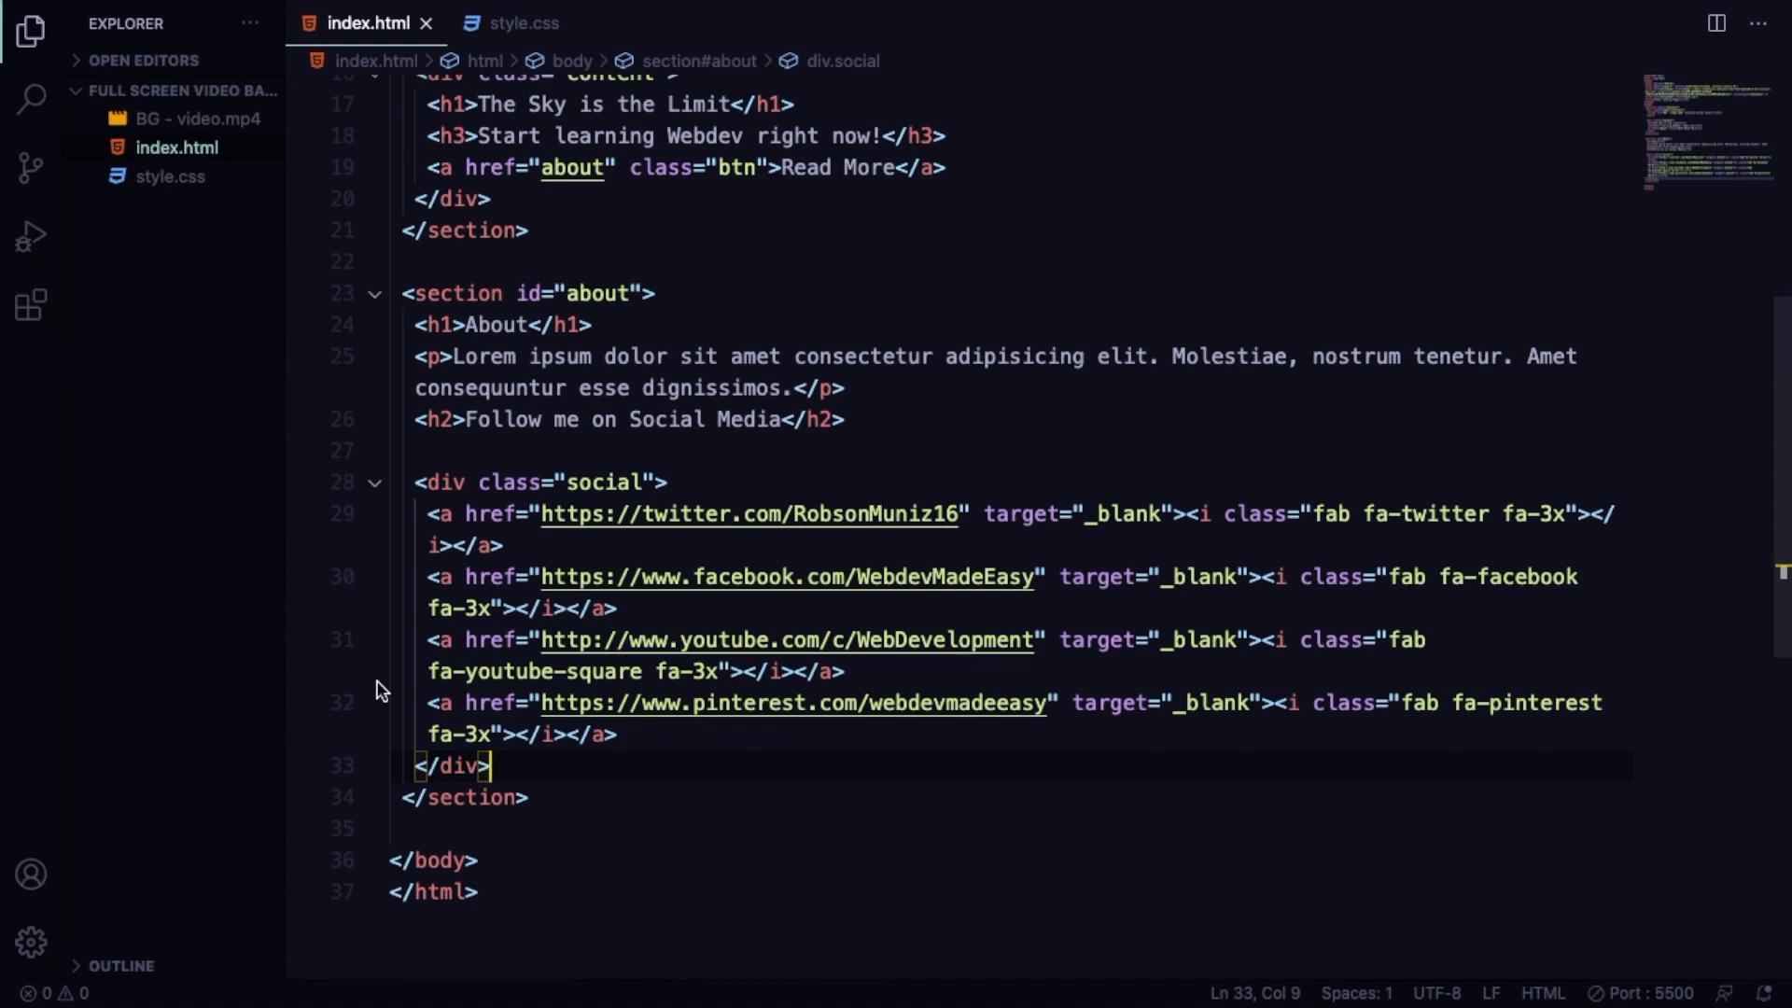
{"action": "mouse_move", "coordinate": [31, 32]}
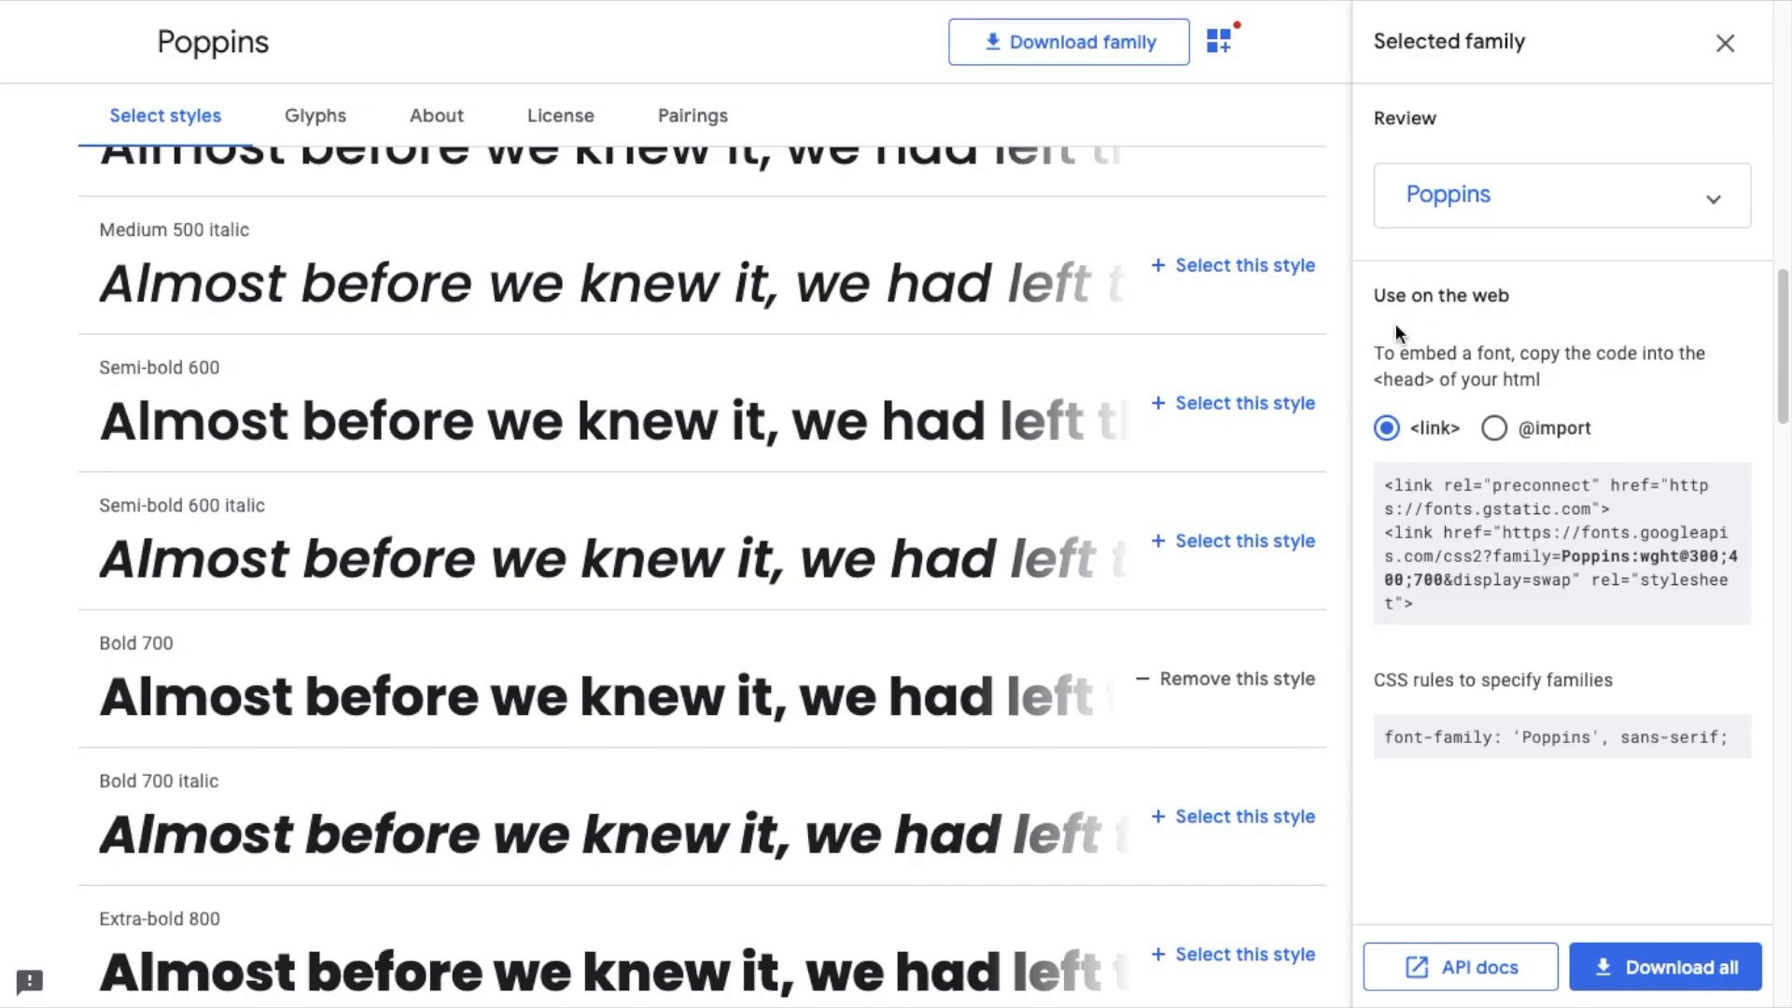
{"action": "mouse_move", "coordinate": [1577, 574]}
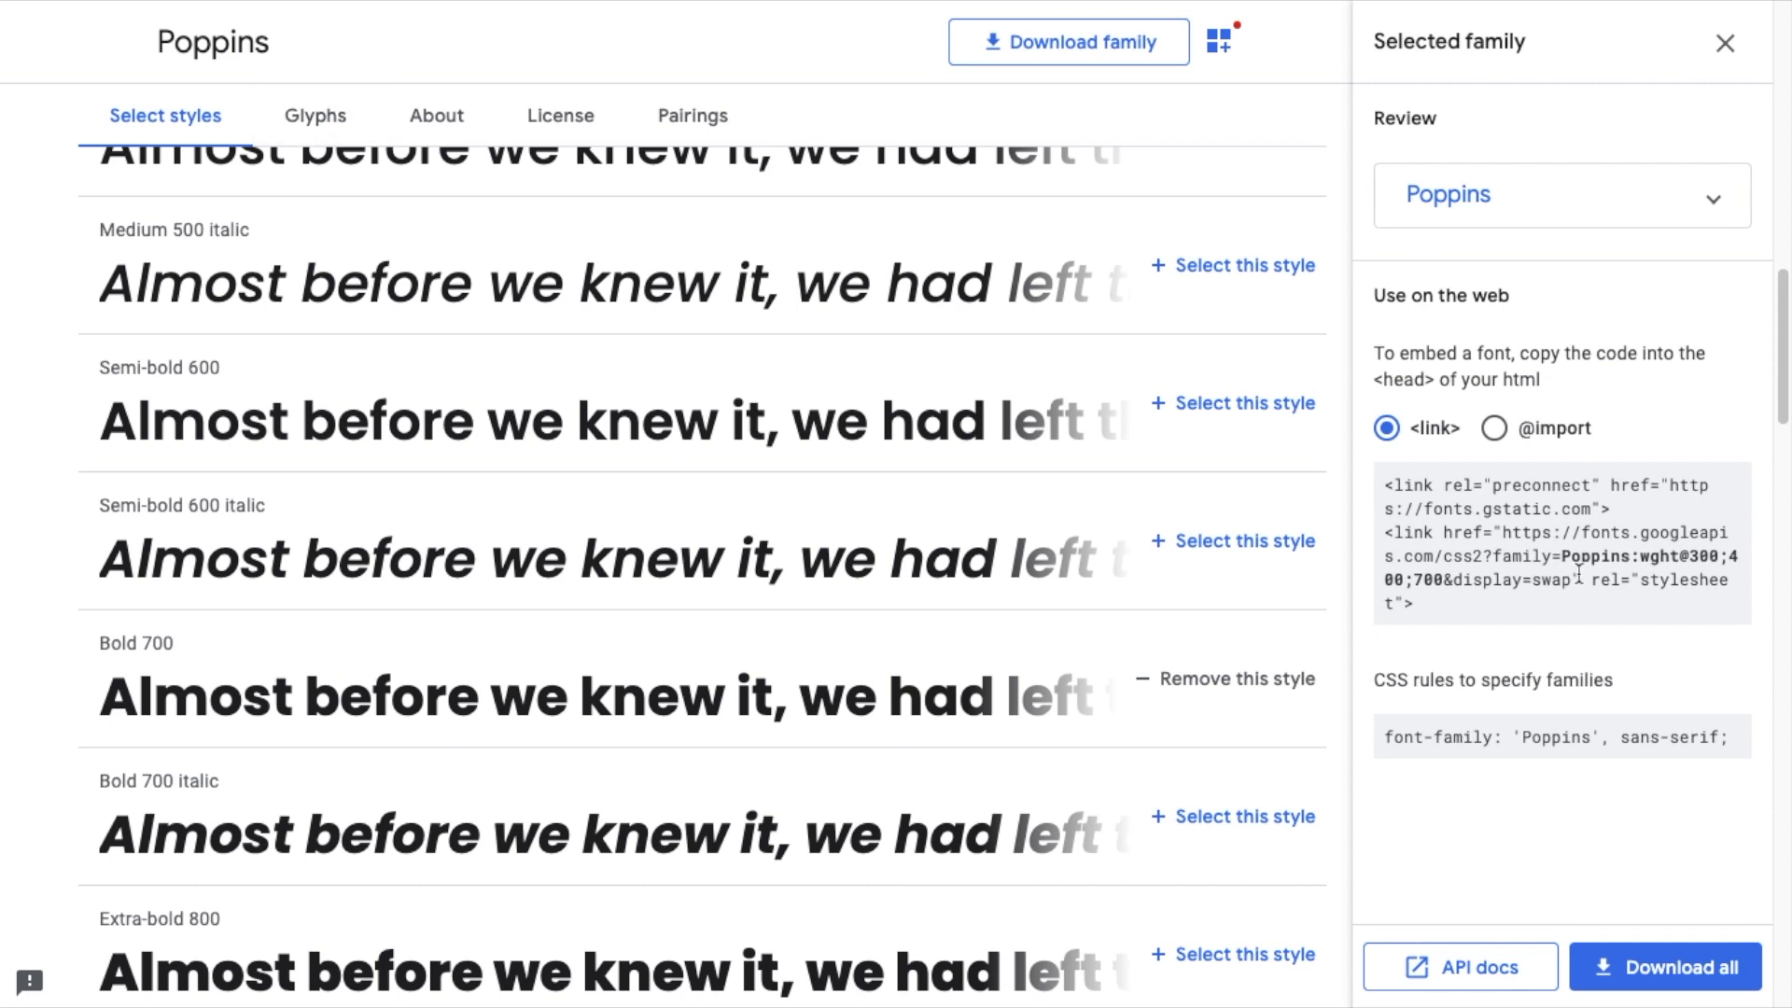
{"action": "mouse_move", "coordinate": [1400, 484]}
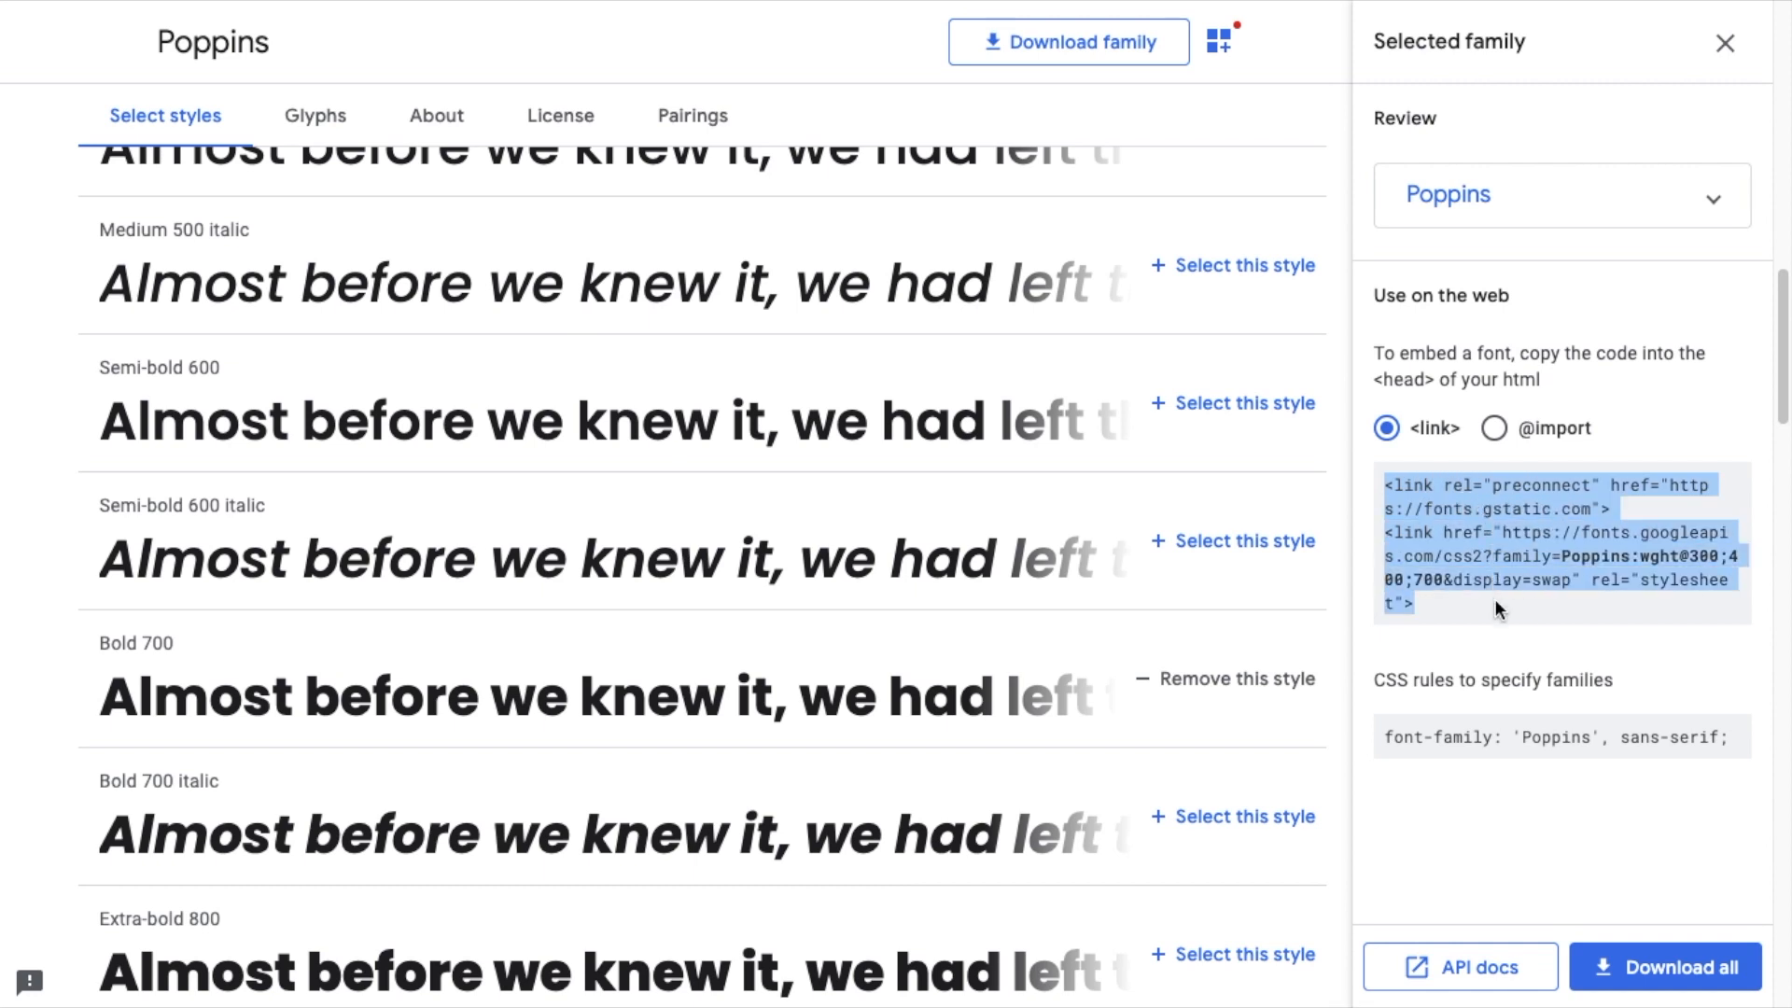
Copy the Poppins 300/400/700 embed code from the Google Fonts selected-family panel.
{"action": "left_click", "coordinate": [1493, 428]}
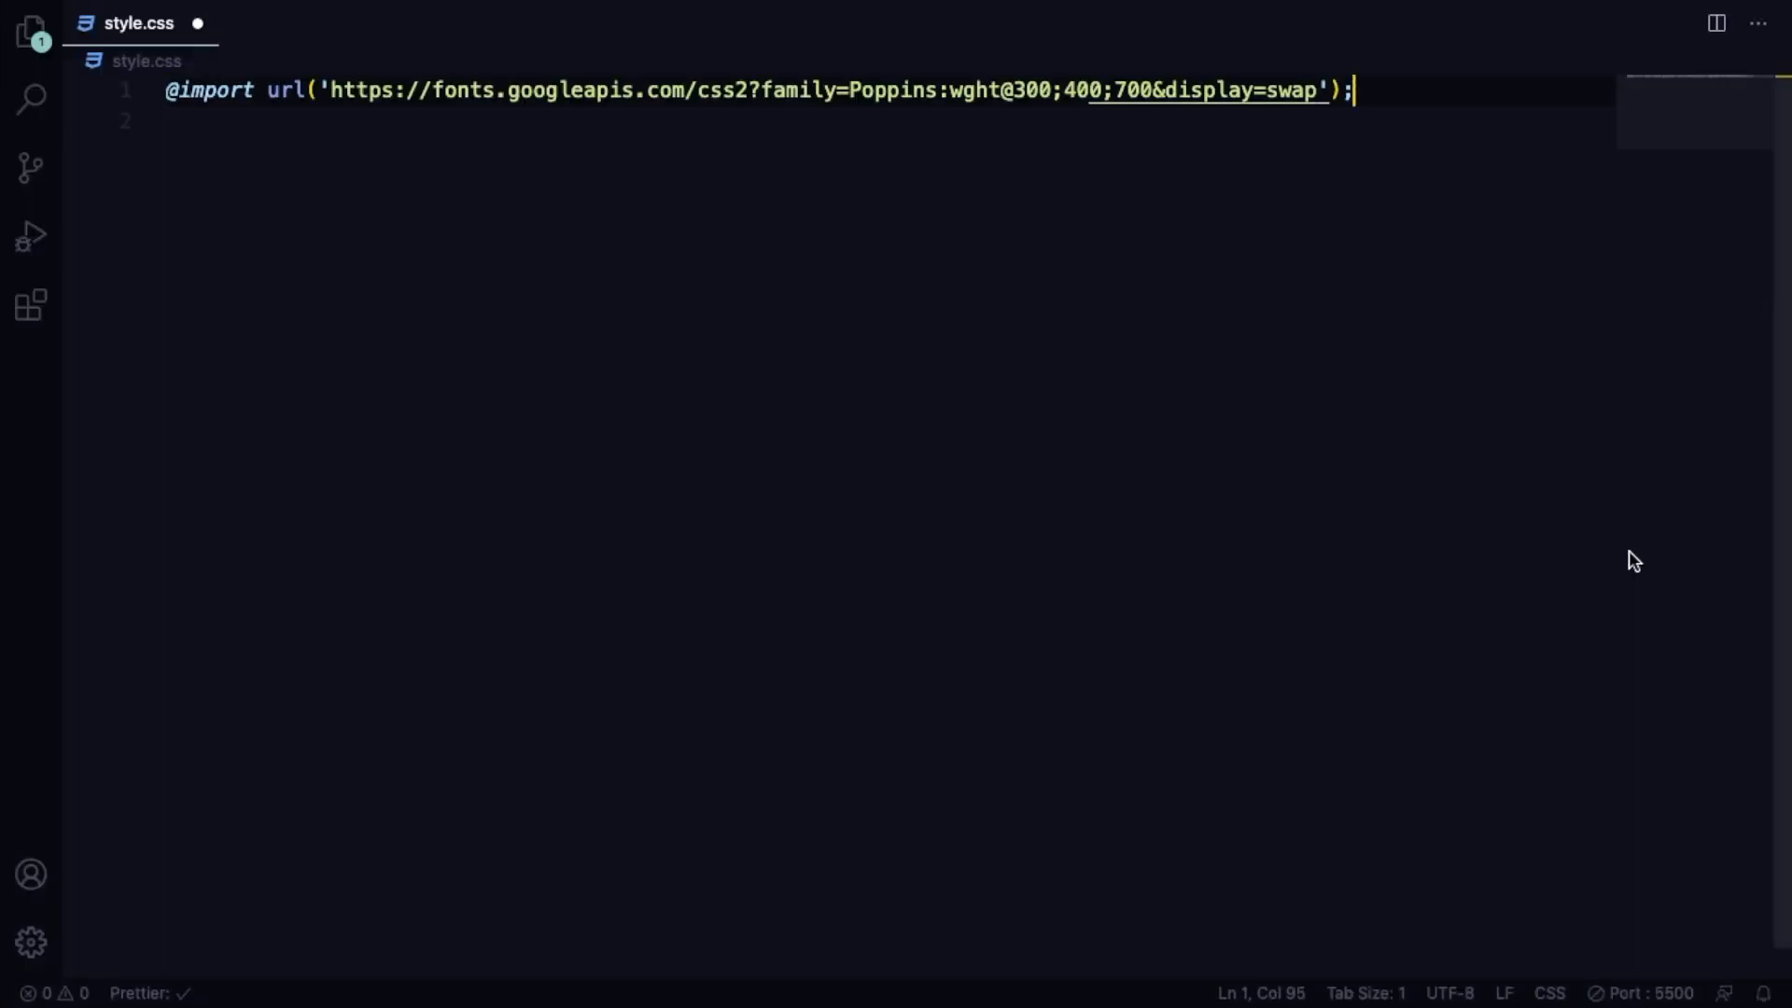
Below the Poppins import, add a :root block defining --primary-color: #3a4052.
{"action": "key", "text": "Enter"}
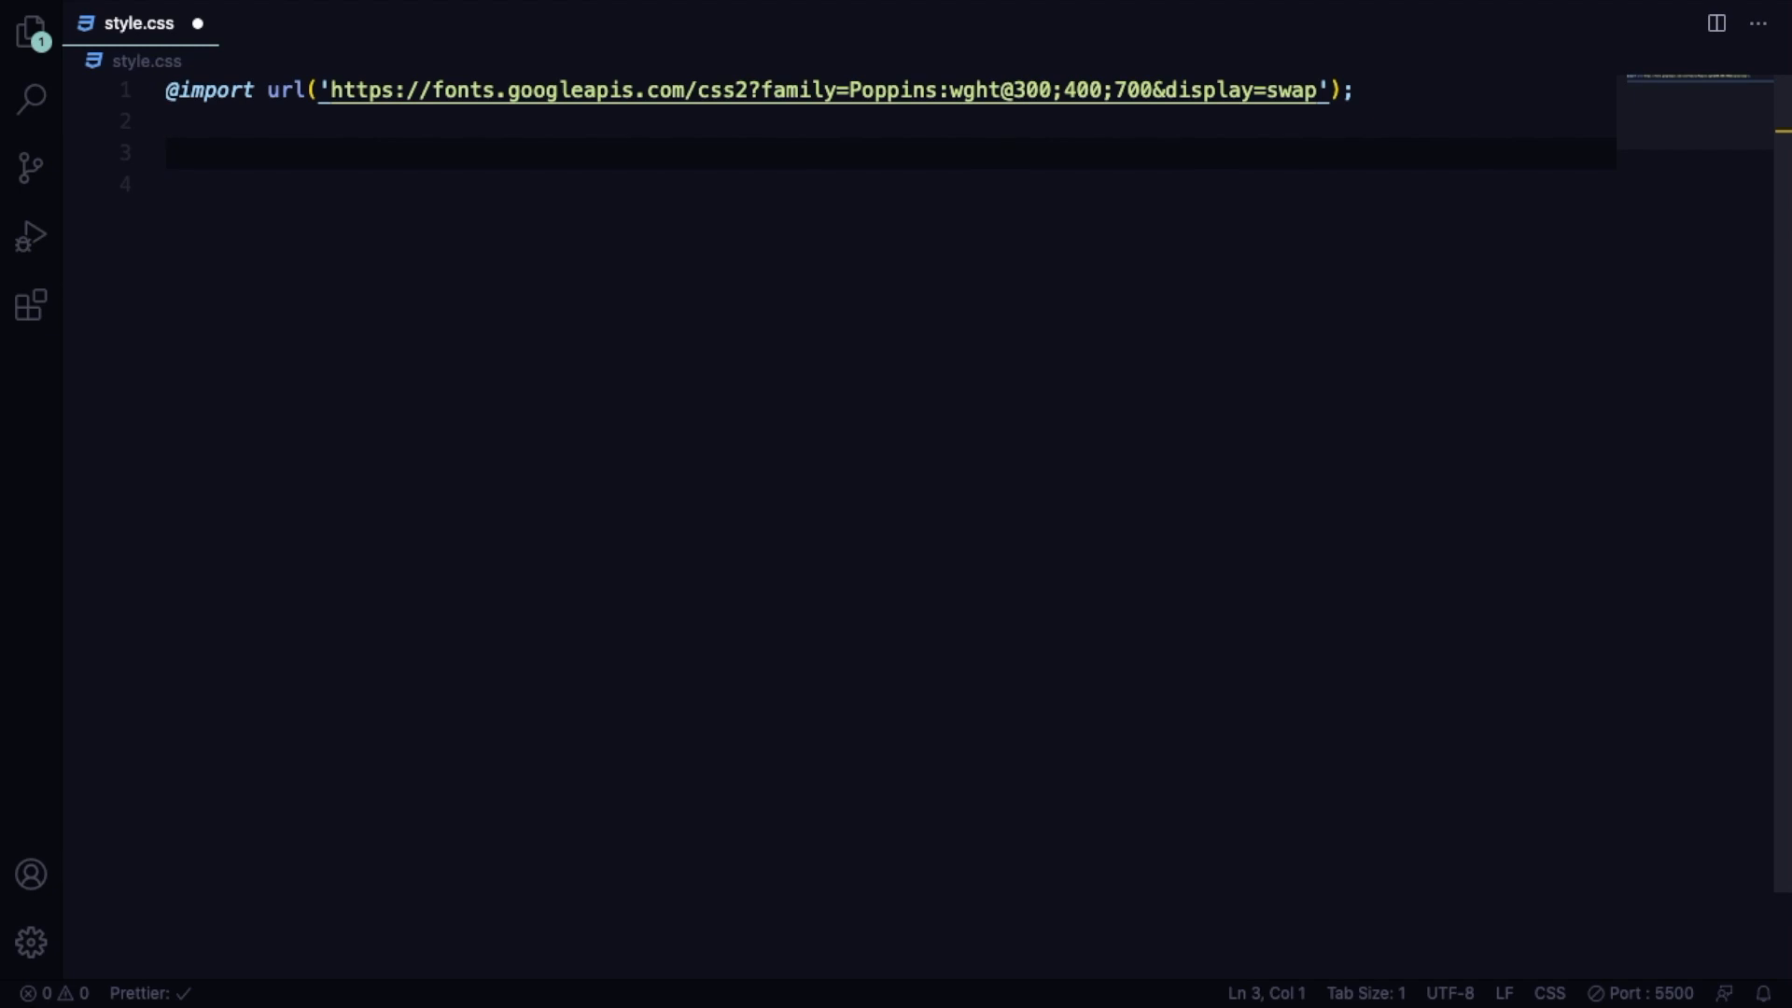
{"action": "type", "text": ":root{"}
{"action": "left_click", "coordinate": [885, 183]}
{"action": "type", "text": "--"}
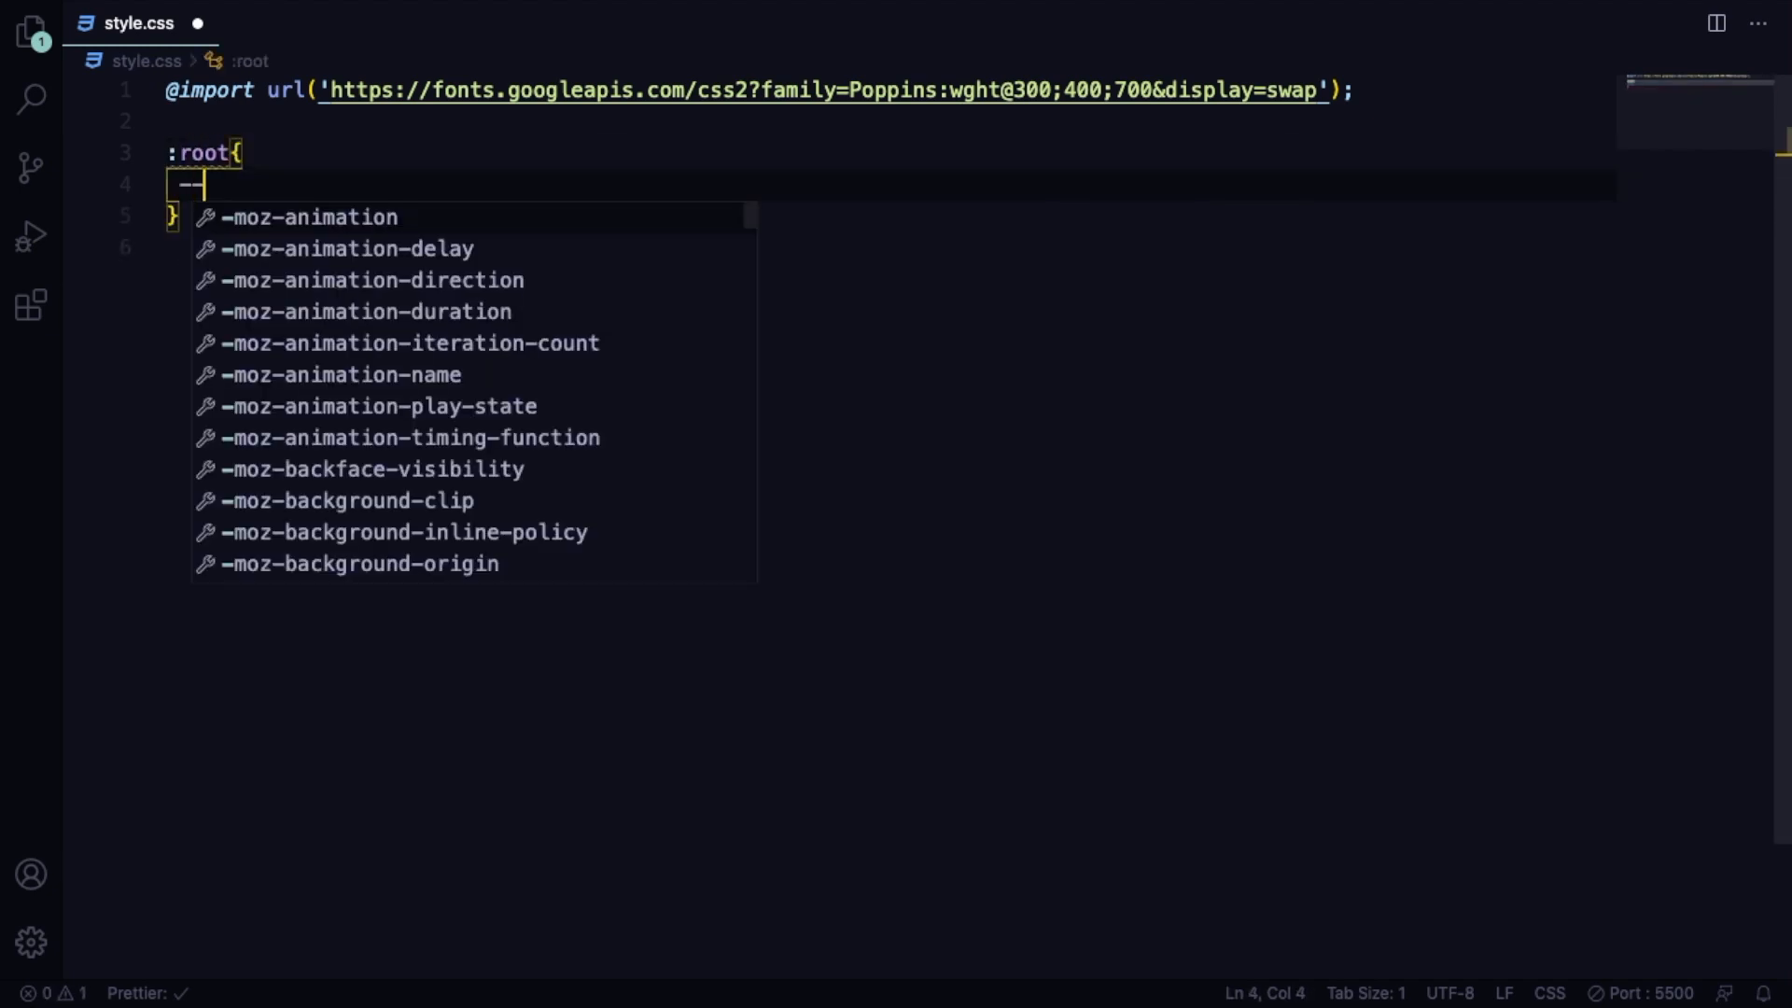
{"action": "type", "text": "primary-"}
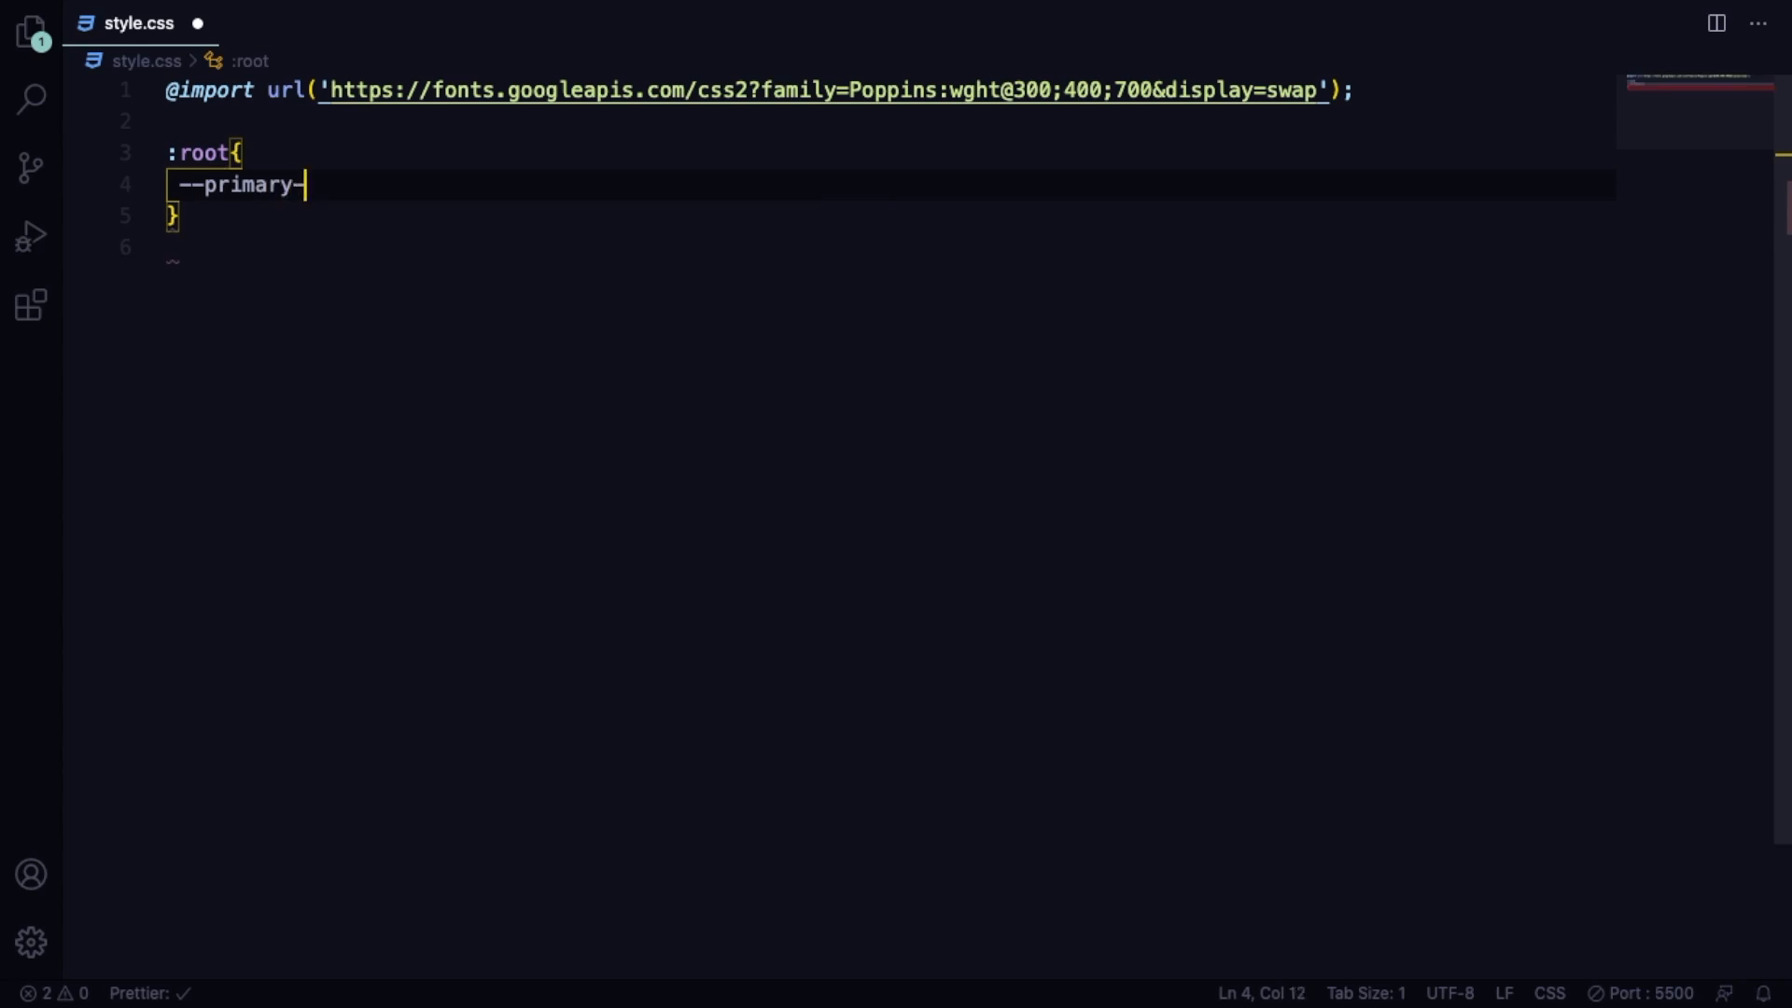
{"action": "type", "text": "color:"}
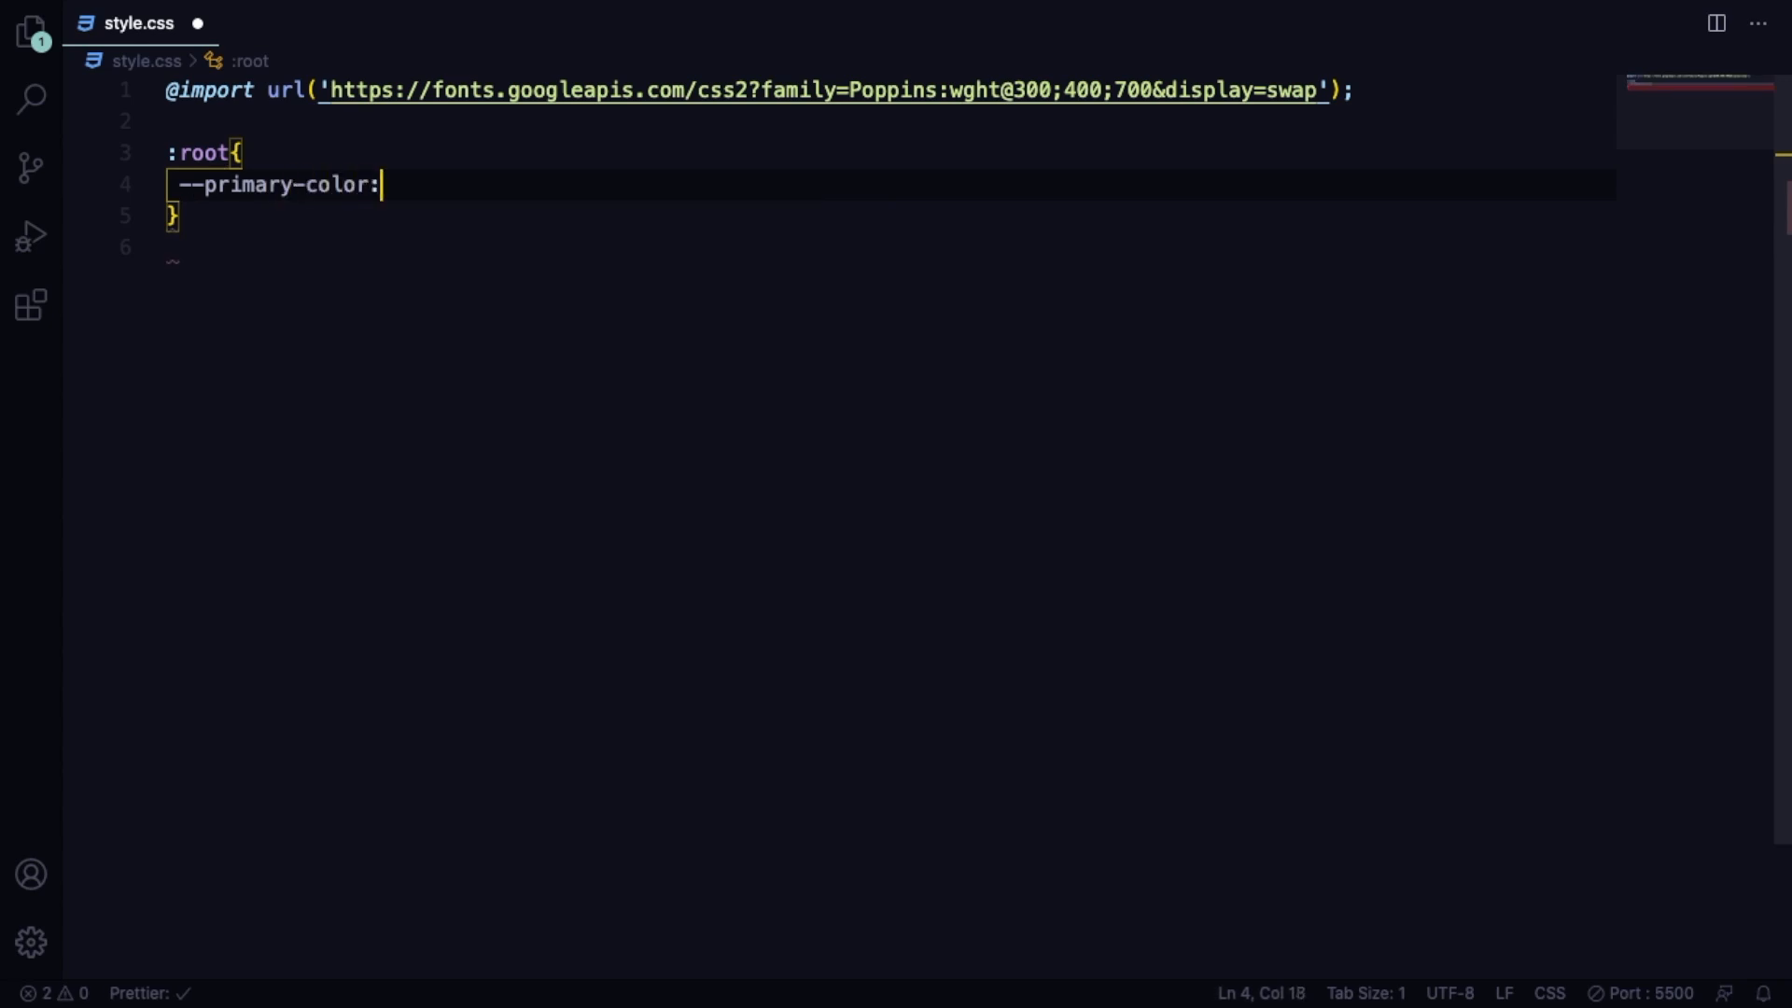
{"action": "type", "text": "#"}
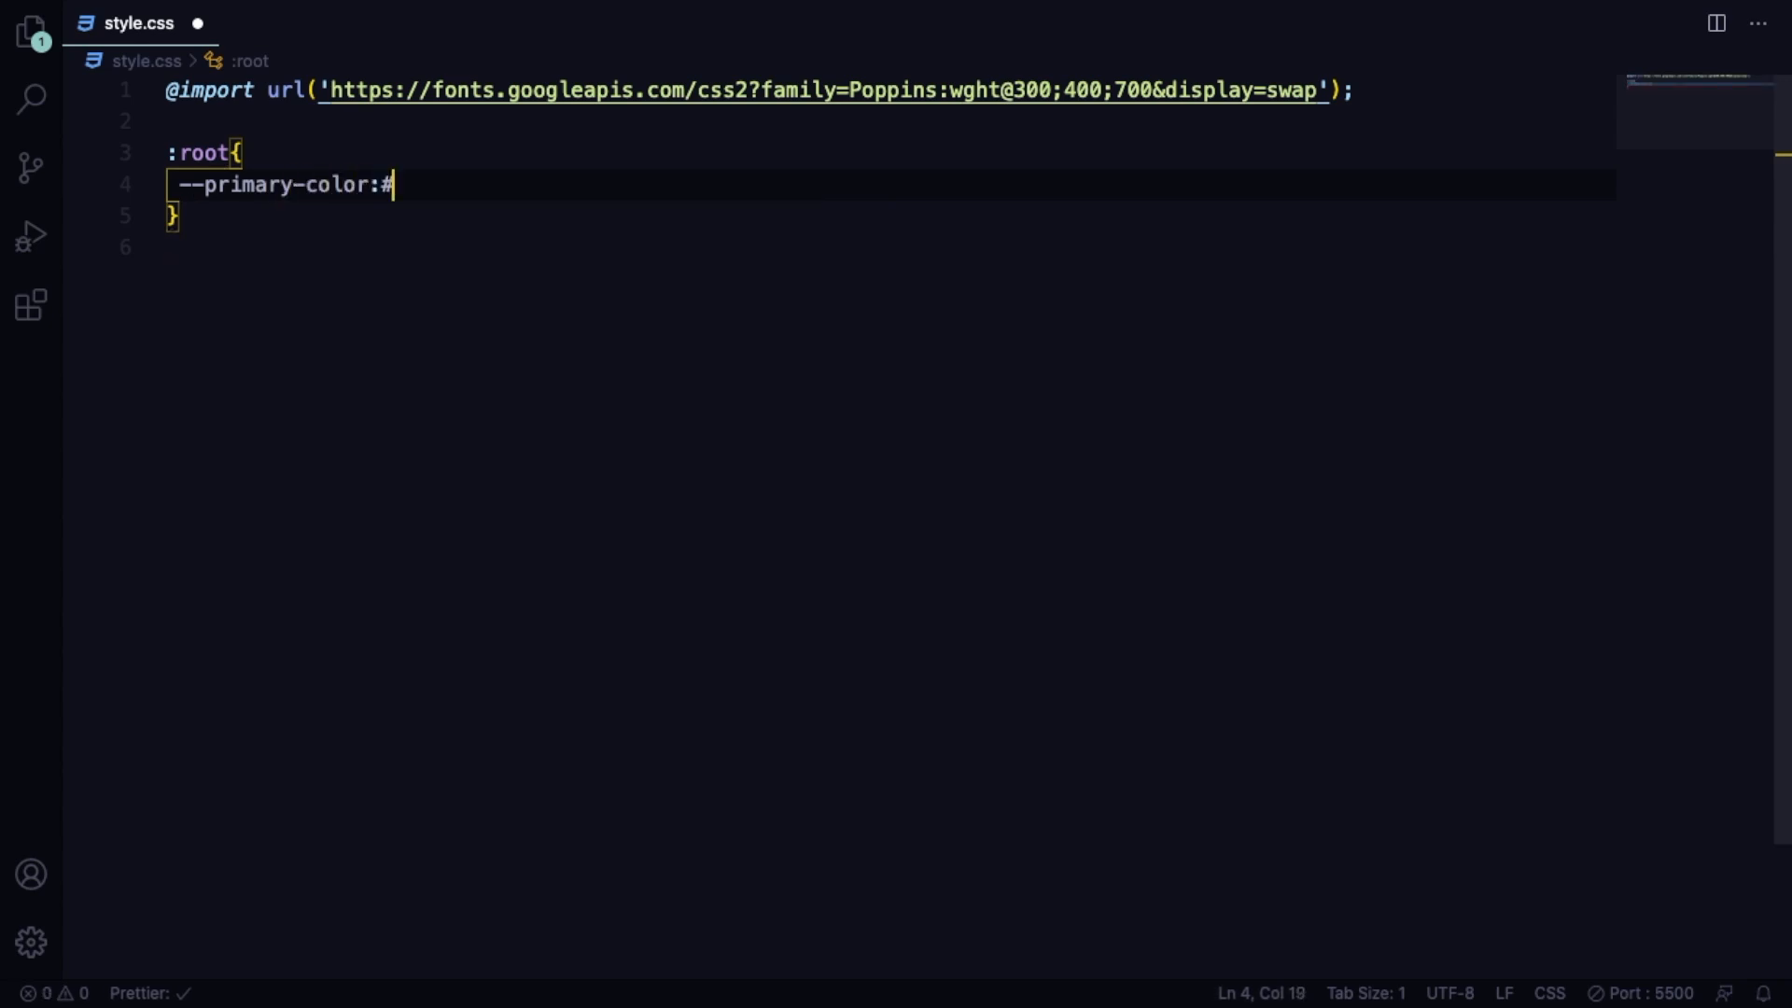
{"action": "type", "text": "3a4052;"}
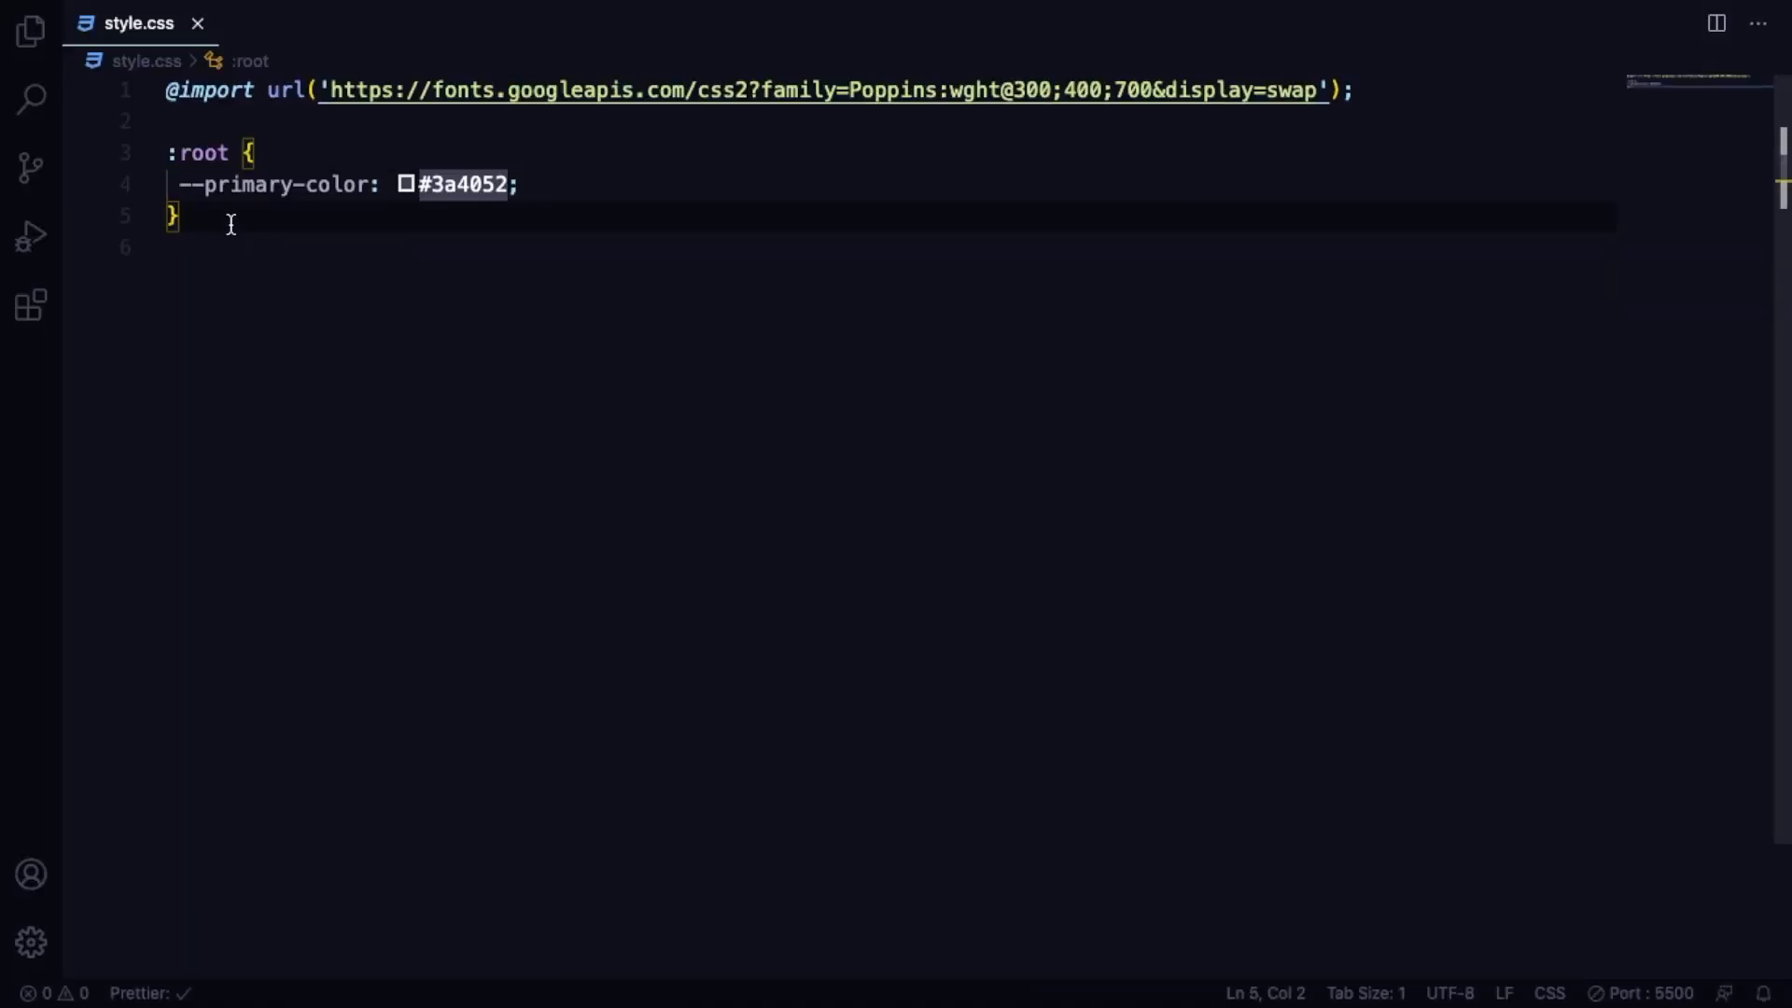
{"action": "key", "text": "Enter"}
{"action": "type", "text": "box-sizing: border-box;"}
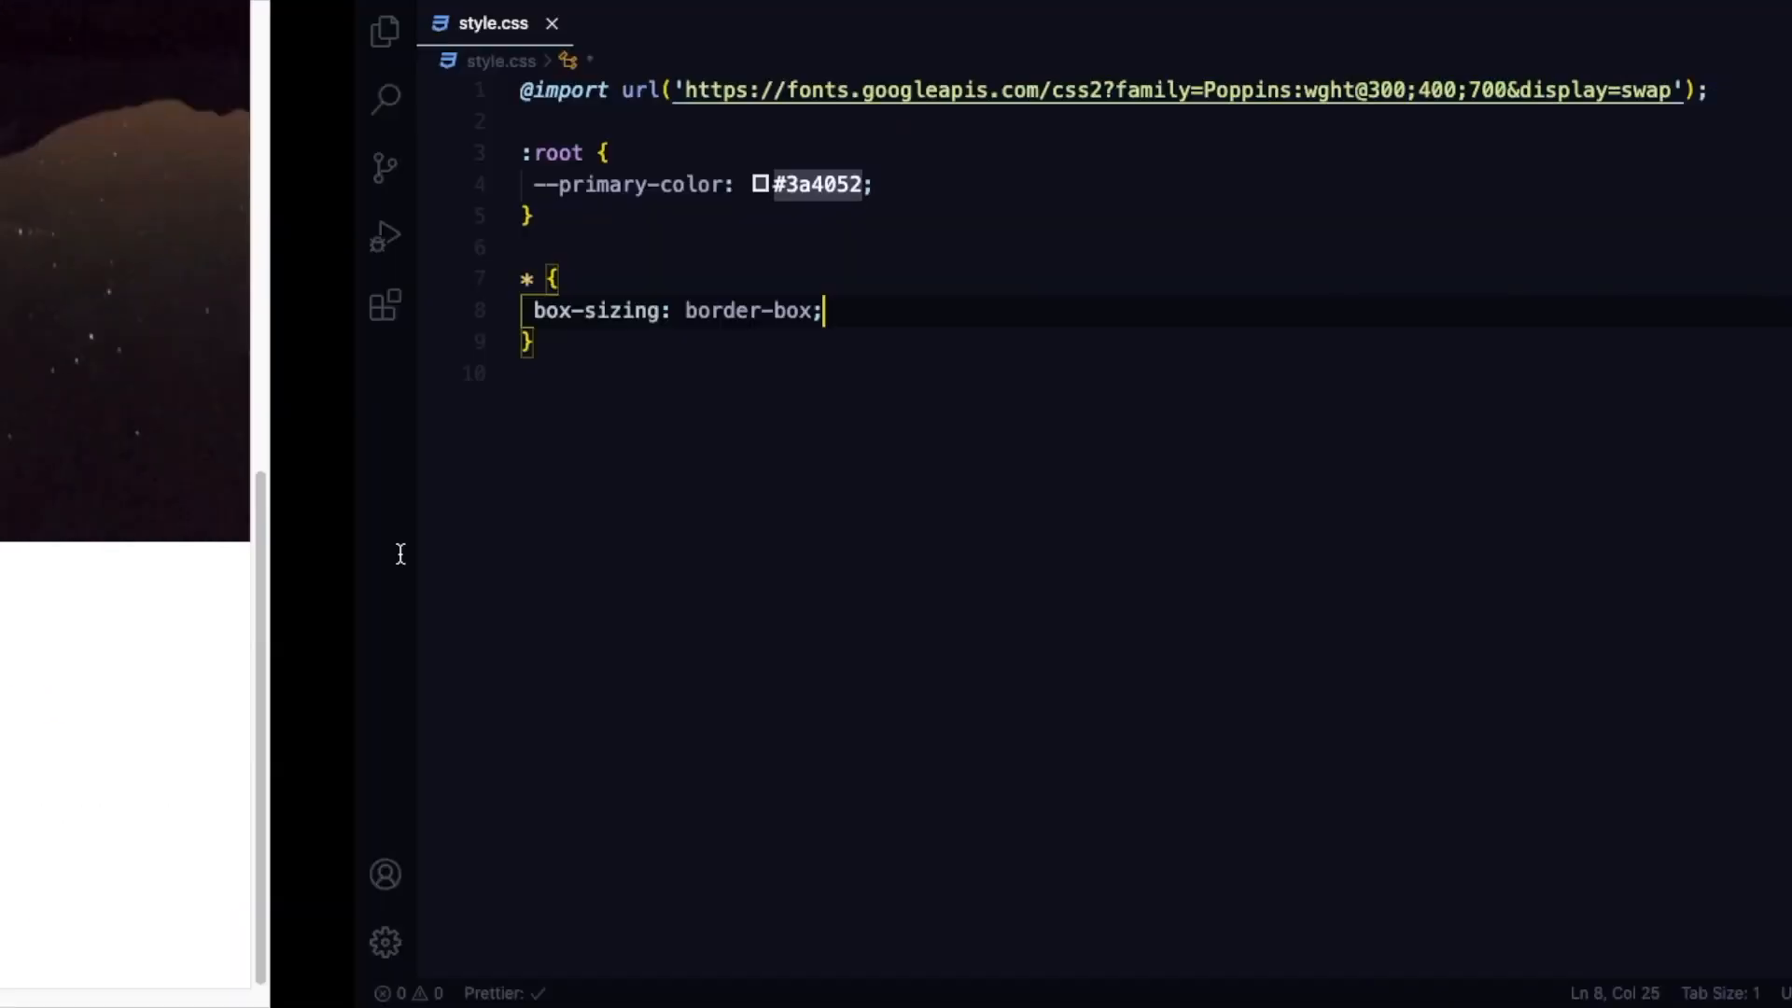
Add margin: 0 and padding: 0 to the universal * rule beside box-sizing.
{"action": "type", "text": "margin: ;"}
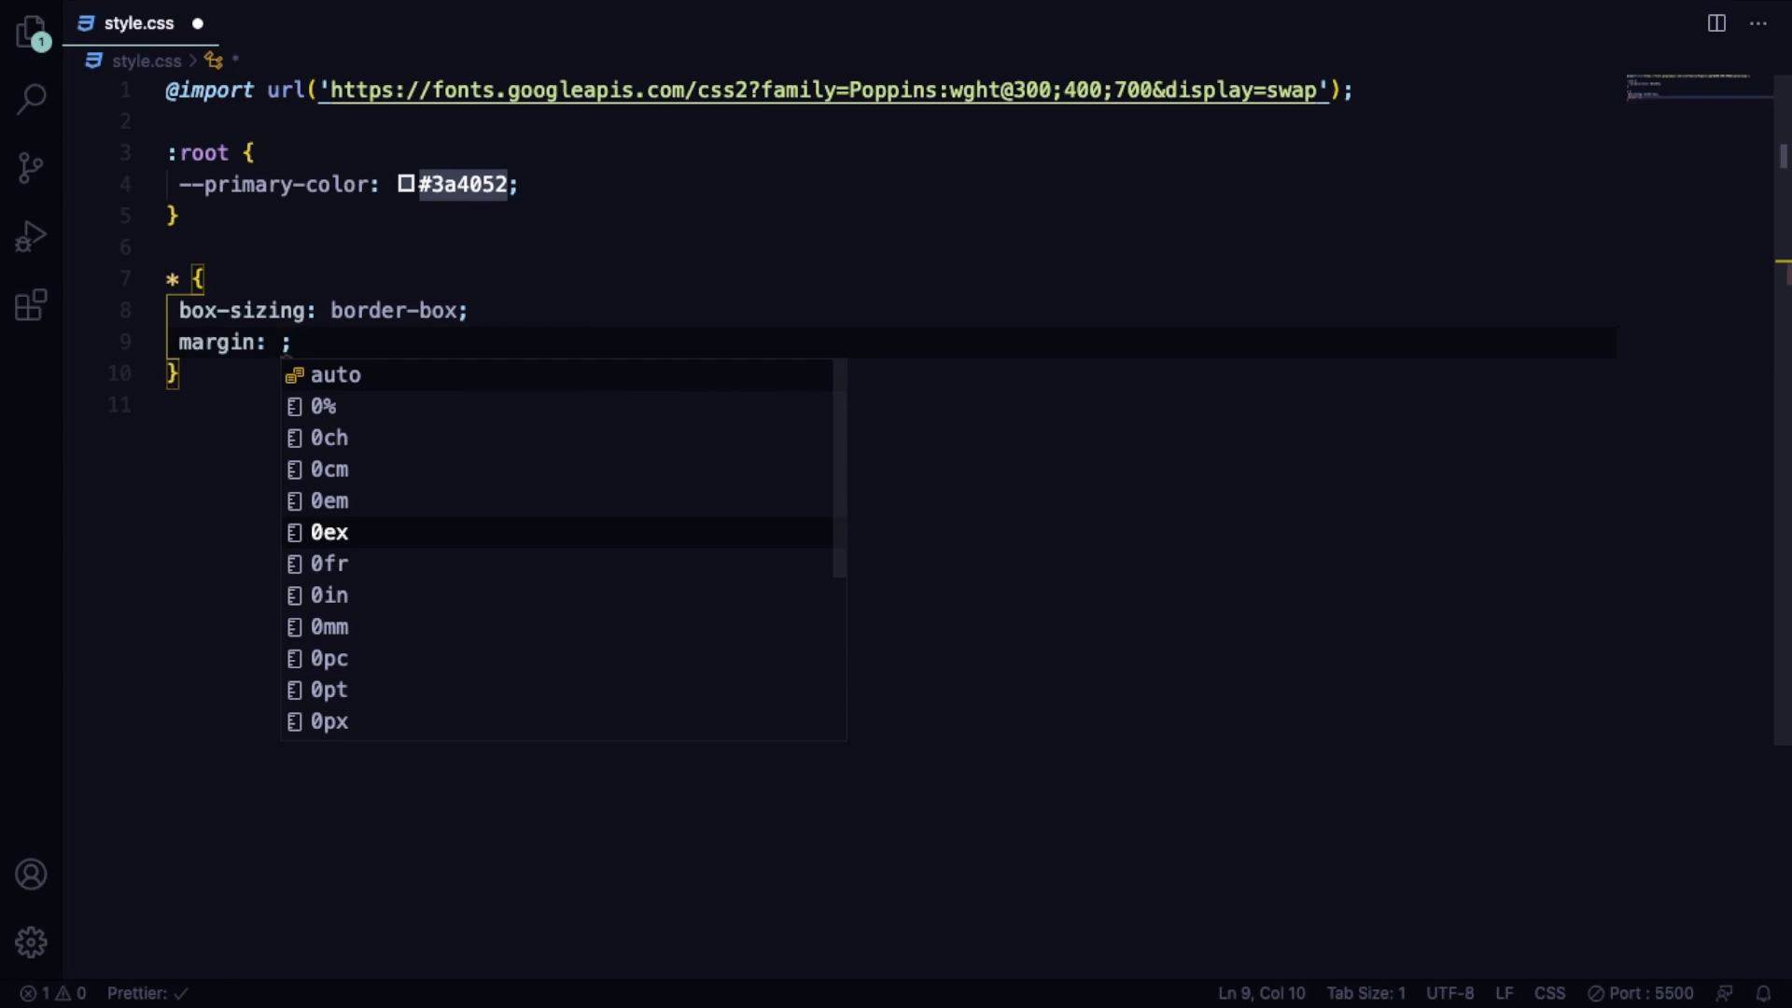
{"action": "type", "text": "0;p"}
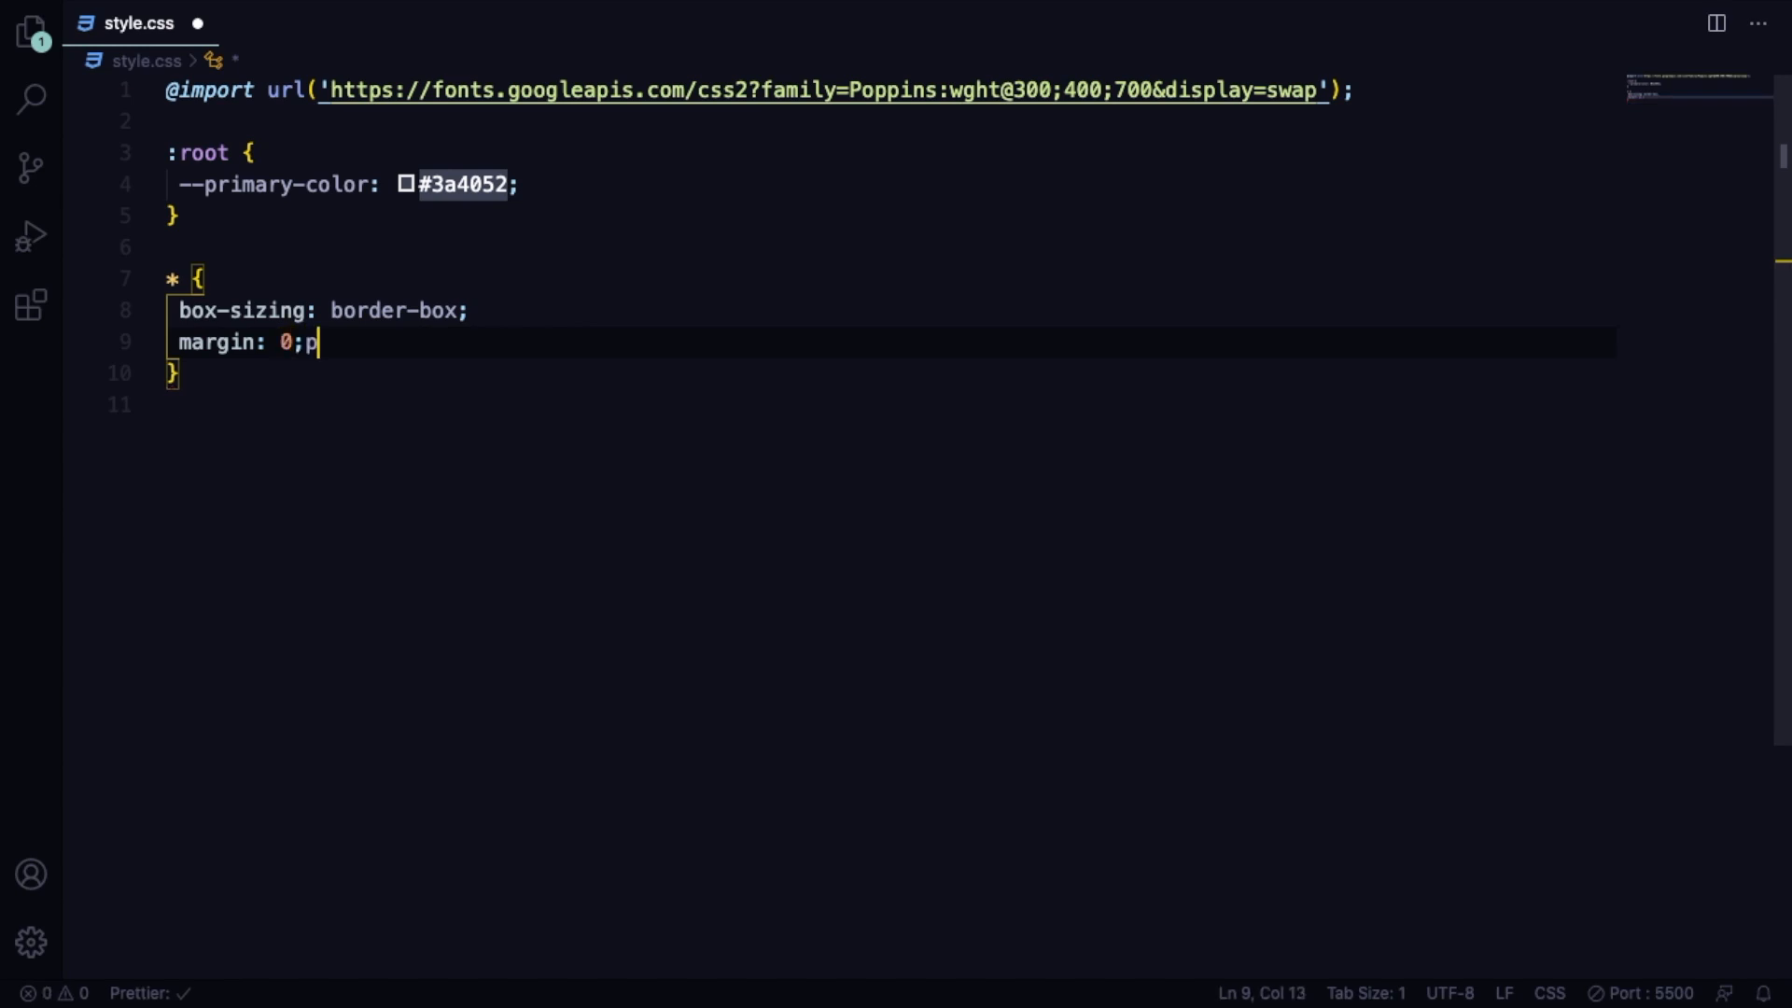
{"action": "type", "text": "adding:"}
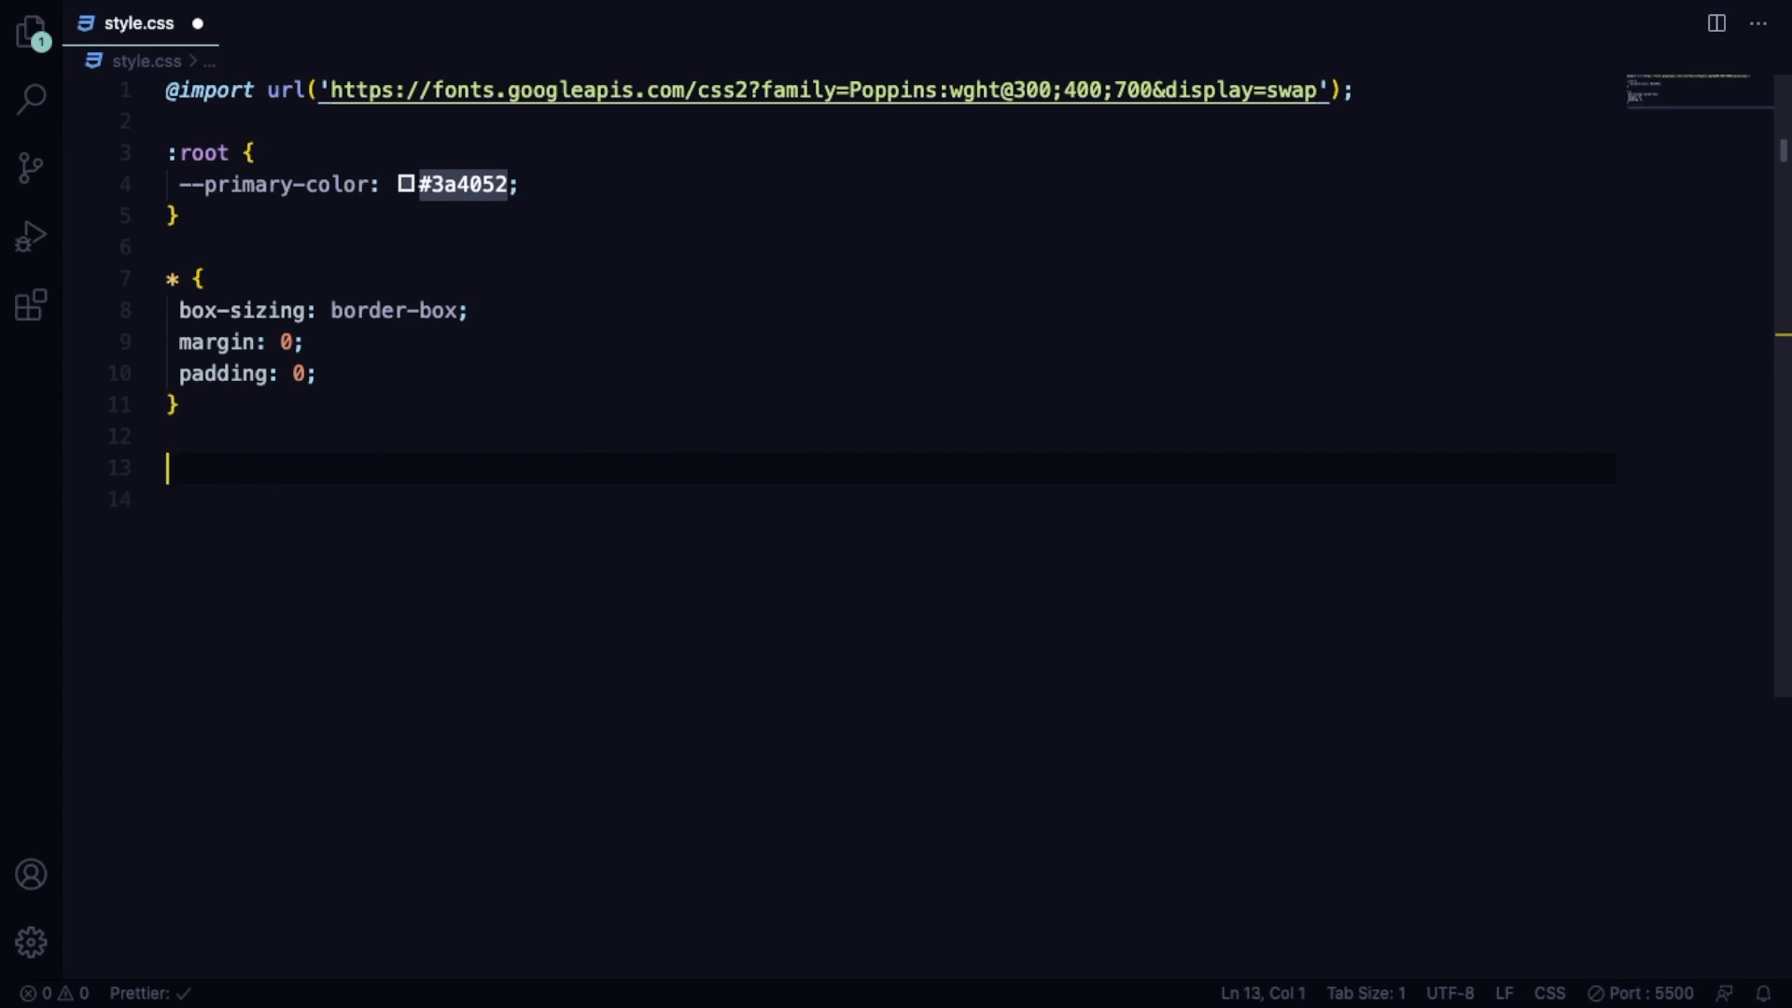
Add a body rule with text-decoration: none and color: var(--primary-color).
{"action": "type", "text": "body{"}
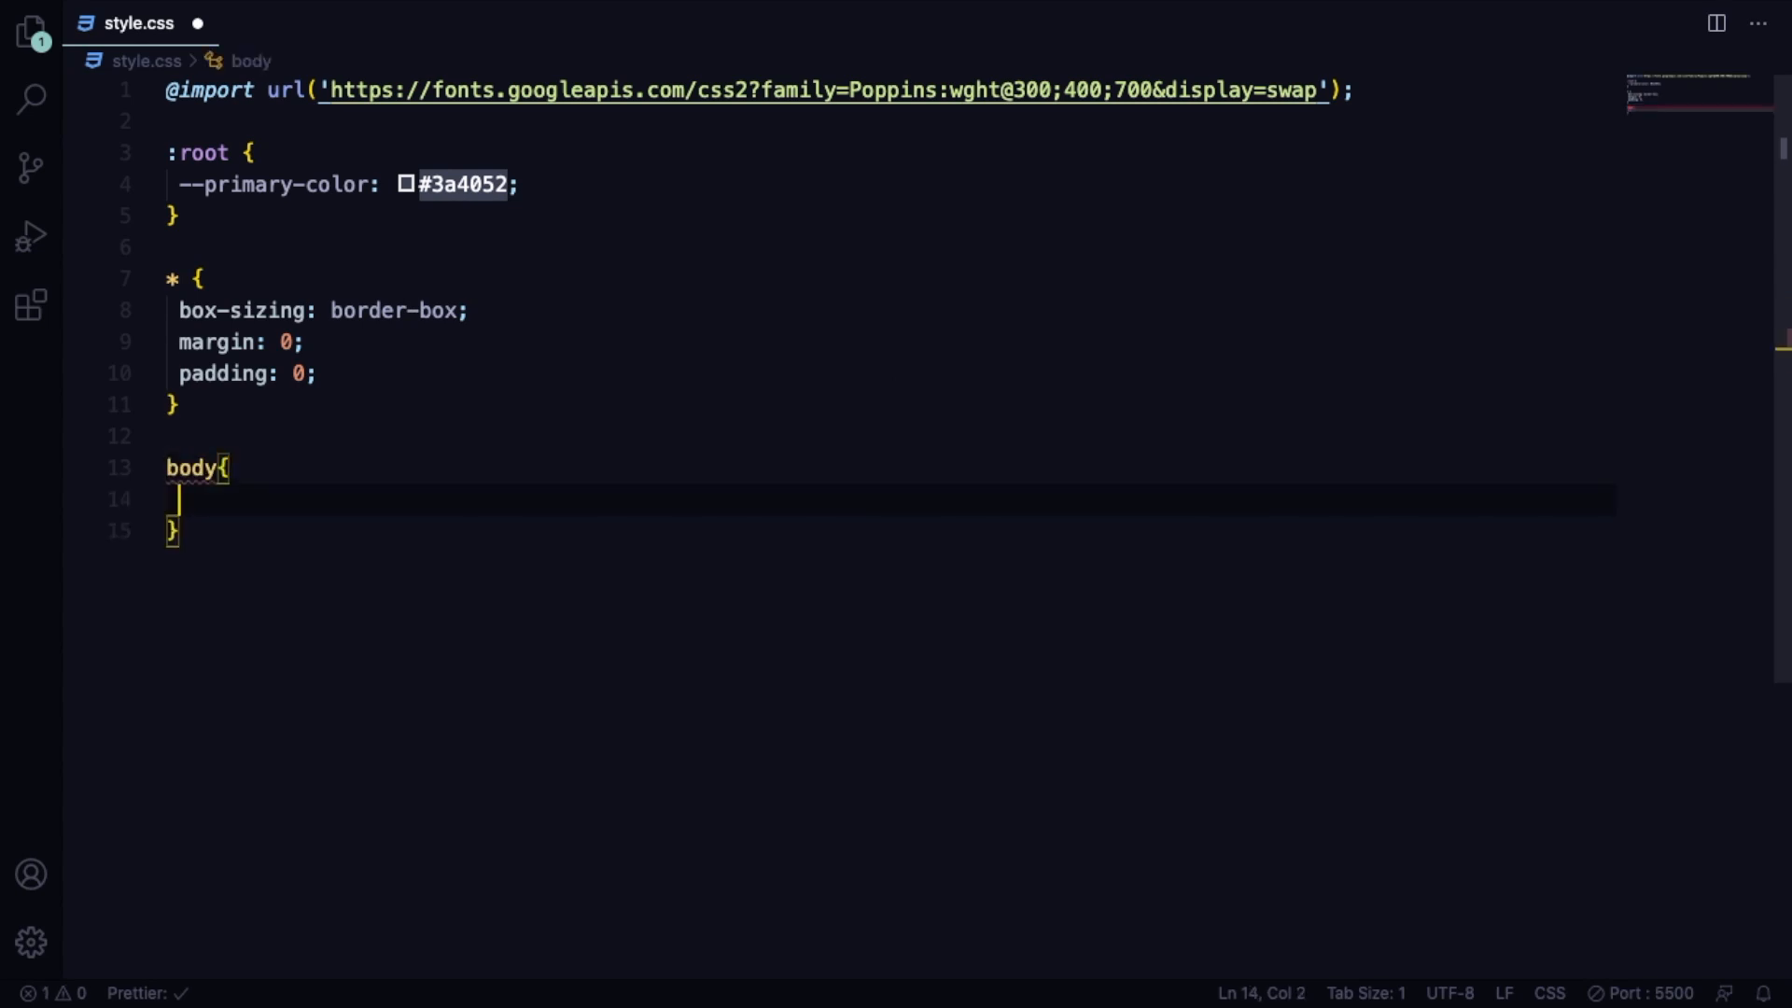
{"action": "type", "text": "text-decoration: none;"}
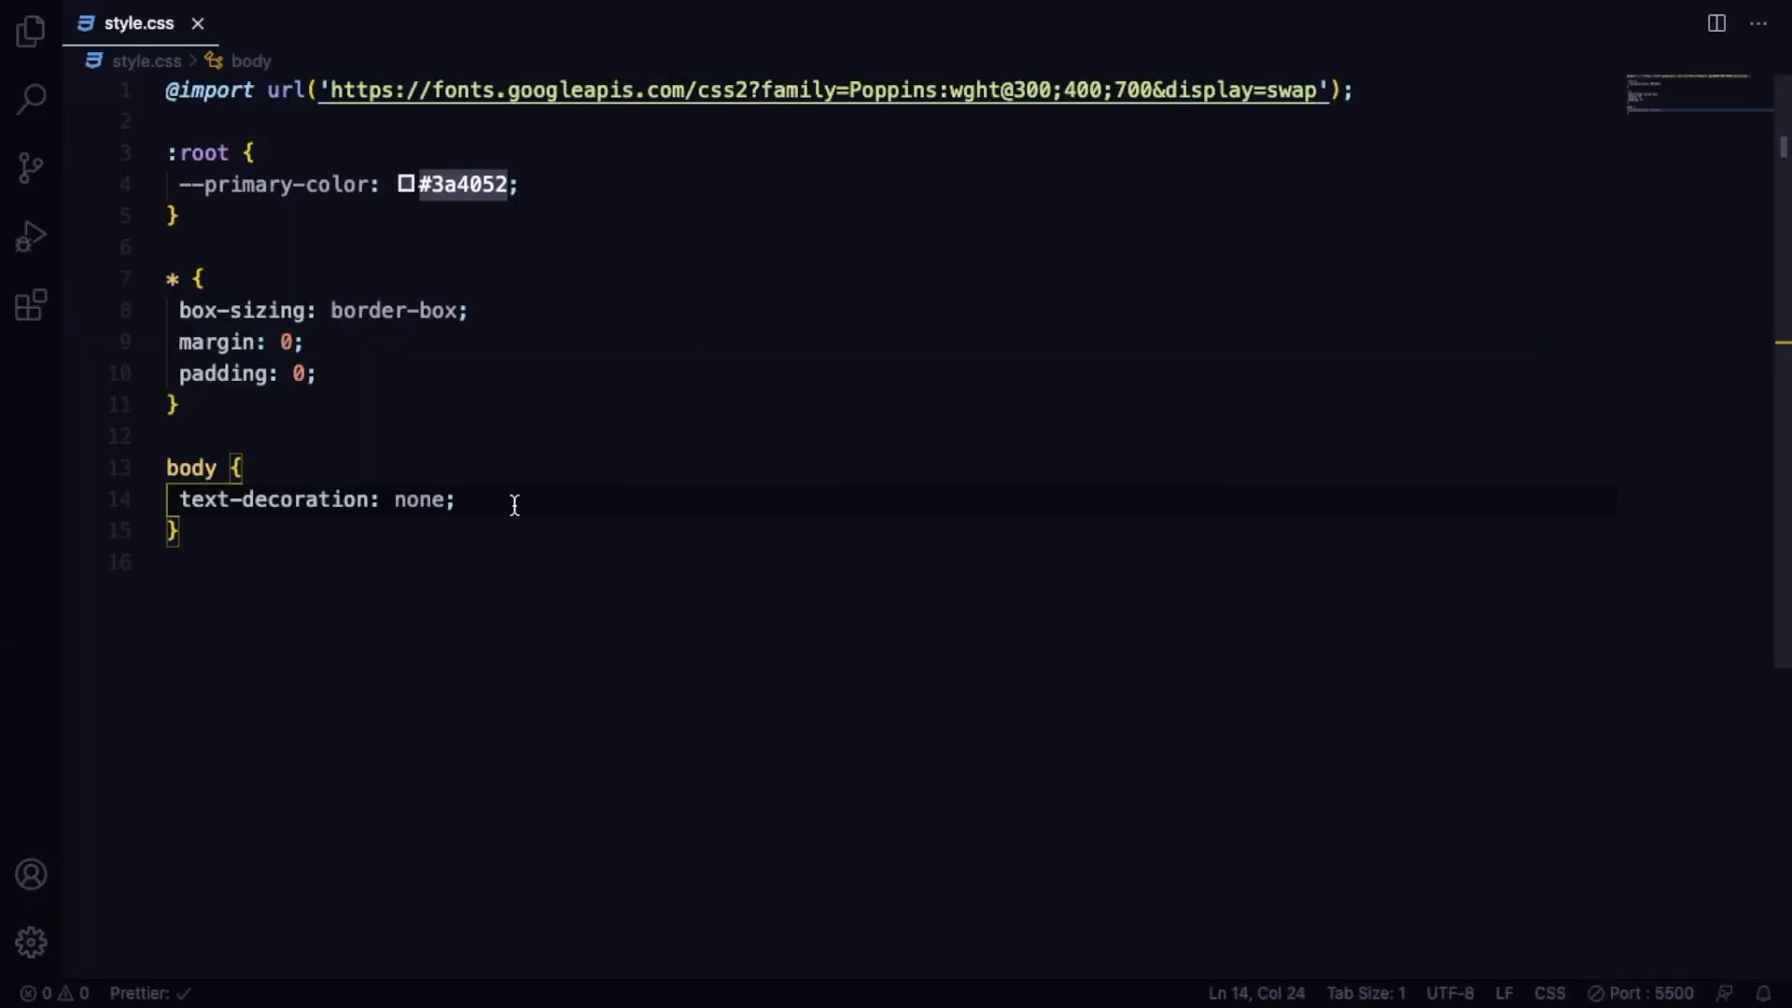
{"action": "key", "text": "Enter"}
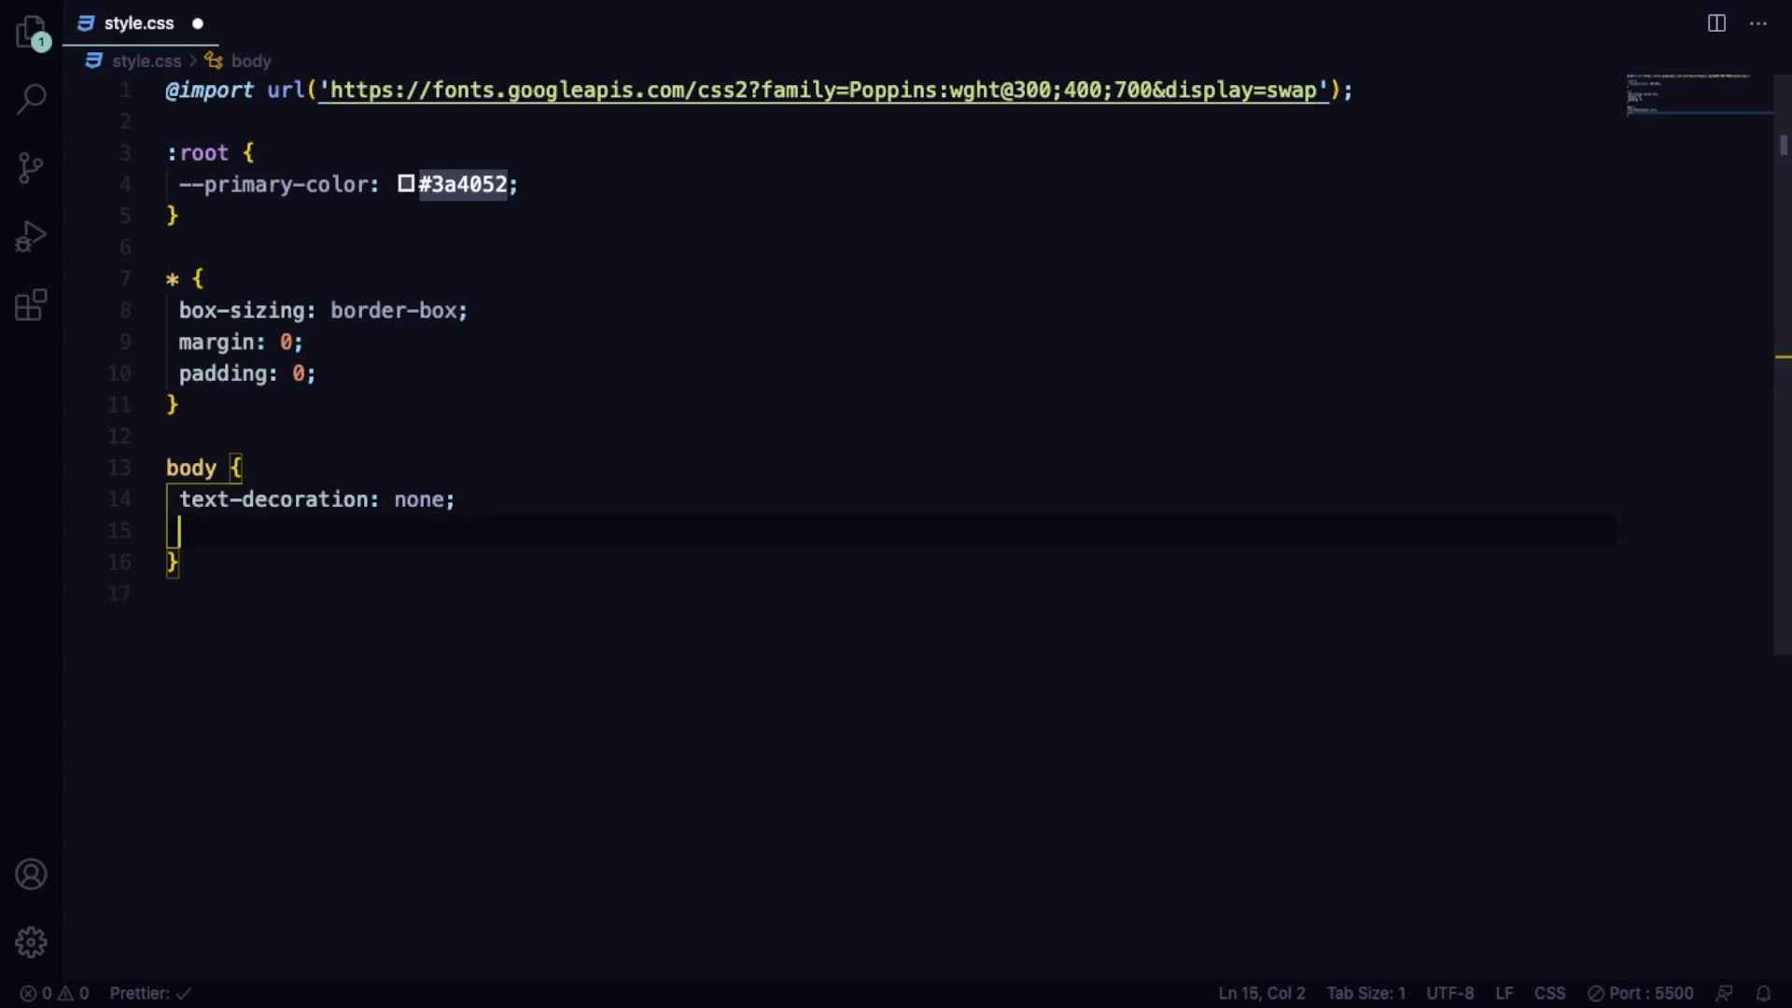
{"action": "type", "text": "color: ;"}
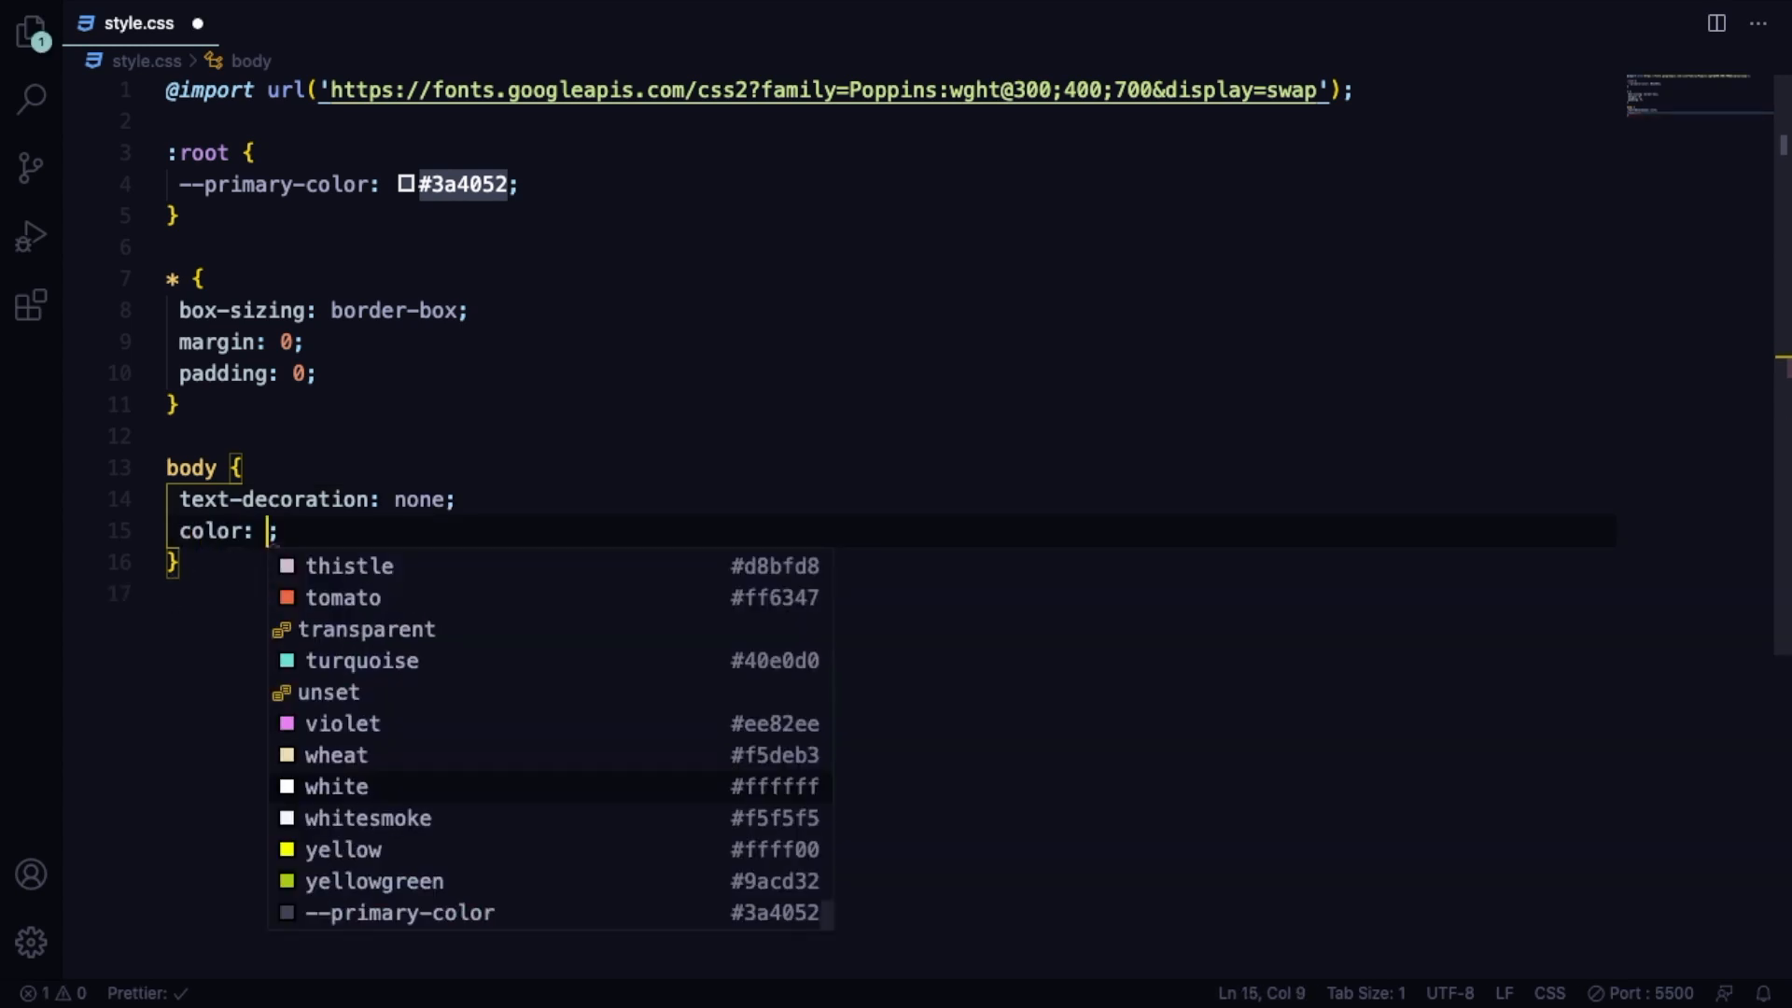
{"action": "type", "text": "var("}
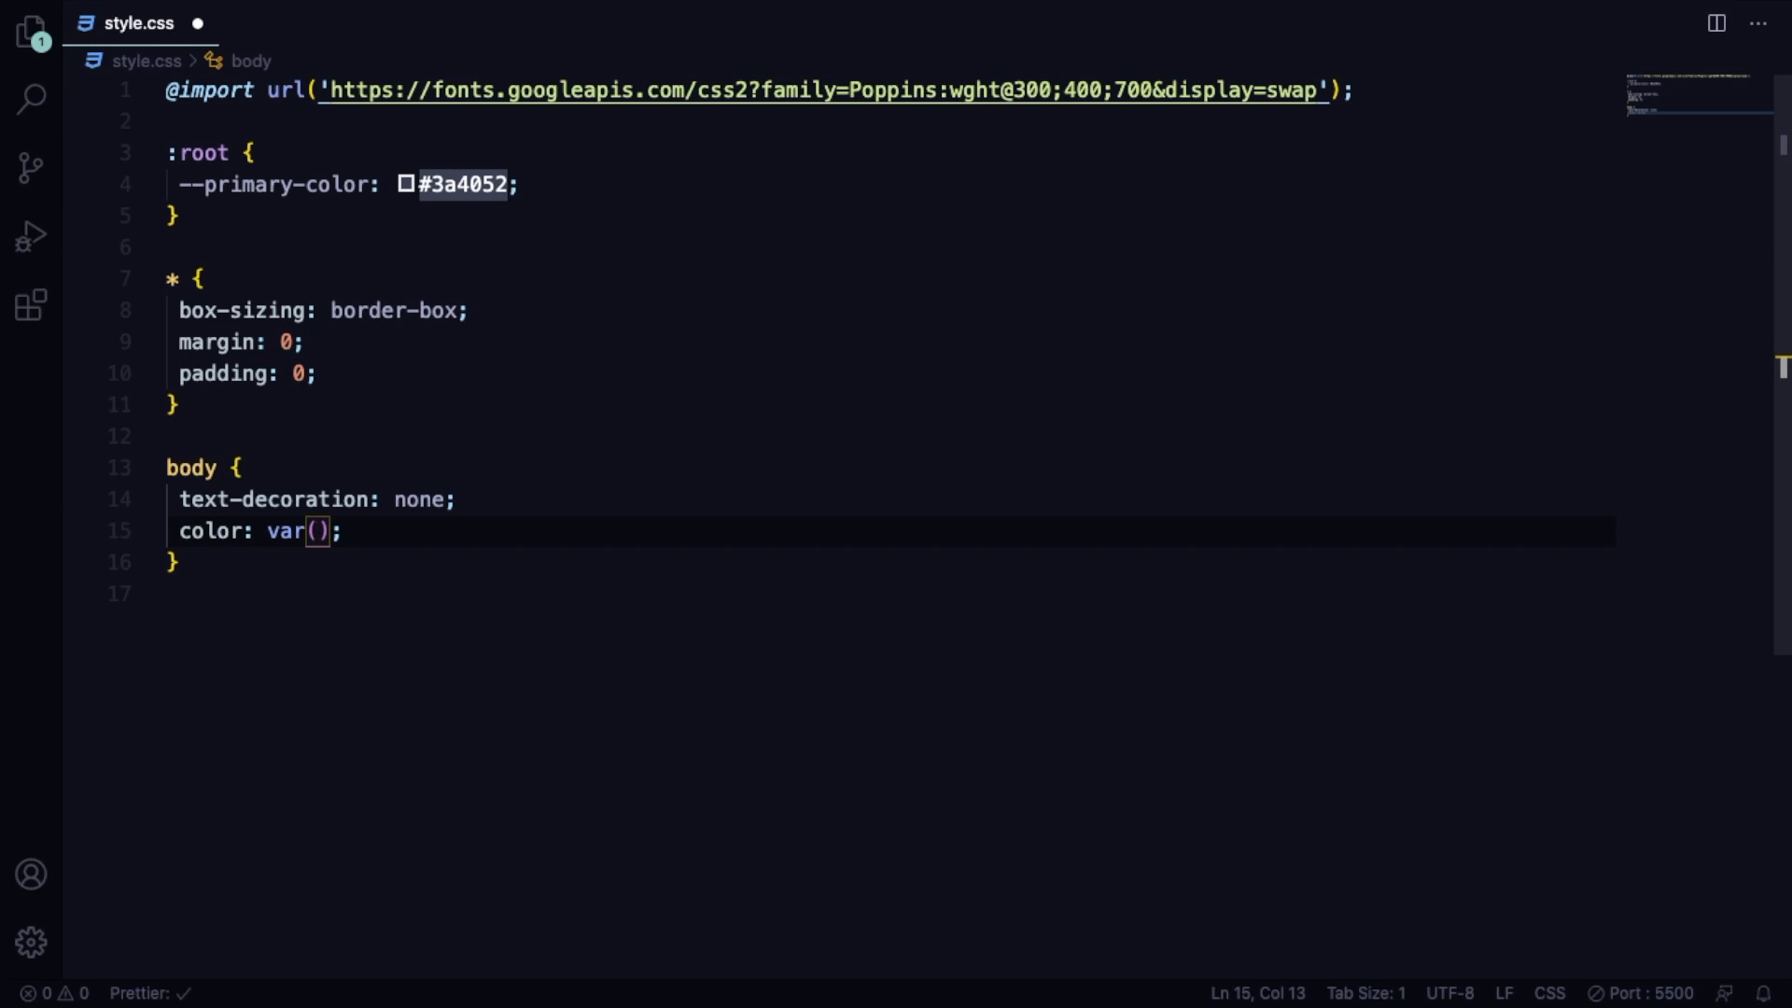
{"action": "type", "text": "--primary-color"}
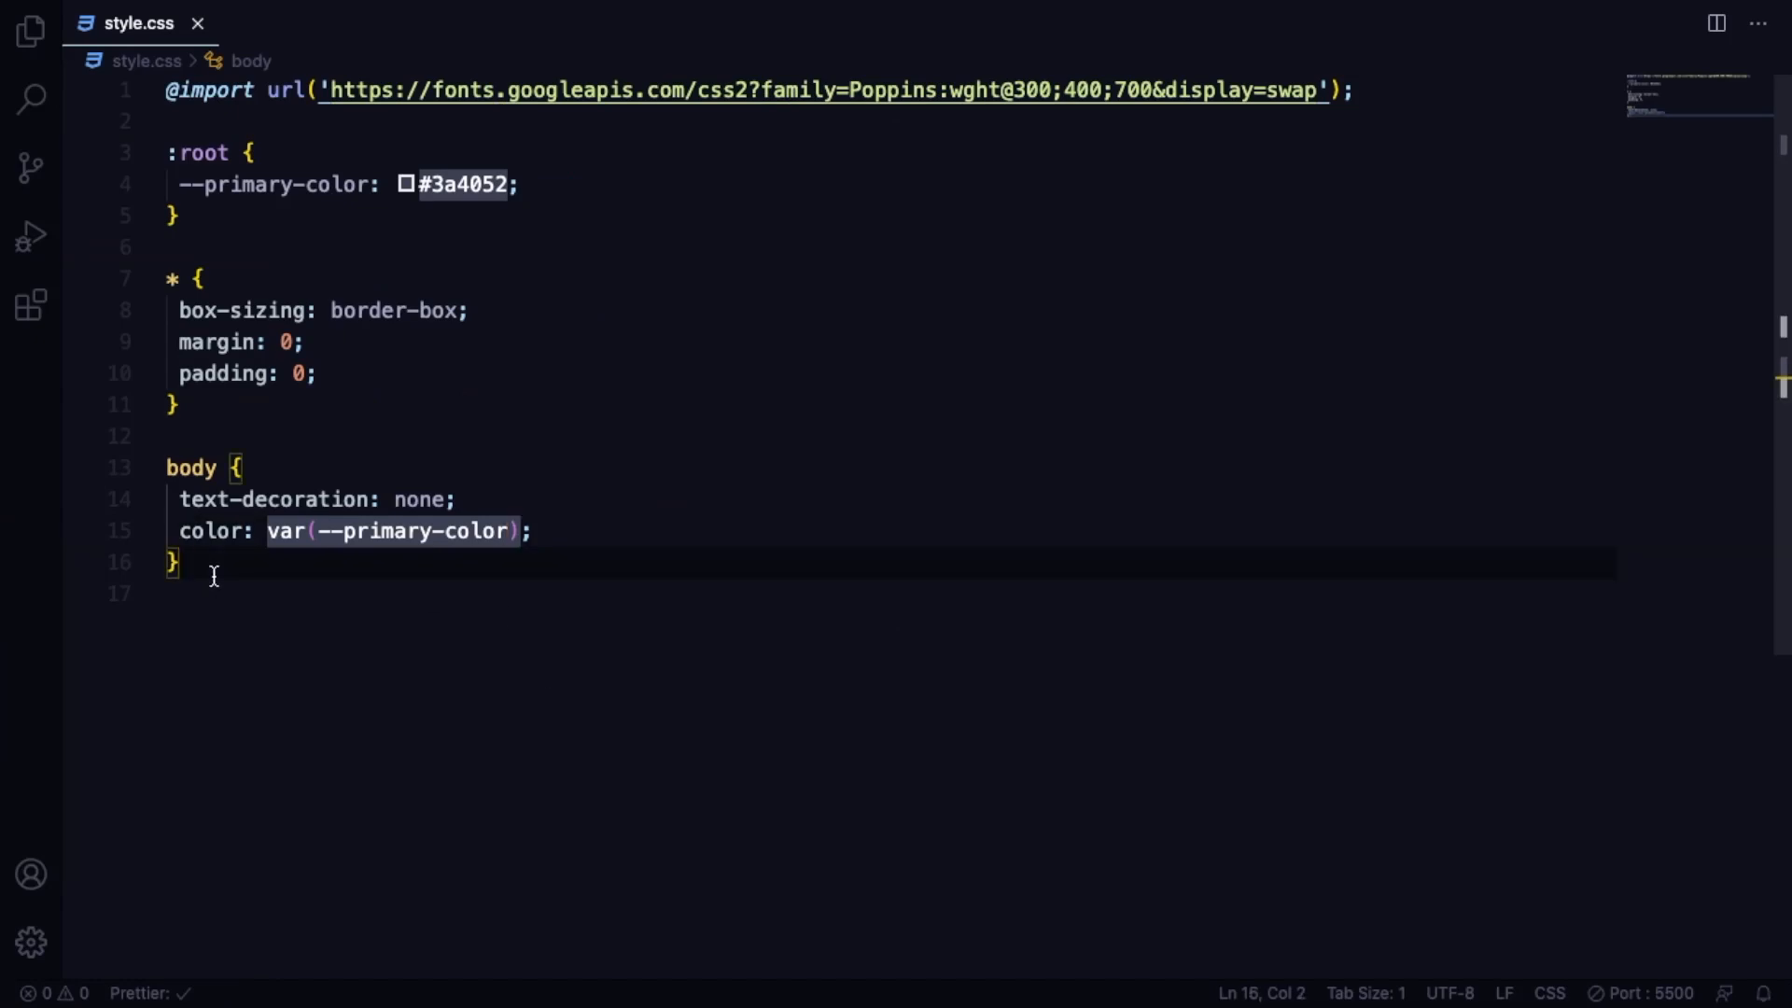
{"action": "key", "text": "enter"}
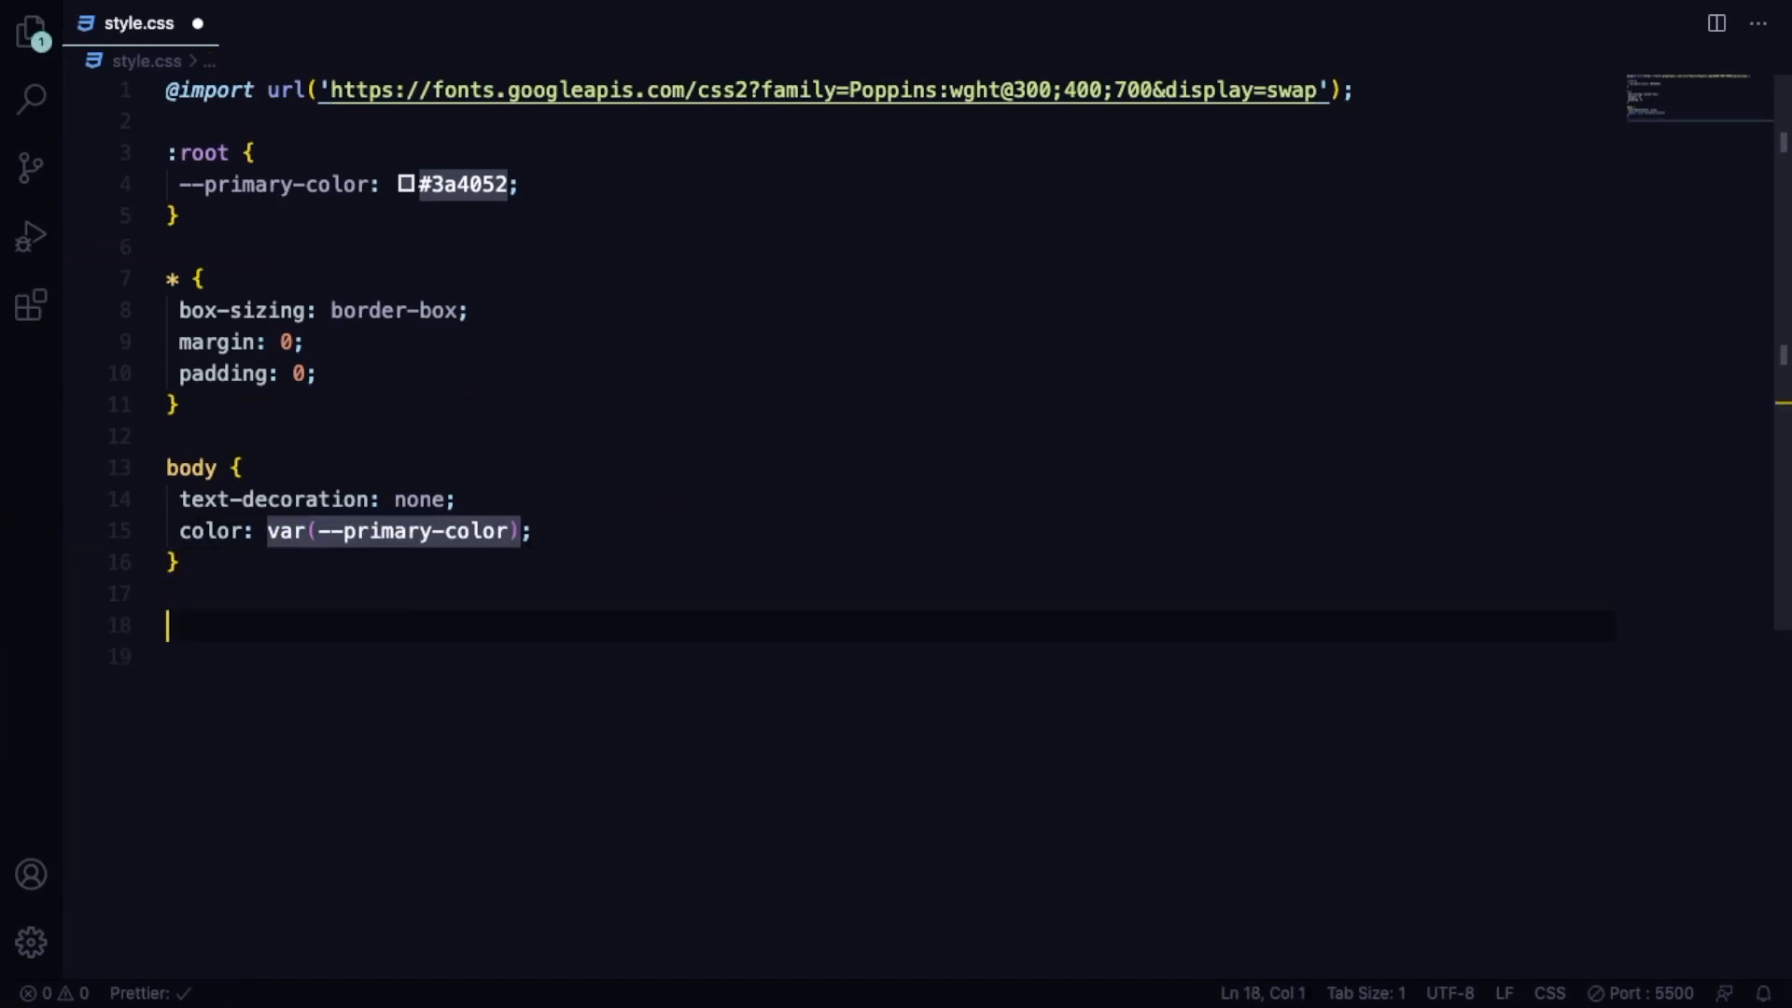
Add an h1 rule: font-weight 300, font-size 60px, line-height 1.2, margin-bottom 15px.
{"action": "type", "text": "h1{"}
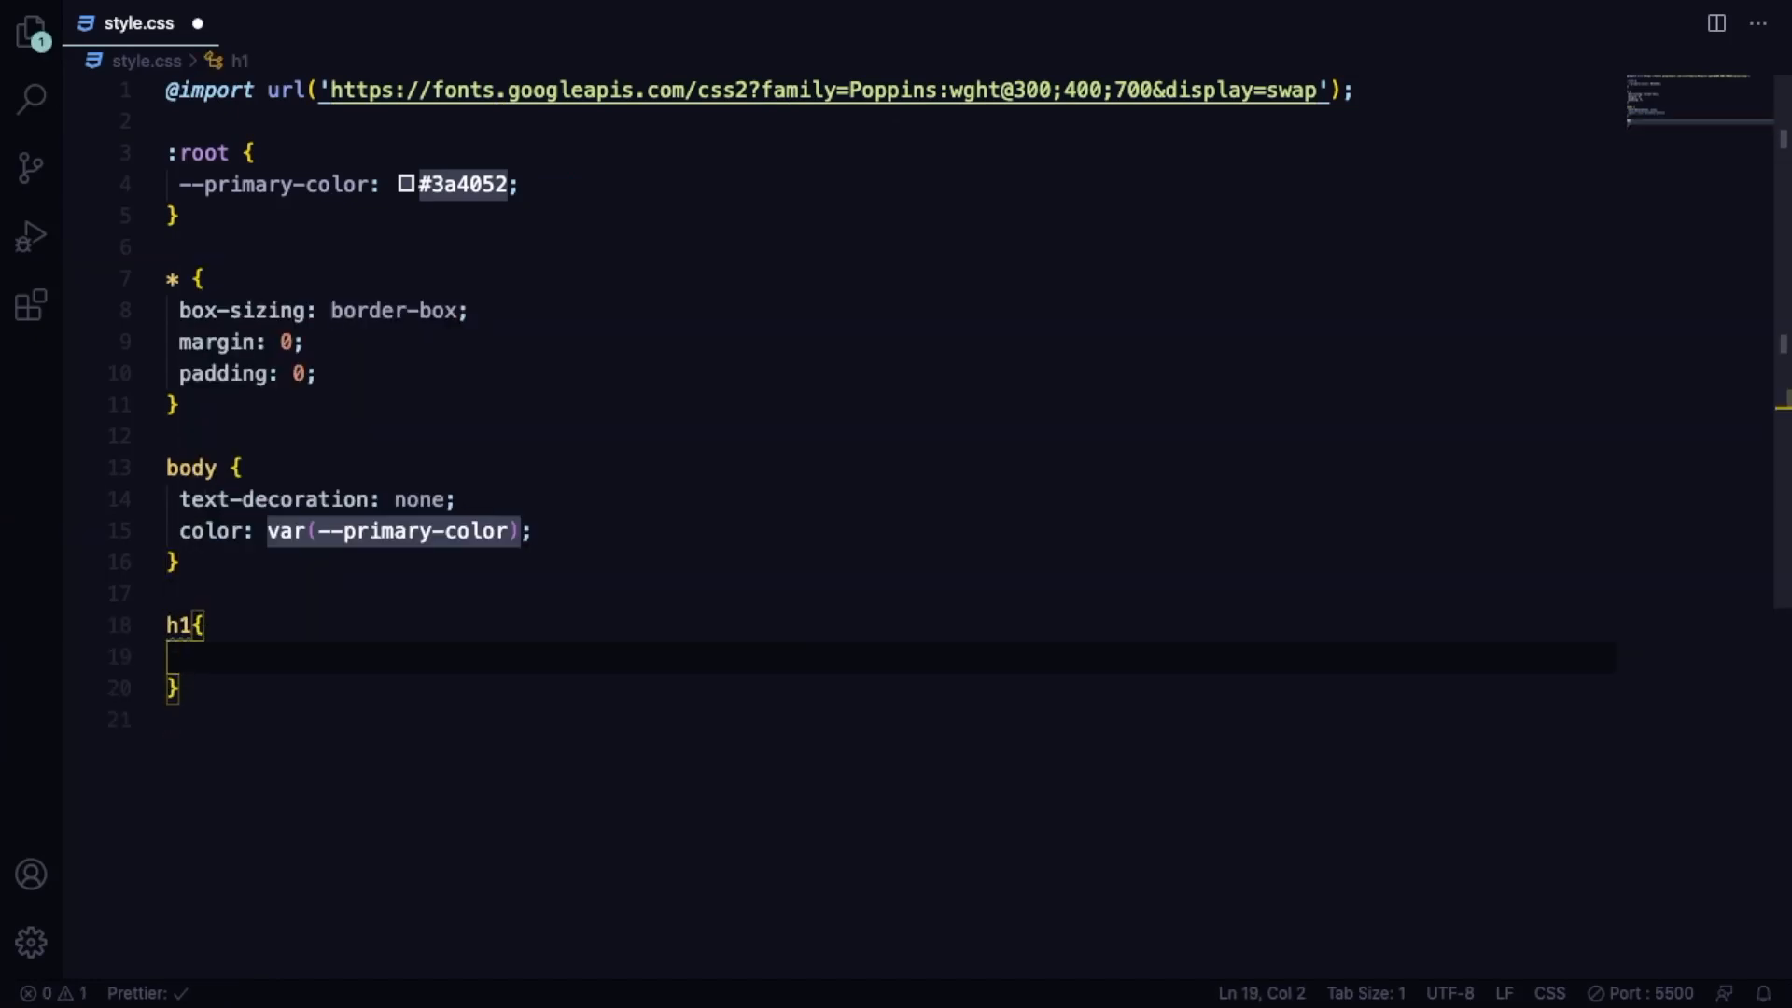
{"action": "type", "text": "font-weight: 300;"}
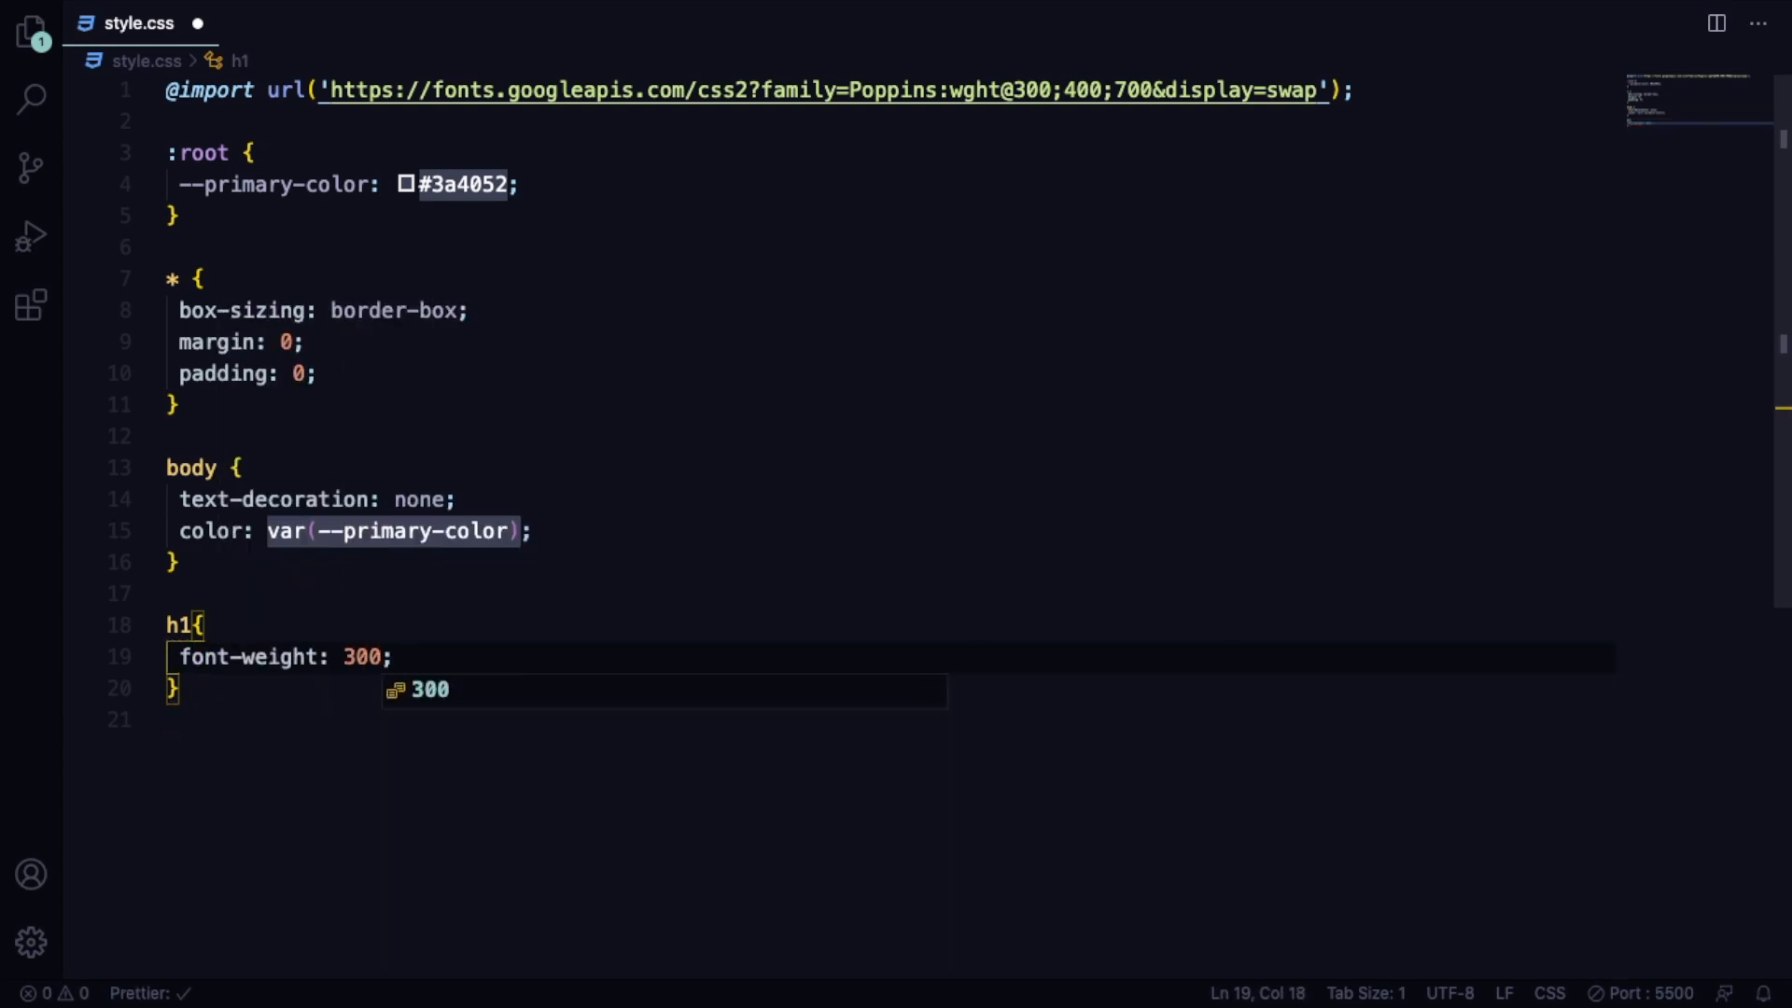
{"action": "type", "text": "font-size: 60px;"}
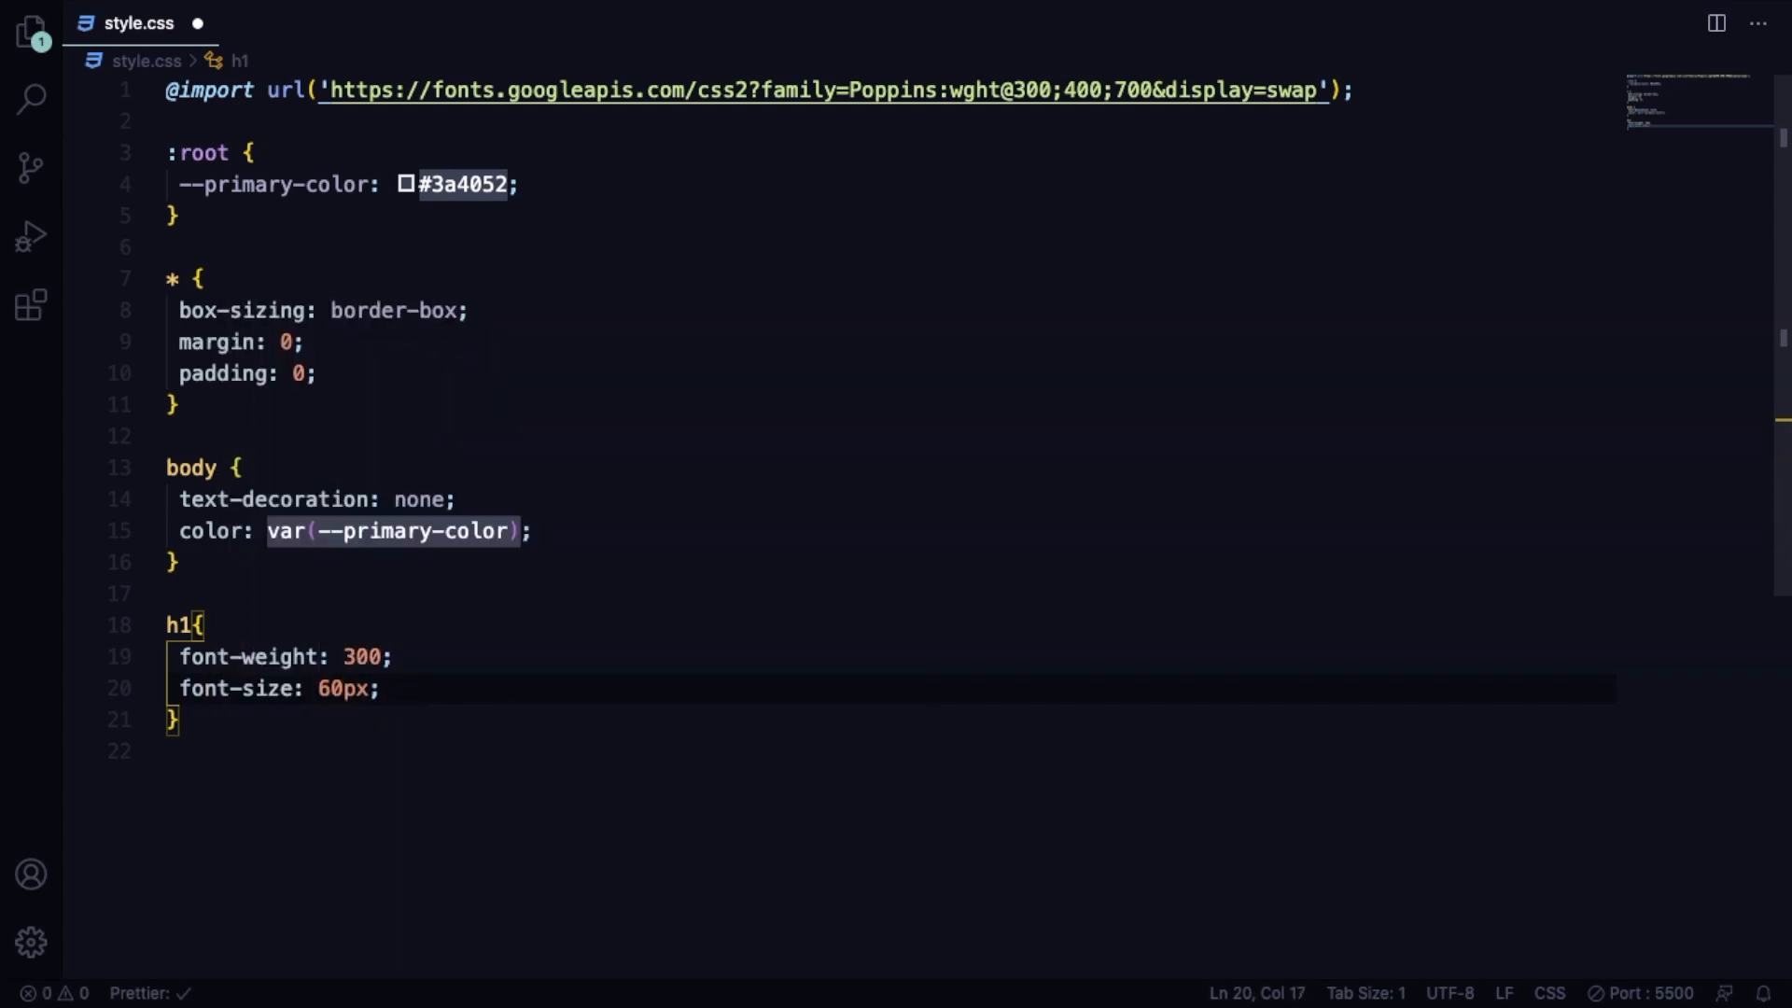
{"action": "type", "text": "line-height: 1.2;"}
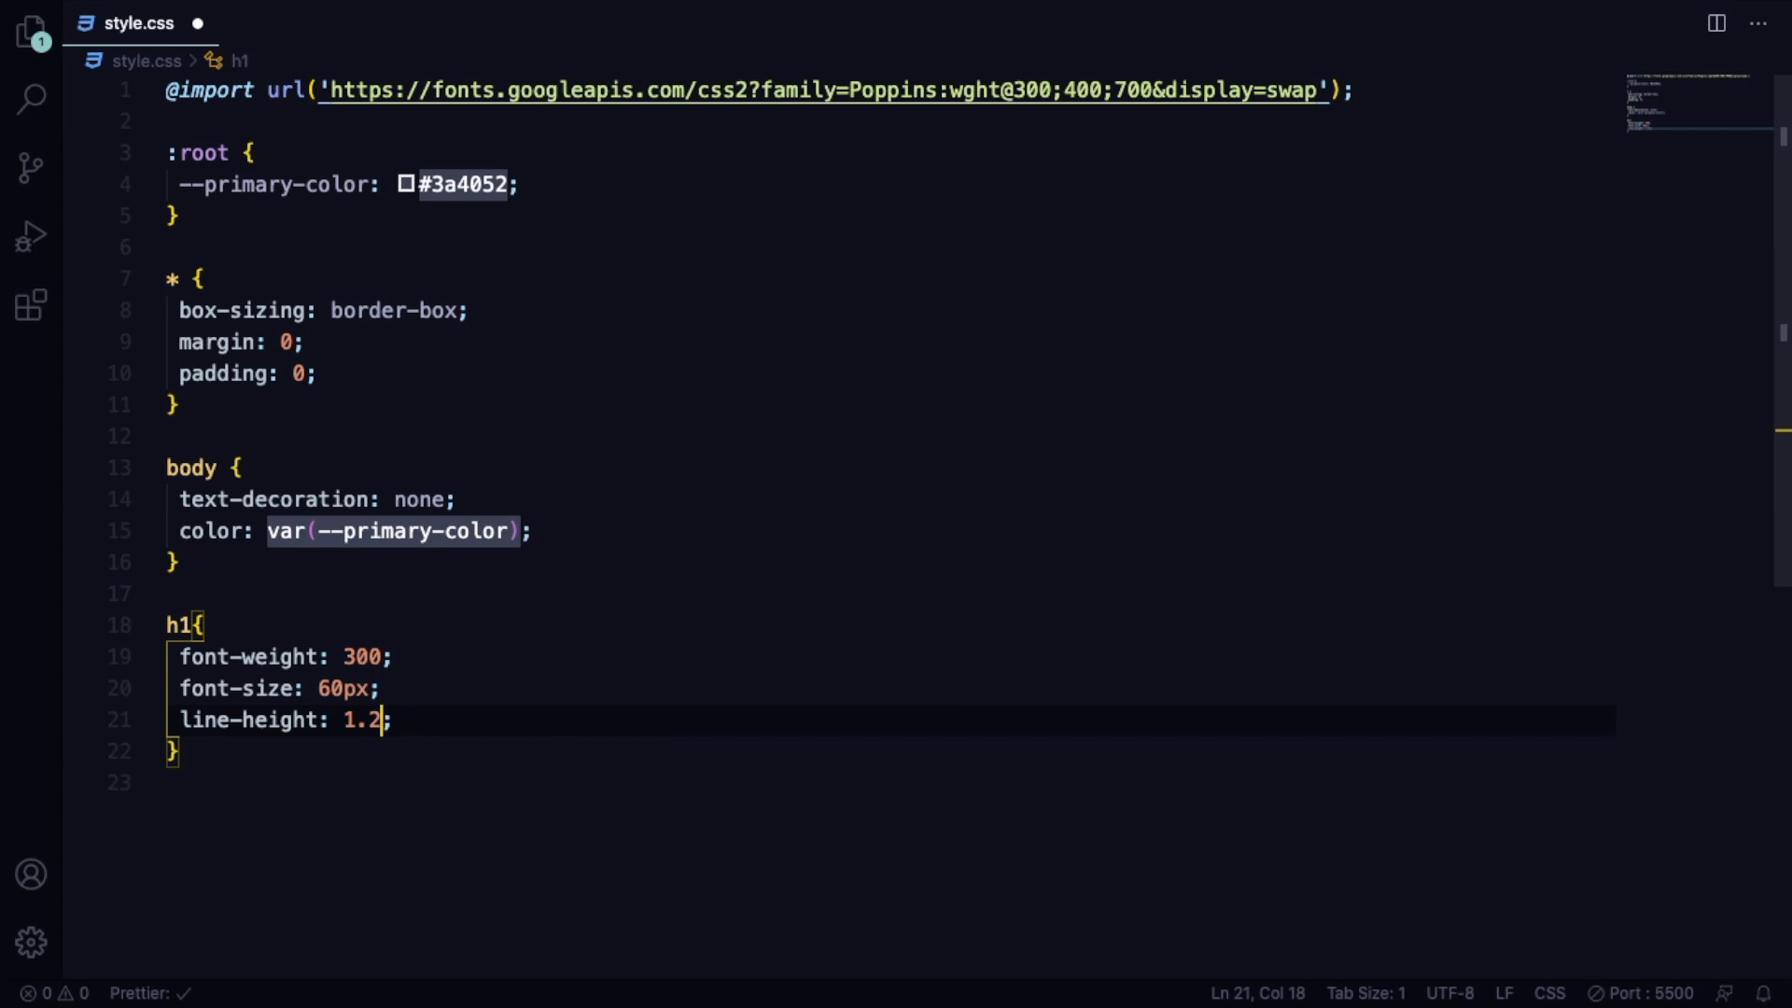
{"action": "type", "text": "margin-bottom: 15px;"}
{"action": "type", "text": ".showc"}
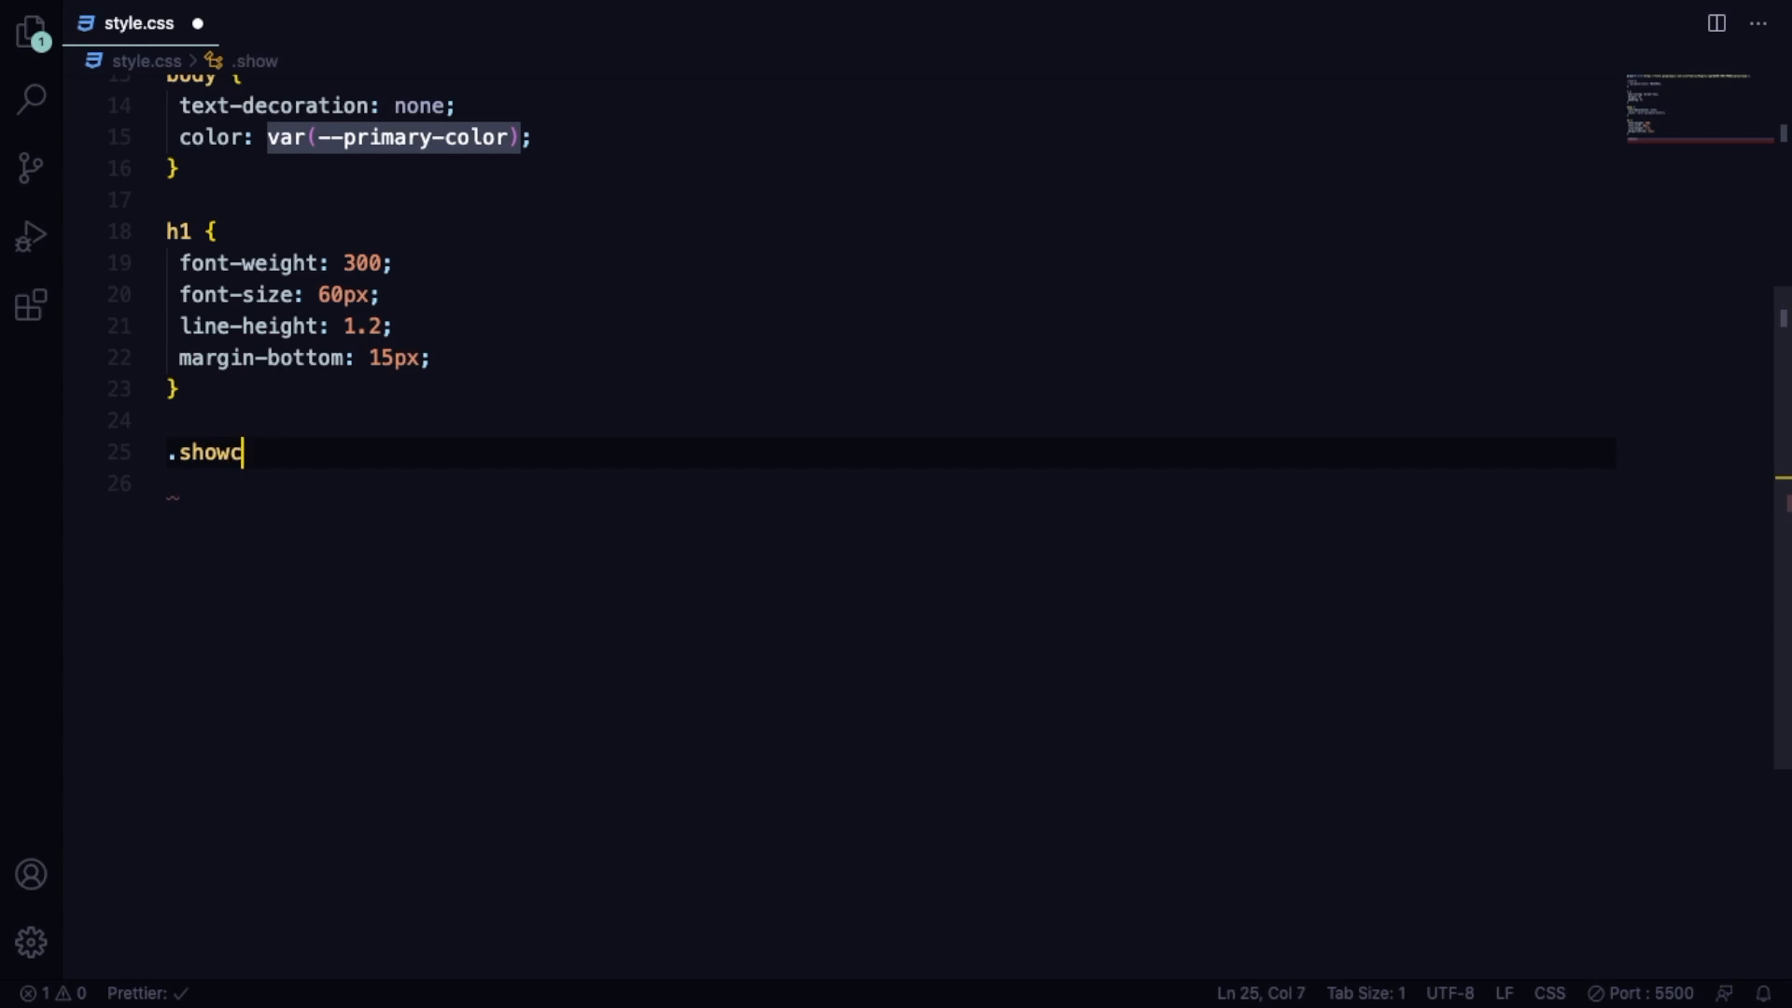
Give .showcase height 100vh, flex centering, centered white text and 0 20px padding.
{"action": "type", "text": "ase{"}
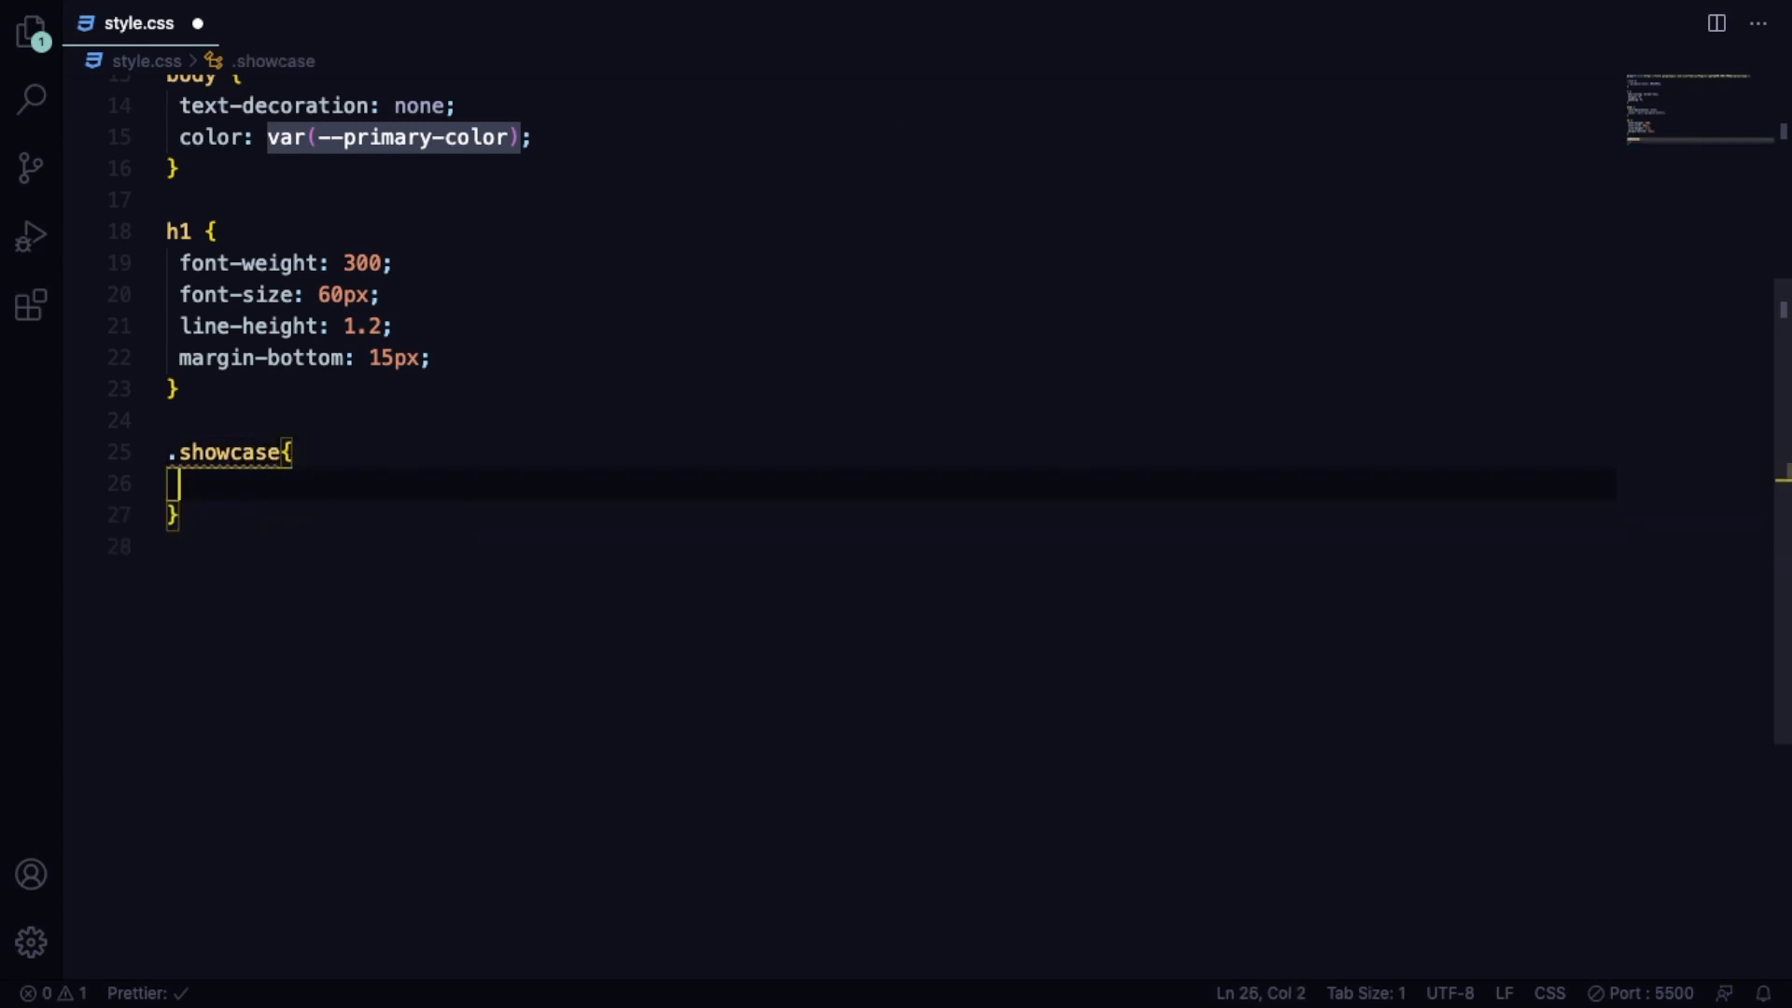
{"action": "type", "text": "height: 100;"}
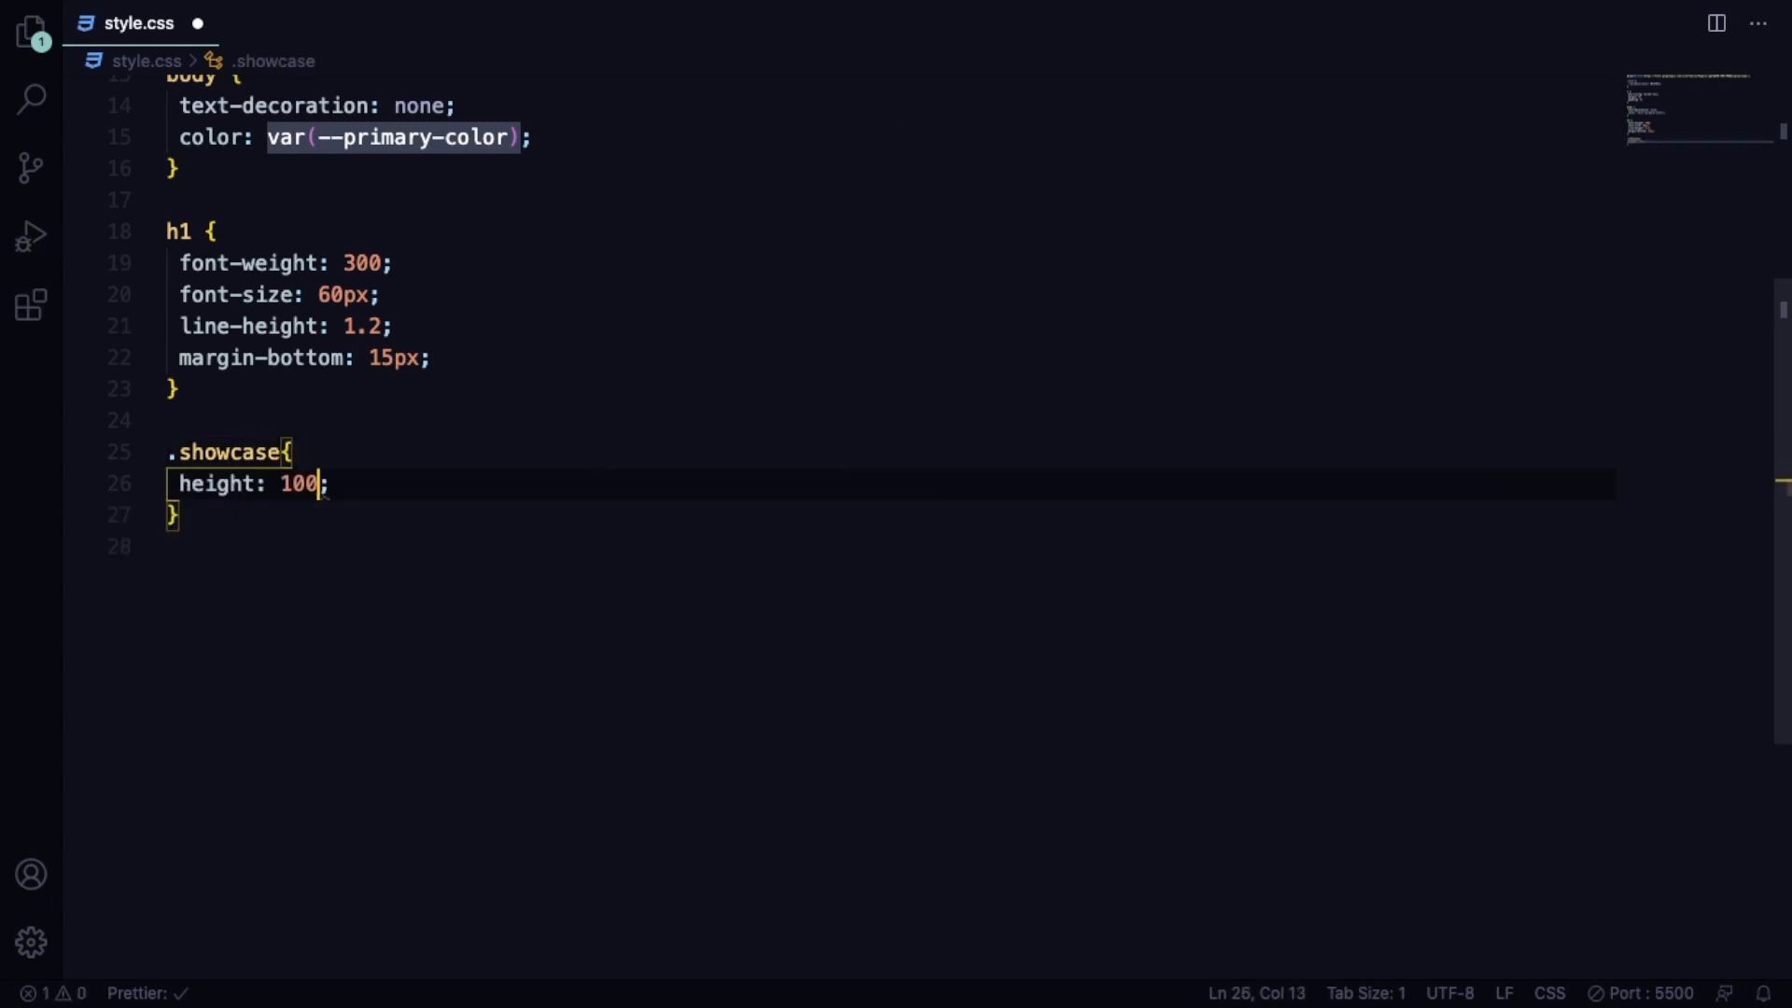
{"action": "type", "text": "vh;"}
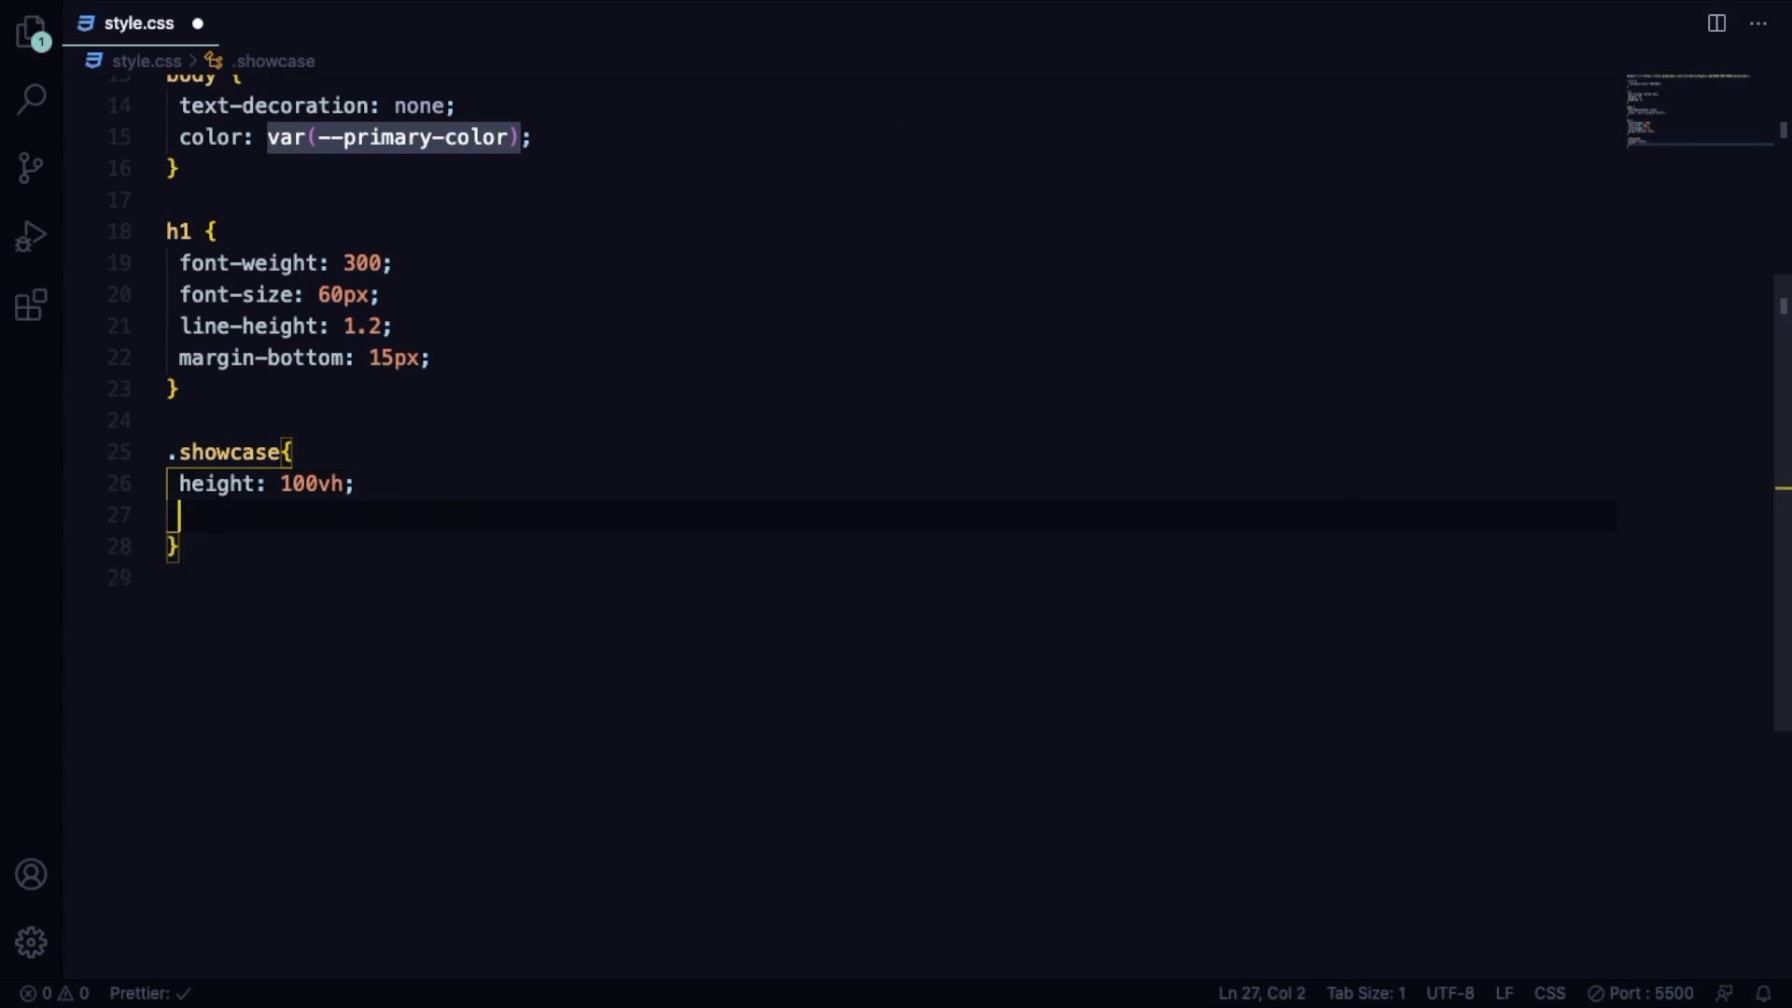
{"action": "type", "text": "display: flex;"}
{"action": "type", "text": "align-items: ;"}
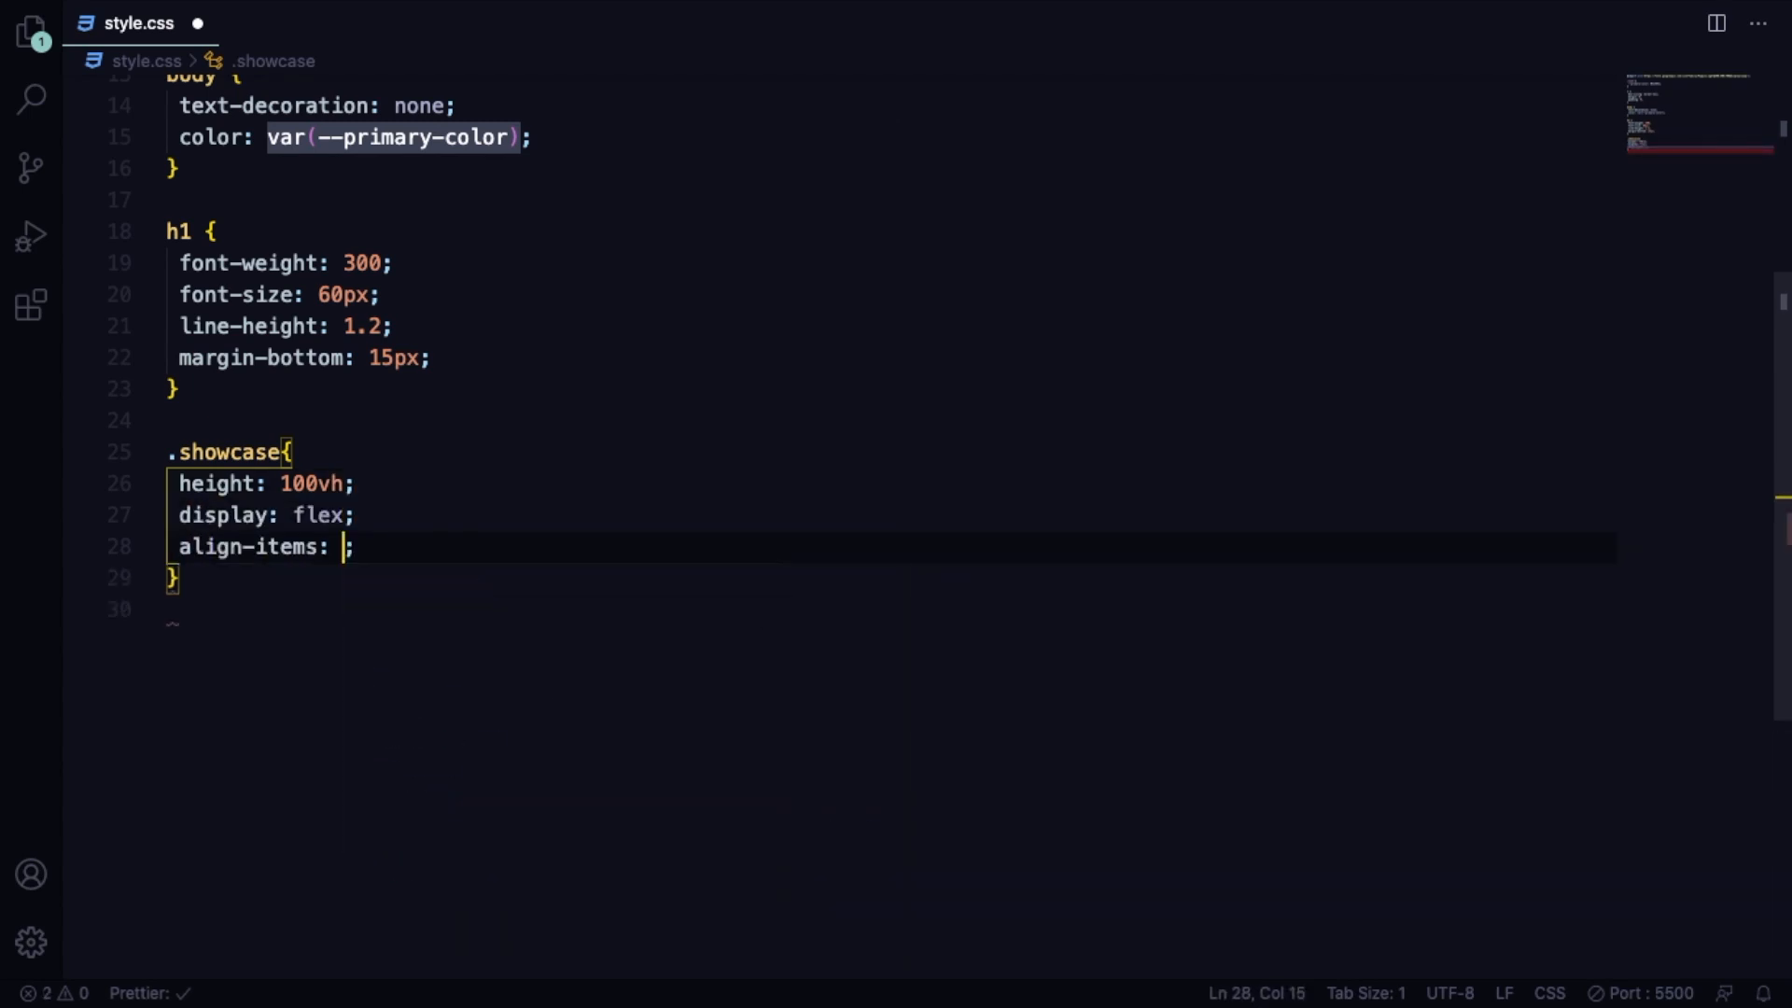
{"action": "type", "text": "center"}
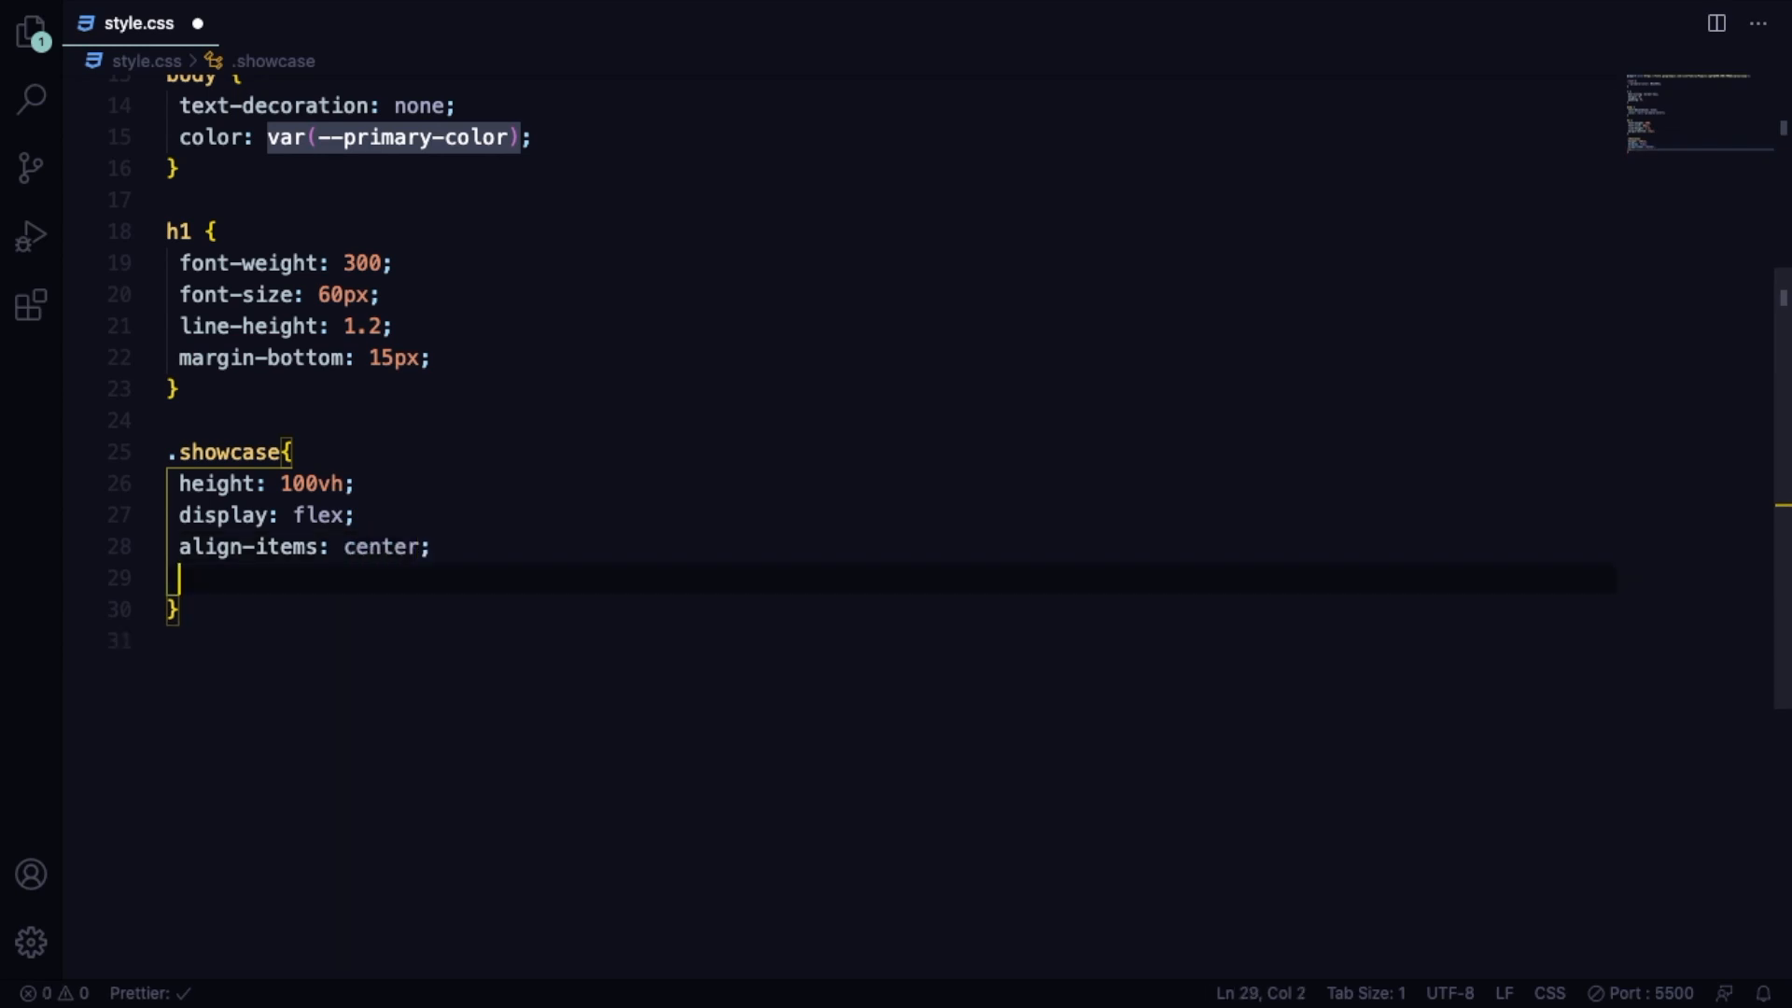
{"action": "type", "text": "justify-content: center;"}
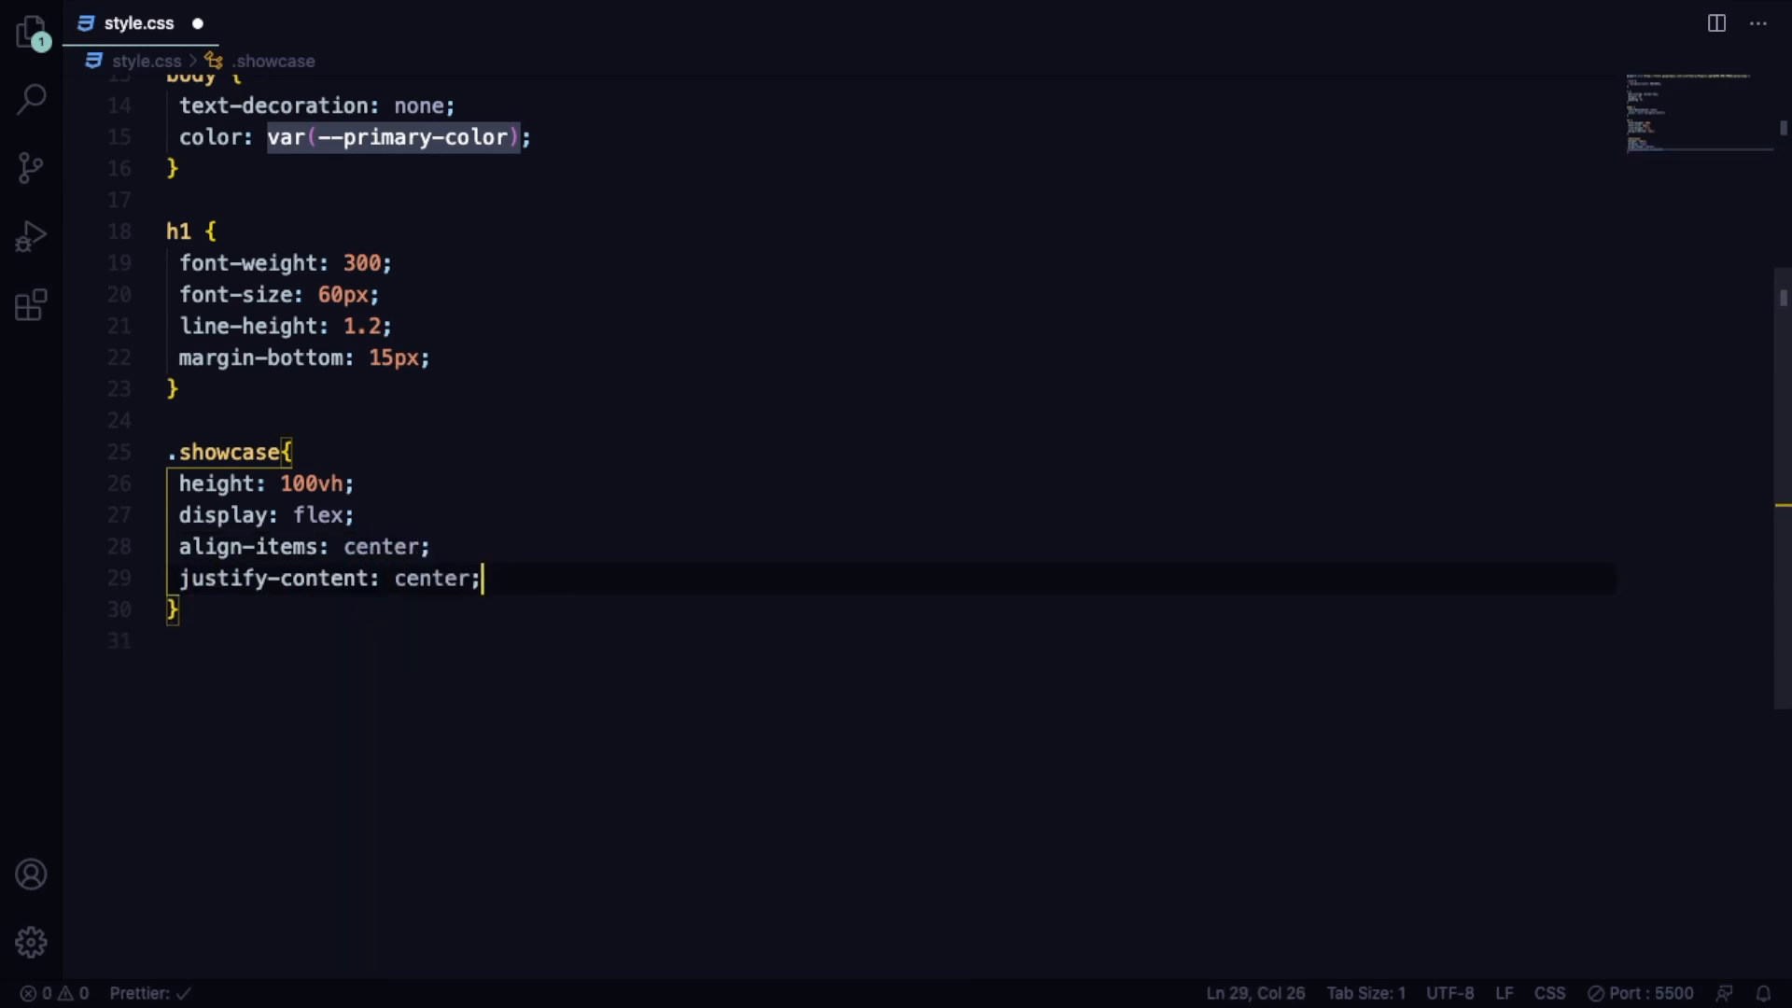
{"action": "type", "text": "text-align: center;"}
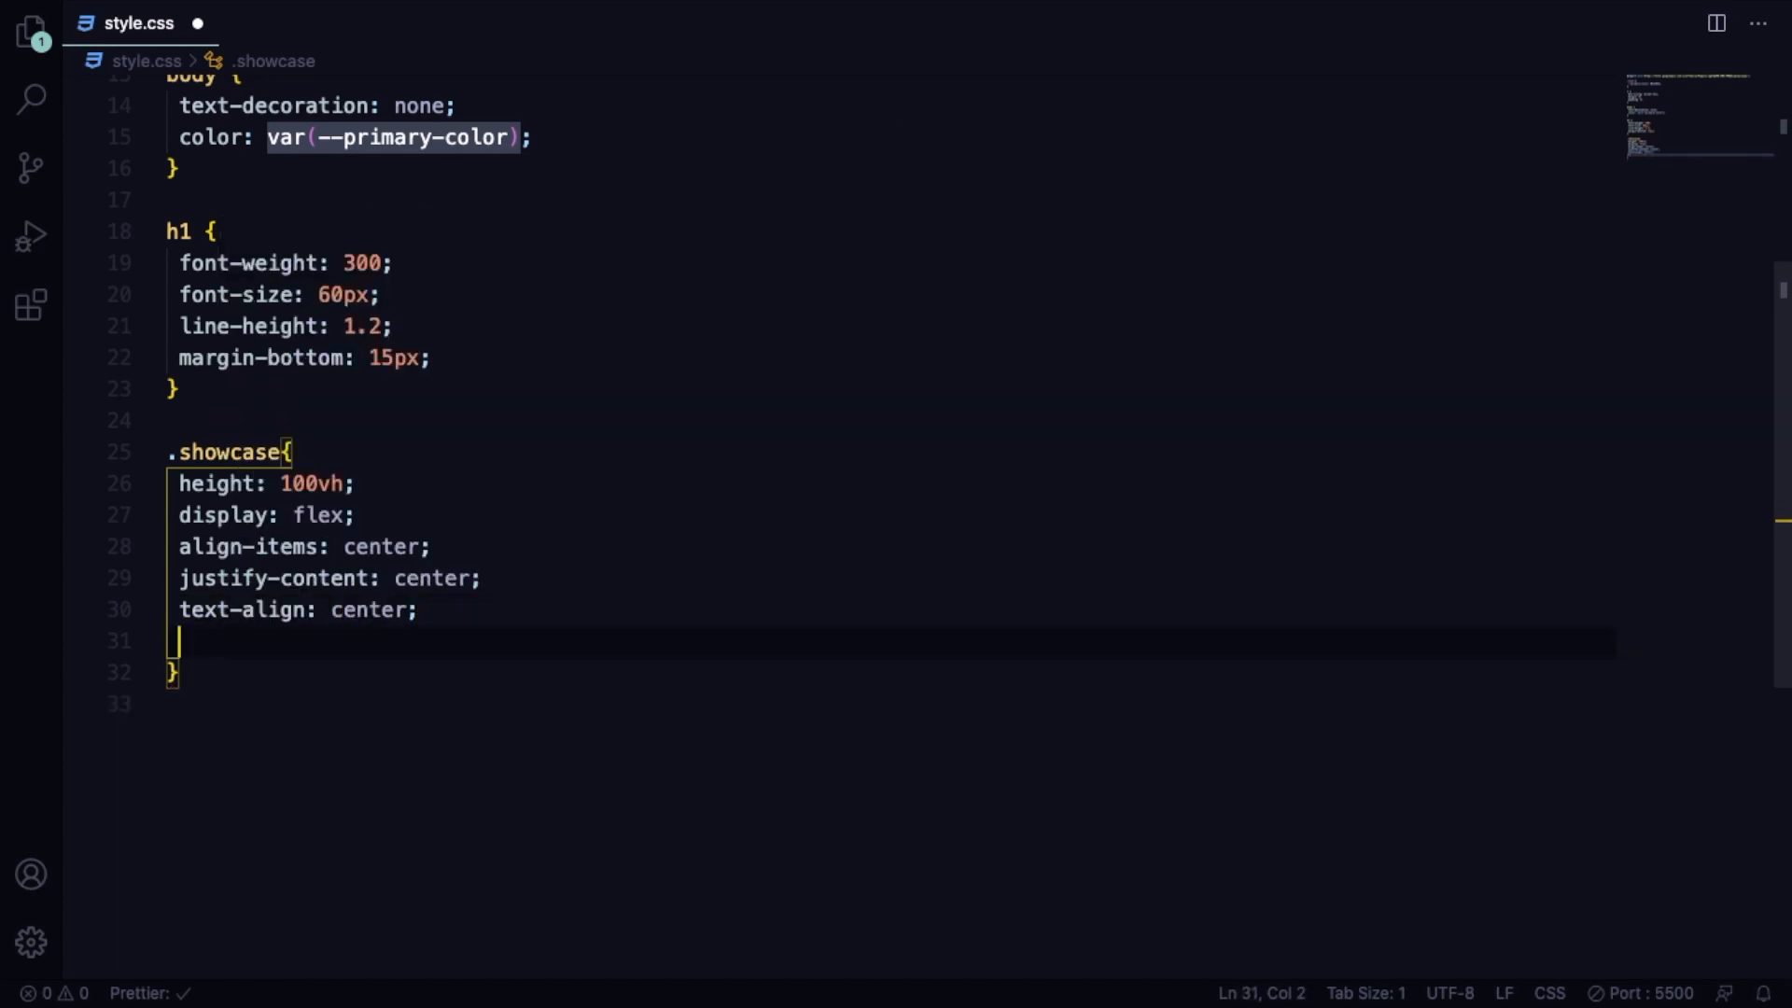
{"action": "type", "text": "color: whi;"}
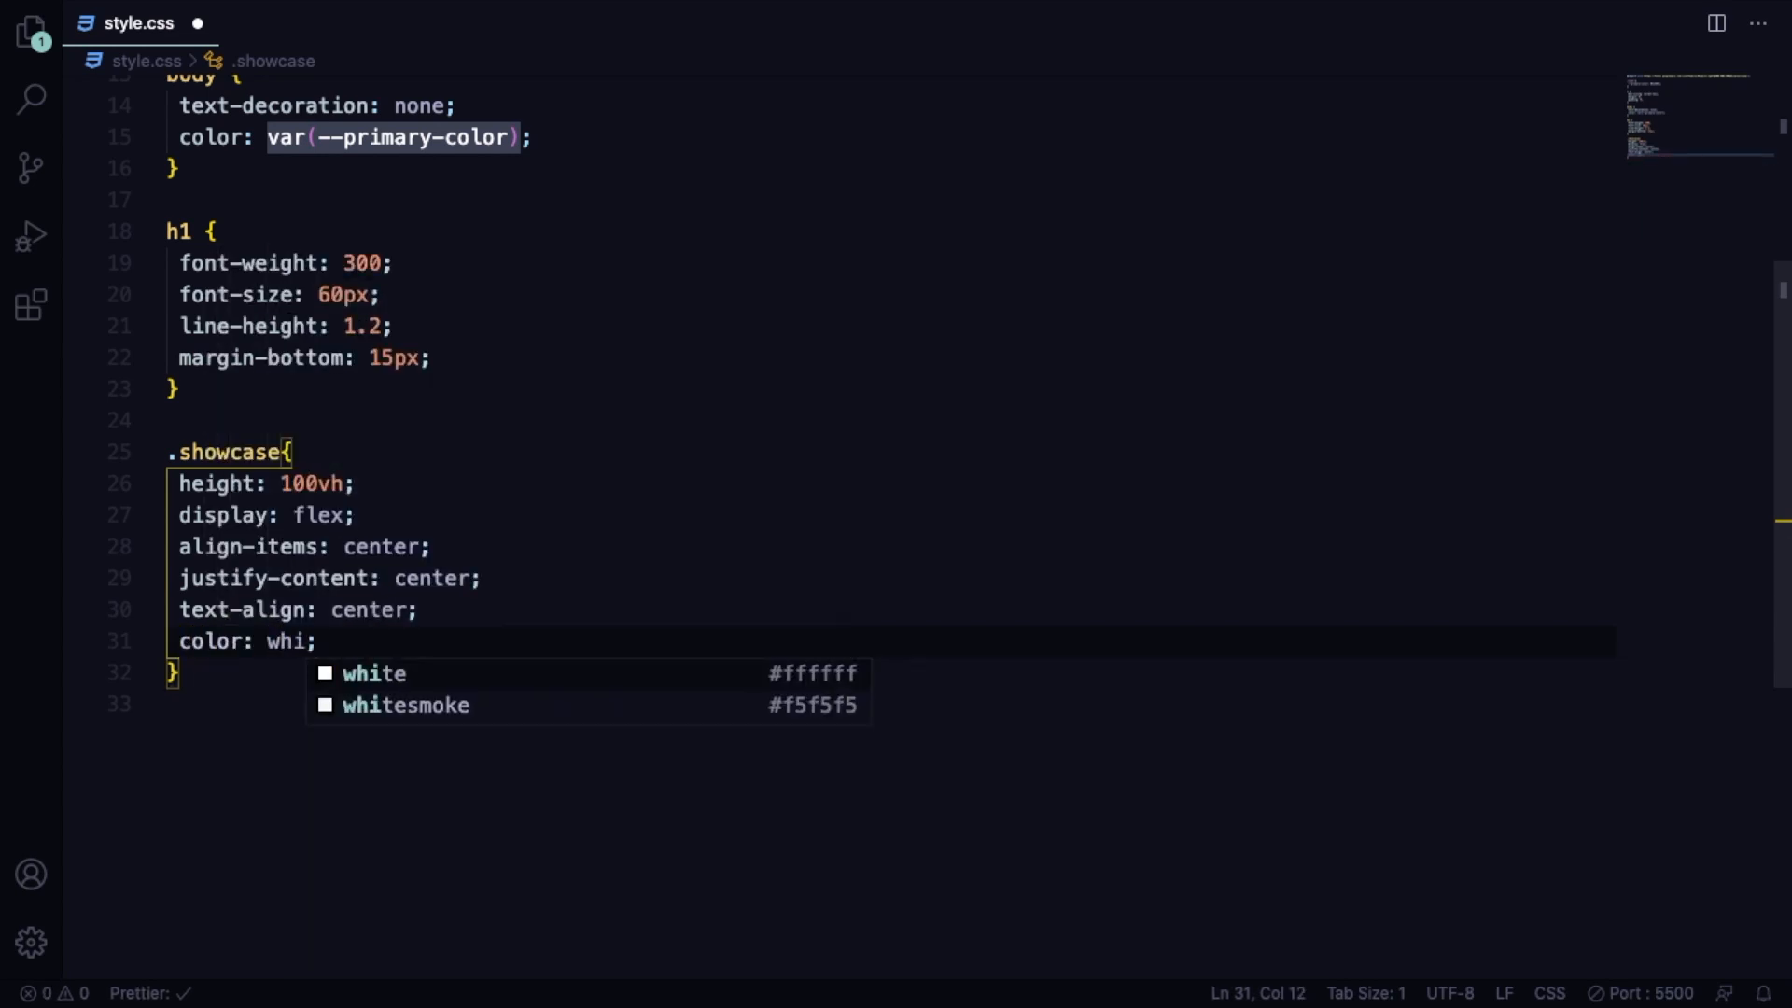
{"action": "type", "text": "pad"}
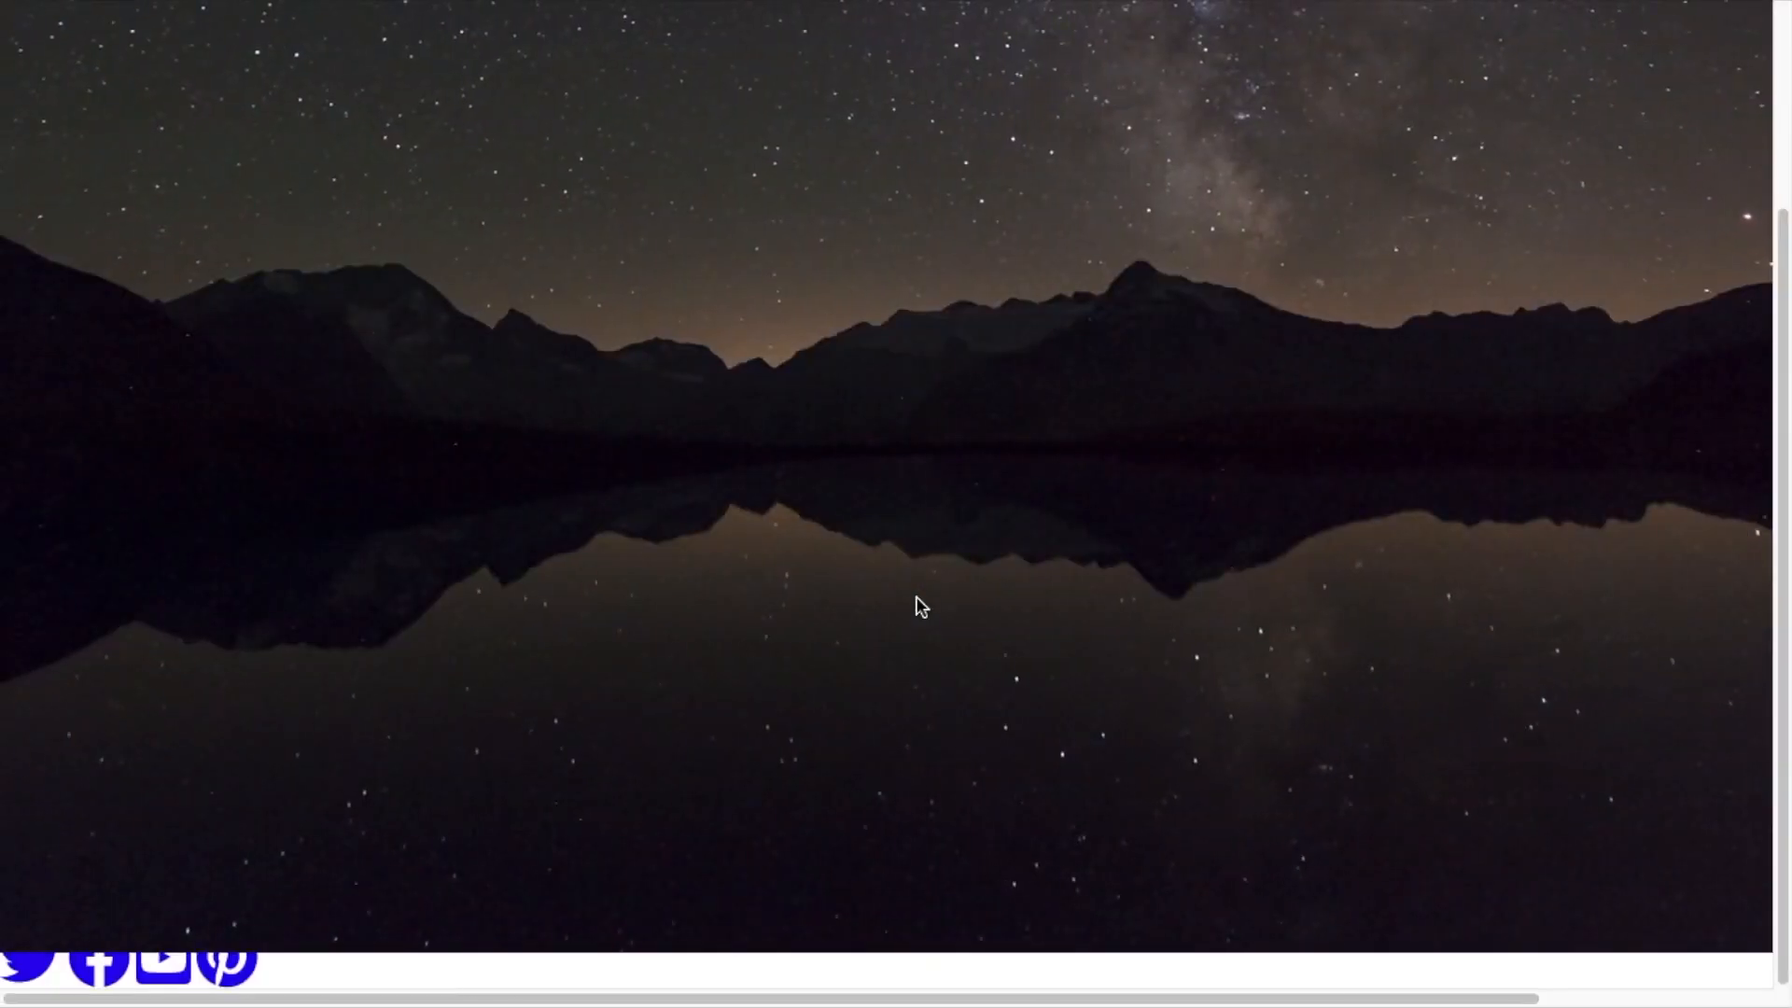
{"action": "mouse_move", "coordinate": [600, 602]}
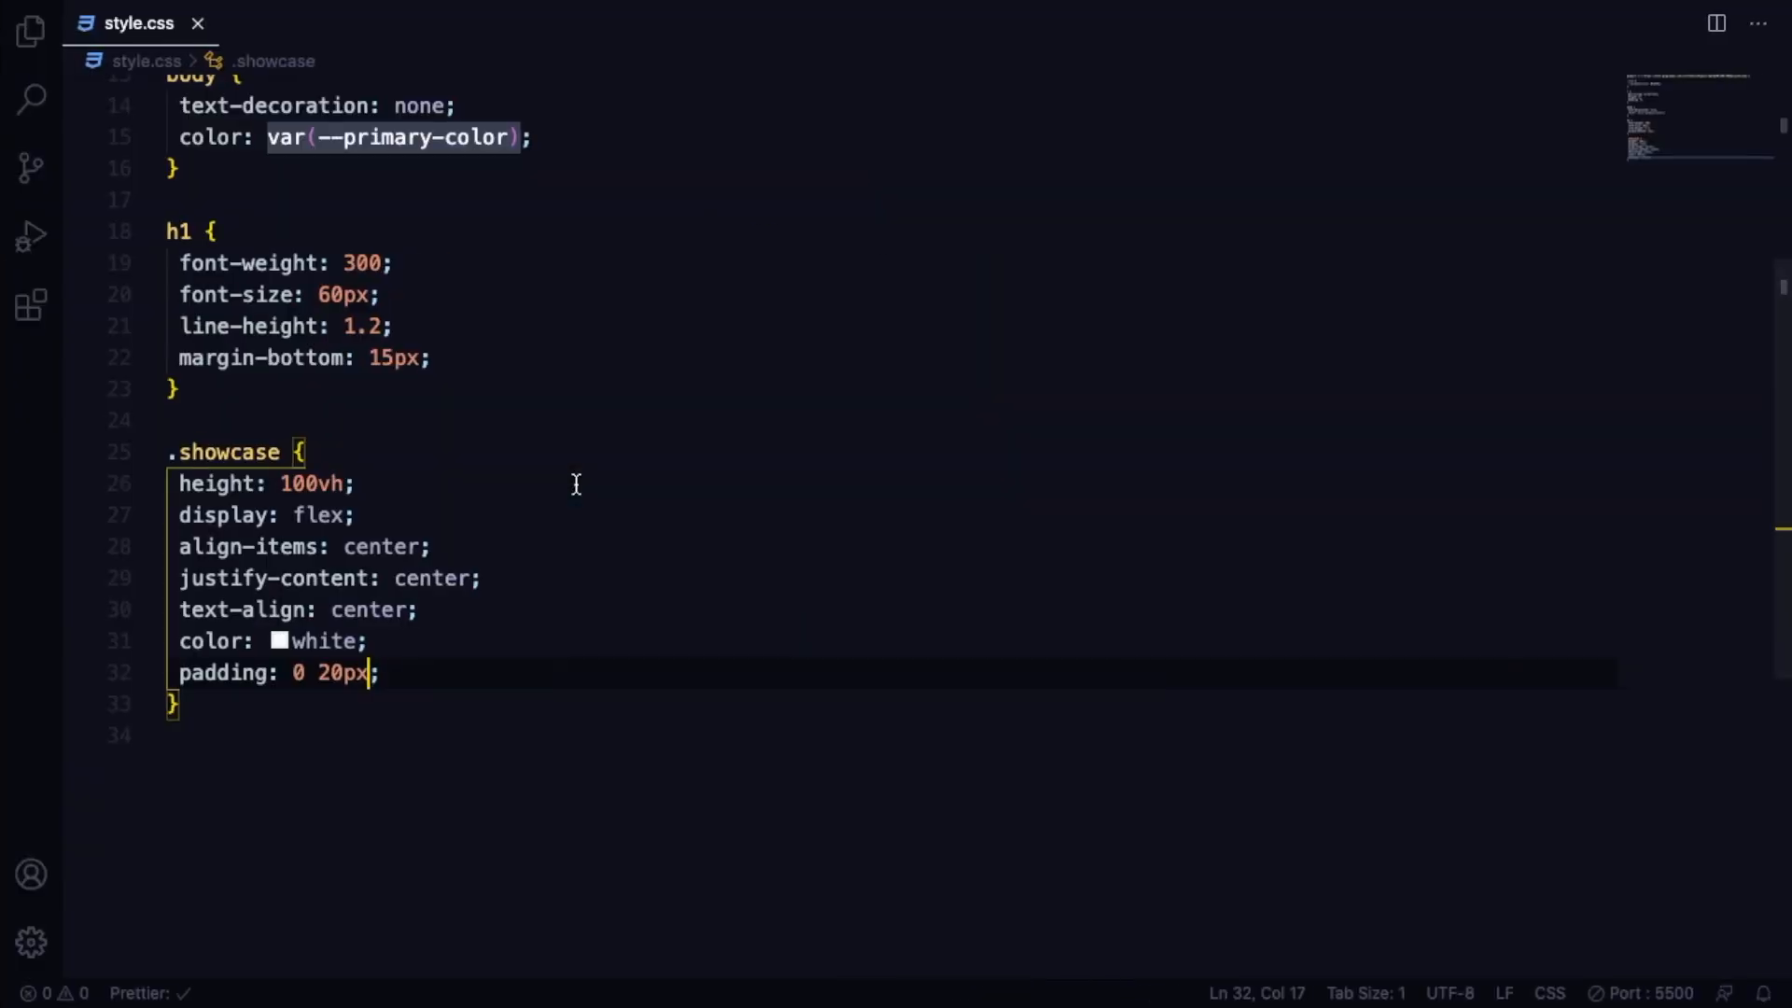
Create a .video-container rule at left 0 with 100% width and height and hidden overflow.
{"action": "key", "text": "Enter"}
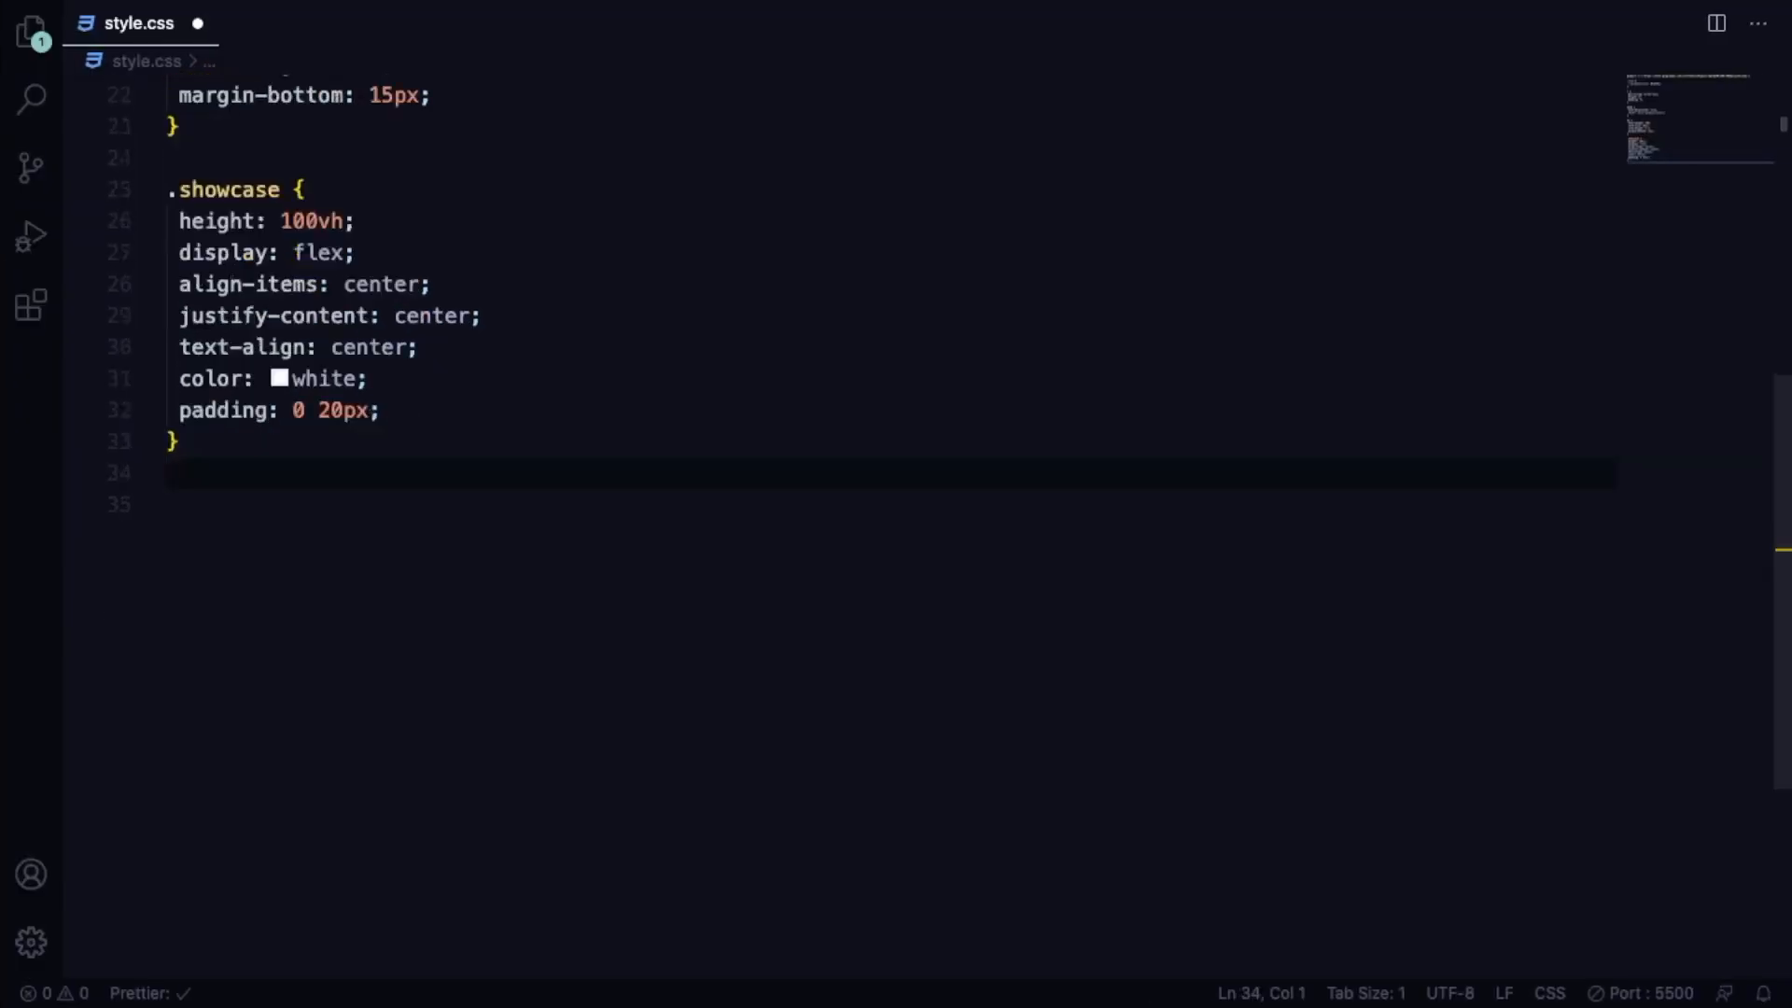
{"action": "type", "text": ".vid"}
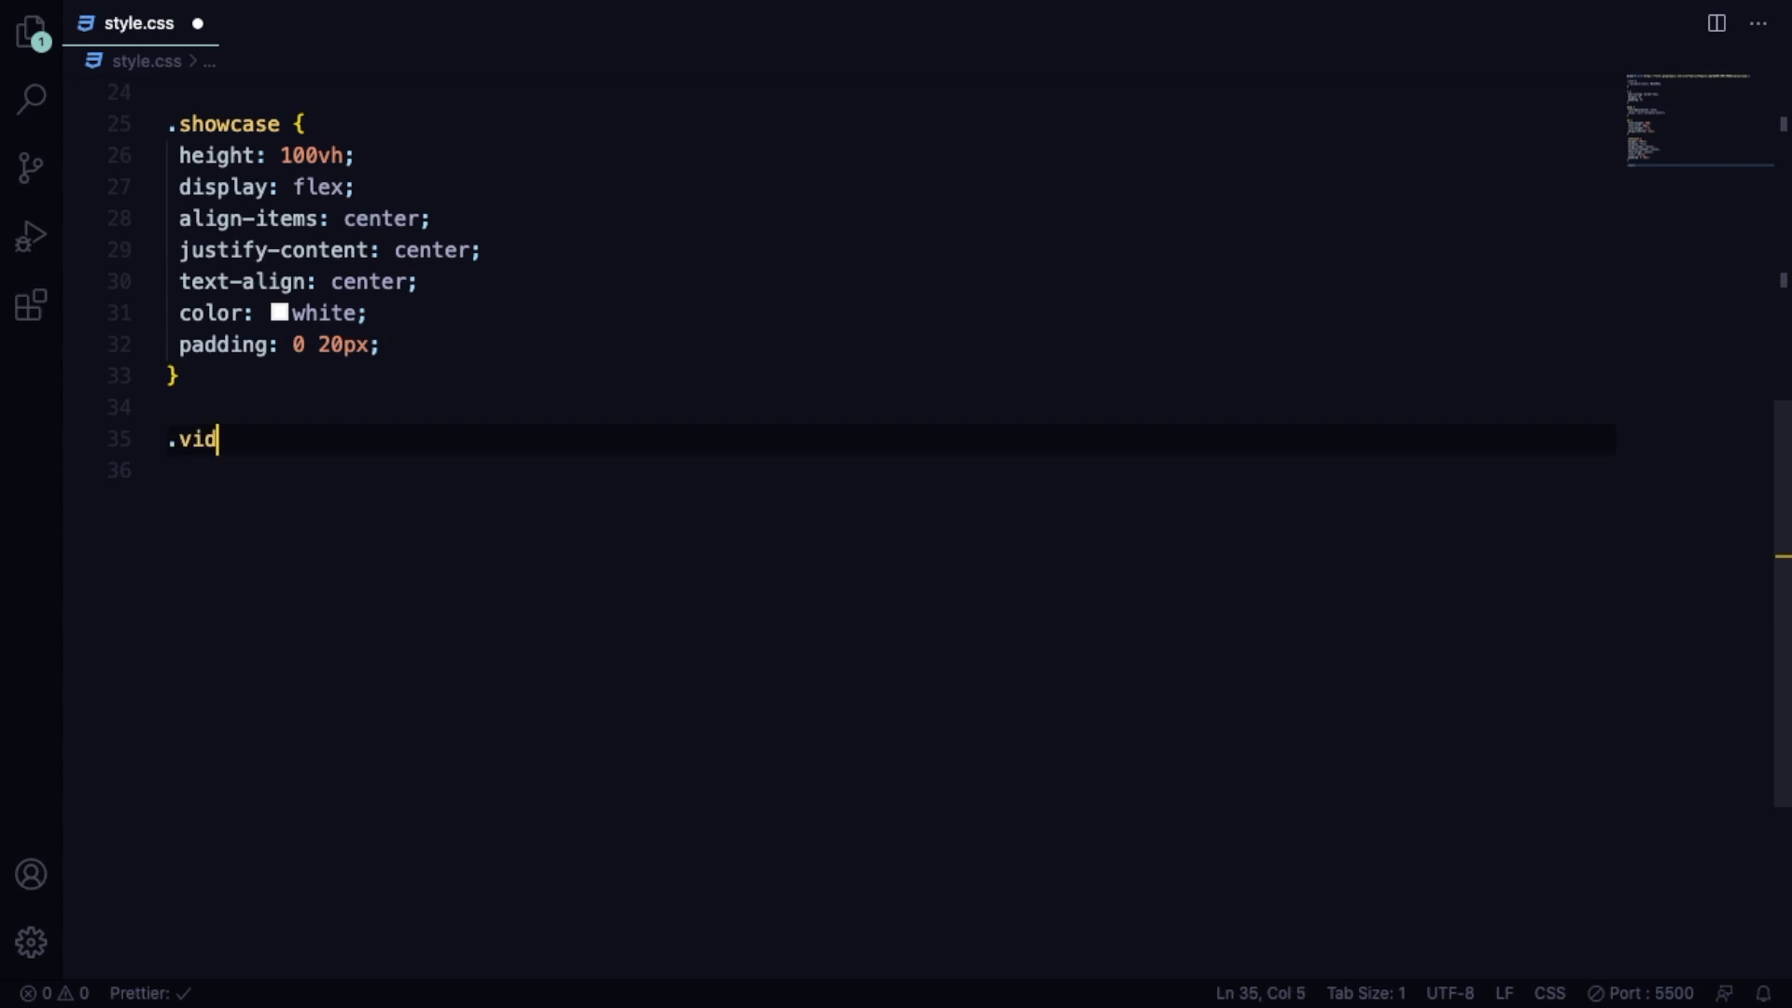
{"action": "type", "text": "eo-container{"}
{"action": "left_click", "coordinate": [891, 470]}
{"action": "type", "text": "position: absolute;"}
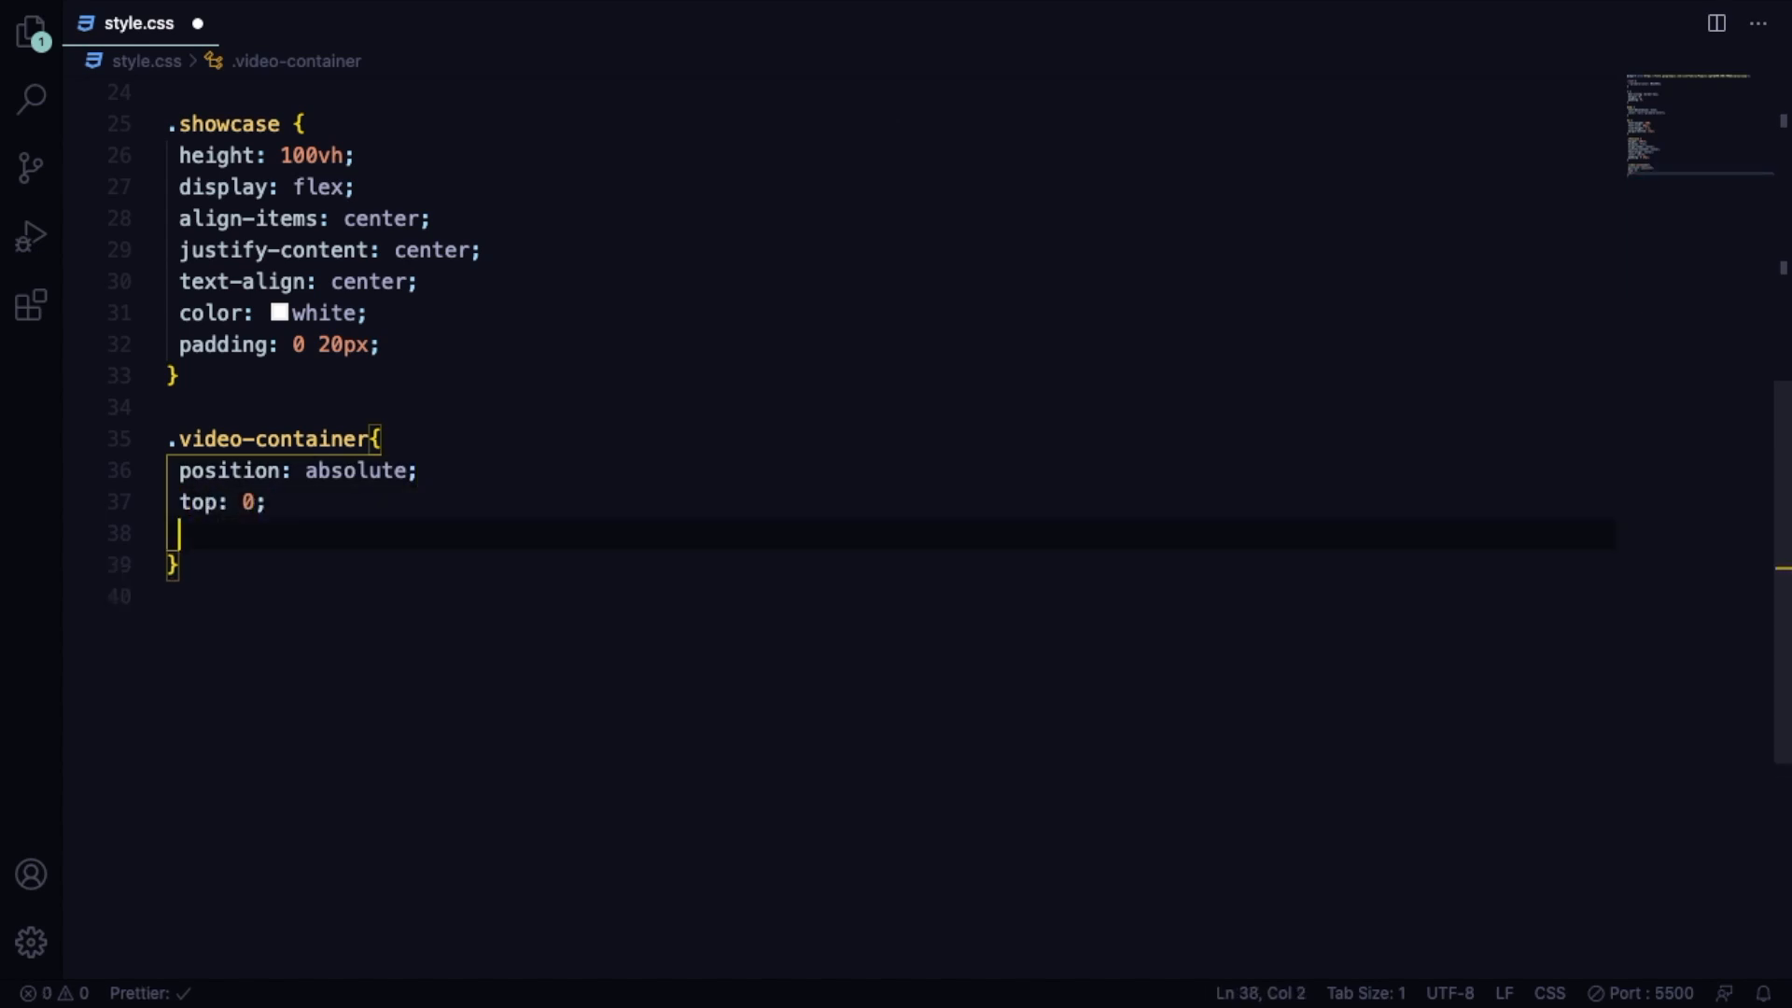
{"action": "type", "text": "left: 0;"}
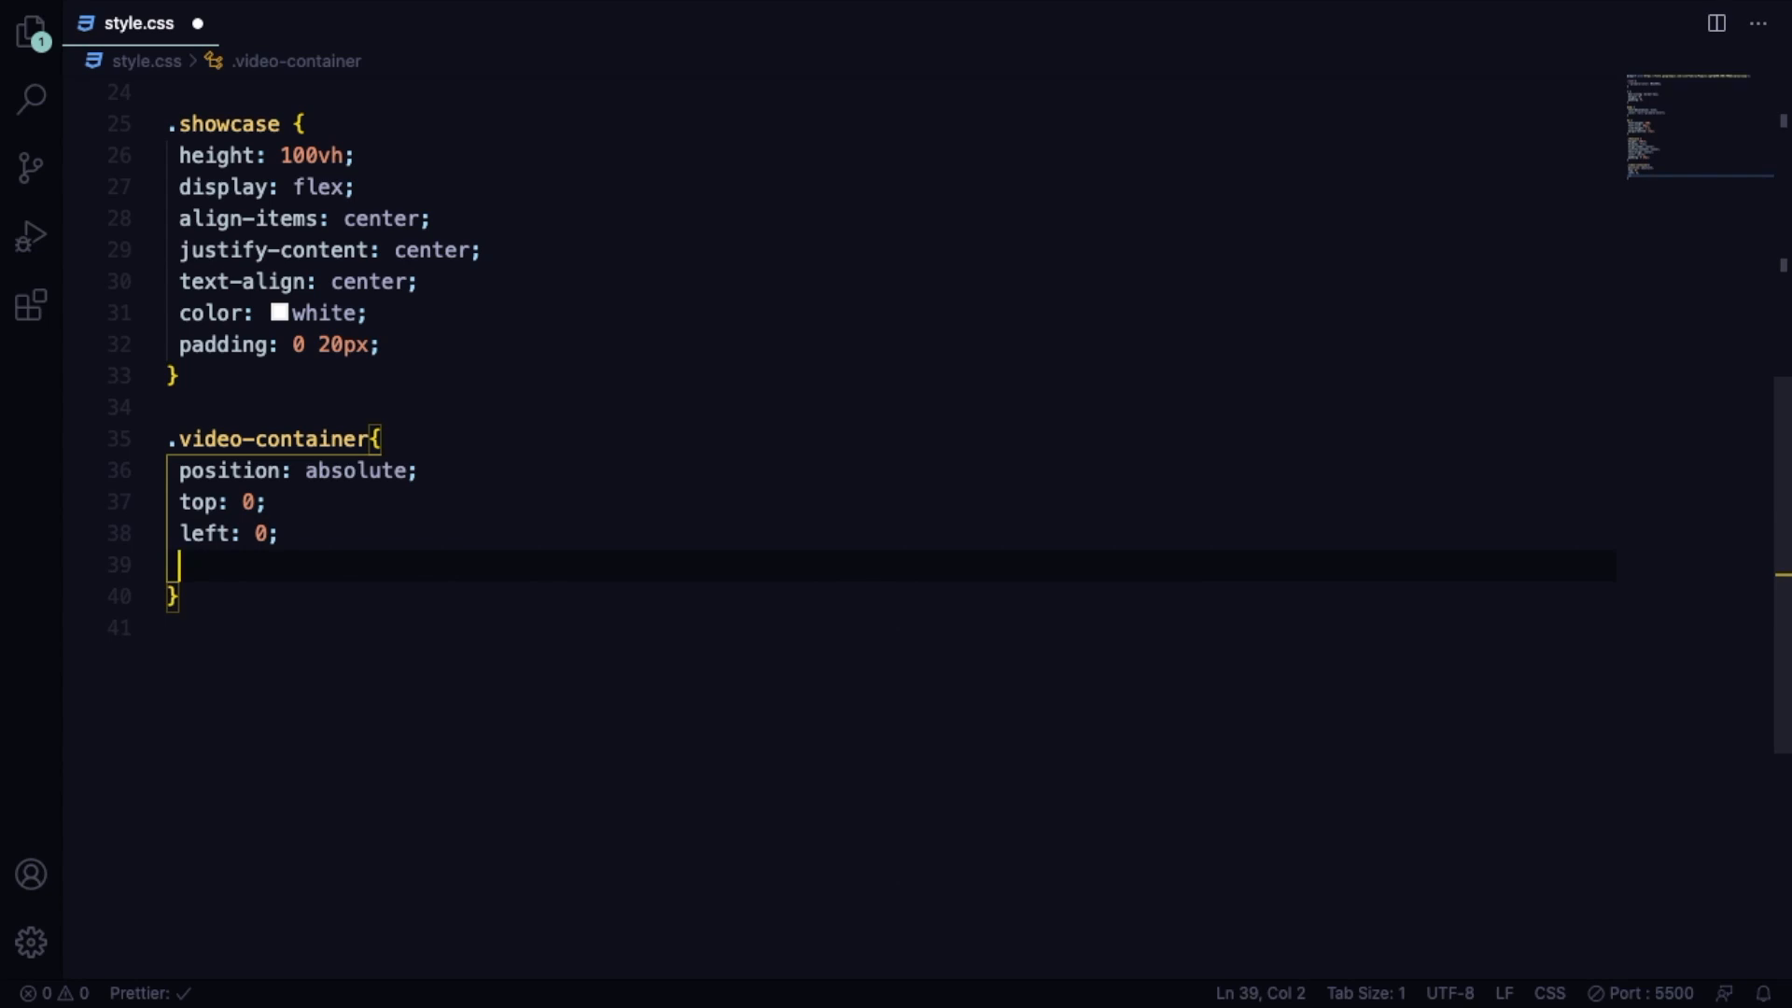
{"action": "type", "text": "width: 100;"}
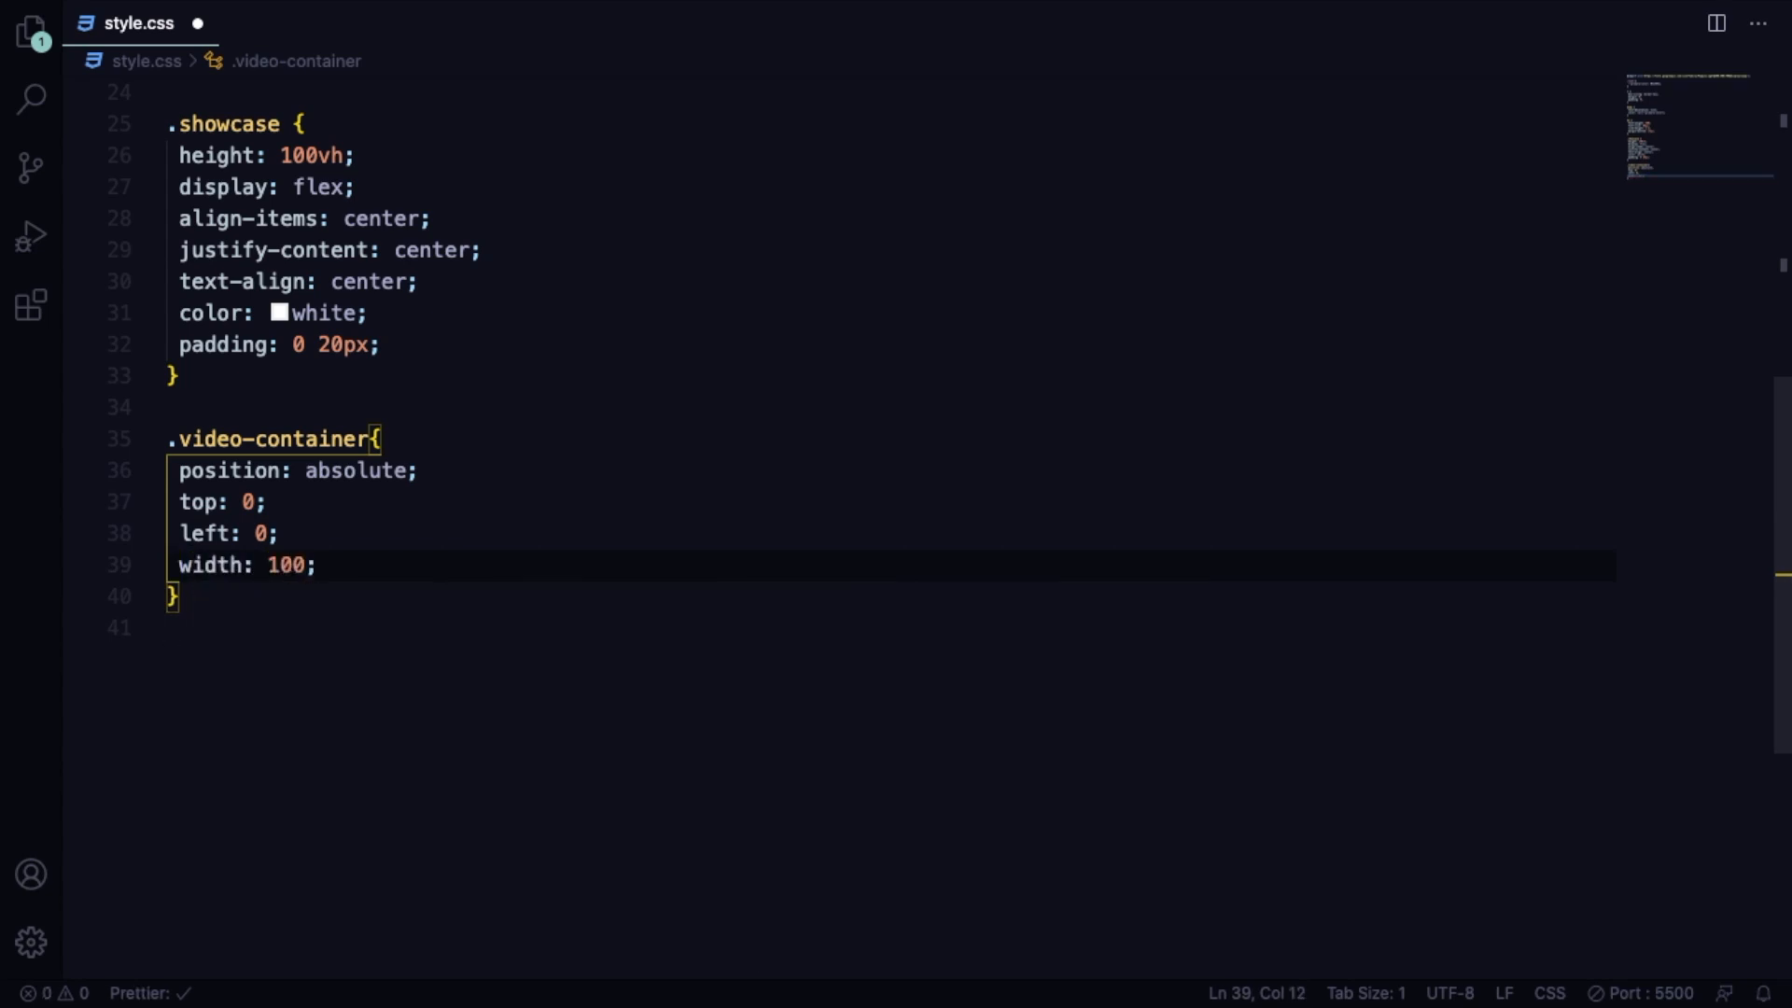
{"action": "type", "text": "%"}
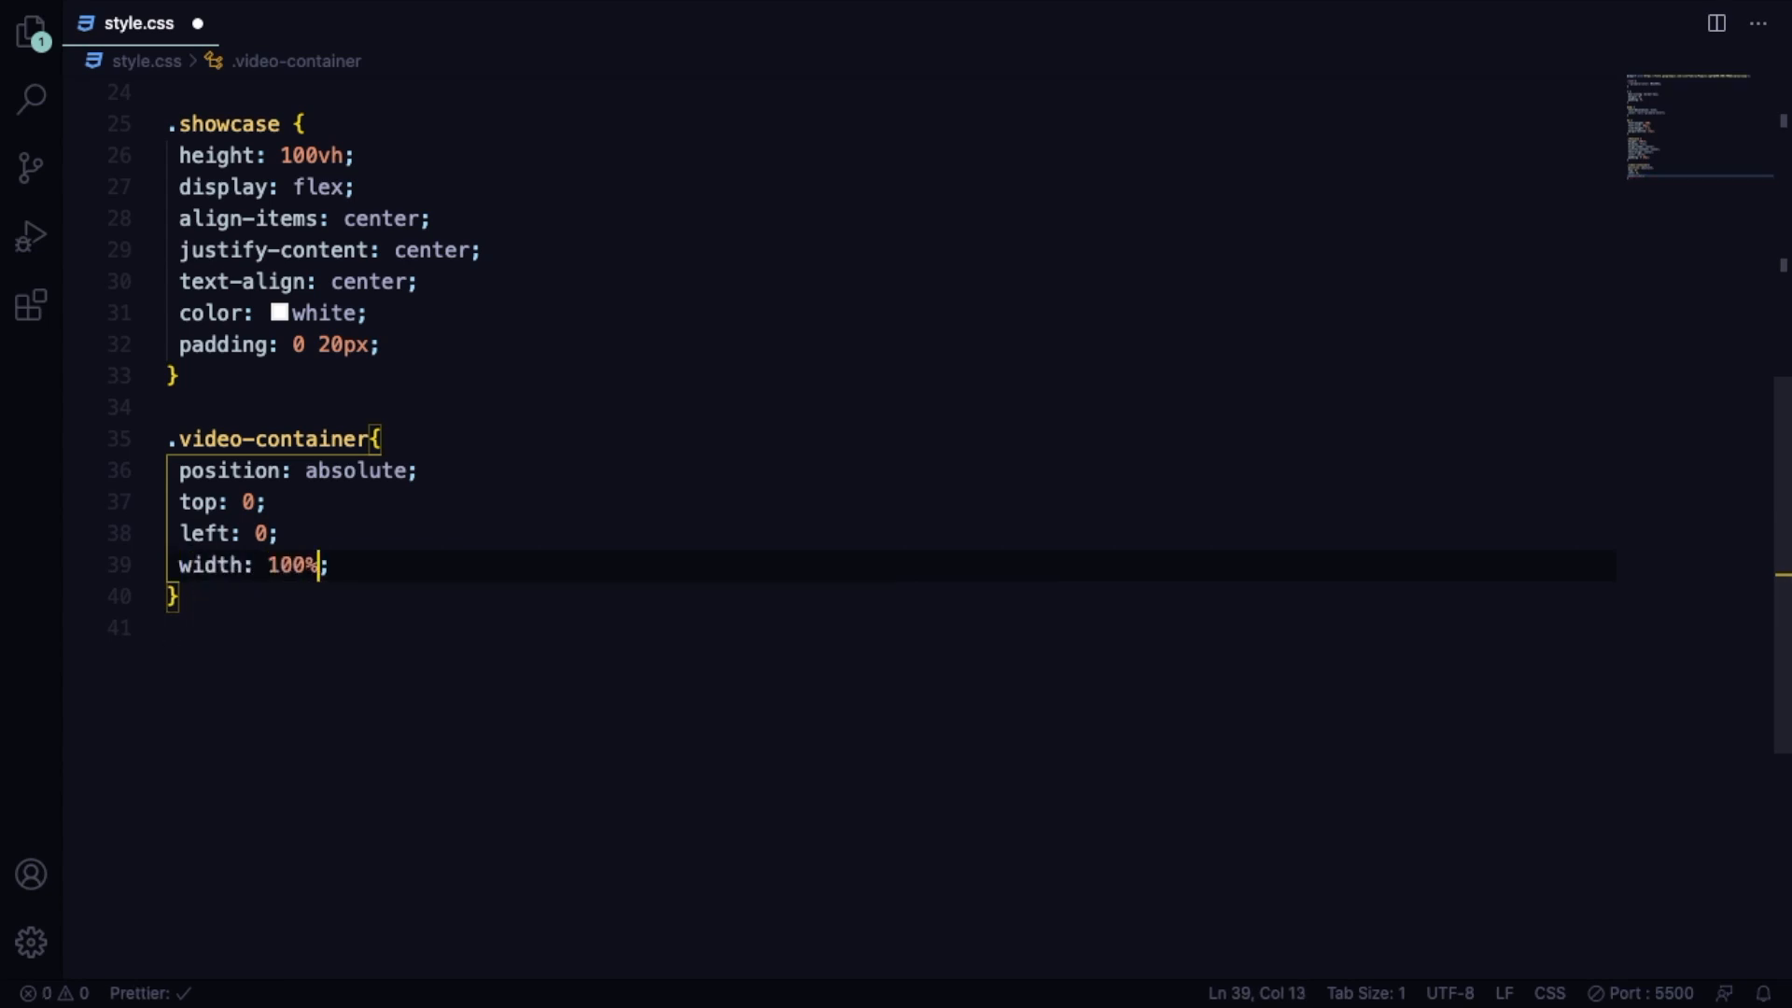
{"action": "type", "text": "height: ;"}
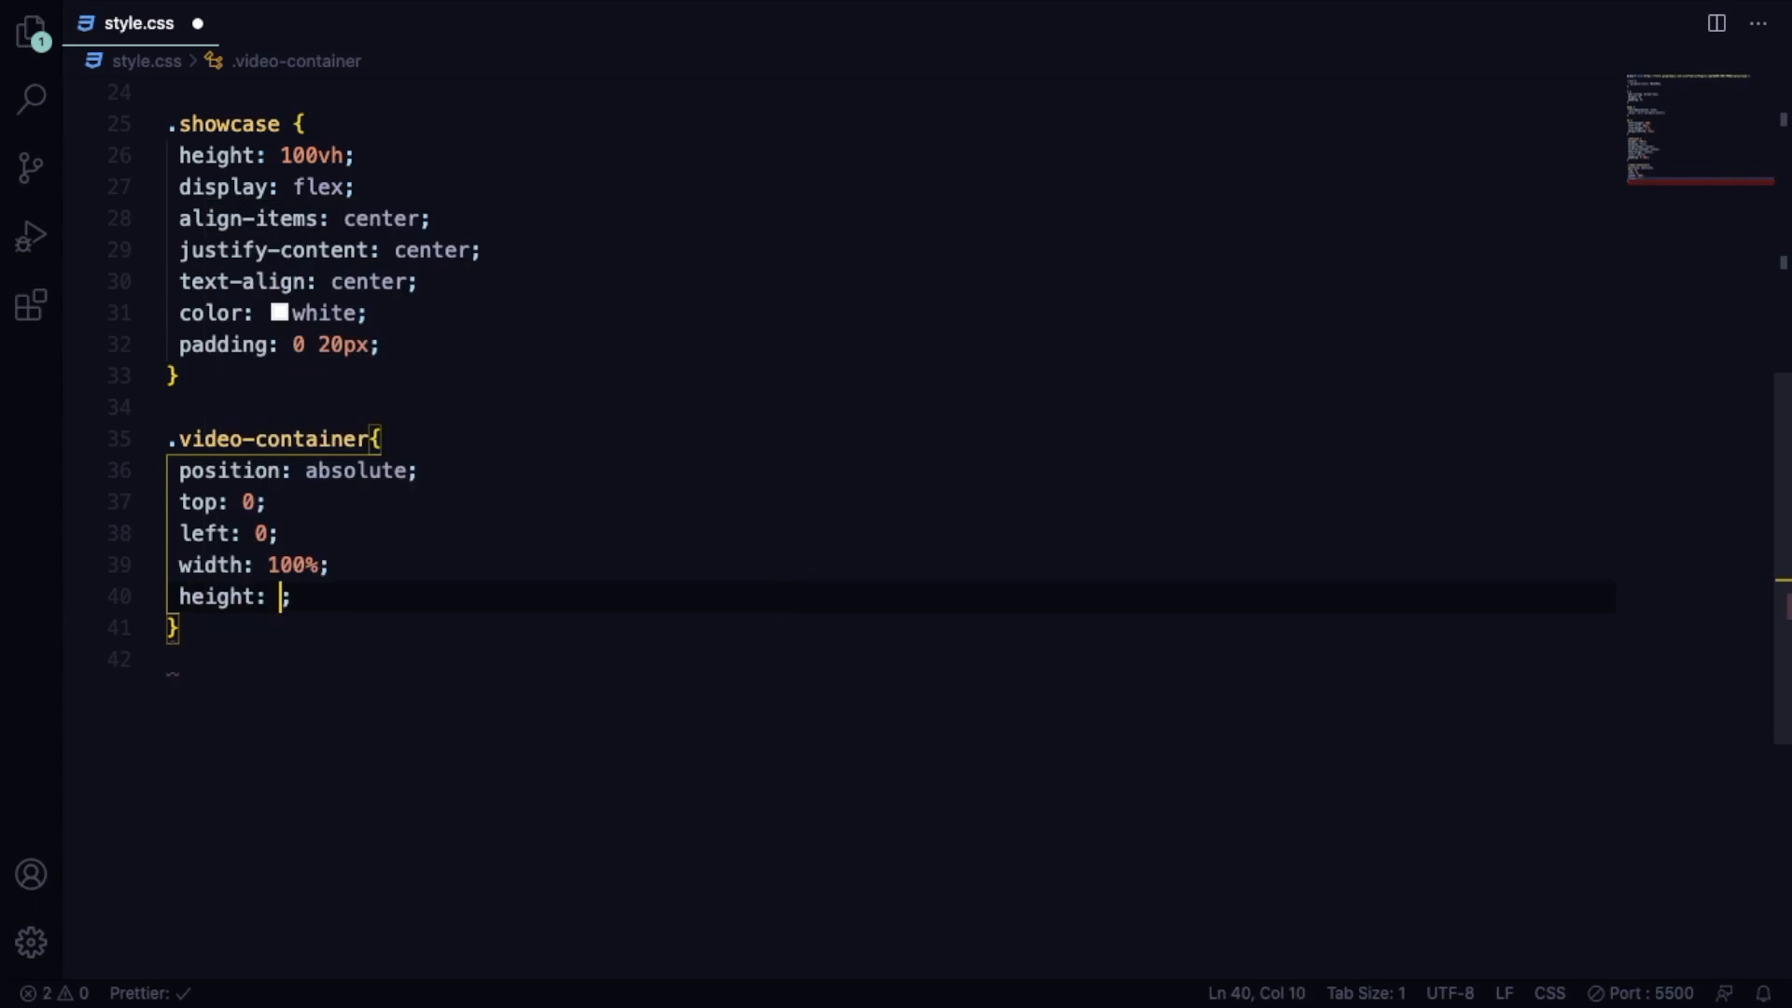
{"action": "type", "text": "100%"}
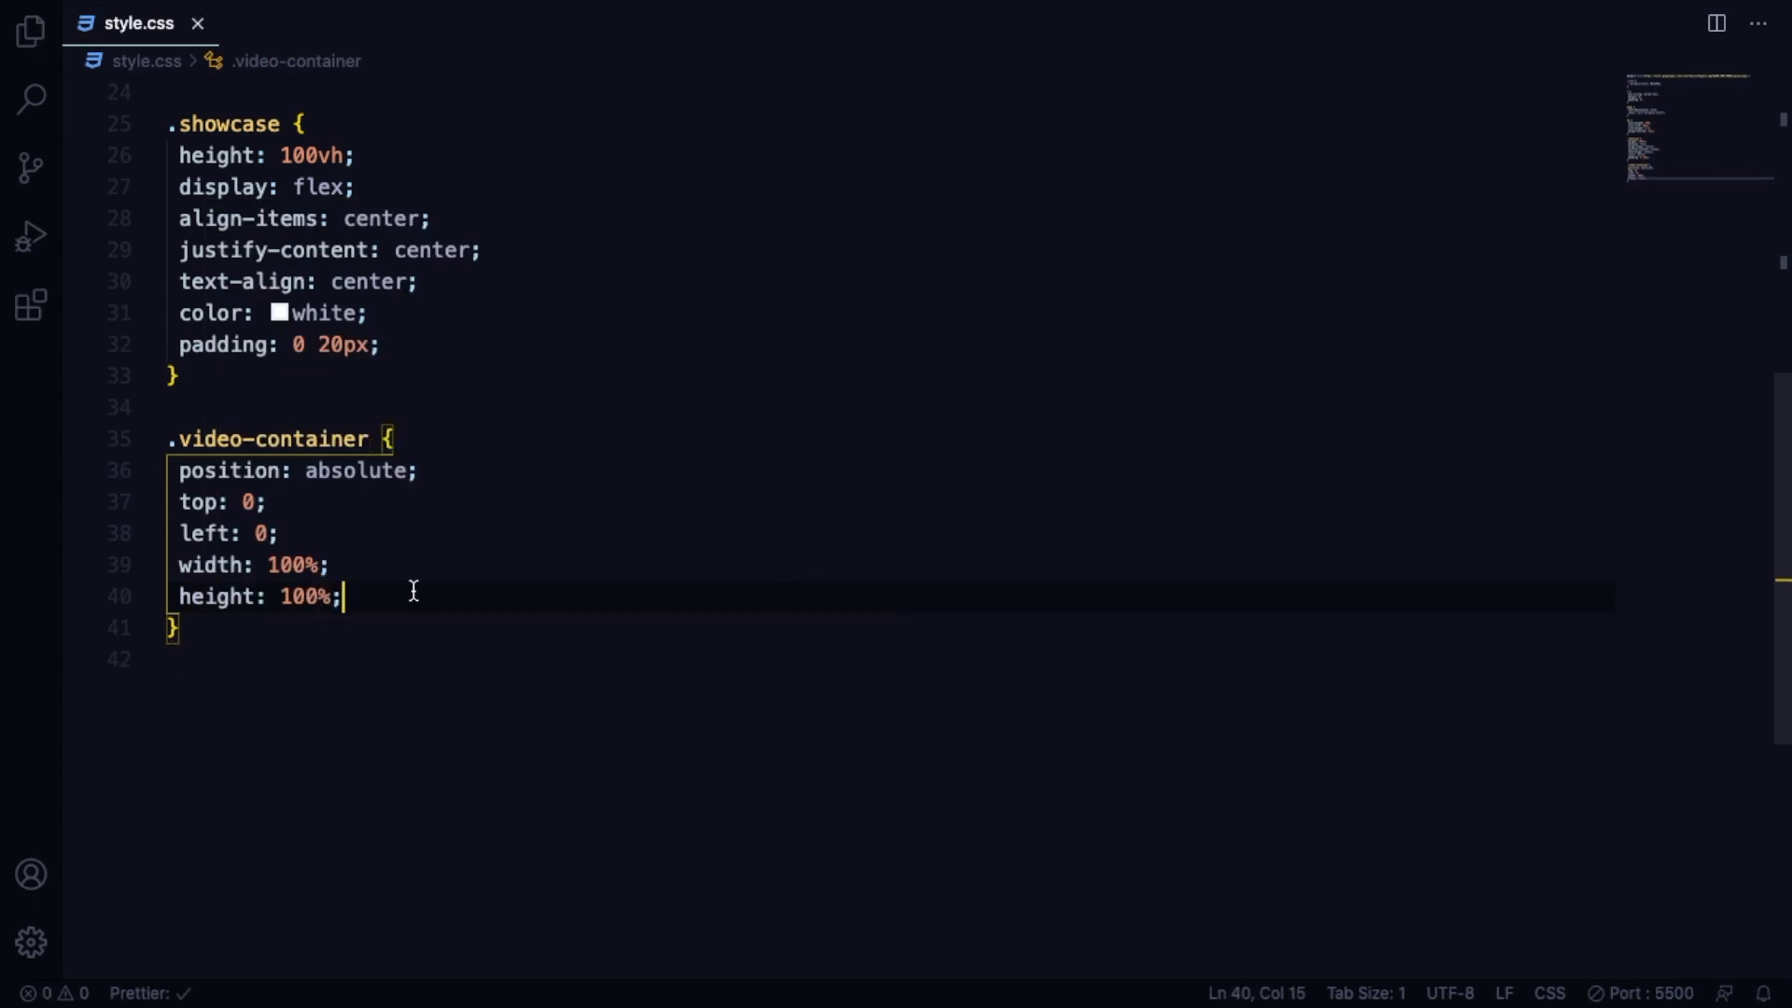
{"action": "type", "text": "overflow: hidden;"}
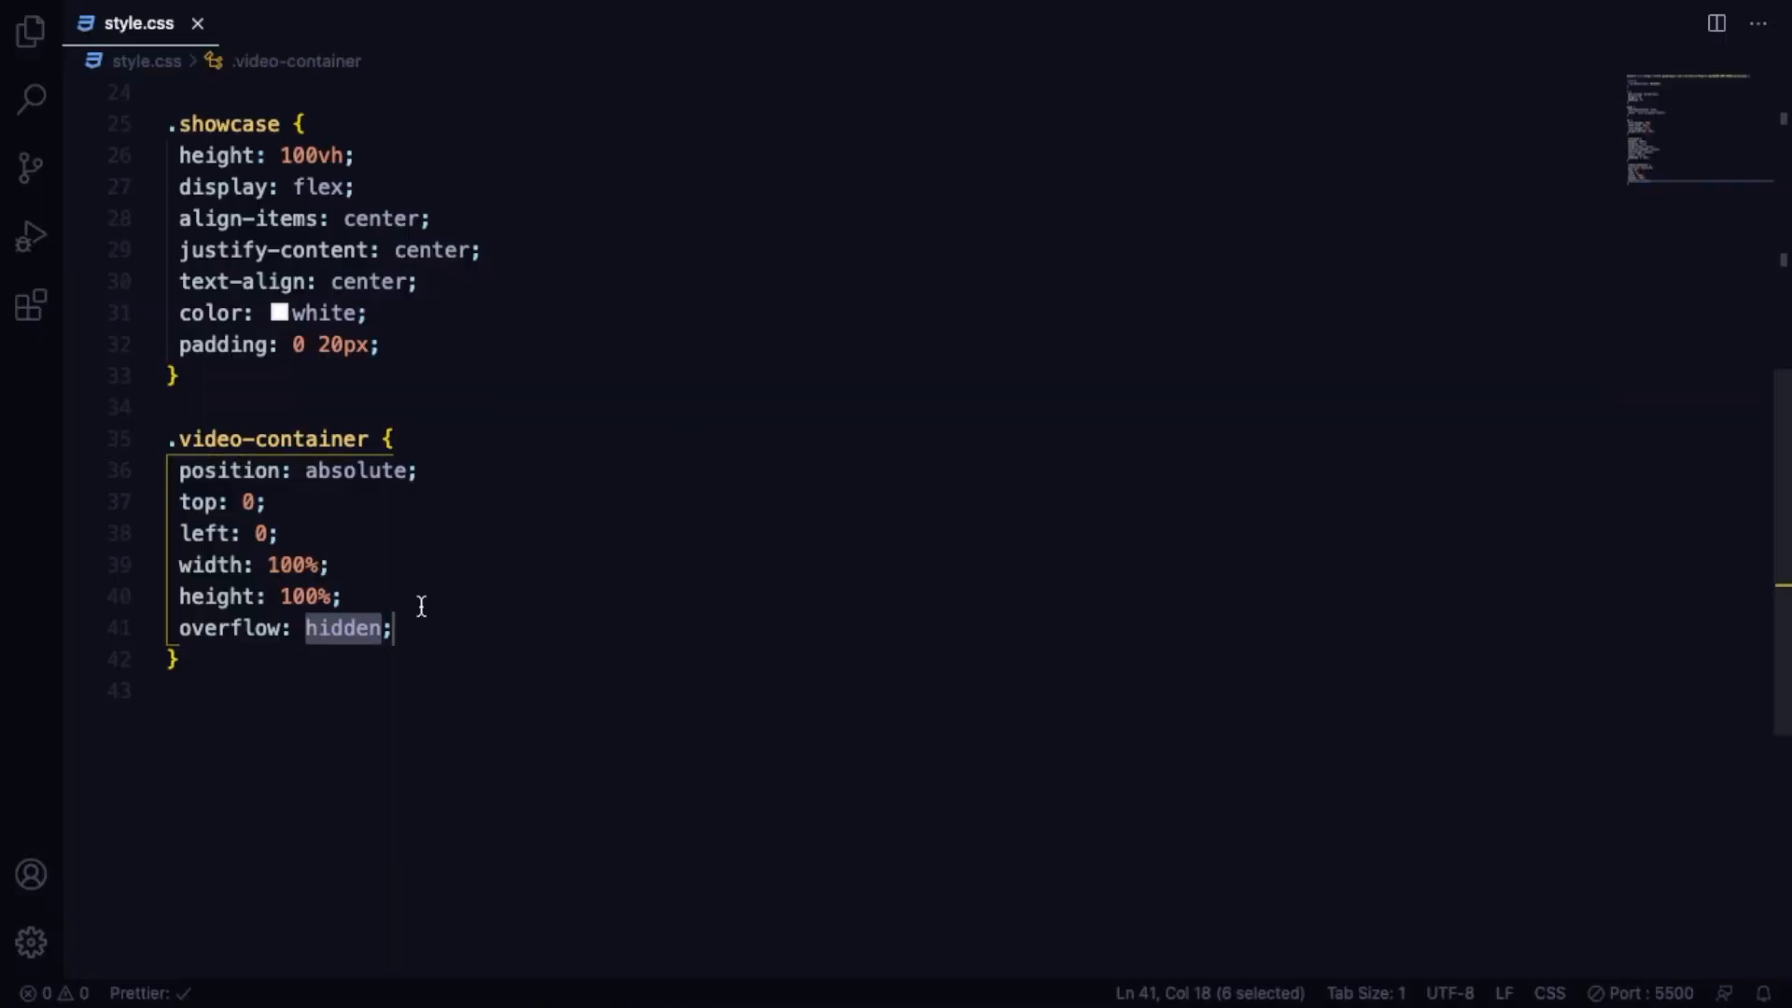
Give .video-container a var(--primary-color) background color.
{"action": "left_click", "coordinate": [438, 627]}
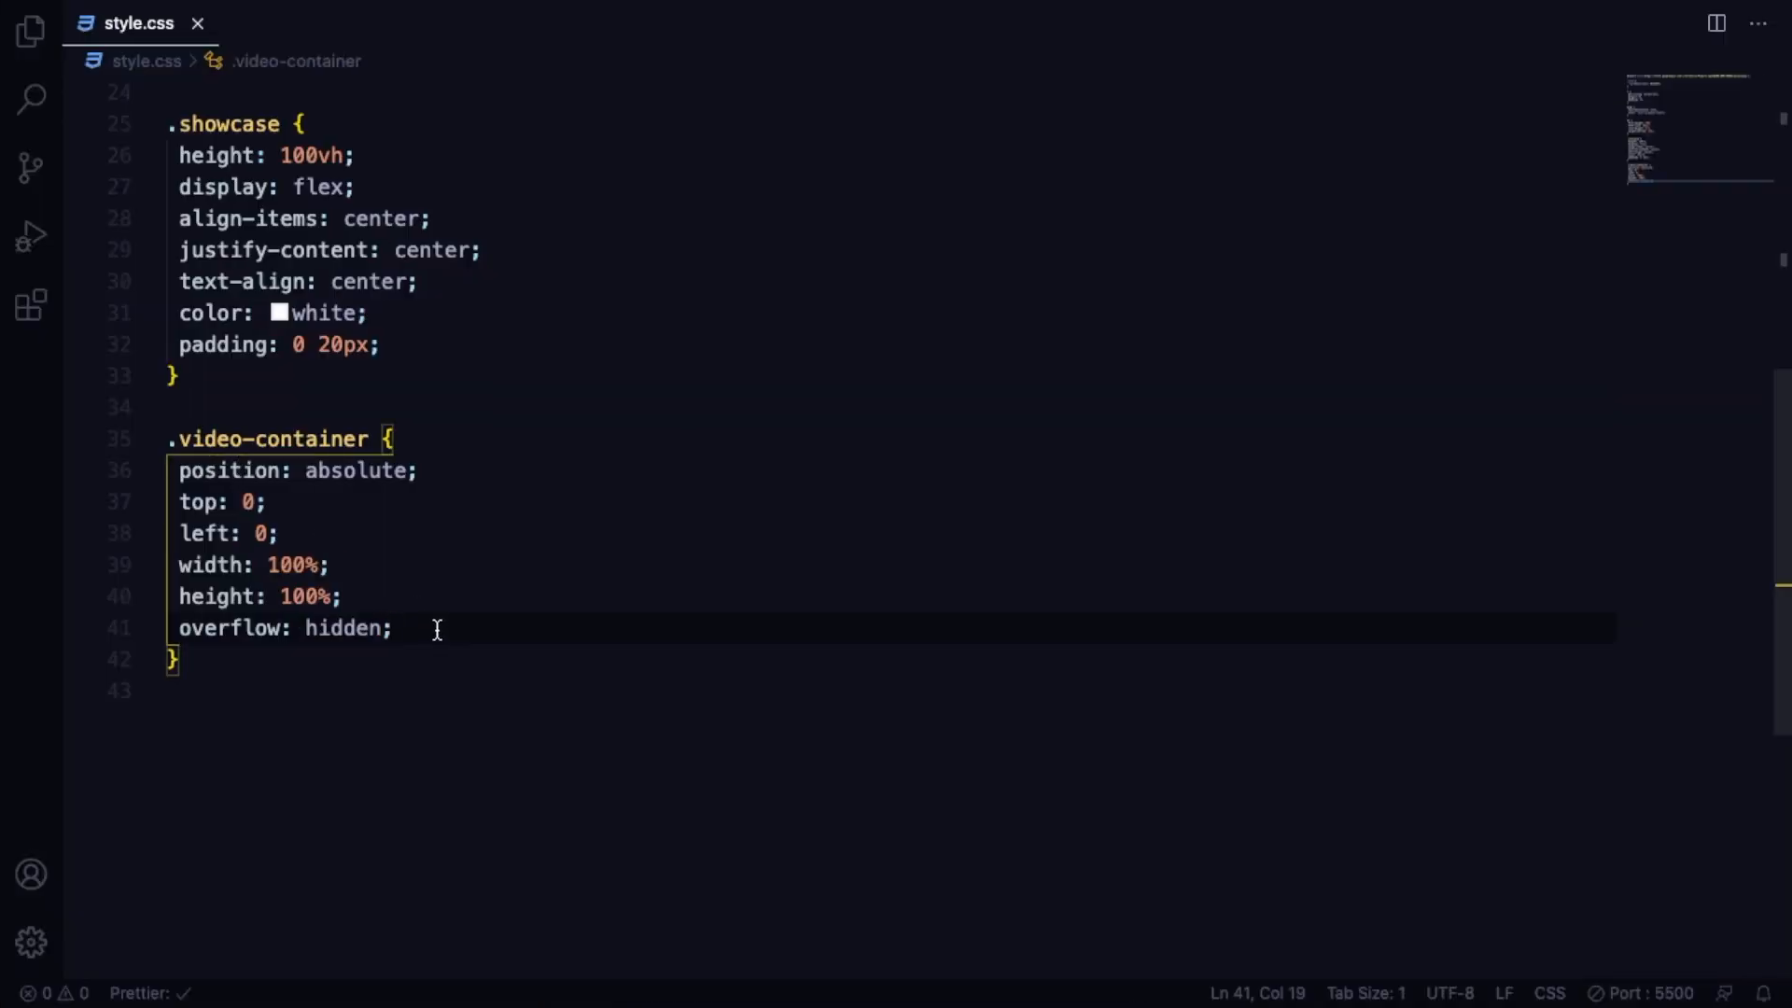
{"action": "type", "text": "background-color: var(--primary-color);"}
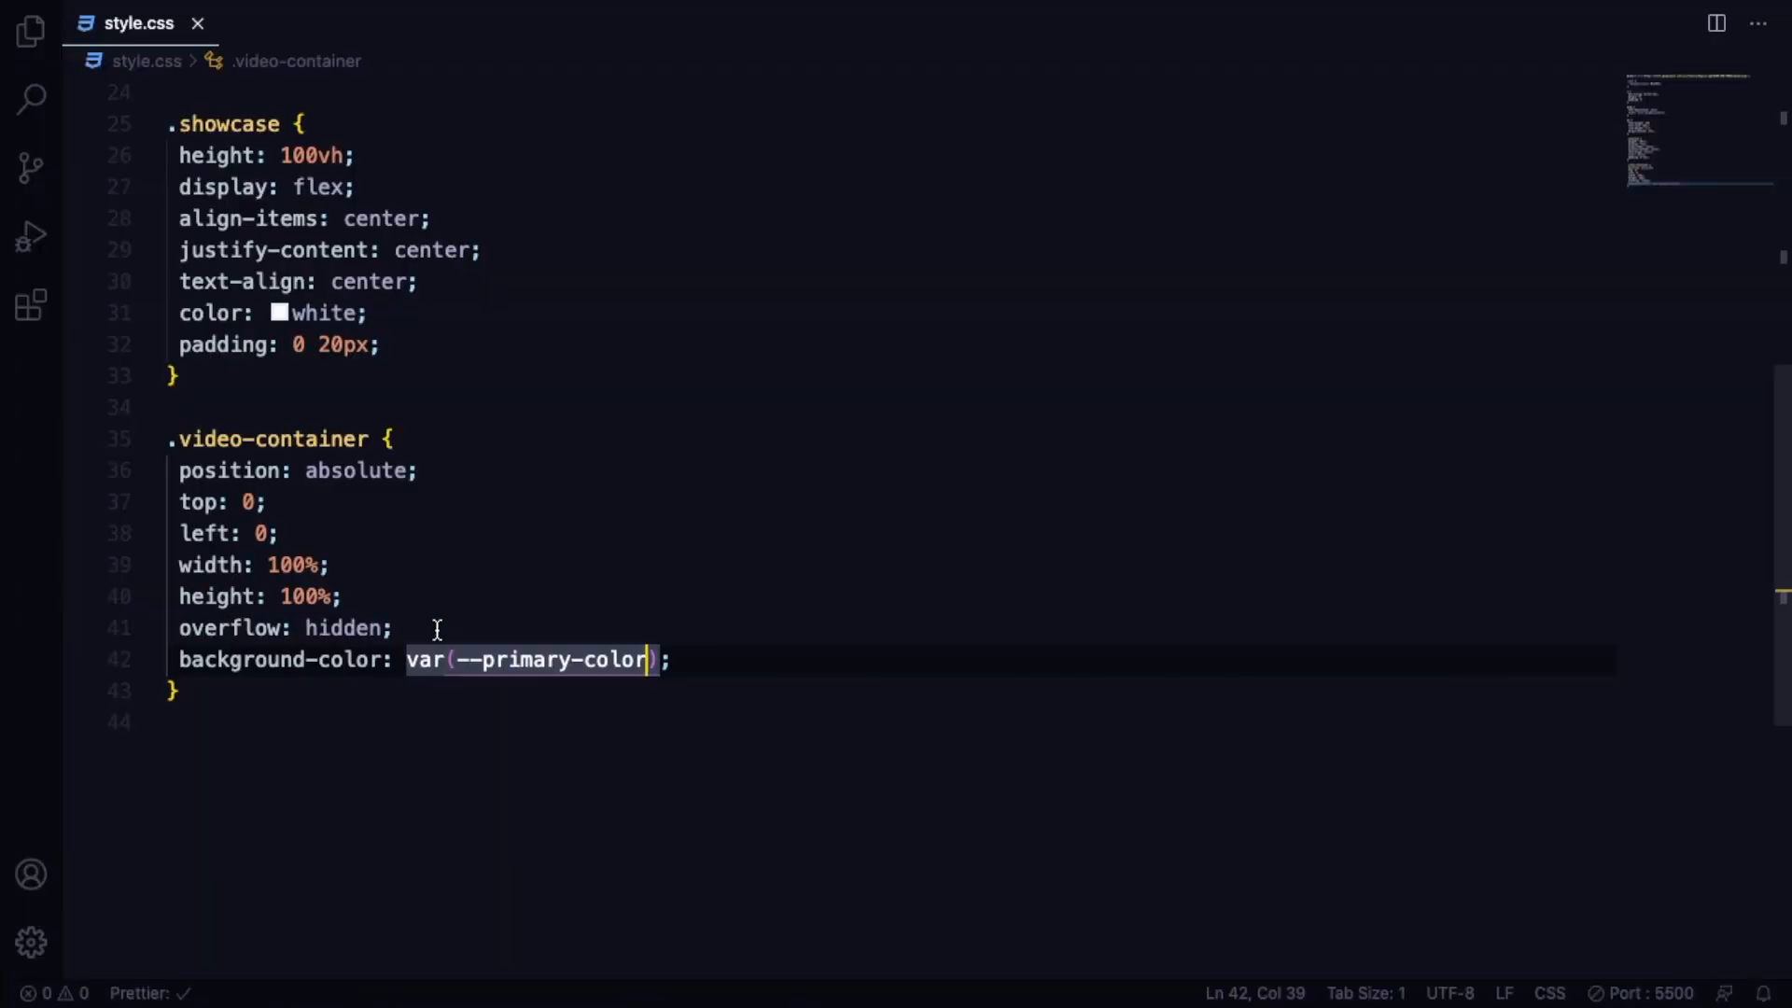
{"action": "left_click", "coordinate": [257, 688]}
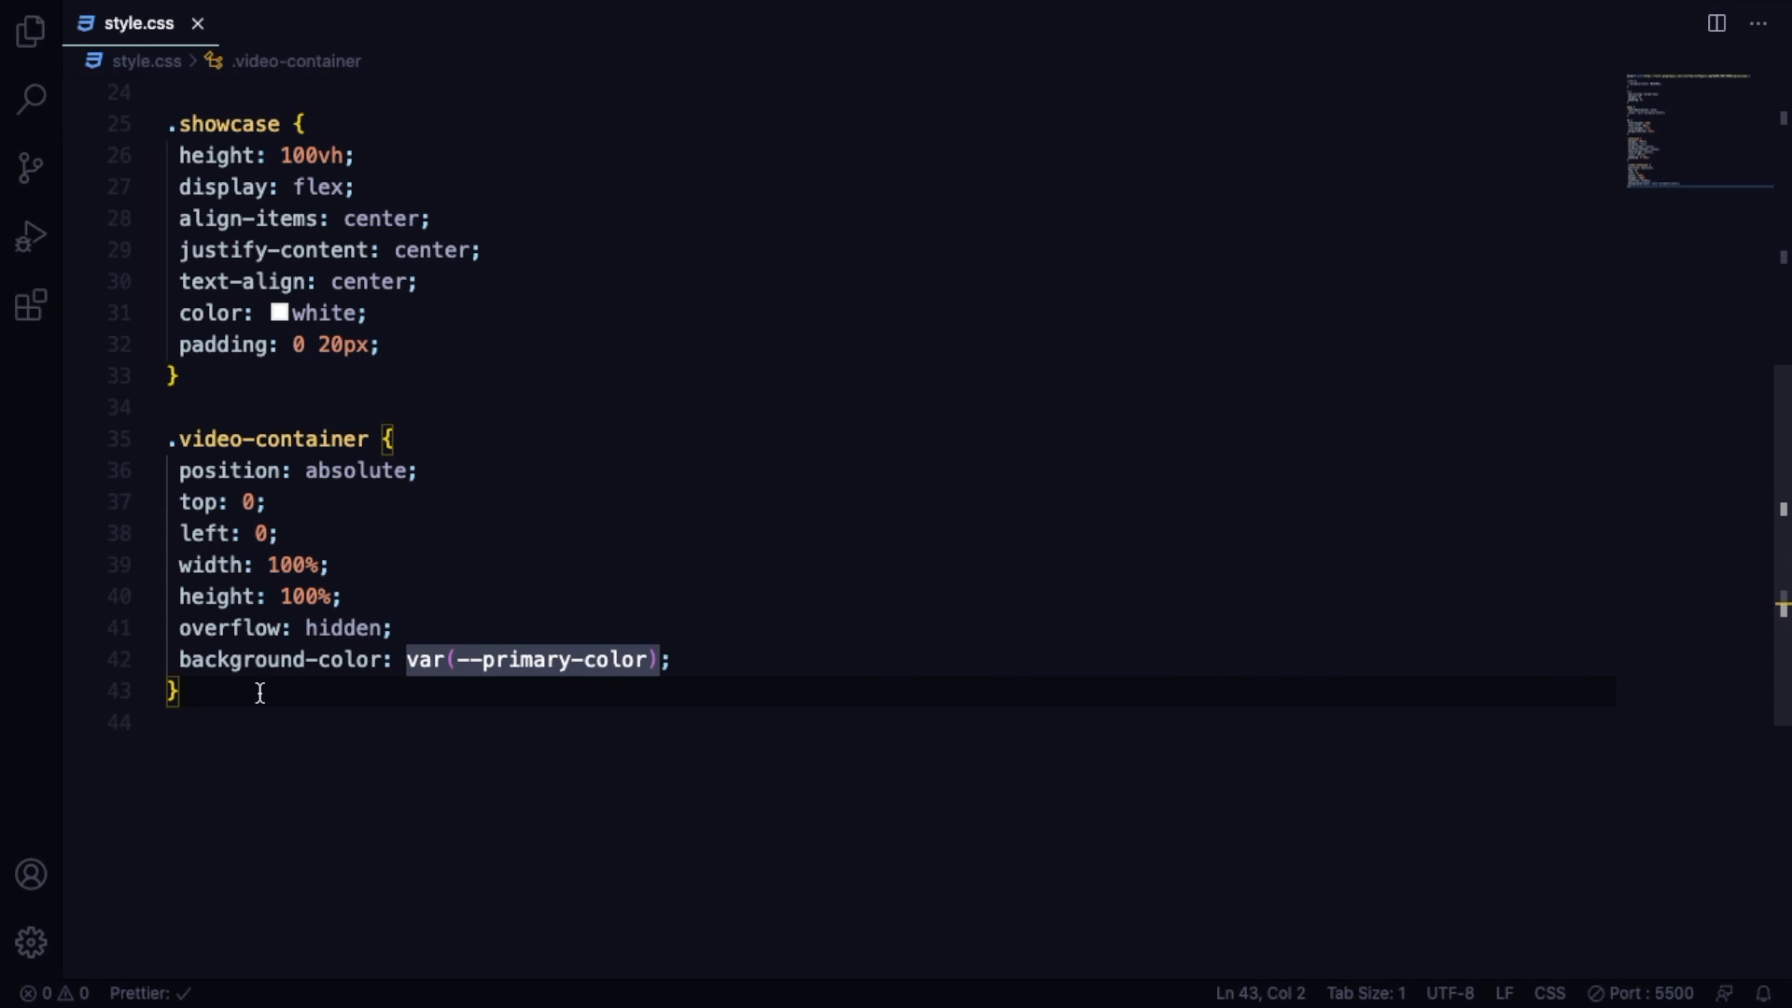
{"action": "key", "text": "Enter"}
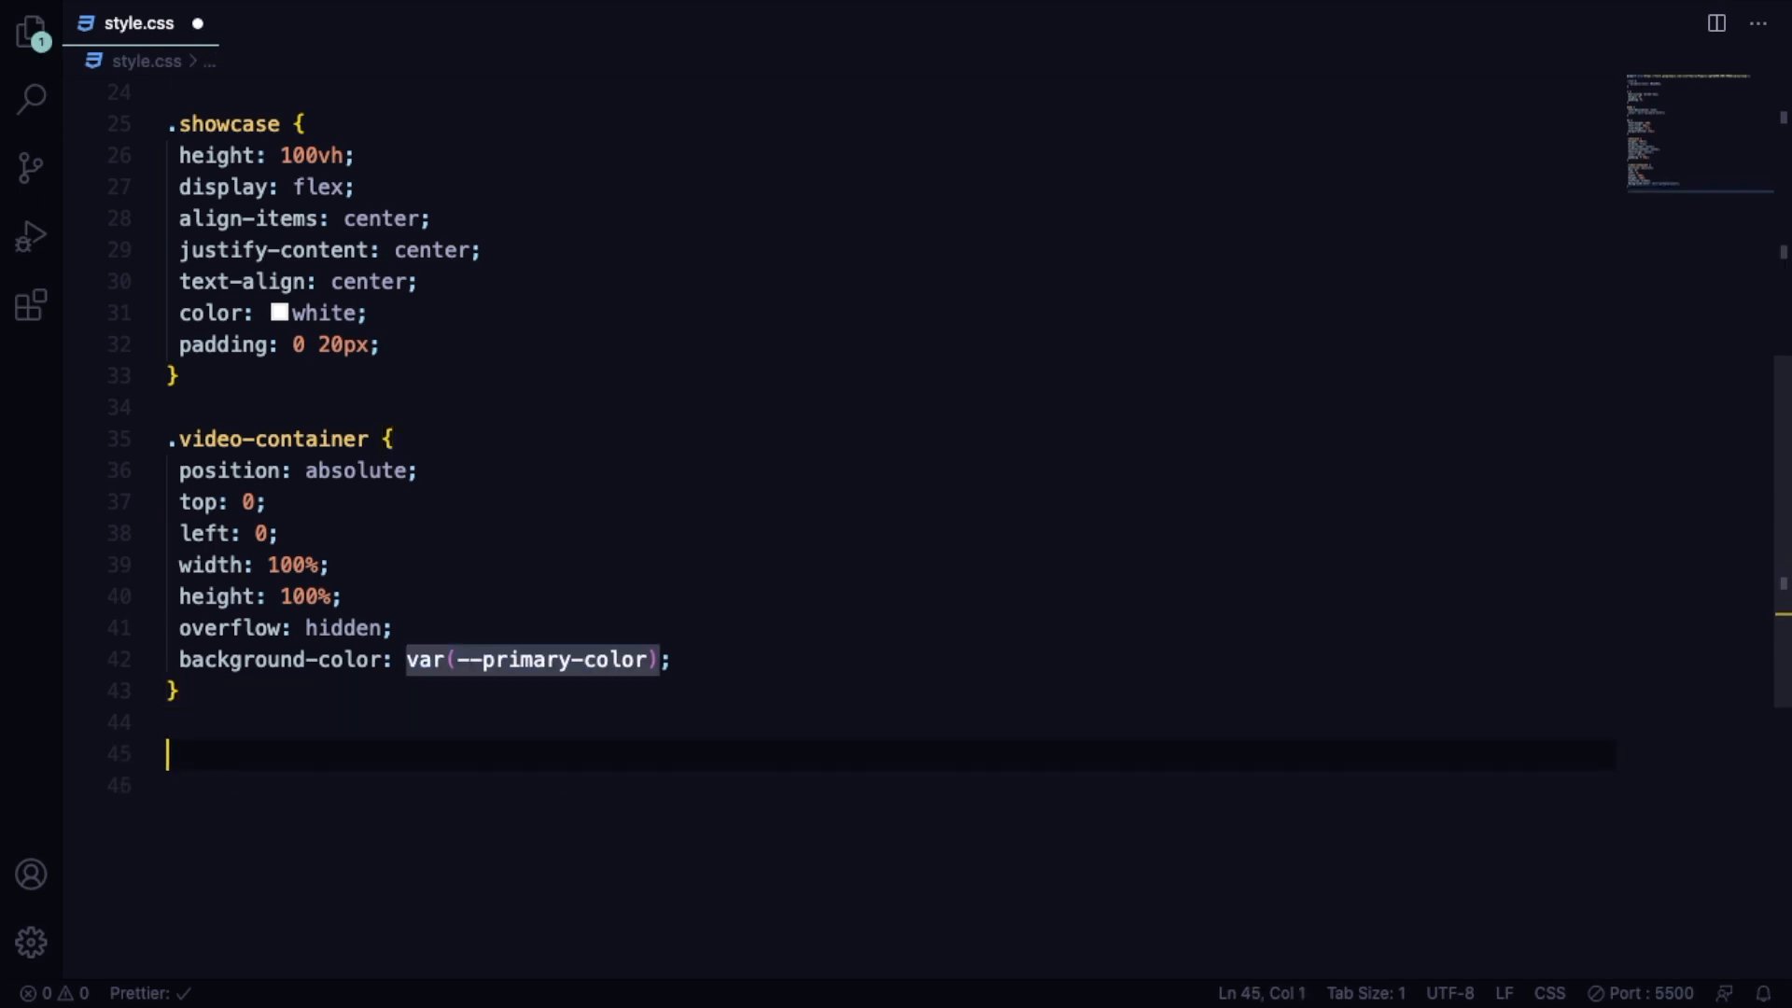
Add a .content rule with z-index: 2.
{"action": "scroll", "scroll_direction": "down", "scroll_amount": 3}
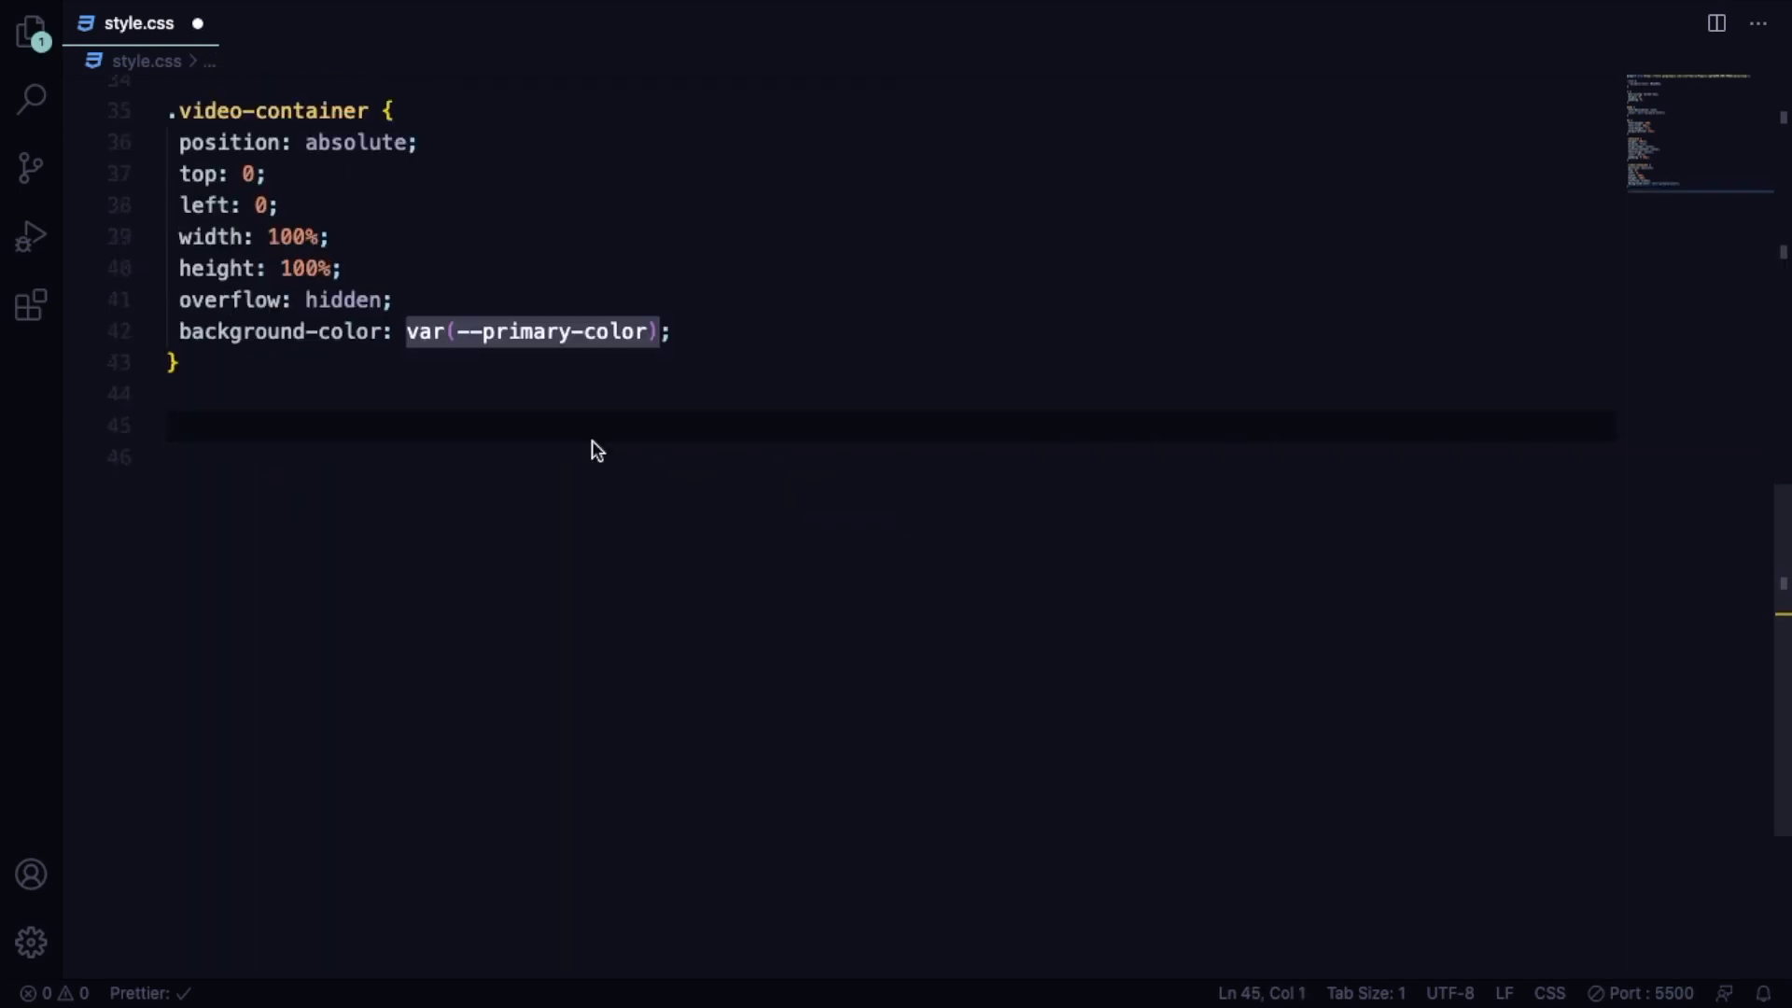
{"action": "type", "text": ".content{"}
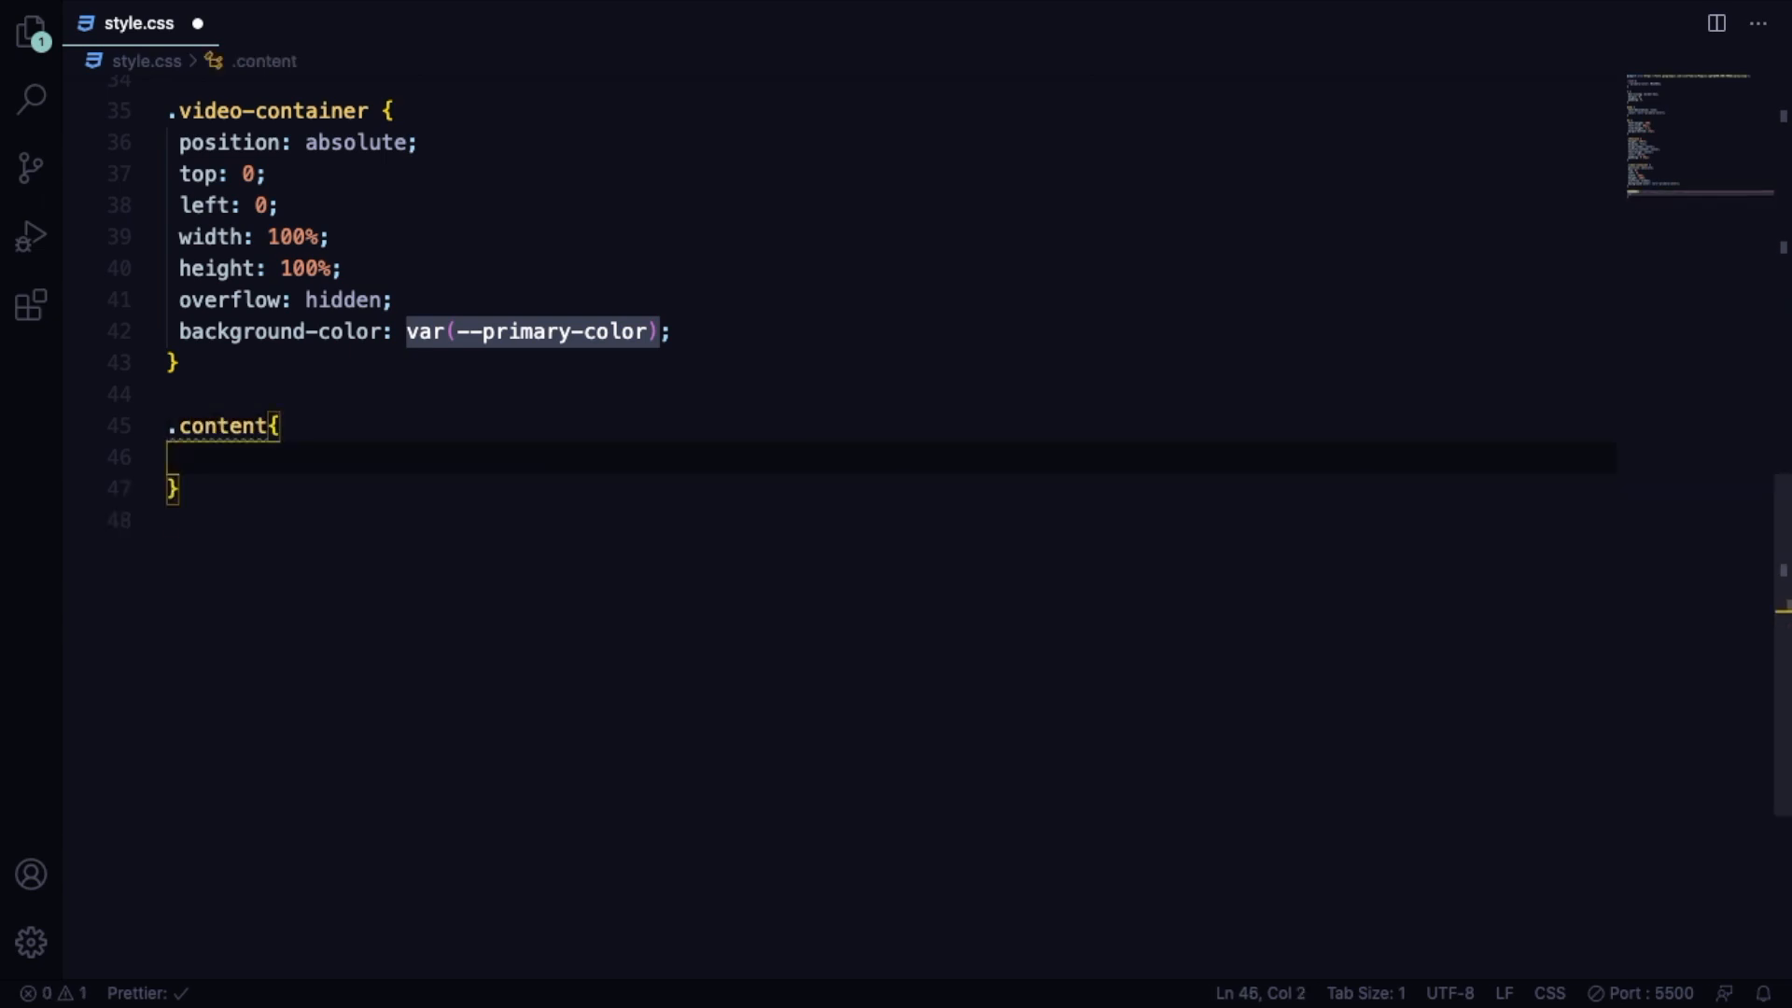
{"action": "type", "text": "z-index: 2"}
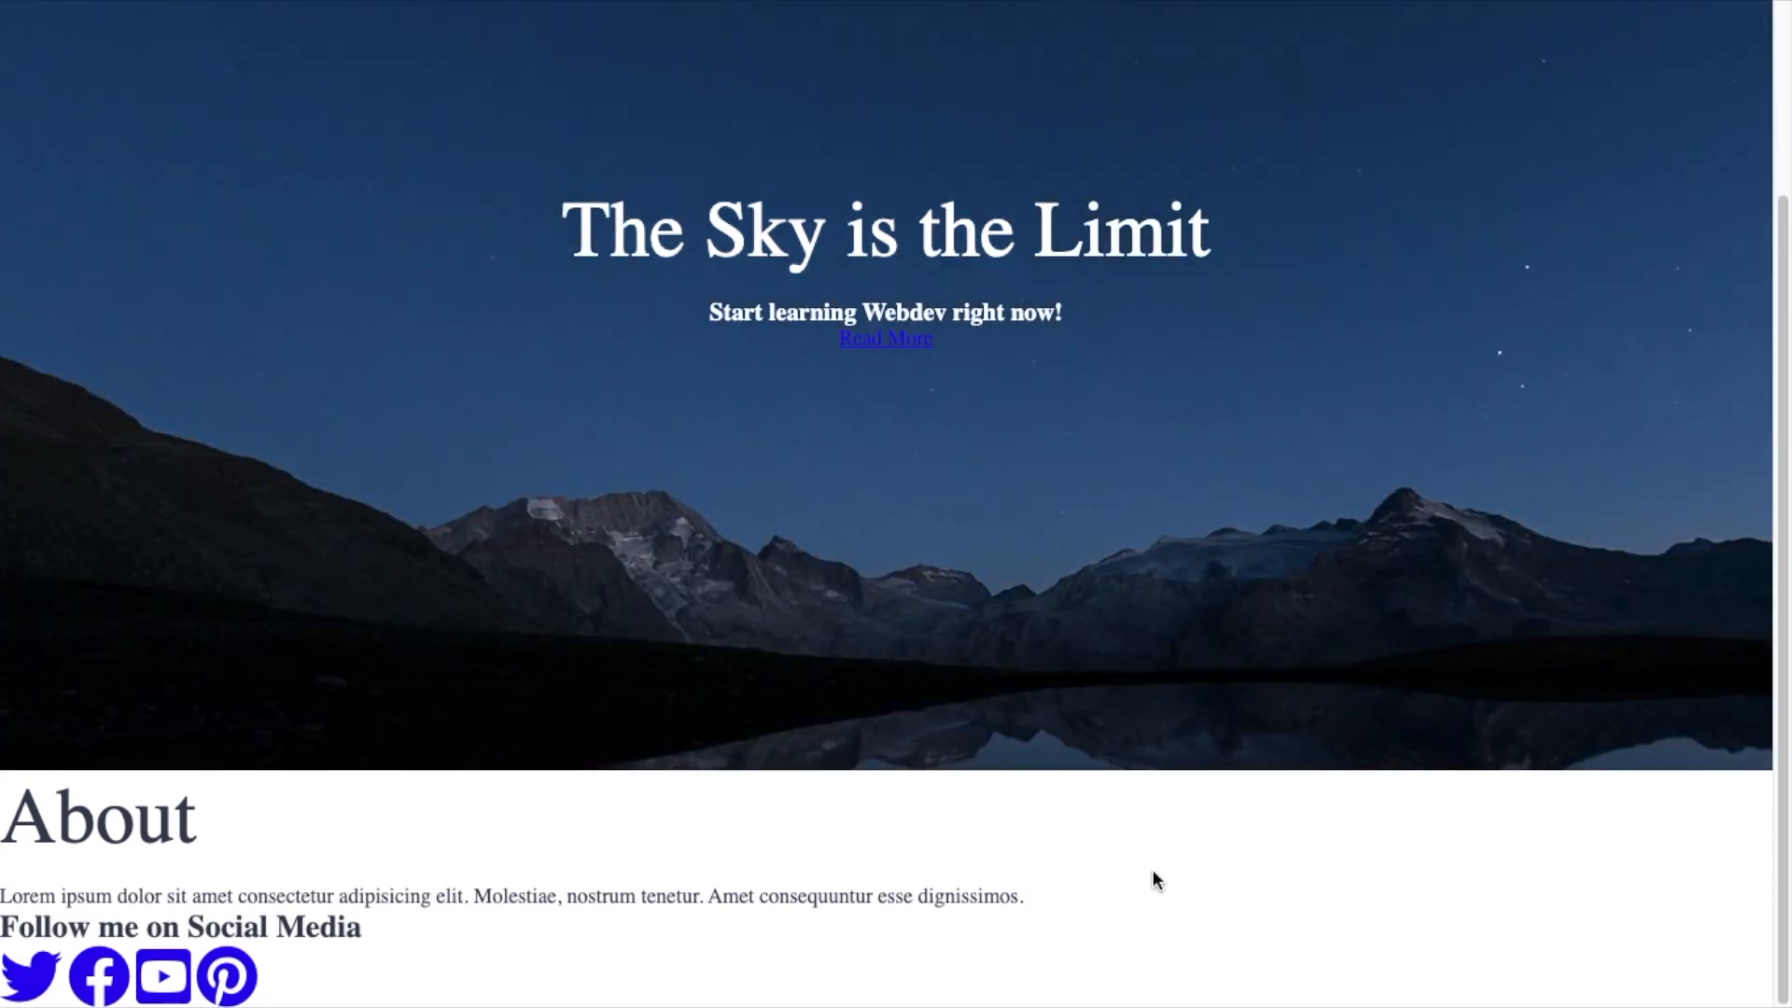
{"action": "mouse_move", "coordinate": [892, 364]}
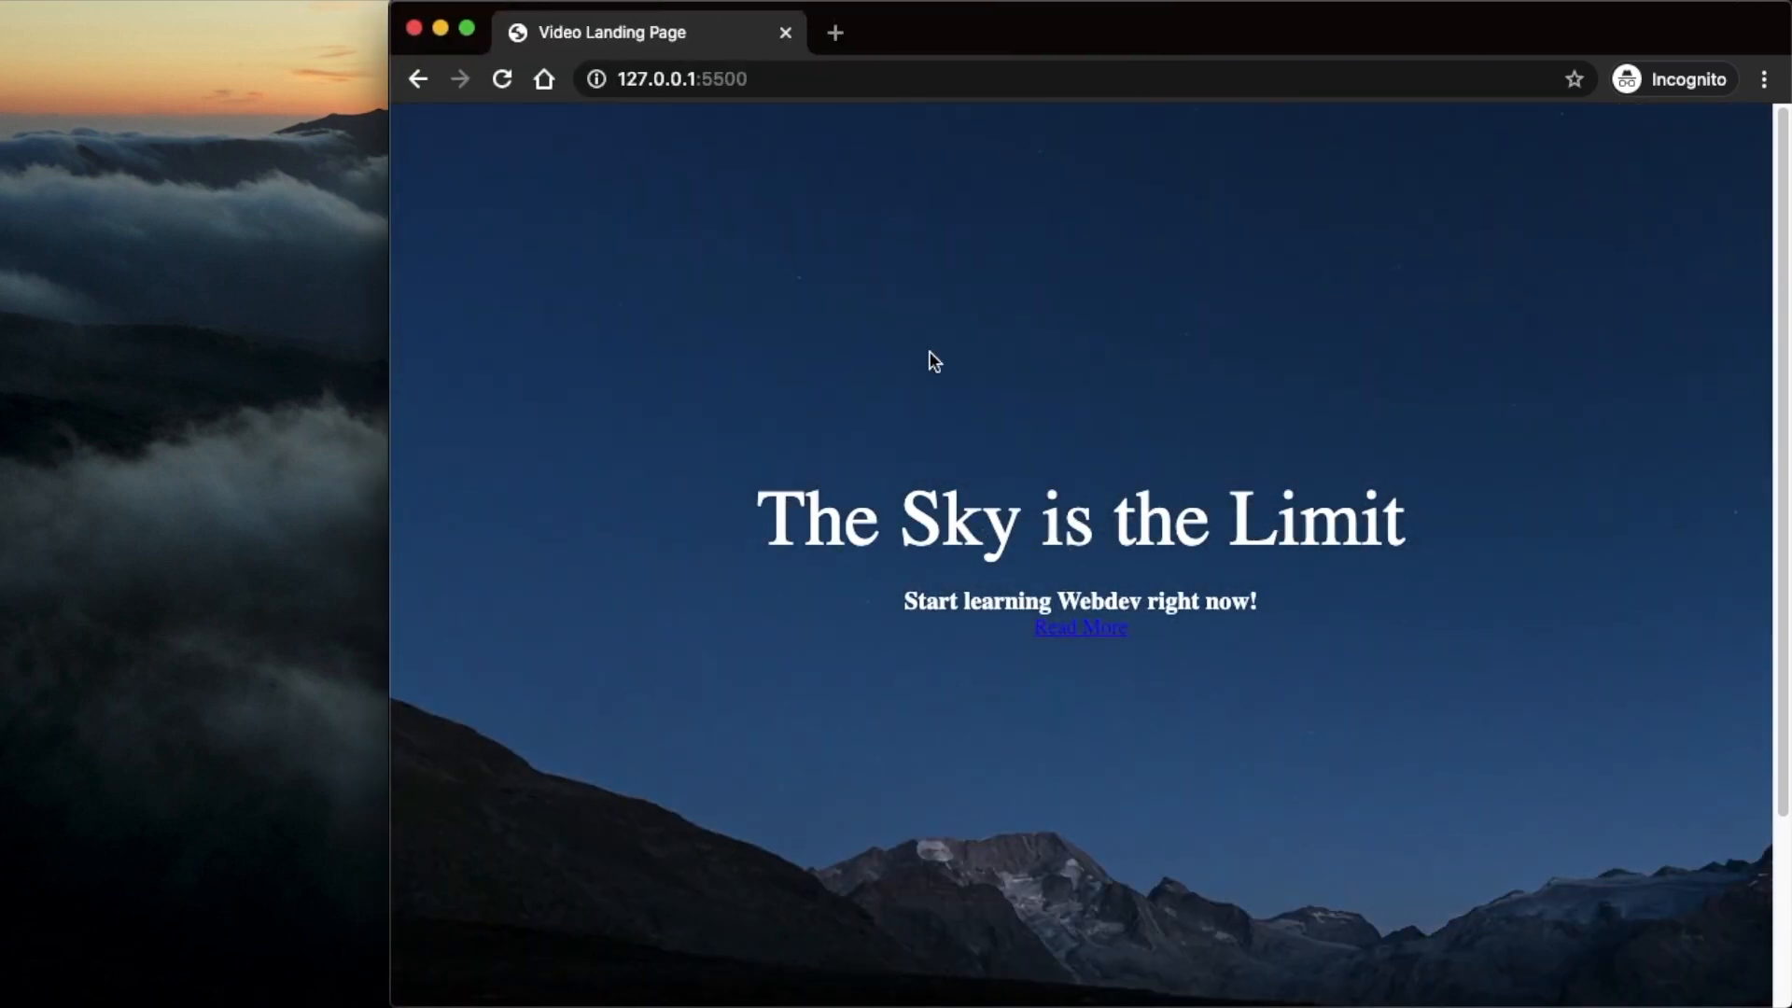
{"action": "mouse_move", "coordinate": [390, 518]}
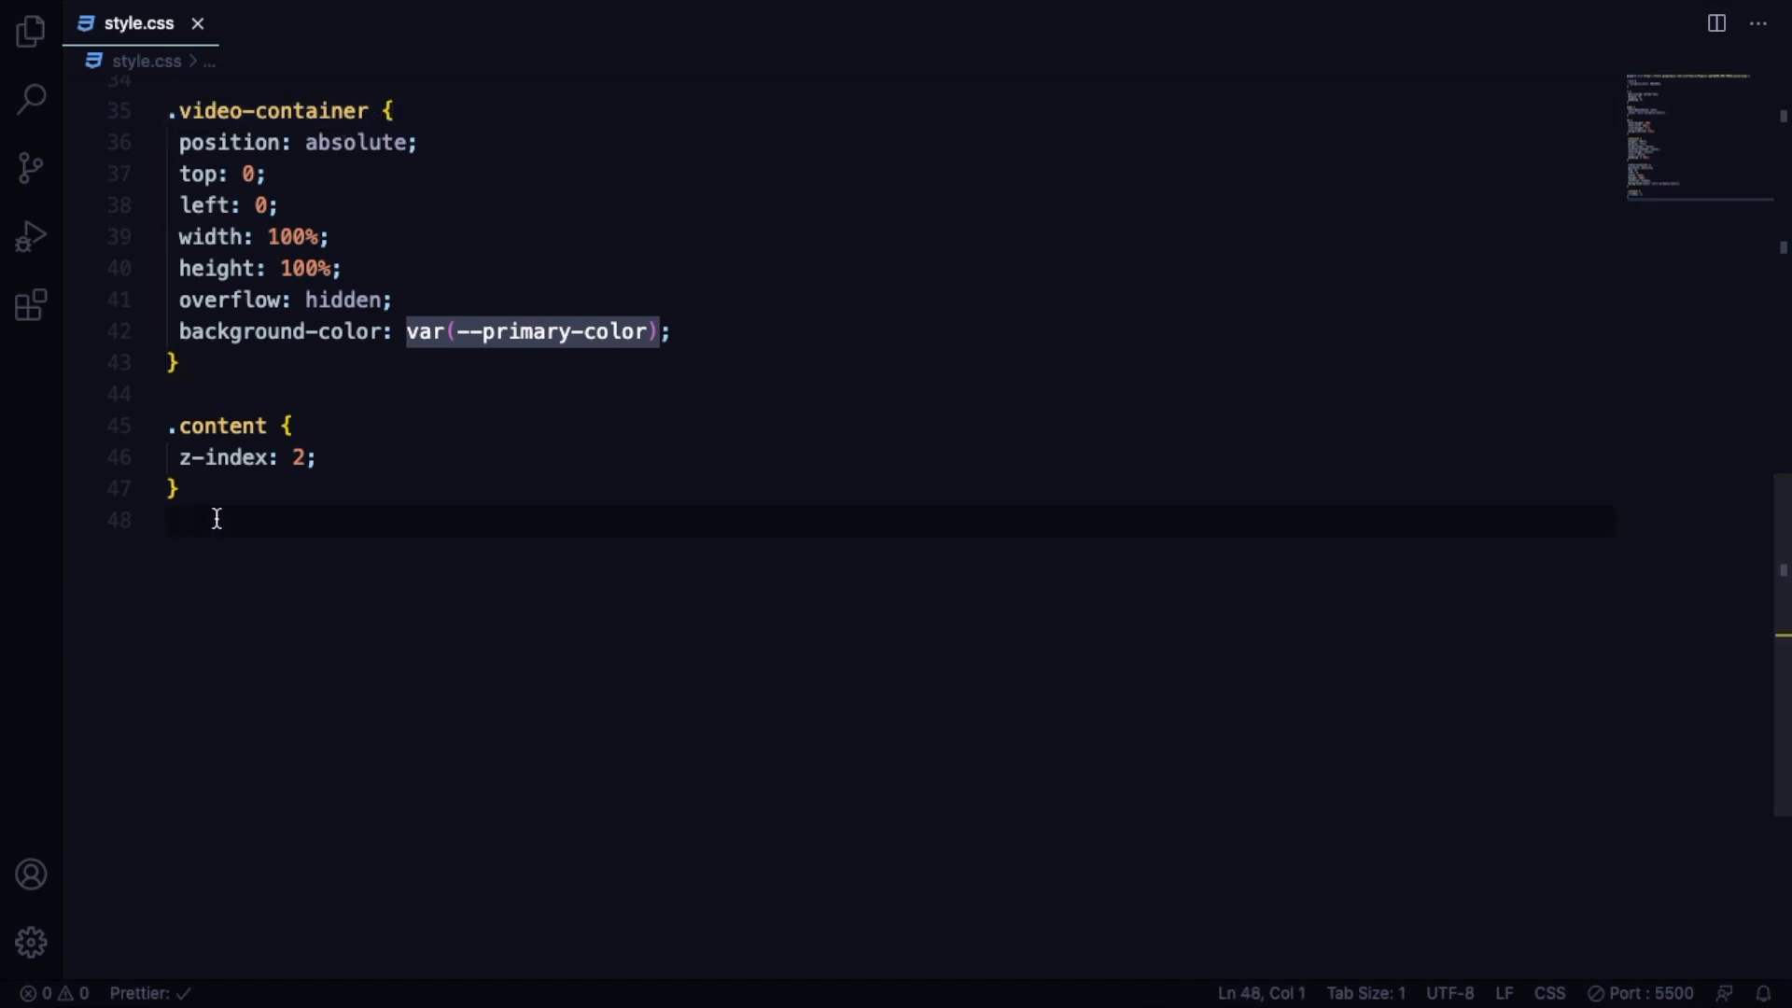
Create a .video-container video rule with 100% minimum sizes, absolute position and left offset.
{"action": "type", "text": ".video-container video"}
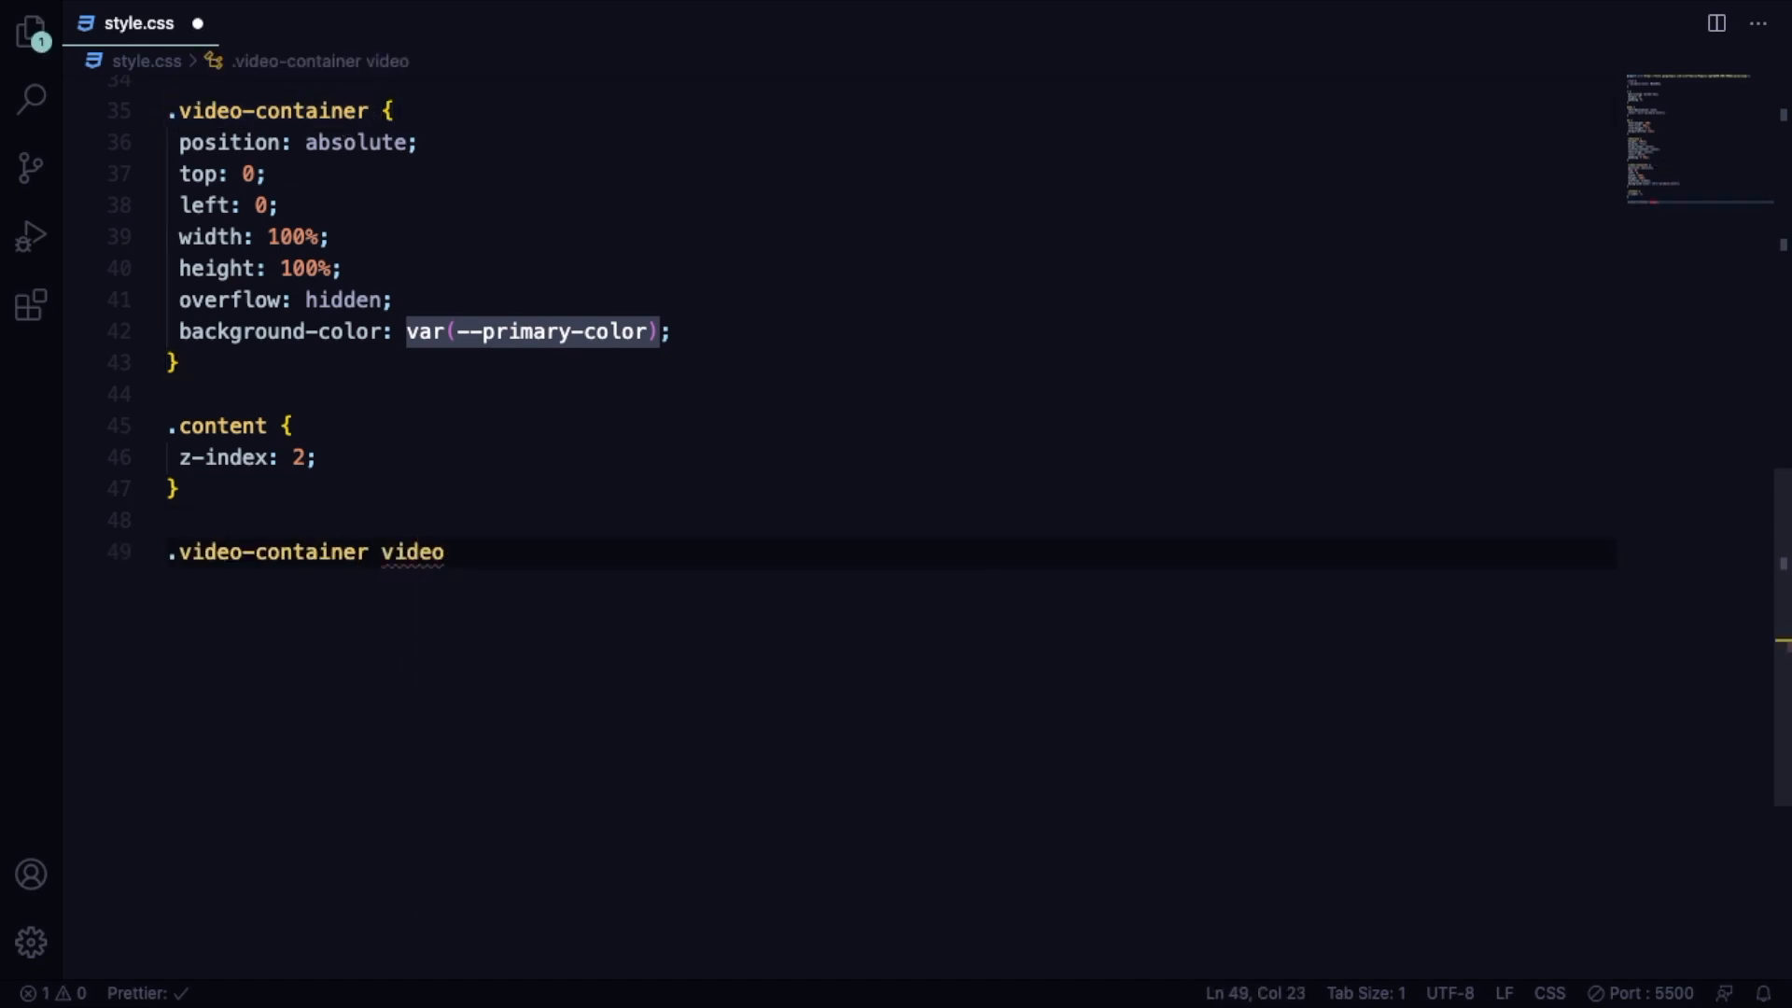
{"action": "type", "text": "min-width: 100%;"}
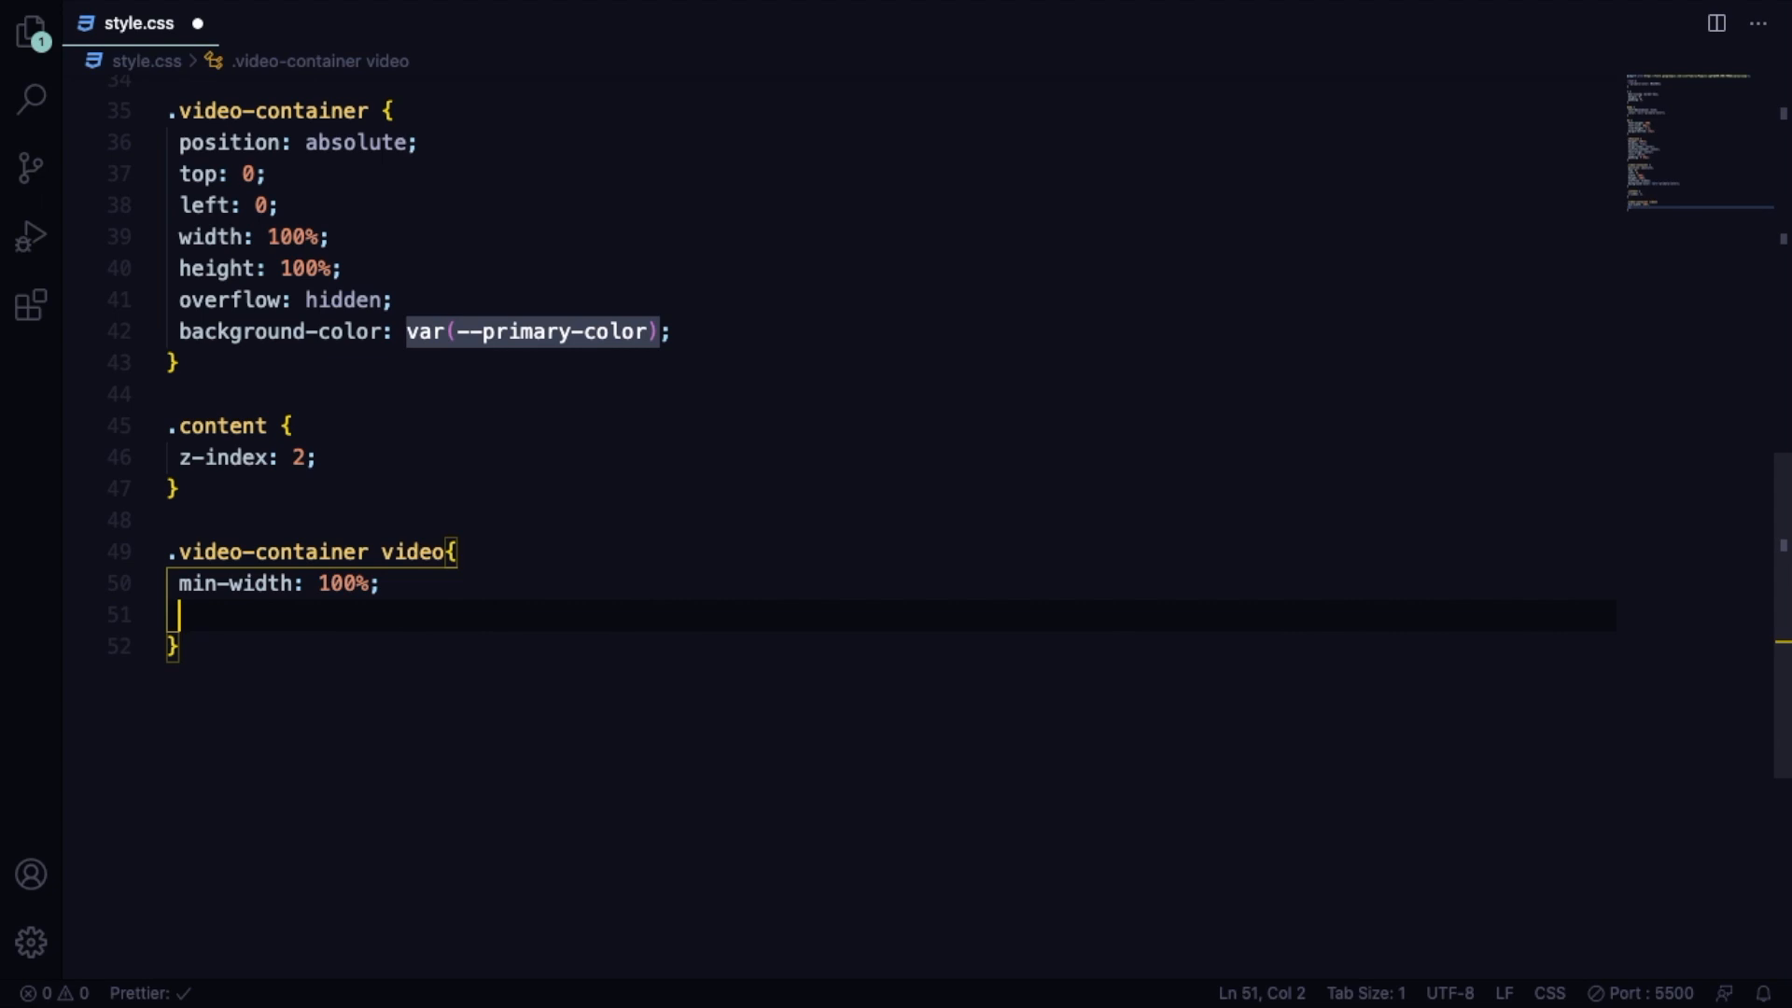
{"action": "type", "text": "minw"}
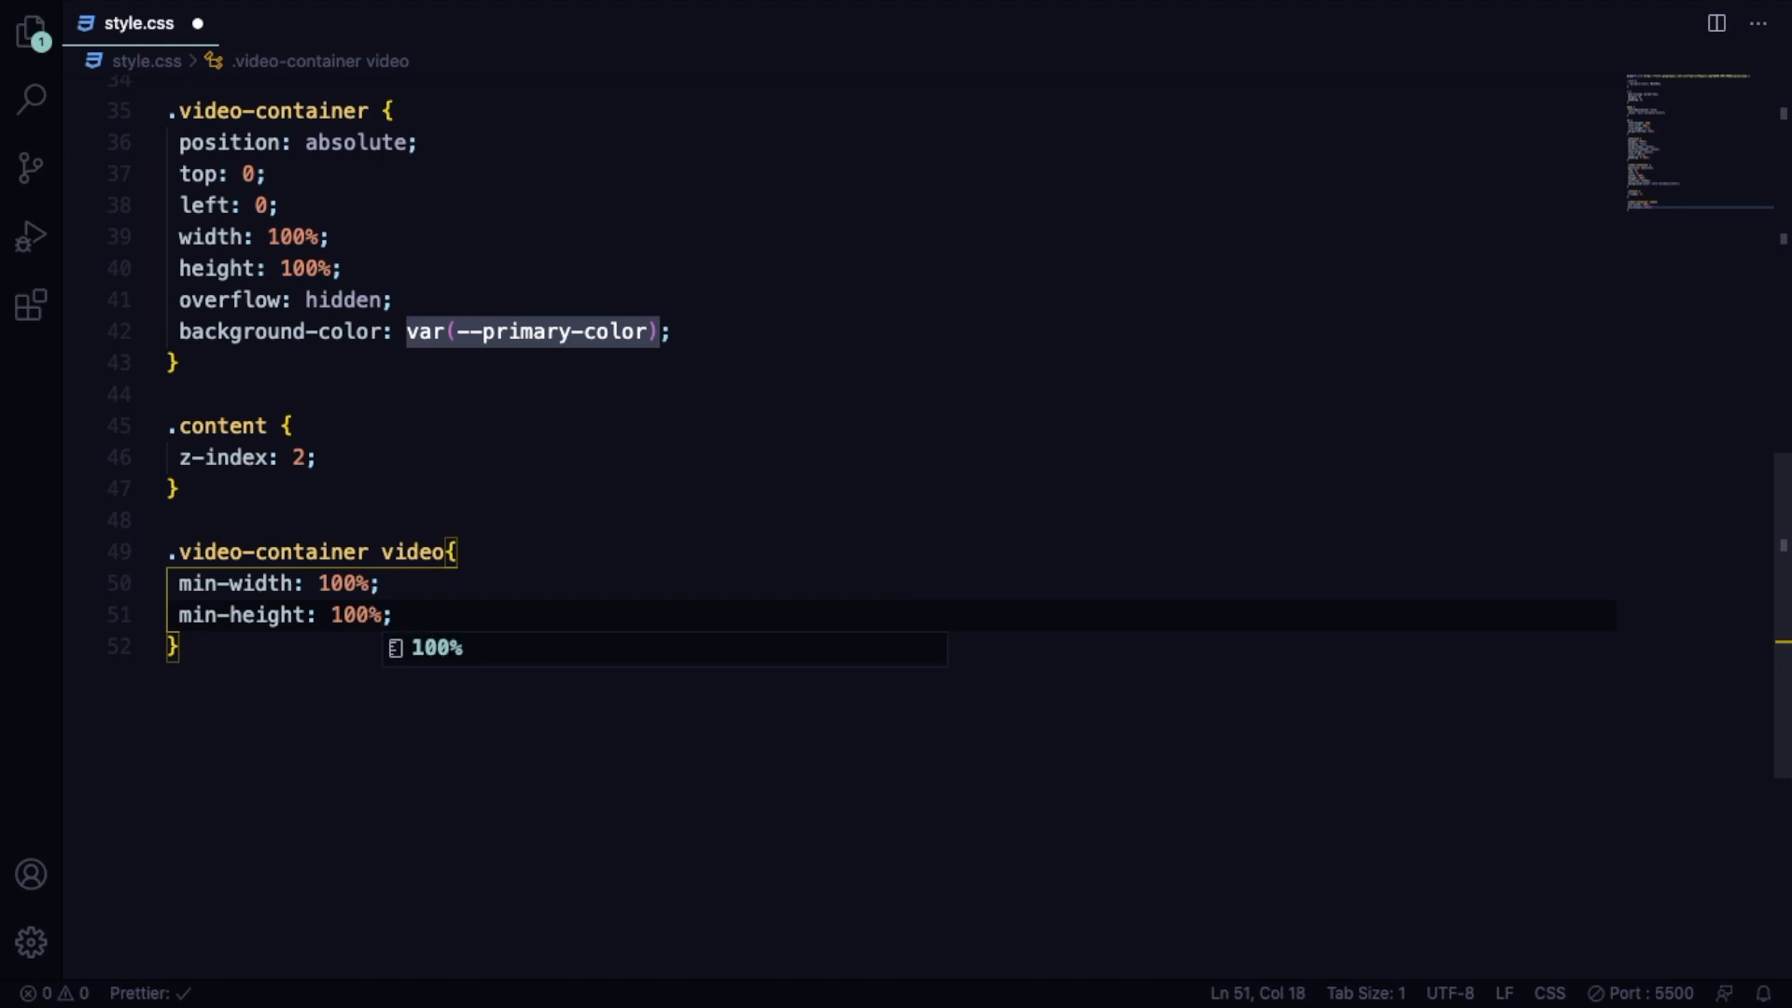
{"action": "type", "text": "position: absolute;"}
{"action": "type", "text": "top: 5;"}
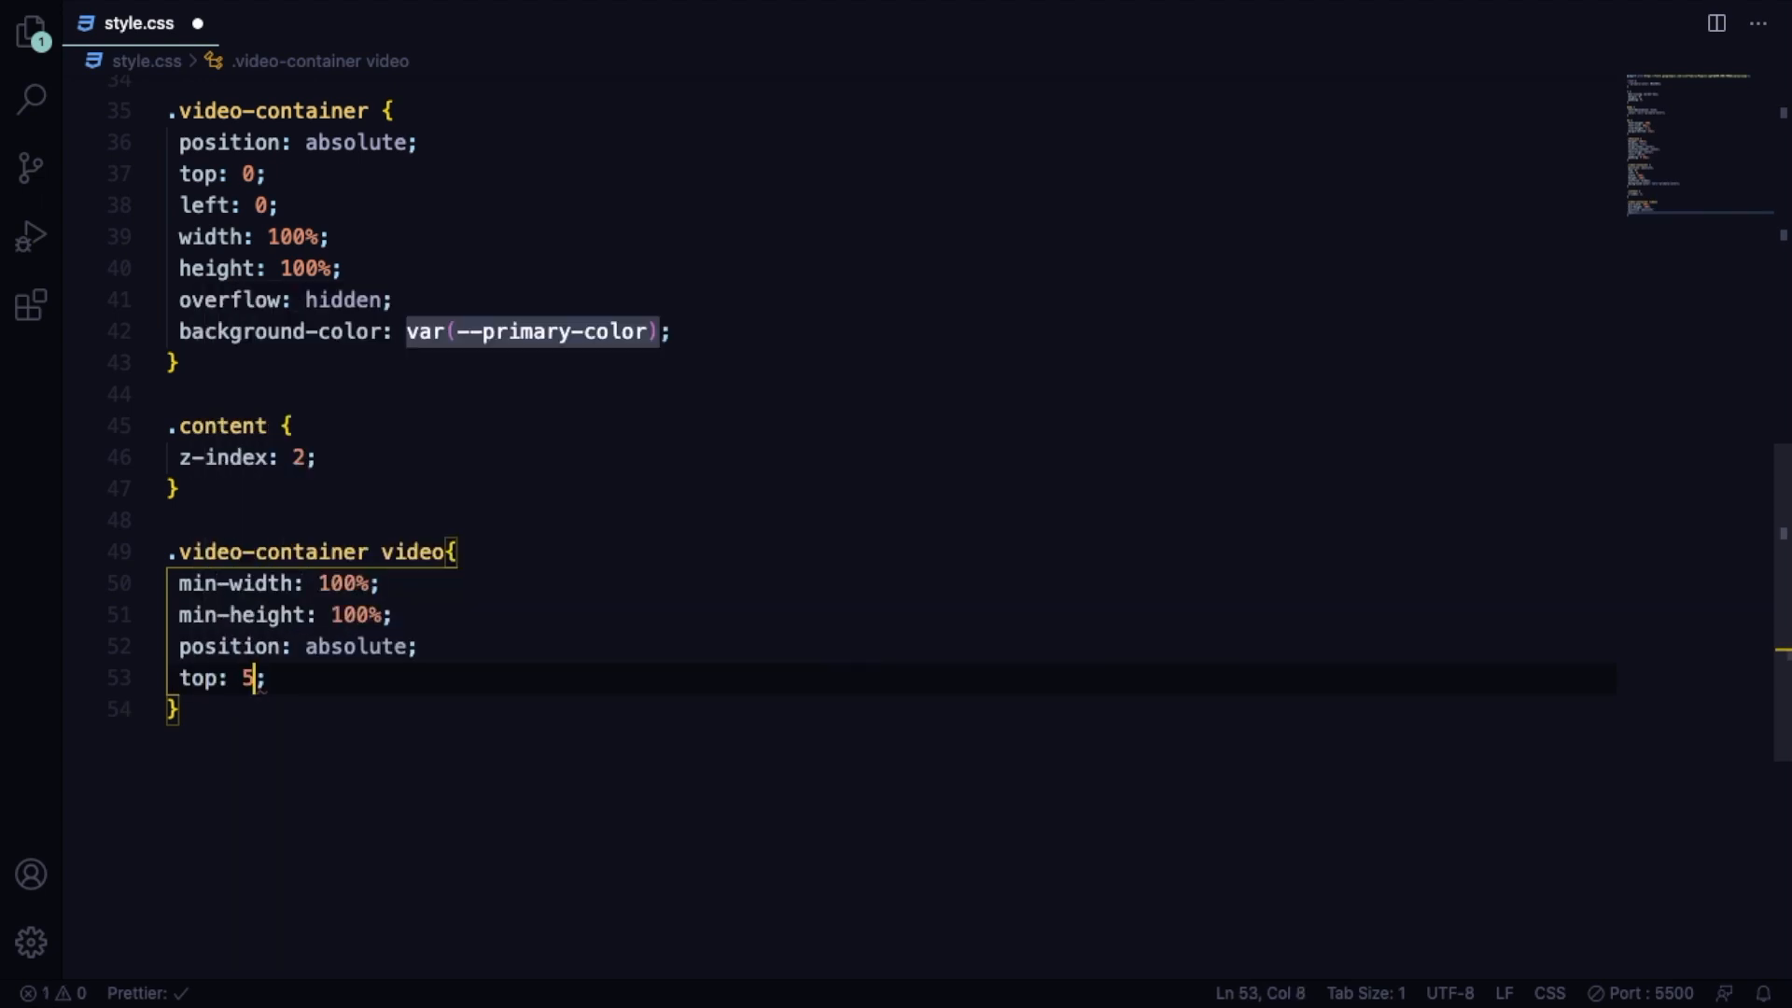
{"action": "type", "text": "left: 50%;"}
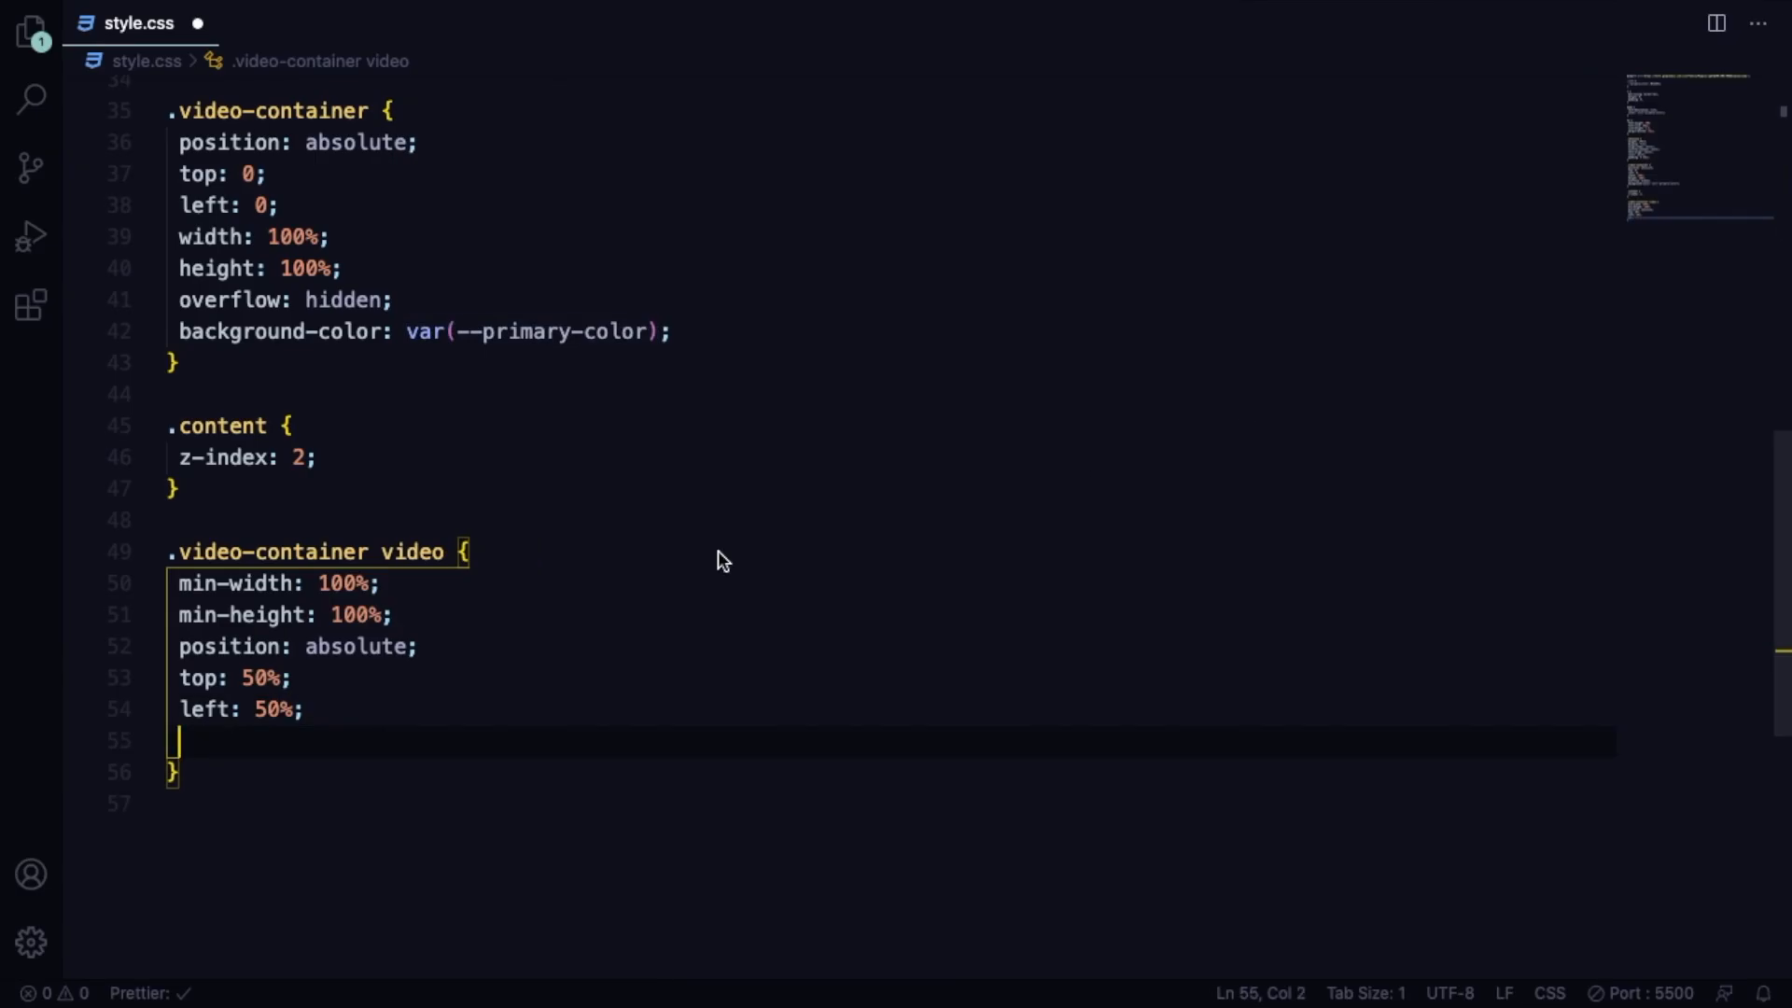
Center the video with translate(-50%, -50%) and add object-fit: cover.
{"action": "type", "text": "transform: translate();"}
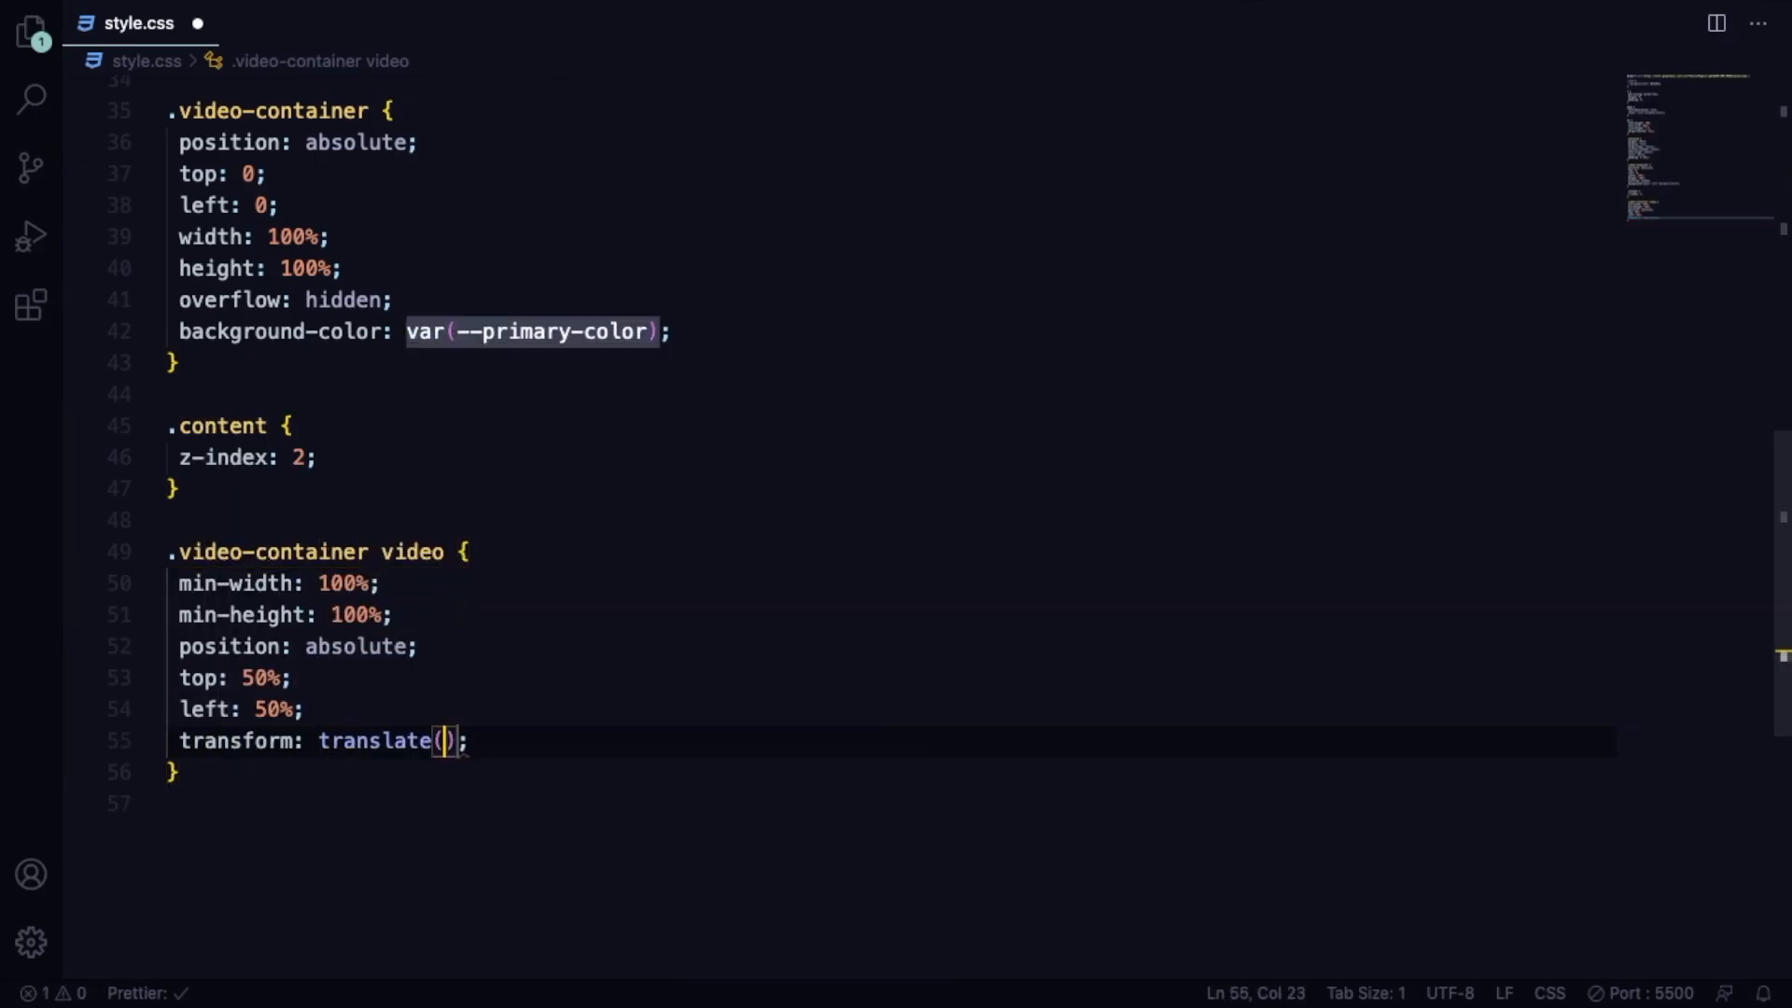
{"action": "type", "text": "-50%"}
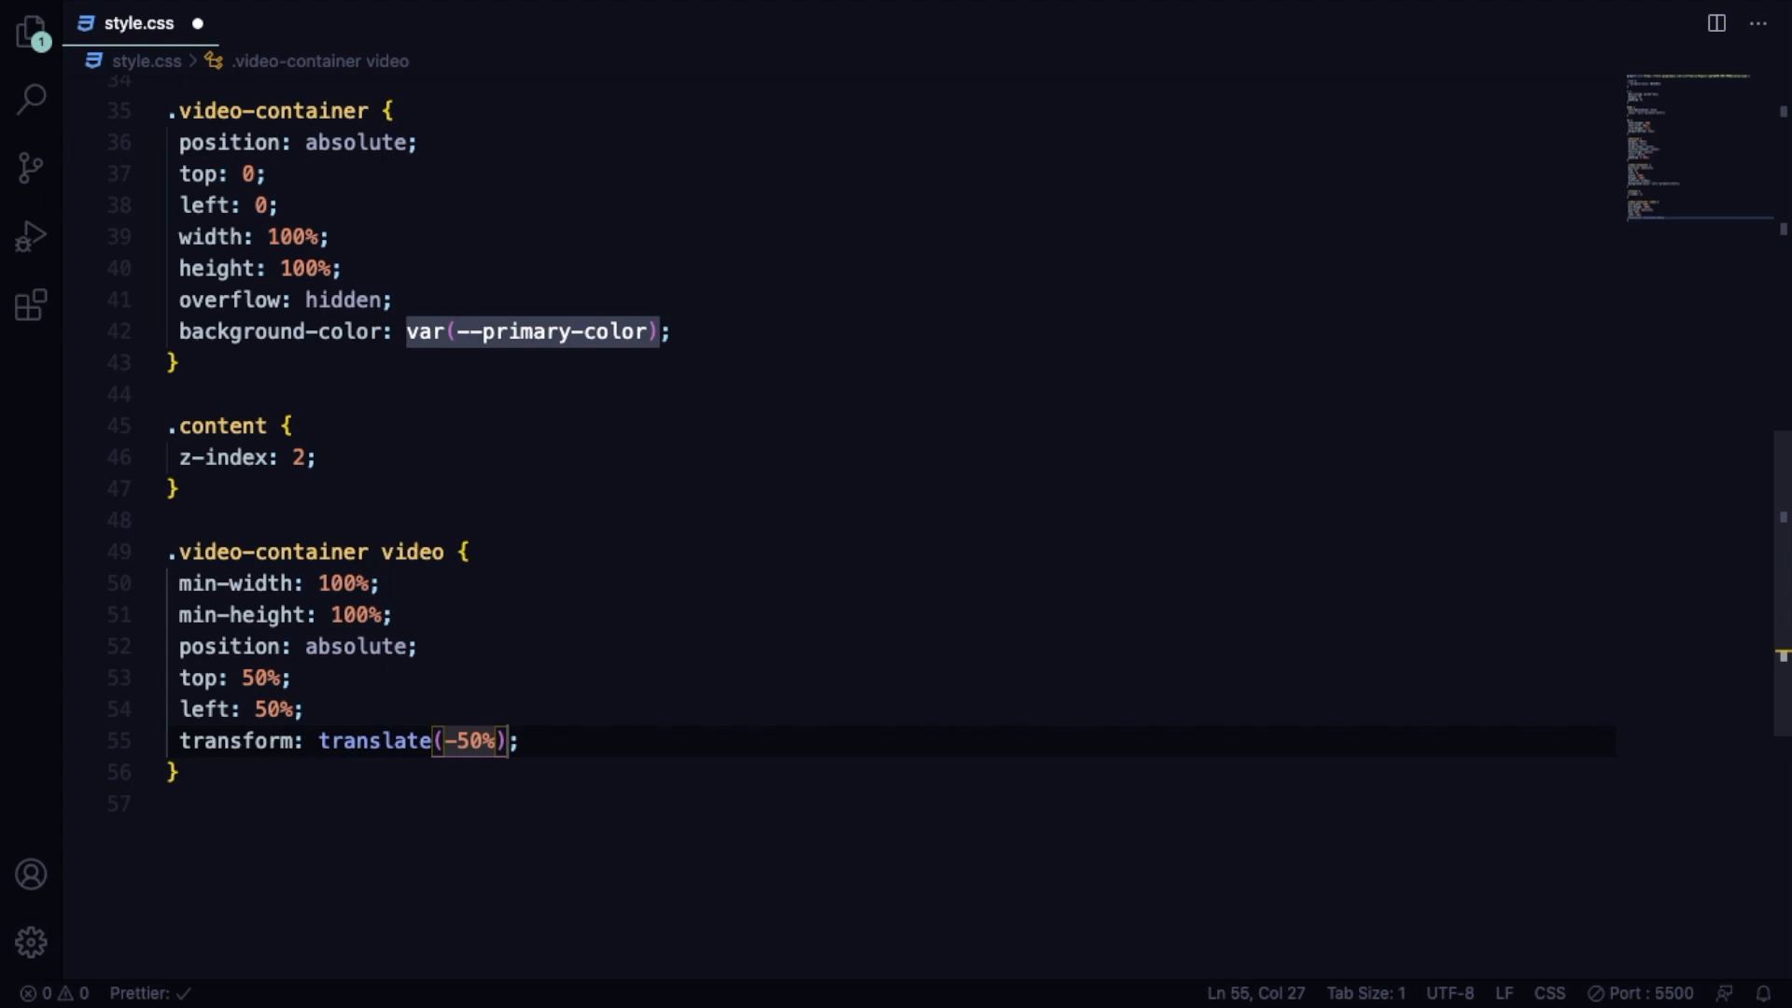
{"action": "type", "text": ", -50%"}
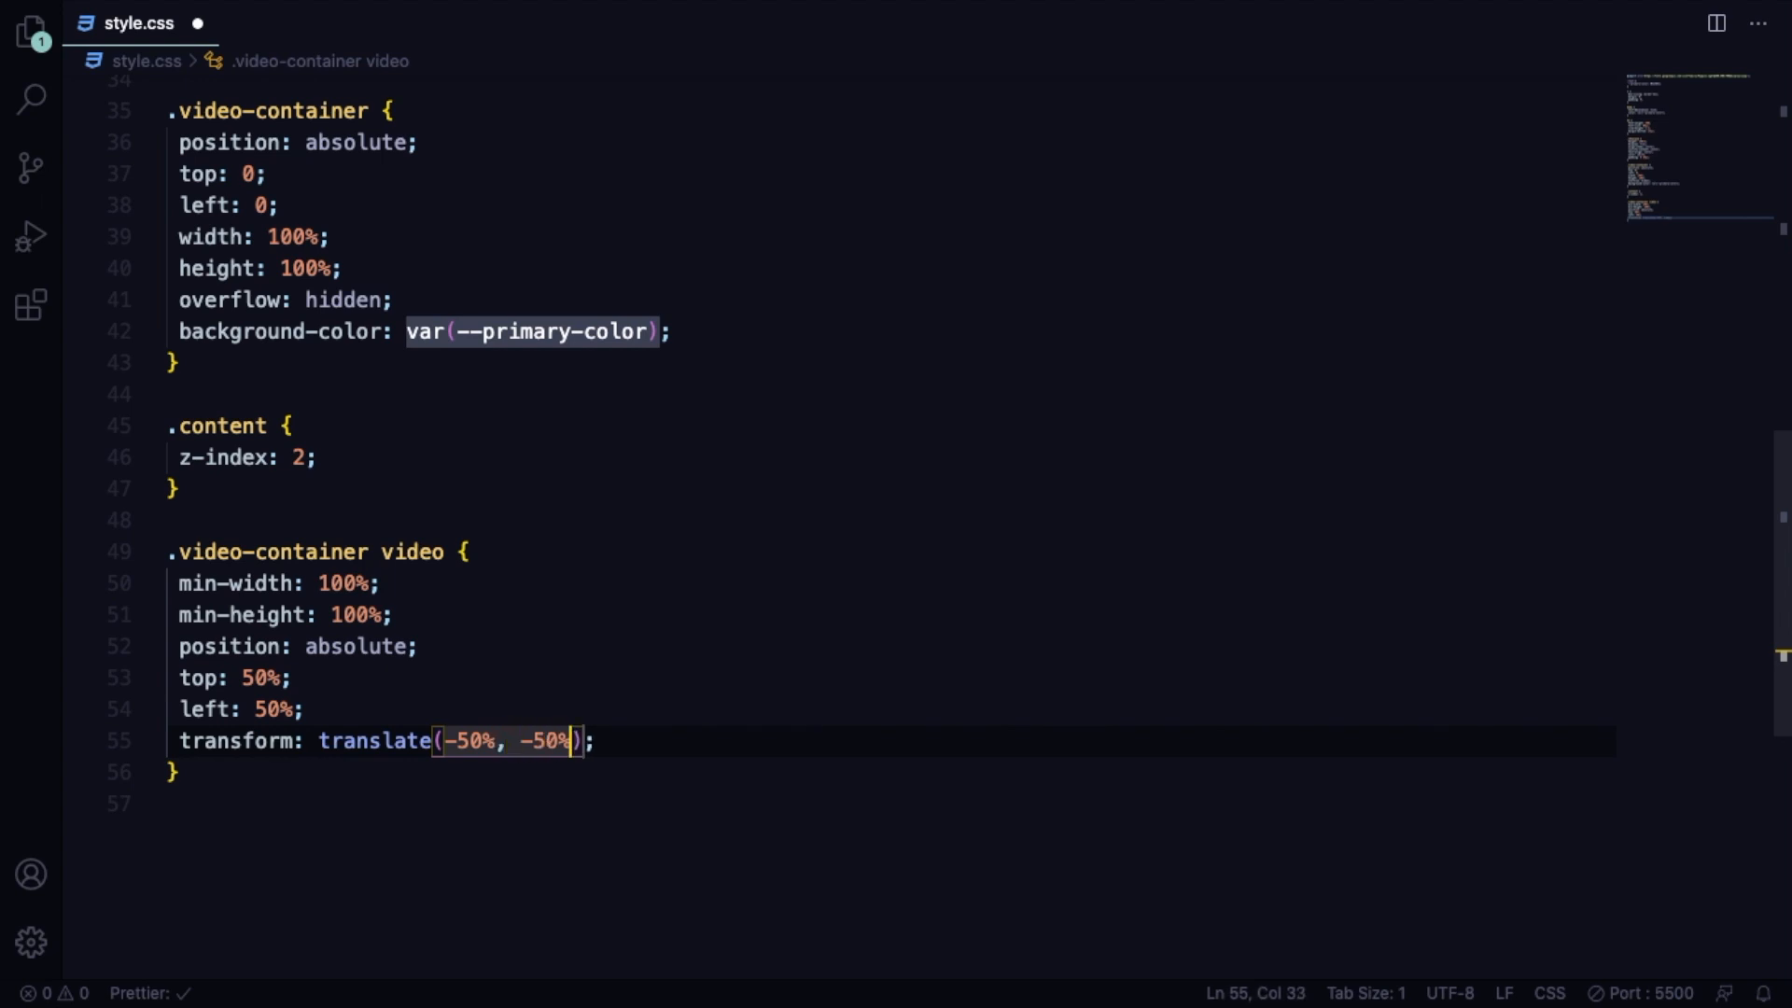
{"action": "key", "text": "Enter"}
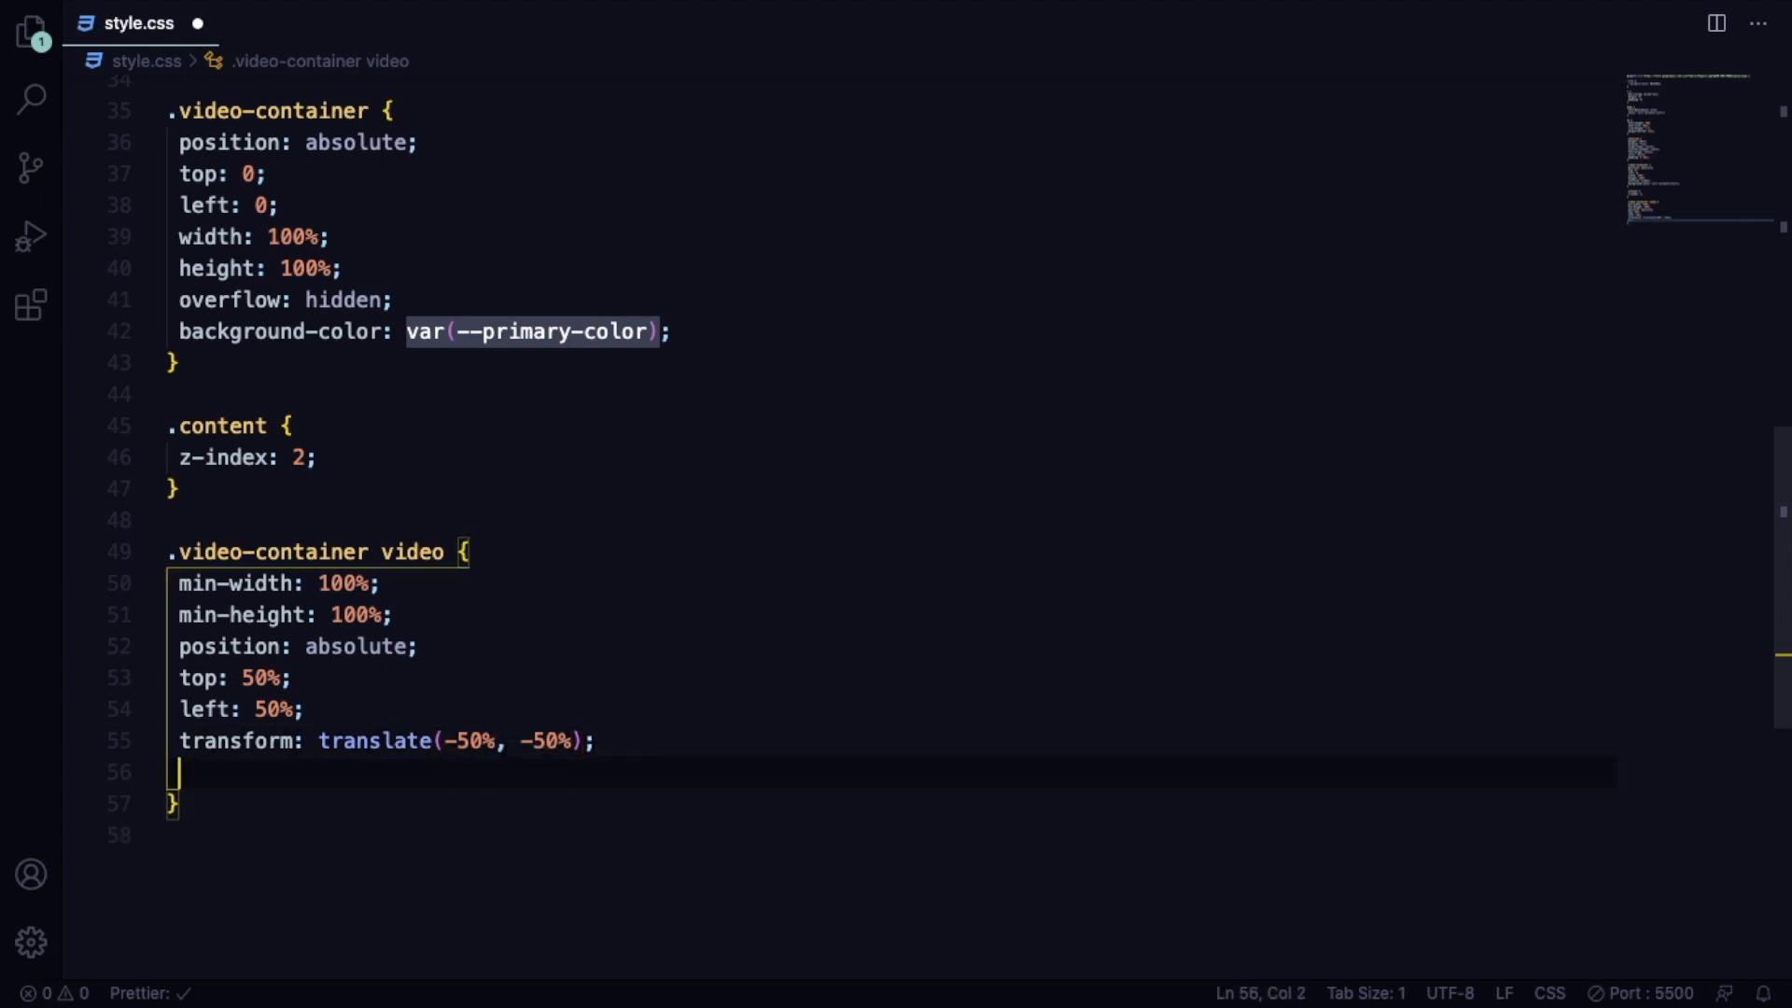
{"action": "type", "text": "object-fit:"}
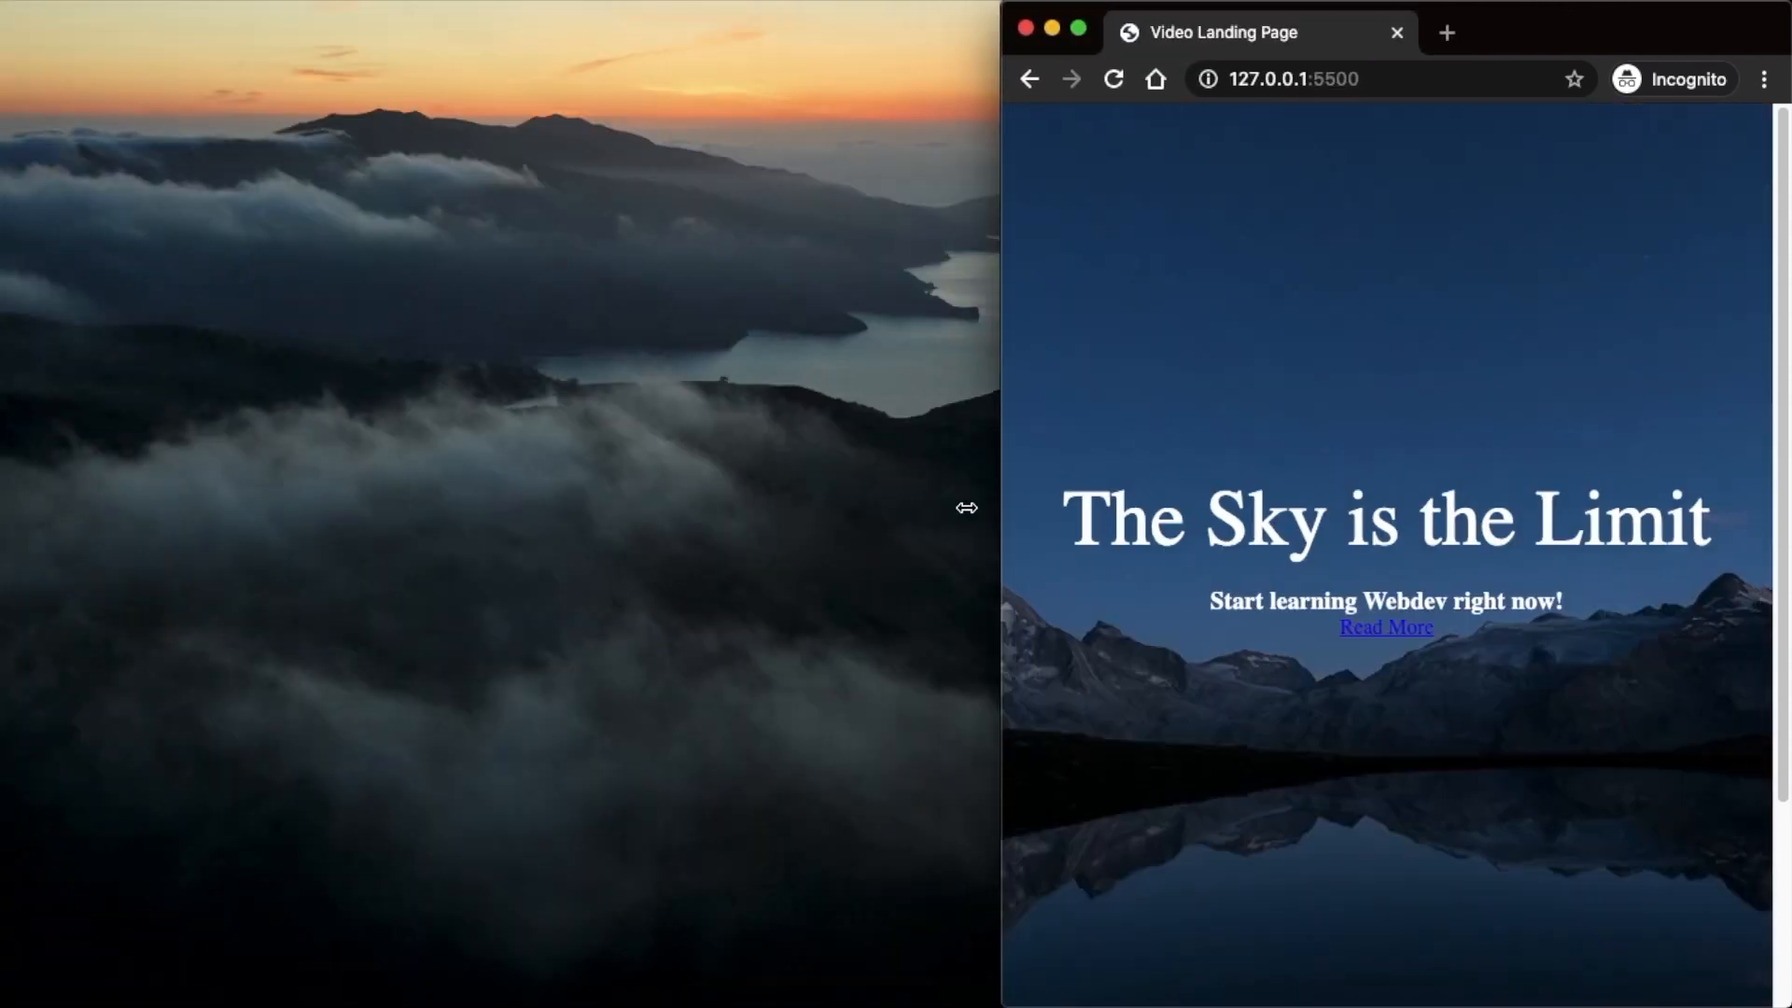
{"action": "left_click_drag", "start_coordinate": [966, 507], "coordinate": [693, 510]}
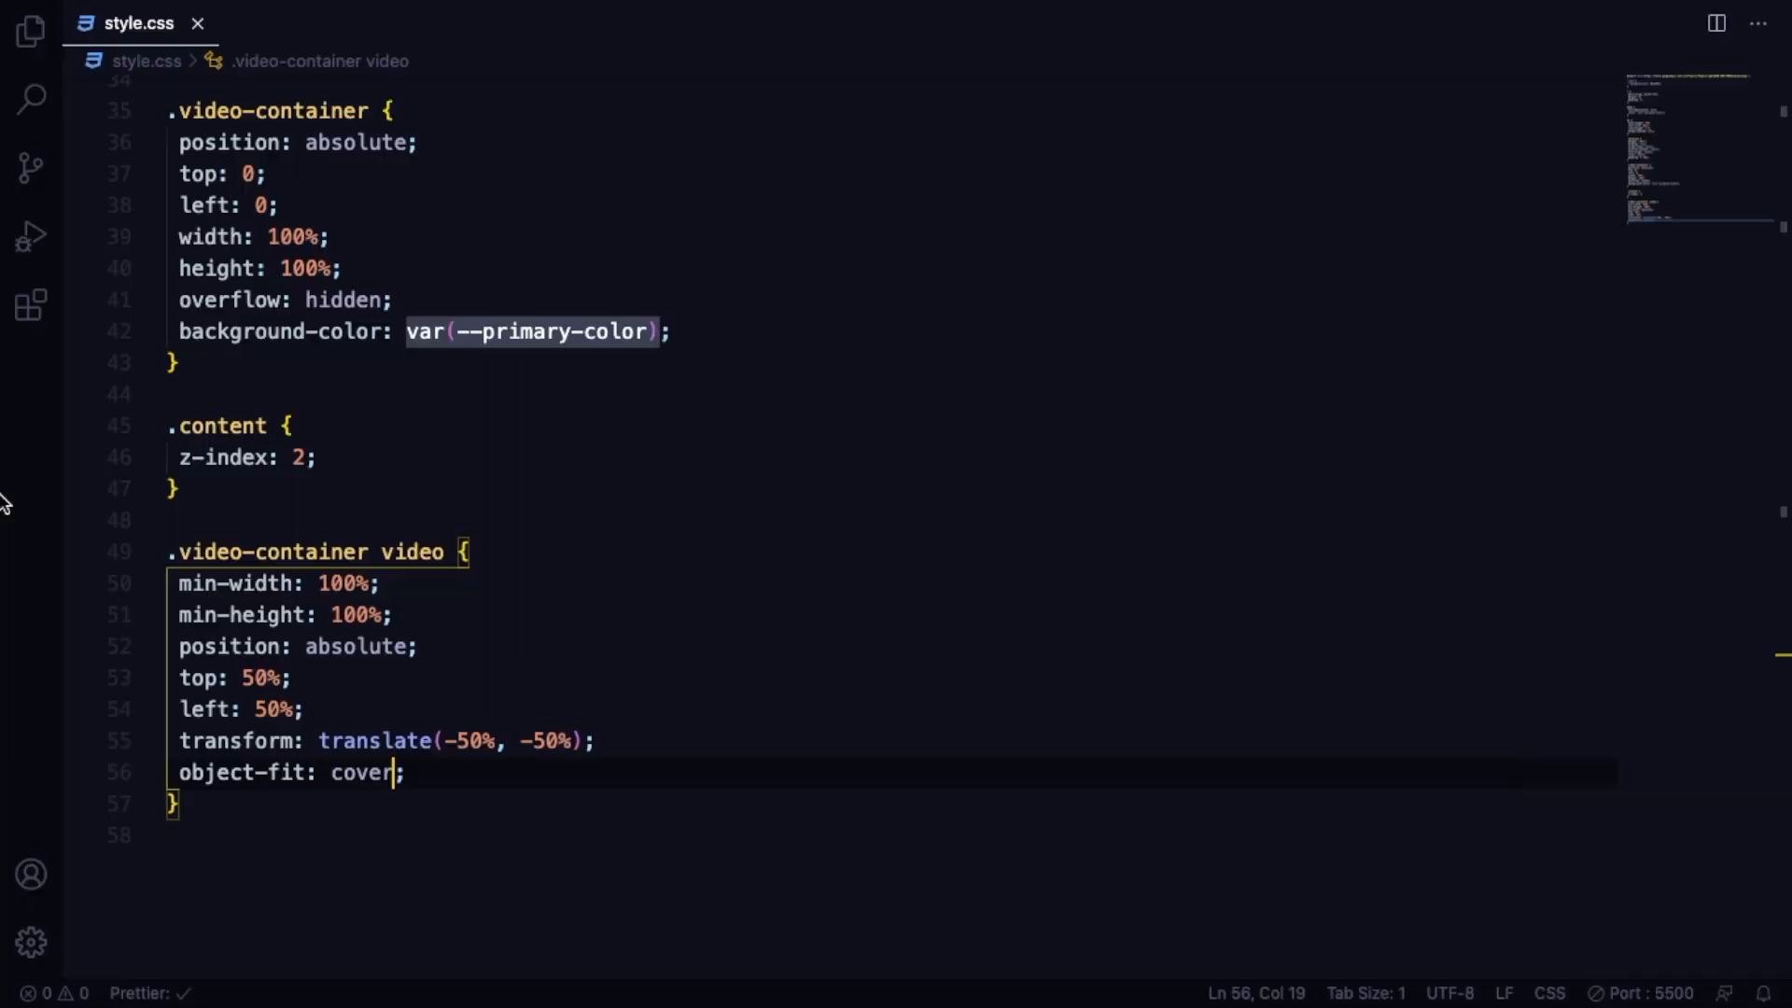
{"action": "key", "text": "Enter"}
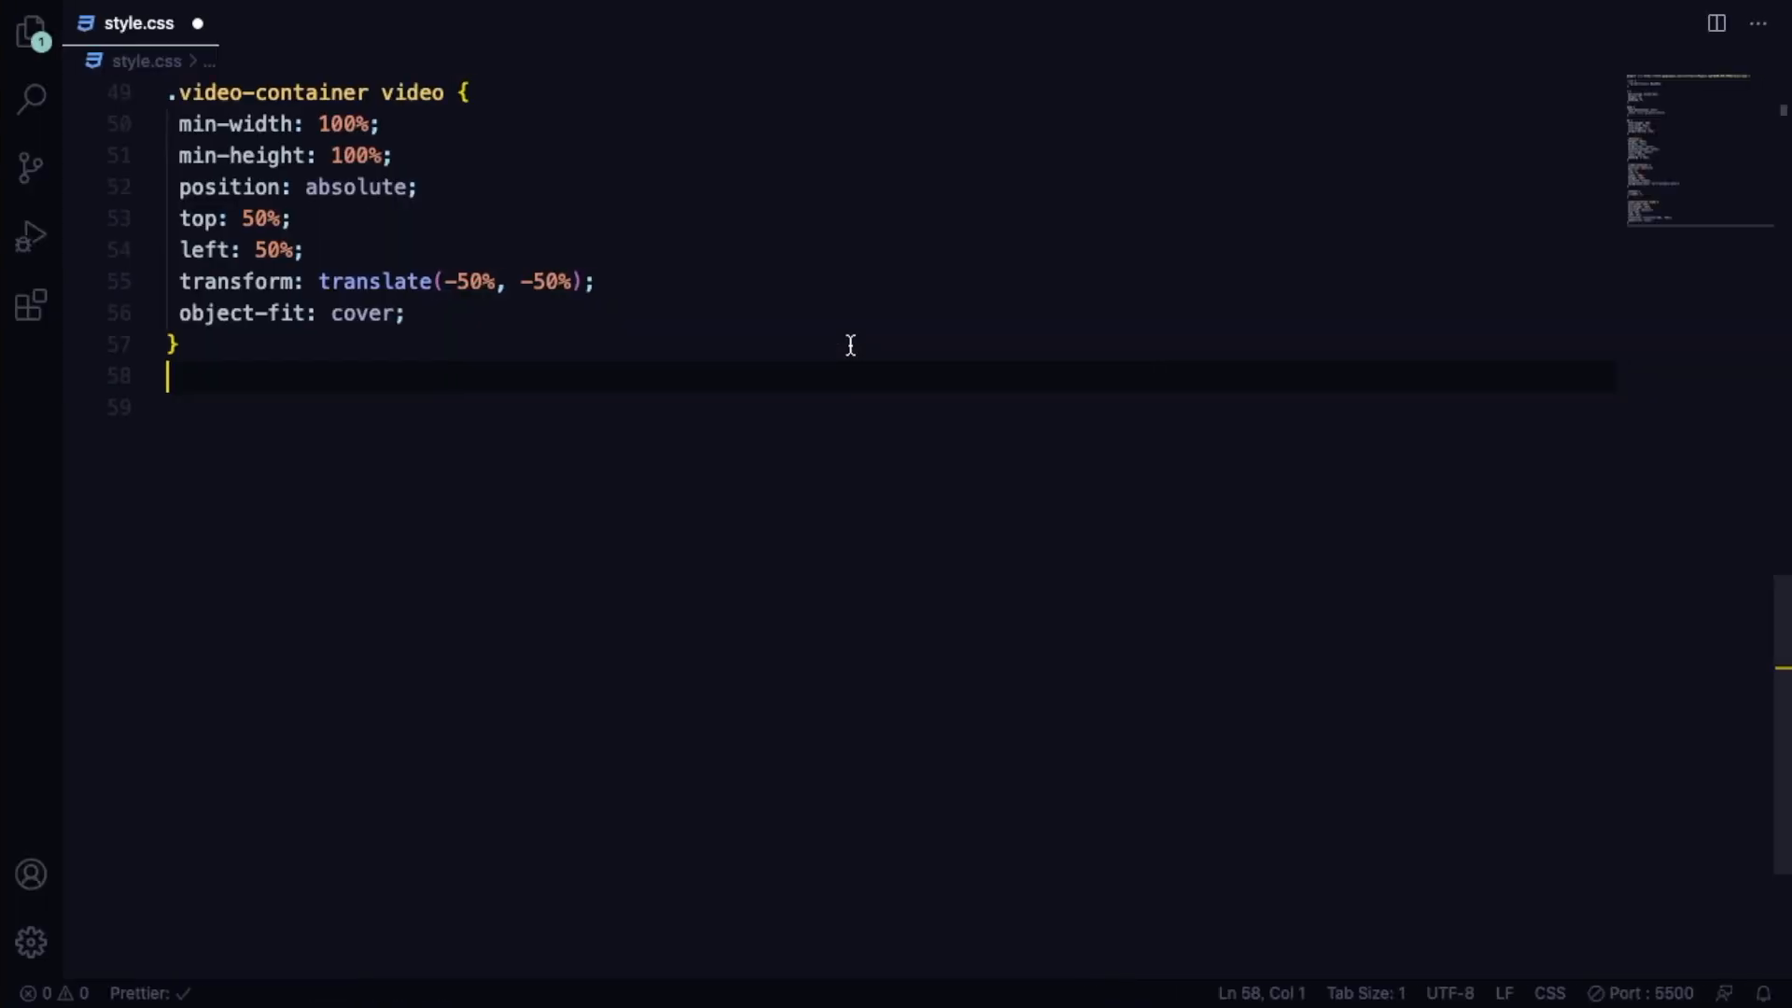
Start a .btn rule with 10px 30px padding, primary-color background and white text.
{"action": "type", "text": ".btn"}
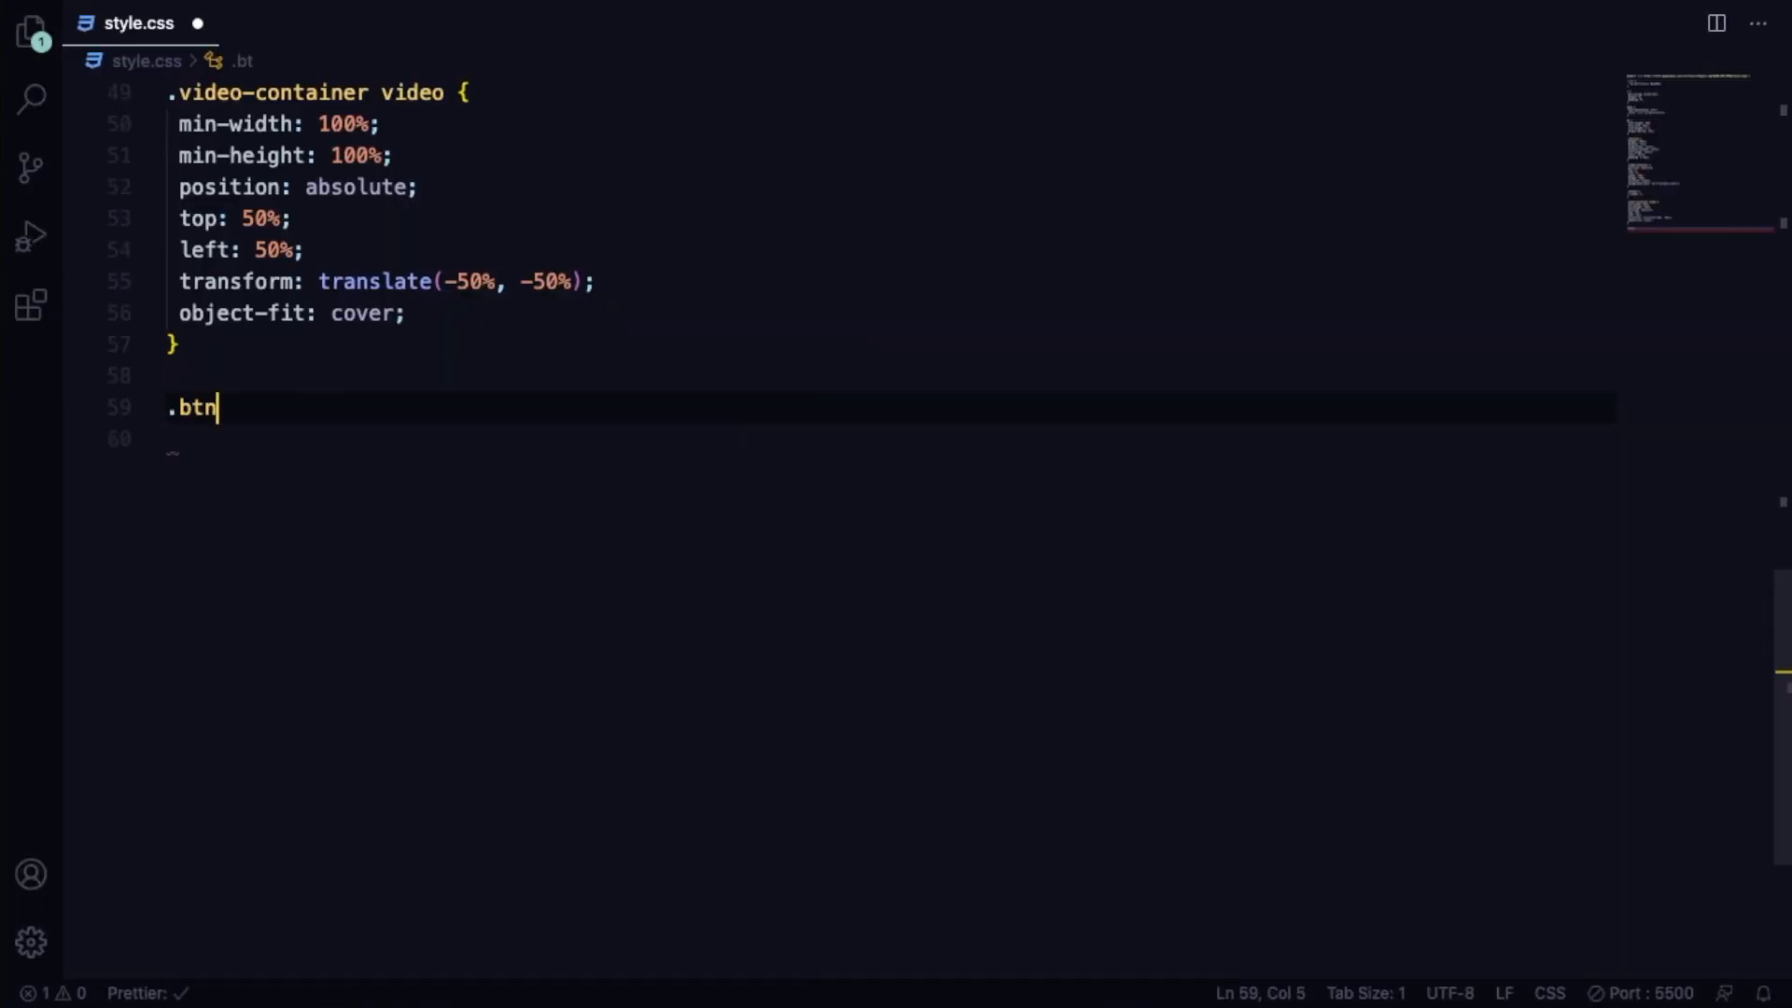
{"action": "type", "text": "{"}
{"action": "left_click", "coordinate": [890, 438]}
{"action": "type", "text": "display: inline-block;"}
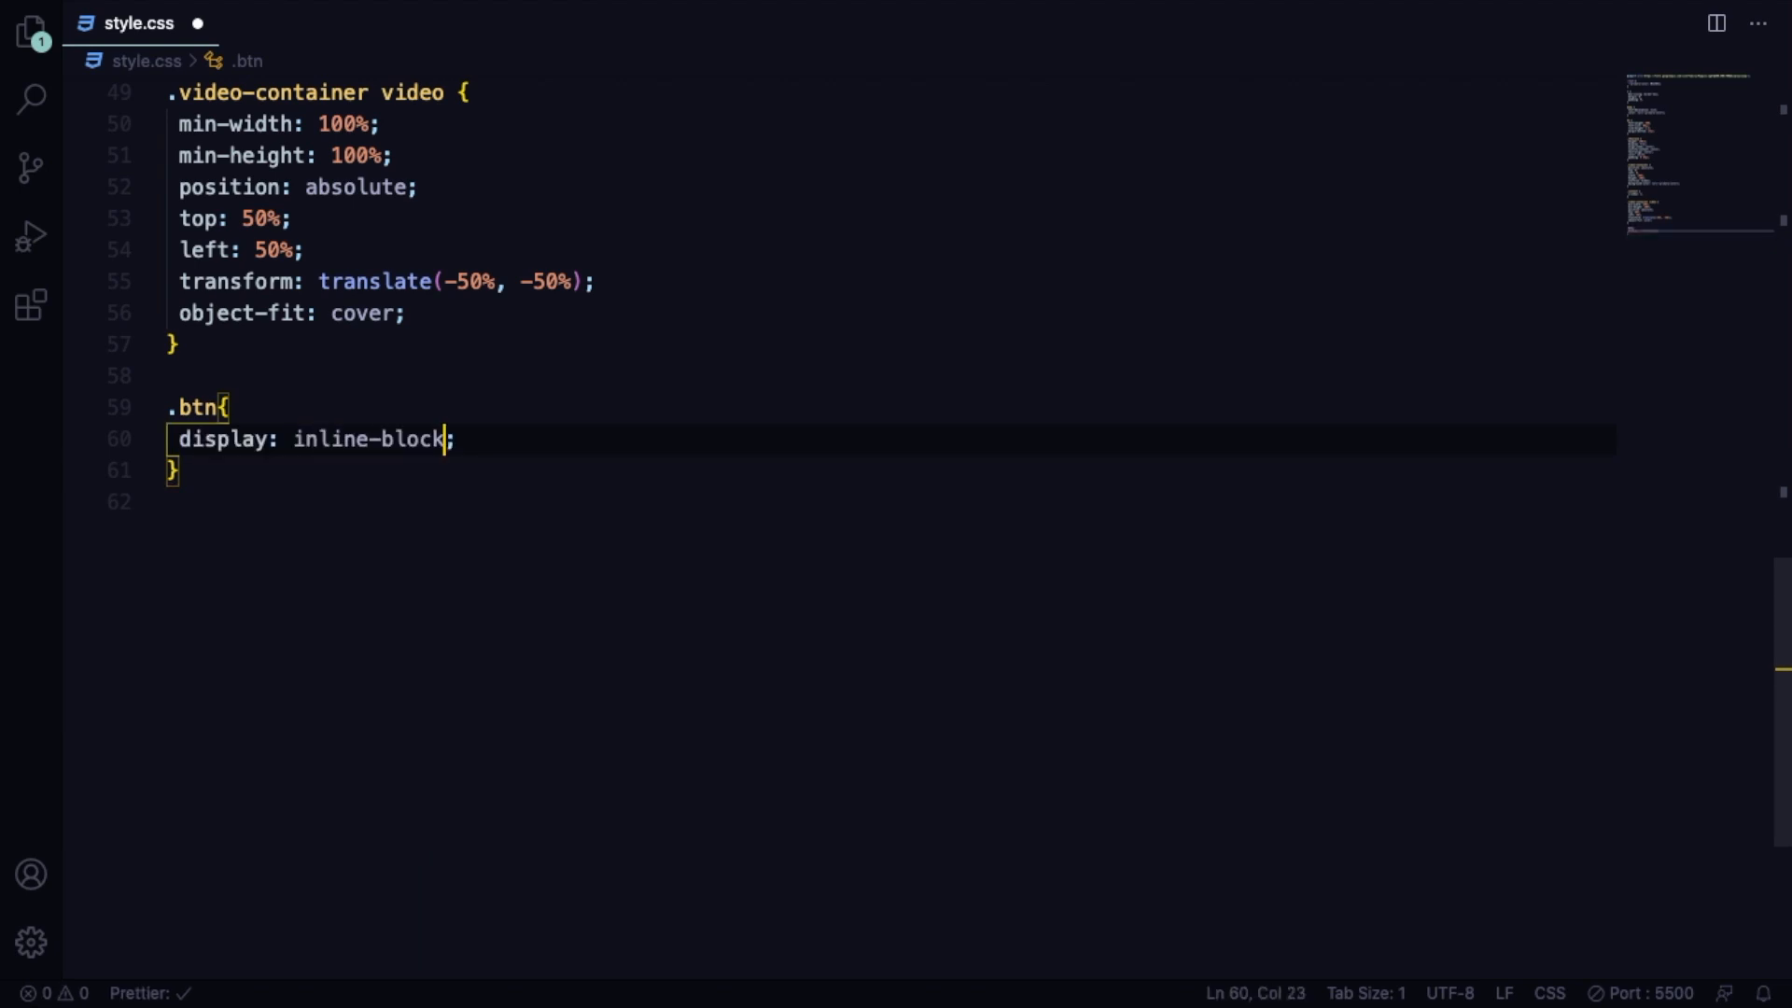
{"action": "type", "text": "padding: 10;"}
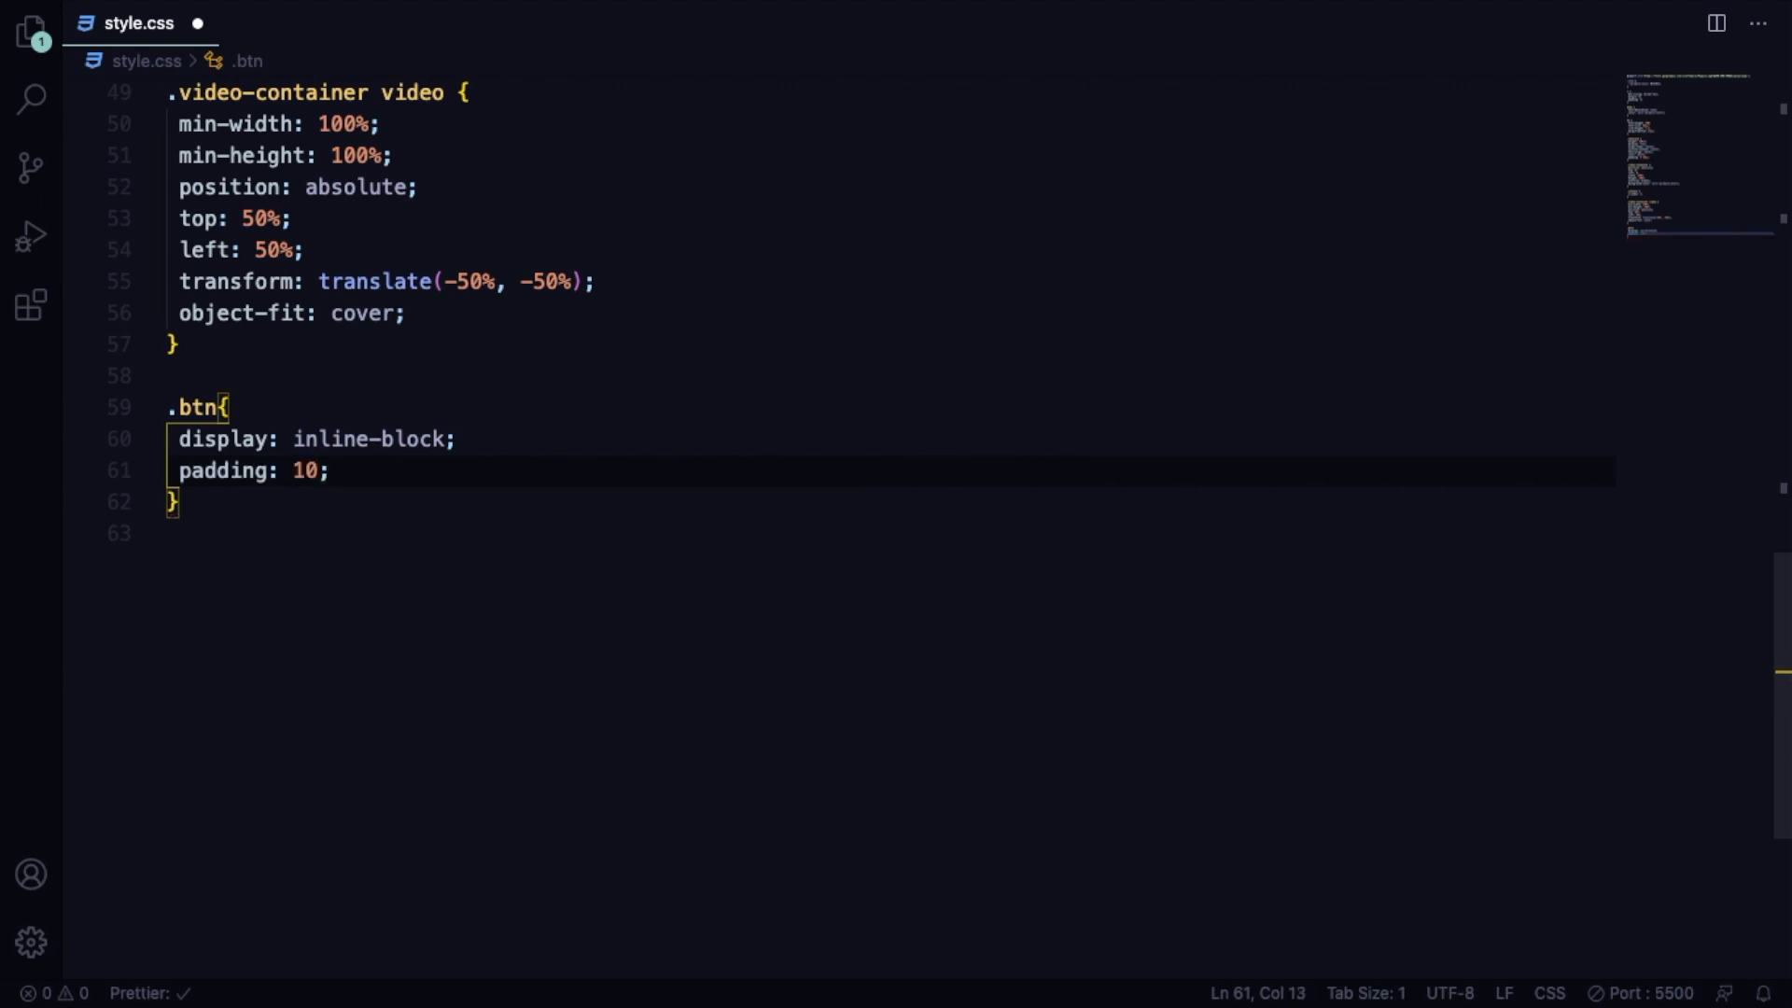
{"action": "type", "text": "px 30px"}
{"action": "type", "text": "background: var;"}
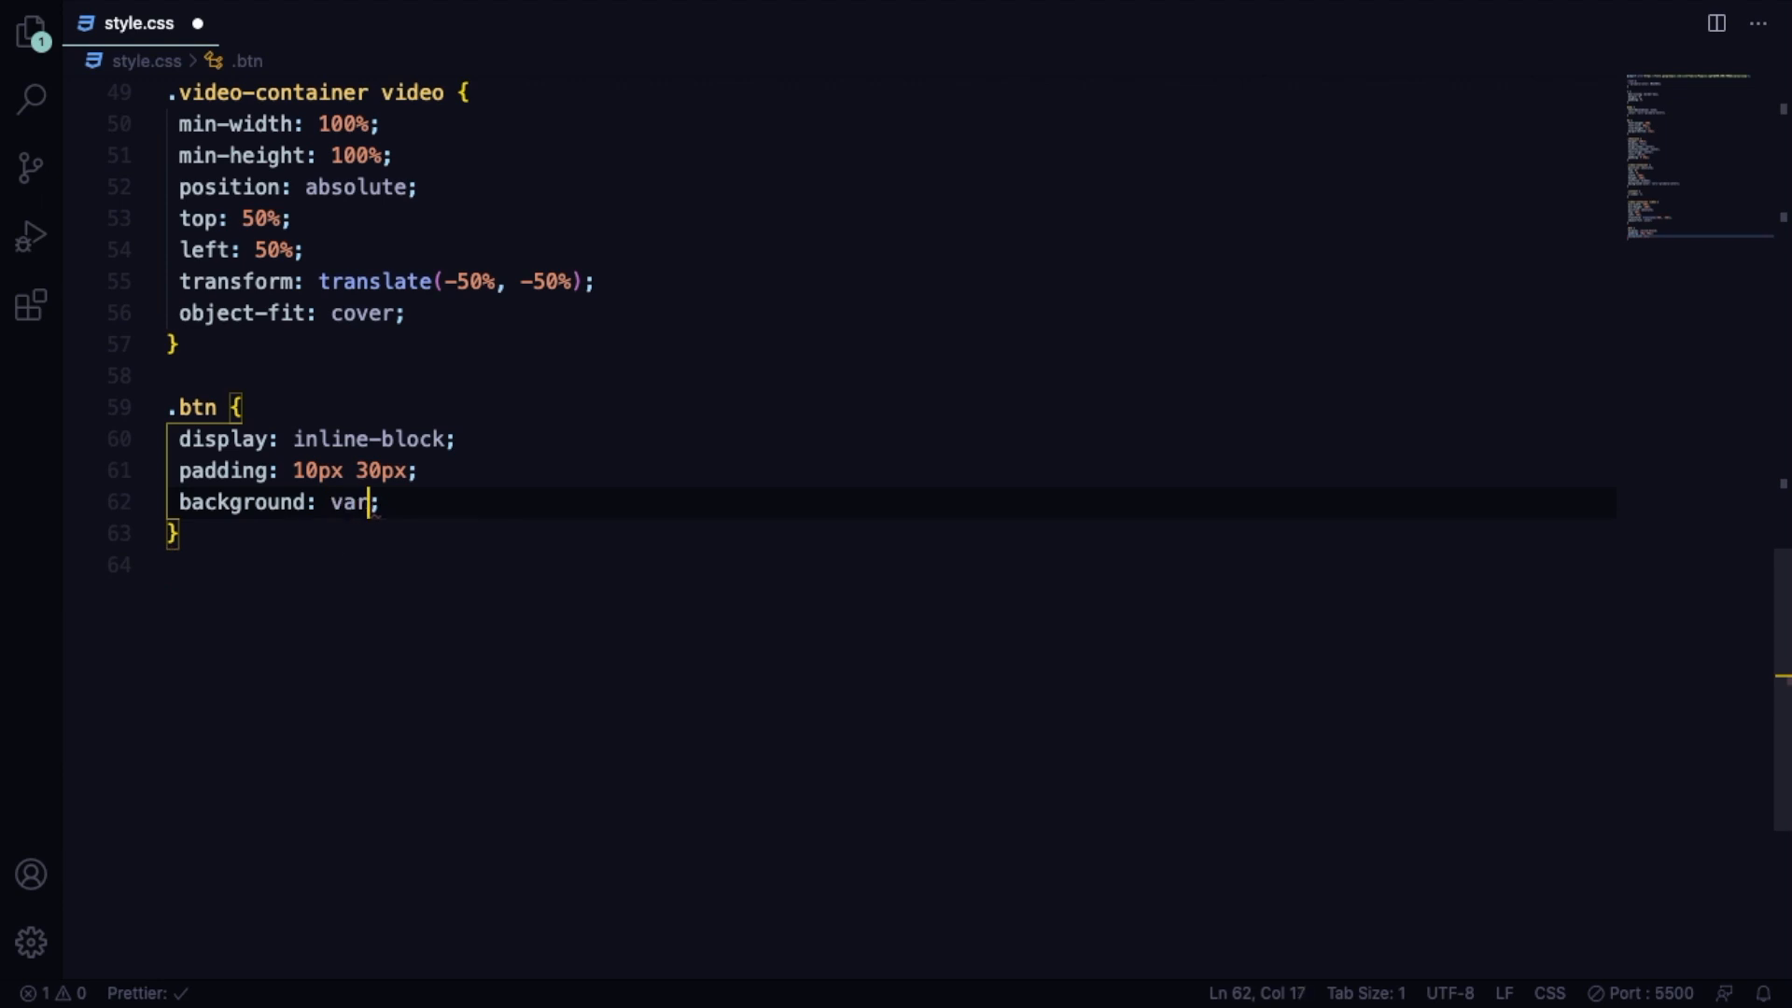
{"action": "type", "text": "(p"}
{"action": "type", "text": "color: ;"}
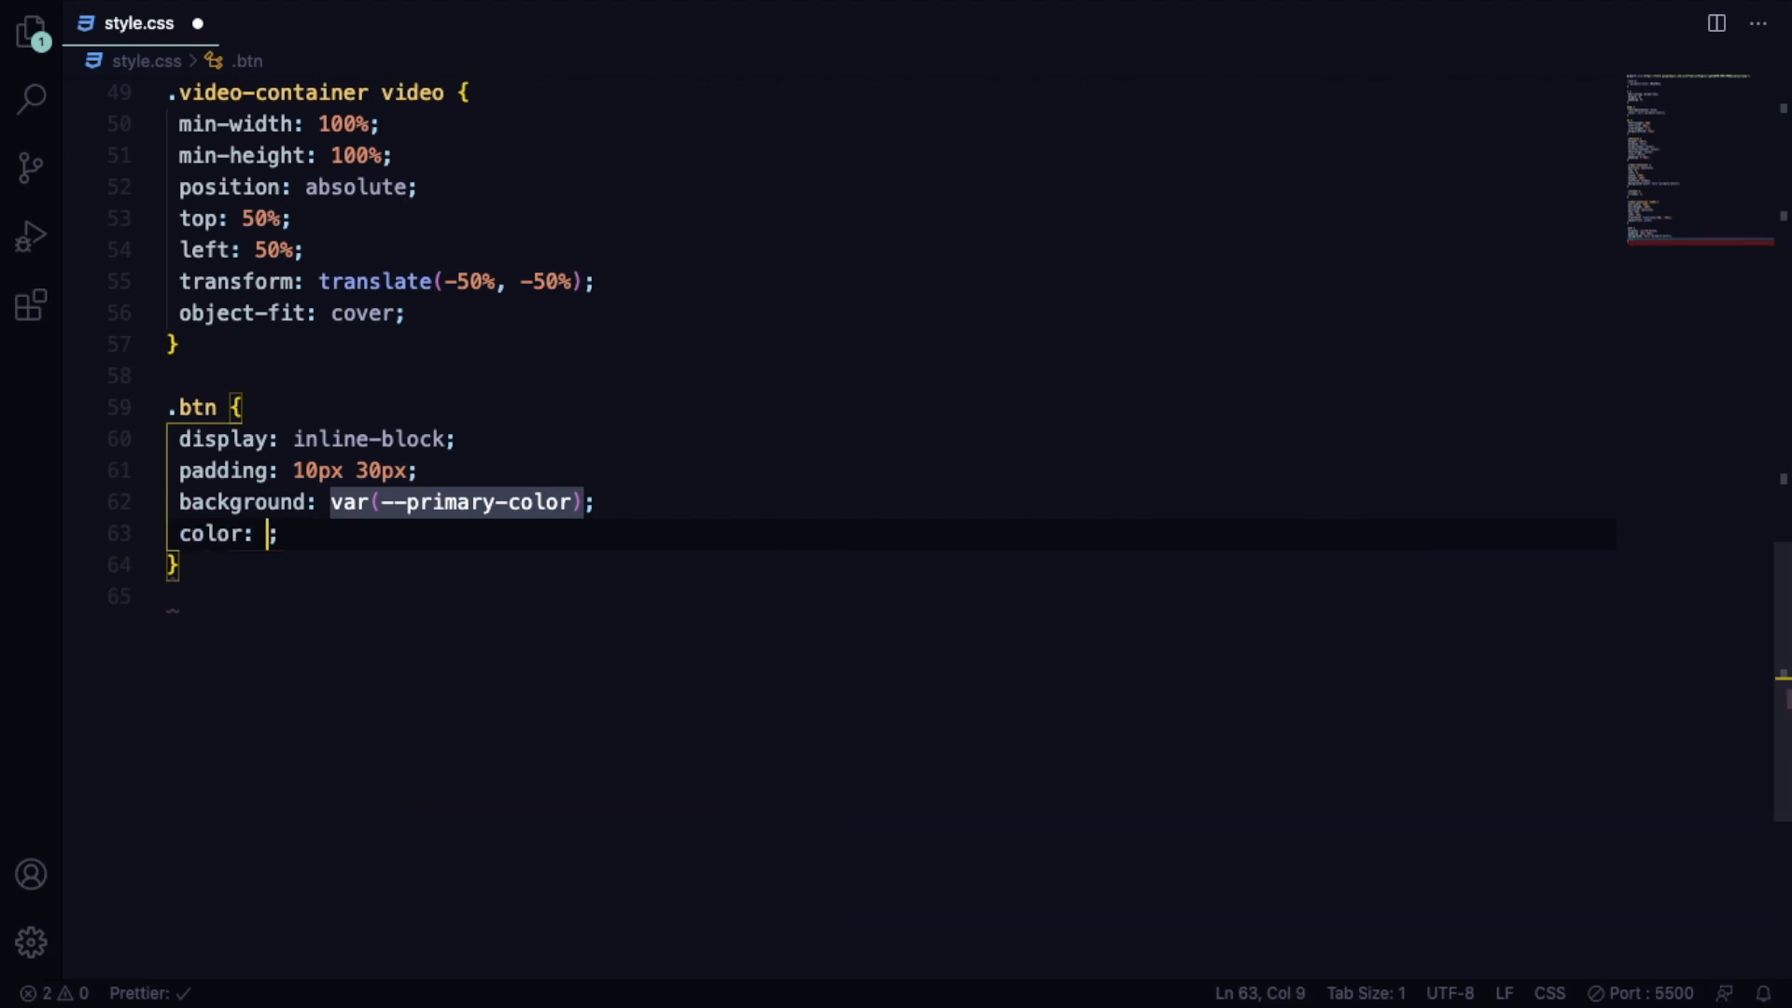
{"action": "type", "text": "white"}
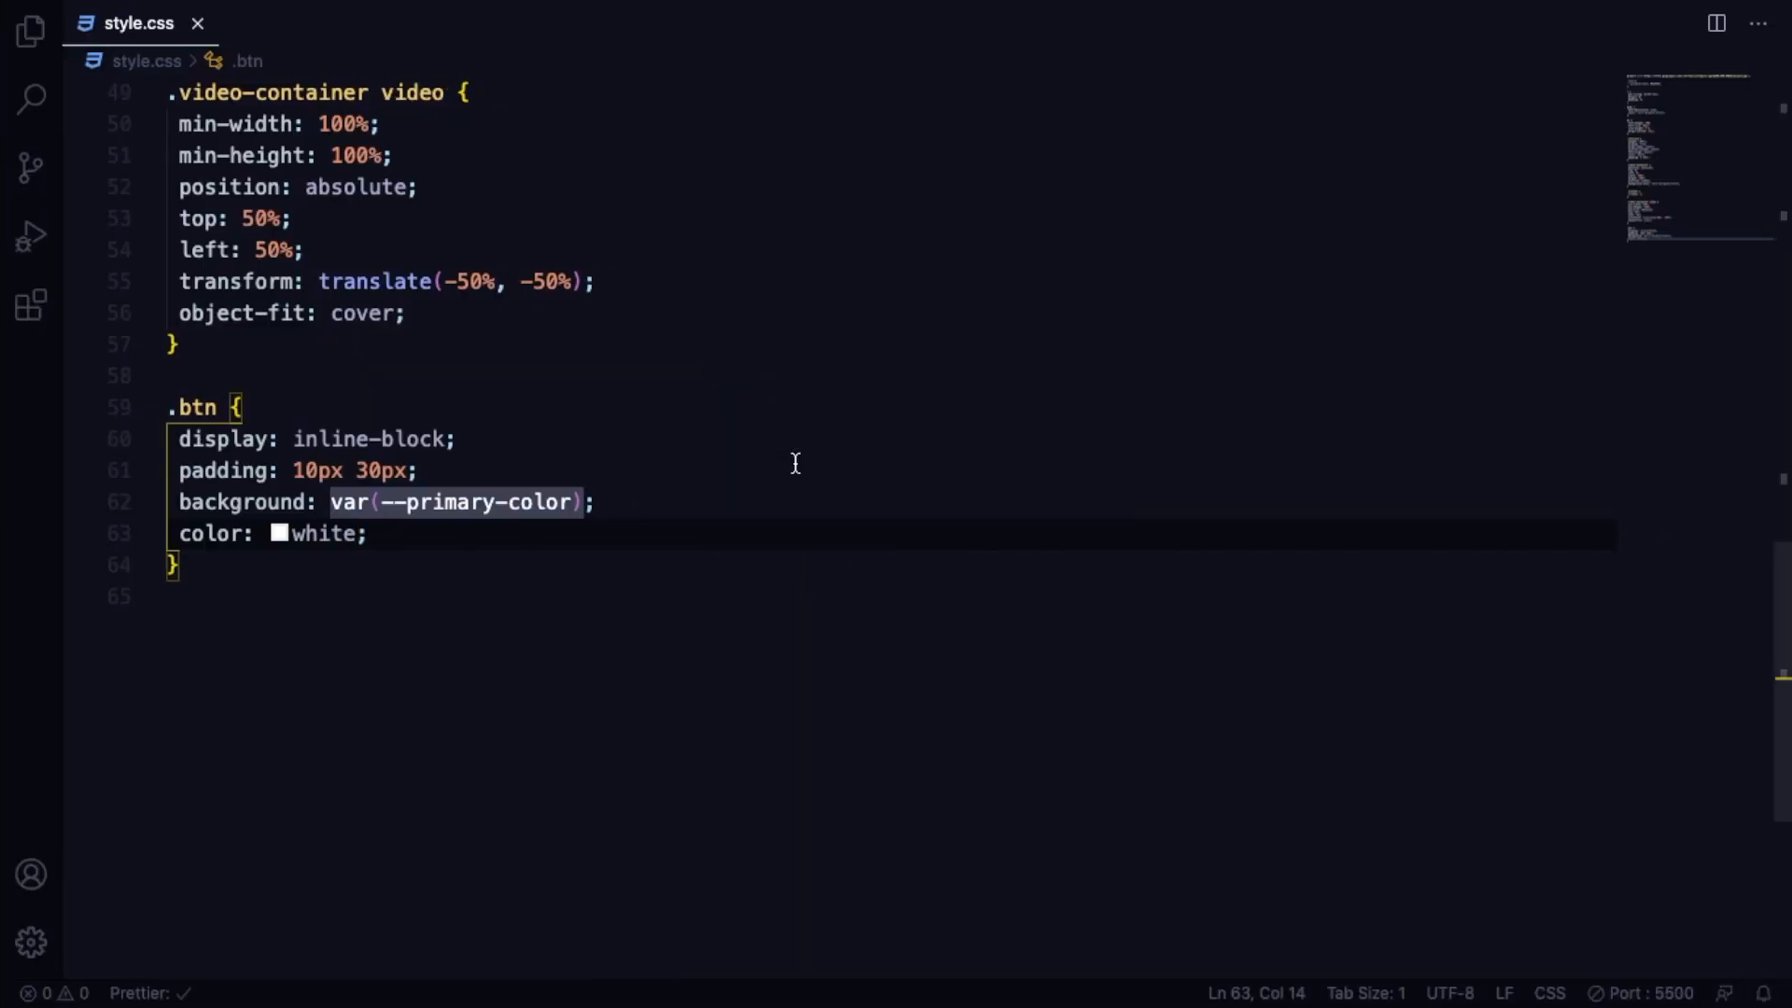
{"action": "key", "text": "enter"}
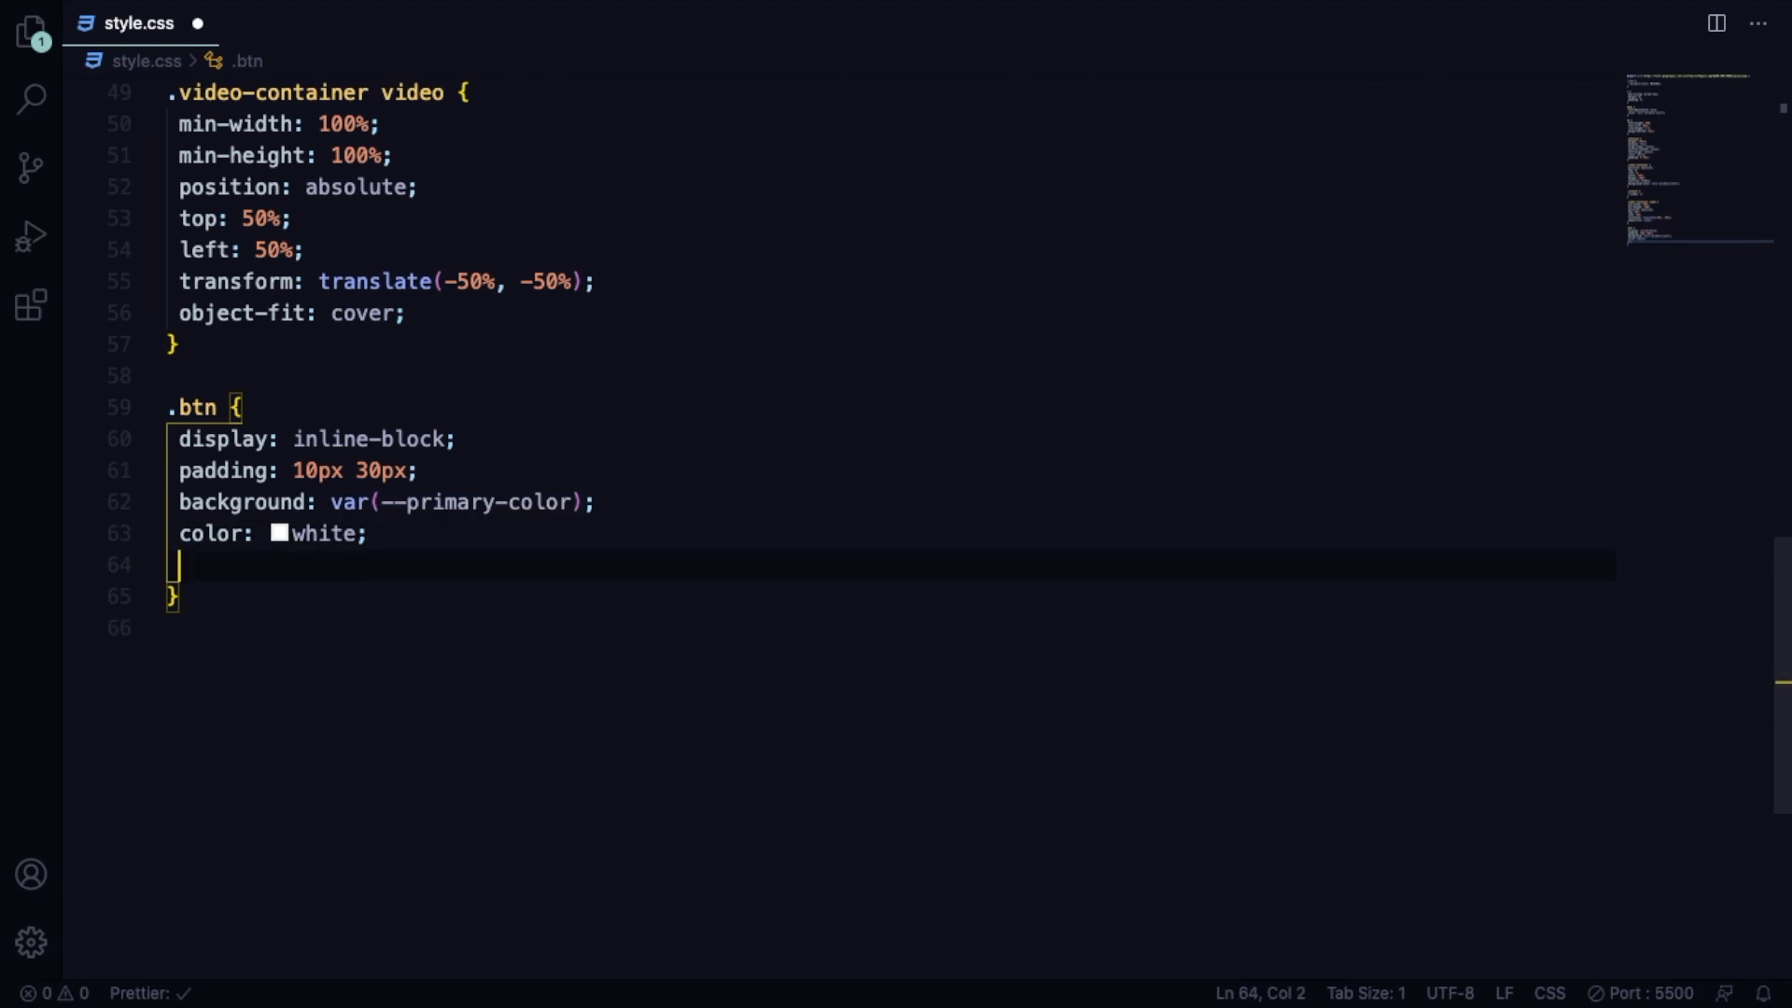
Give the button a 5px border radius and a solid #fff 1px border.
{"action": "type", "text": "border-radius: ;"}
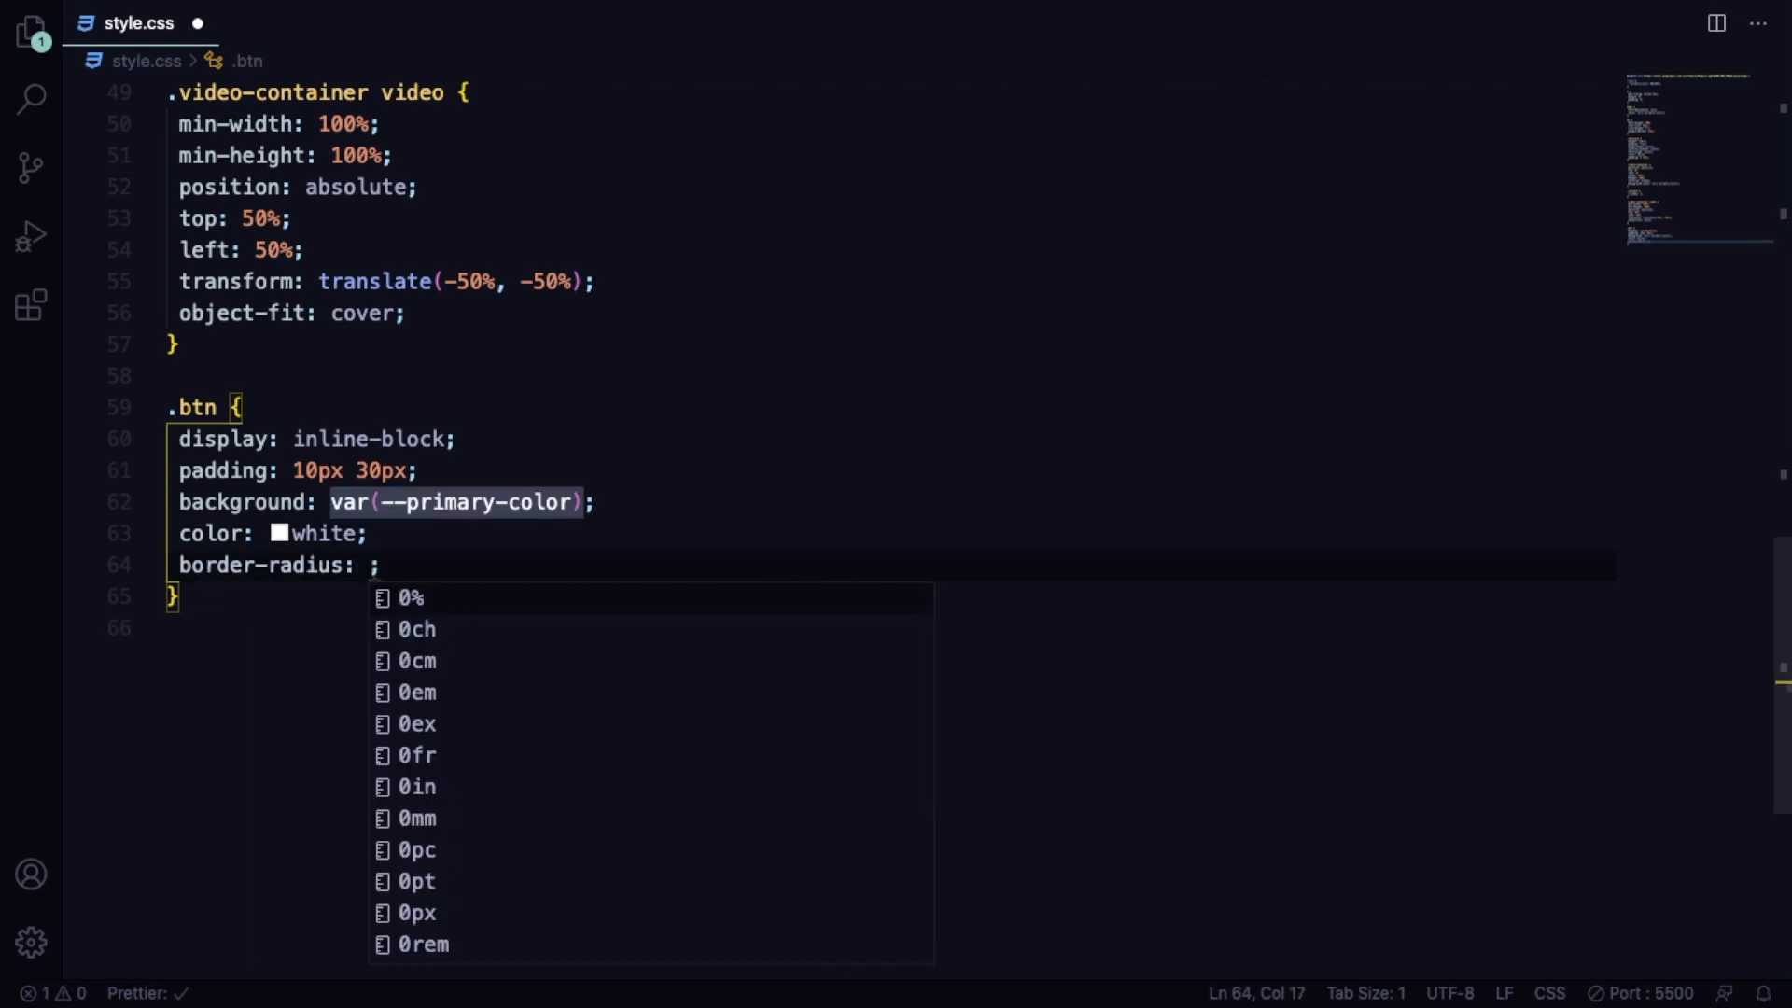
{"action": "type", "text": "5px"}
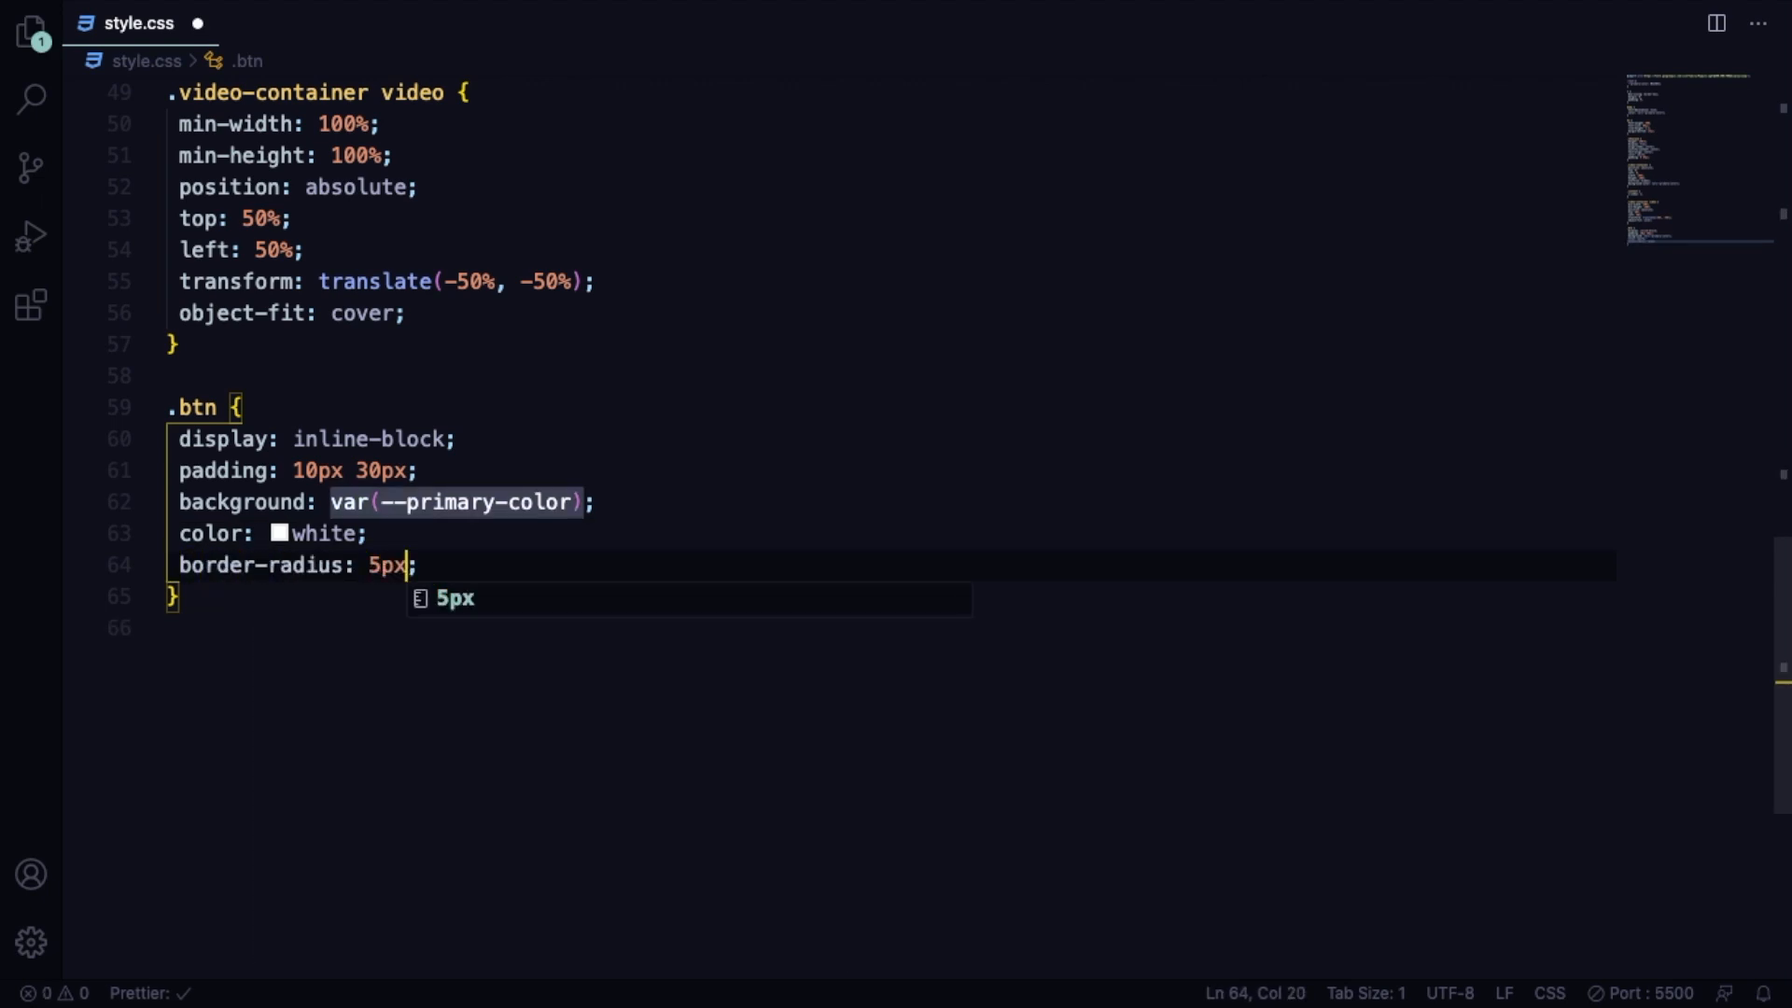
{"action": "type", "text": "border: ;"}
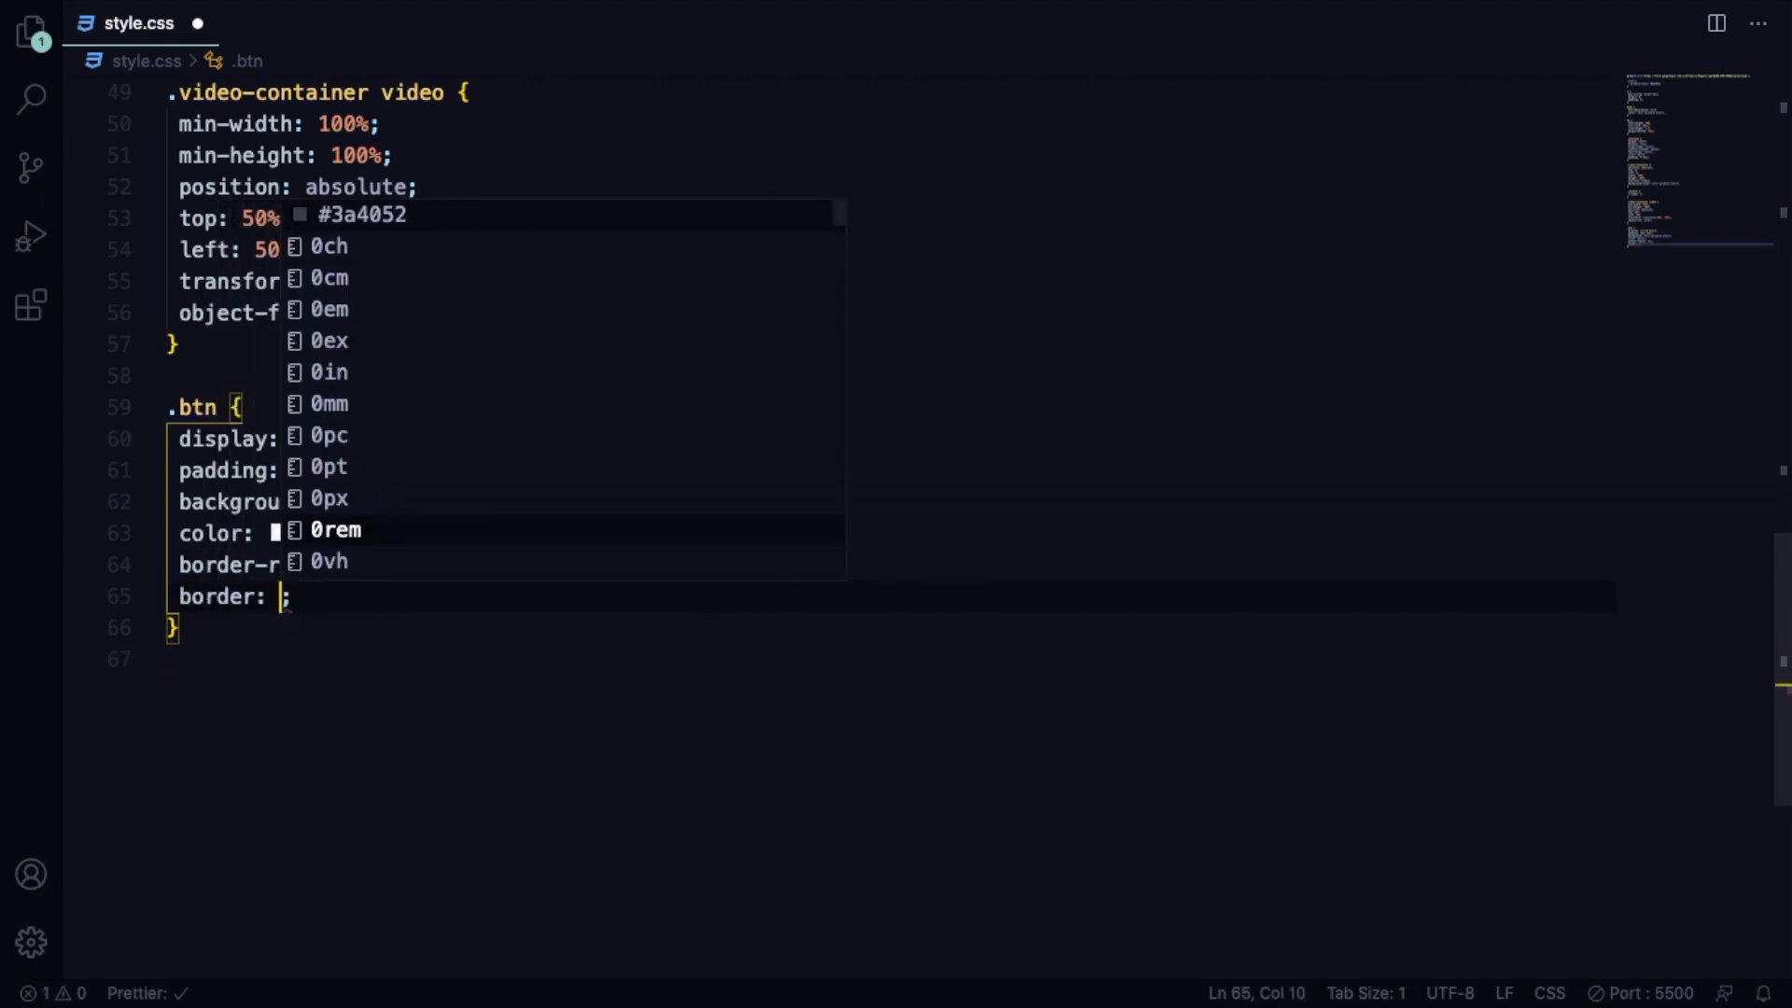
{"action": "type", "text": "solid"}
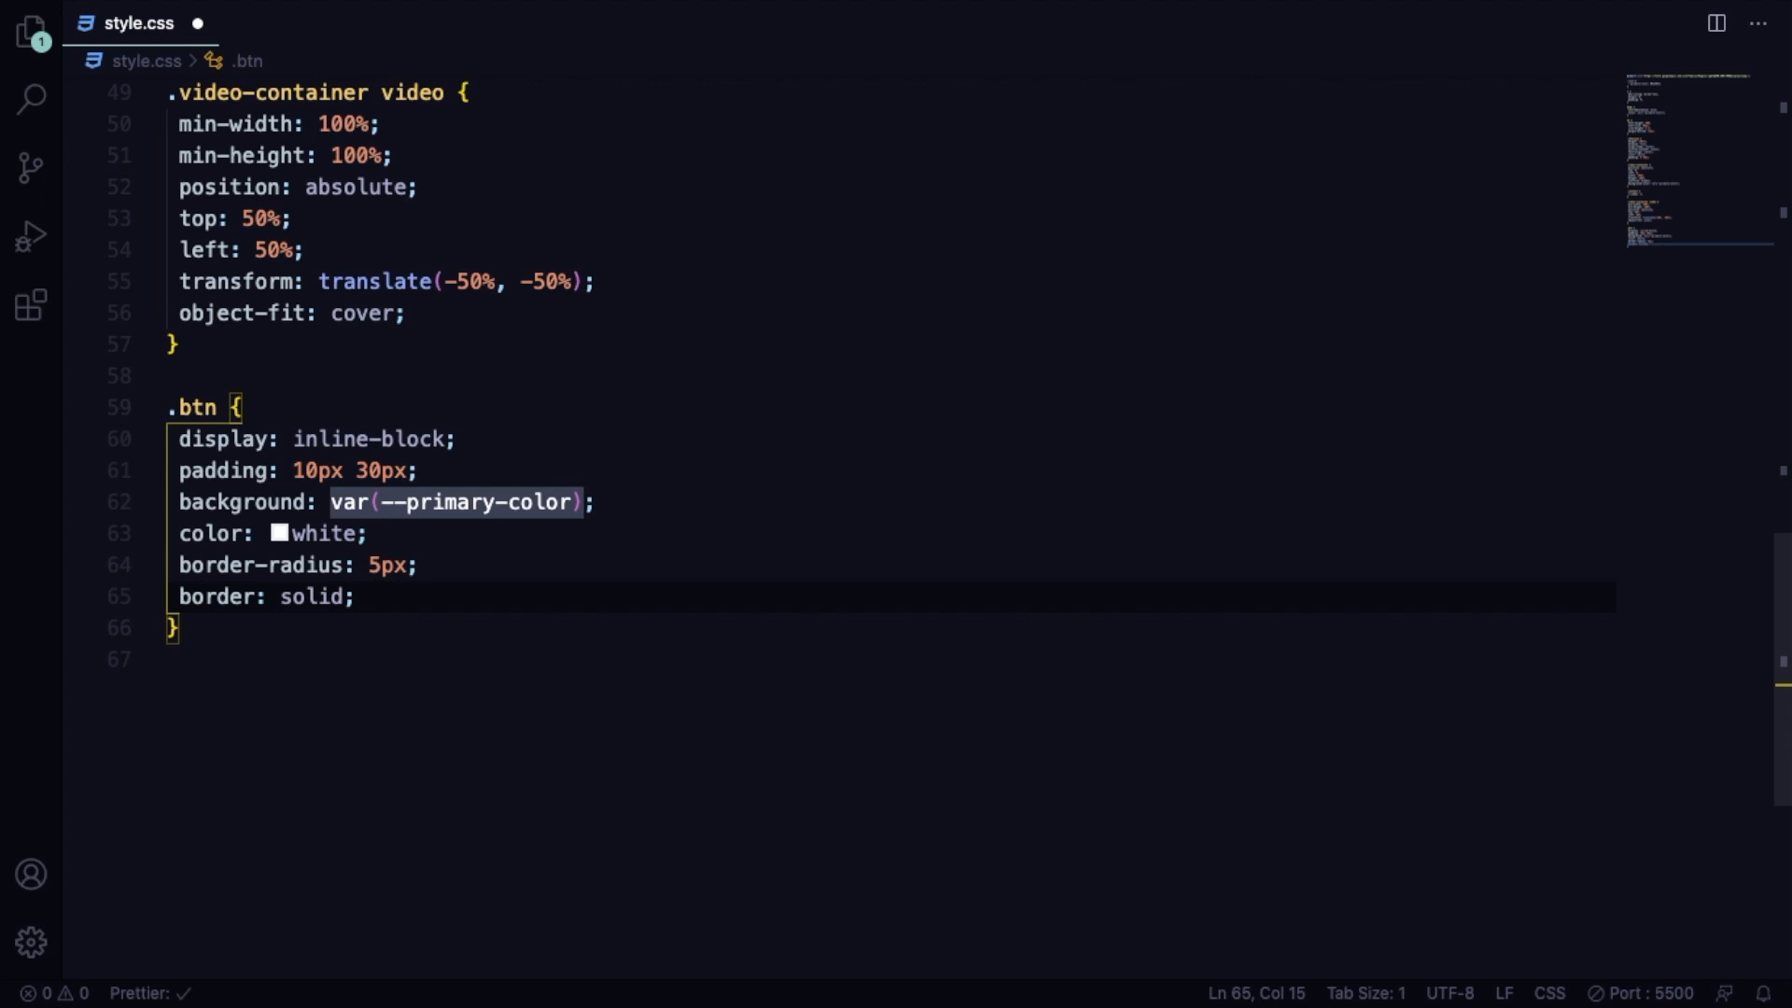
{"action": "type", "text": "#fff"}
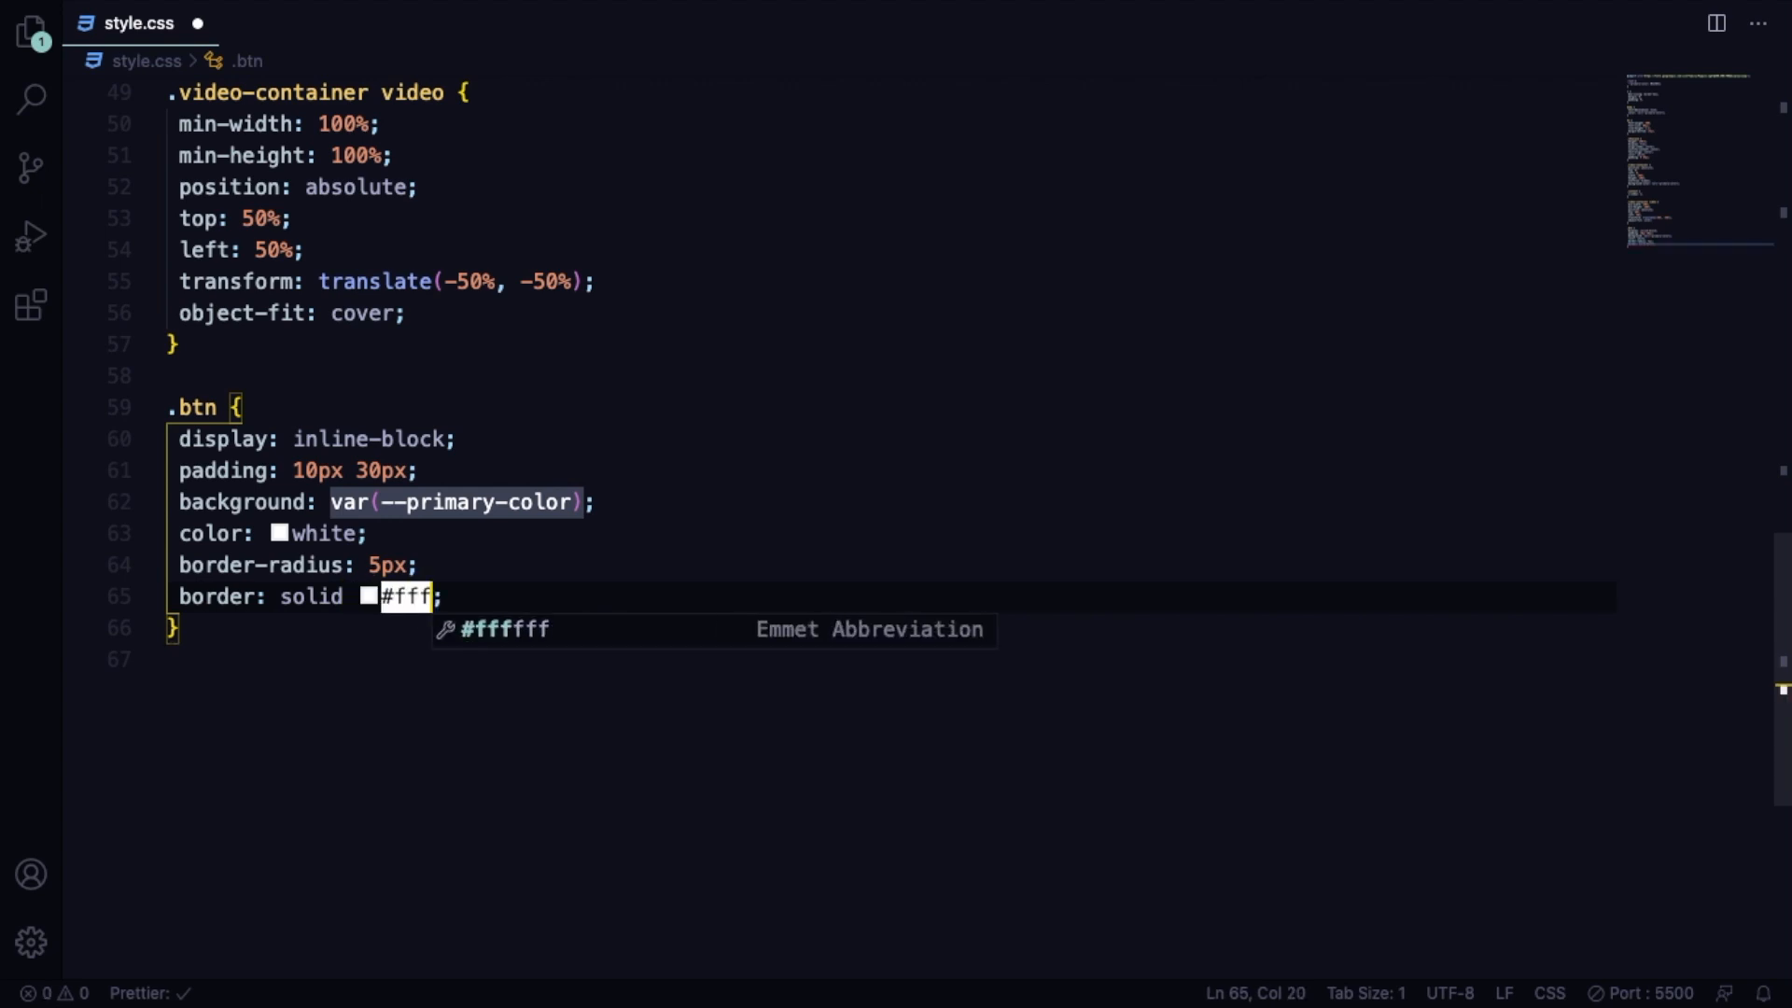
{"action": "type", "text": "1"}
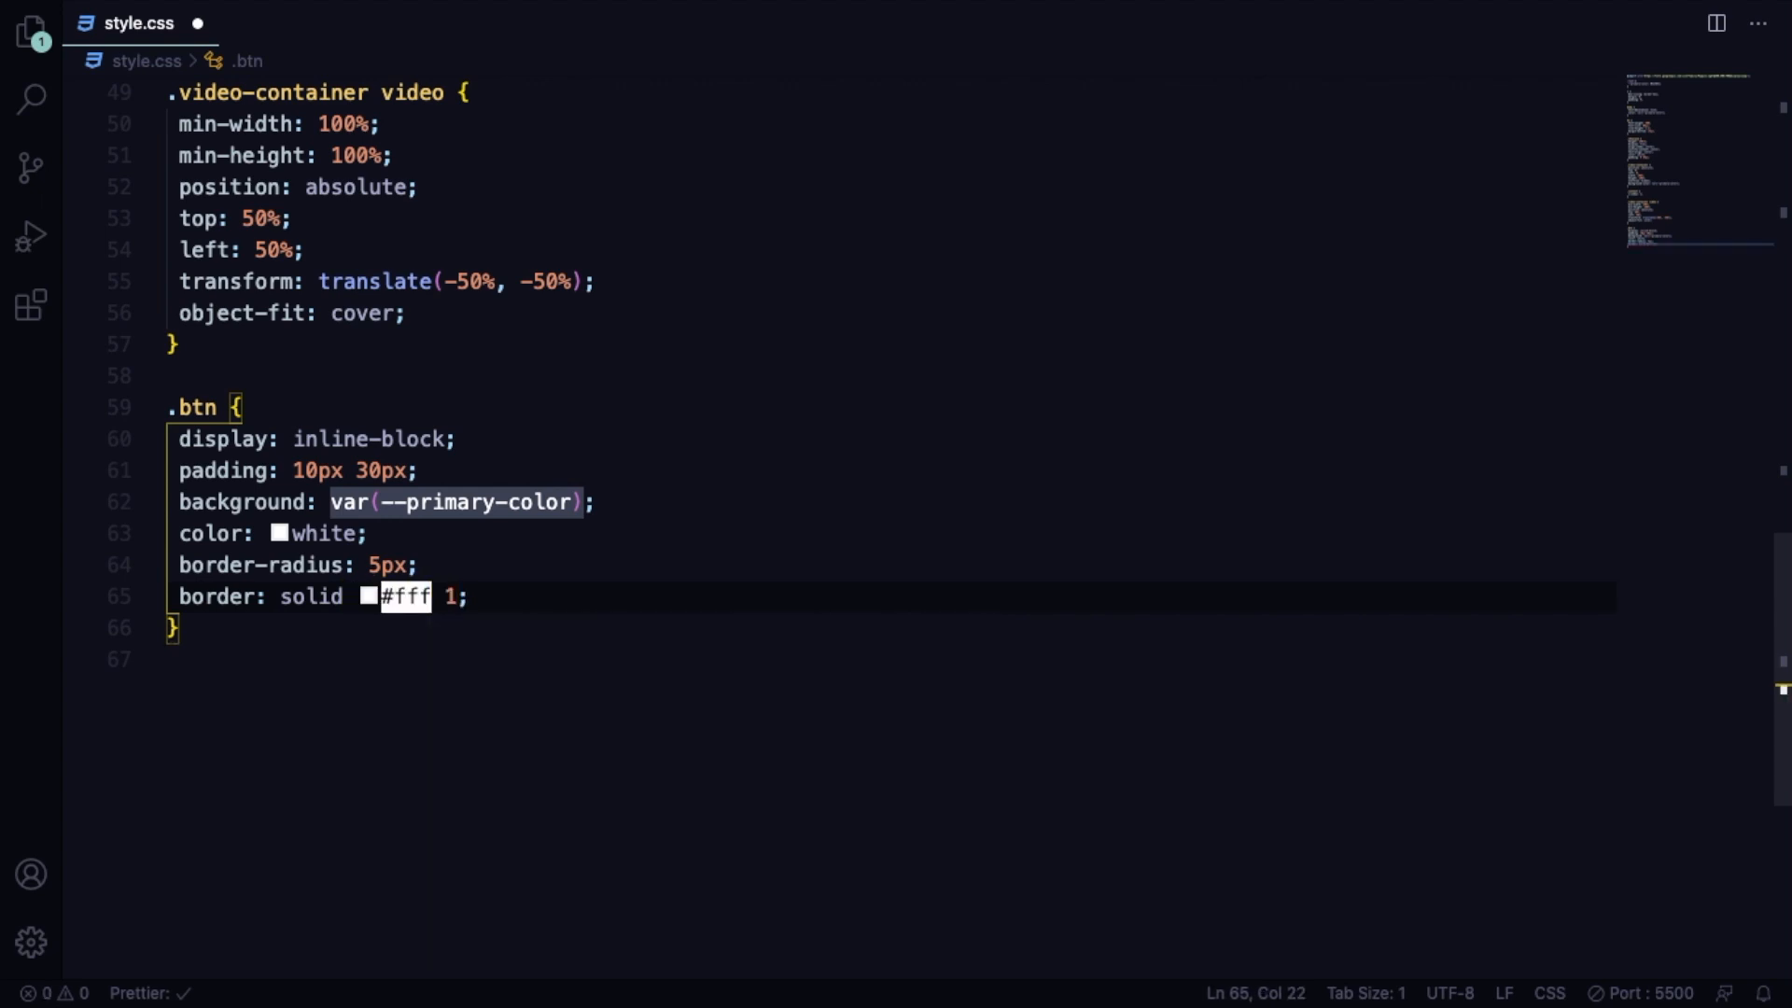
{"action": "type", "text": "px"}
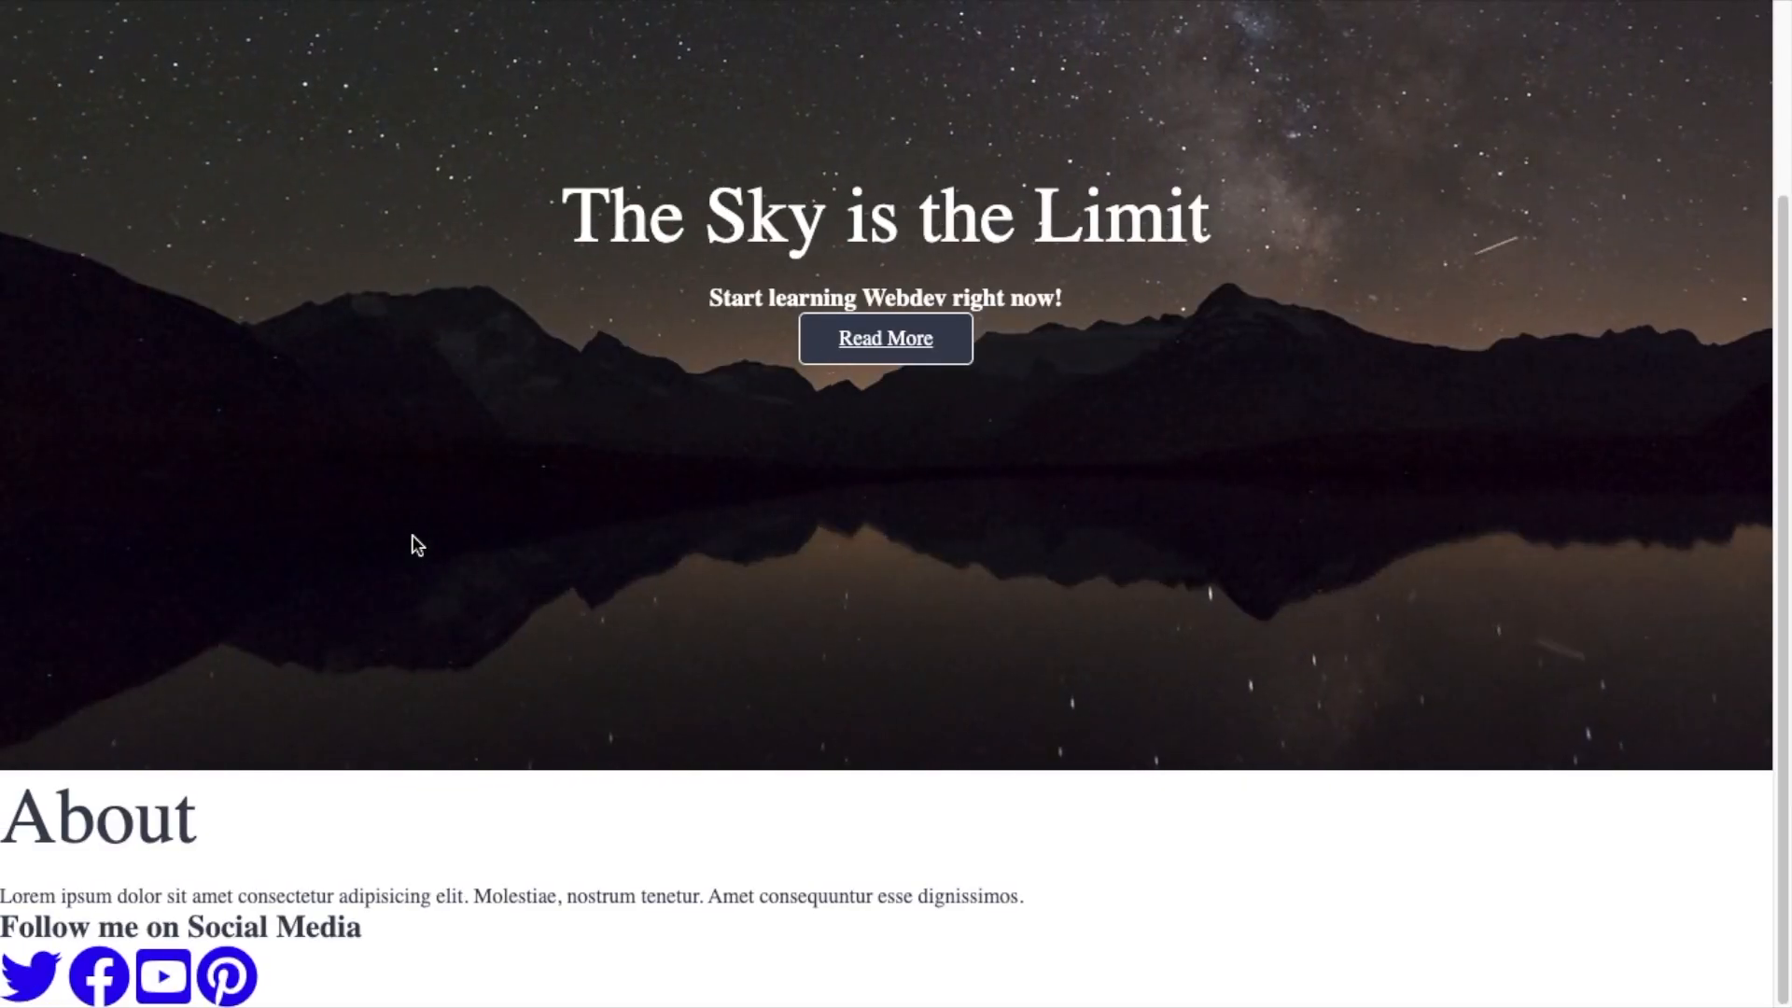
{"action": "mouse_move", "coordinate": [804, 432]}
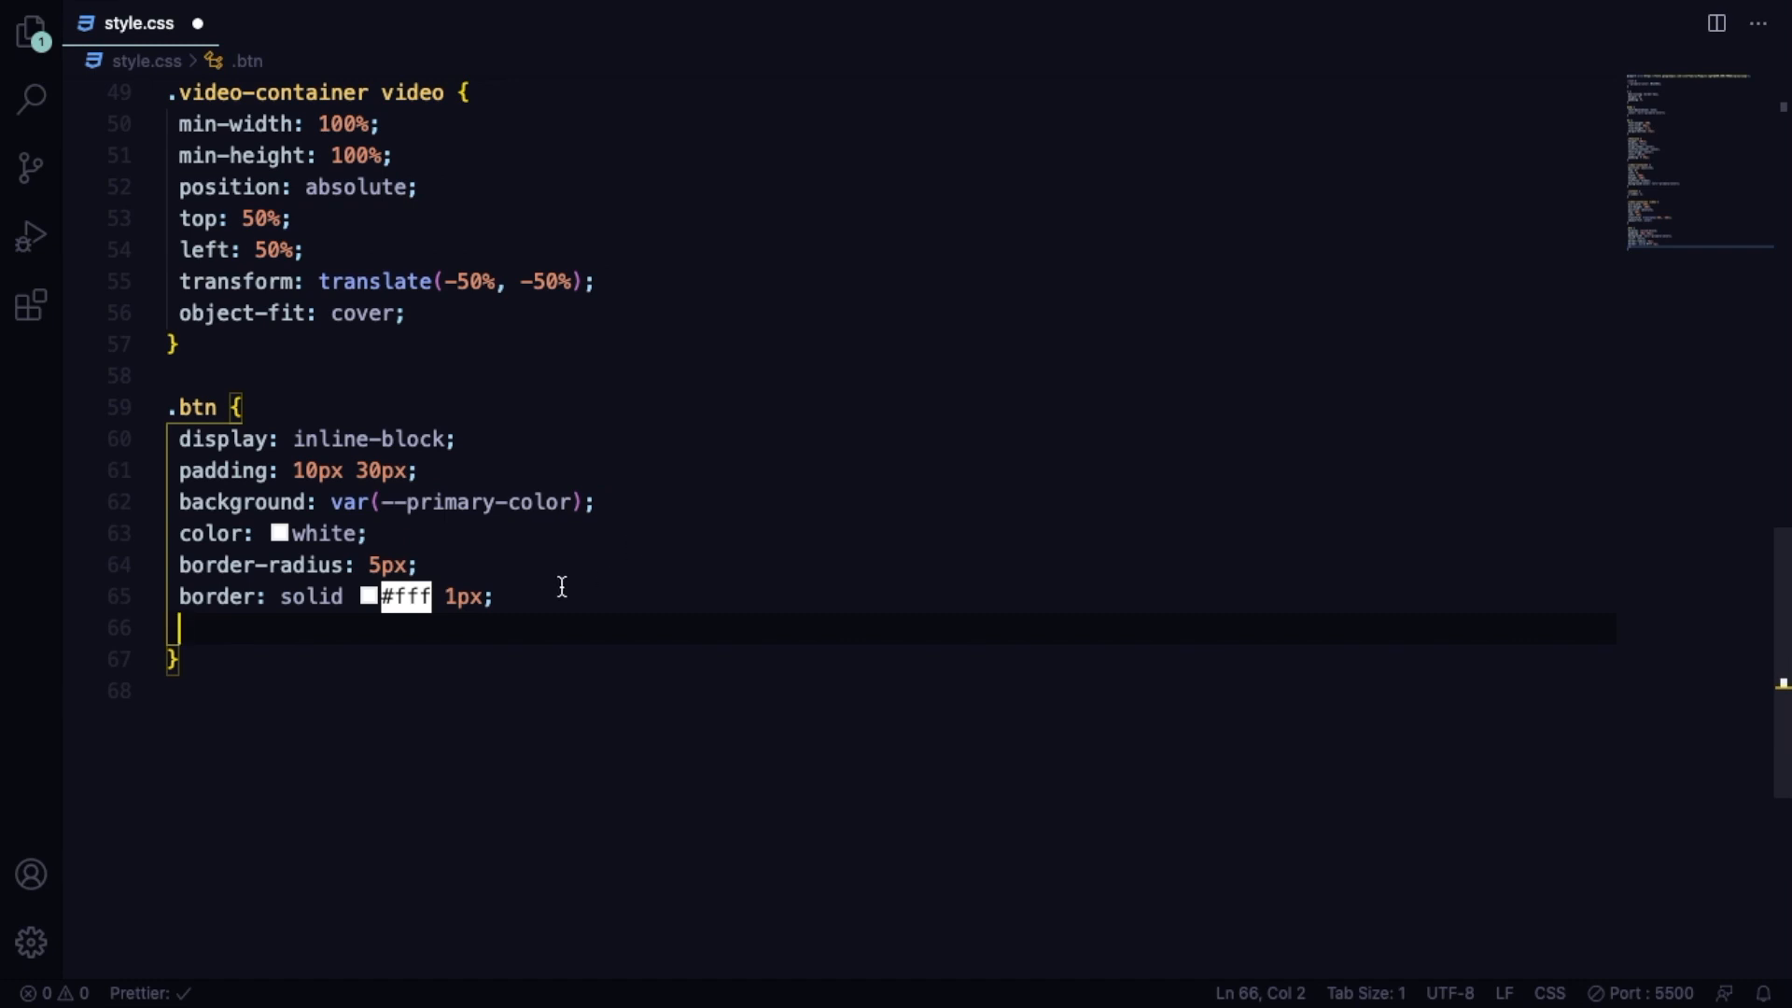
Add 25px top margin, no text decoration and 0.7 opacity to the button.
{"action": "type", "text": "margin-top: ;"}
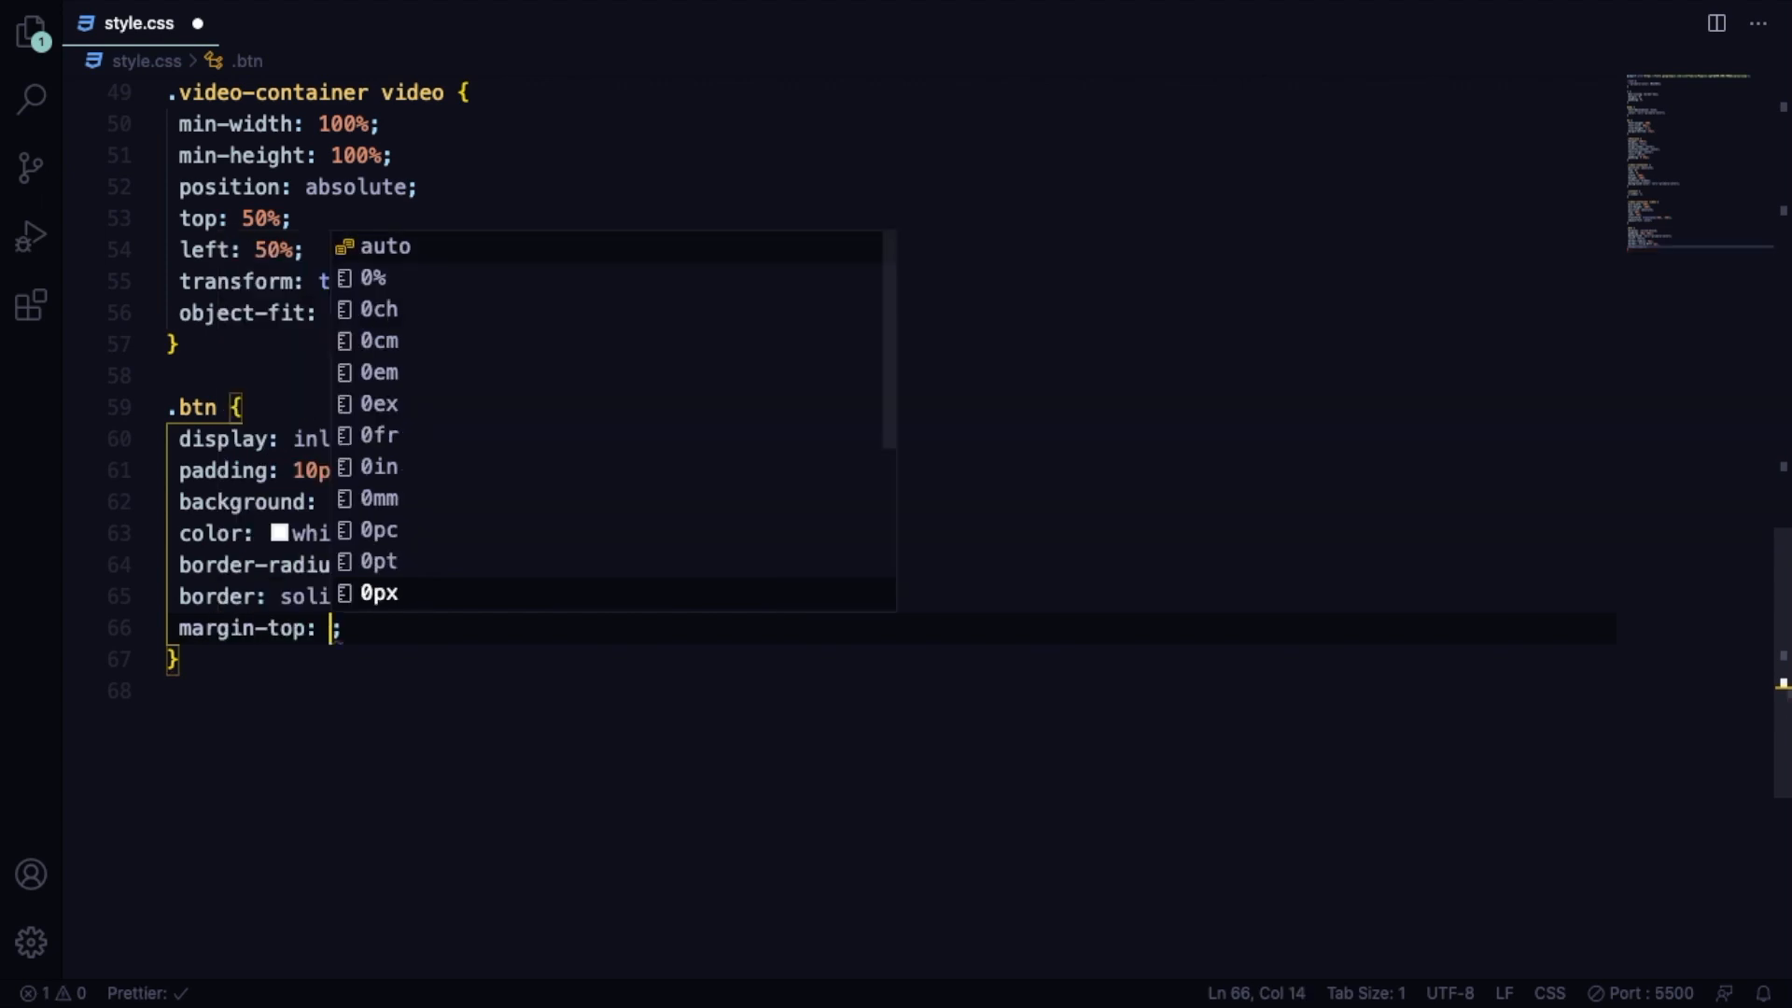
{"action": "type", "text": "25px"}
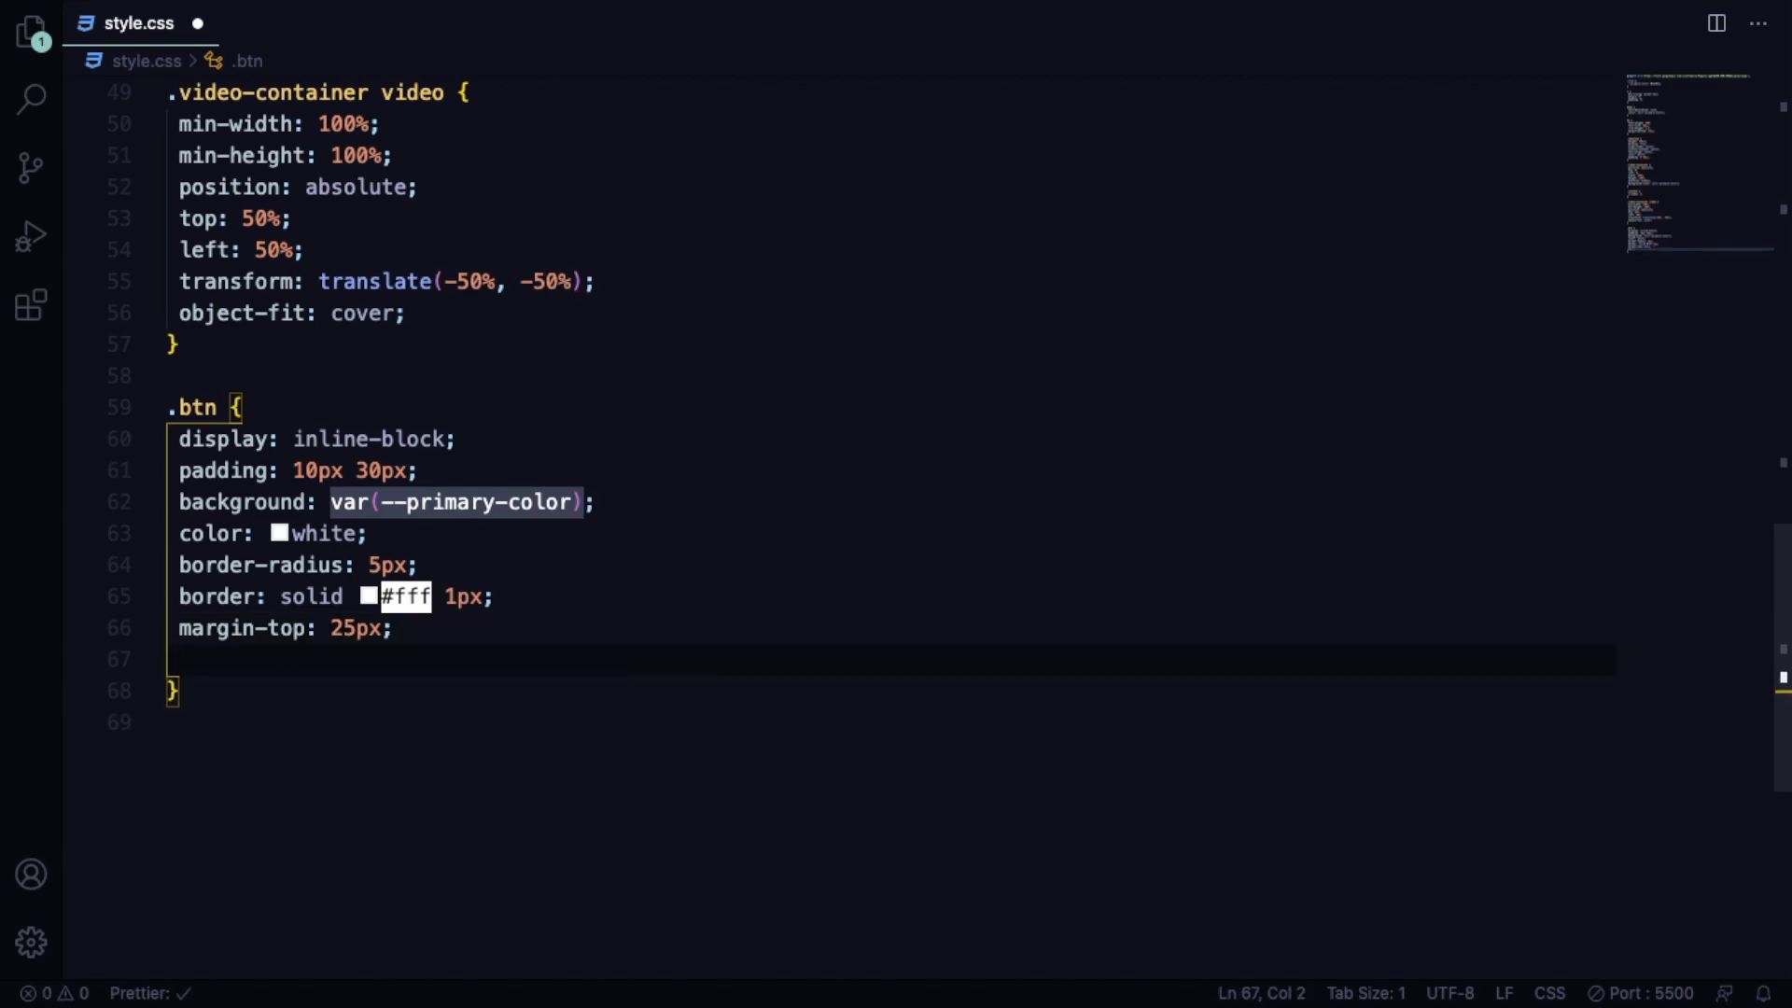
{"action": "type", "text": "text-decoration: none;"}
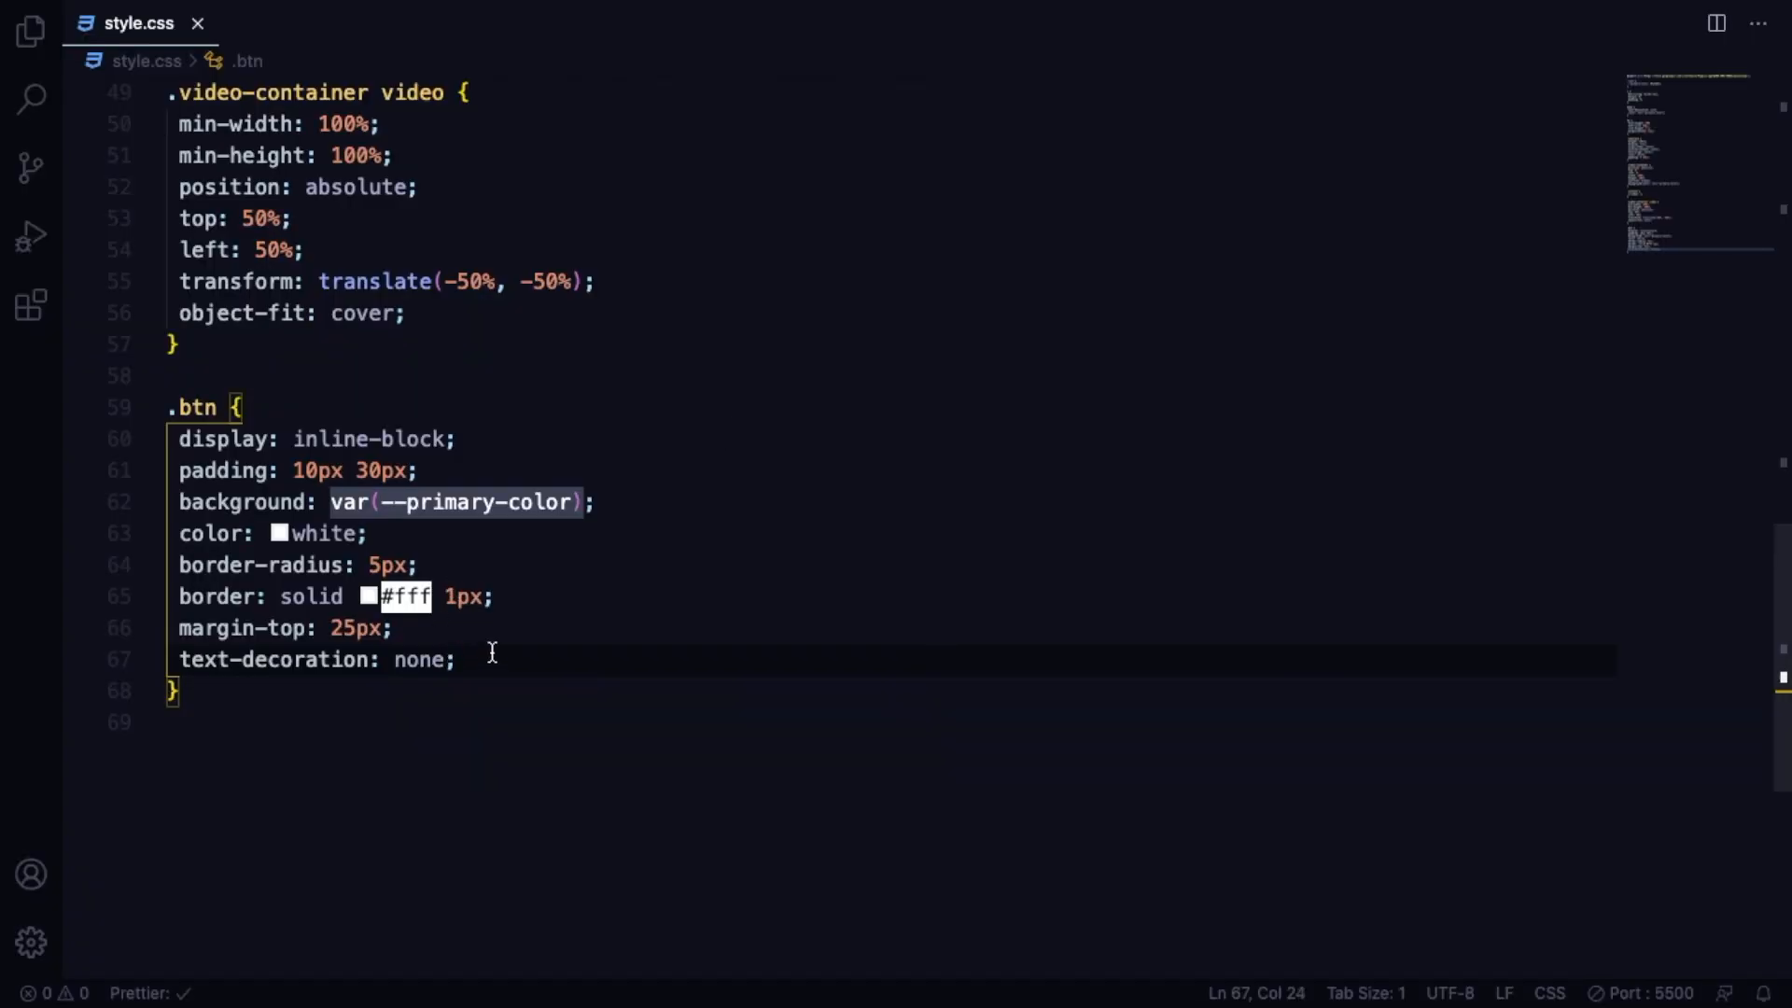
{"action": "type", "text": "opacity: 0.7;"}
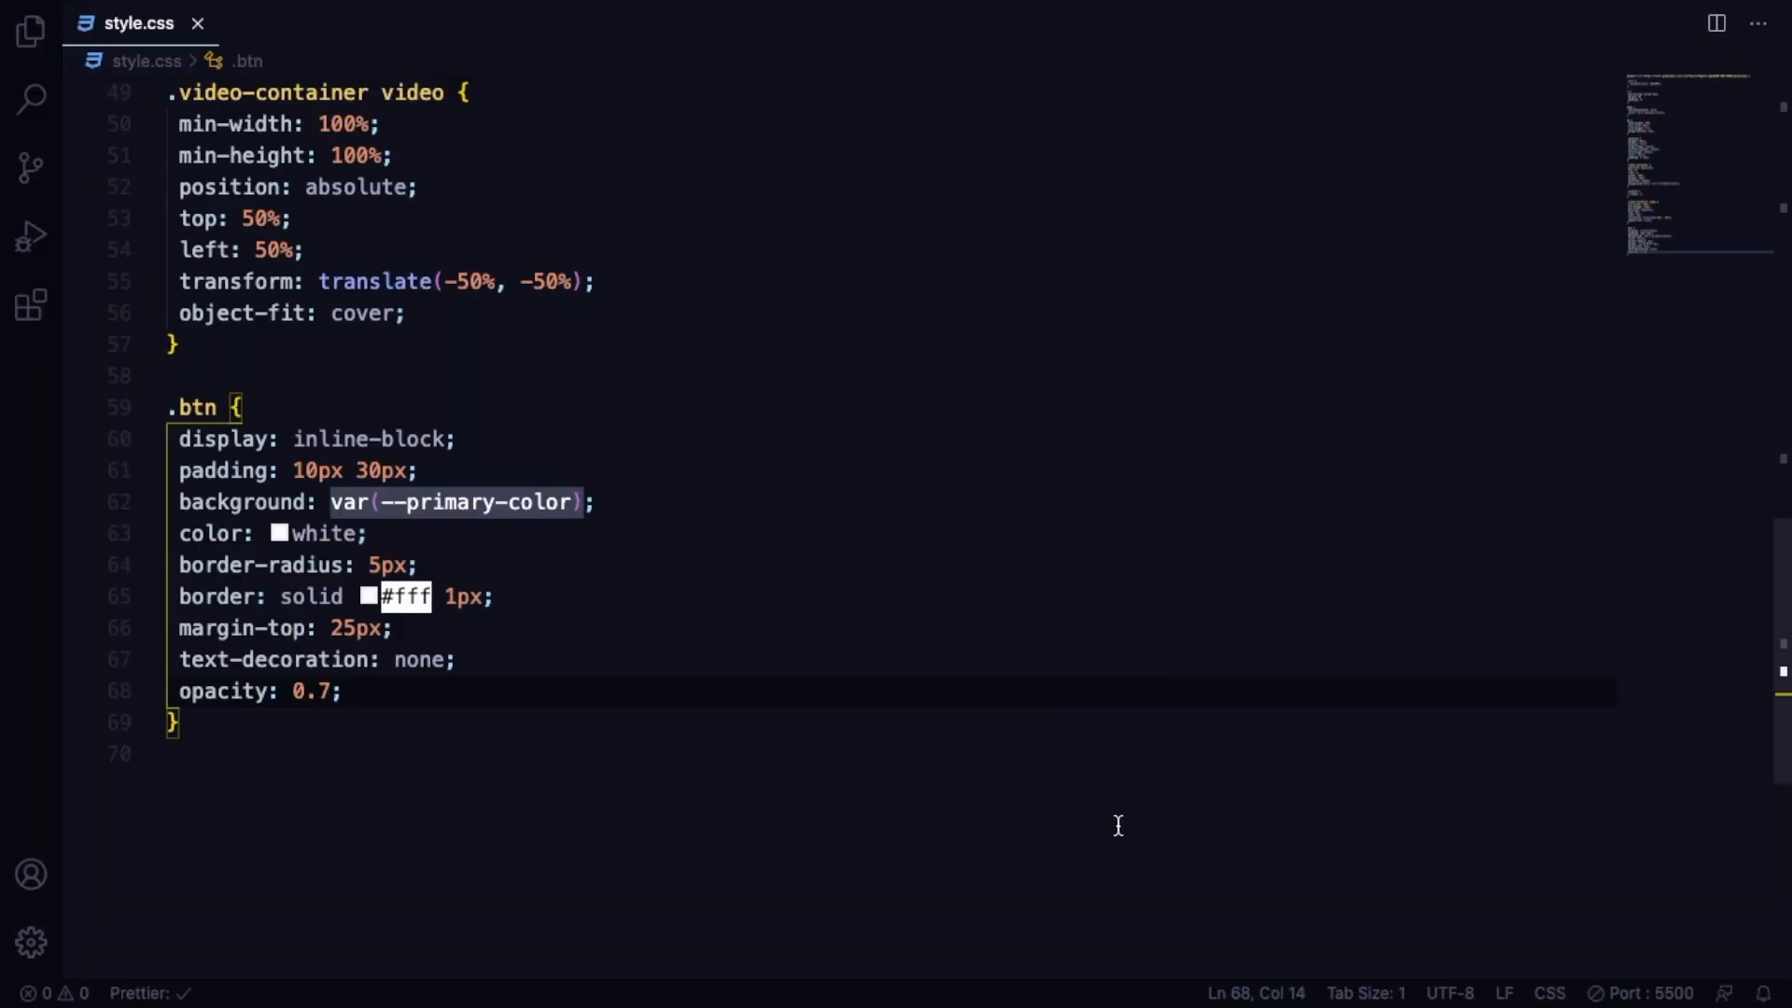
{"action": "left_click", "coordinate": [260, 721]}
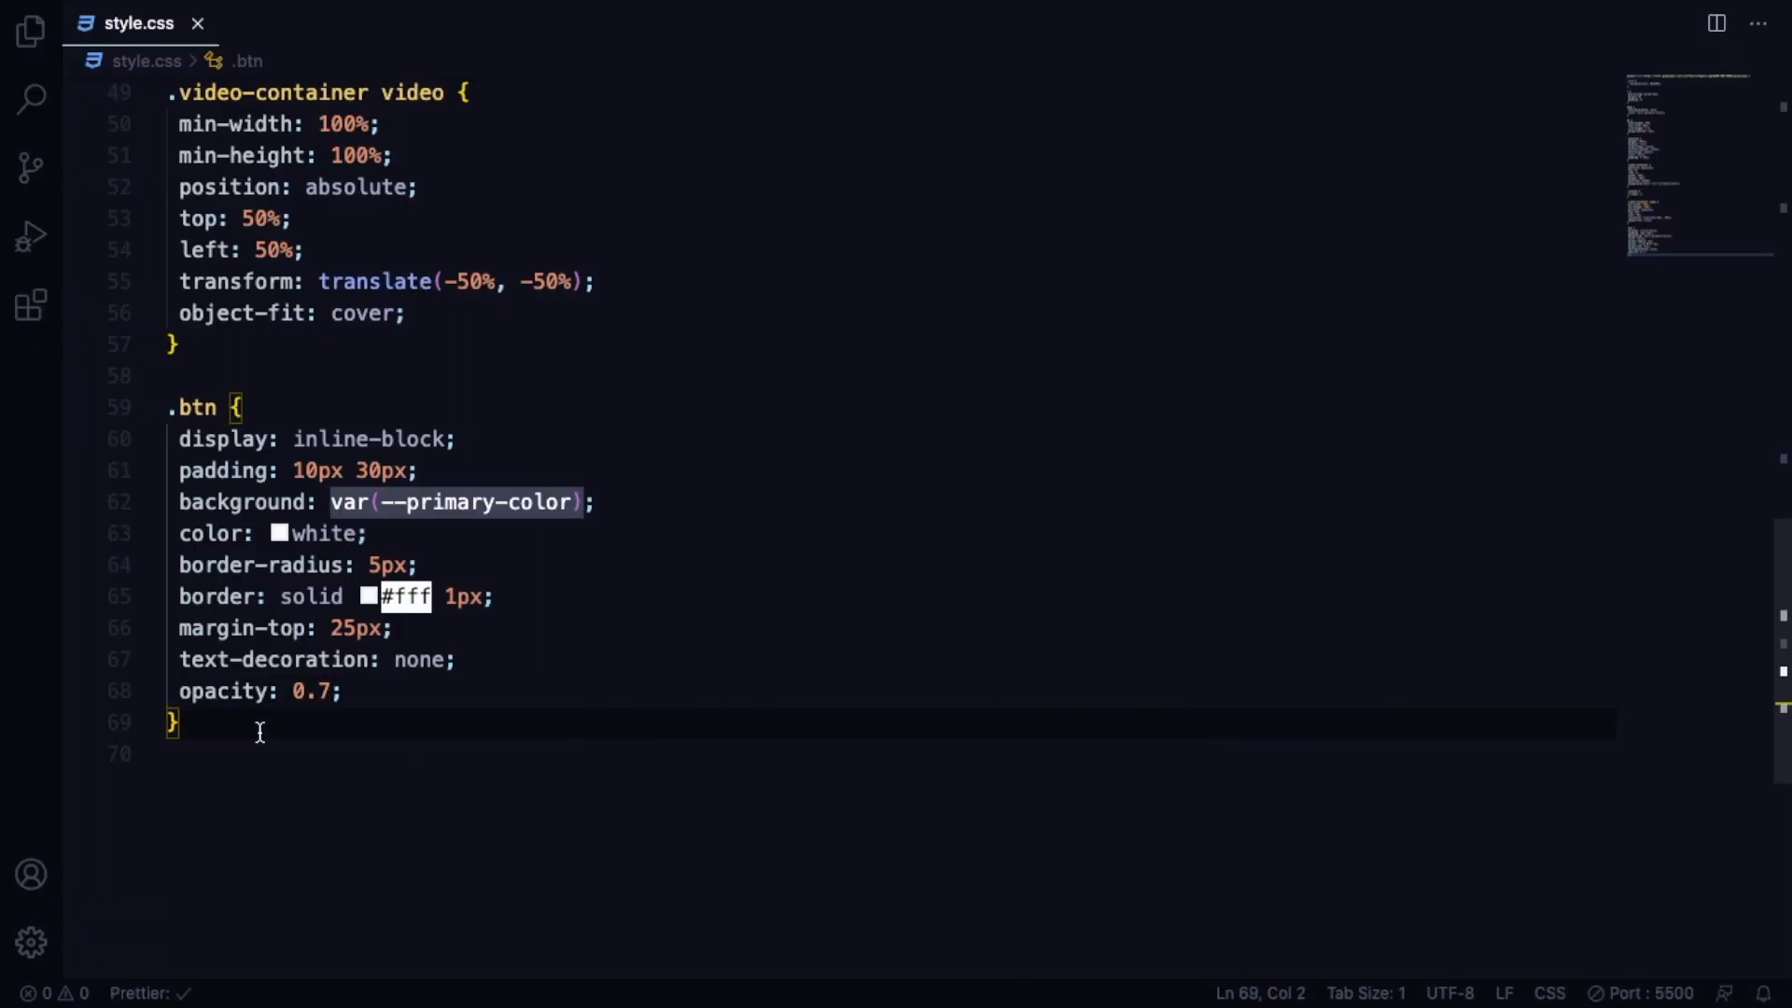
{"action": "key", "text": "enter"}
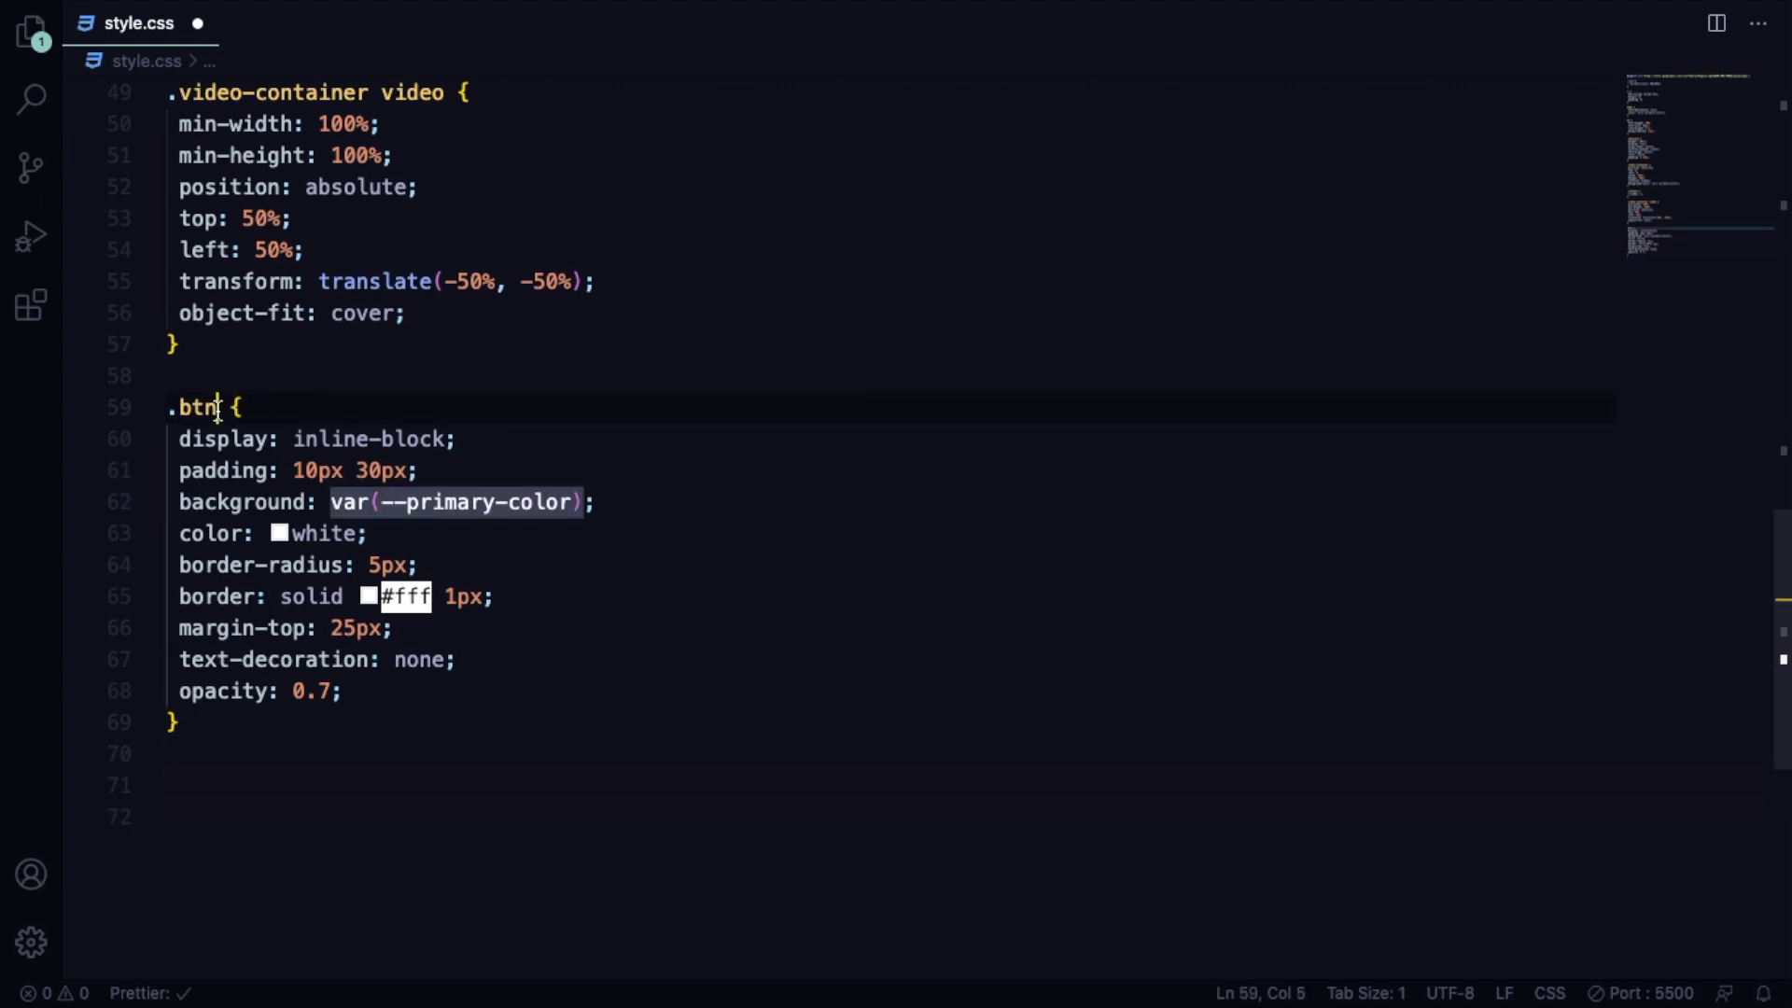
Add a .btn:hover rule with transform: scale(0.98) and save.
{"action": "double_click", "coordinate": [193, 406]}
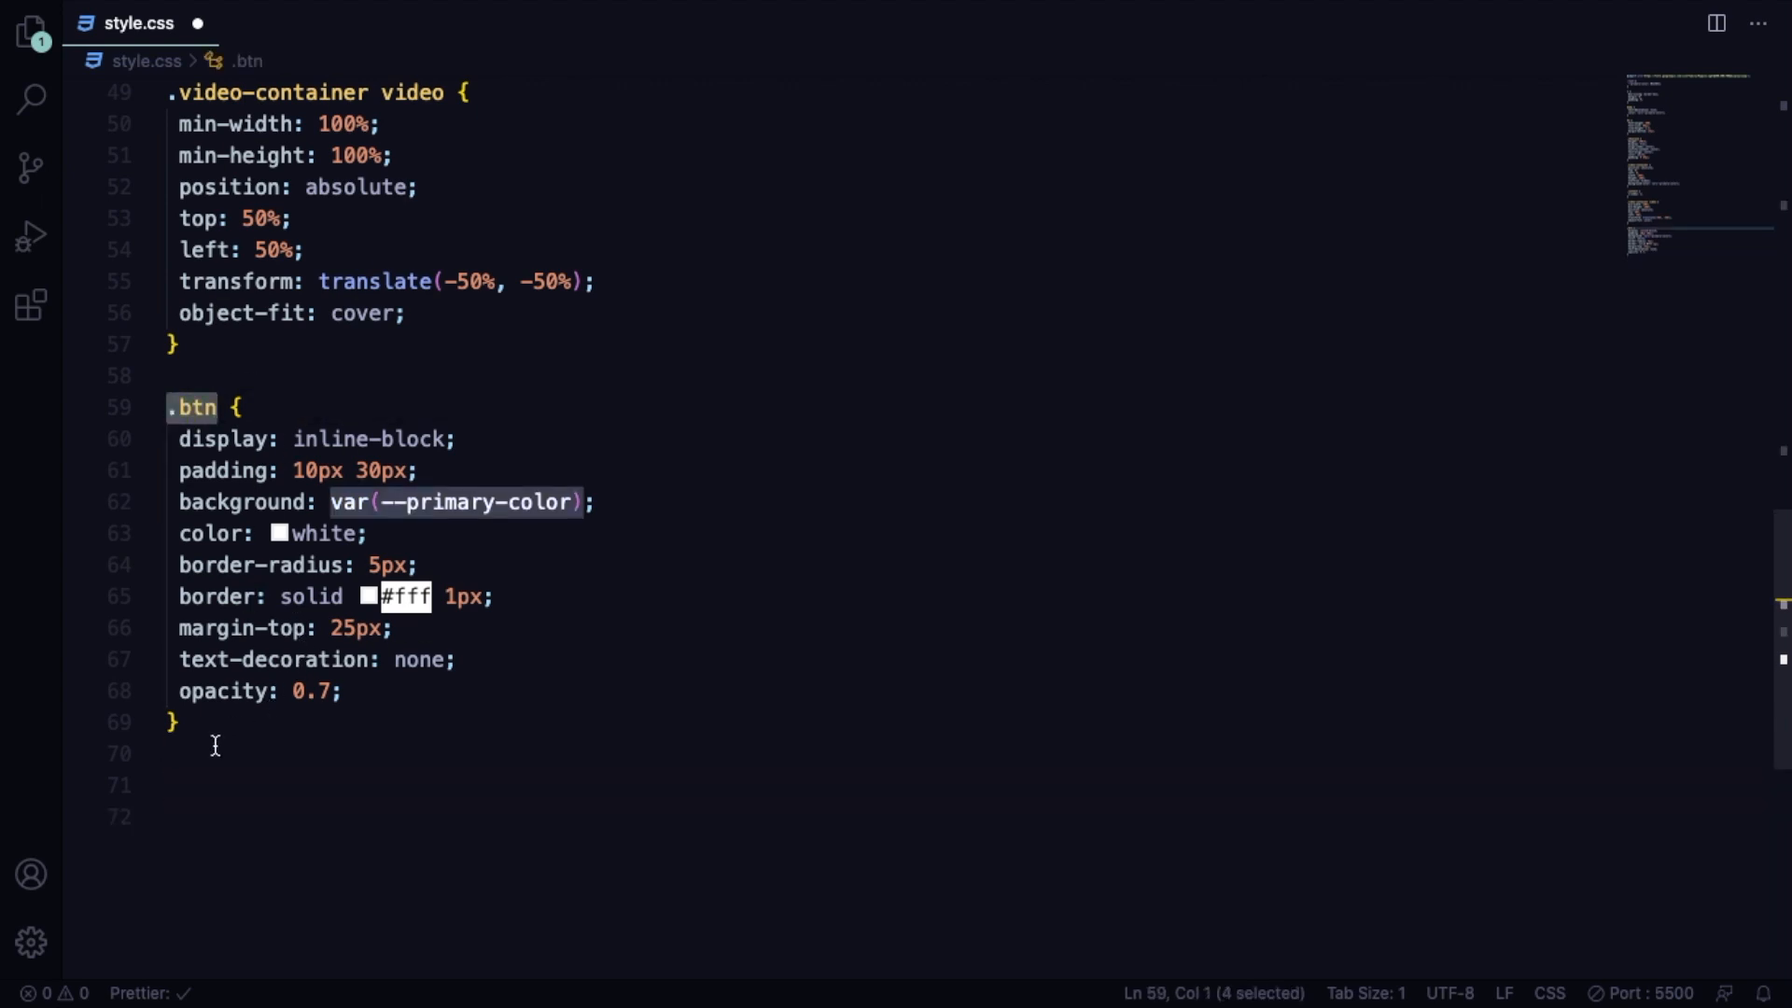
{"action": "type", "text": ".btn"}
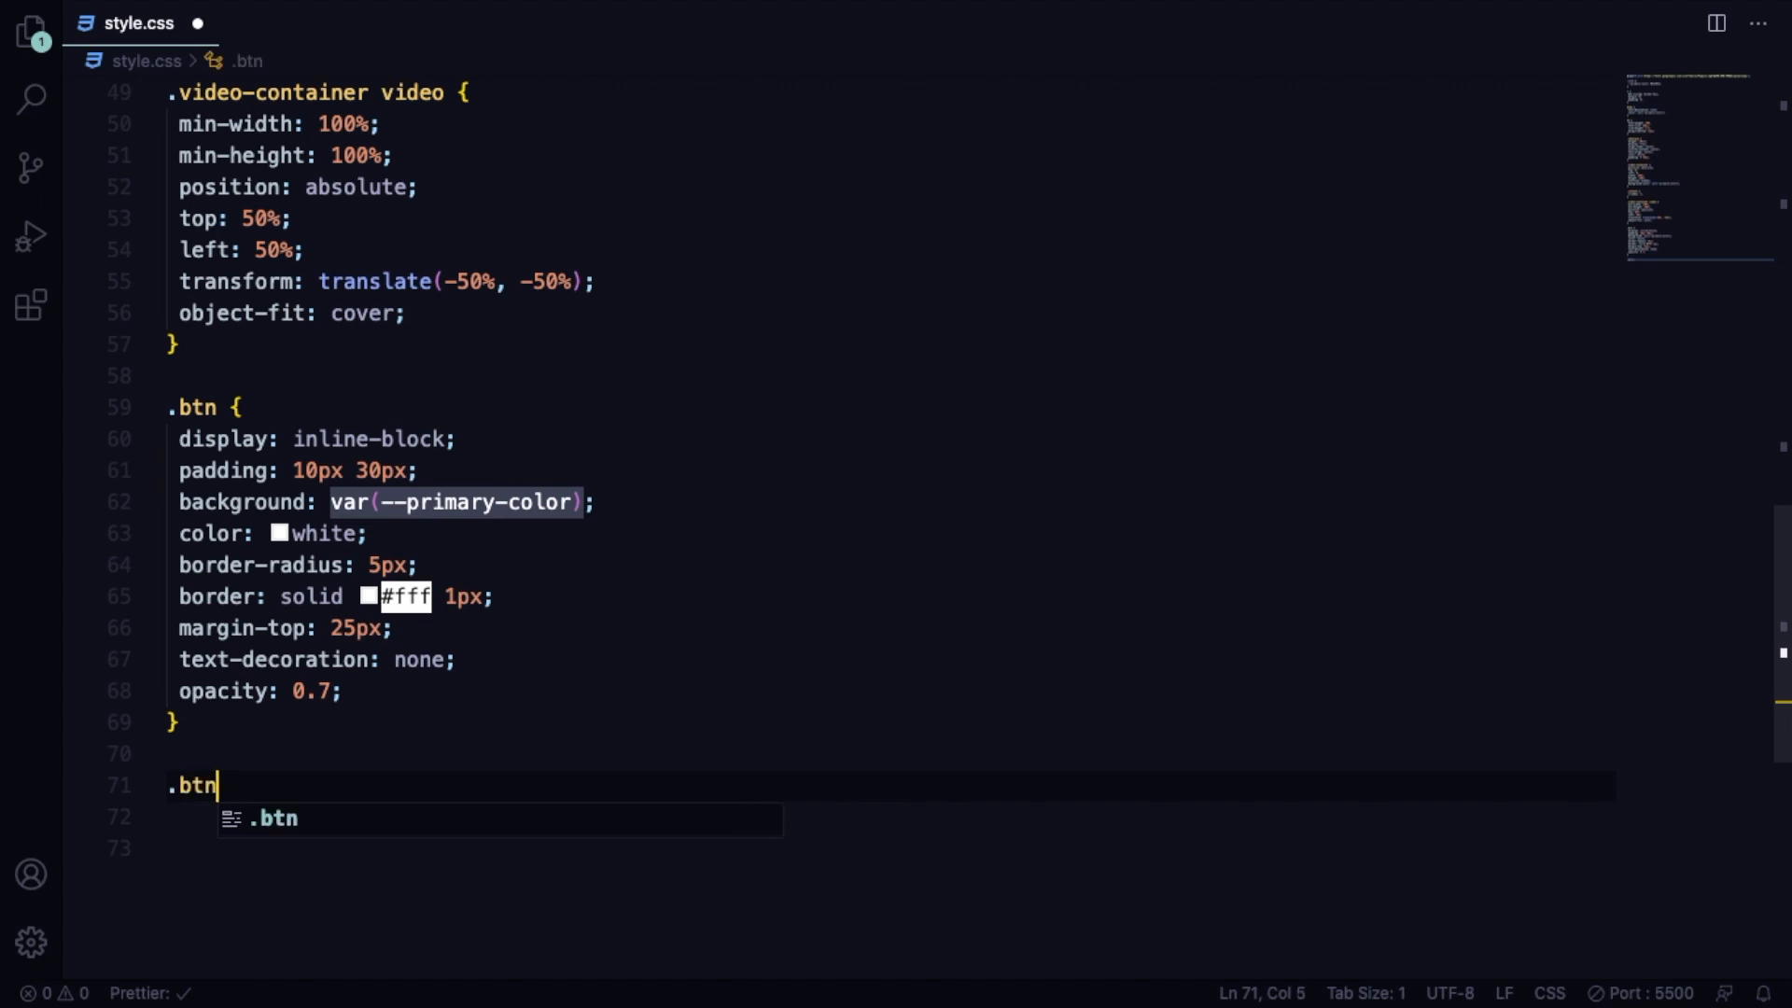
{"action": "type", "text": ":hover{"}
{"action": "left_click", "coordinate": [893, 818]}
{"action": "type", "text": "transform: scale();"}
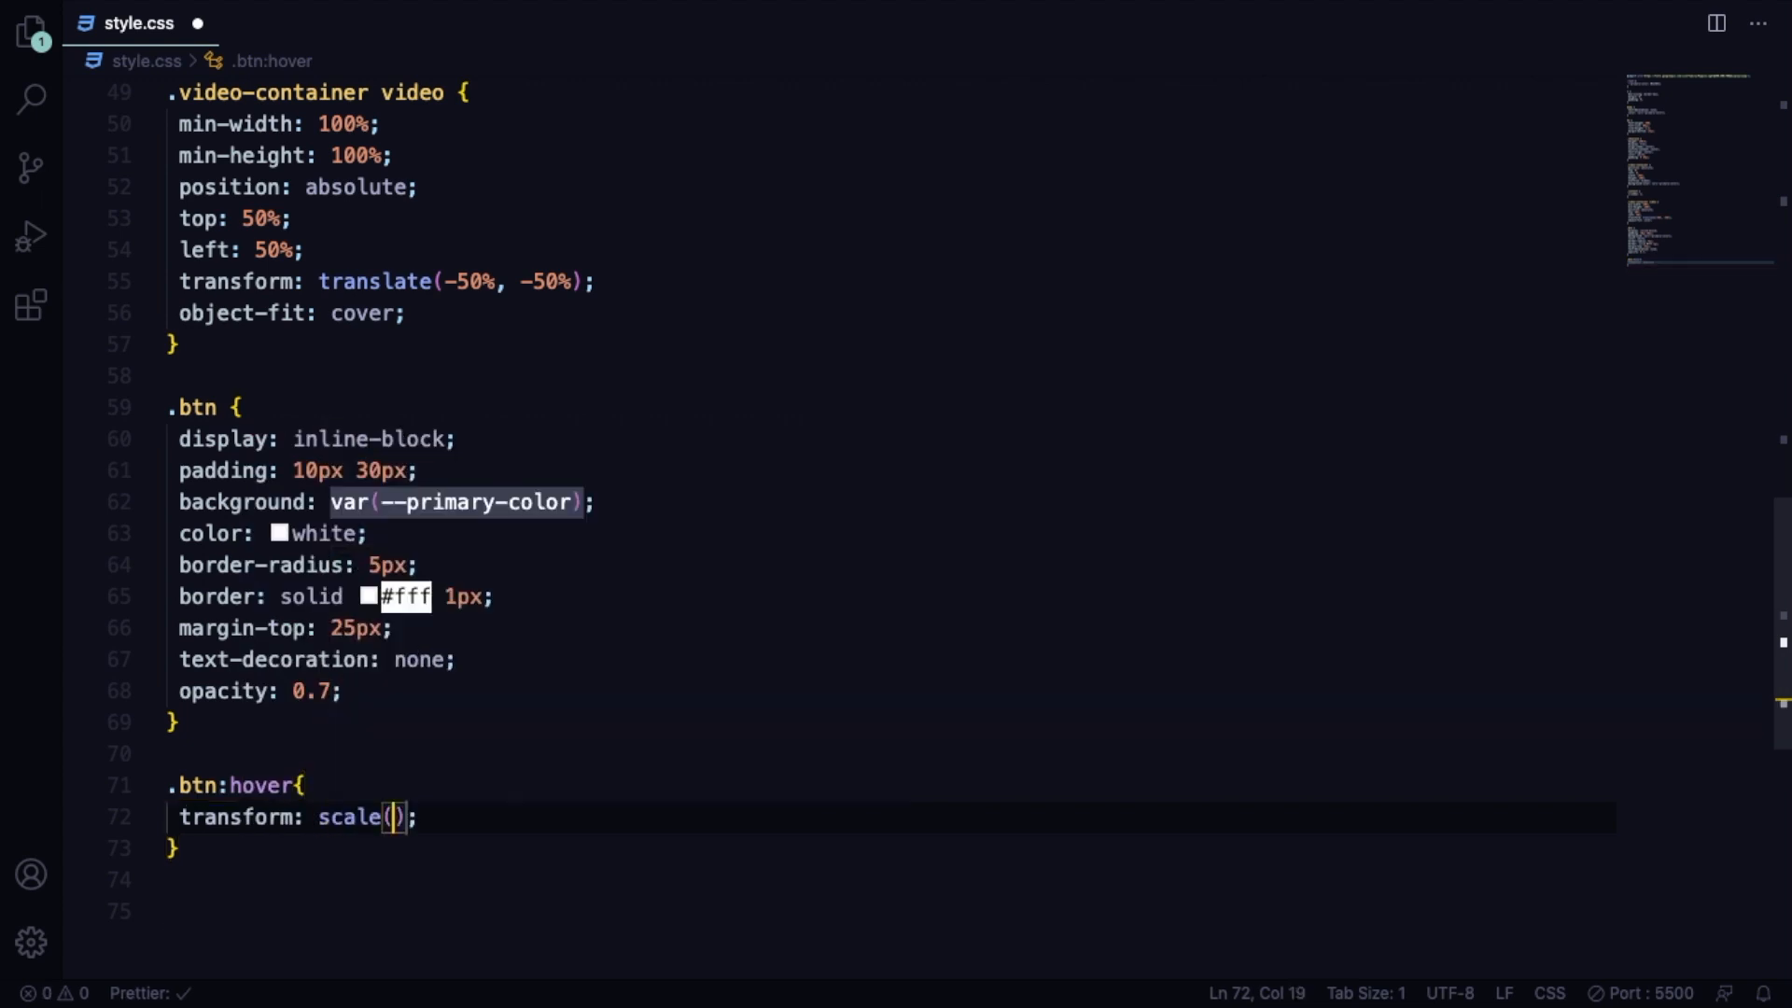
{"action": "type", "text": "0.98"}
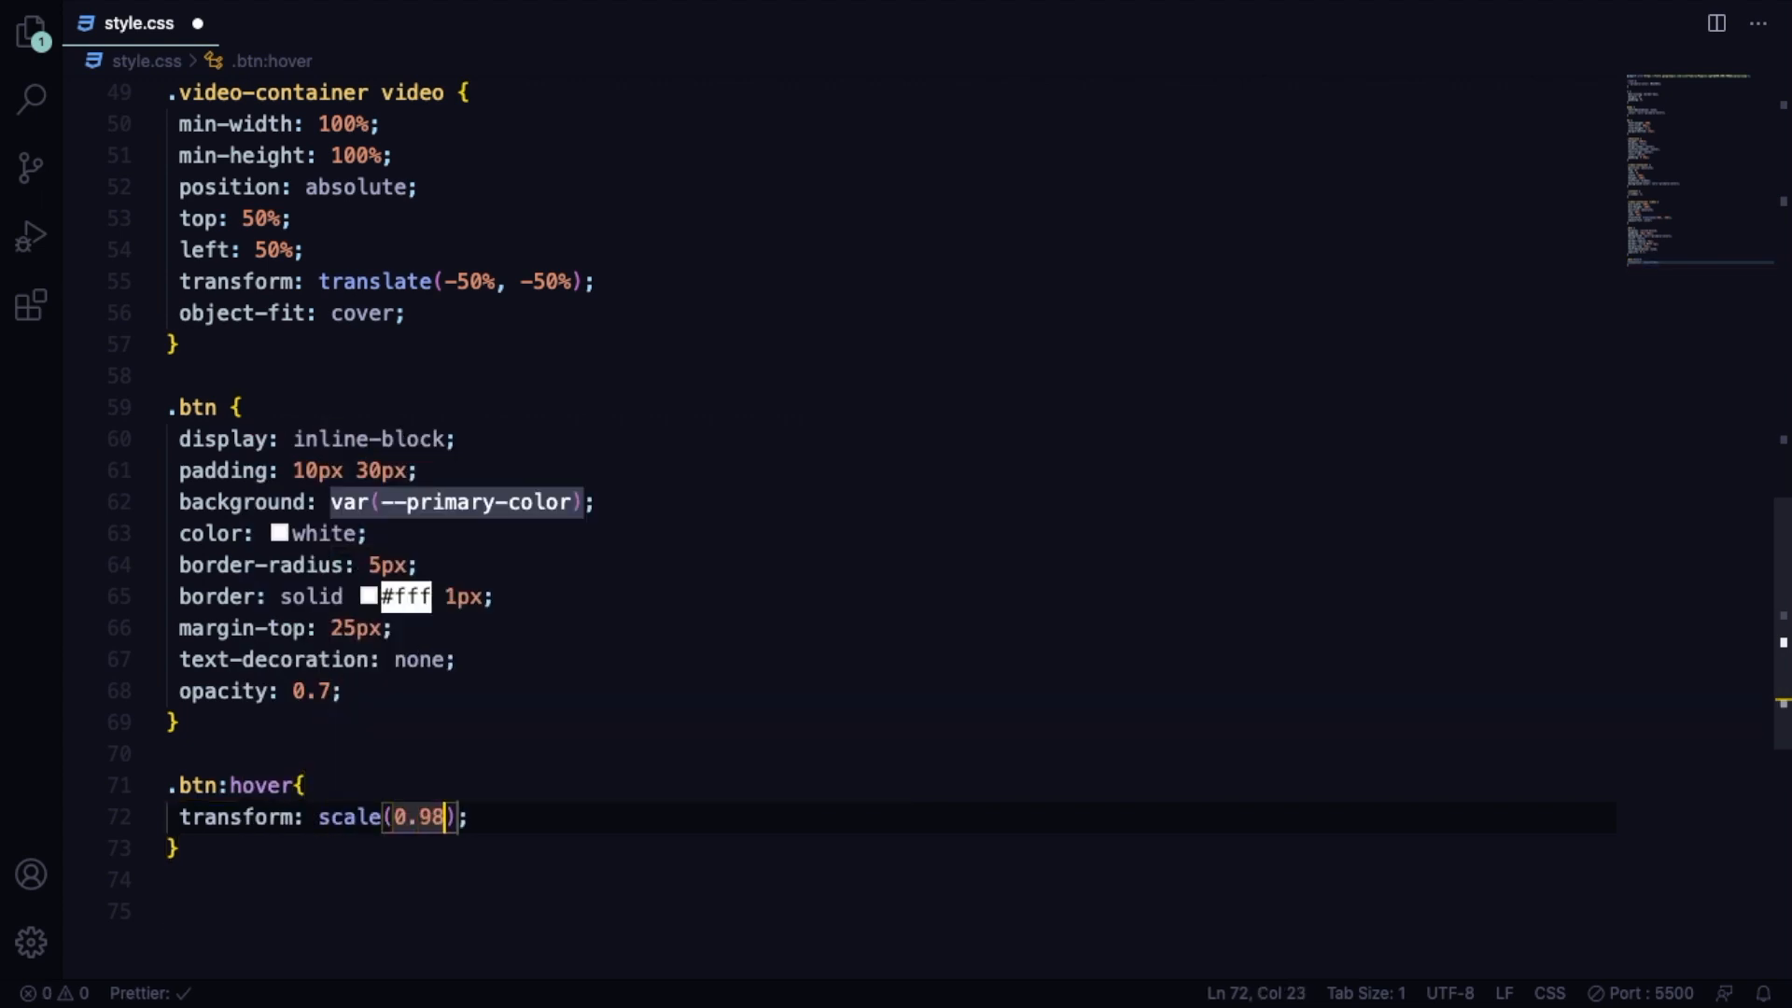
{"action": "key", "text": "ctrl+s"}
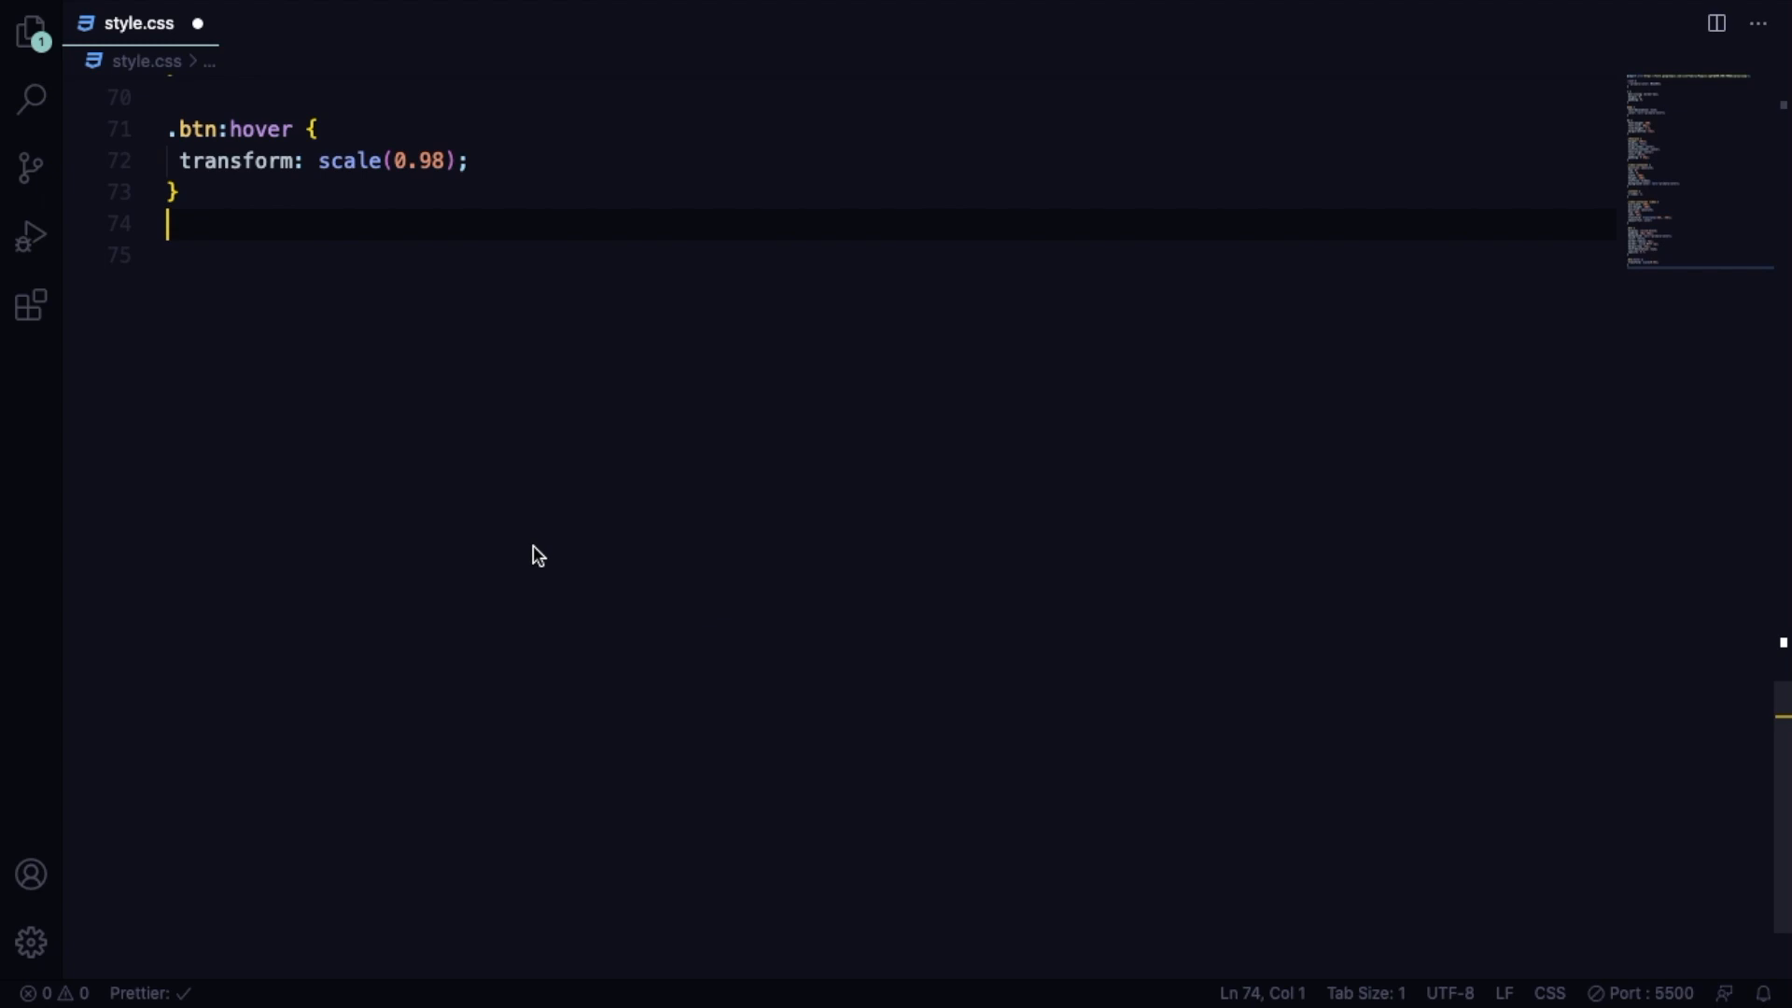
Add an #about rule with 40px padding and centered text.
{"action": "type", "text": "#"}
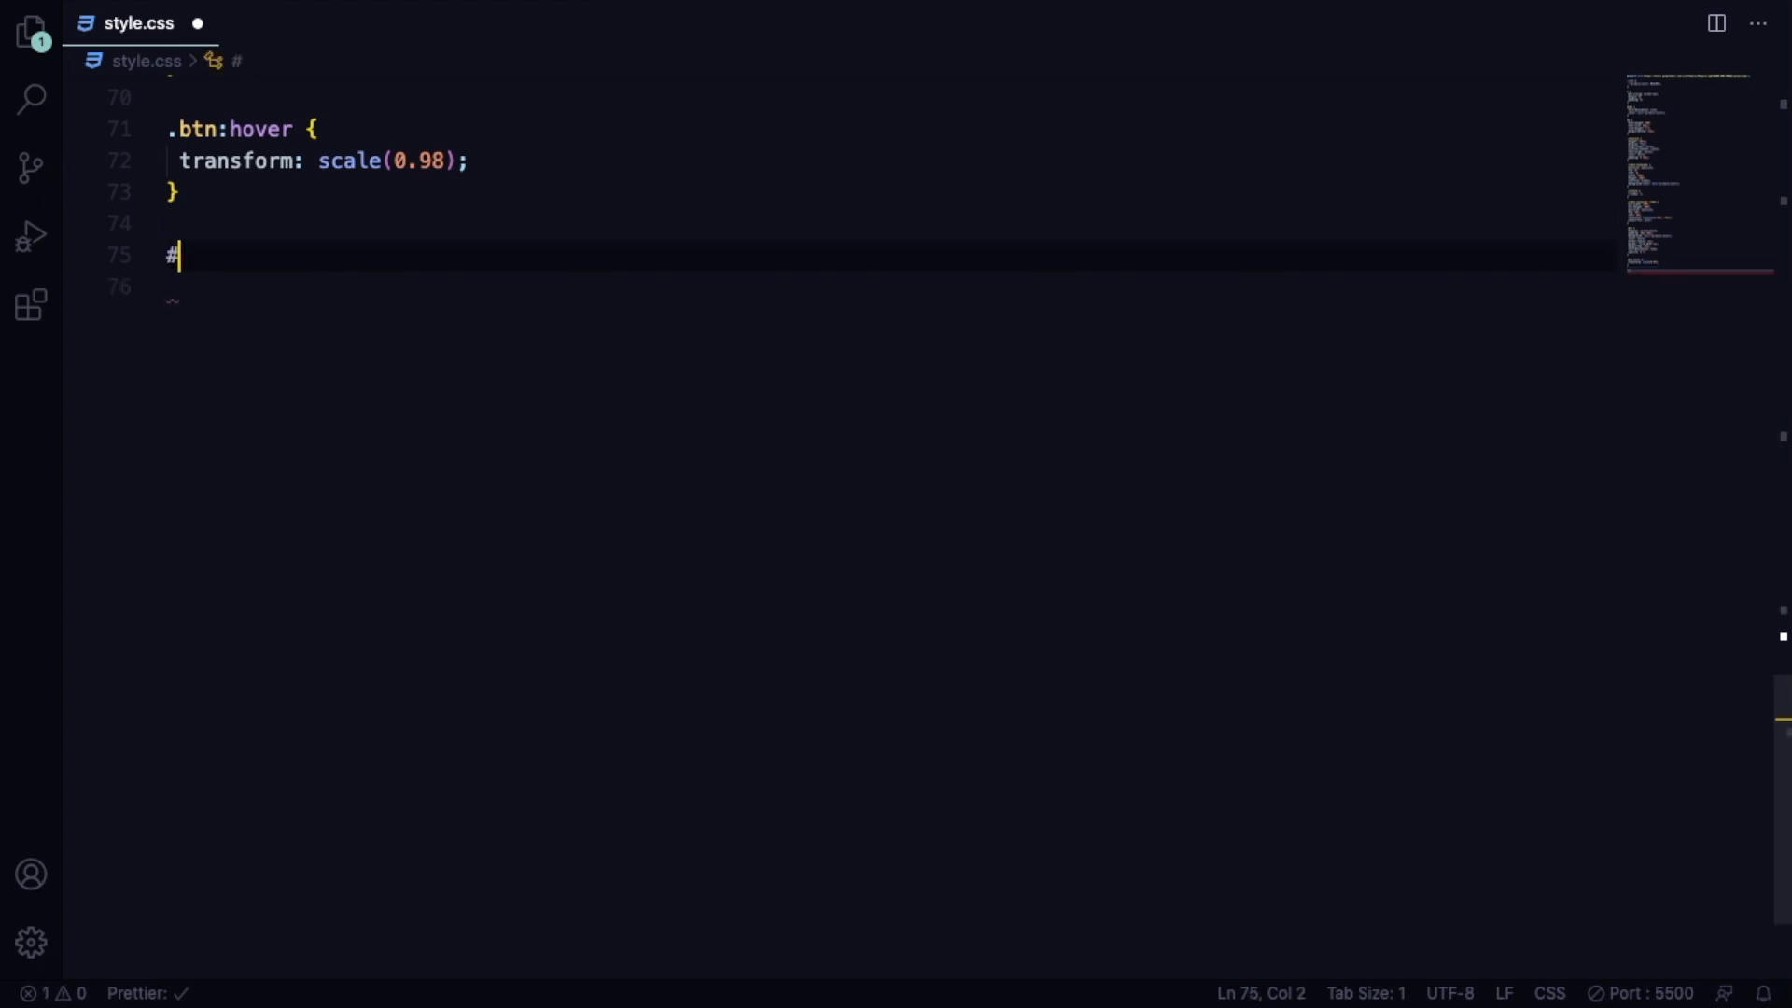
{"action": "type", "text": "about{"}
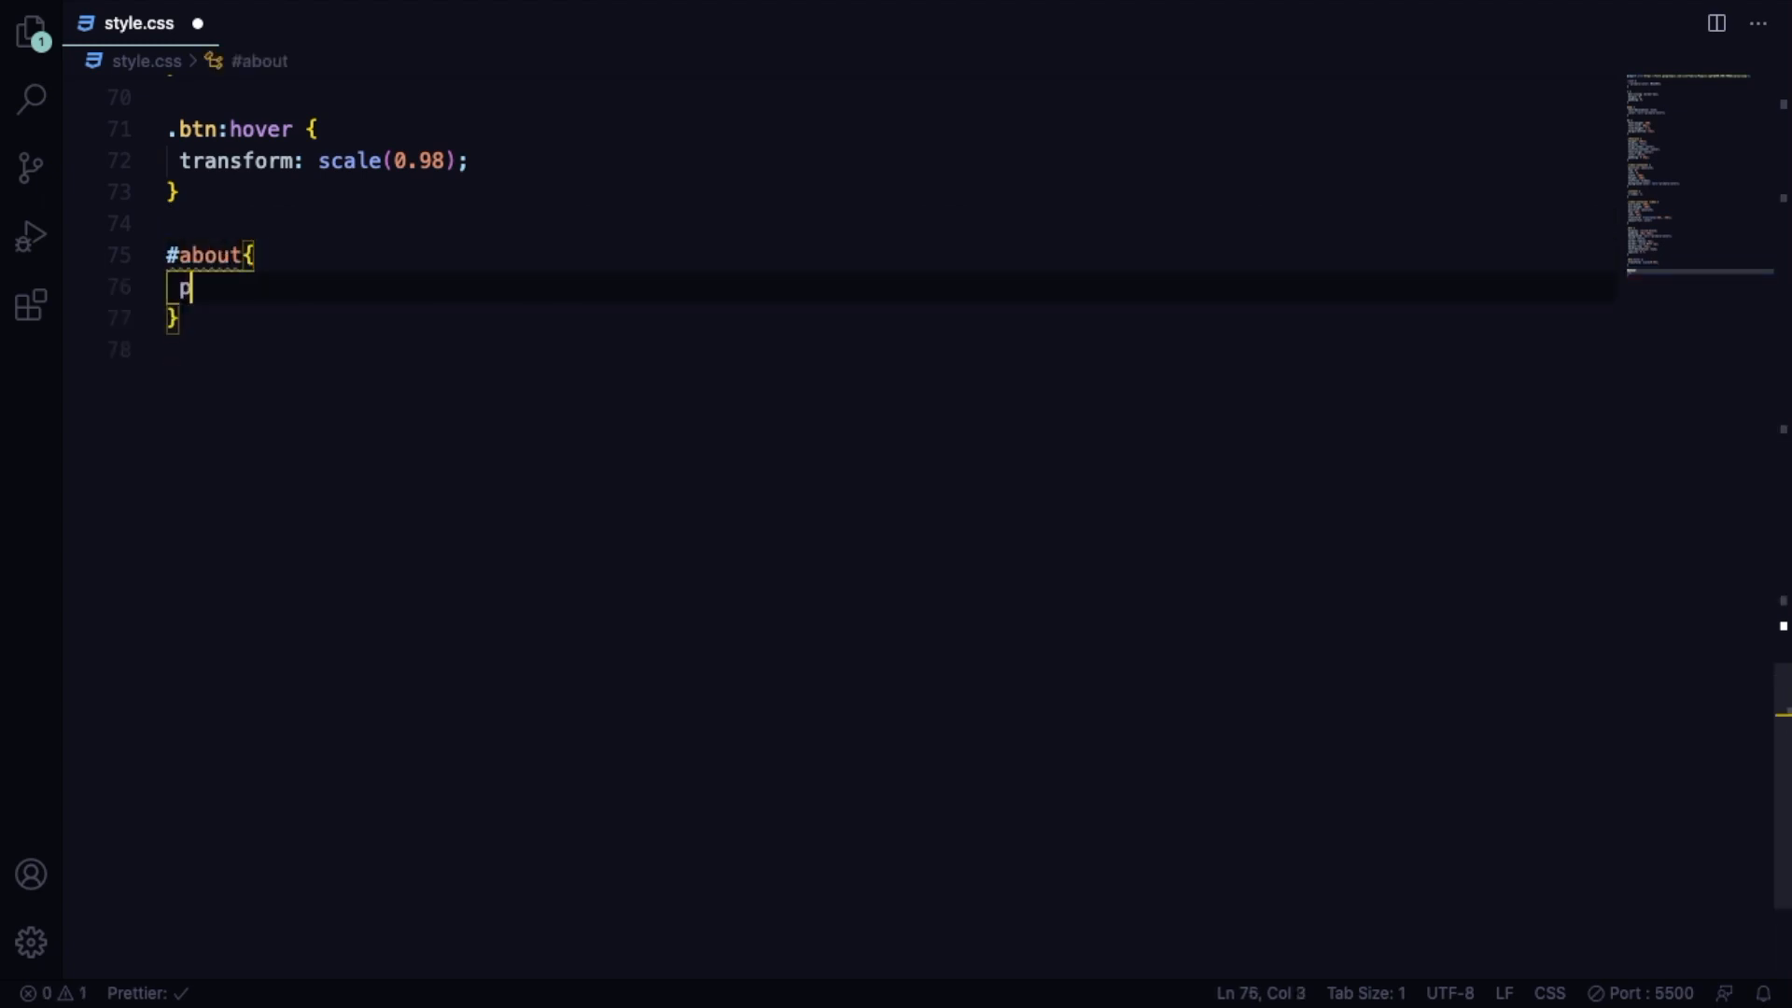
{"action": "type", "text": "adding: 40px;"}
{"action": "type", "text": "tex"}
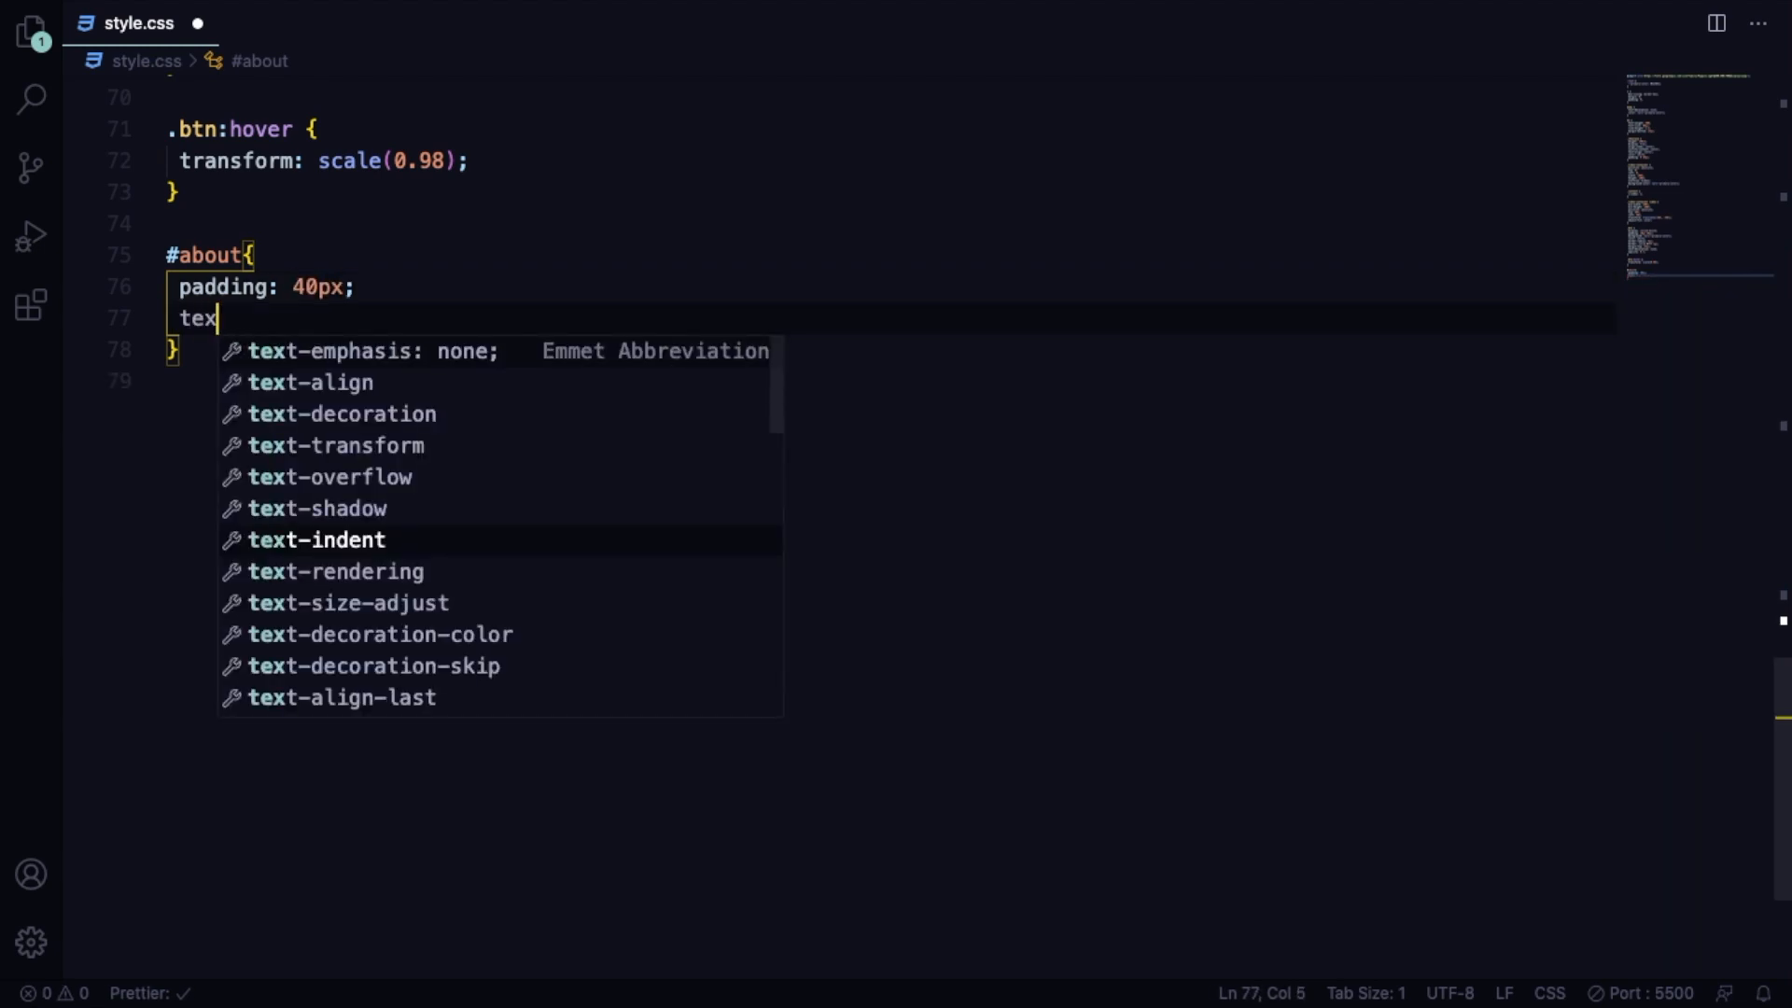
{"action": "mouse_move", "coordinate": [406, 413]}
{"action": "type", "text": "t-align: center;"}
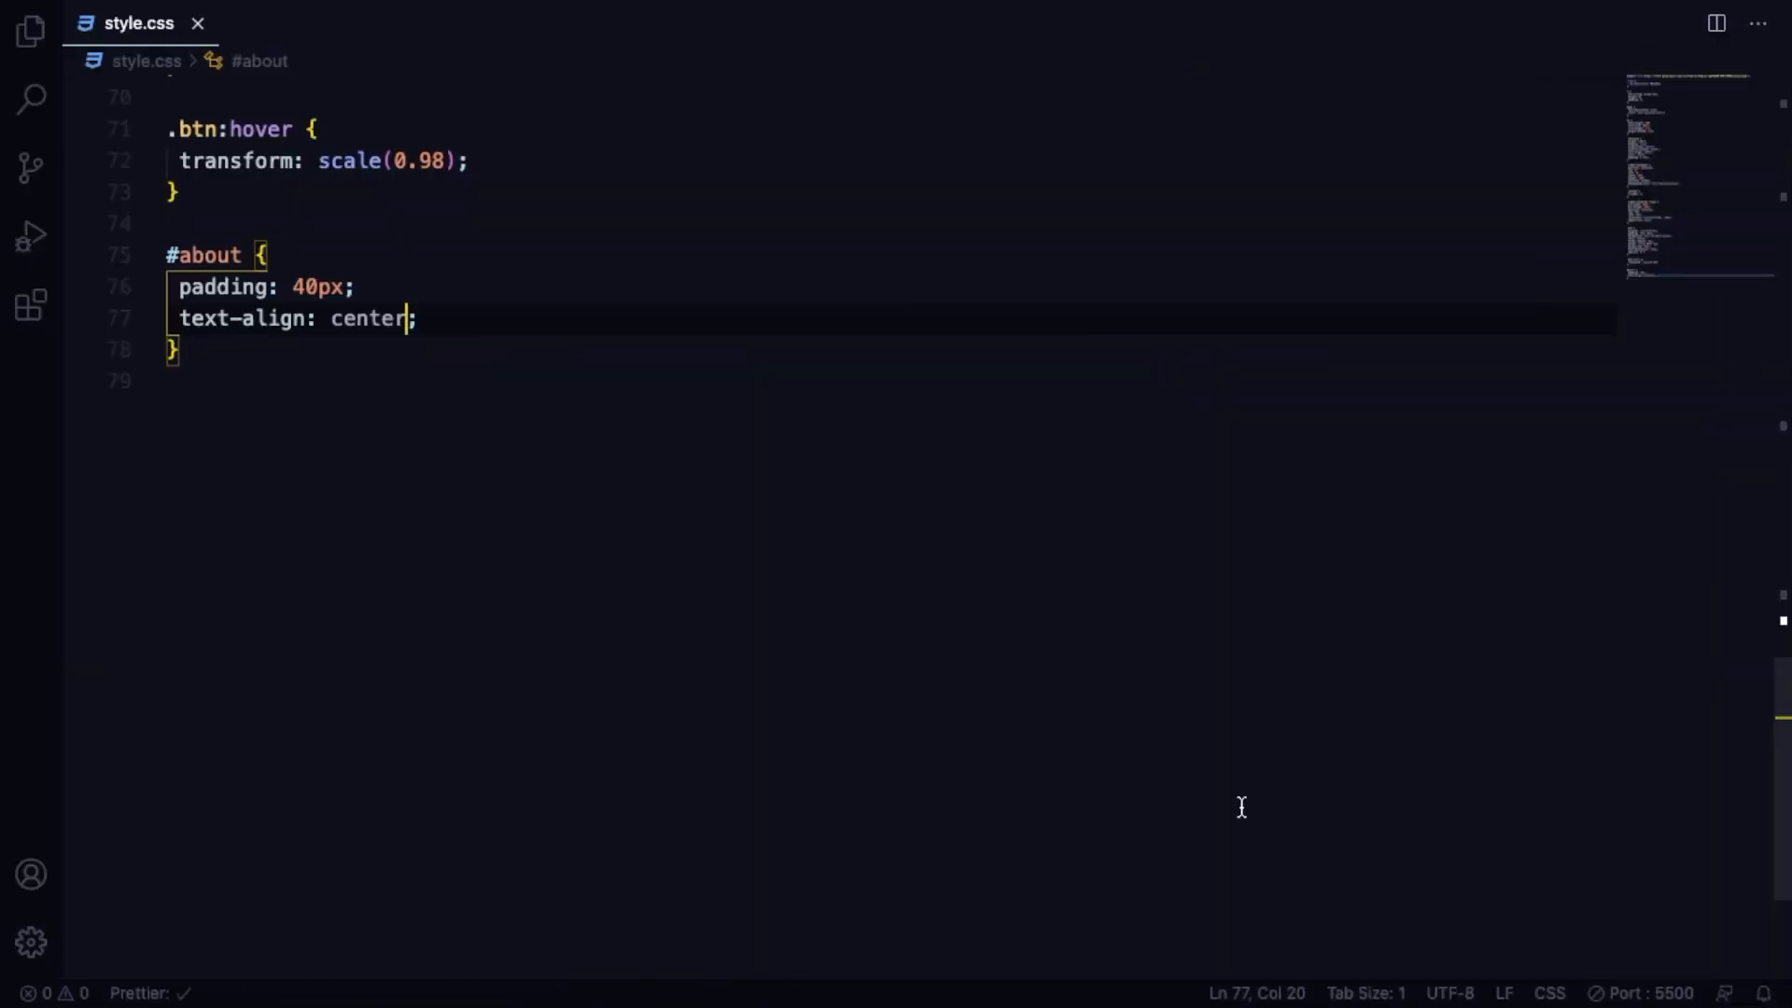
{"action": "left_click", "coordinate": [240, 254]}
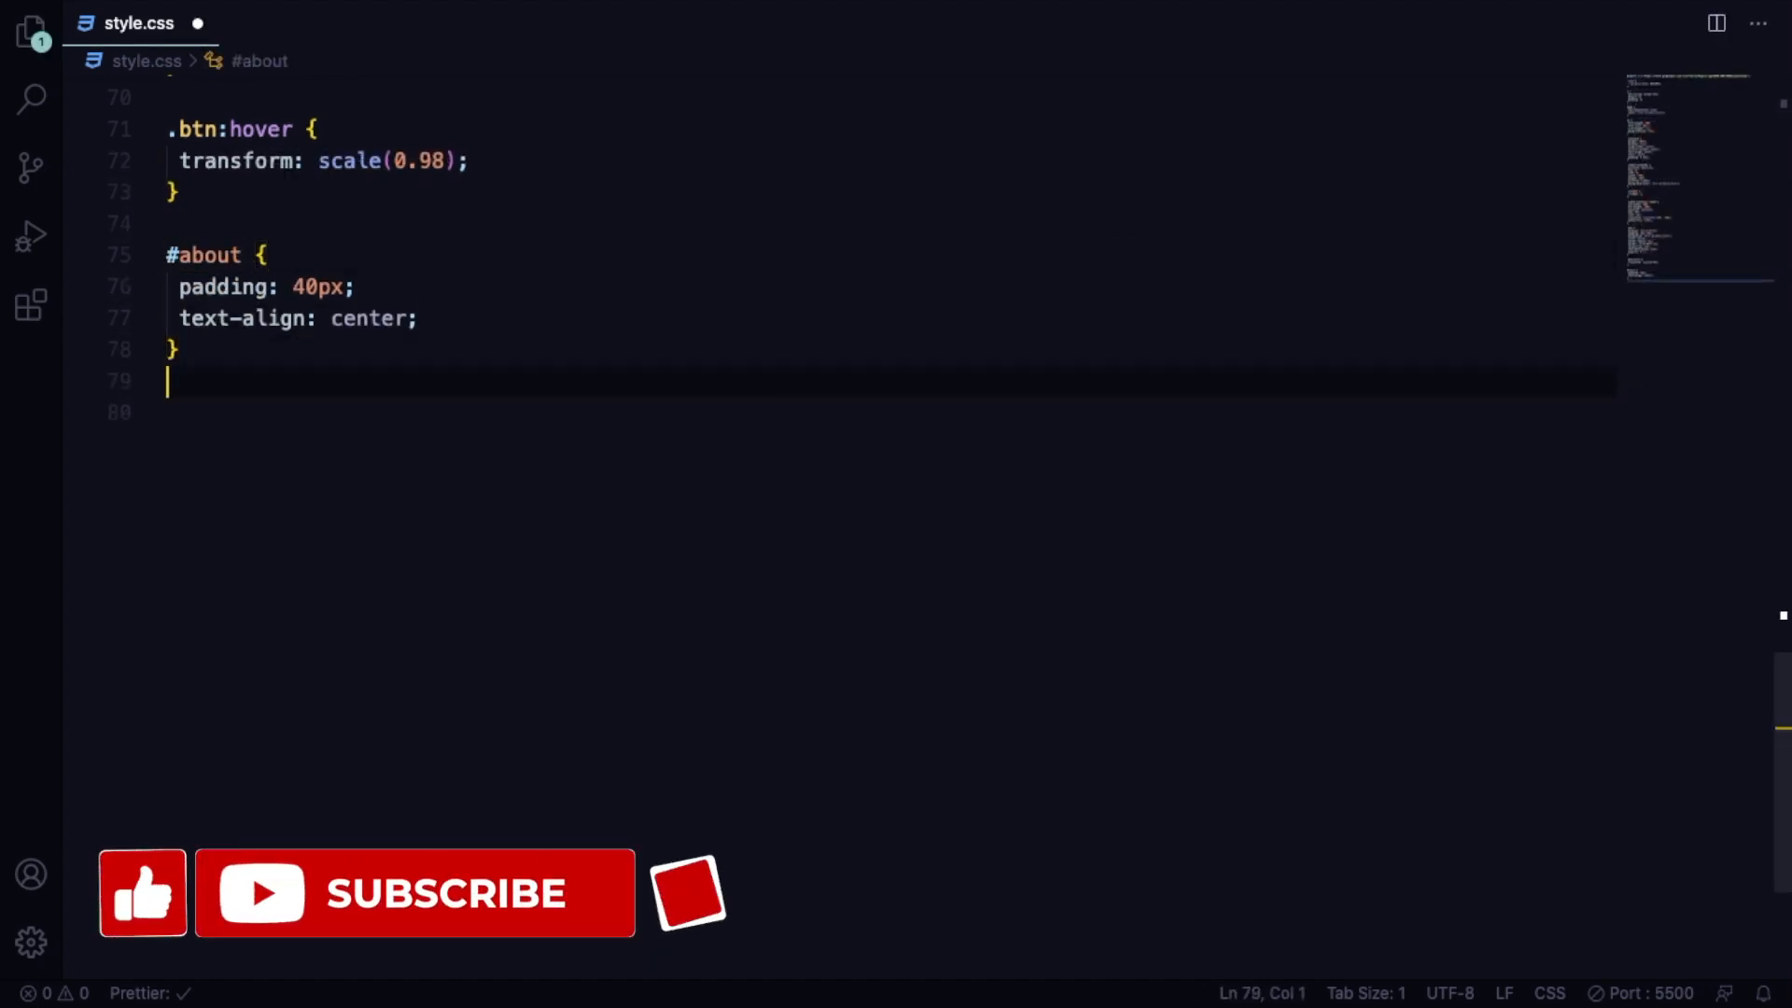
Add an #about p rule with 1.2rem font size, 600px max-width and auto margin.
{"action": "type", "text": "#about p{"}
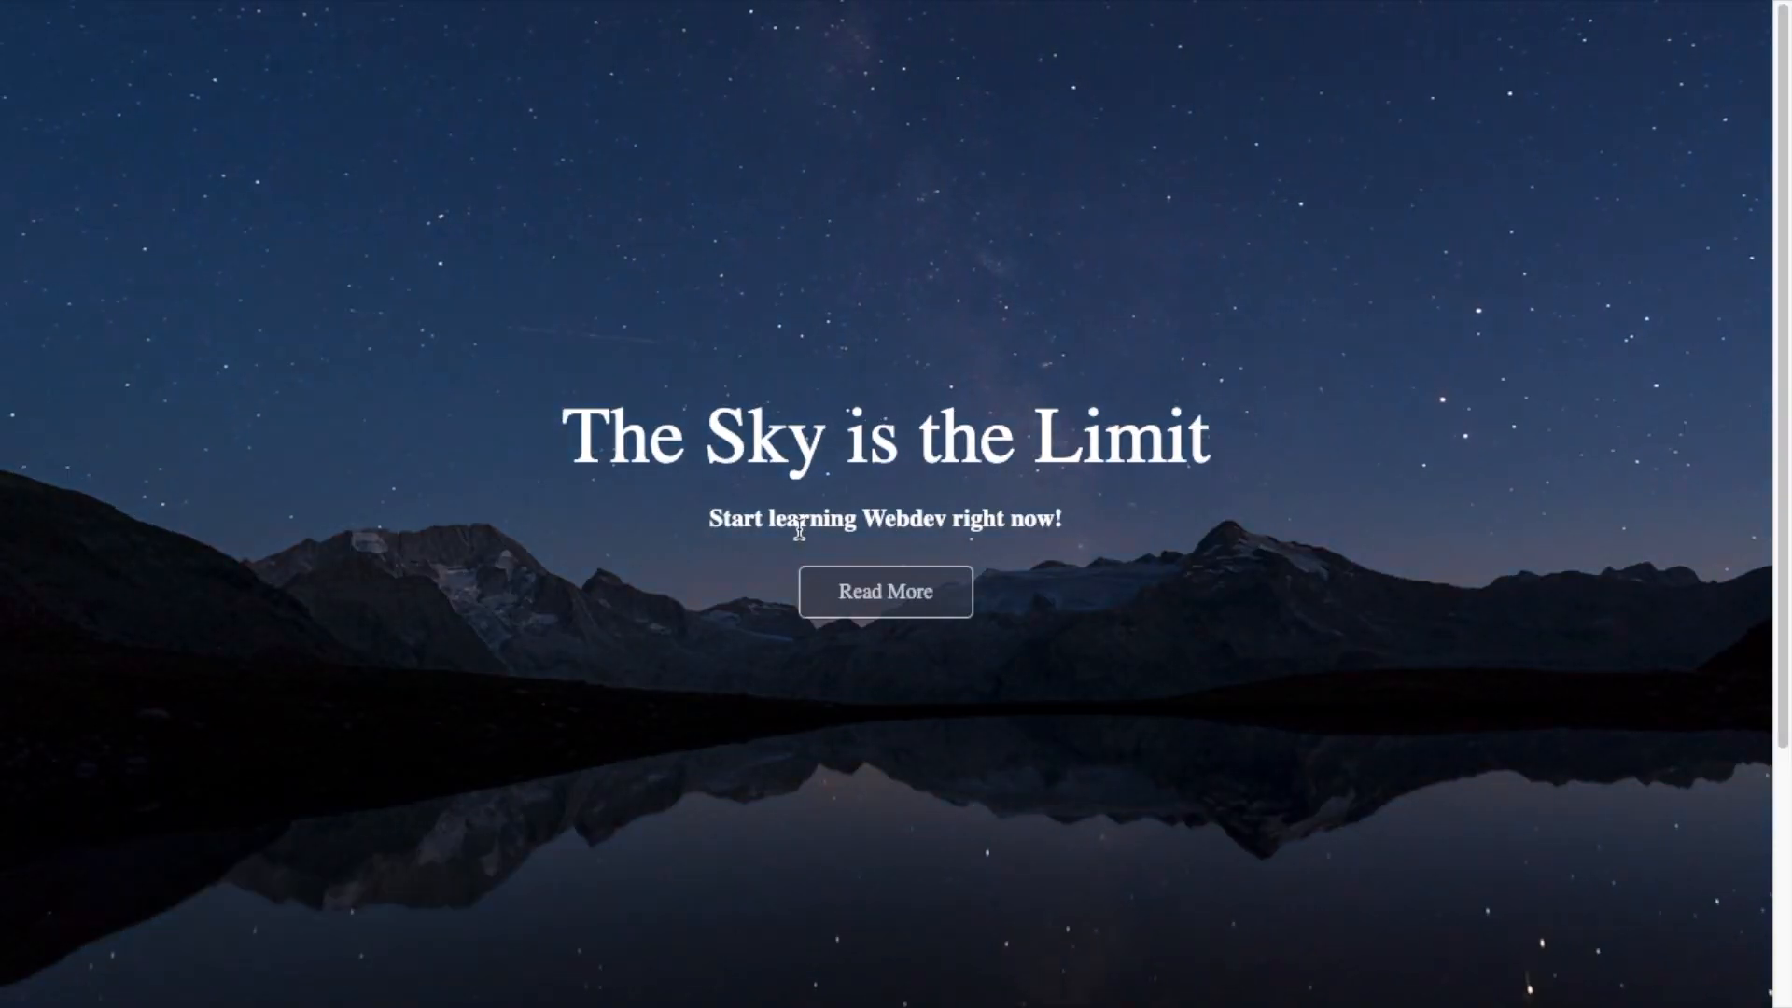
{"action": "scroll", "scroll_direction": "down", "scroll_amount": 3}
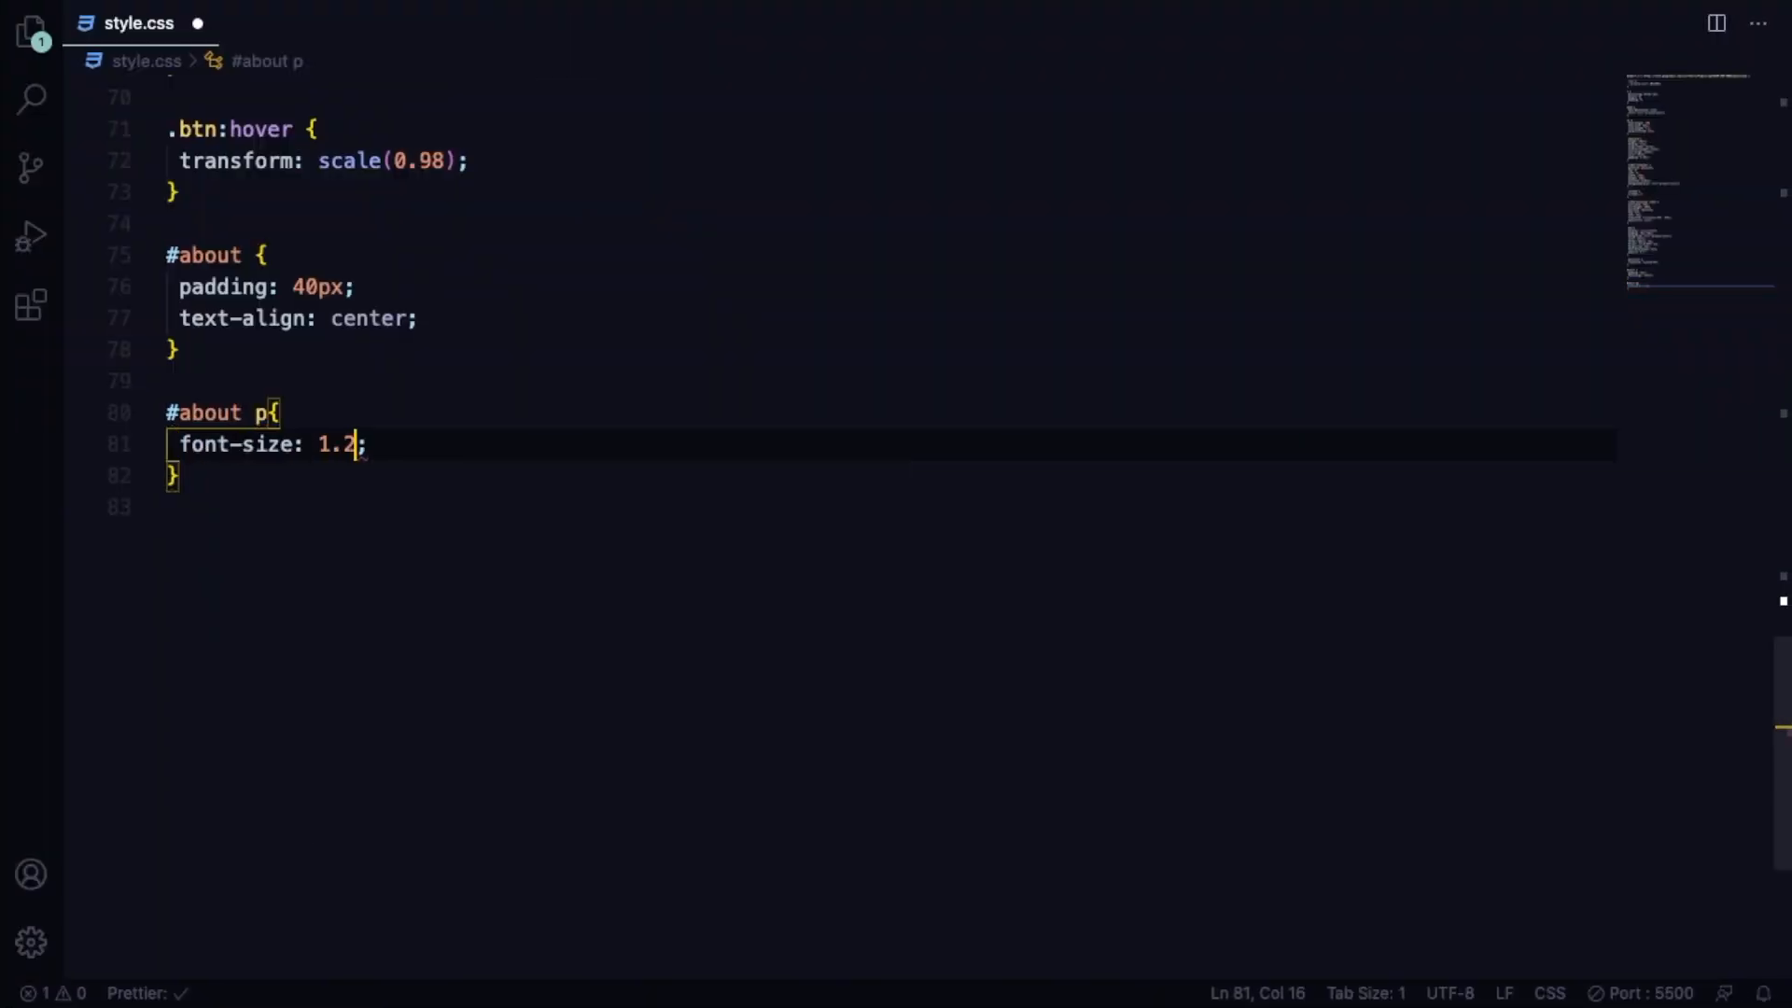
{"action": "type", "text": "rem"}
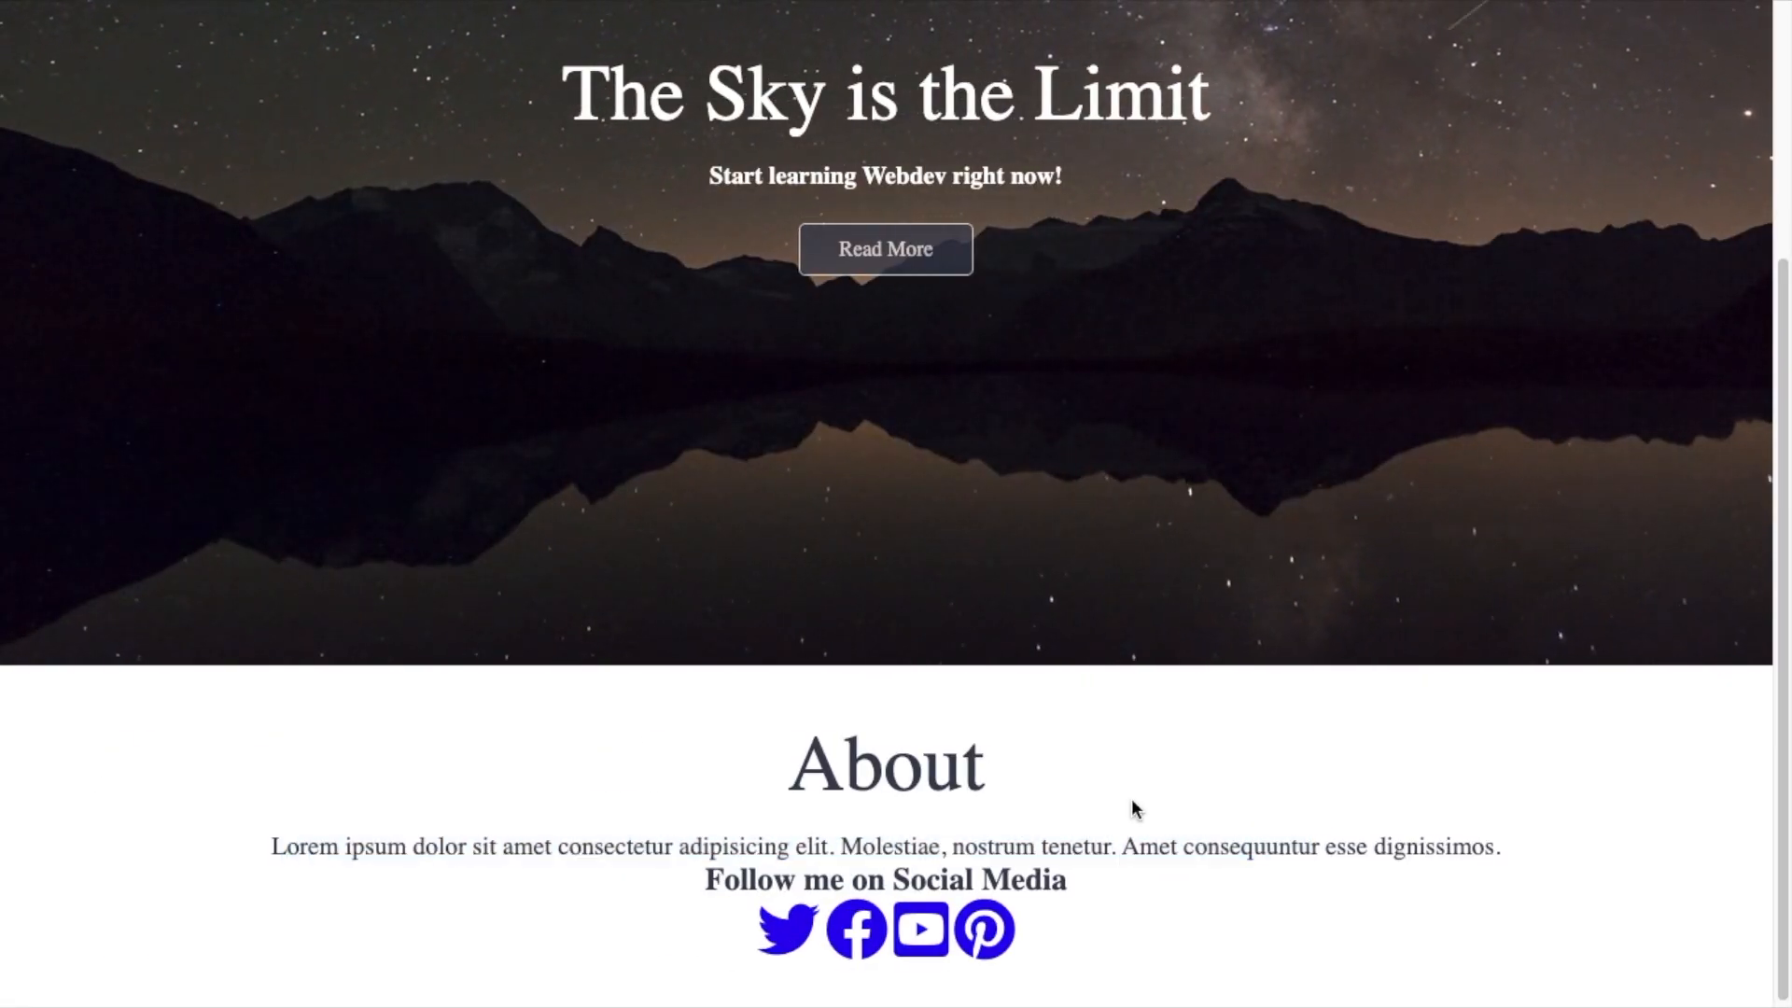
{"action": "key", "text": "alt+tab"}
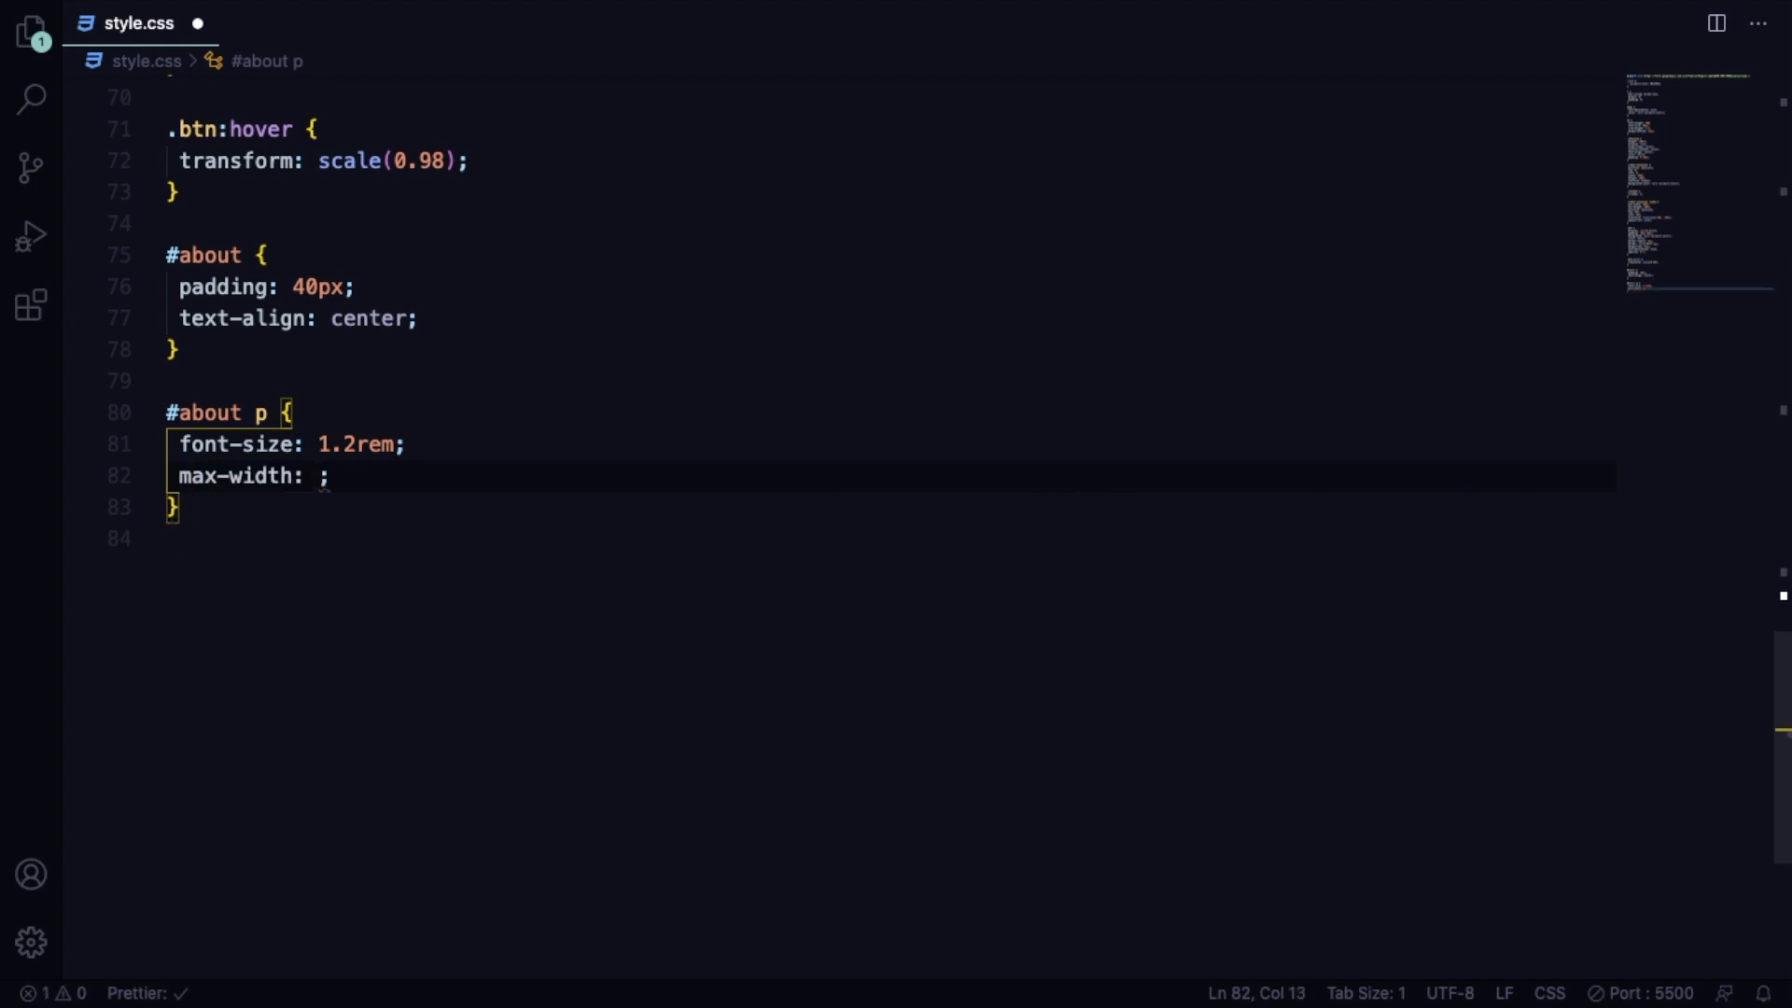
{"action": "type", "text": "600px"}
{"action": "type", "text": "margin: auto;"}
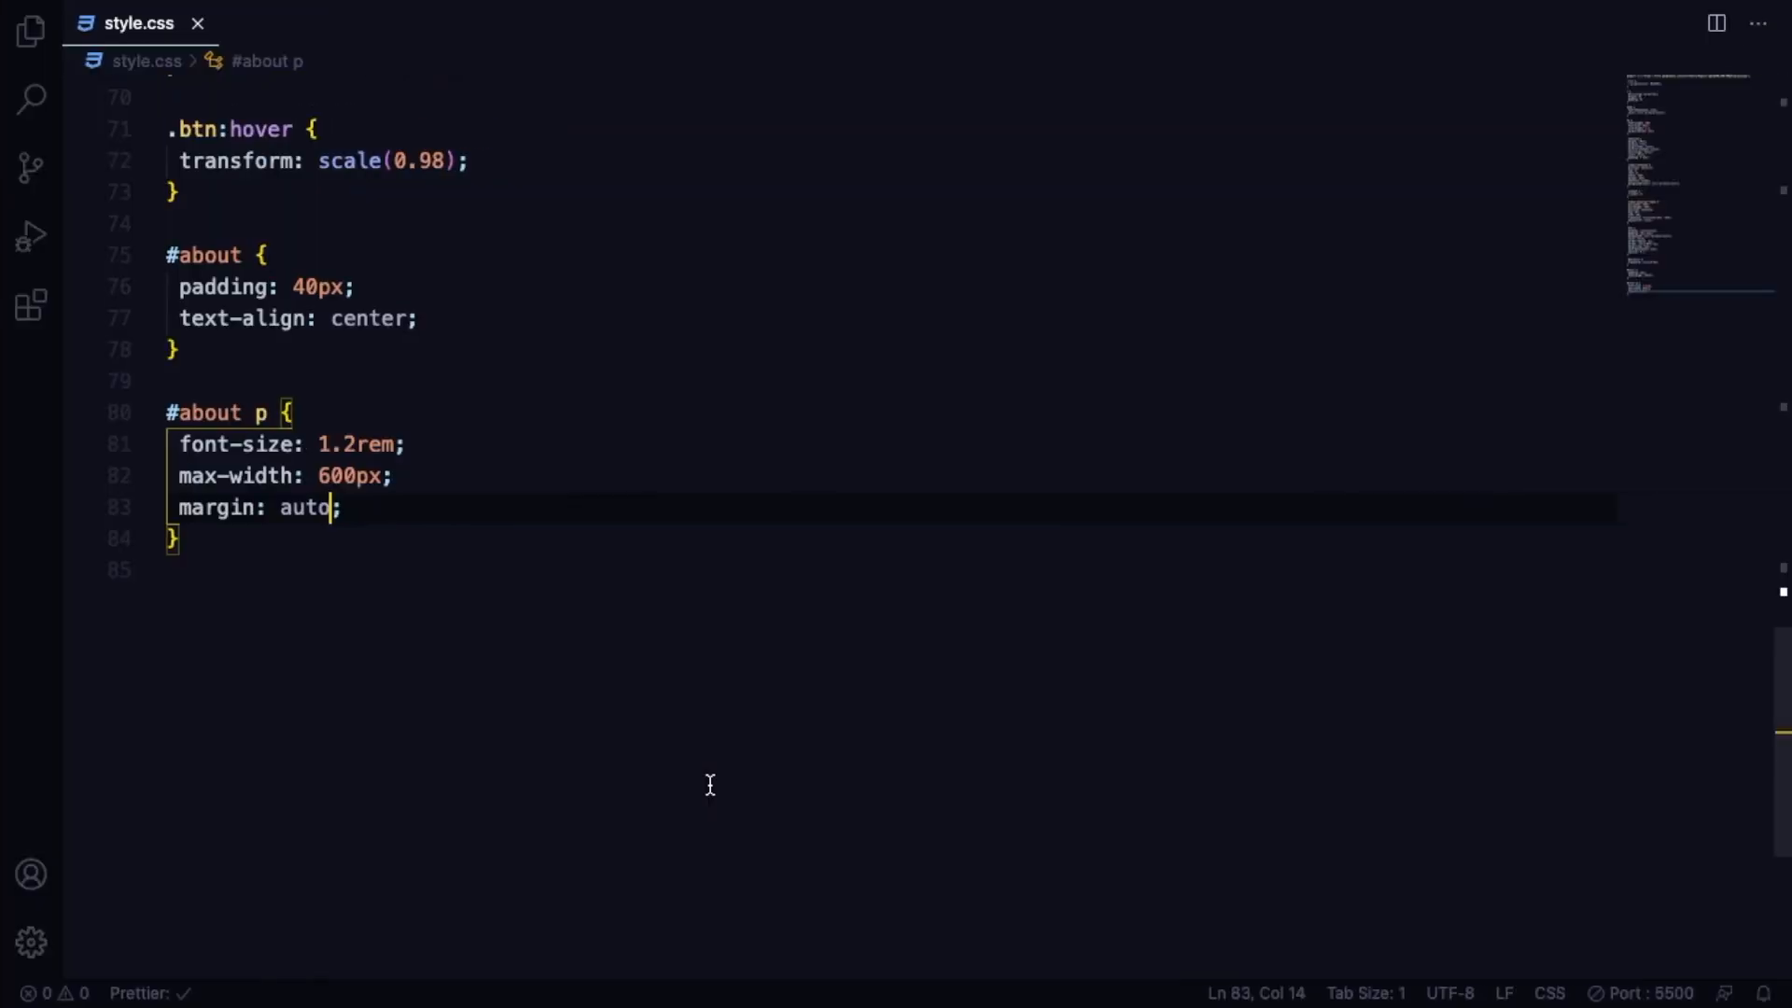
{"action": "key", "text": "Enter"}
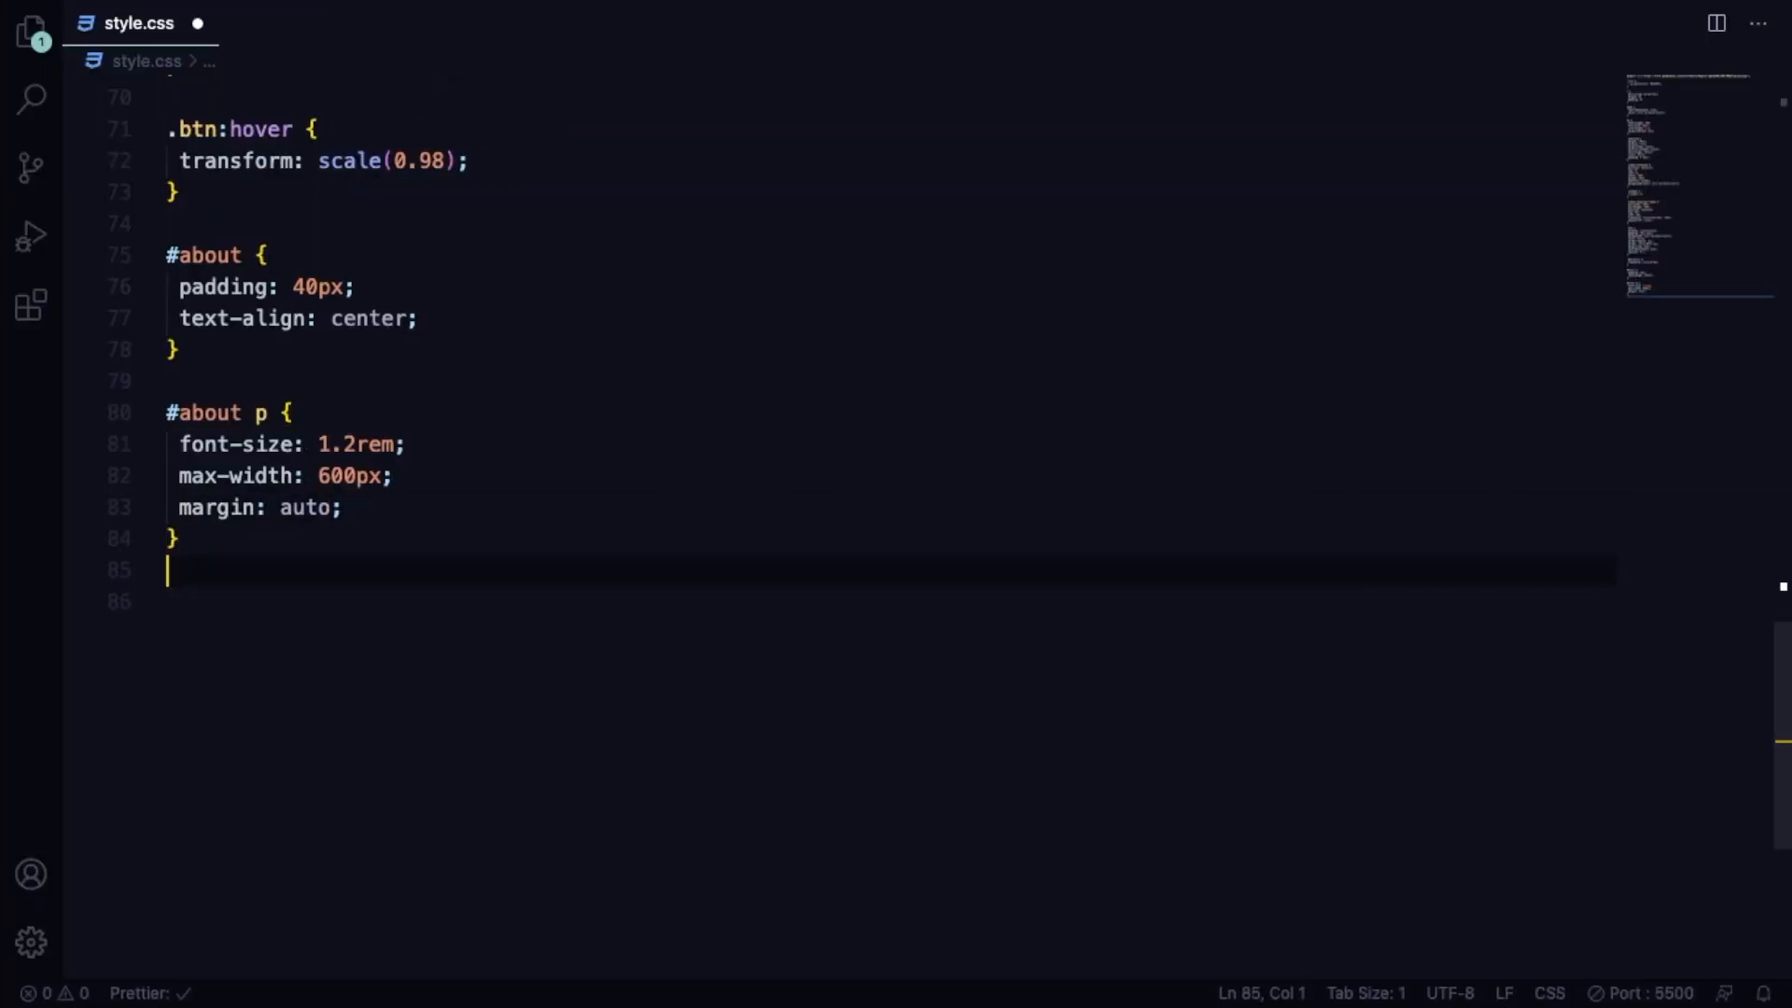
Add an #about h2 rule with margin 30px 0 and color var(--primary-color).
{"action": "type", "text": "#about"}
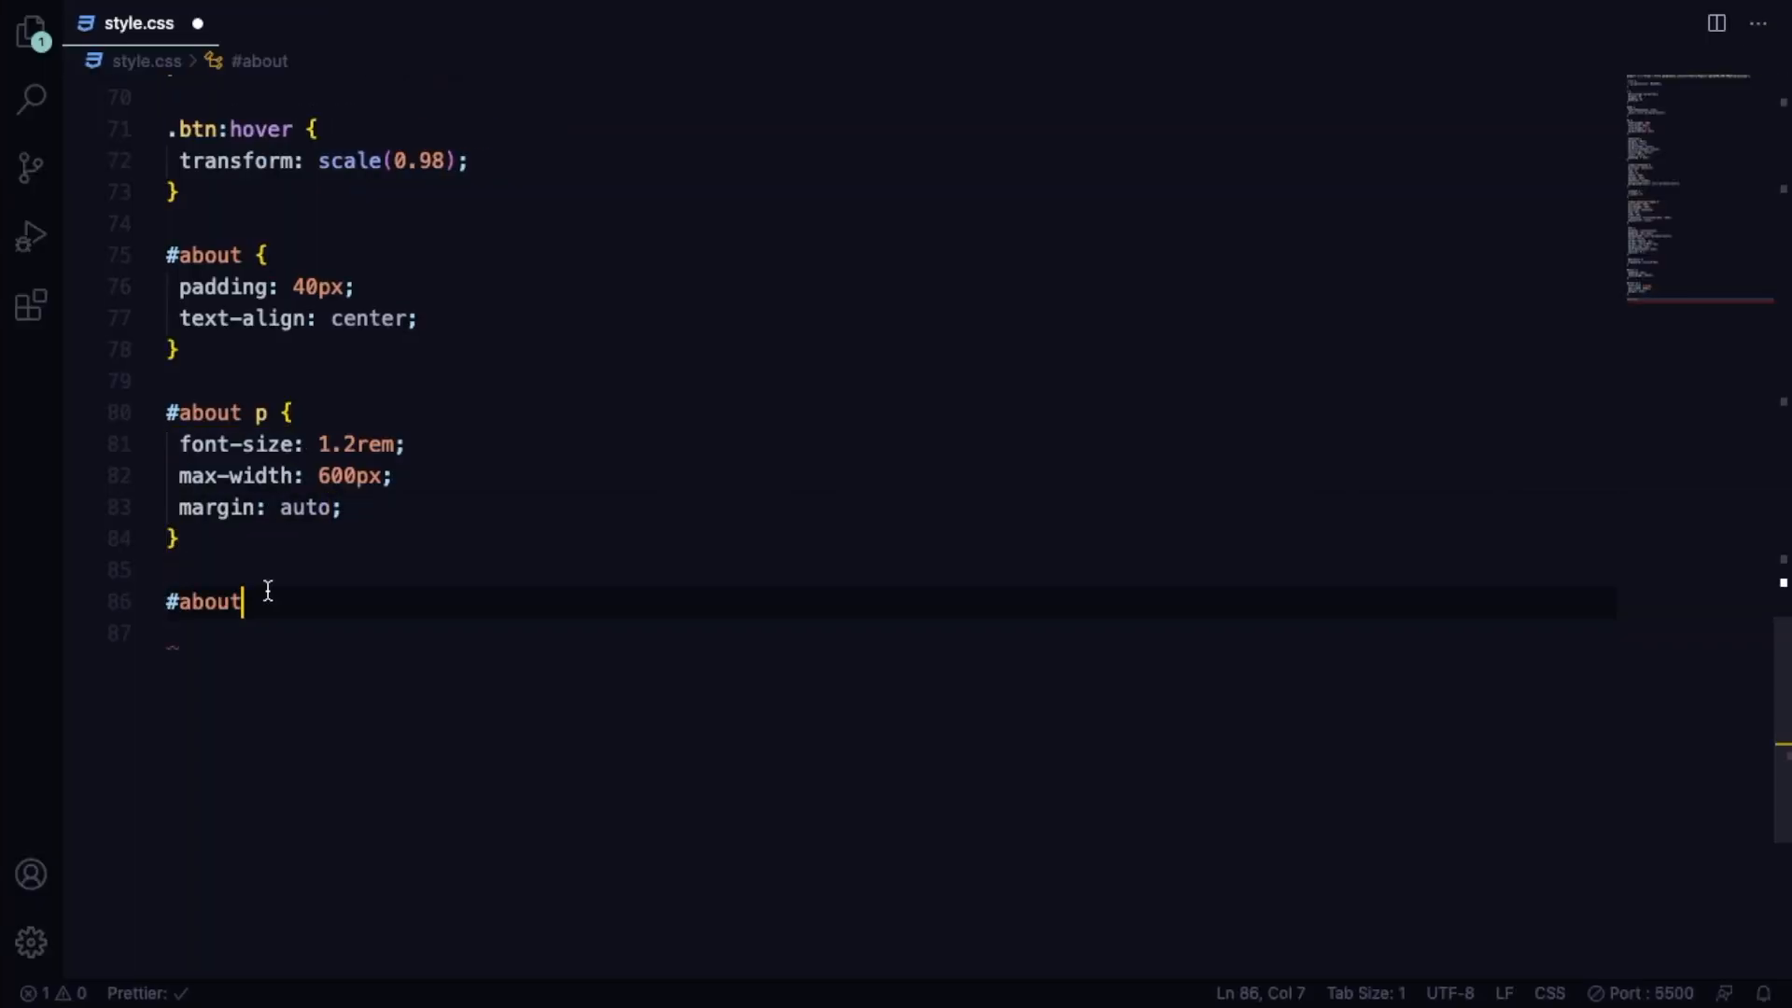
{"action": "type", "text": "h2{"}
{"action": "left_click", "coordinate": [850, 633]}
{"action": "type", "text": "m"}
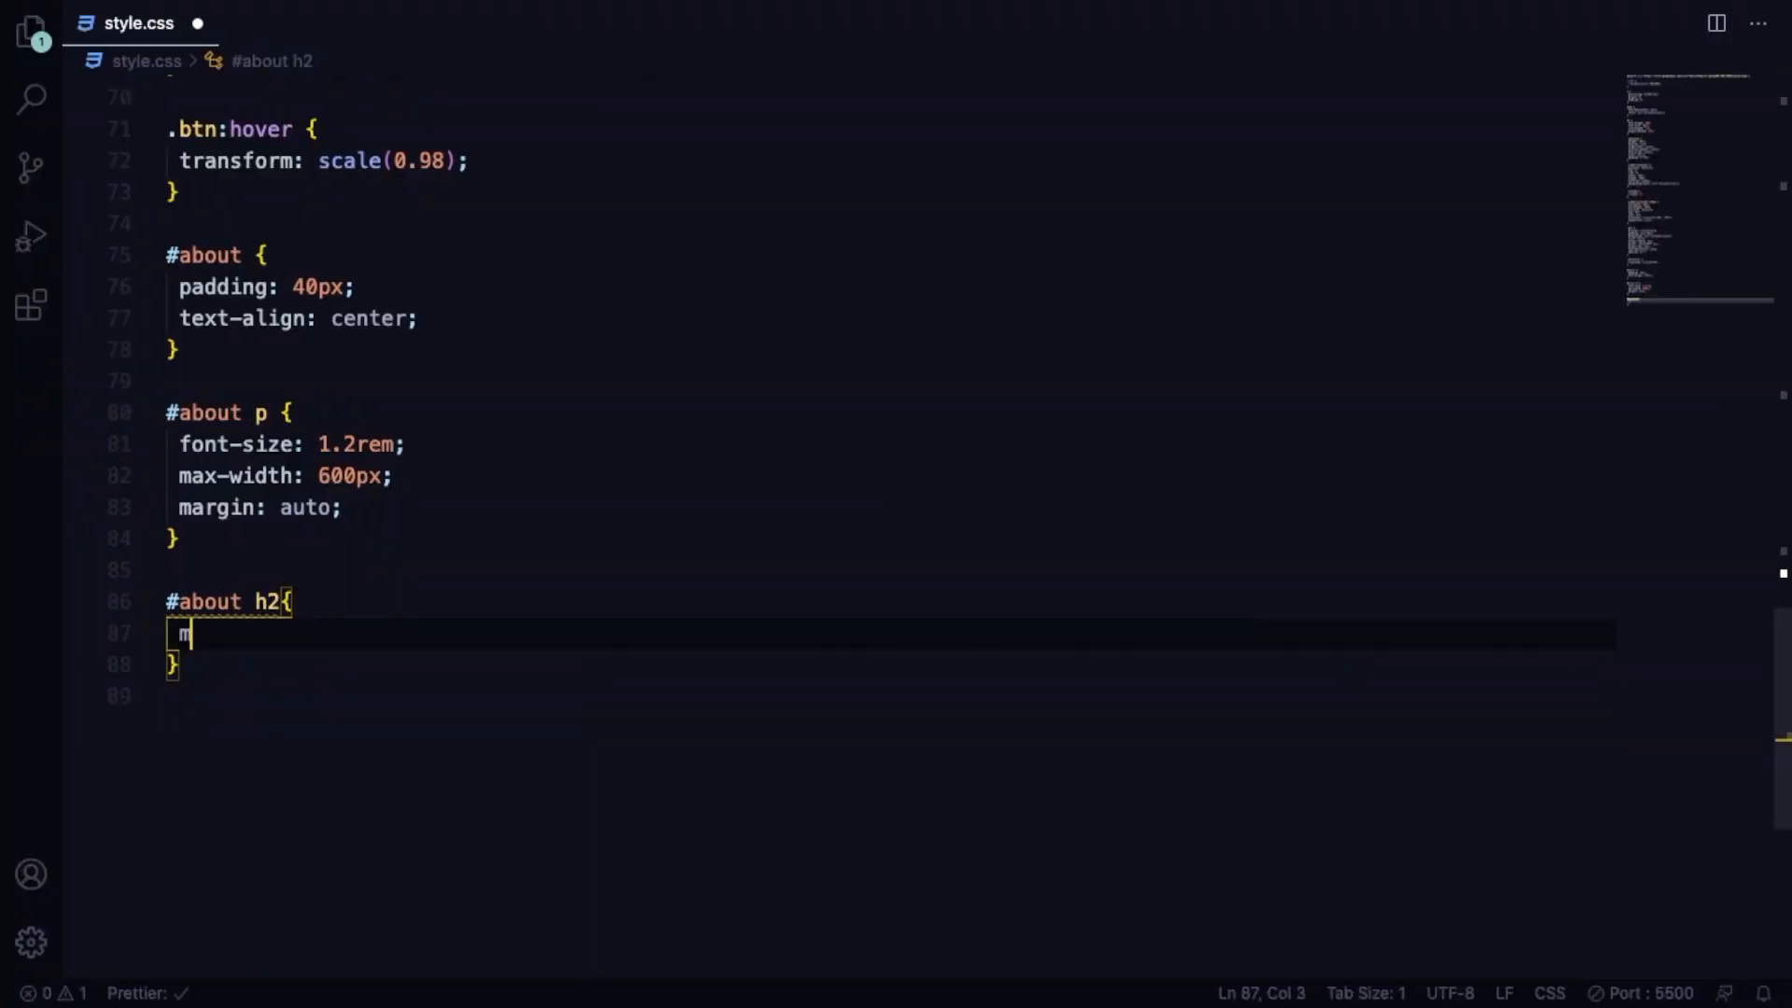
{"action": "type", "text": "argin: ;"}
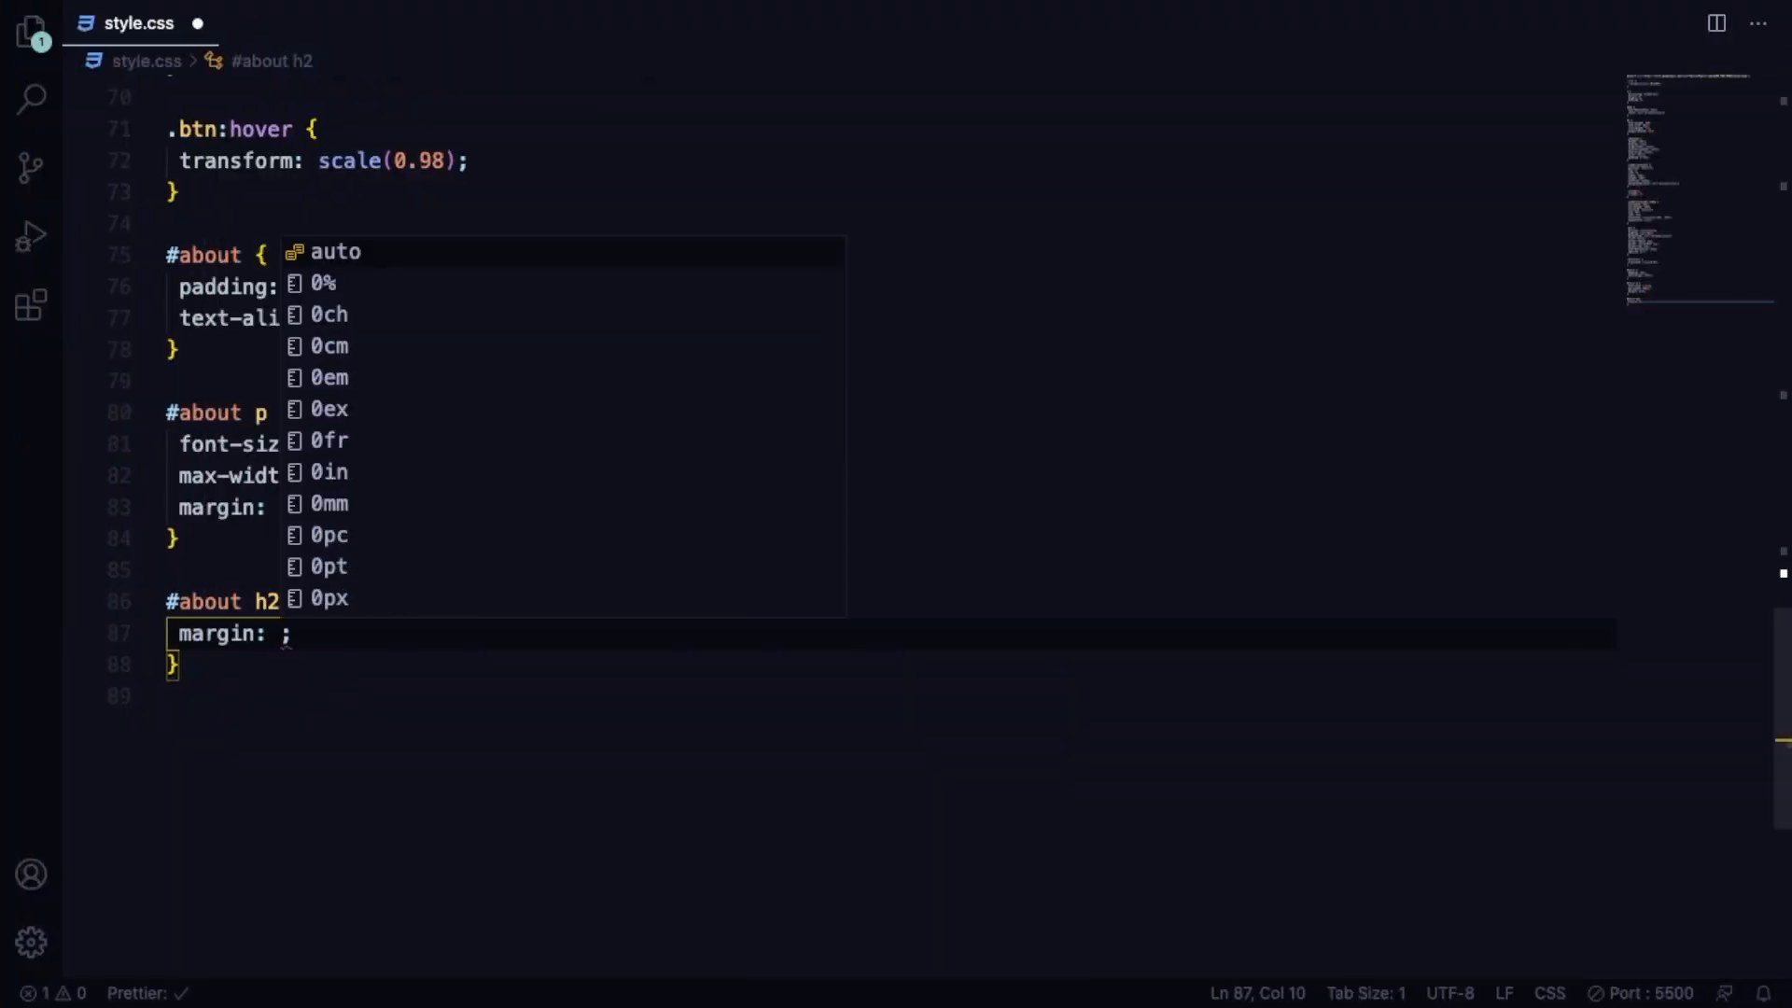
{"action": "type", "text": "30px 0"}
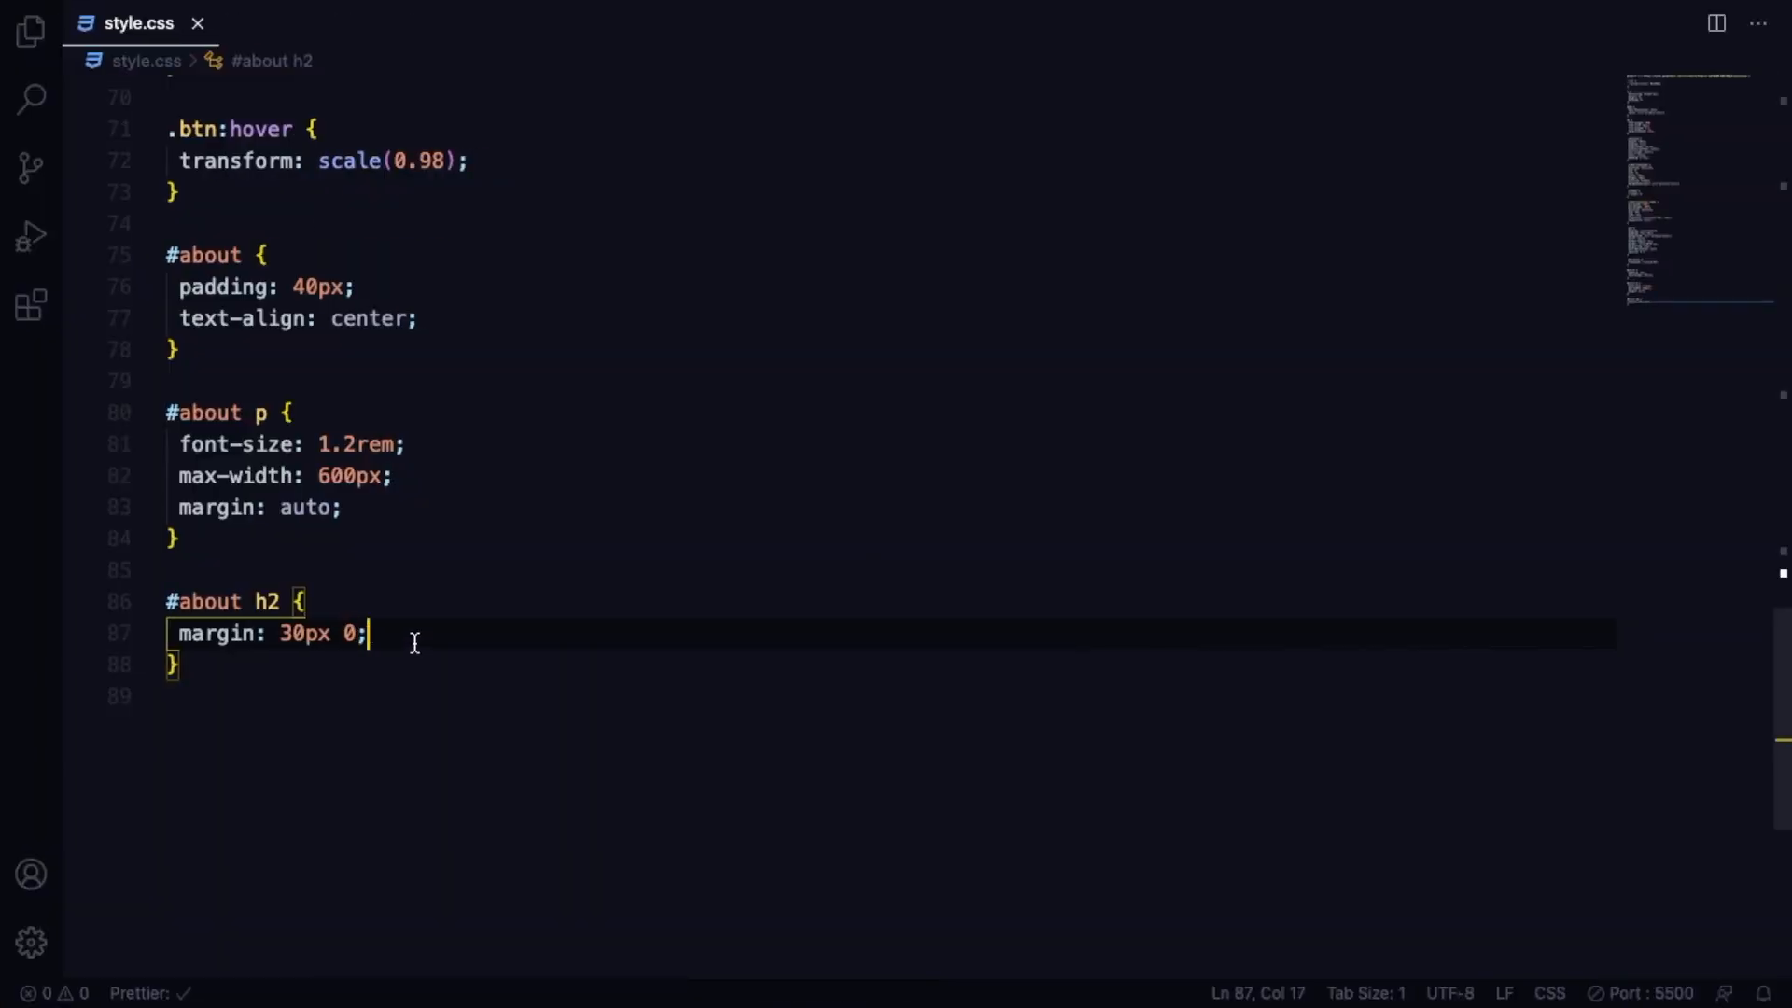
{"action": "key", "text": "Enter"}
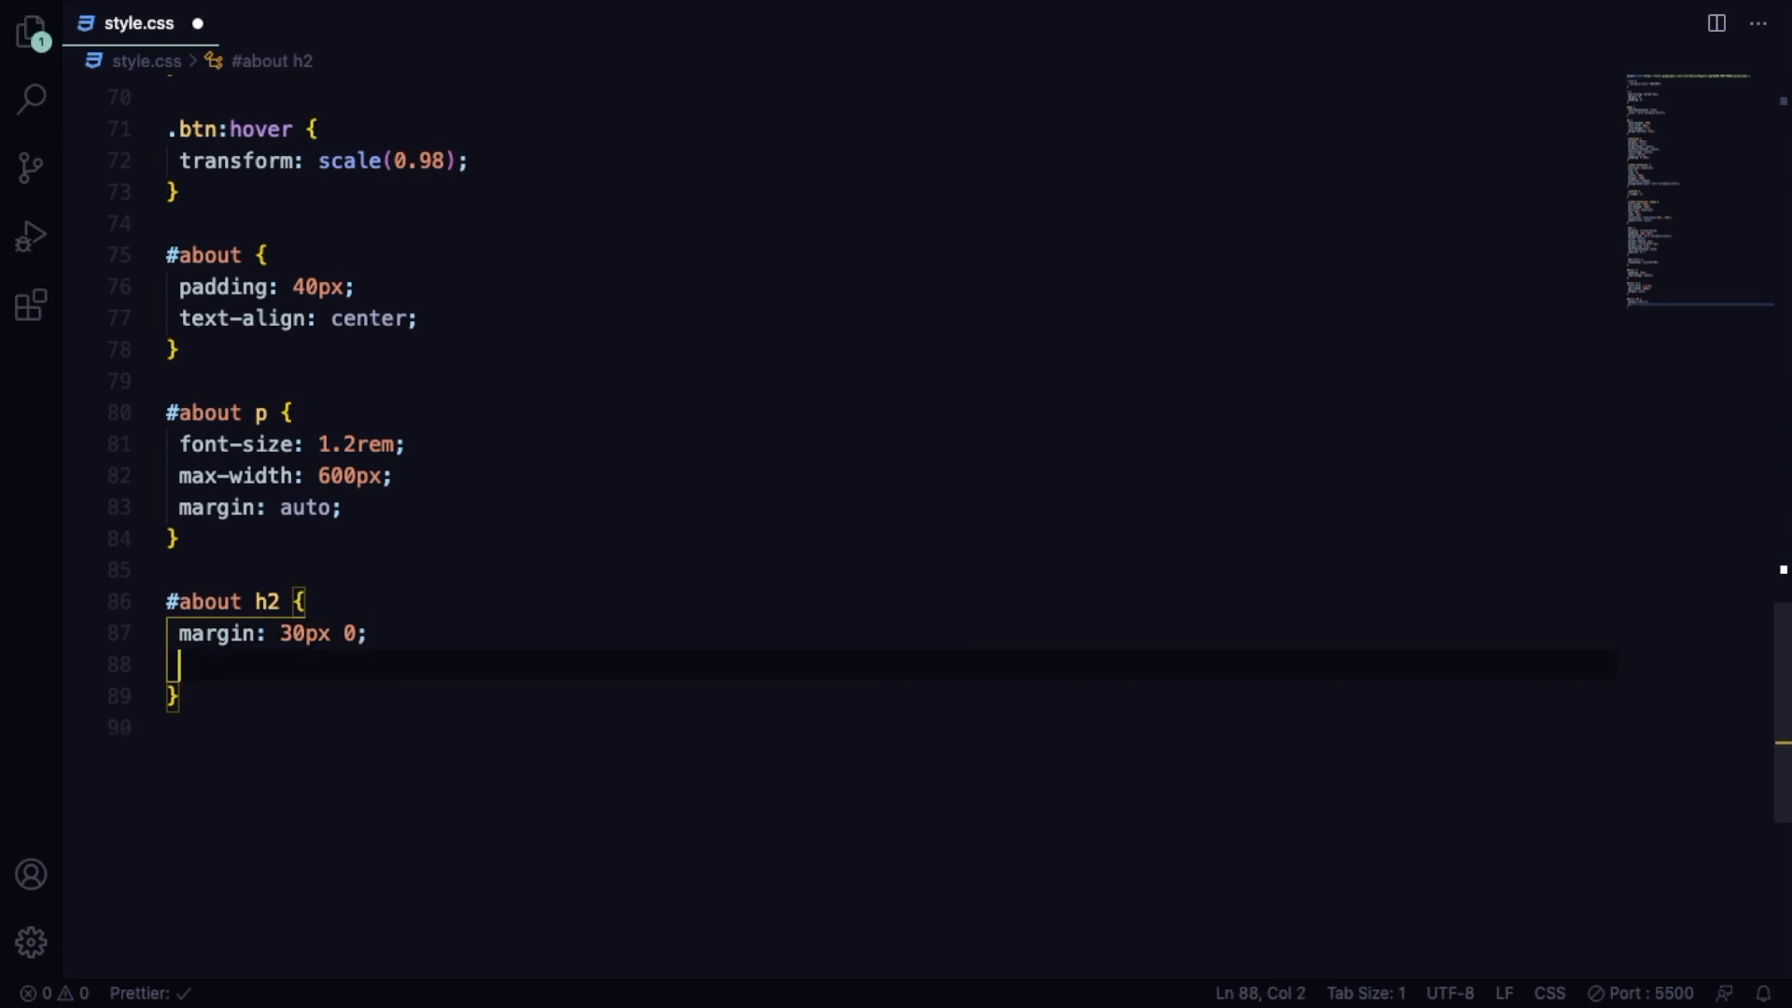
{"action": "type", "text": "color: var;"}
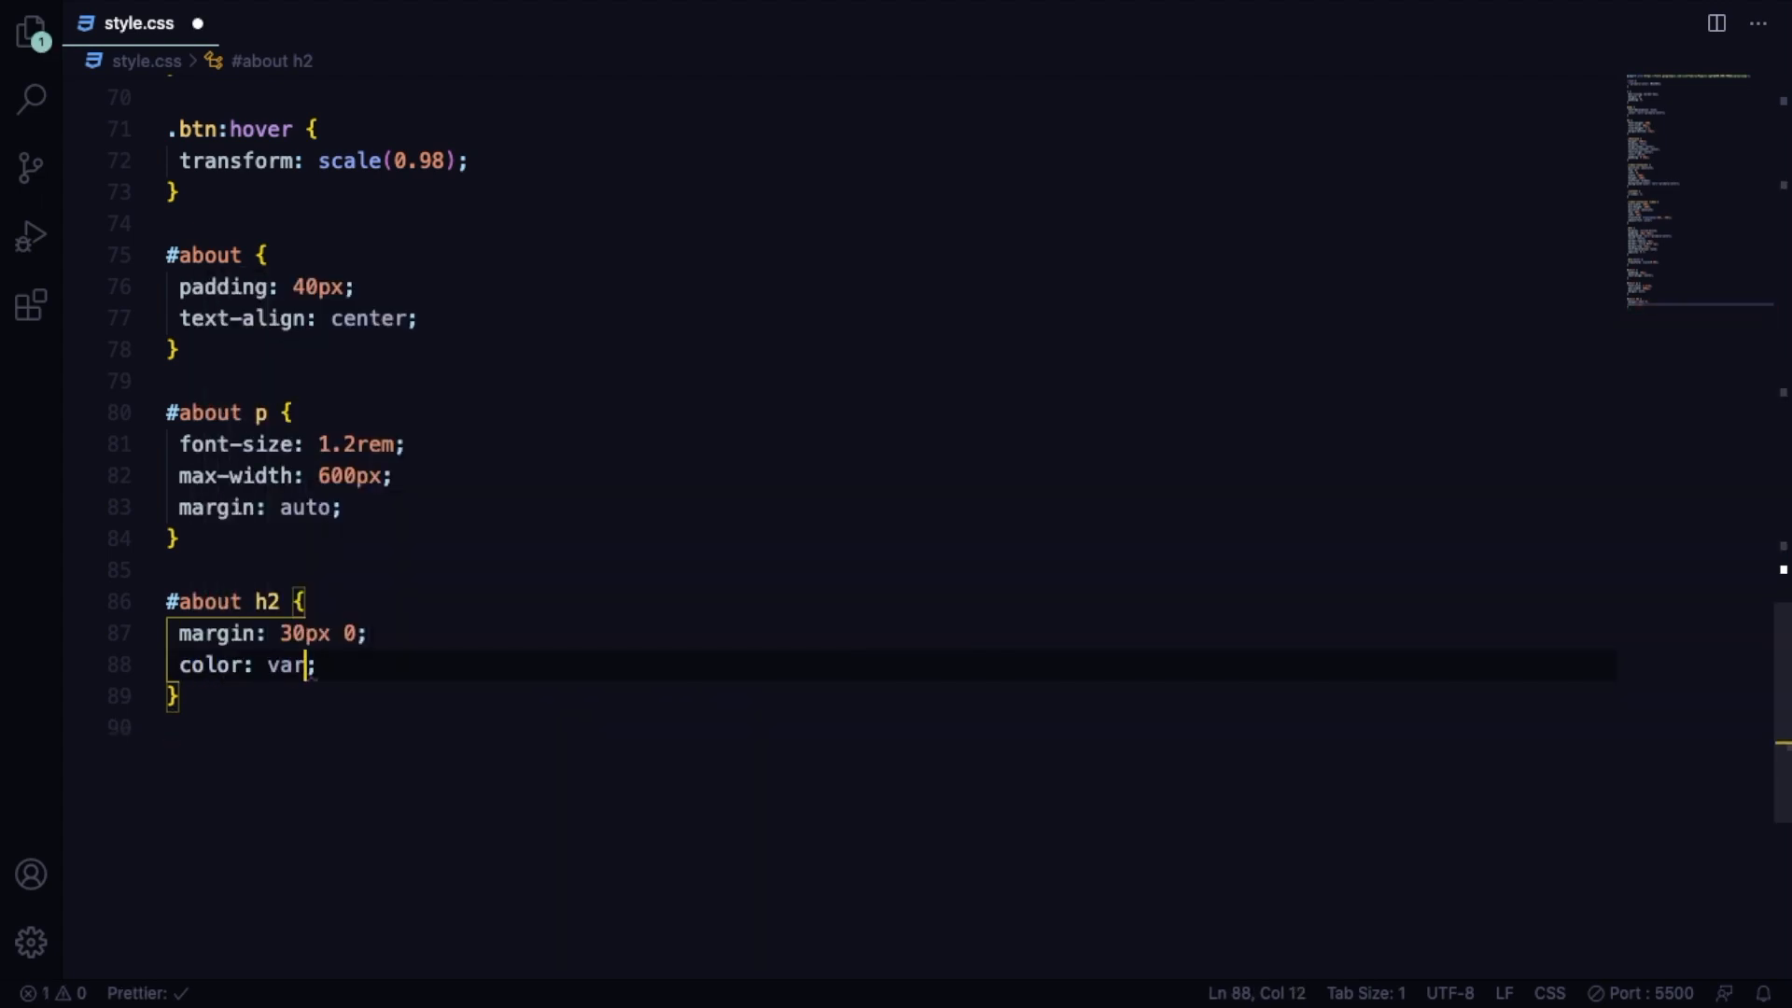
{"action": "type", "text": "(--primary-color"}
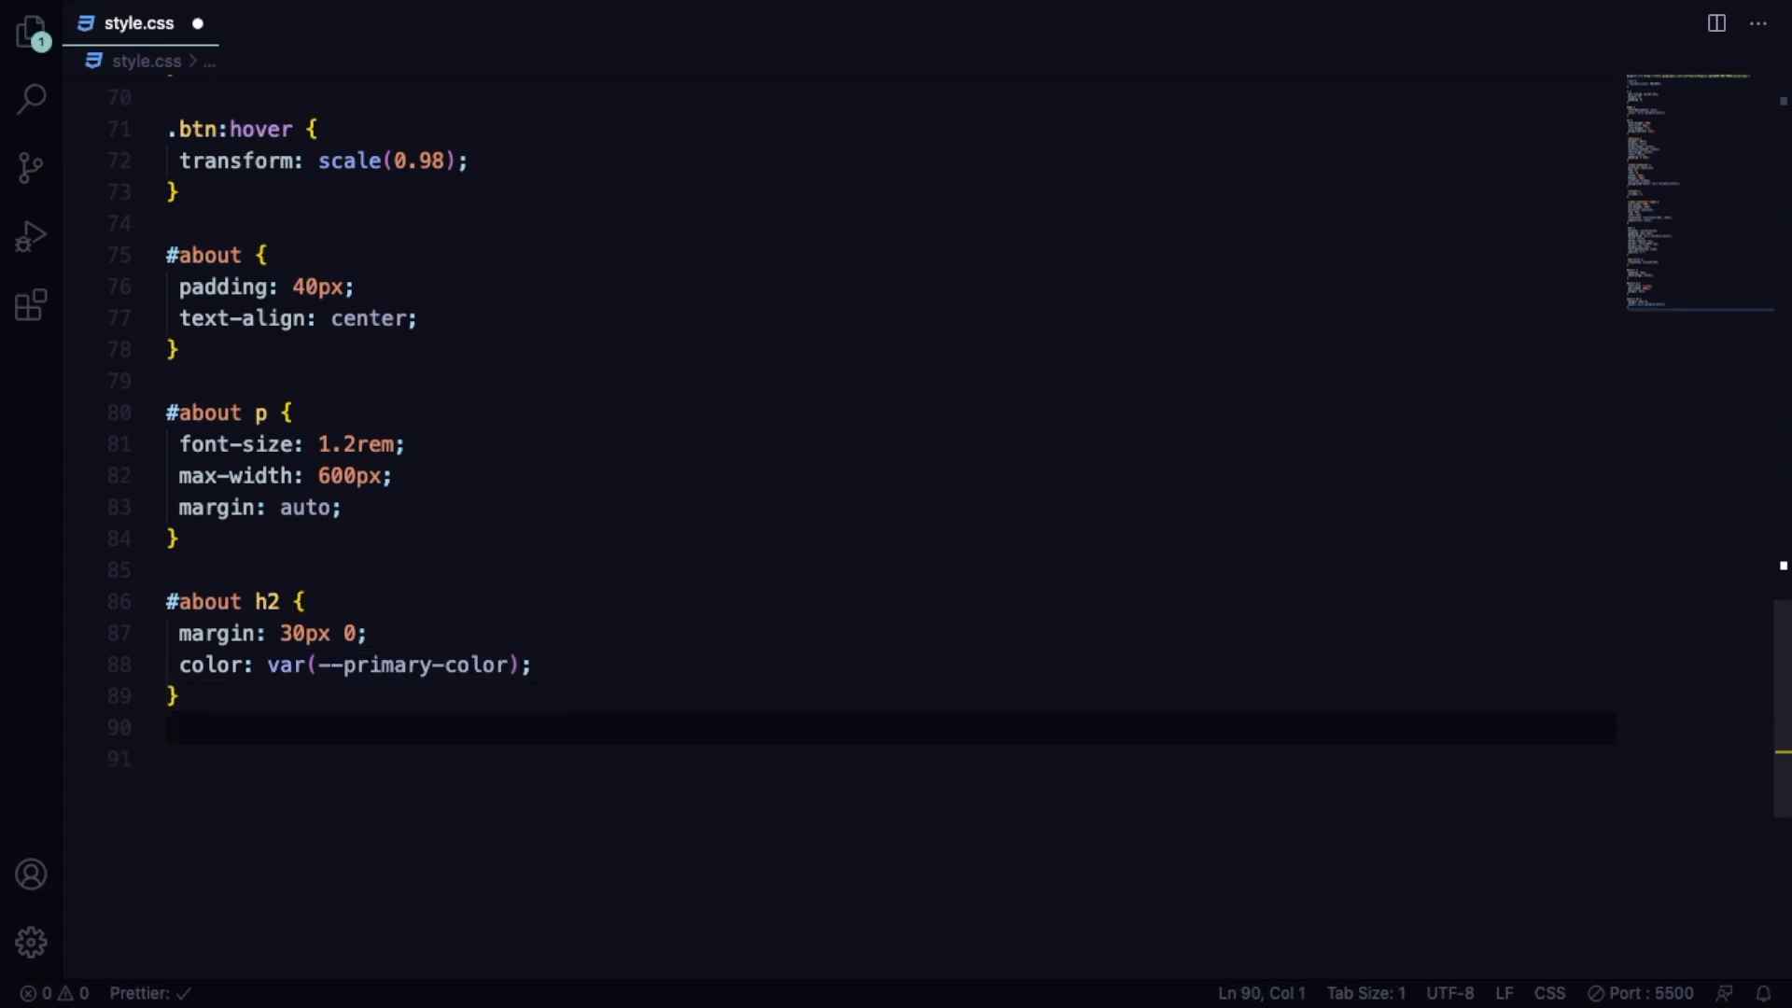
Begin a .social a rule with a margin declaration.
{"action": "type", "text": "."}
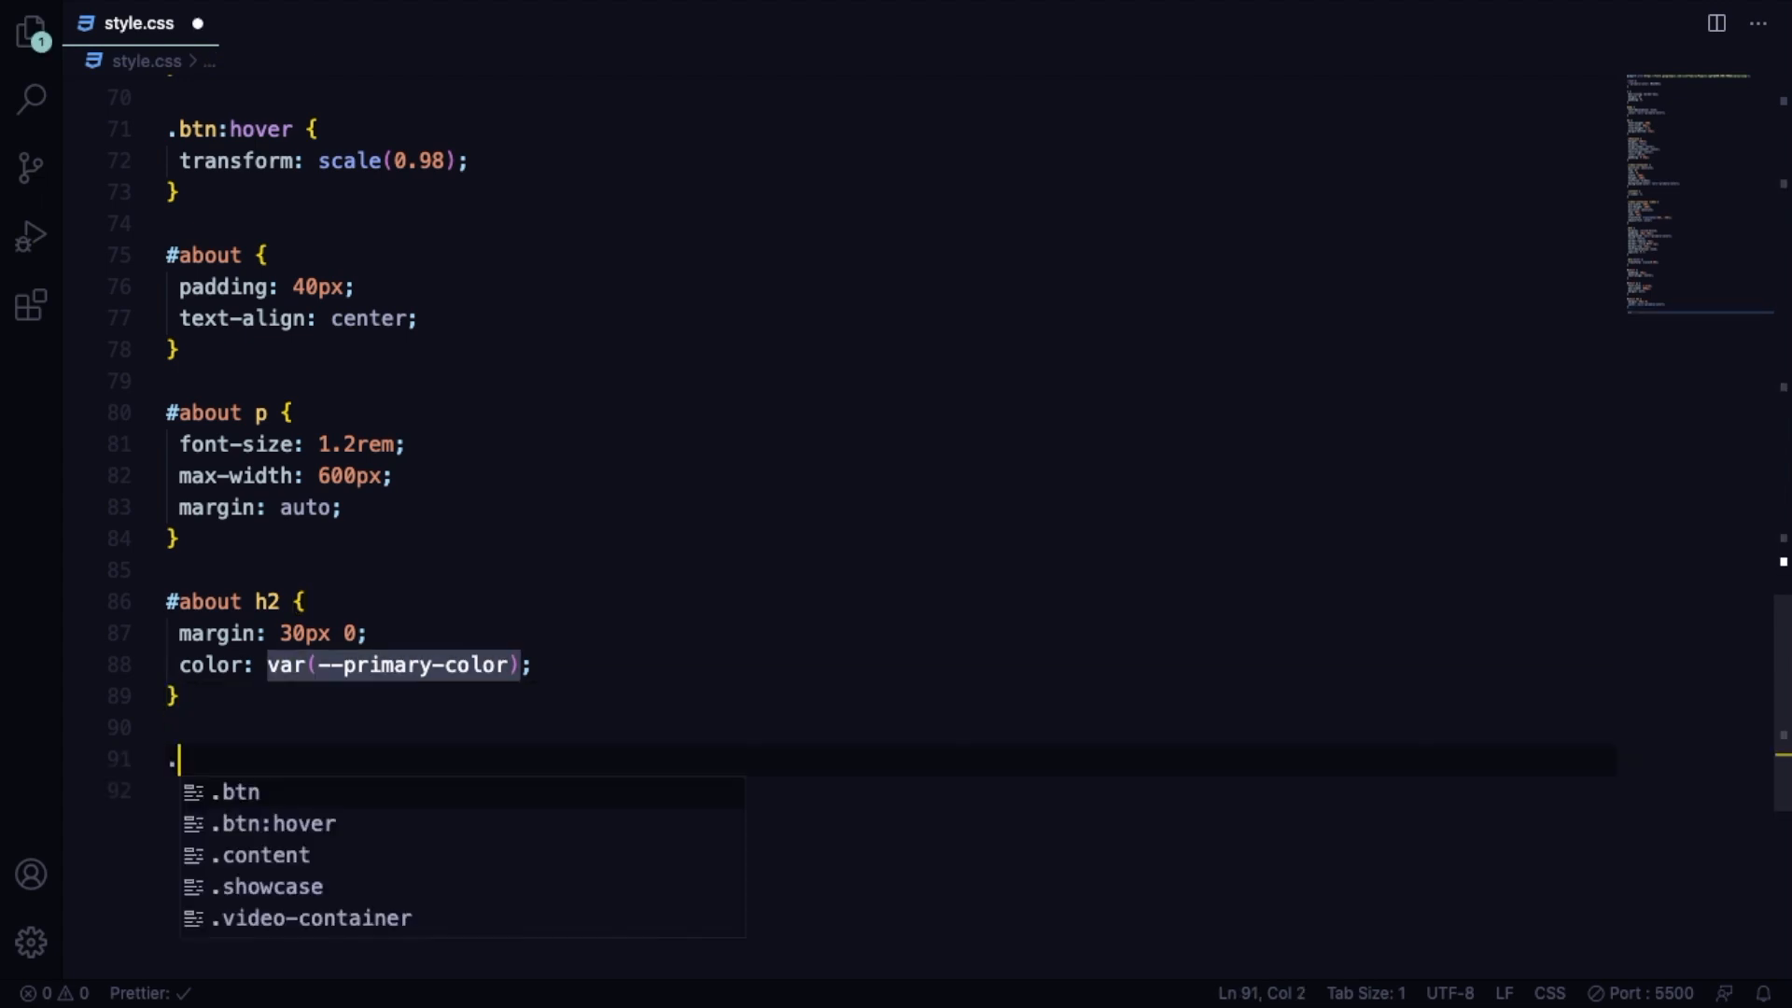
{"action": "type", "text": "social a"}
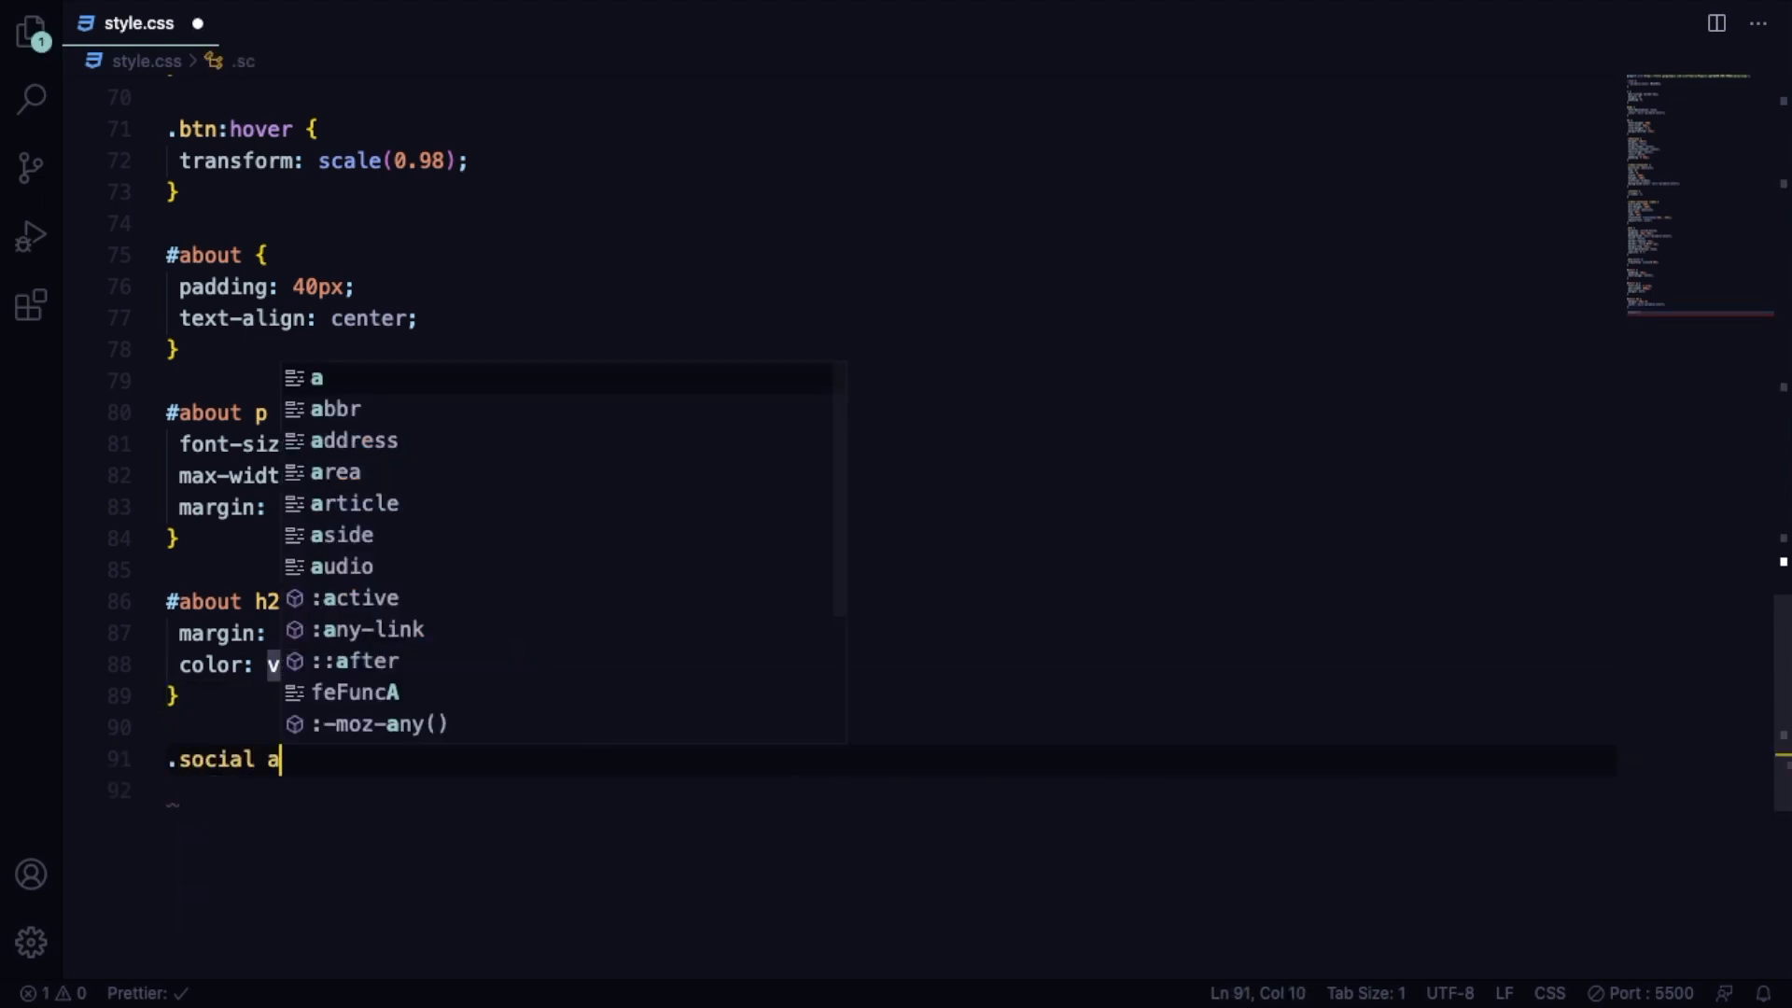
{"action": "type", "text": "margin: ;"}
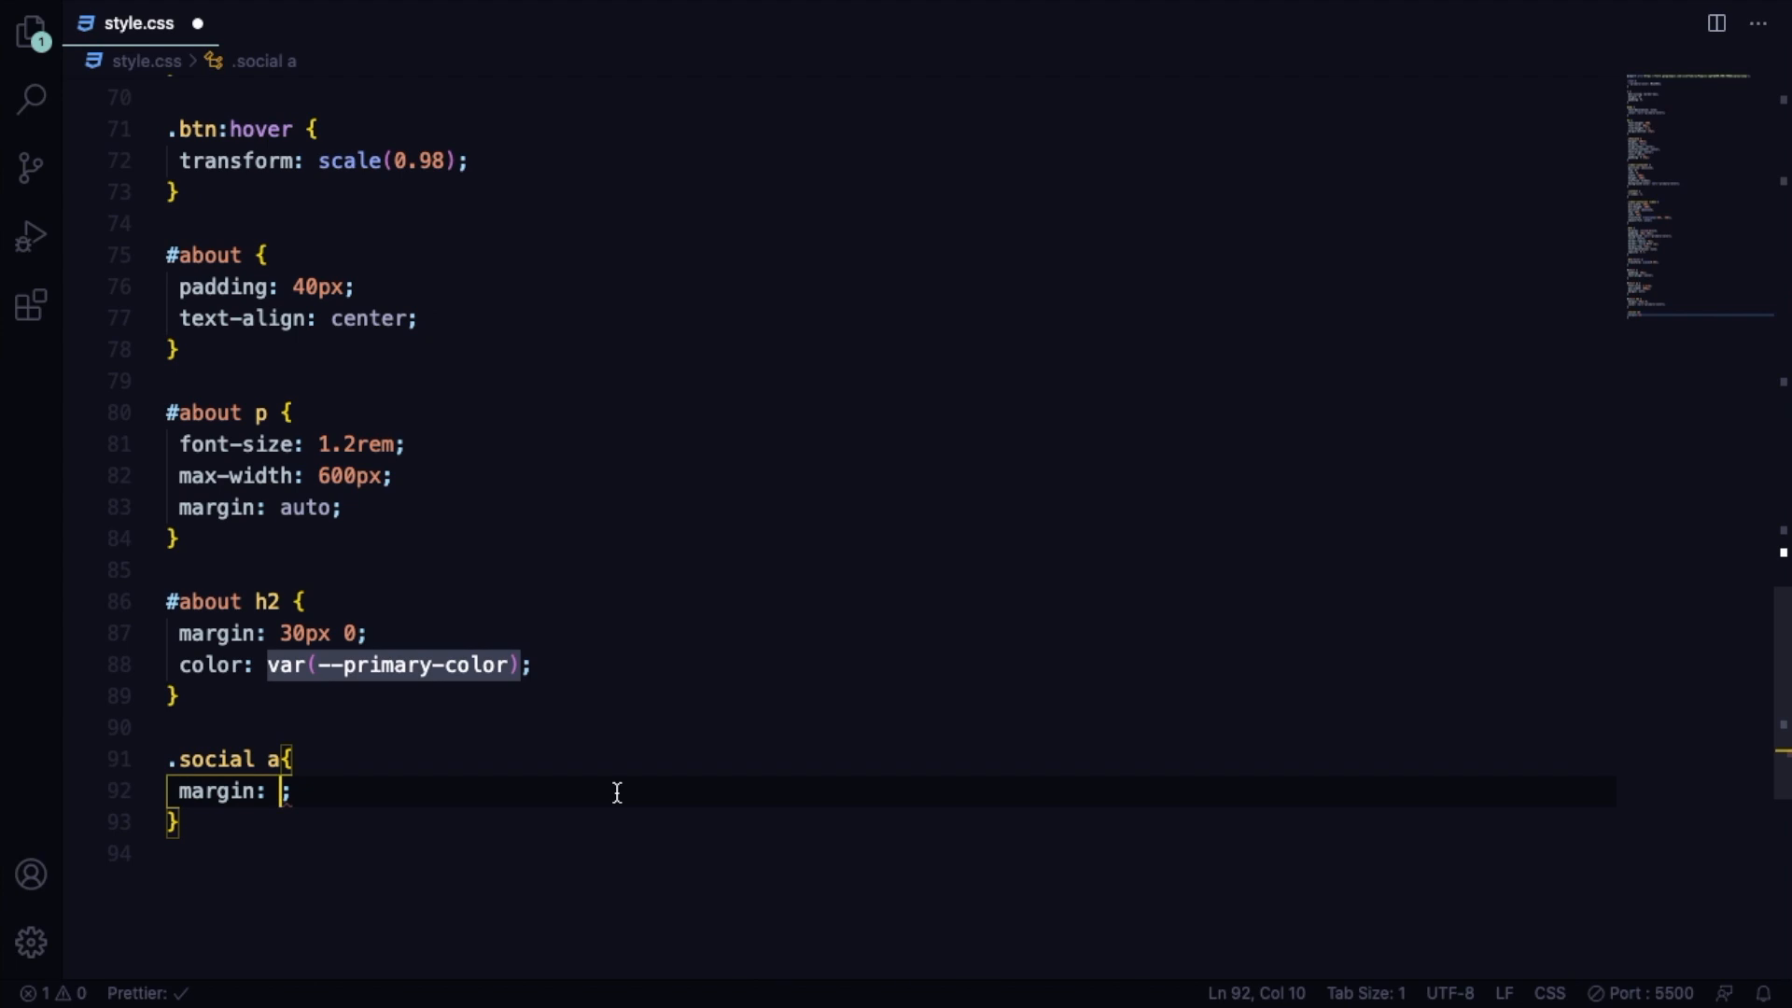
{"action": "type", "text": "0"}
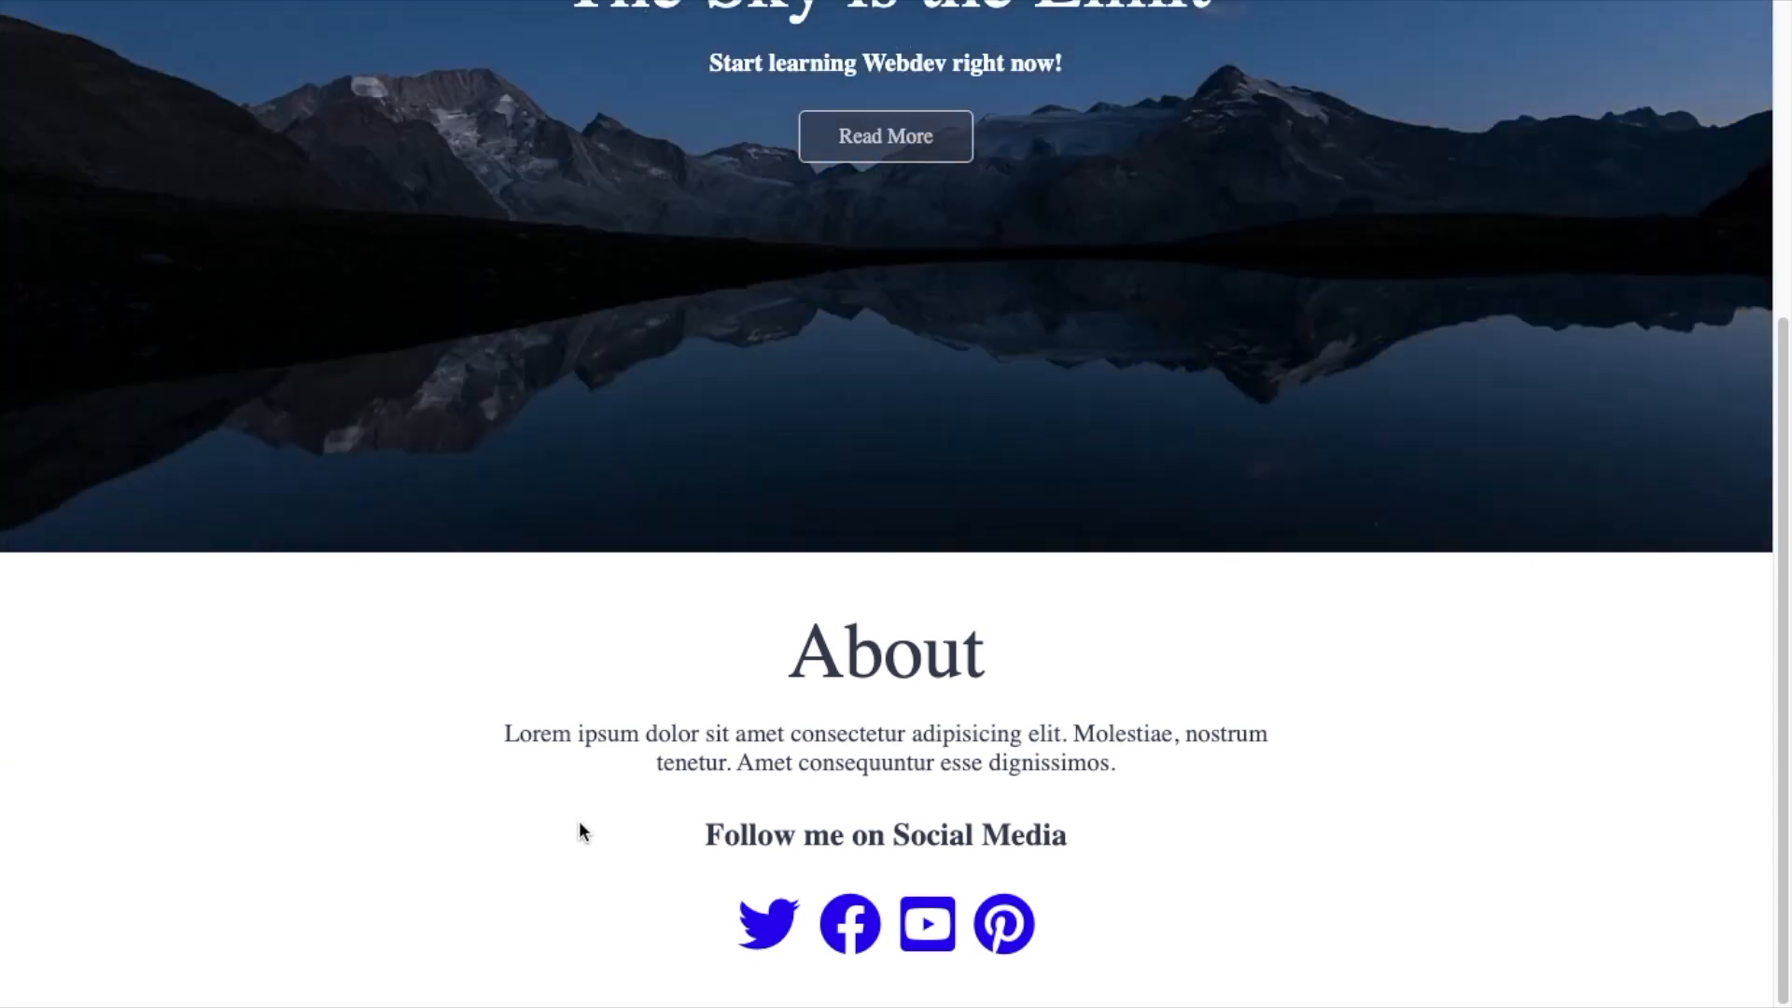
Scroll between the video hero and the About section with social icons.
{"action": "scroll", "scroll_direction": "down", "scroll_amount": 3}
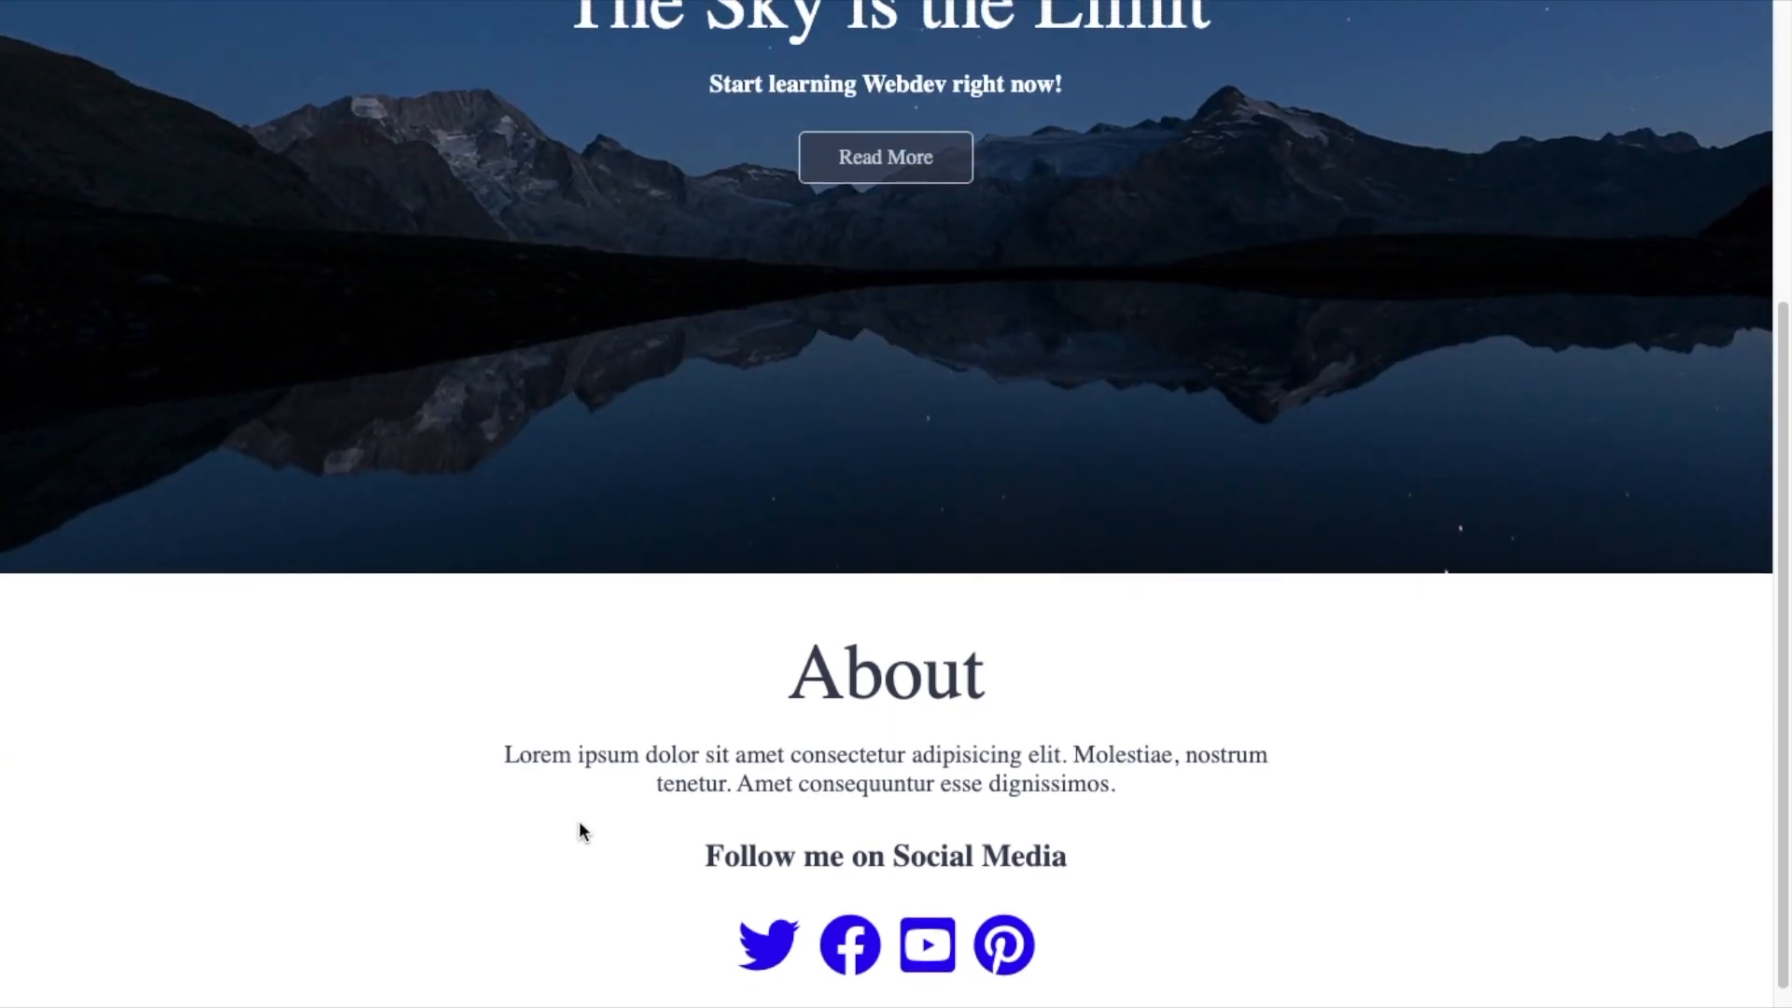
{"action": "scroll", "scroll_direction": "up", "scroll_amount": 3}
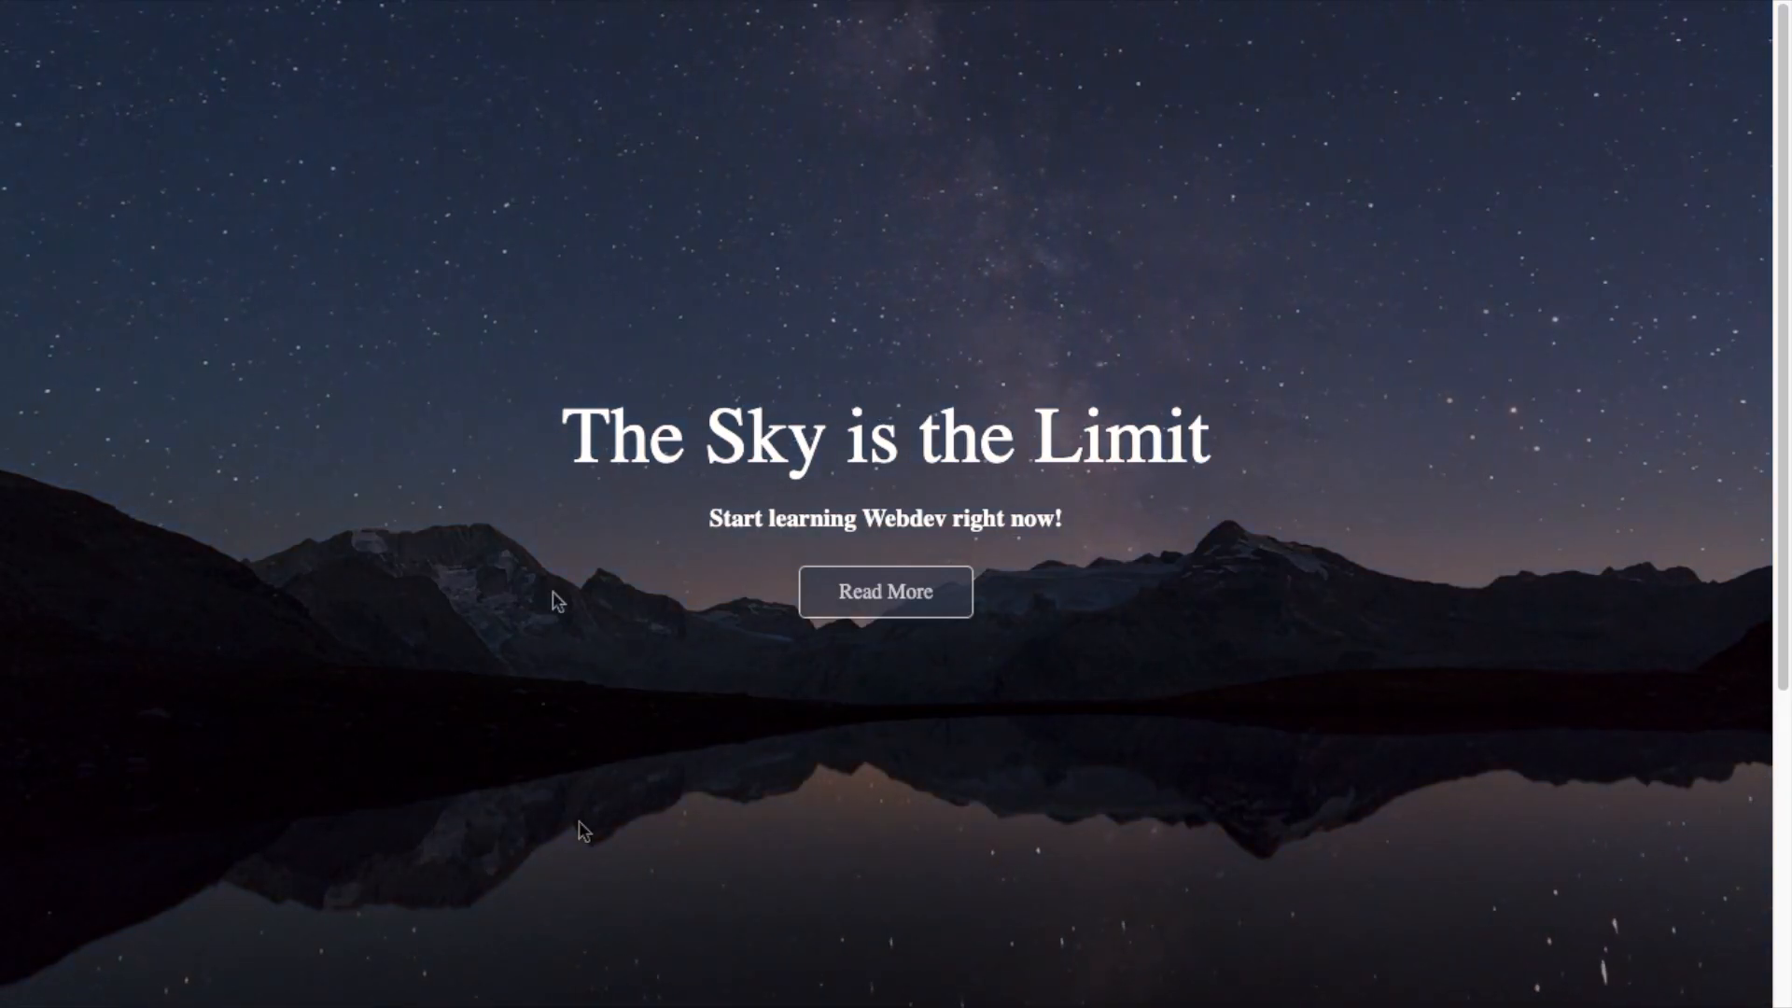
{"action": "scroll", "scroll_direction": "down", "scroll_amount": 3}
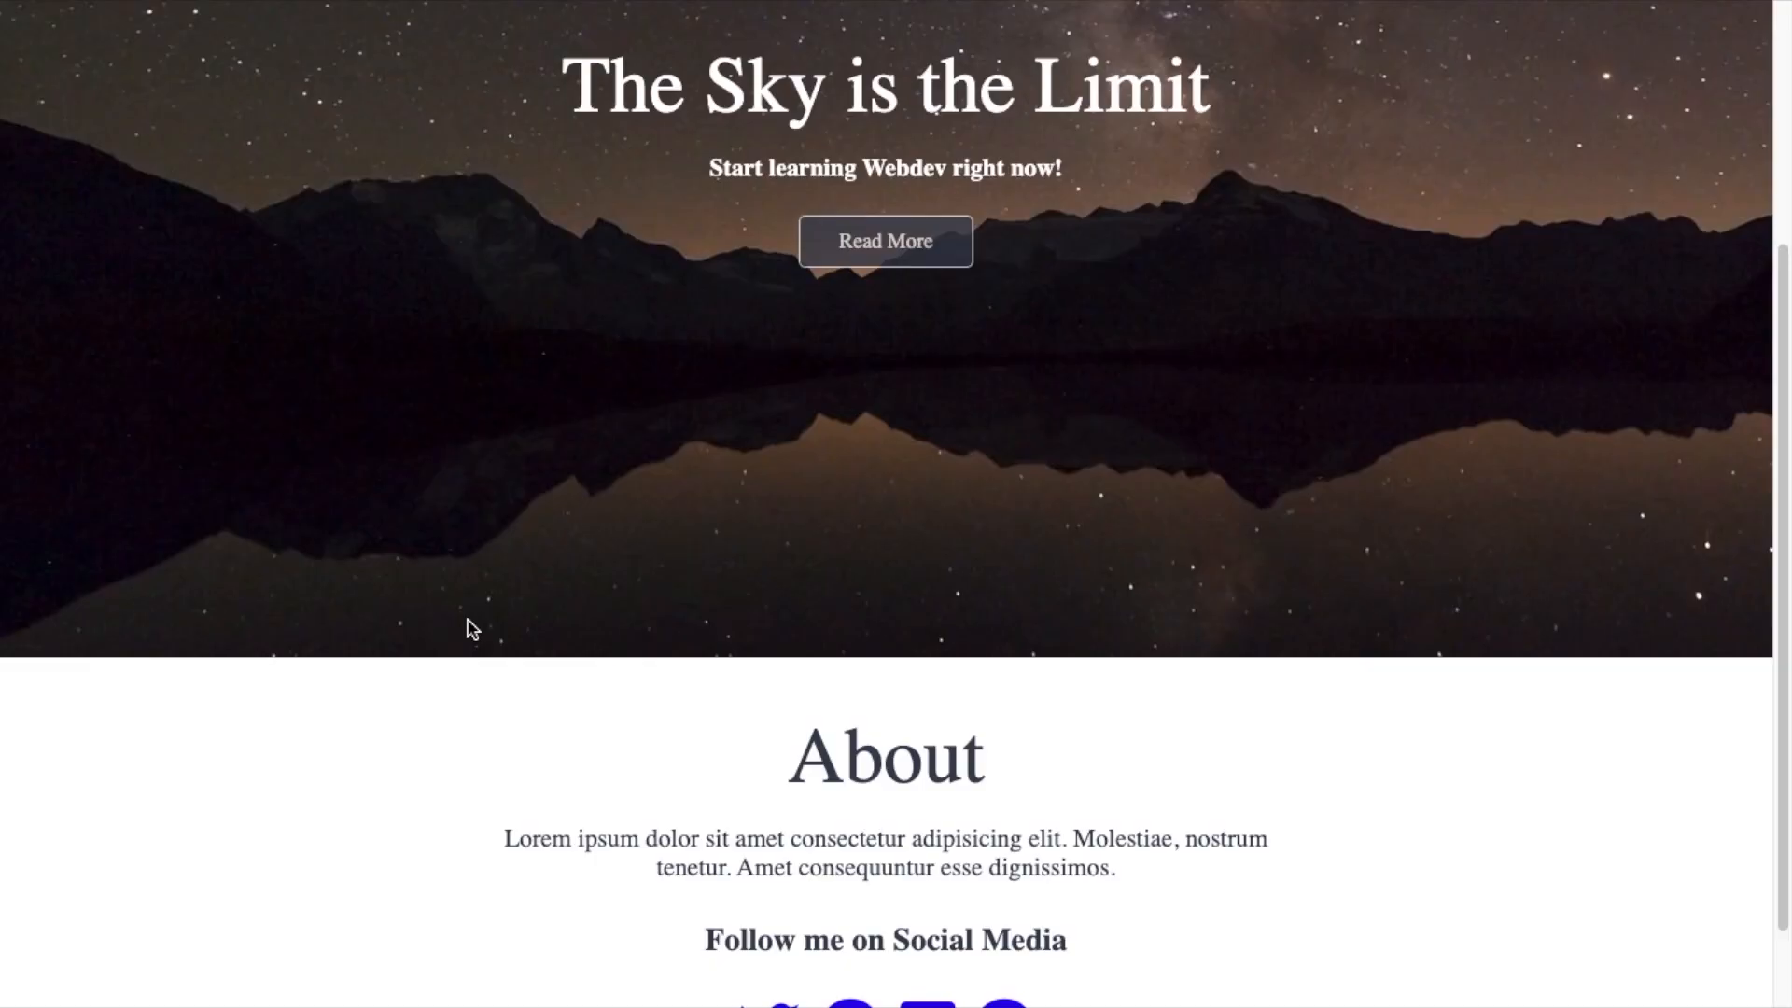
{"action": "scroll", "scroll_direction": "up", "scroll_amount": 3}
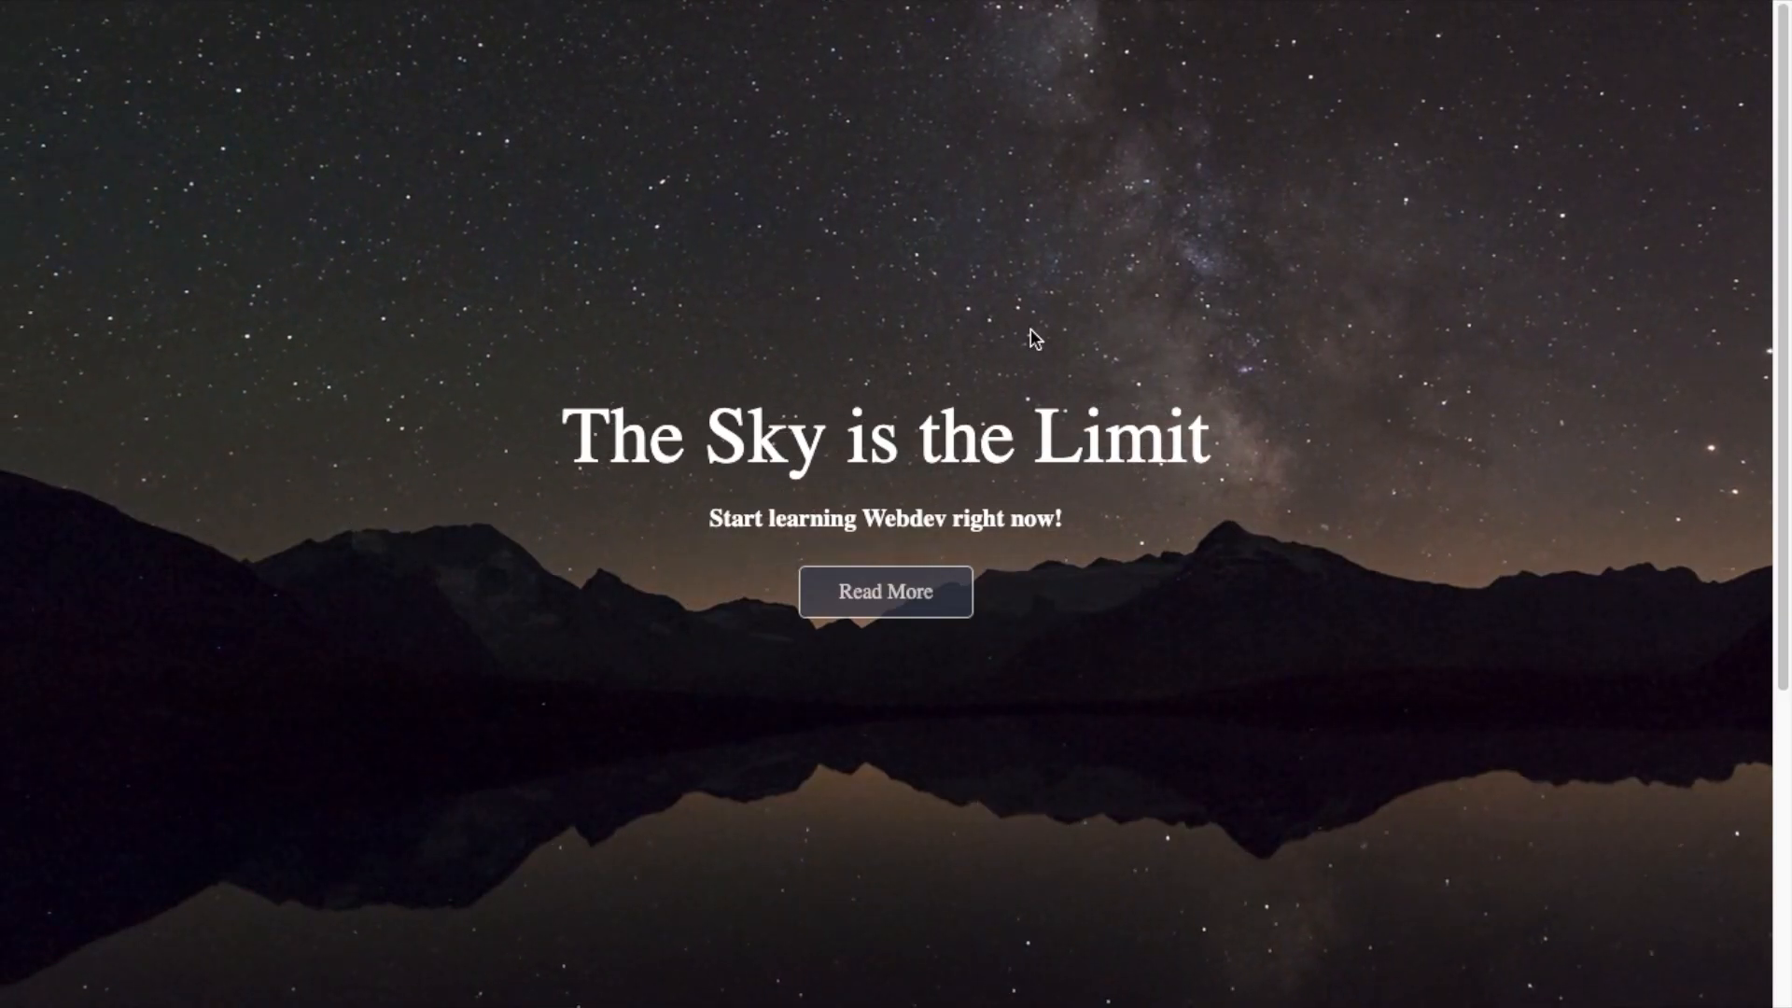
{"action": "scroll", "scroll_direction": "down", "scroll_amount": 3}
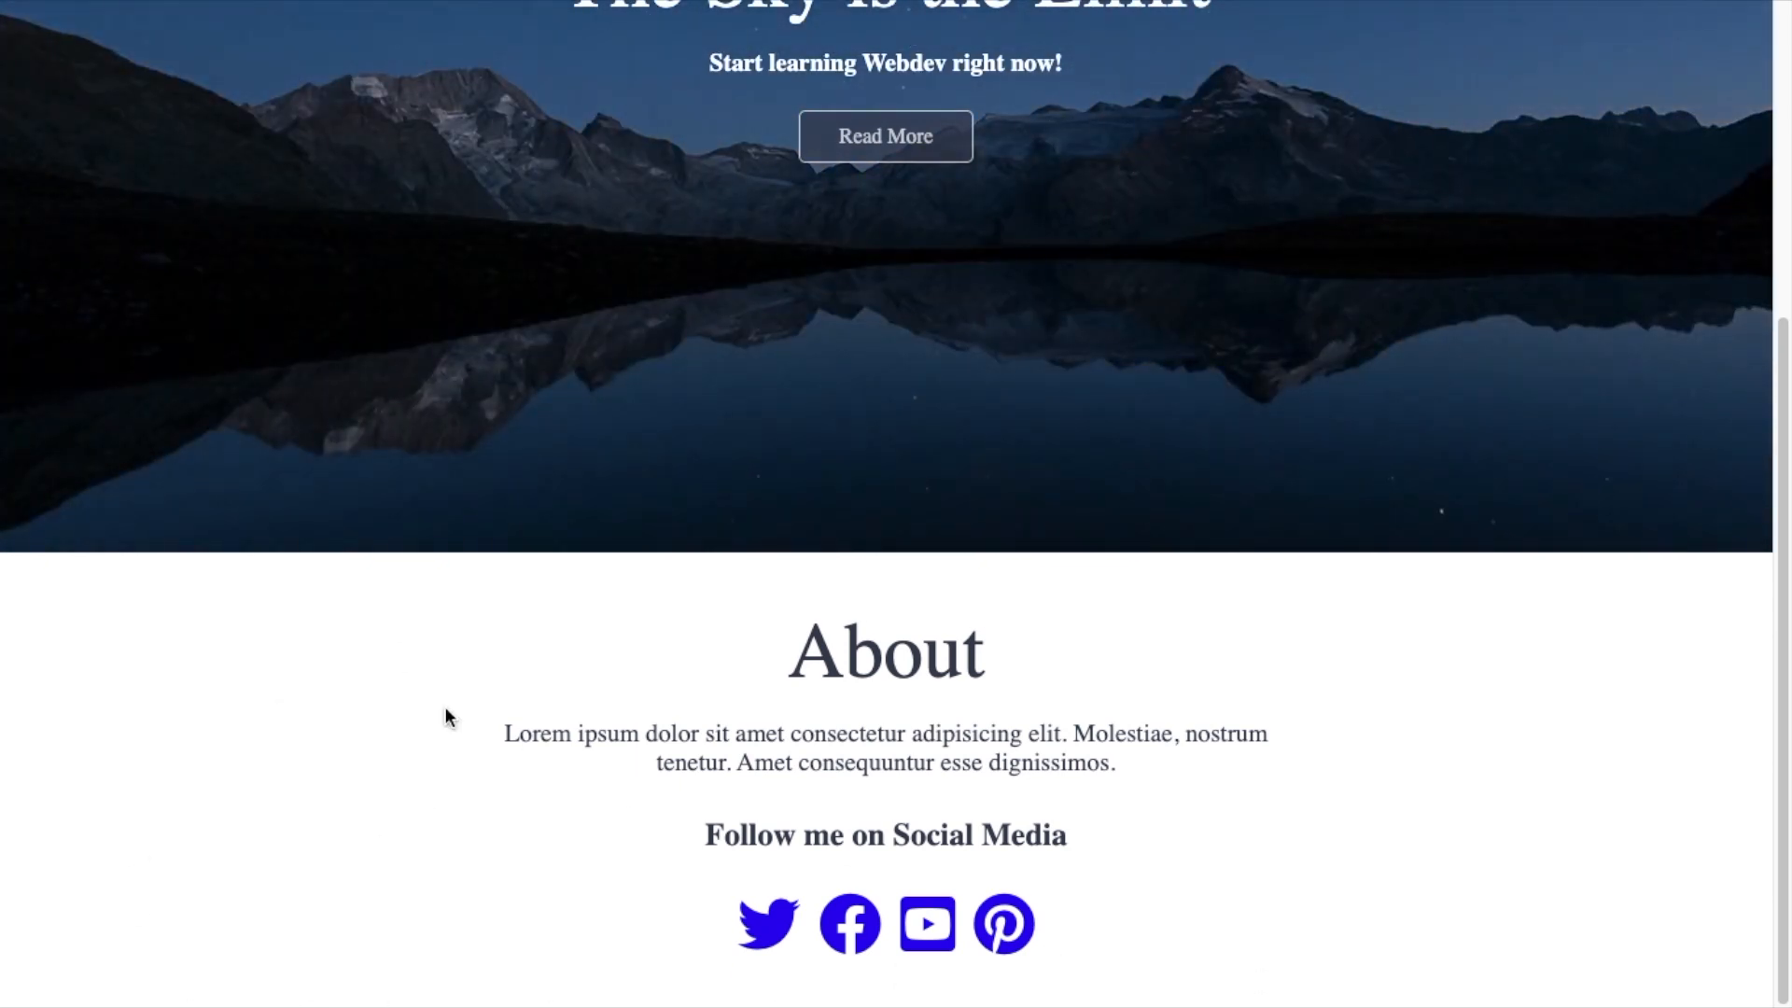
{"action": "scroll", "scroll_direction": "up", "scroll_amount": 3}
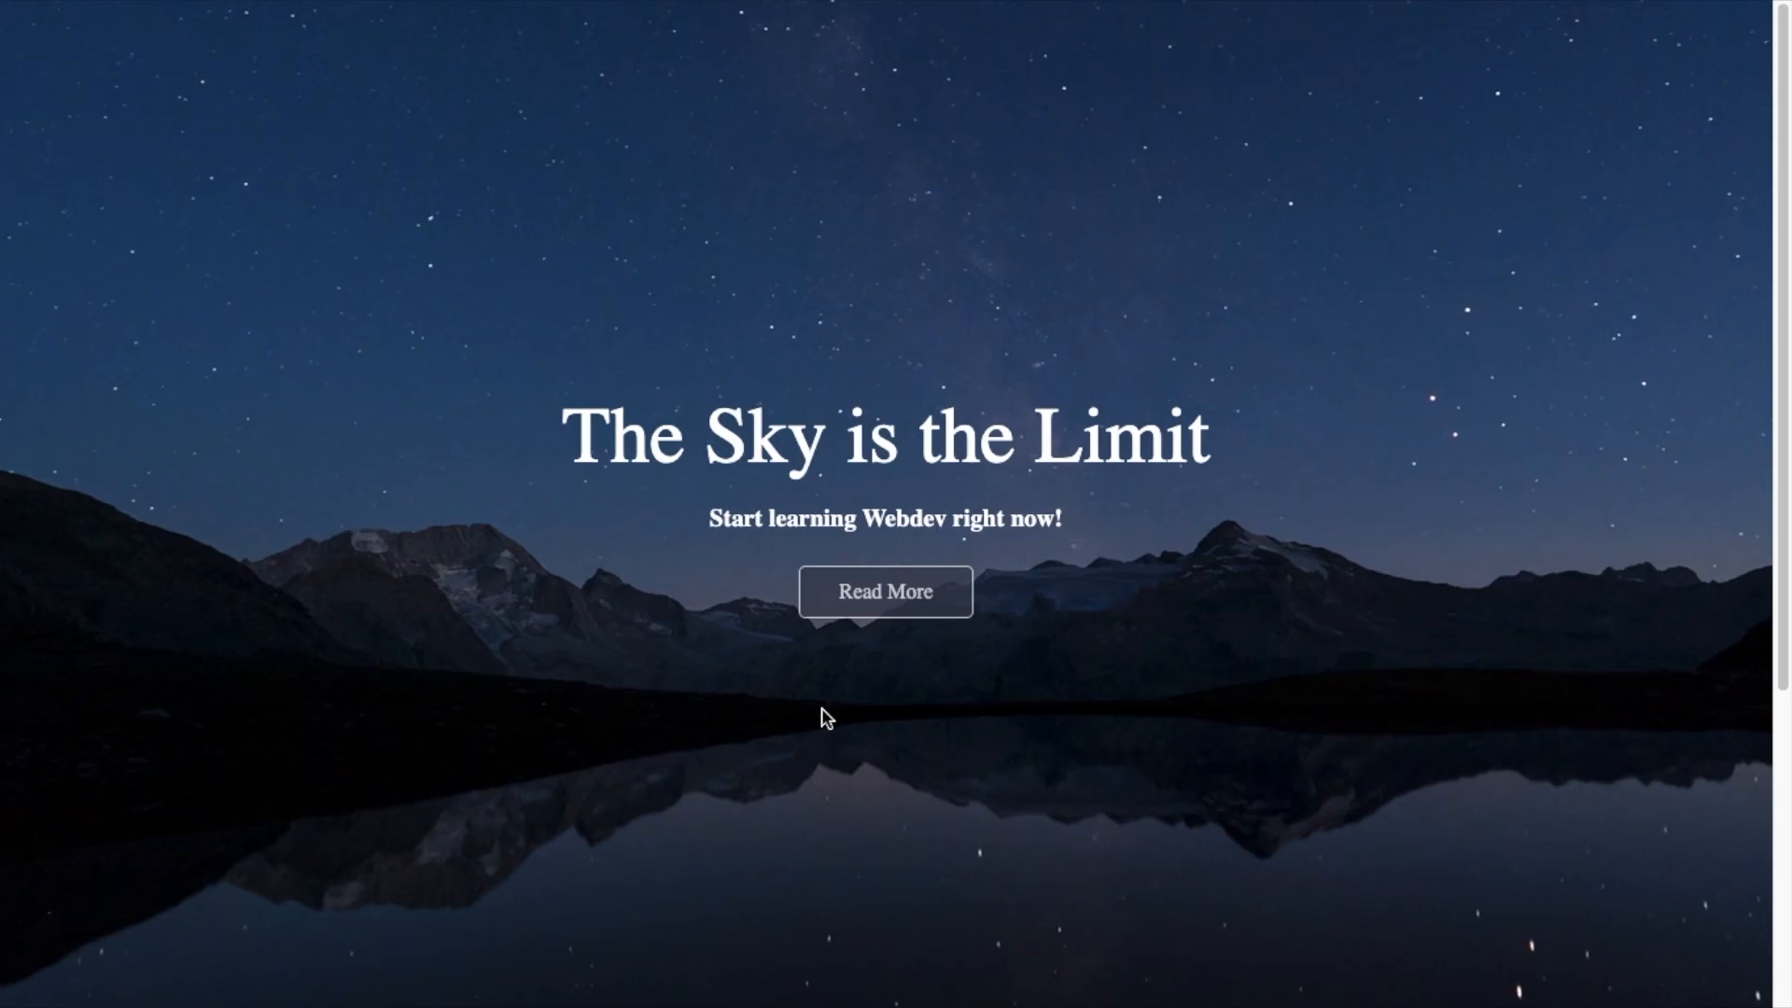